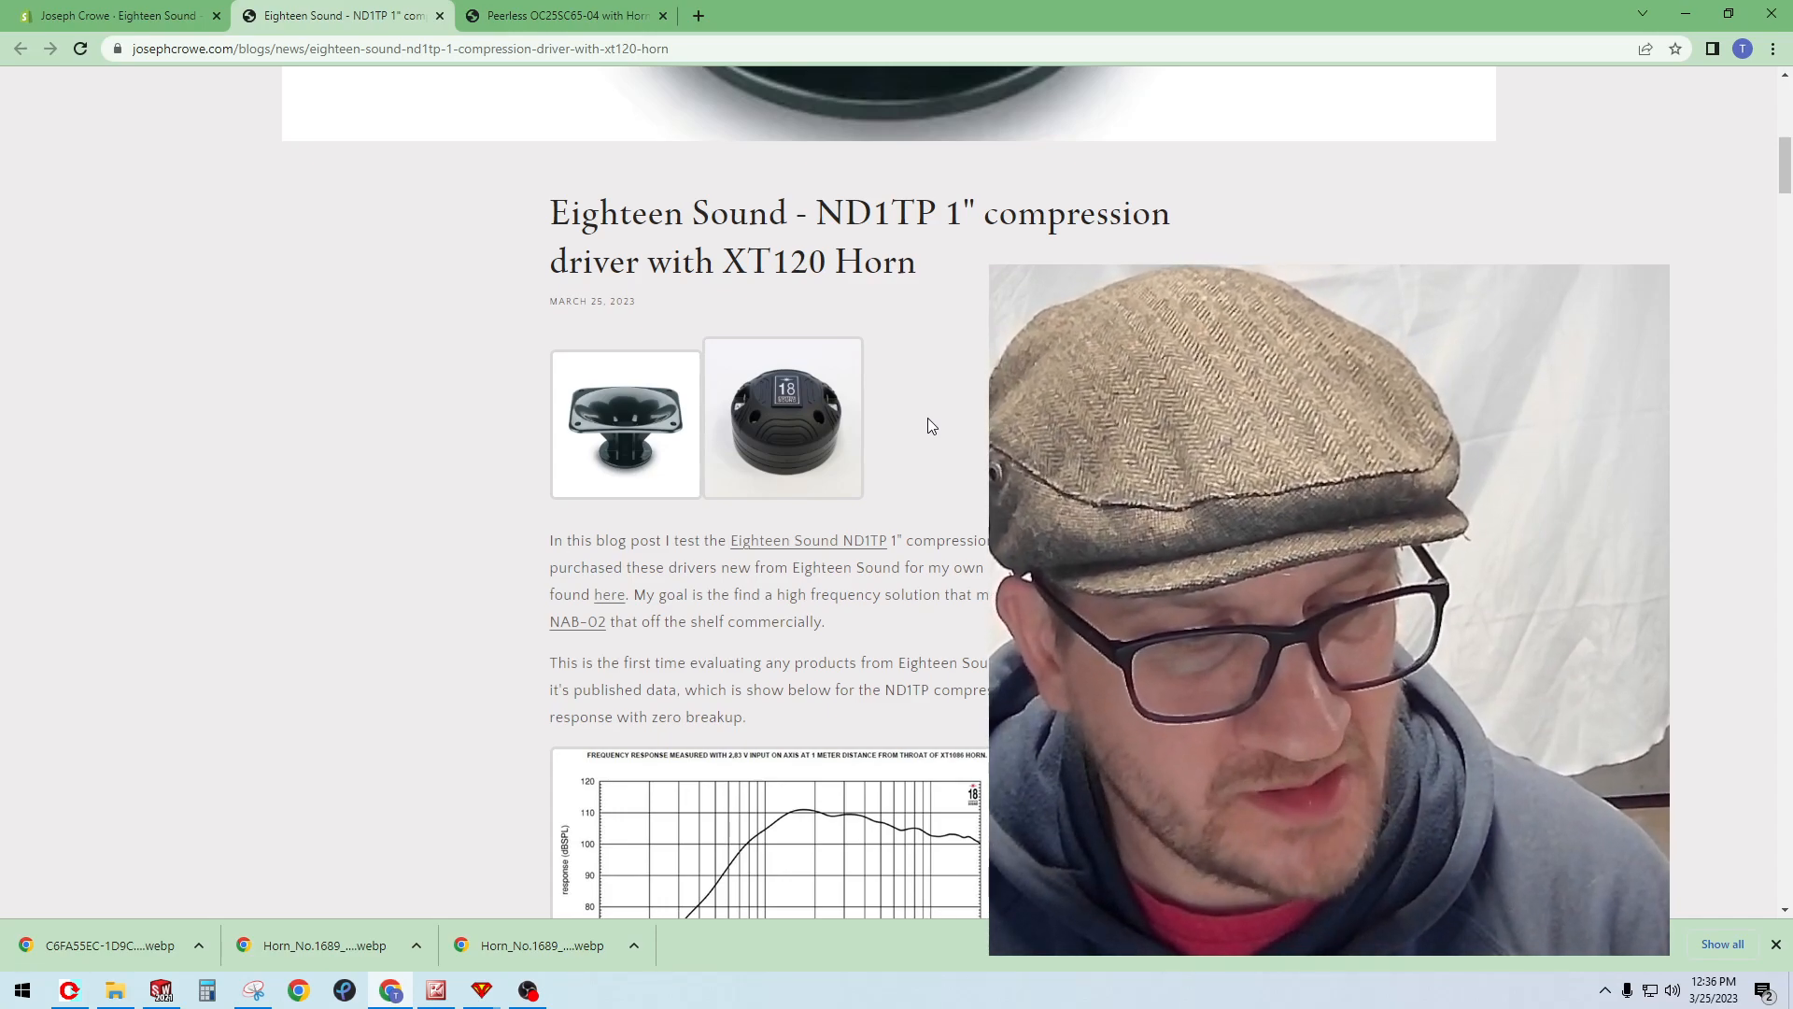
# Step: Scroll down the ND1TP post past the frequency response to the impedance sweep and XT120 polar map
pyautogui.scroll(-3)
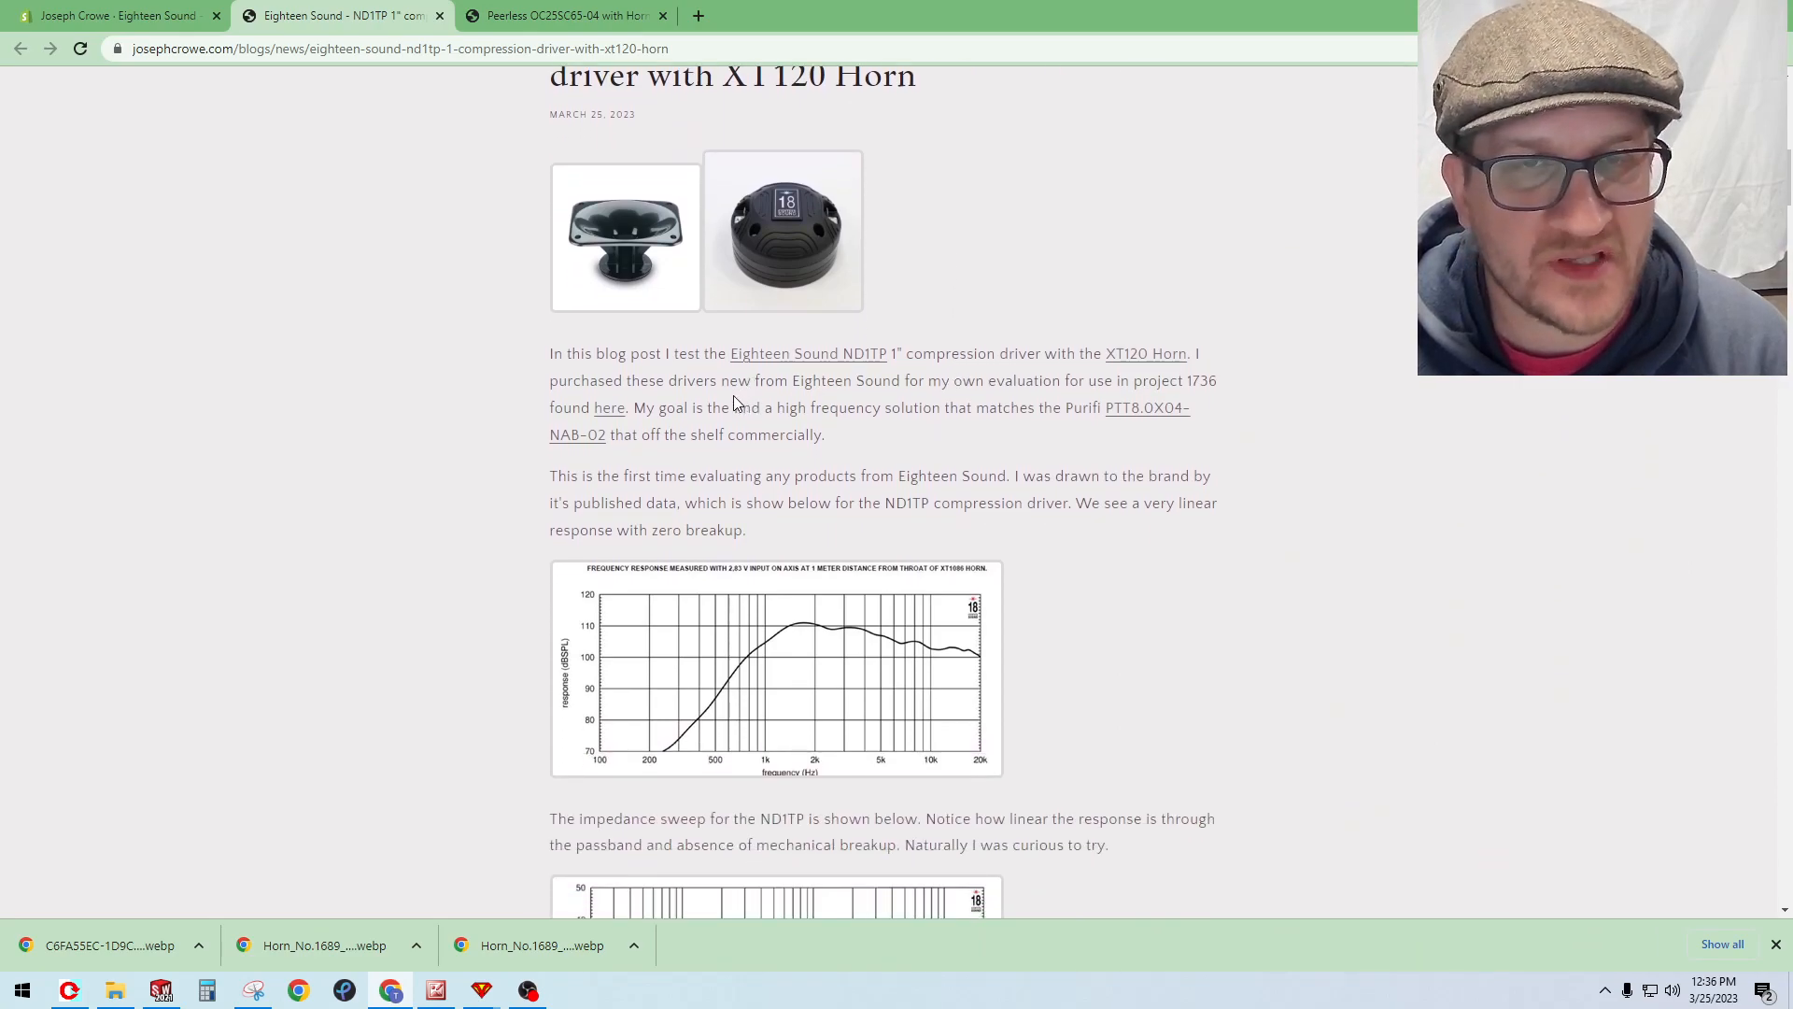
pyautogui.moveTo(799, 619)
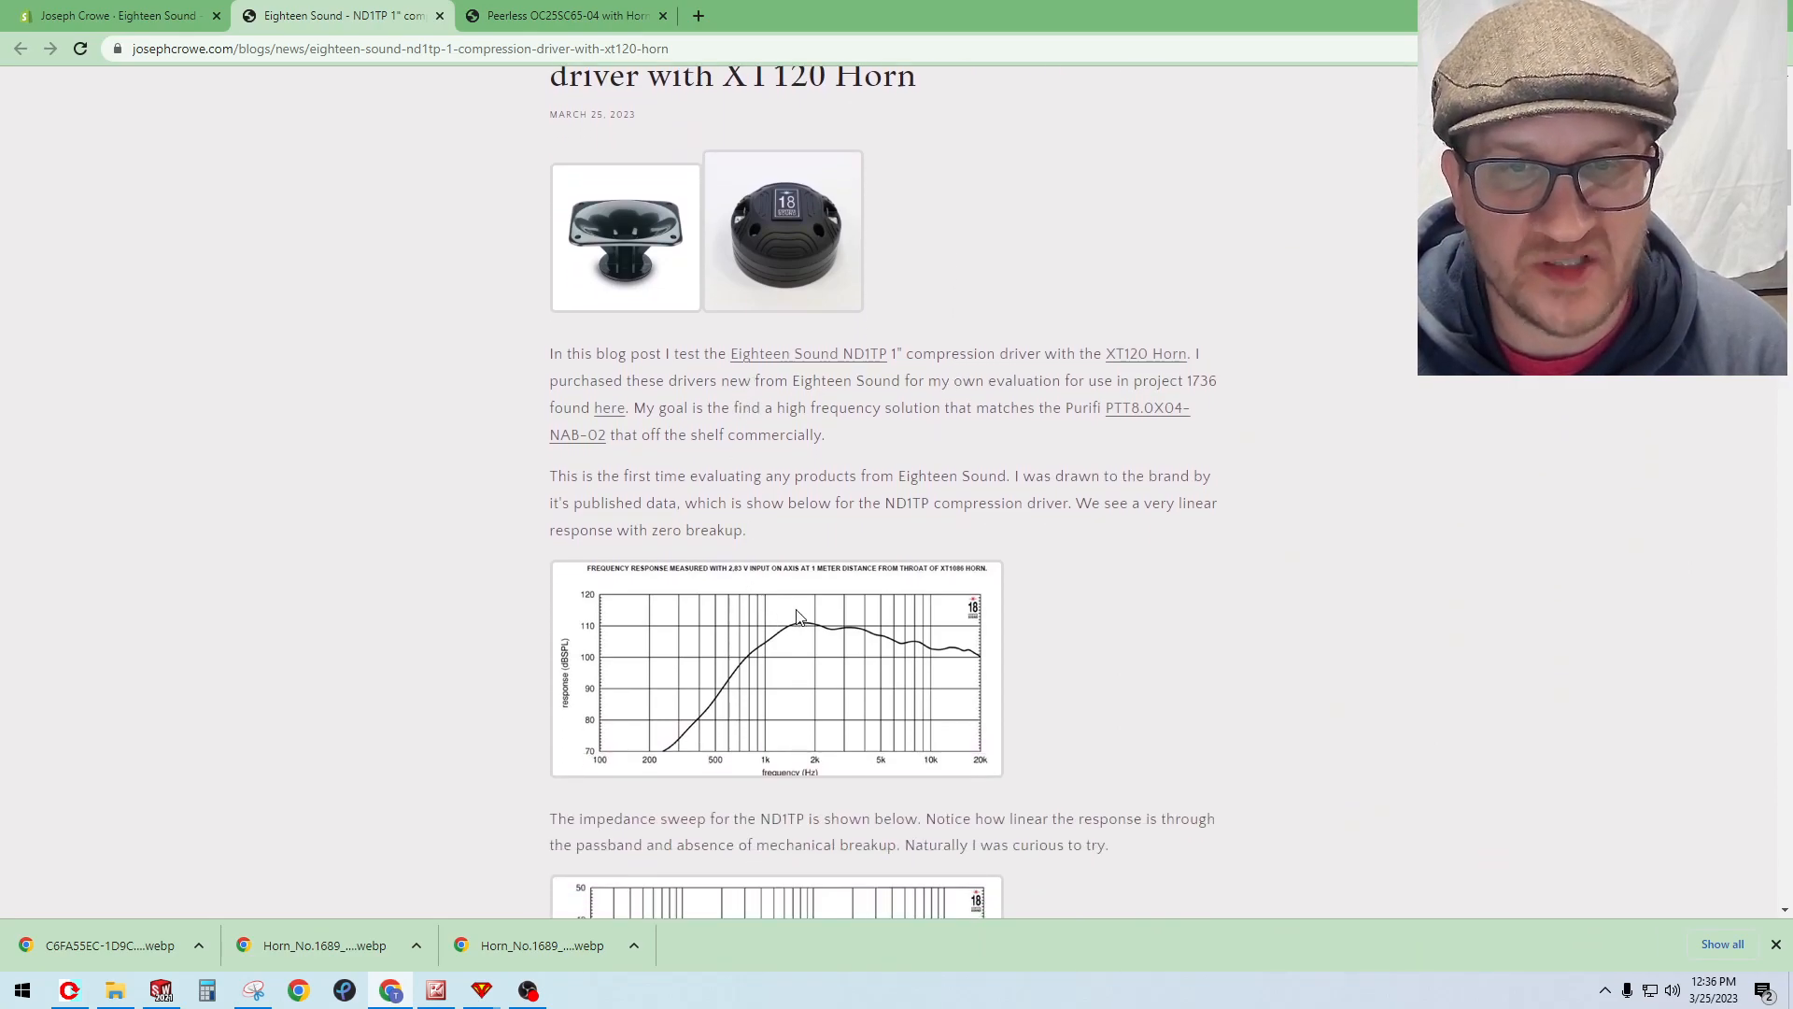
pyautogui.scroll(-3)
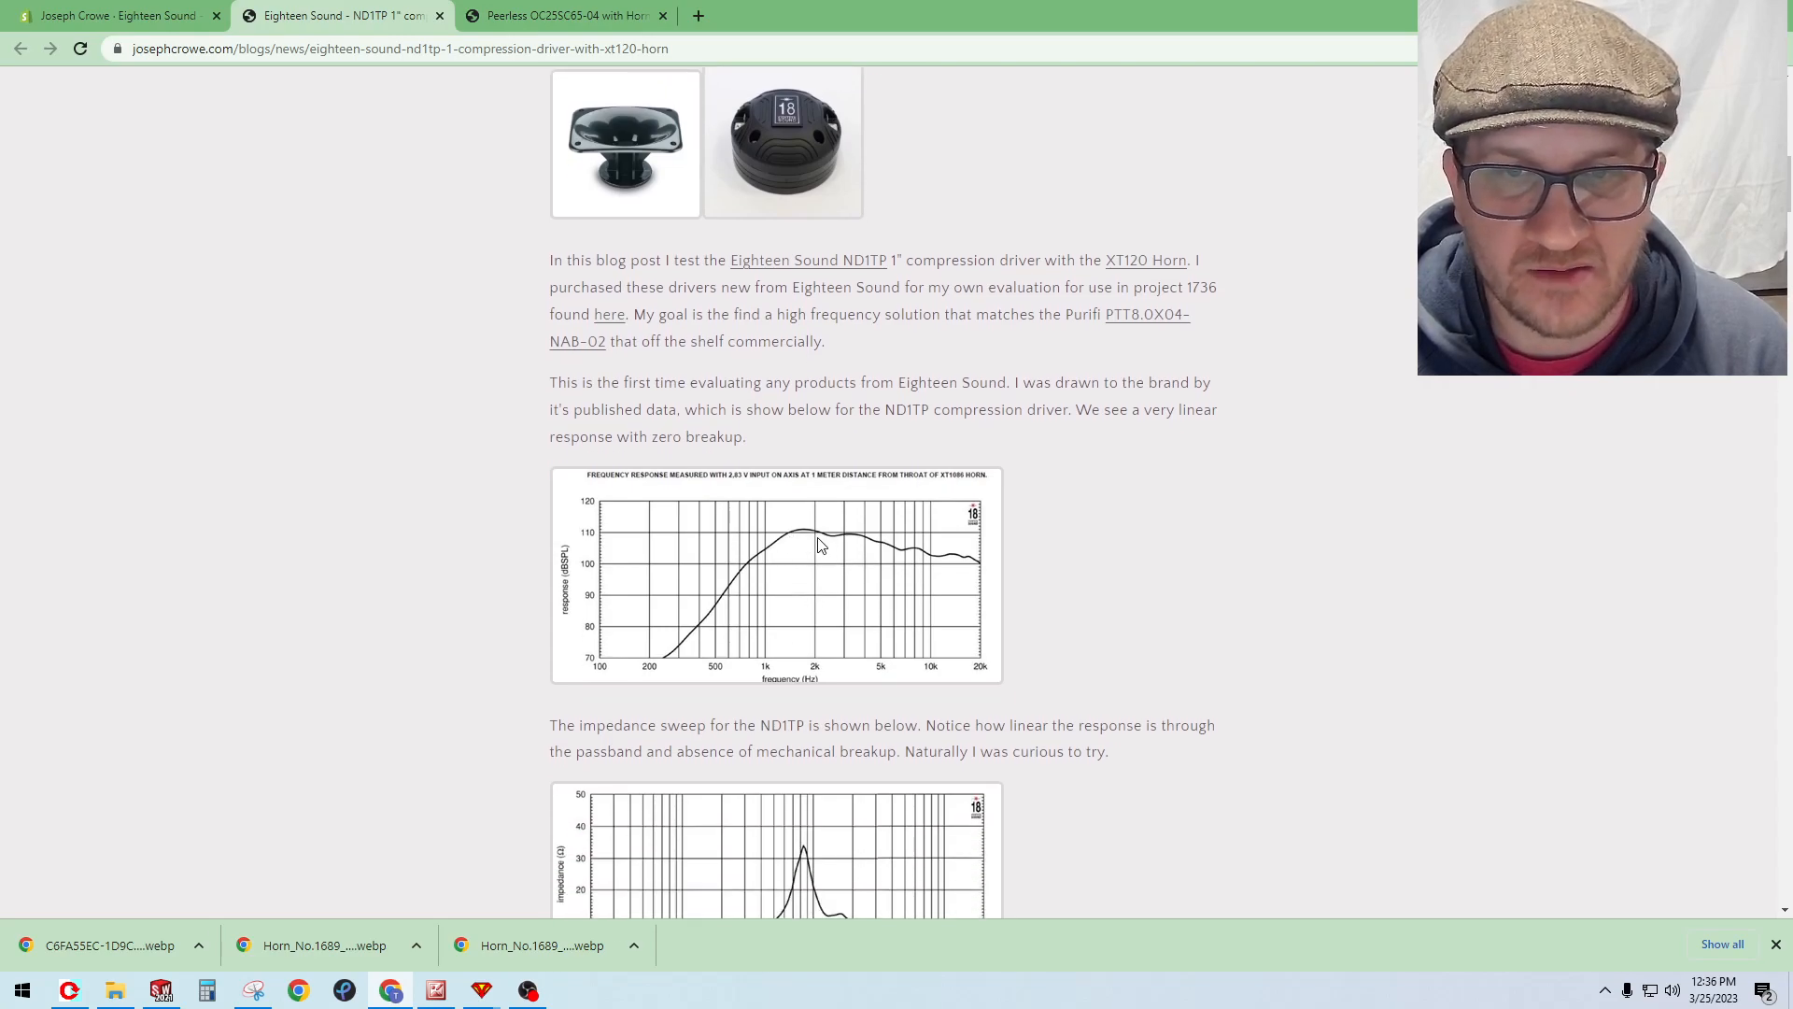
pyautogui.scroll(-3)
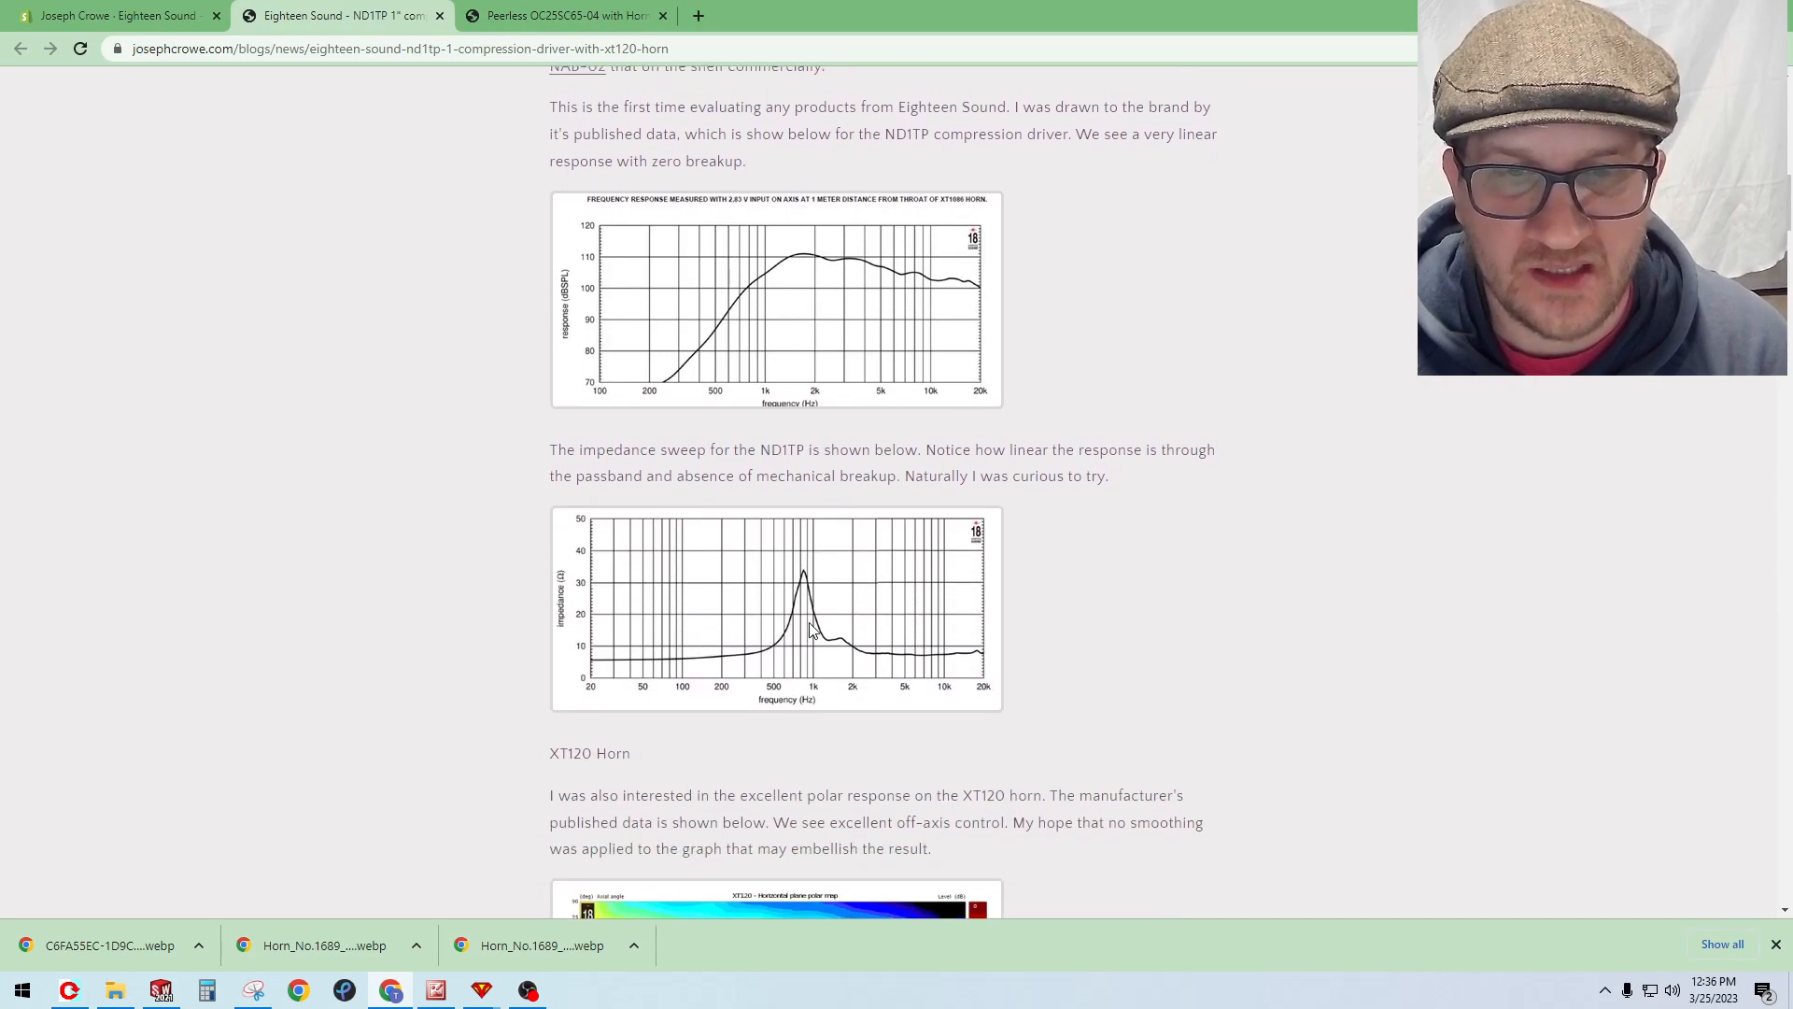
pyautogui.scroll(-3)
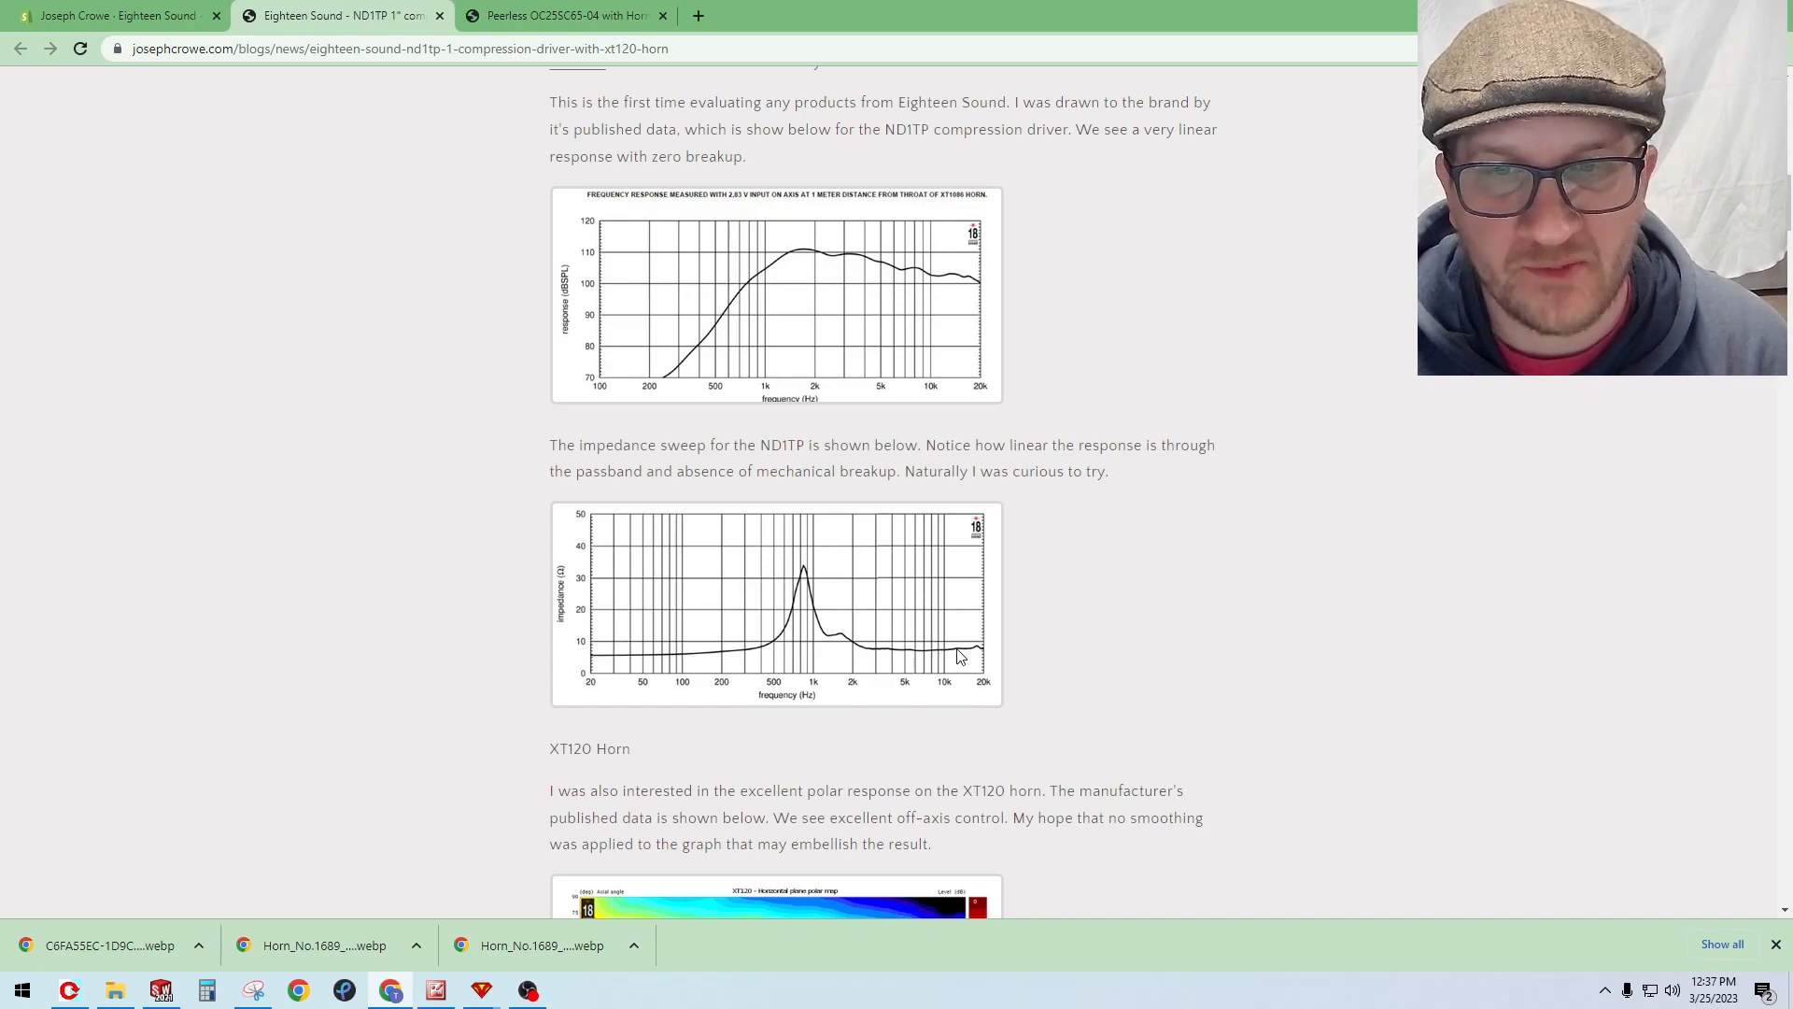
pyautogui.scroll(-3)
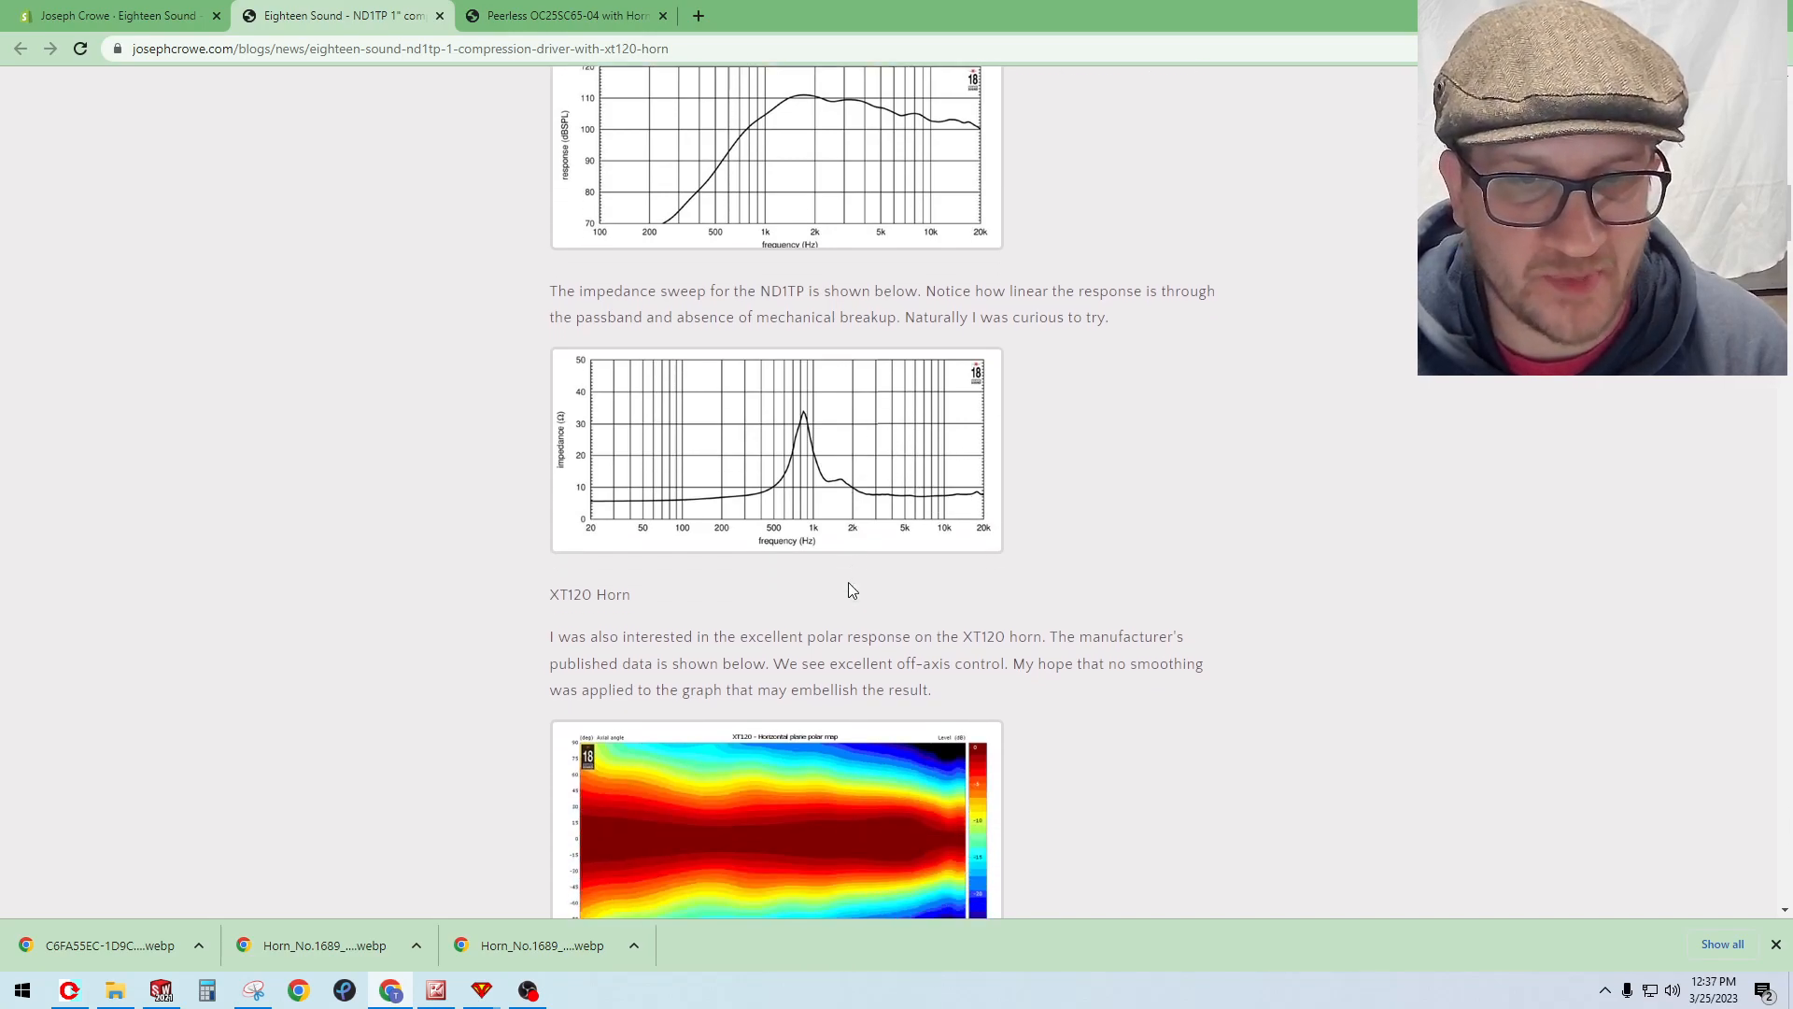
pyautogui.scroll(-3)
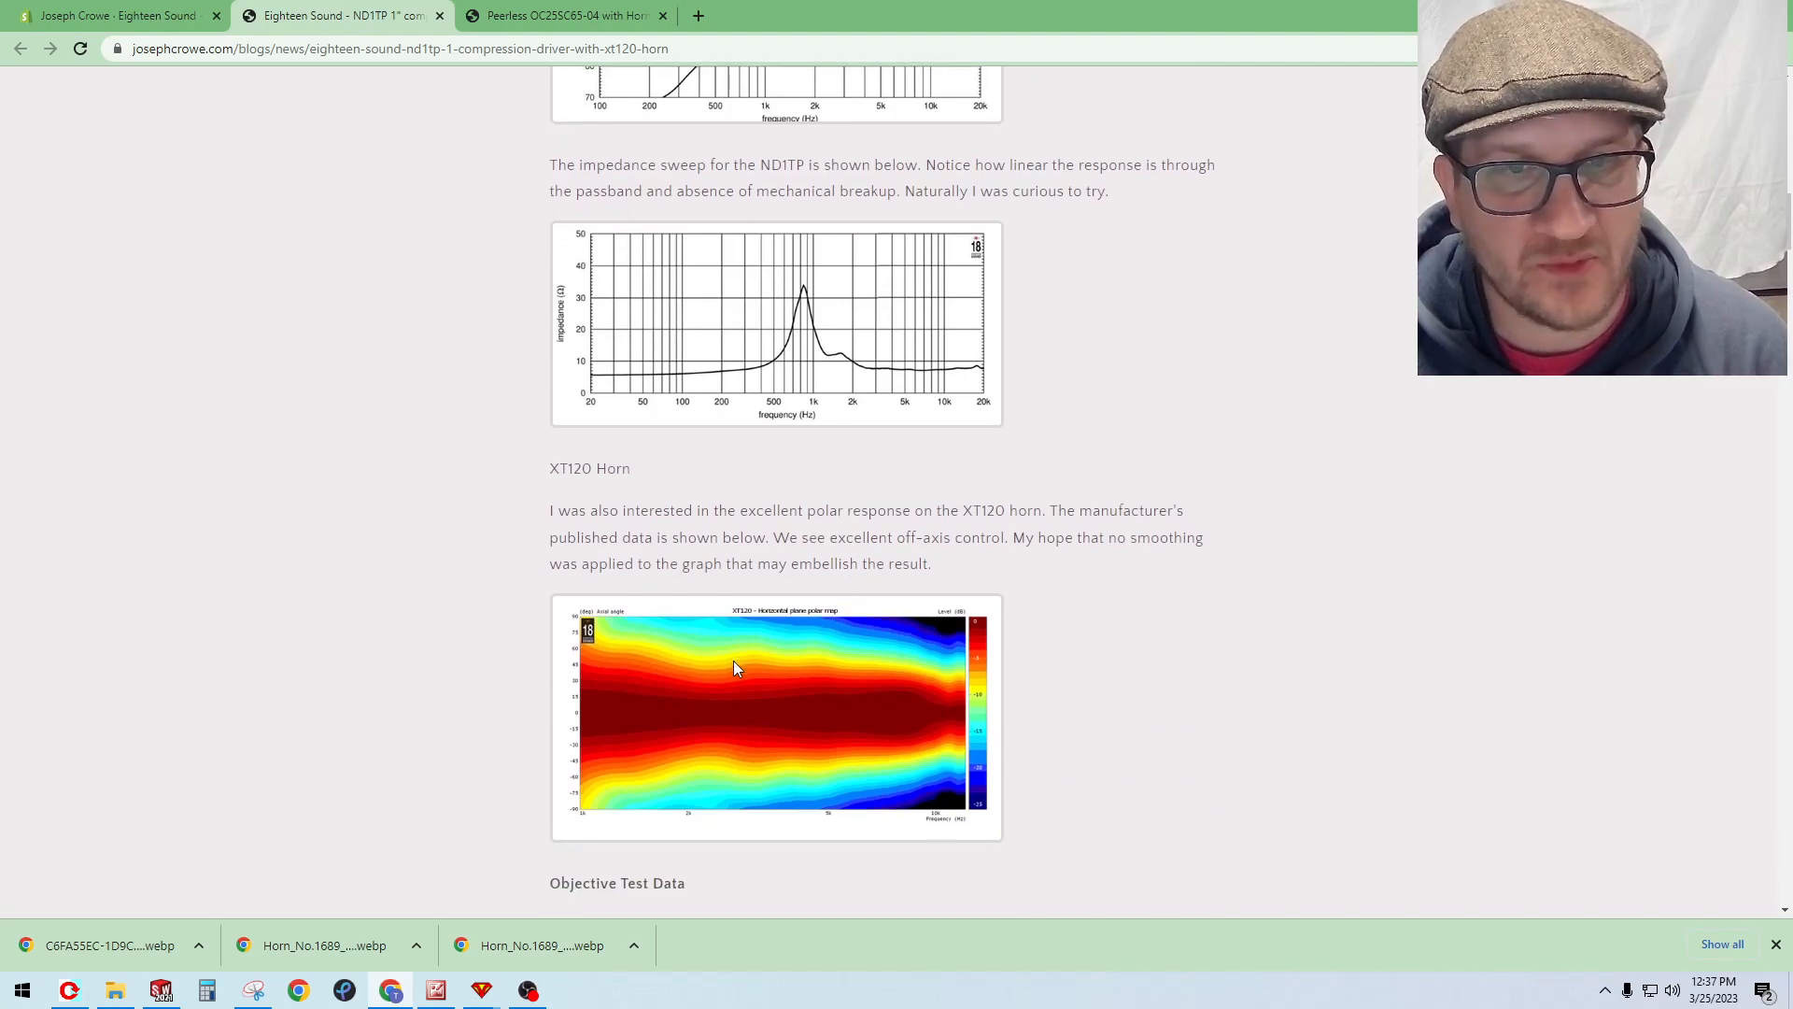
pyautogui.scroll(-3)
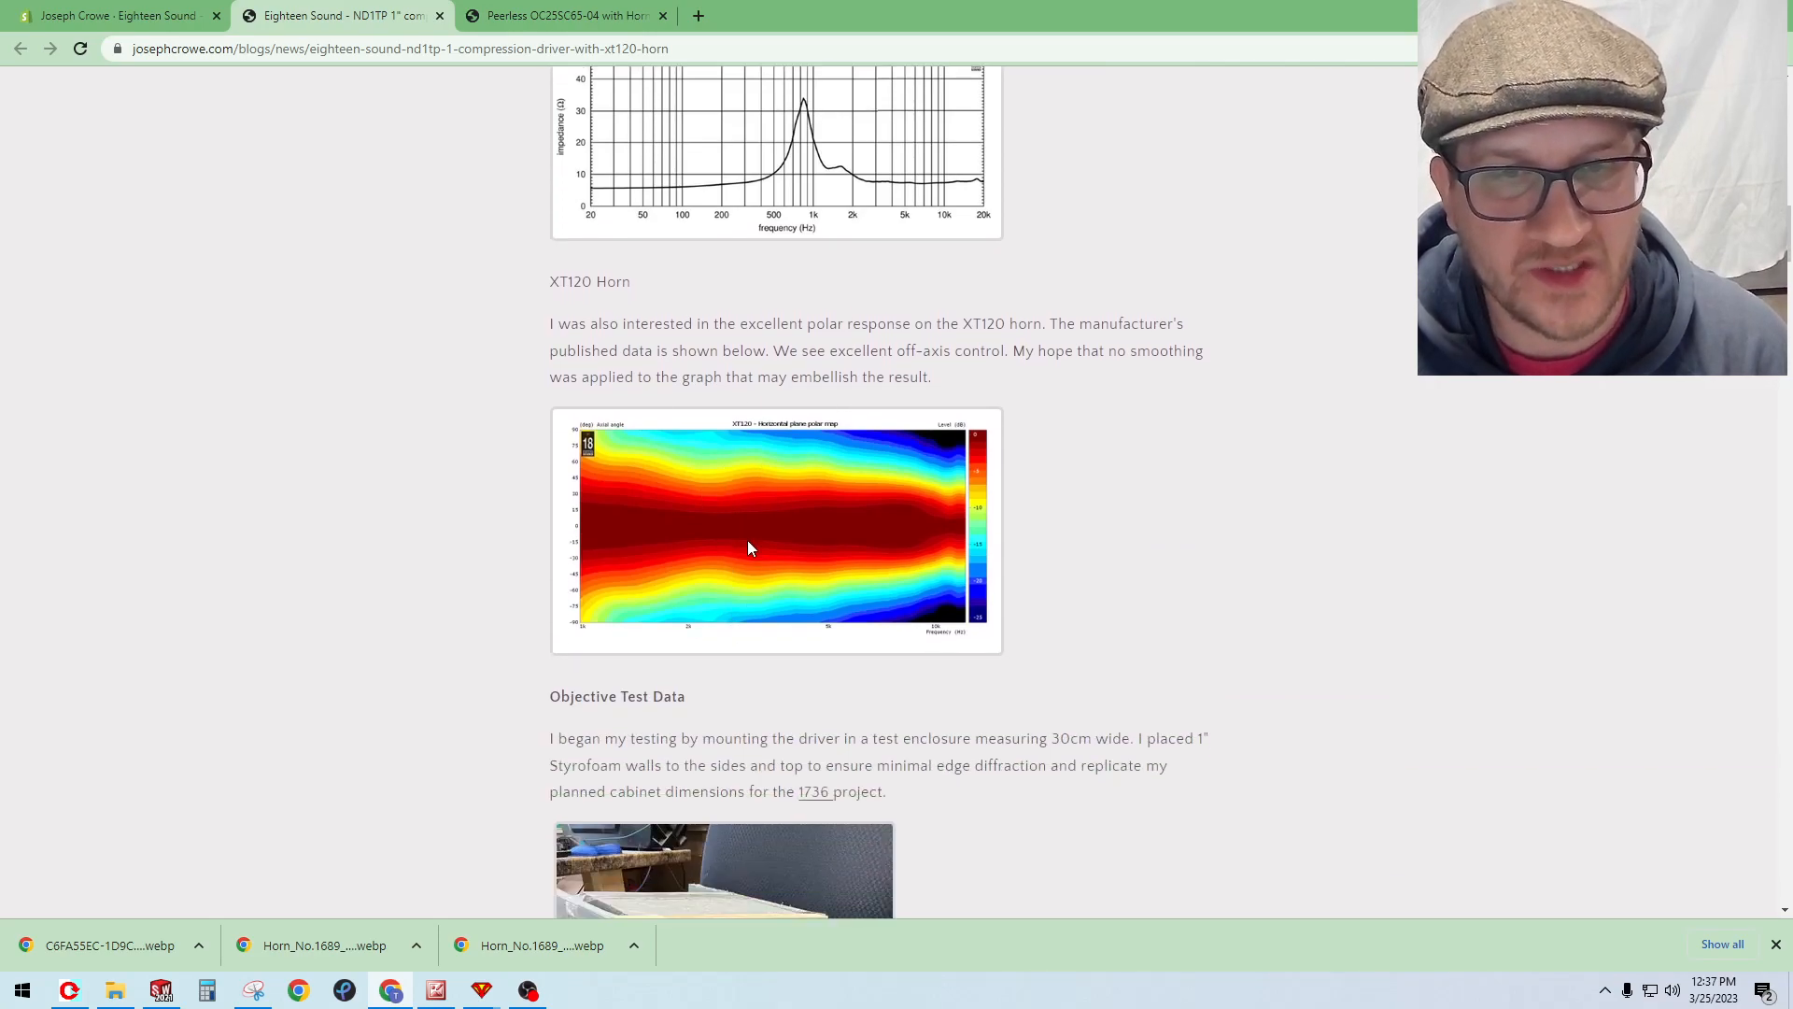
pyautogui.moveTo(724, 478)
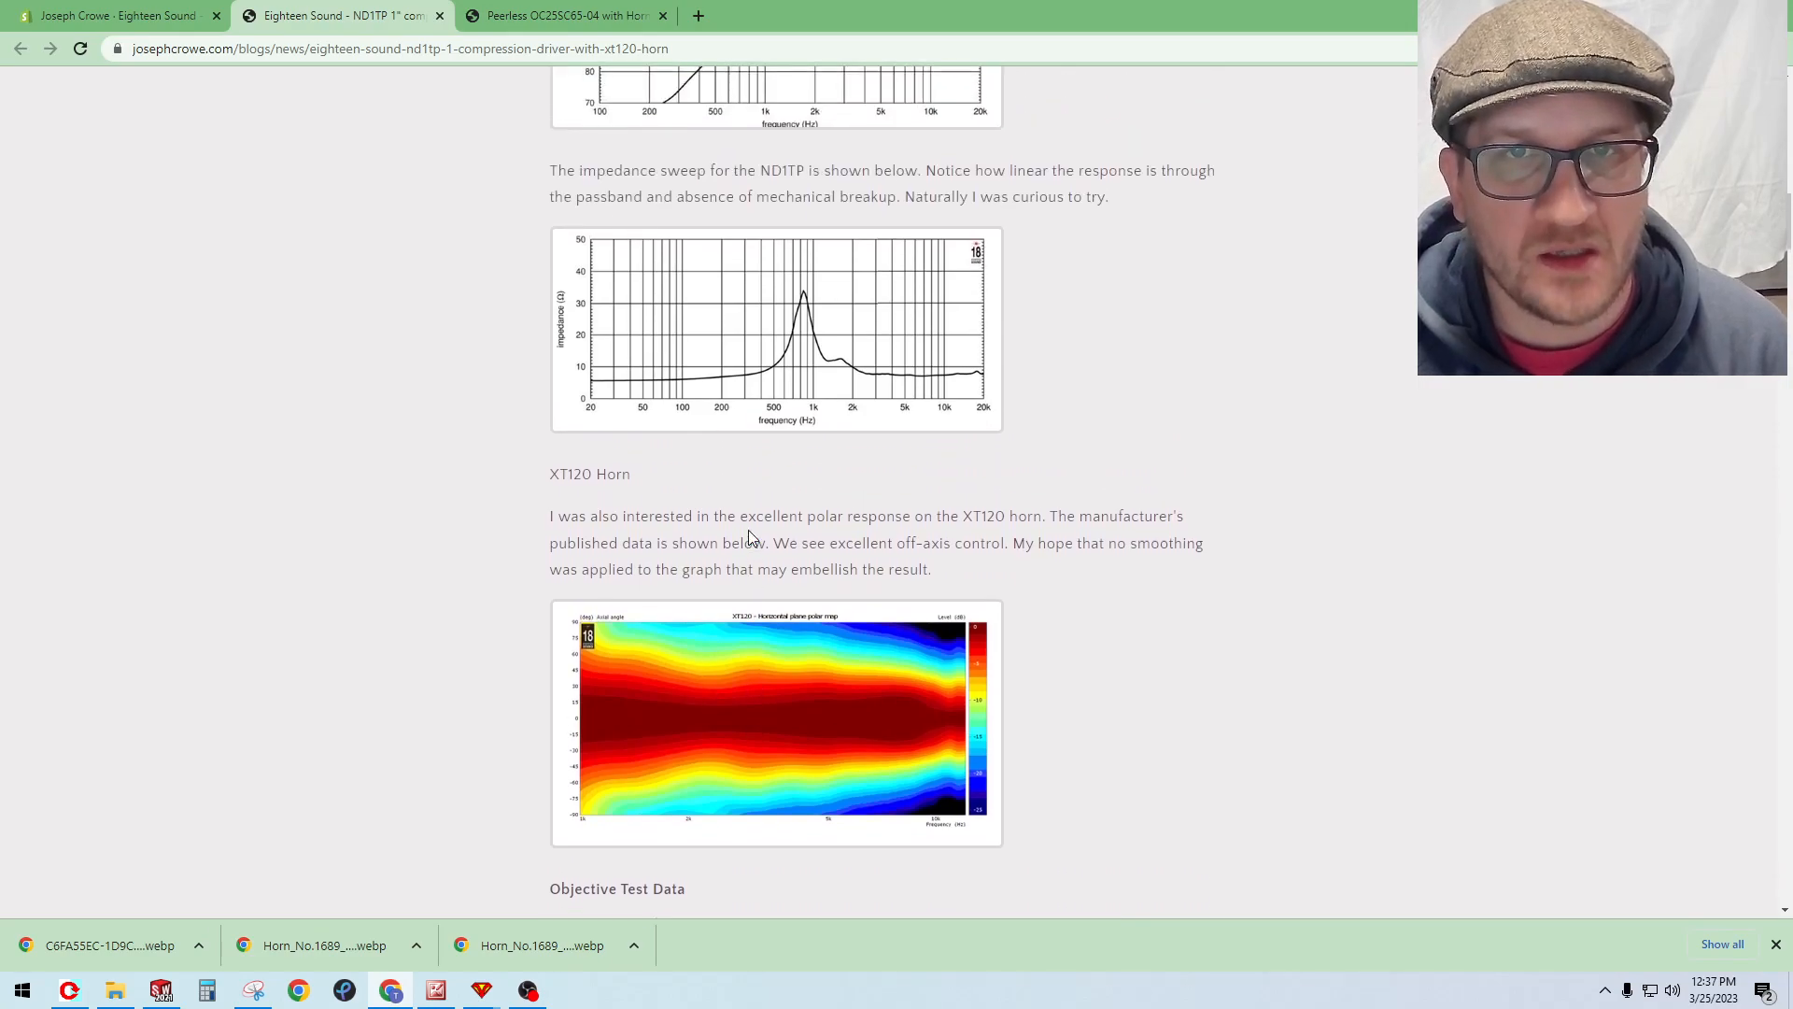
# Step: Scroll back up to the ND1TP intro text, product photos and first frequency response graph
pyautogui.scroll(3)
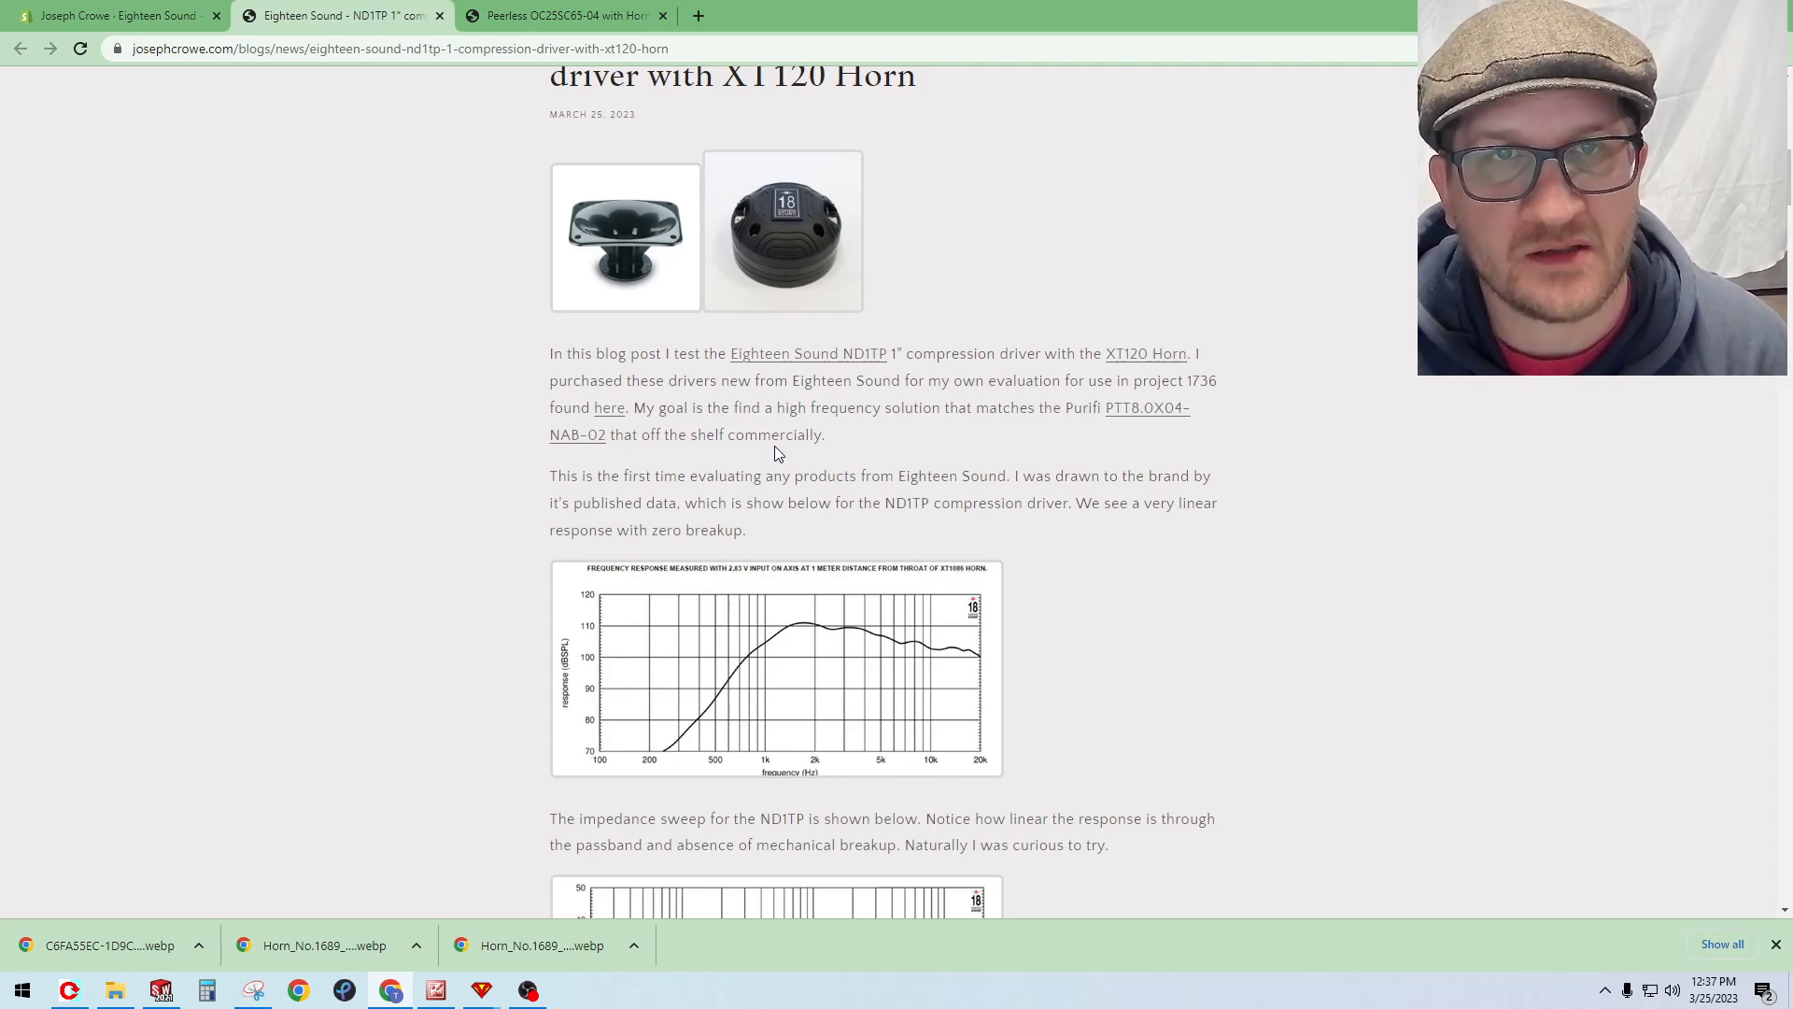
pyautogui.moveTo(751, 454)
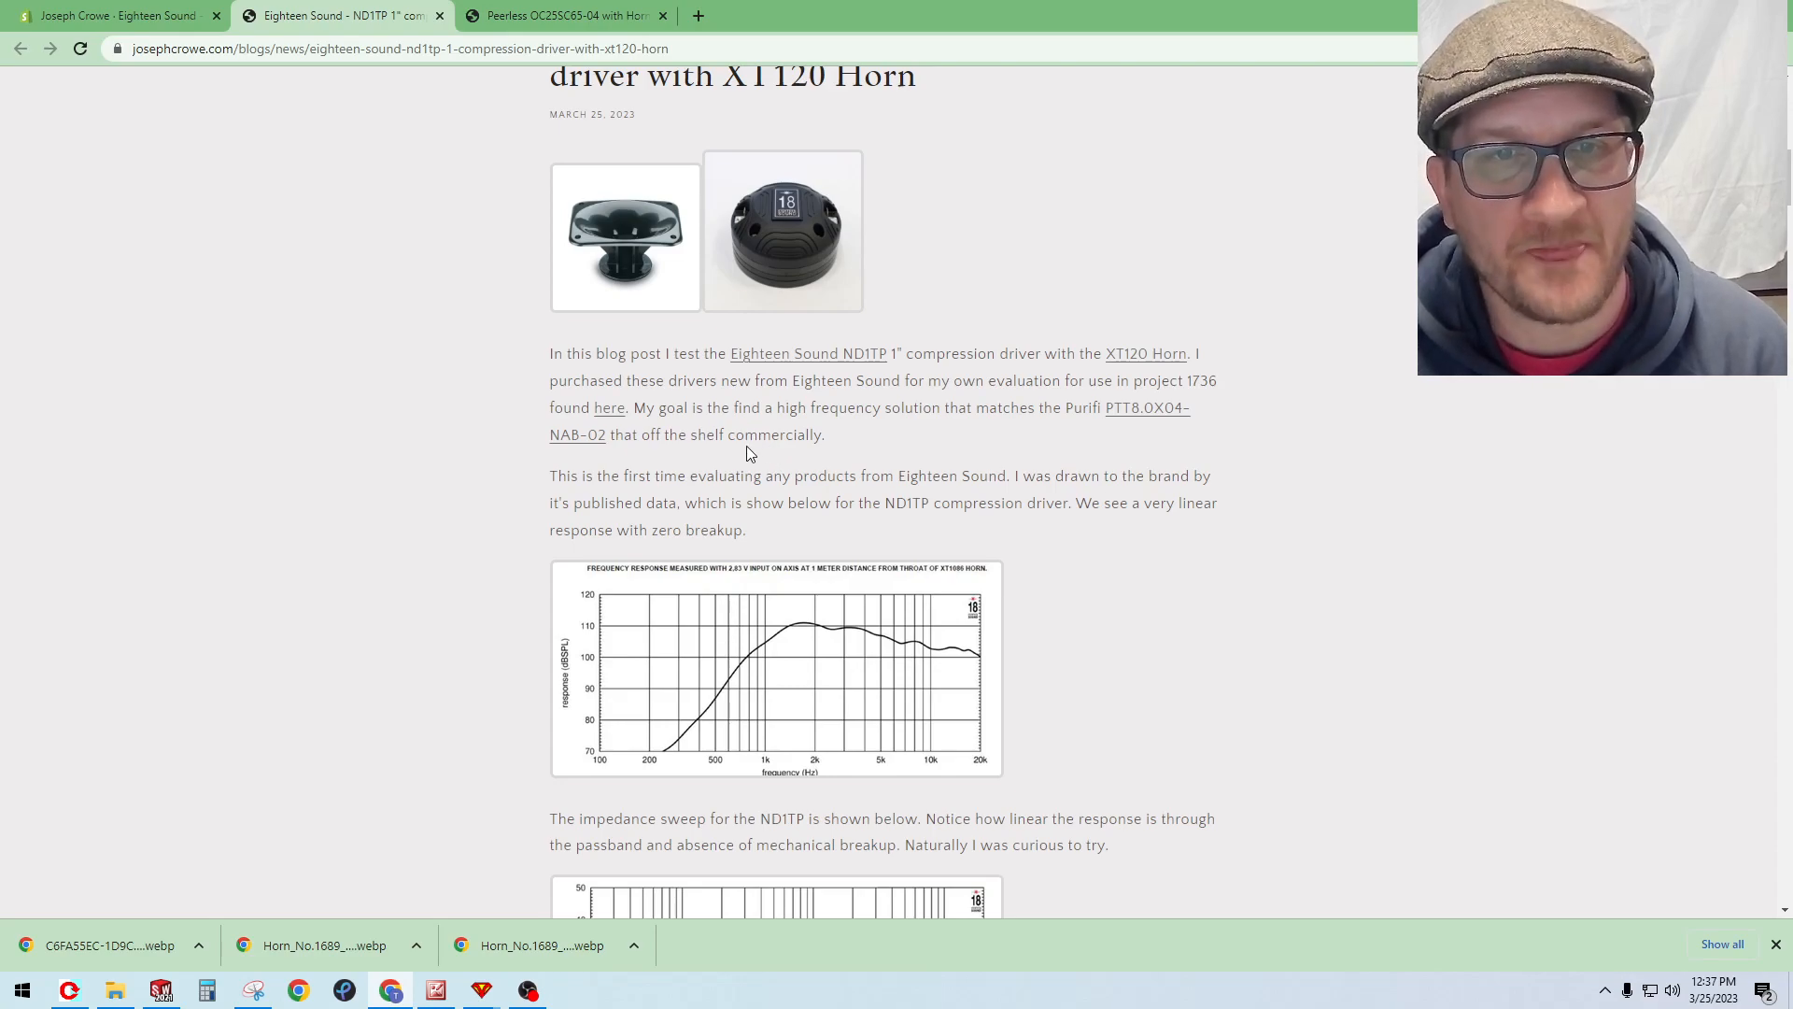
pyautogui.moveTo(806, 458)
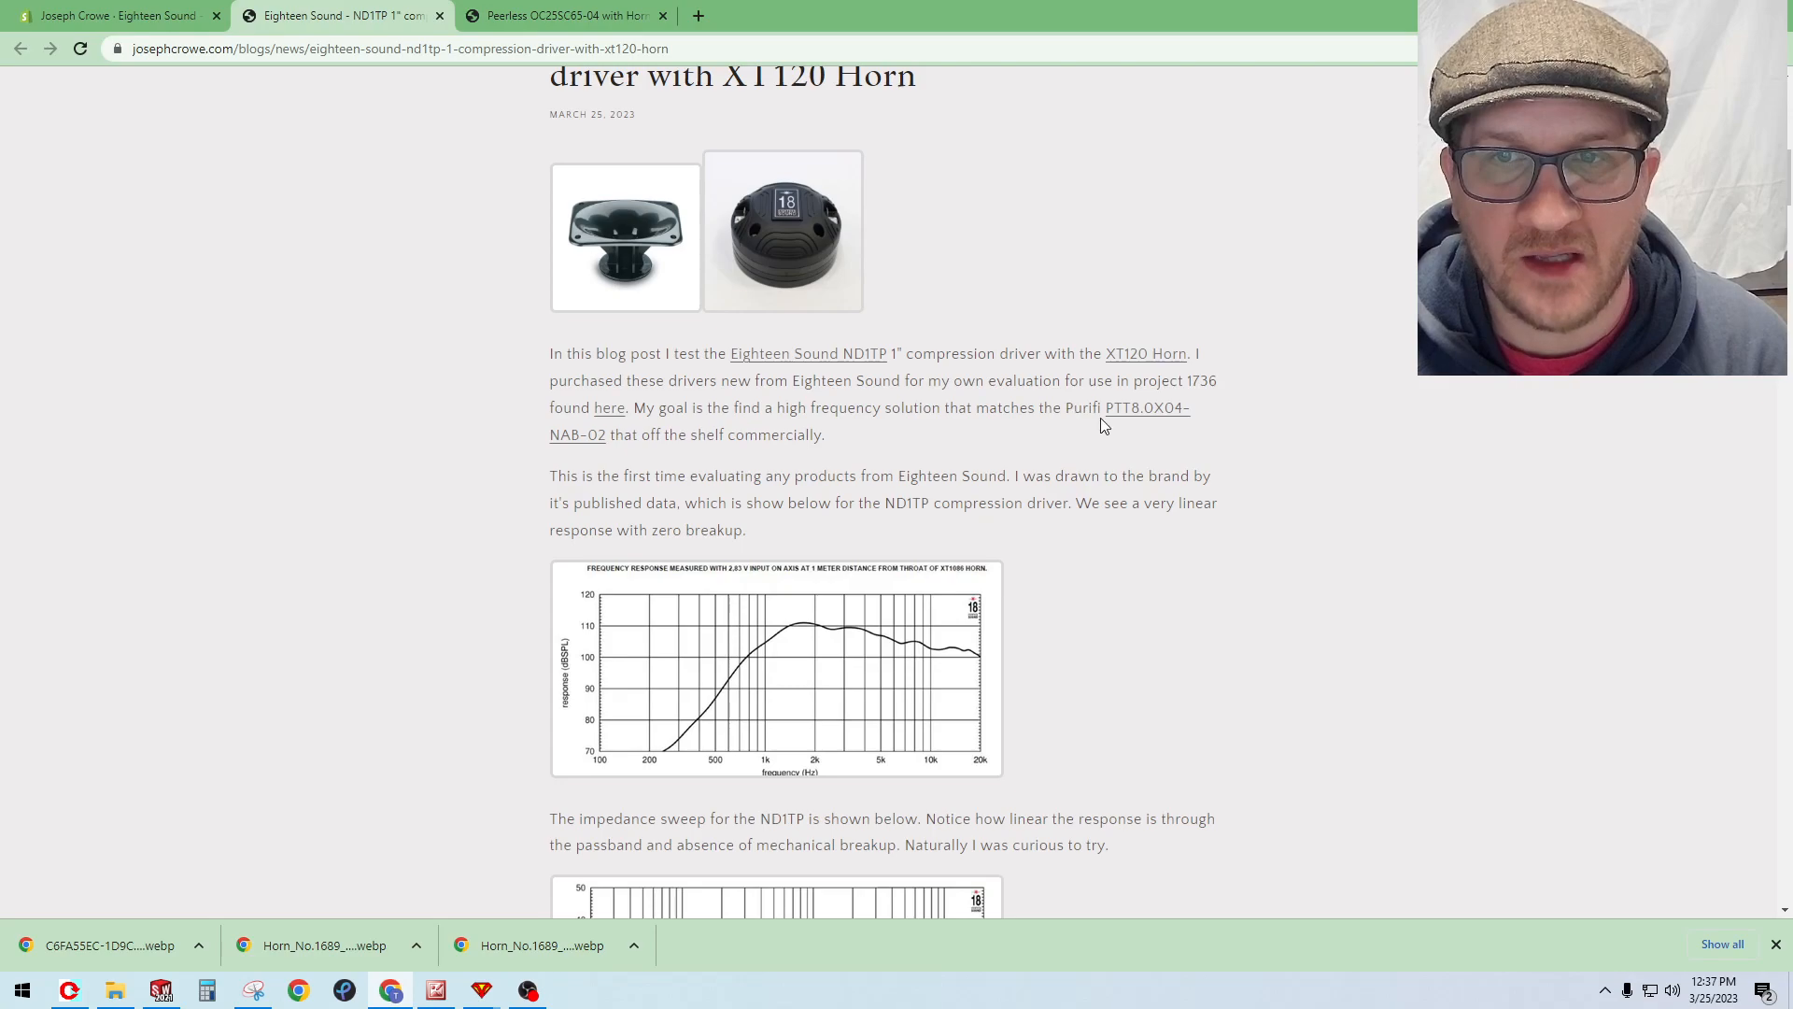
pyautogui.moveTo(839, 436)
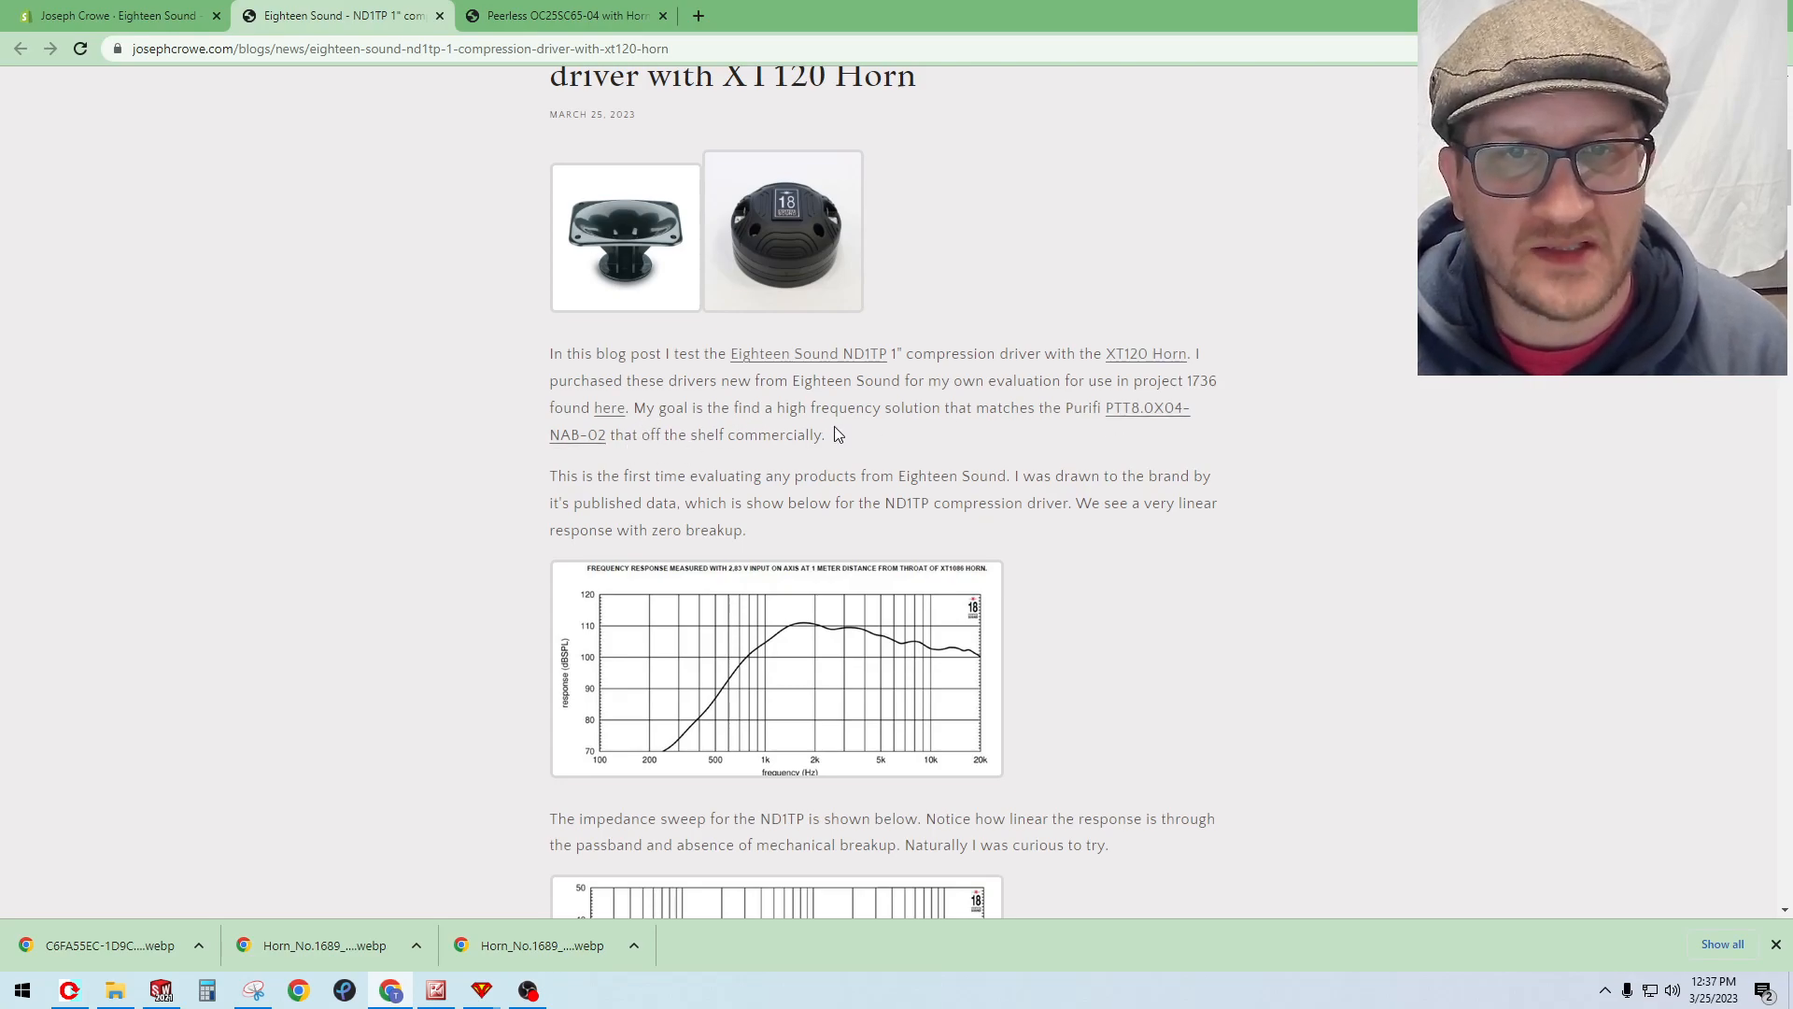
pyautogui.moveTo(866, 426)
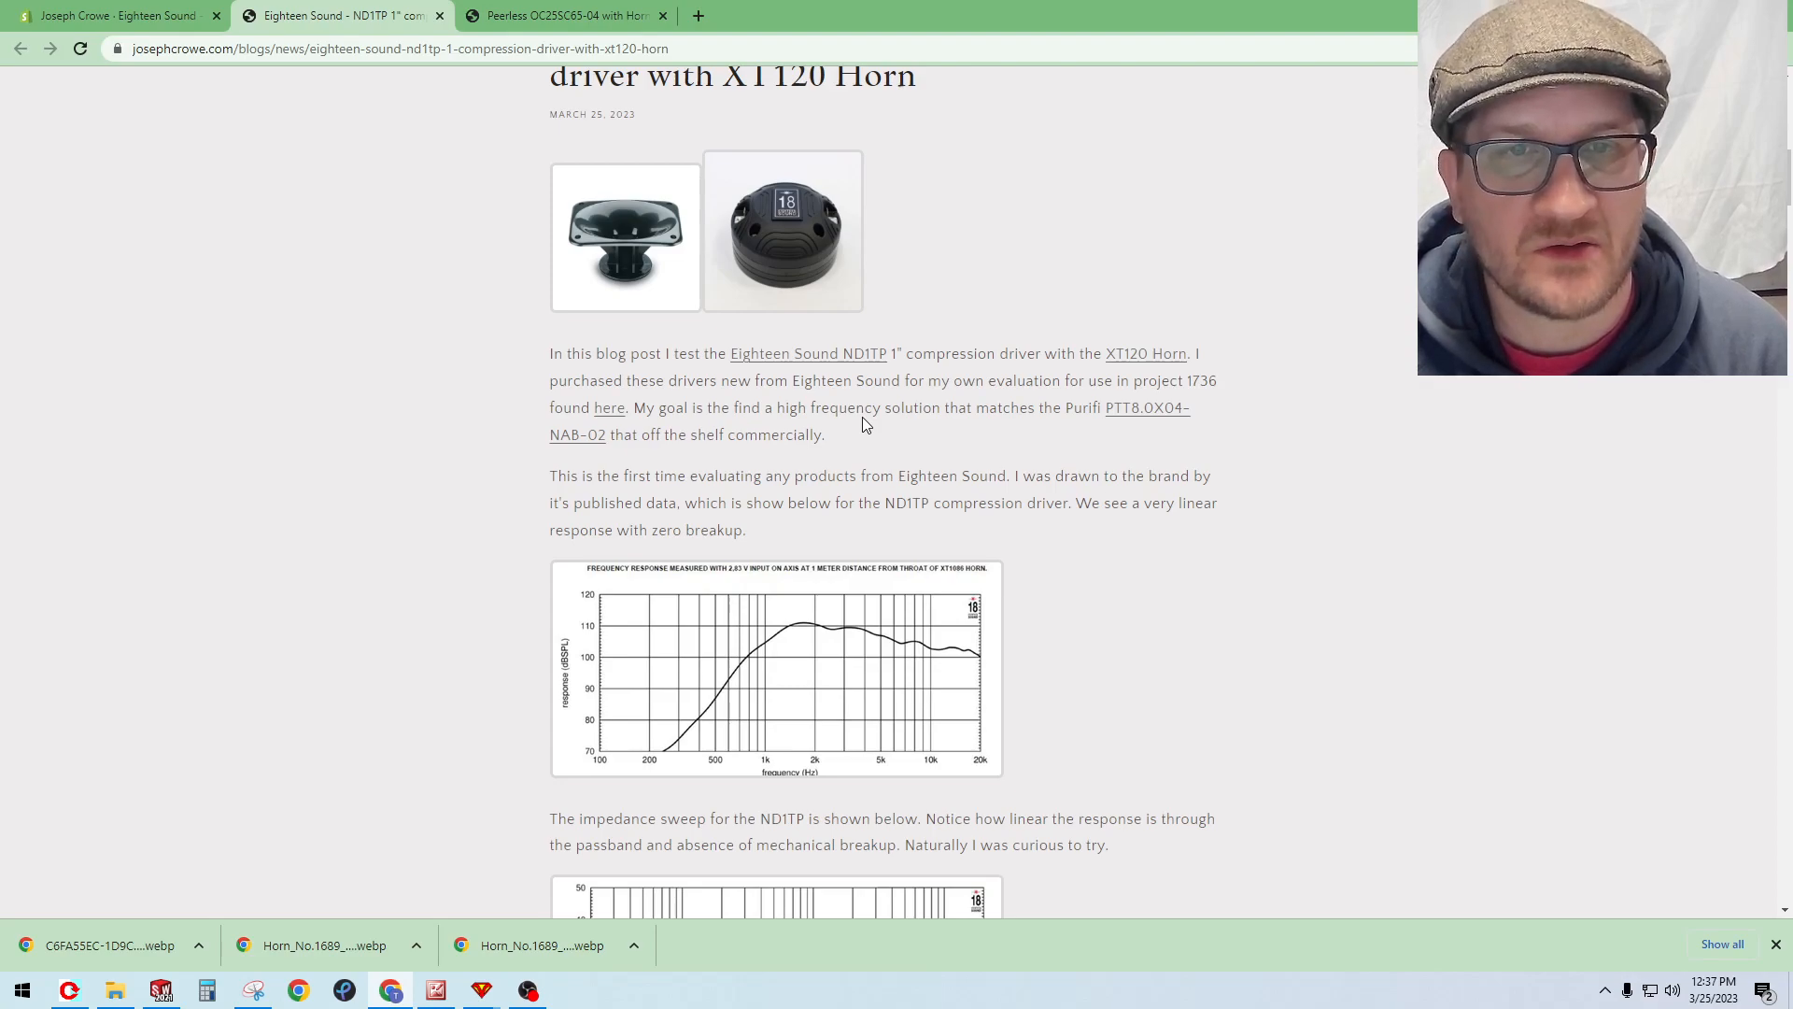
pyautogui.moveTo(878, 436)
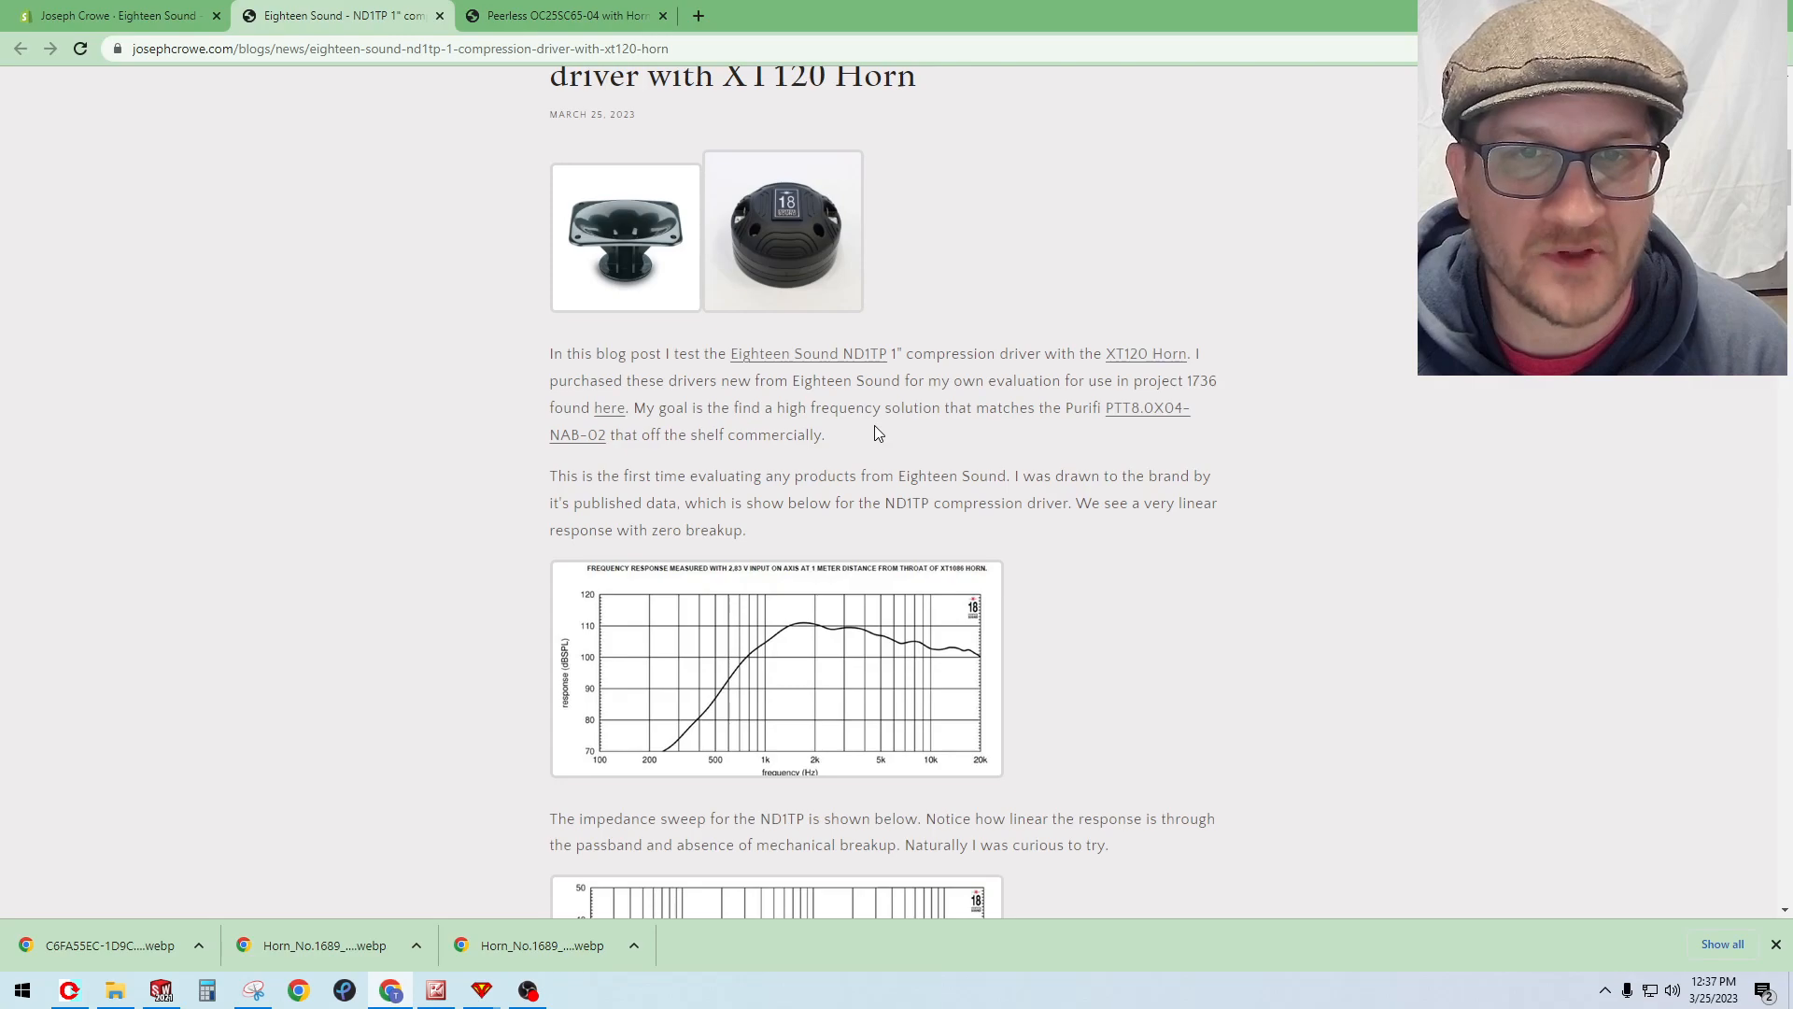
pyautogui.moveTo(874, 437)
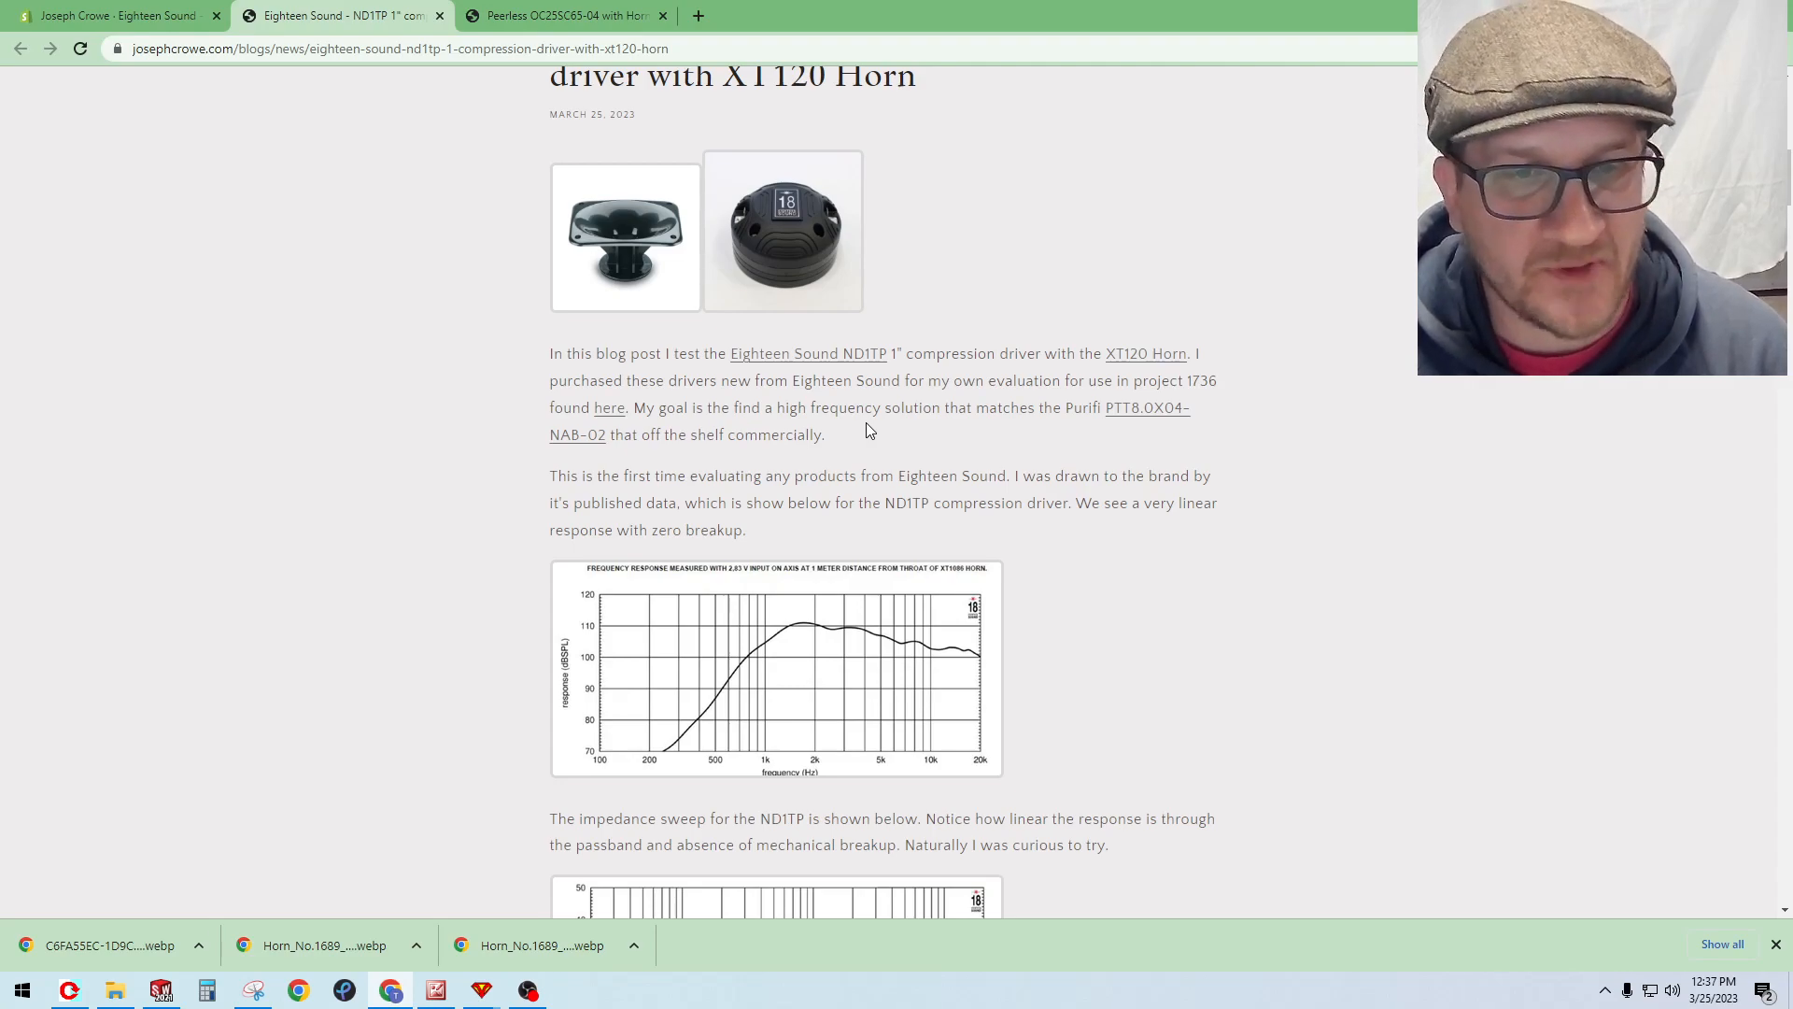
# Step: Scroll to the Objective Test Data section, return to the ND1TP post and continue to the enclosure photo
pyautogui.scroll(-3)
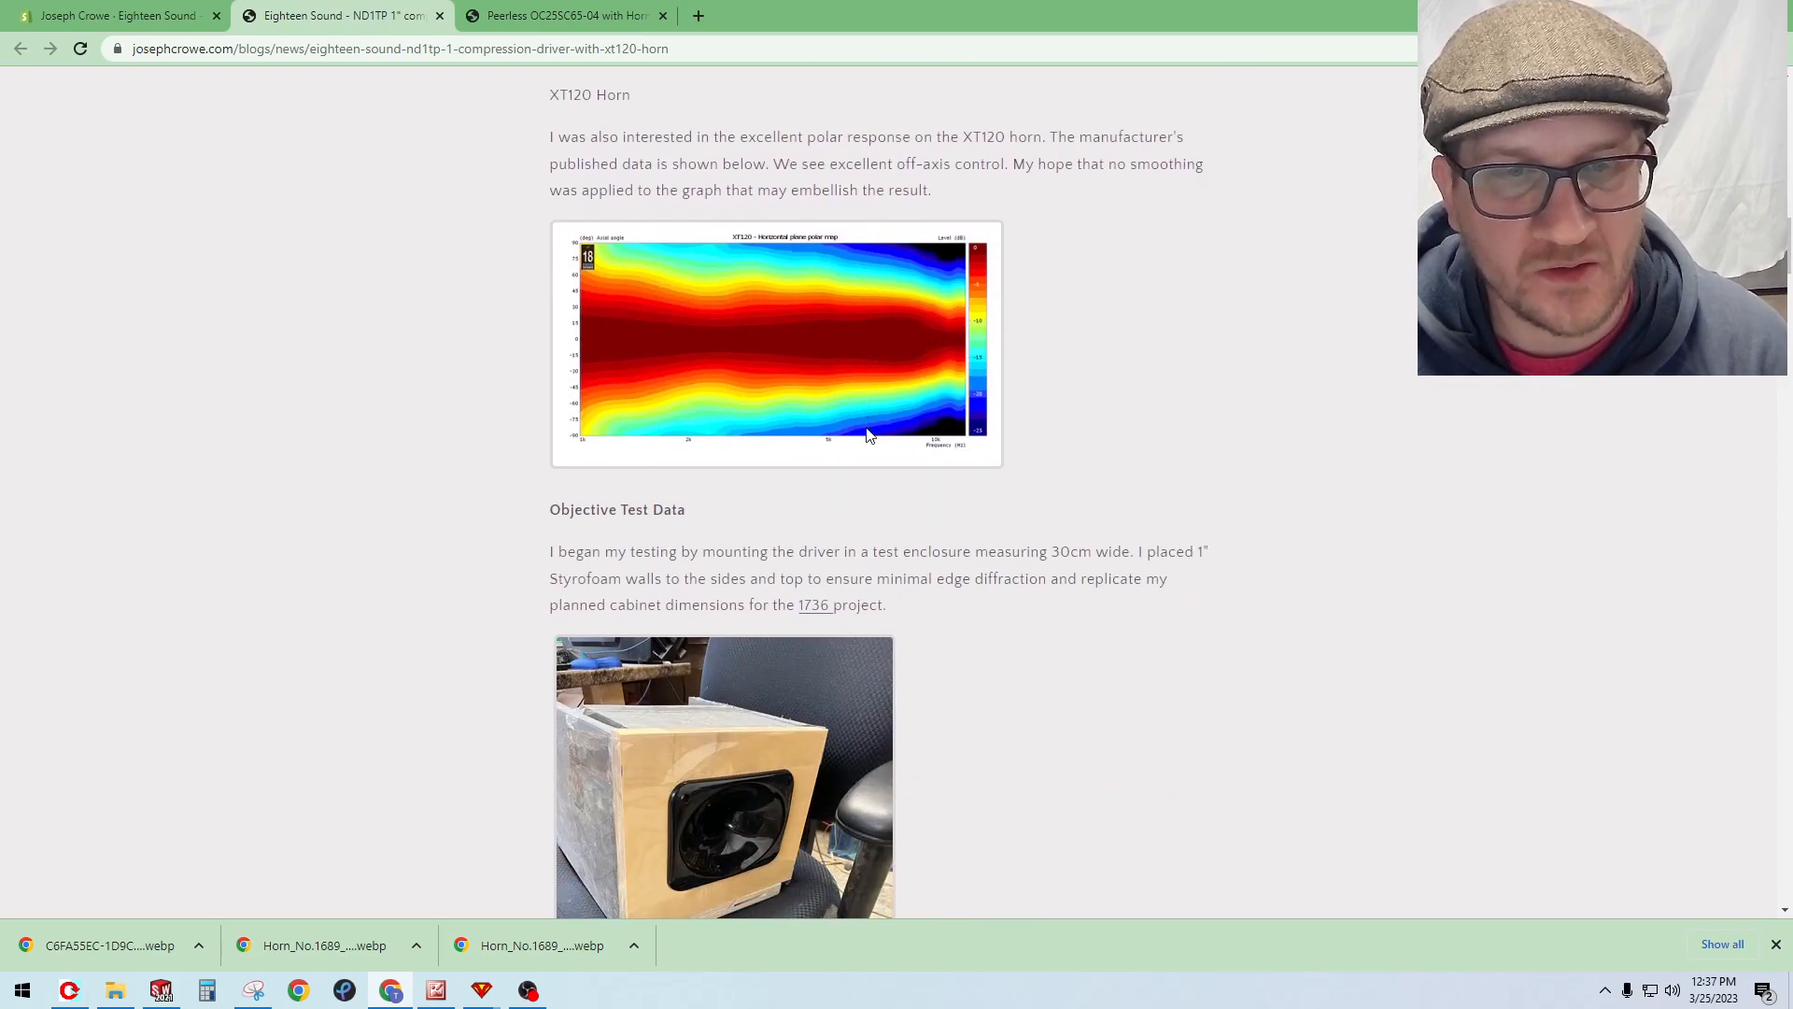
pyautogui.scroll(-3)
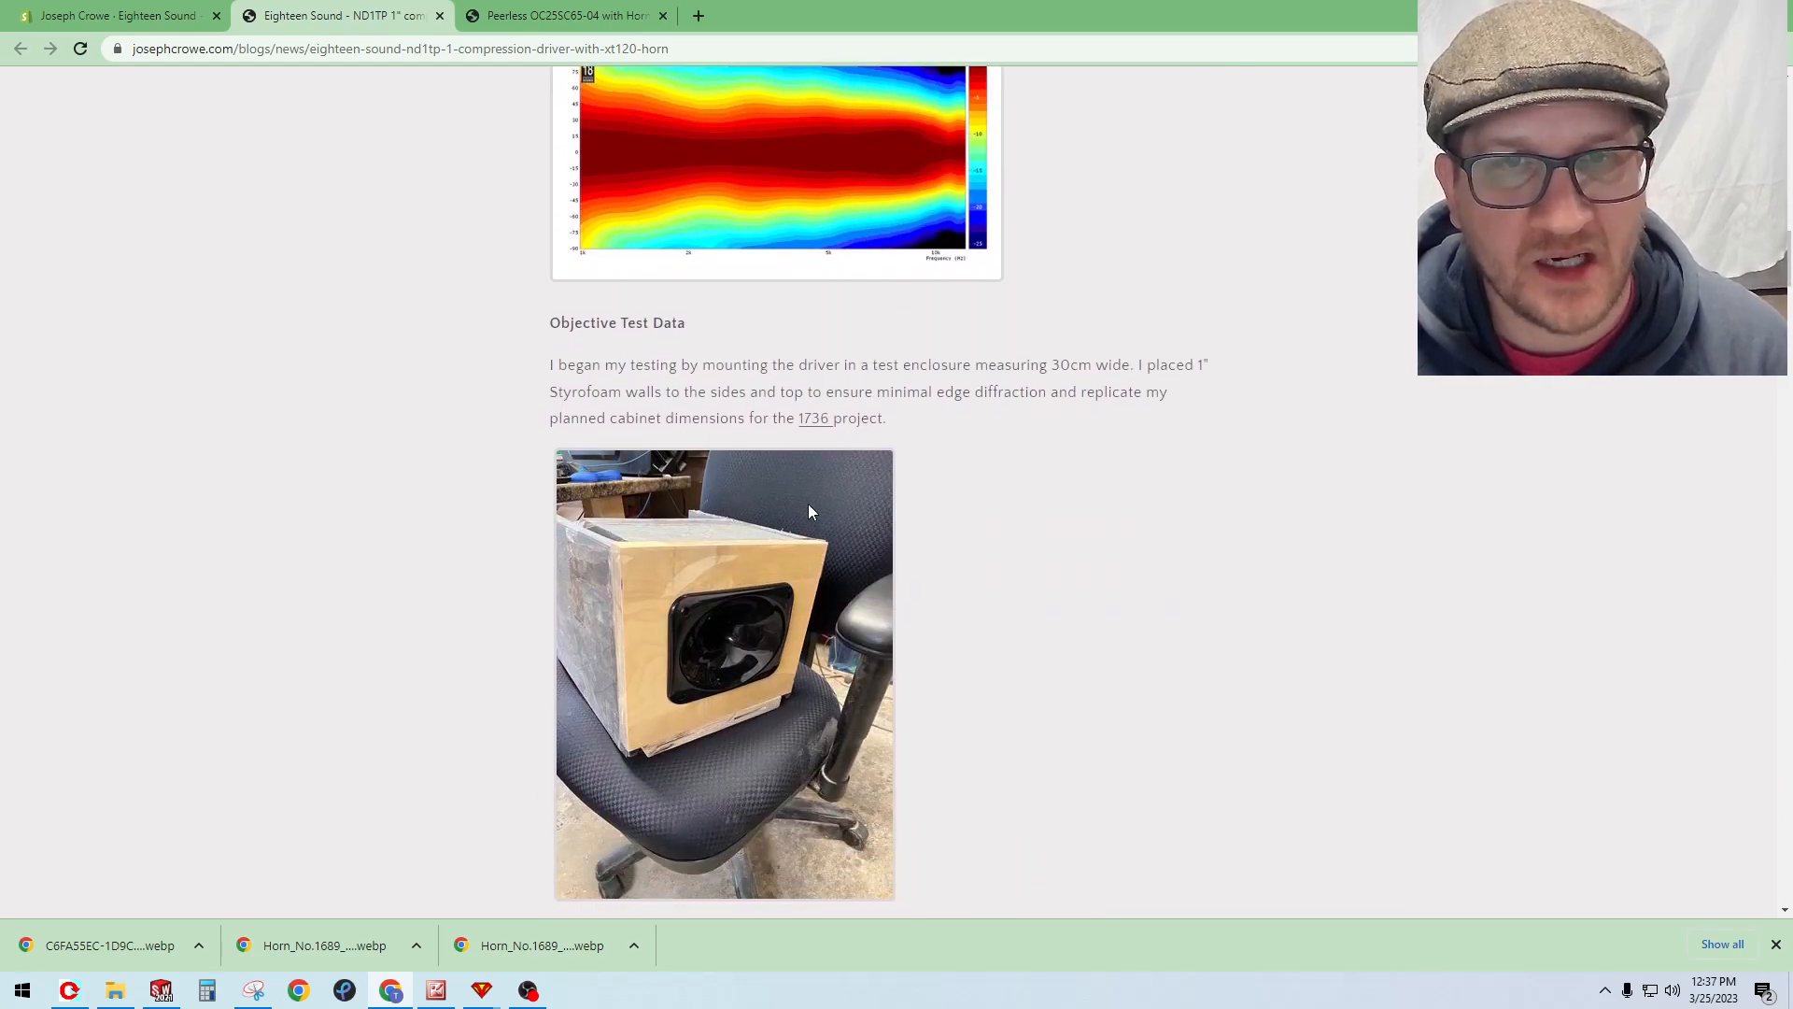
pyautogui.moveTo(782, 549)
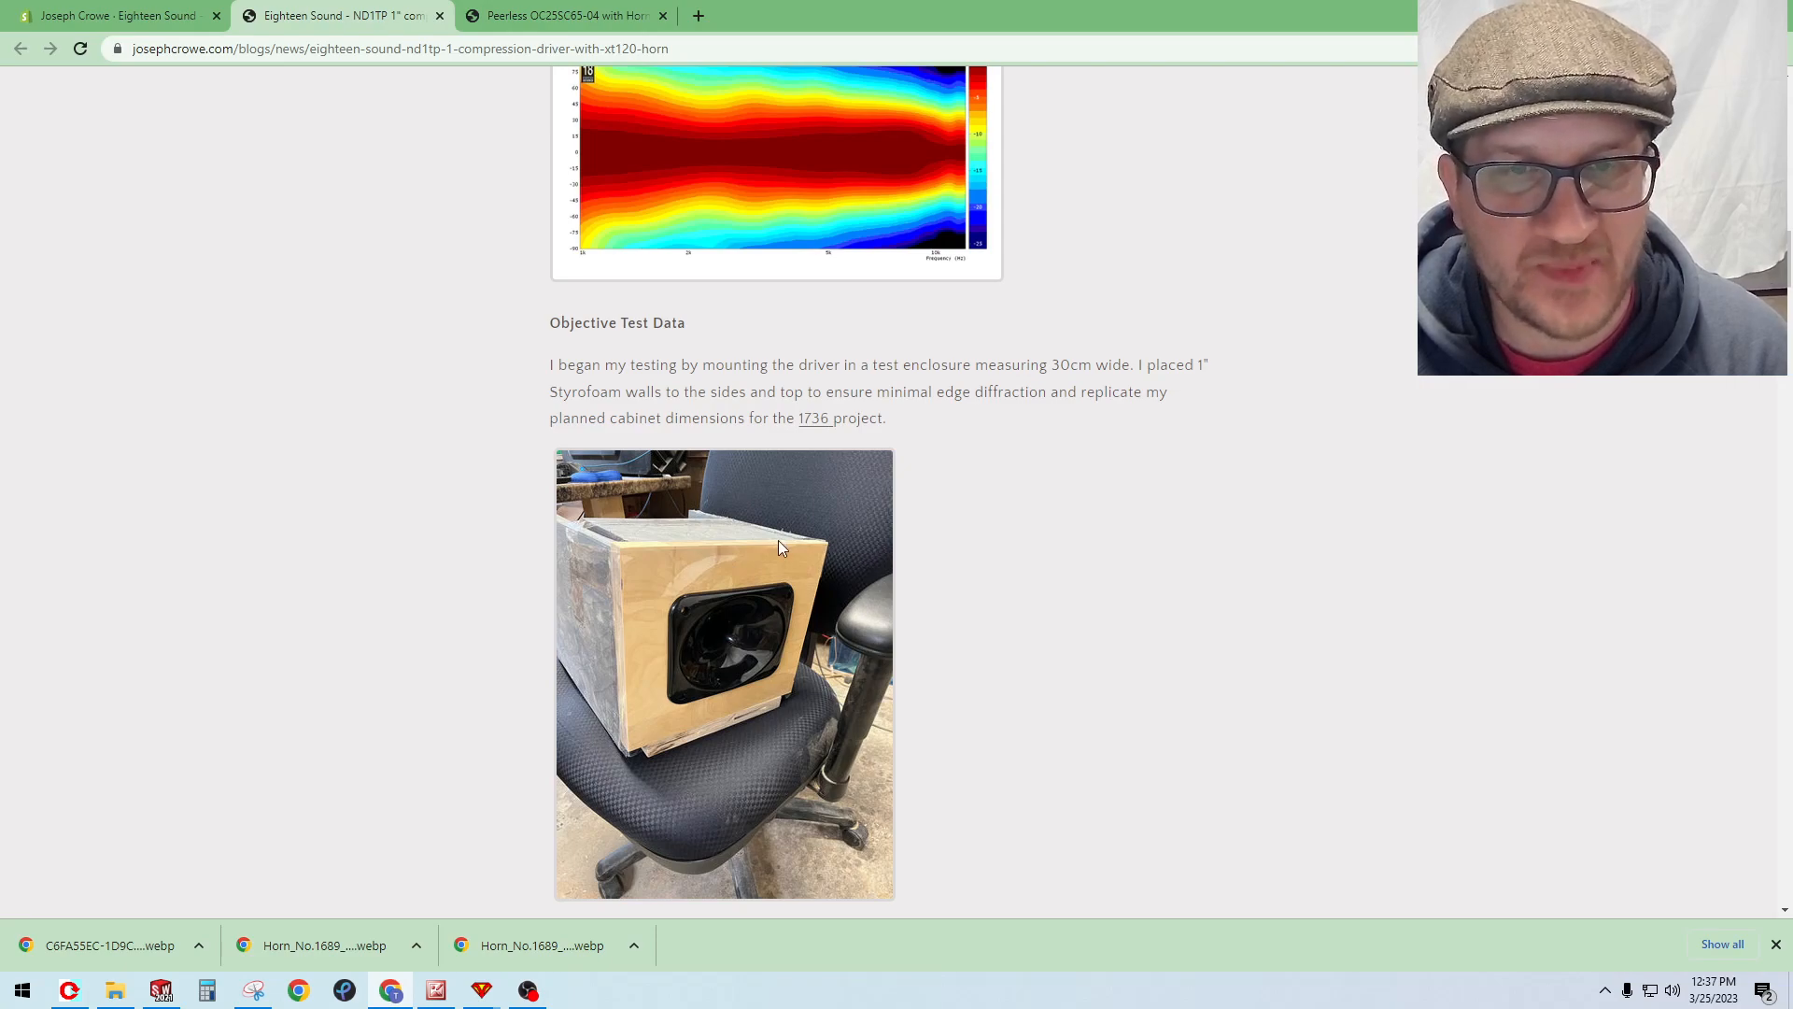
pyautogui.moveTo(723, 484)
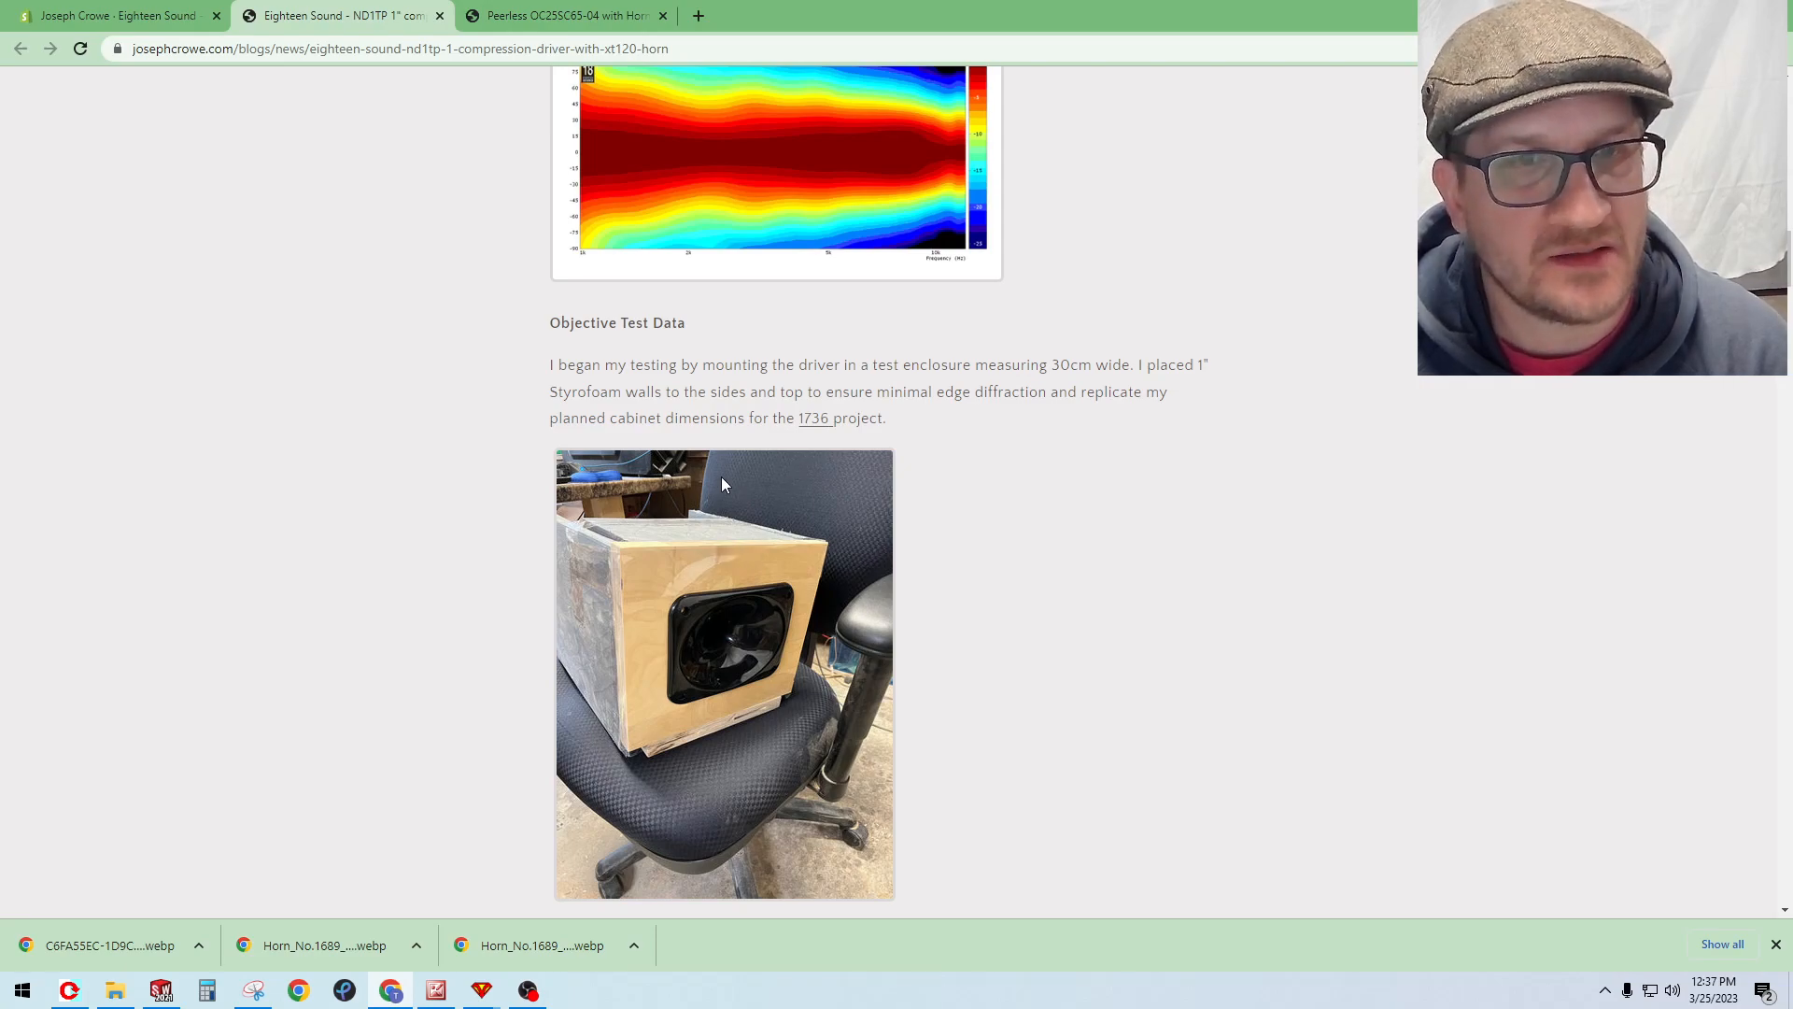
pyautogui.moveTo(814, 428)
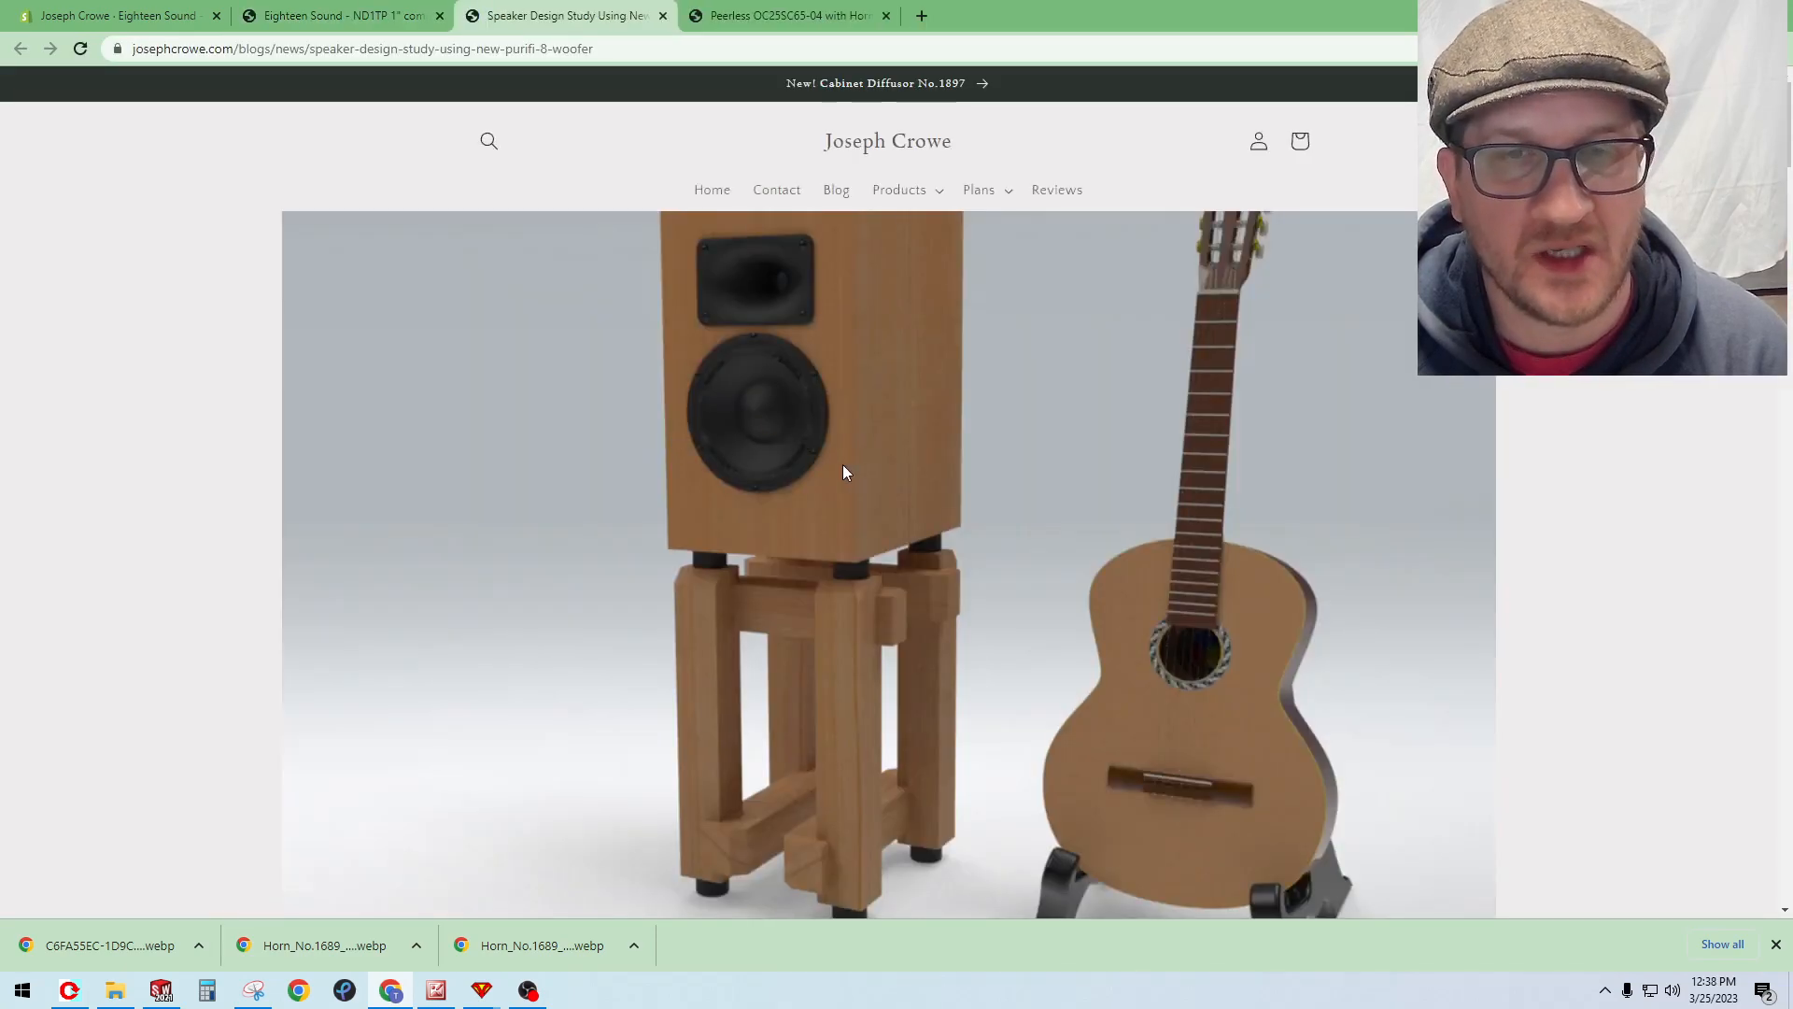
pyautogui.moveTo(800, 519)
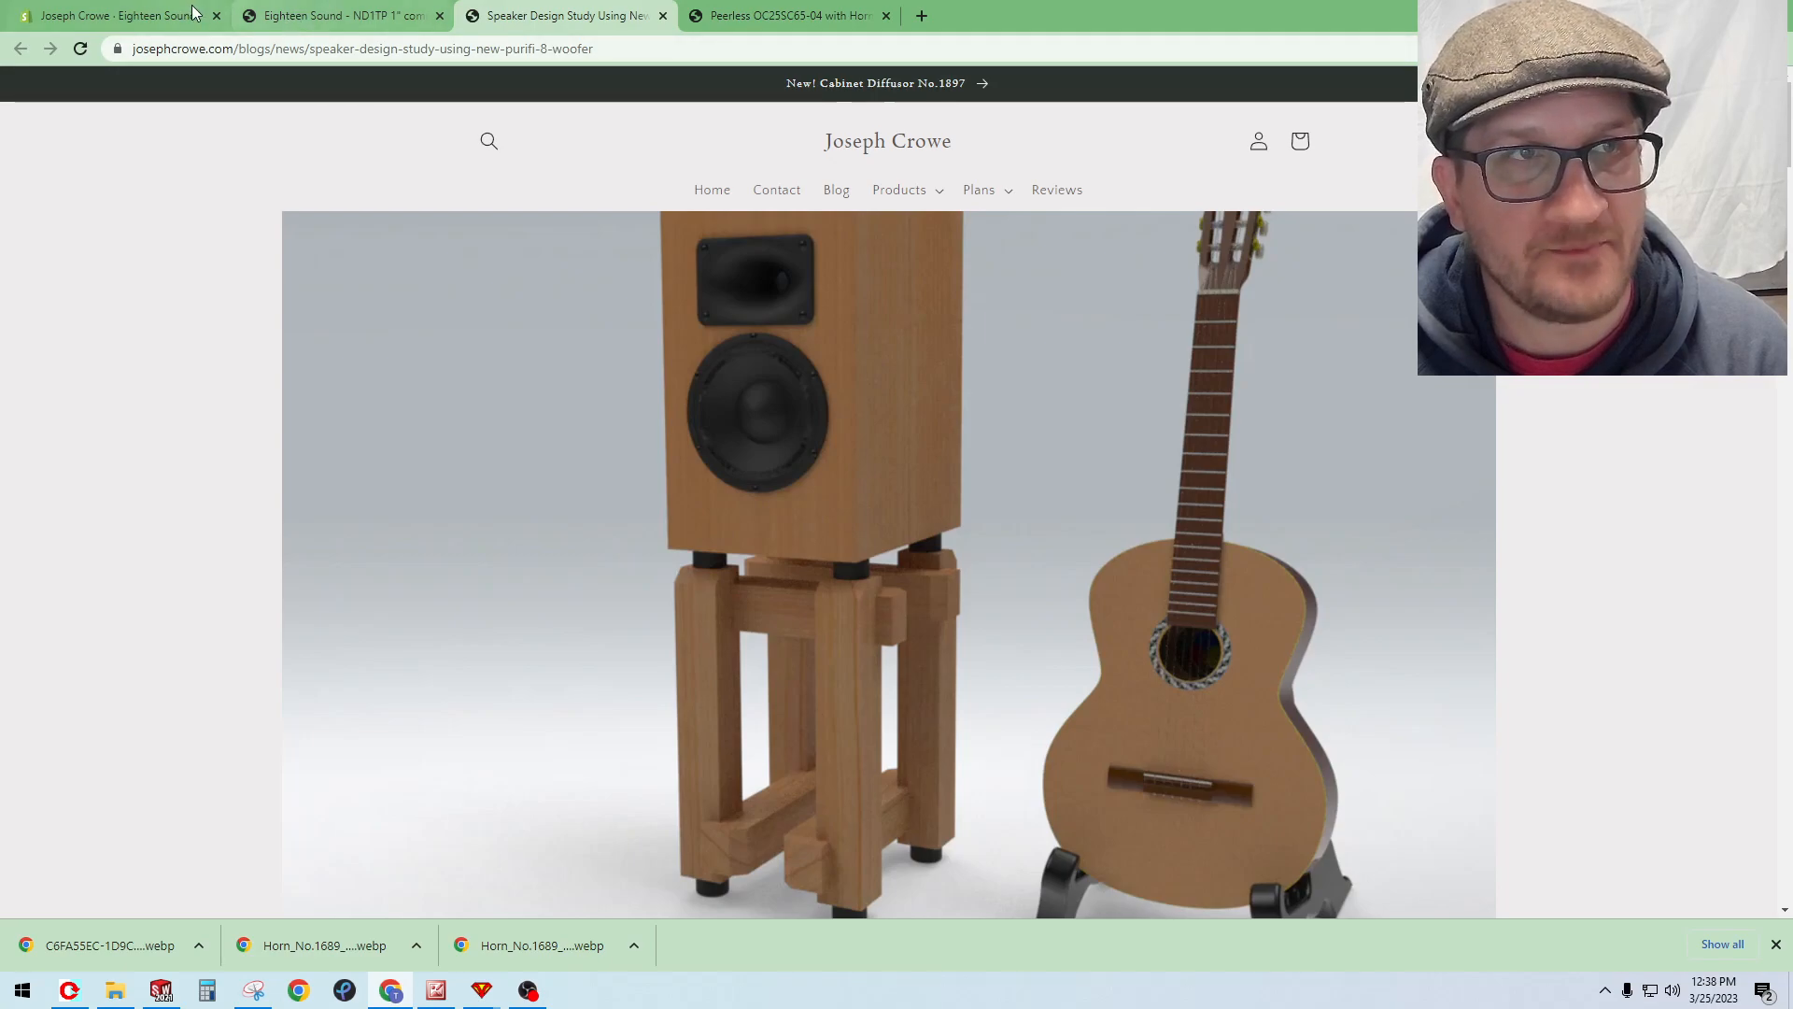
pyautogui.click(340, 15)
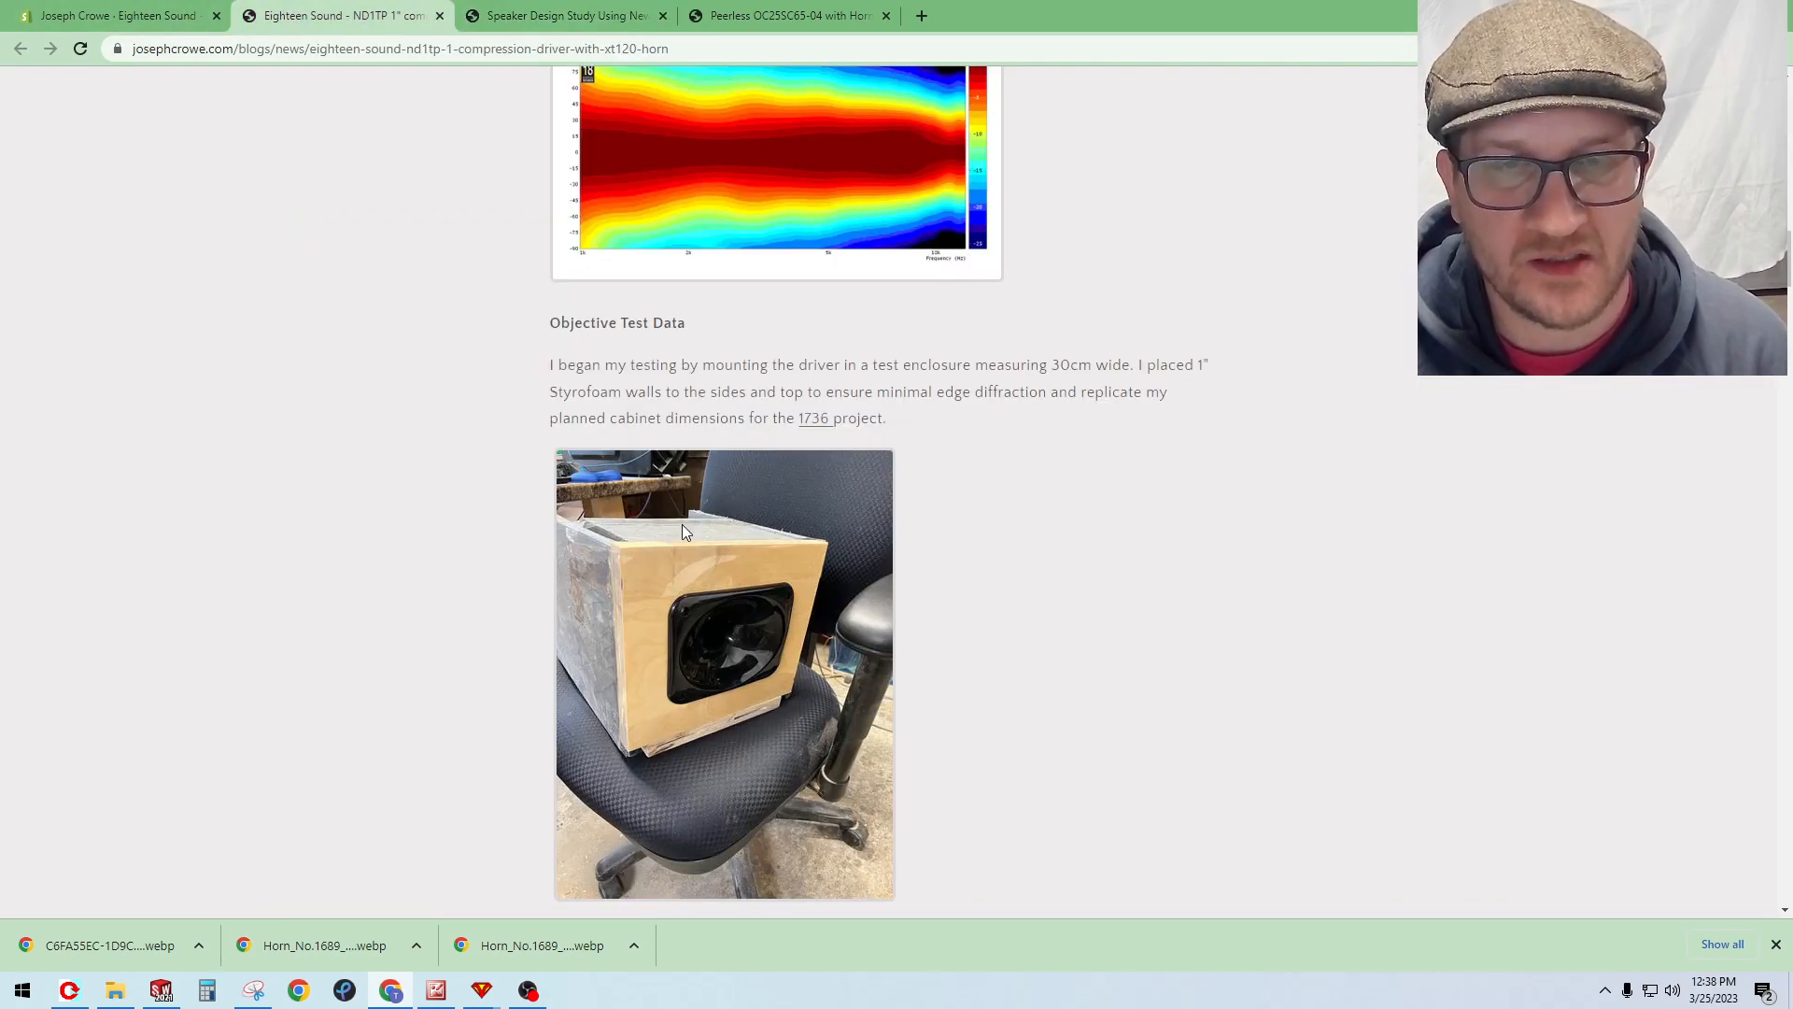
pyautogui.moveTo(807, 575)
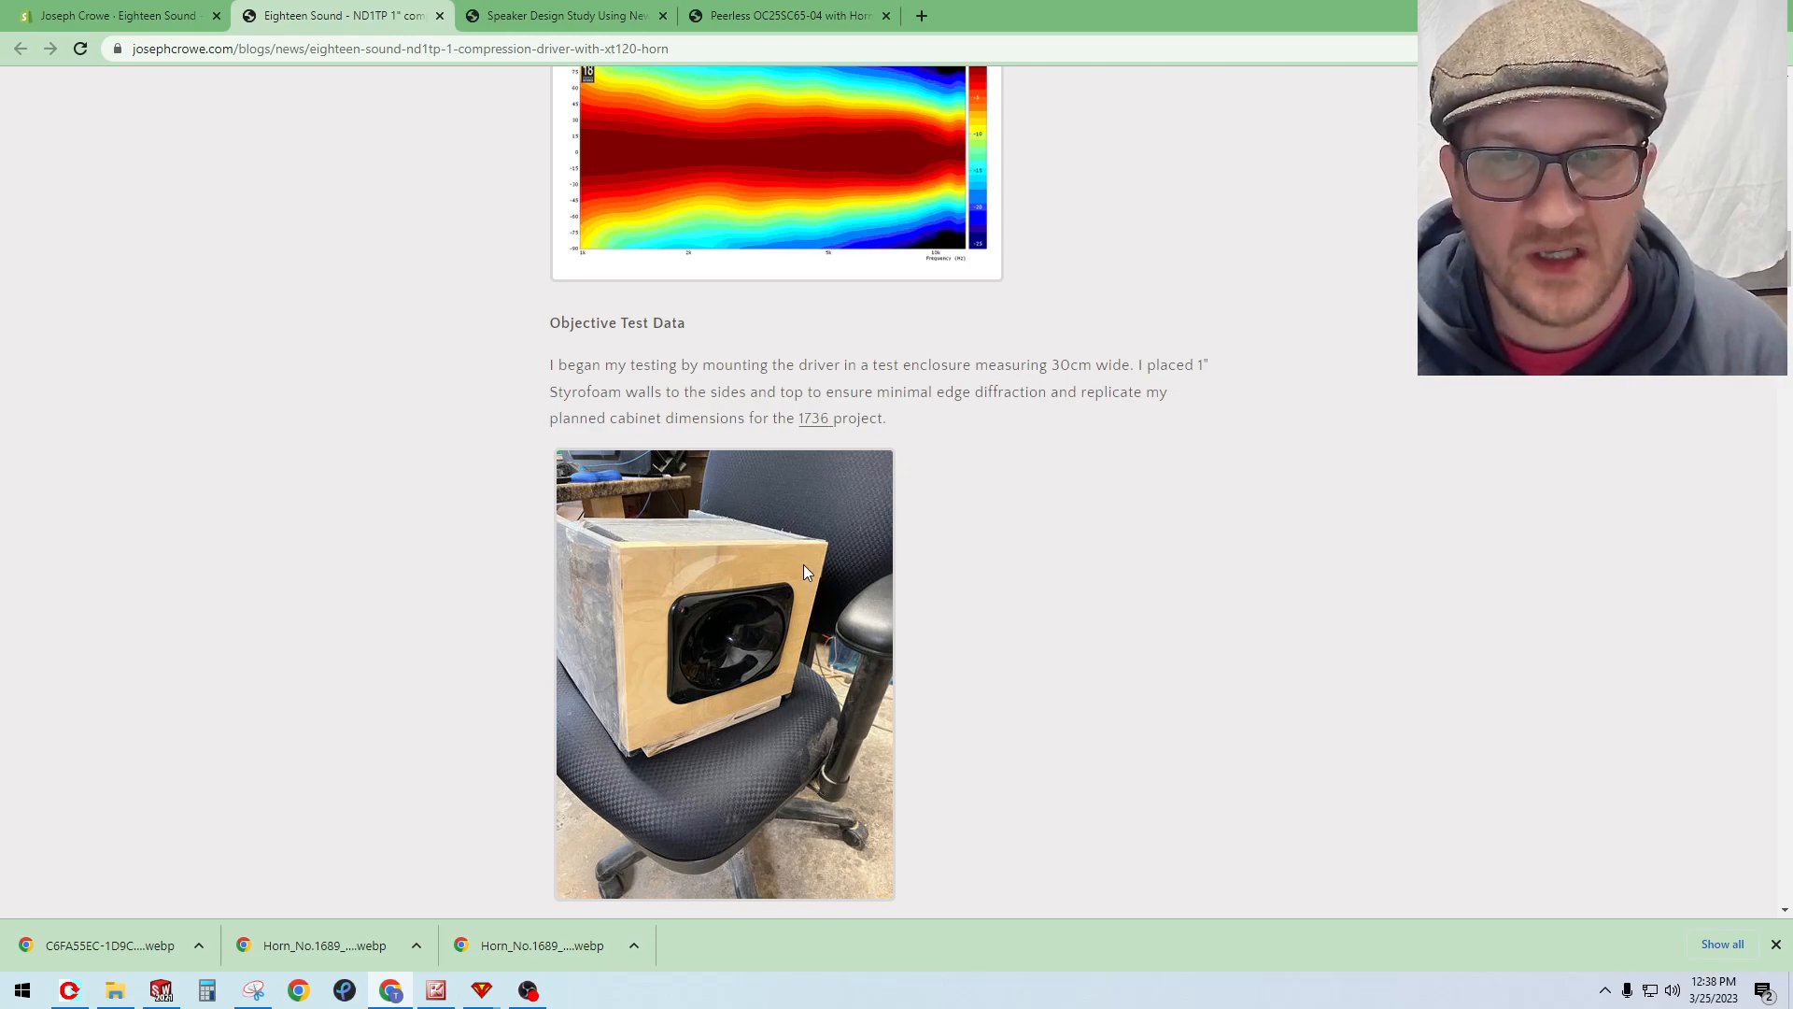
pyautogui.moveTo(822, 549)
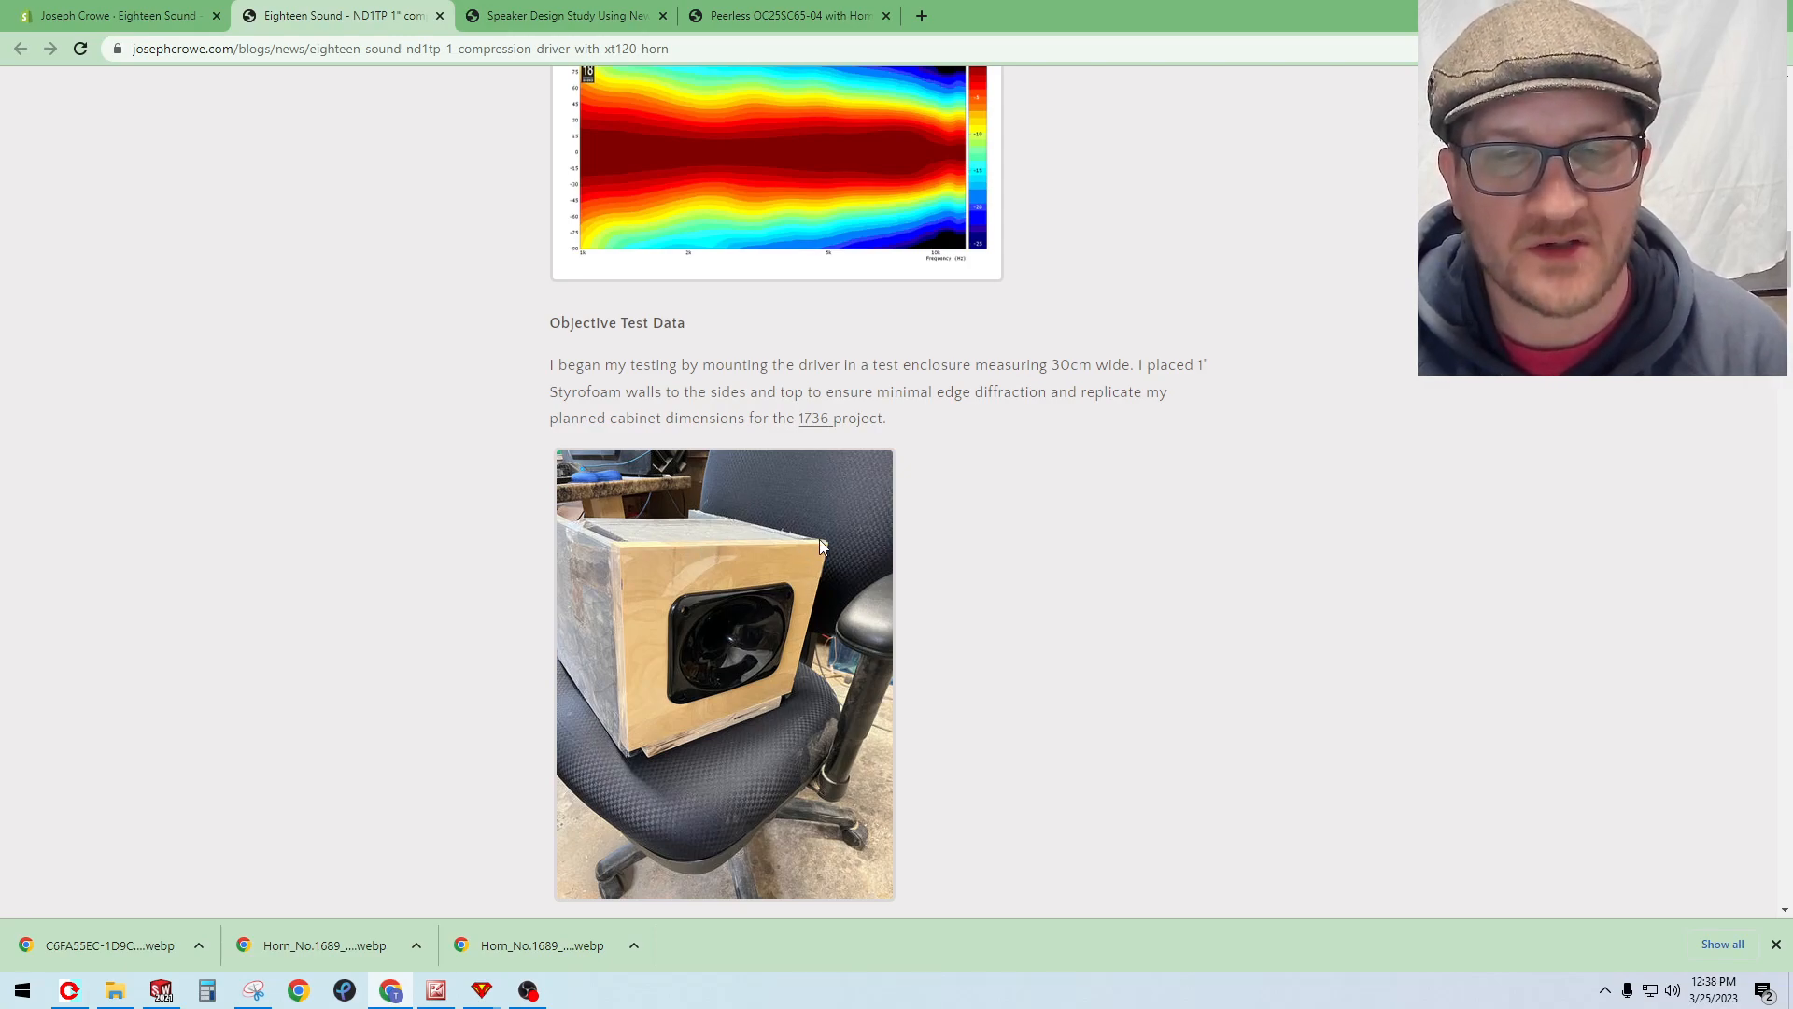
pyautogui.scroll(-3)
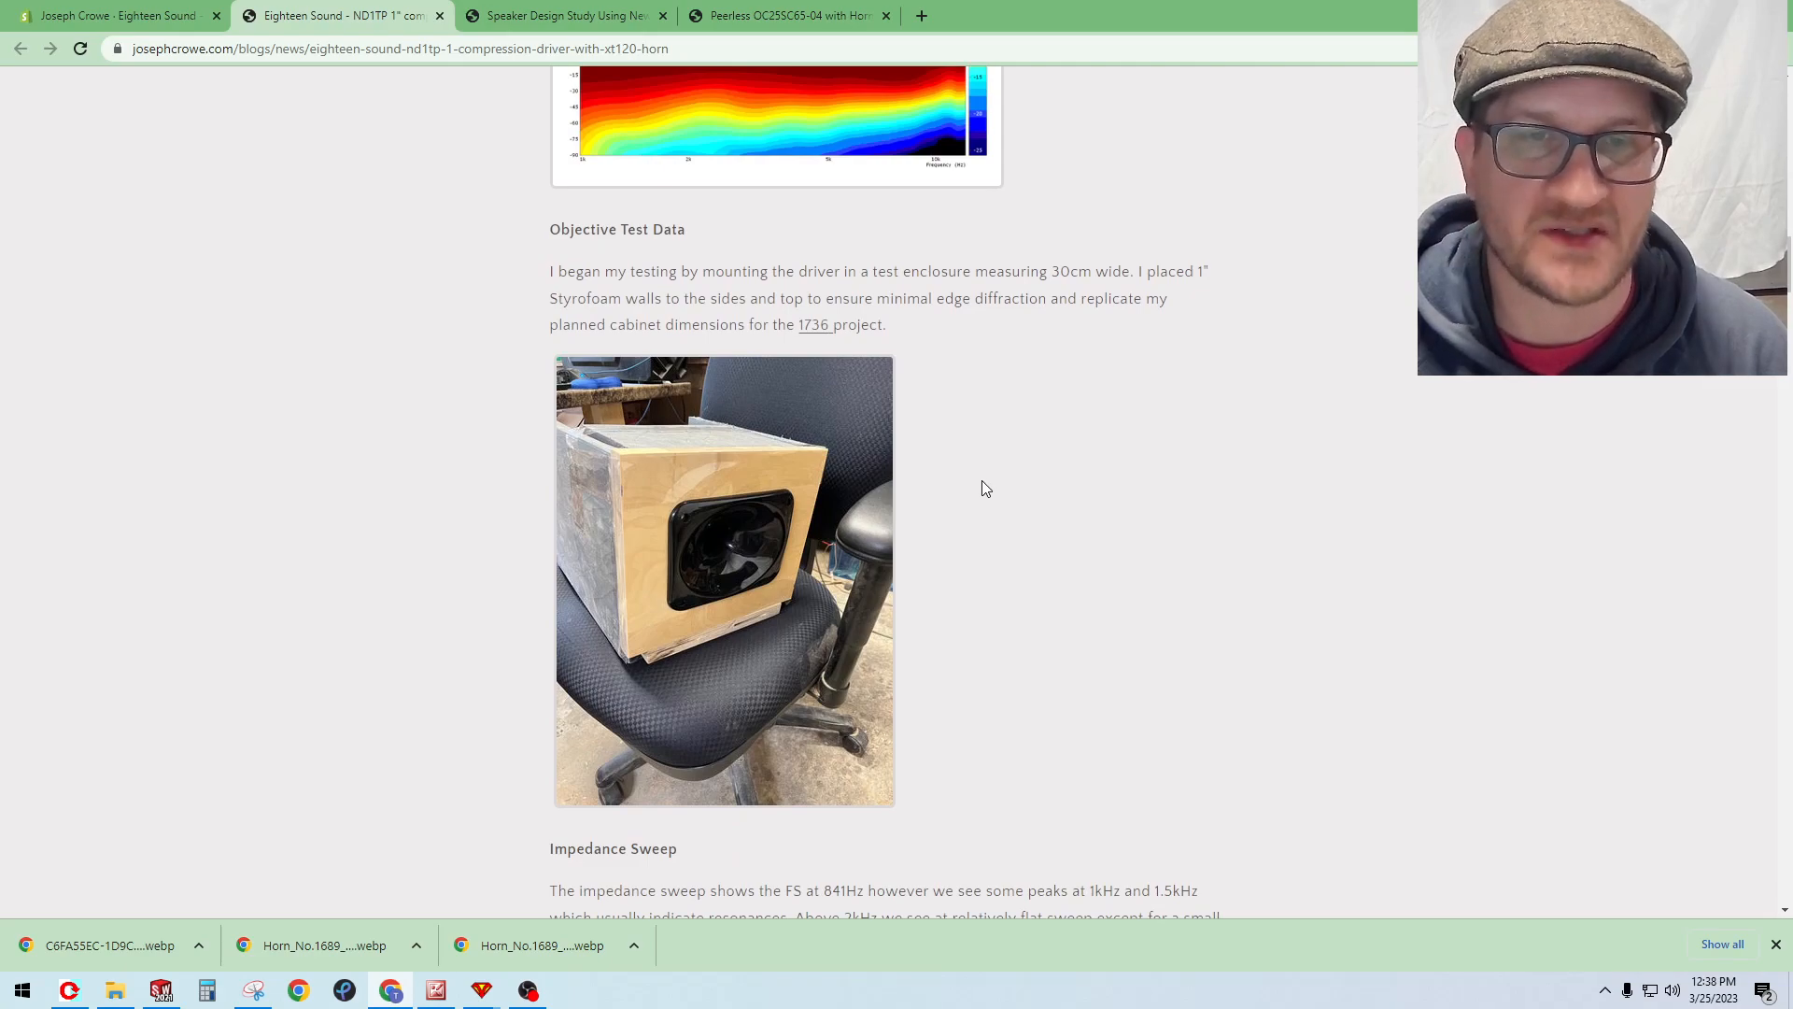
pyautogui.scroll(-3)
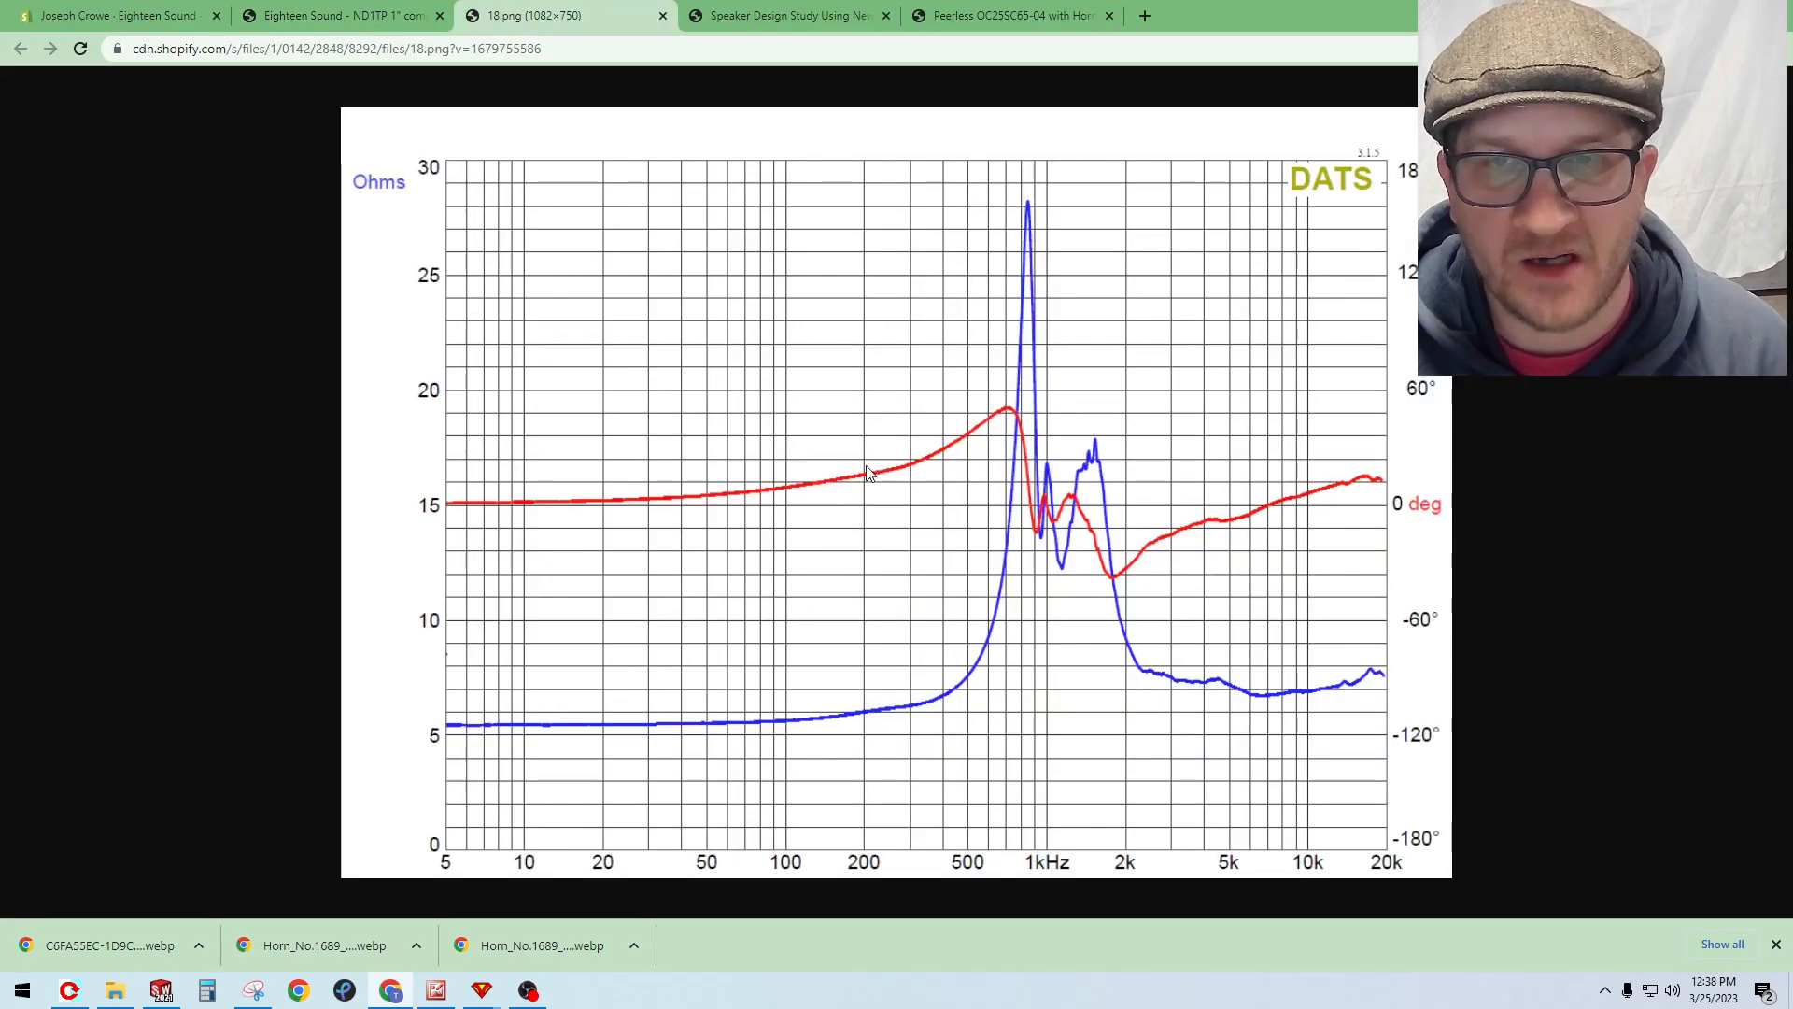
pyautogui.moveTo(1039, 250)
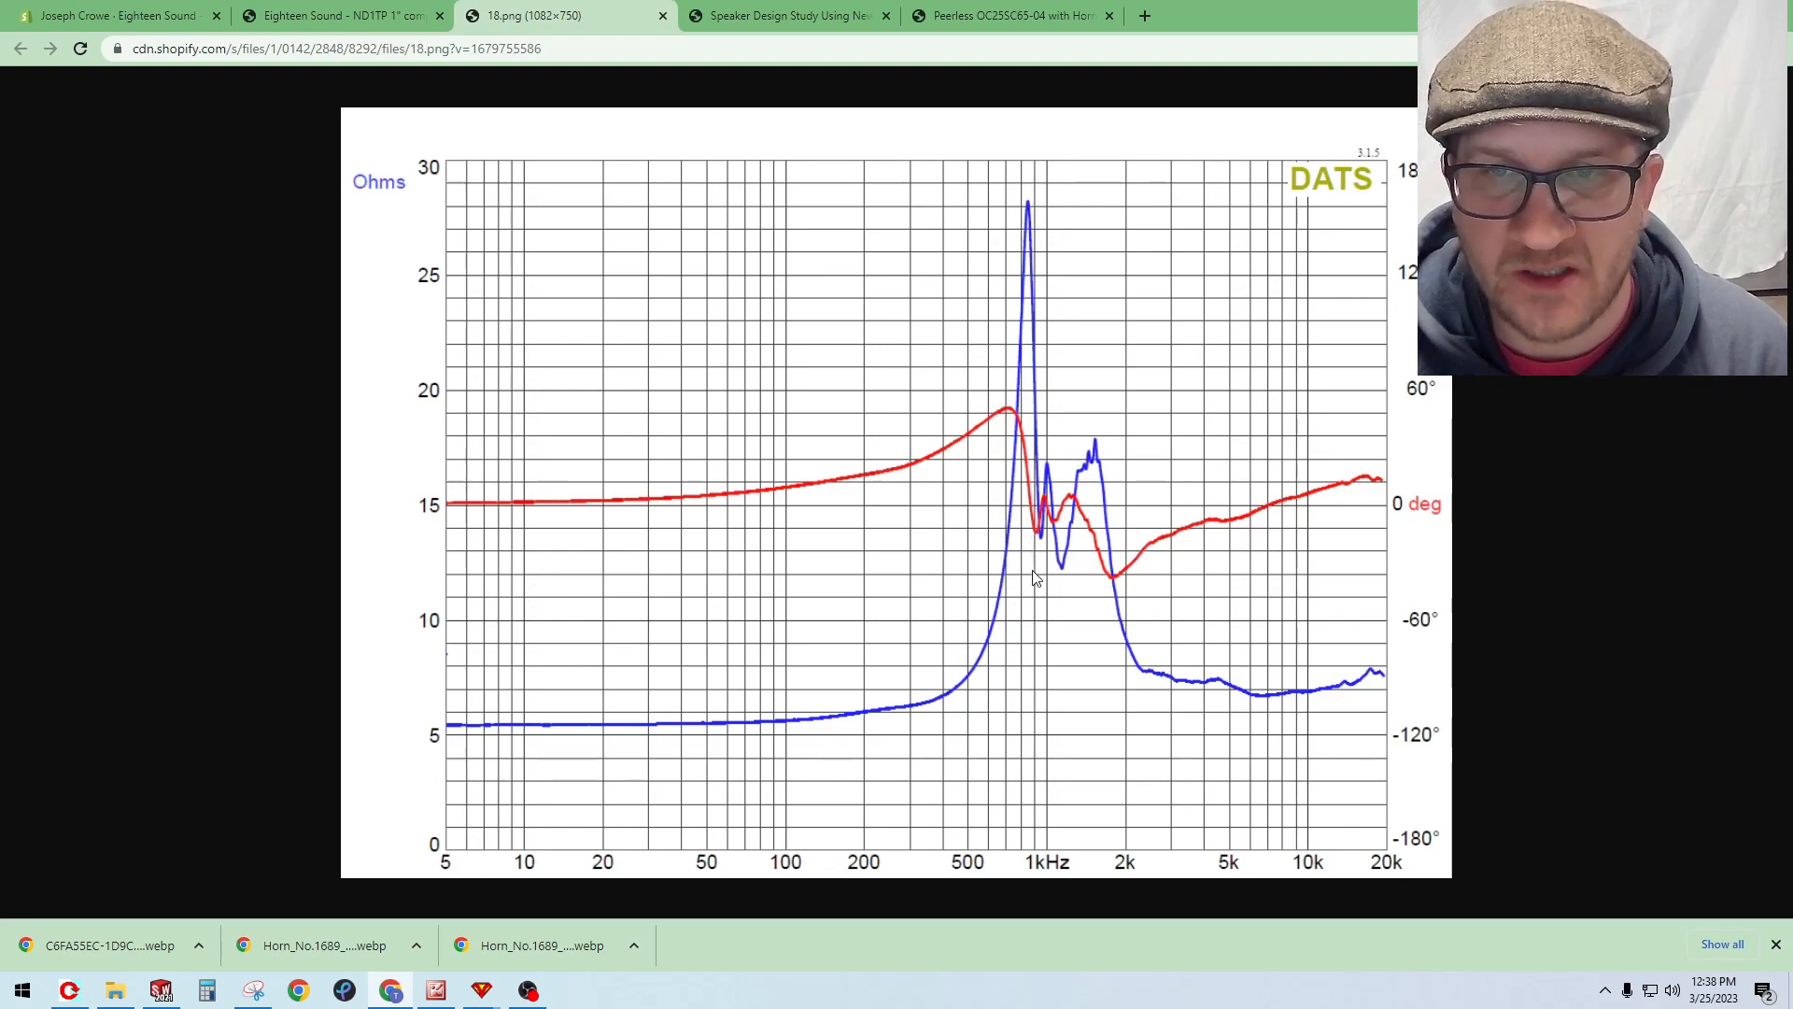
pyautogui.moveTo(1050, 489)
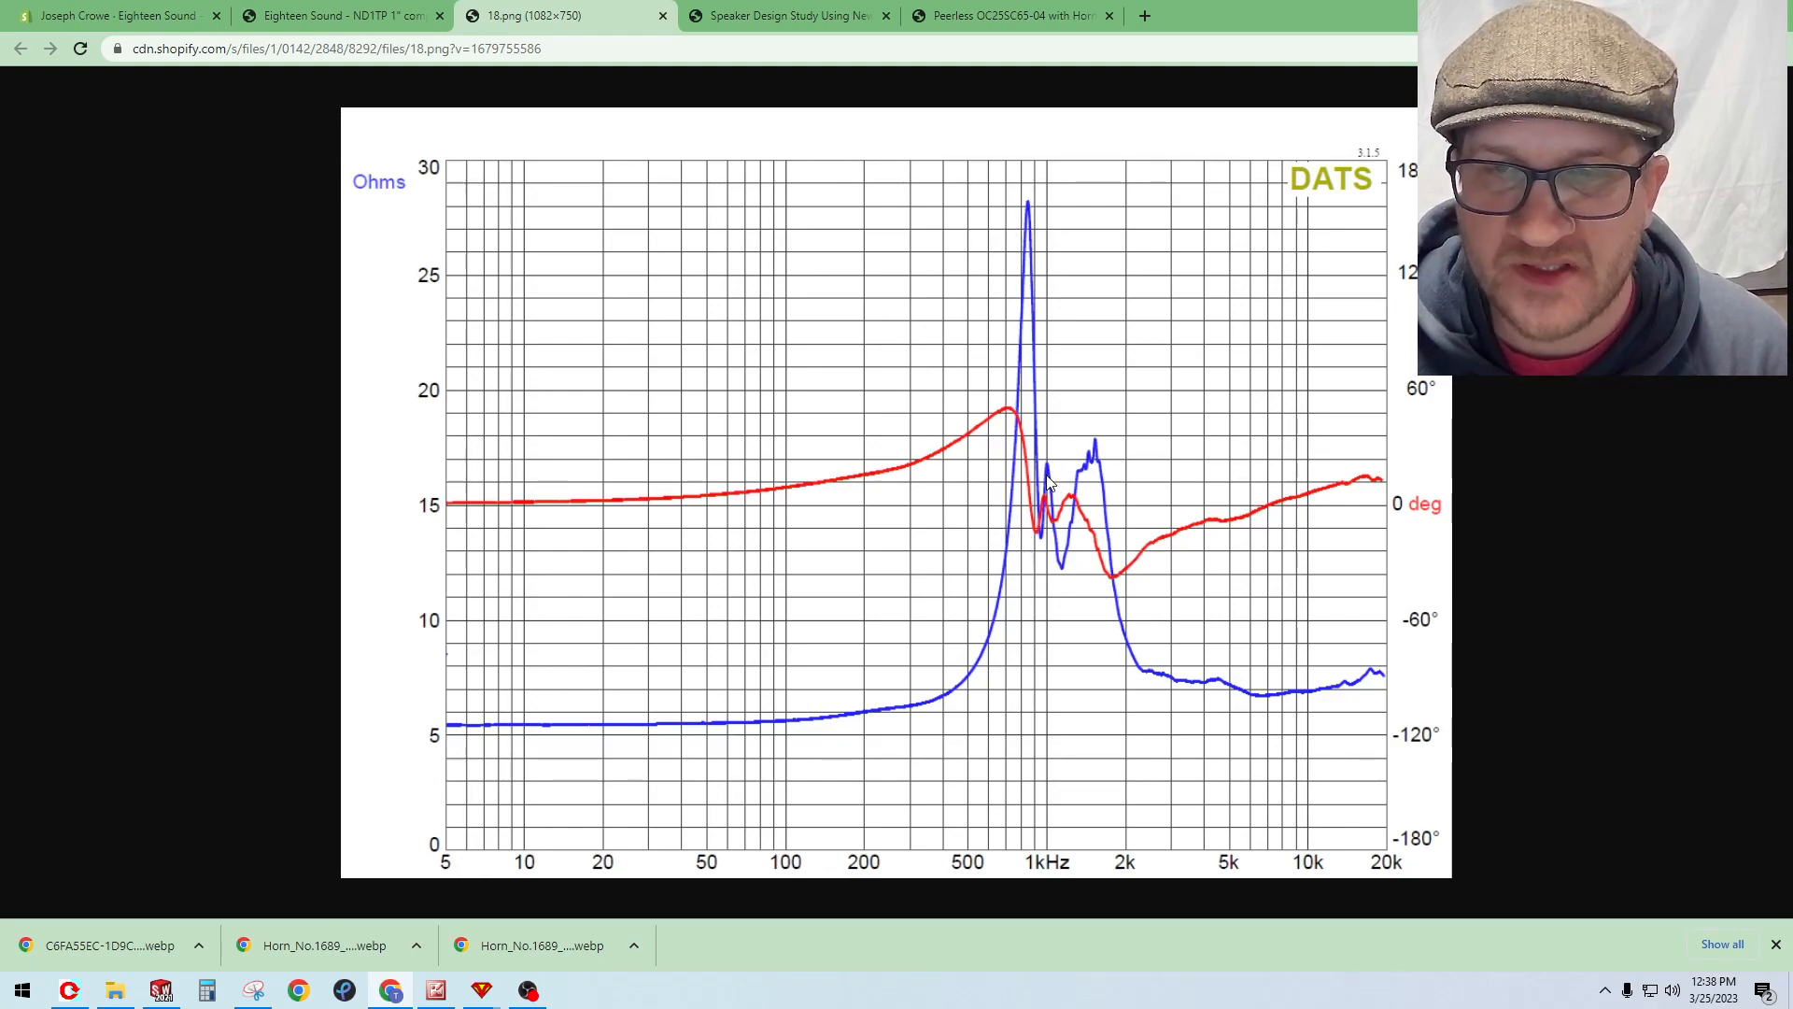
pyautogui.moveTo(1053, 474)
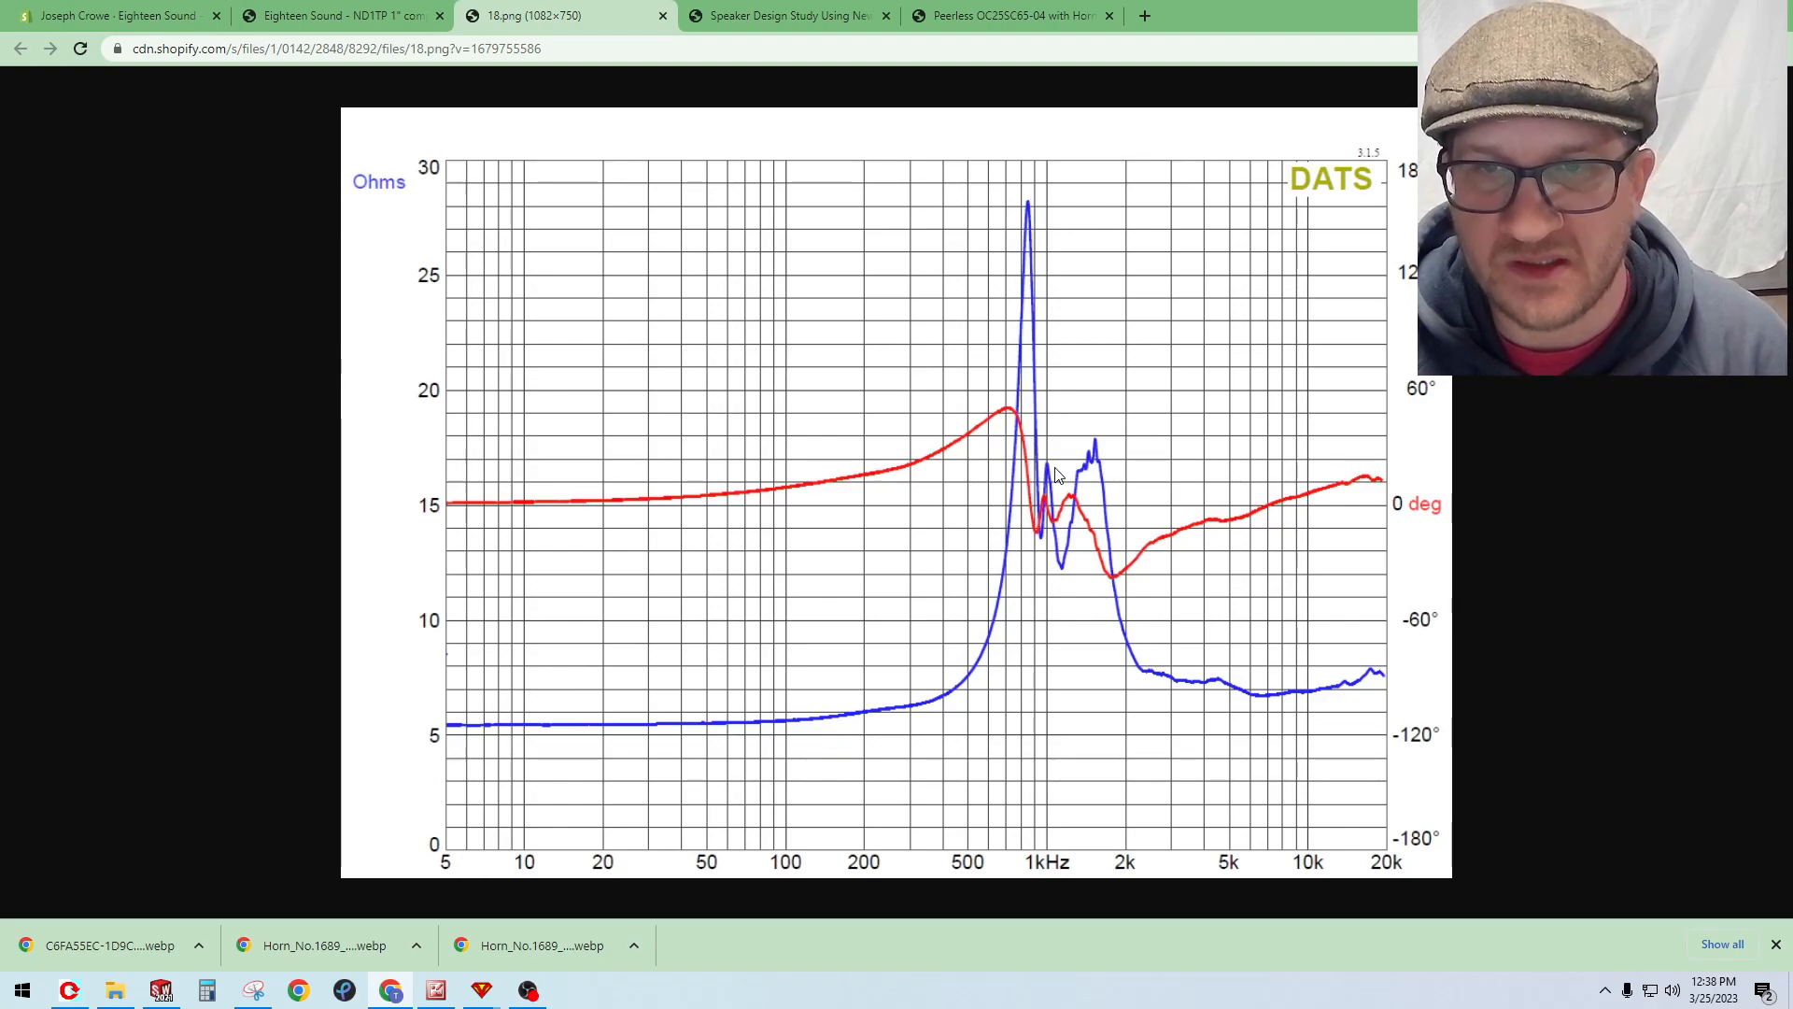
pyautogui.moveTo(1090, 479)
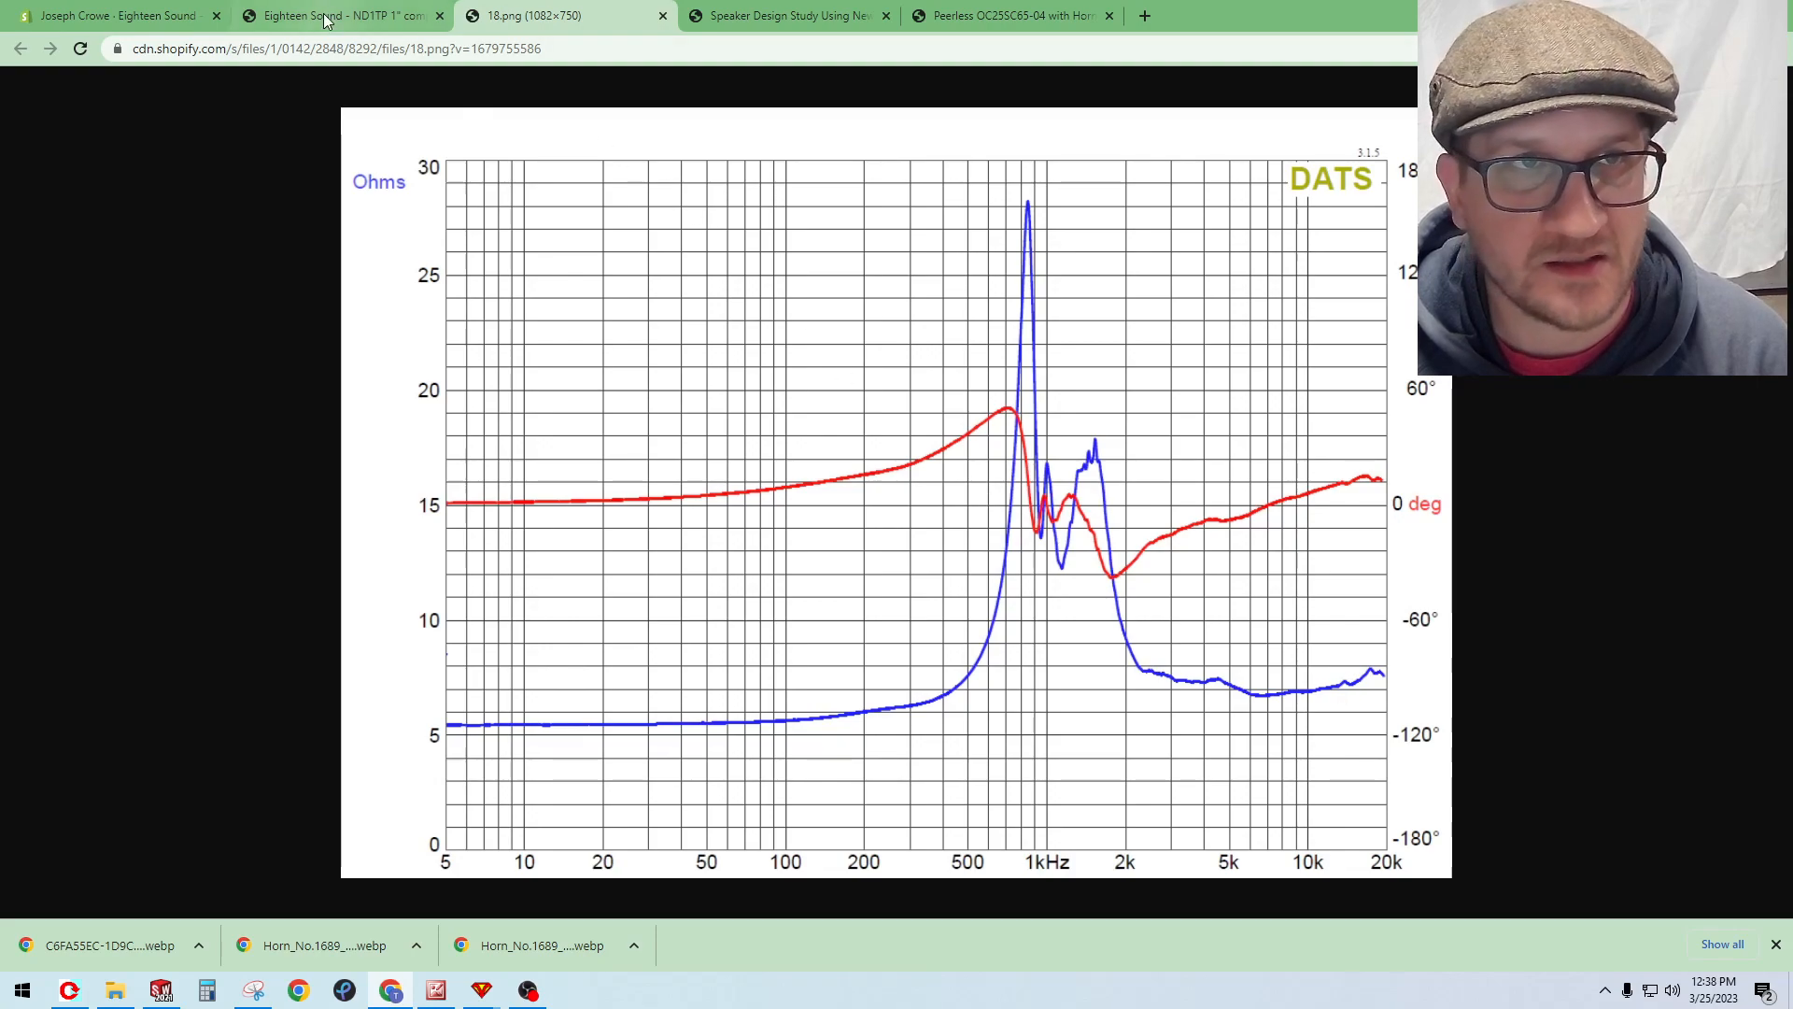
# Step: Return to the Eighteen Sound post and open the ND1TP with XT120 FR Magnitude graph full size
pyautogui.click(329, 15)
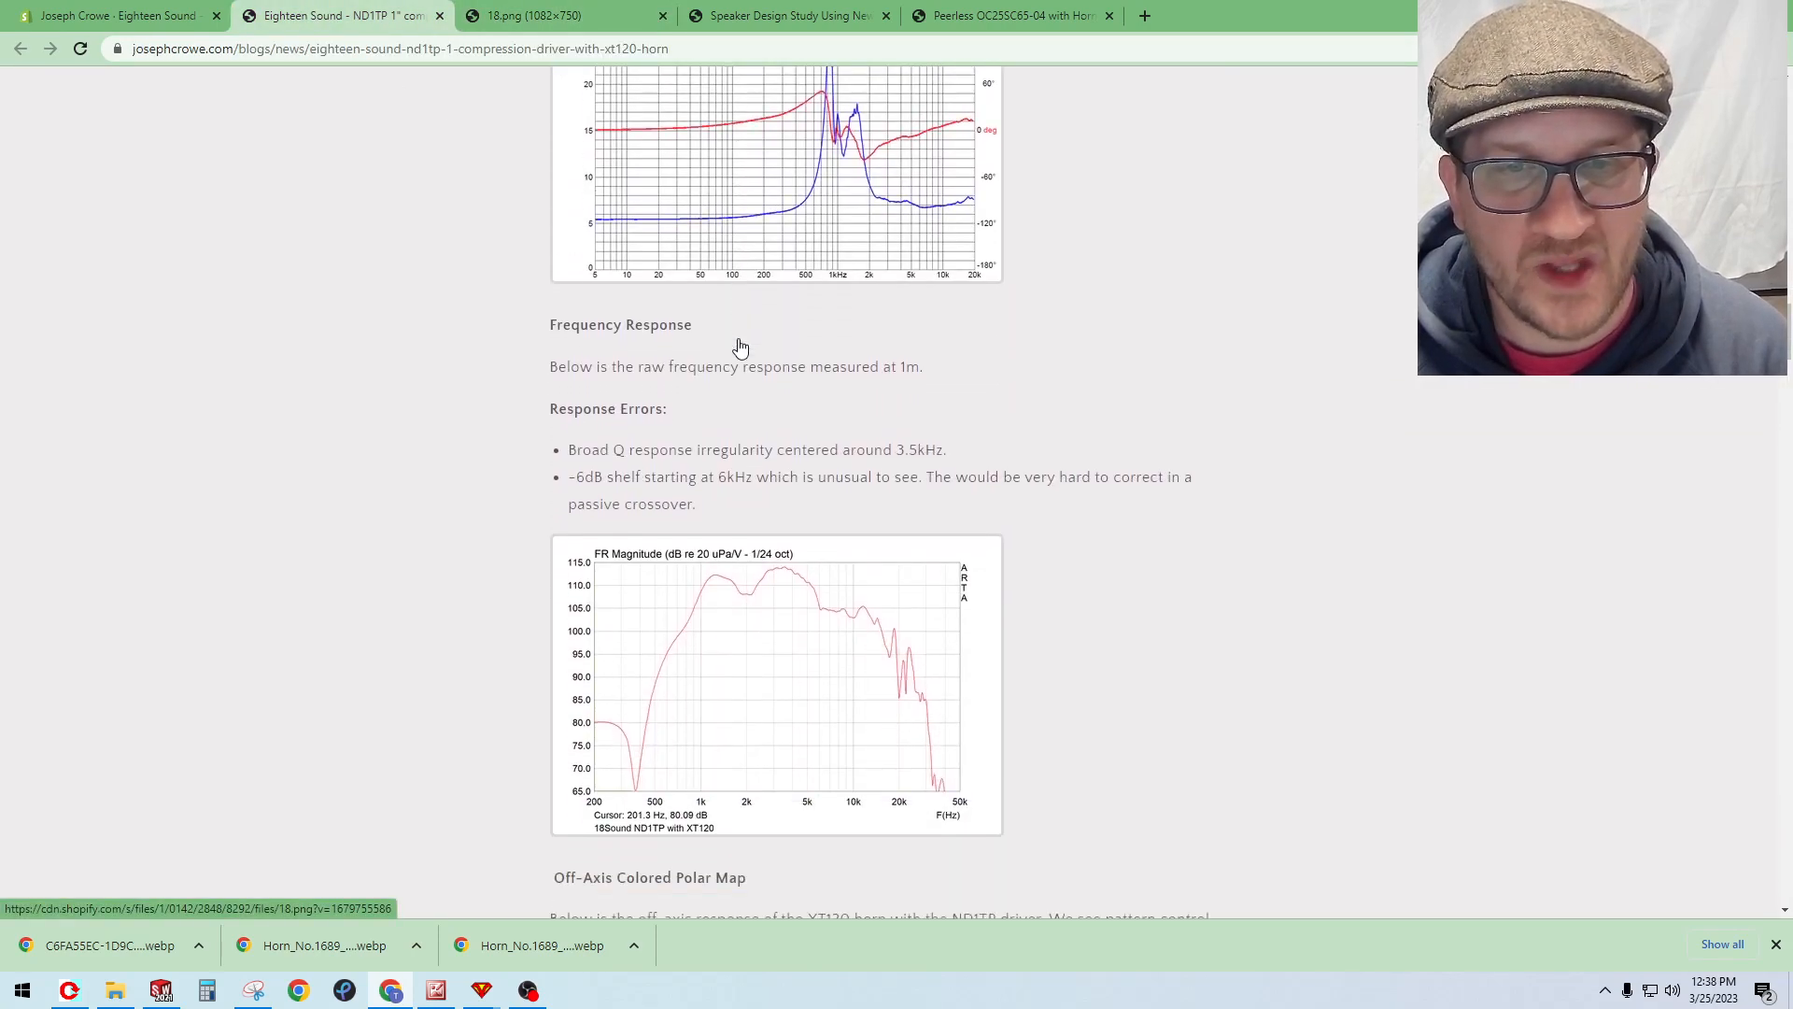
pyautogui.click(762, 679)
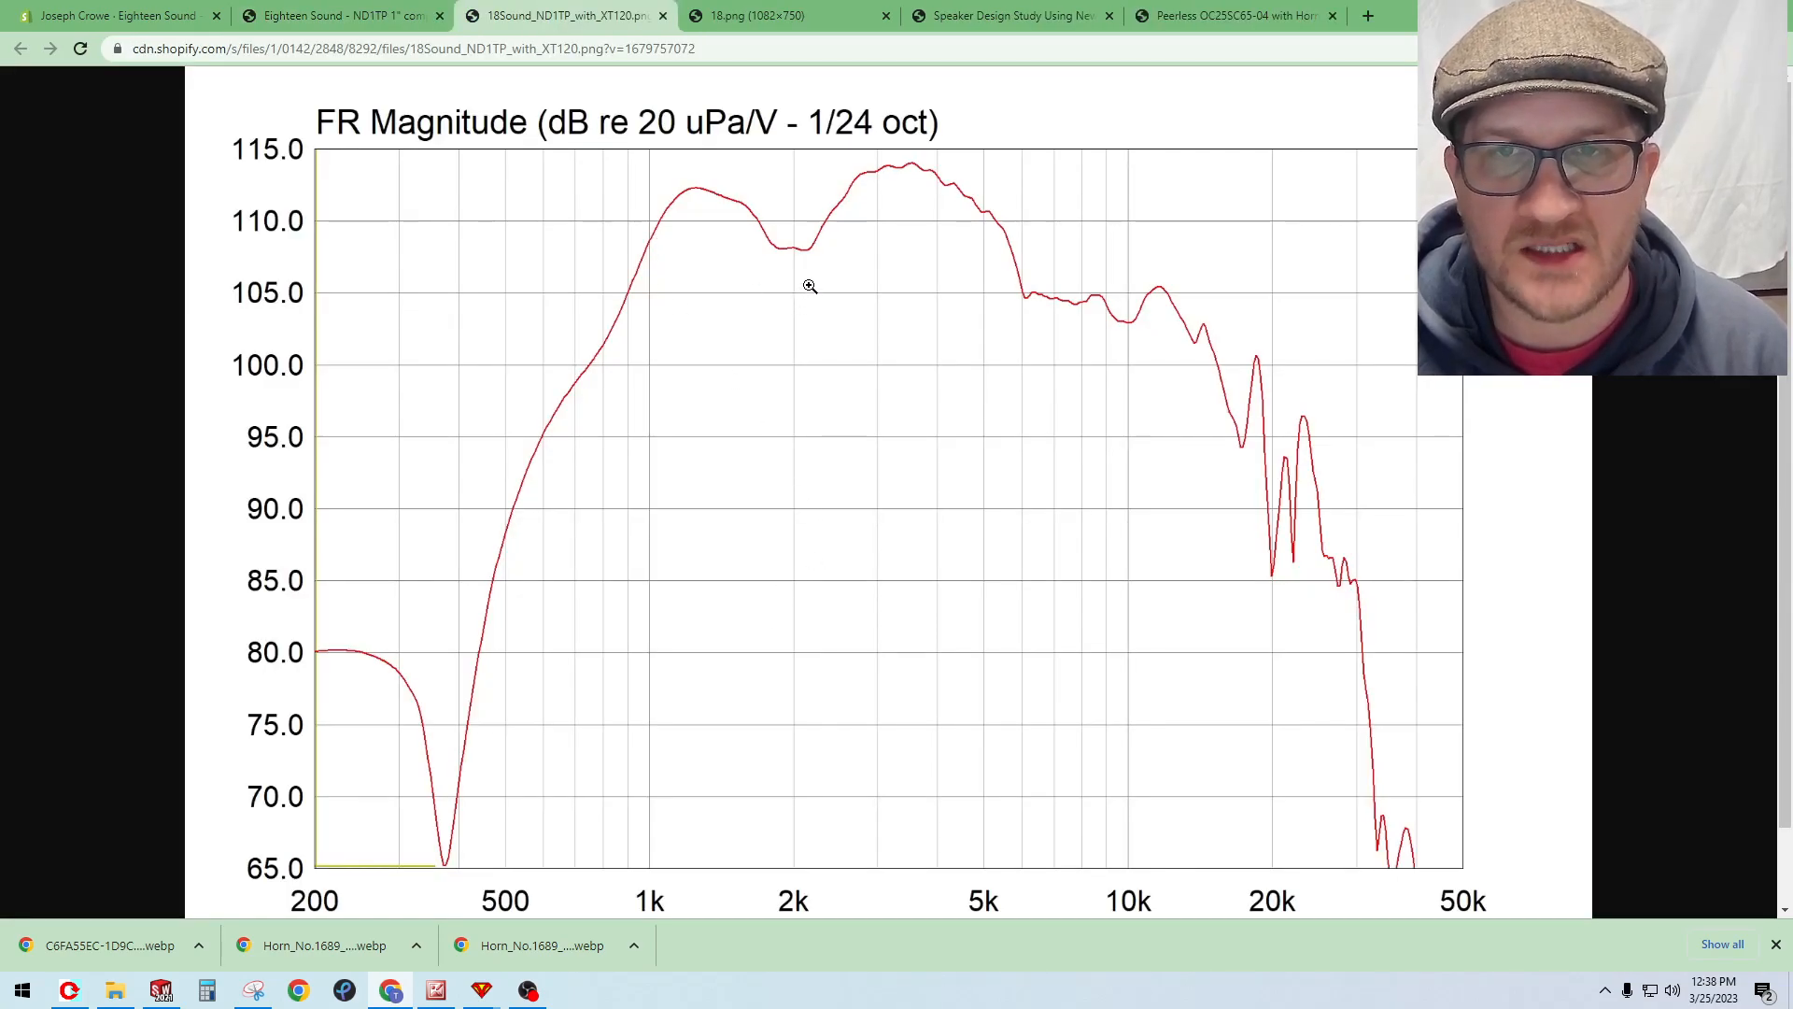
pyautogui.moveTo(870, 267)
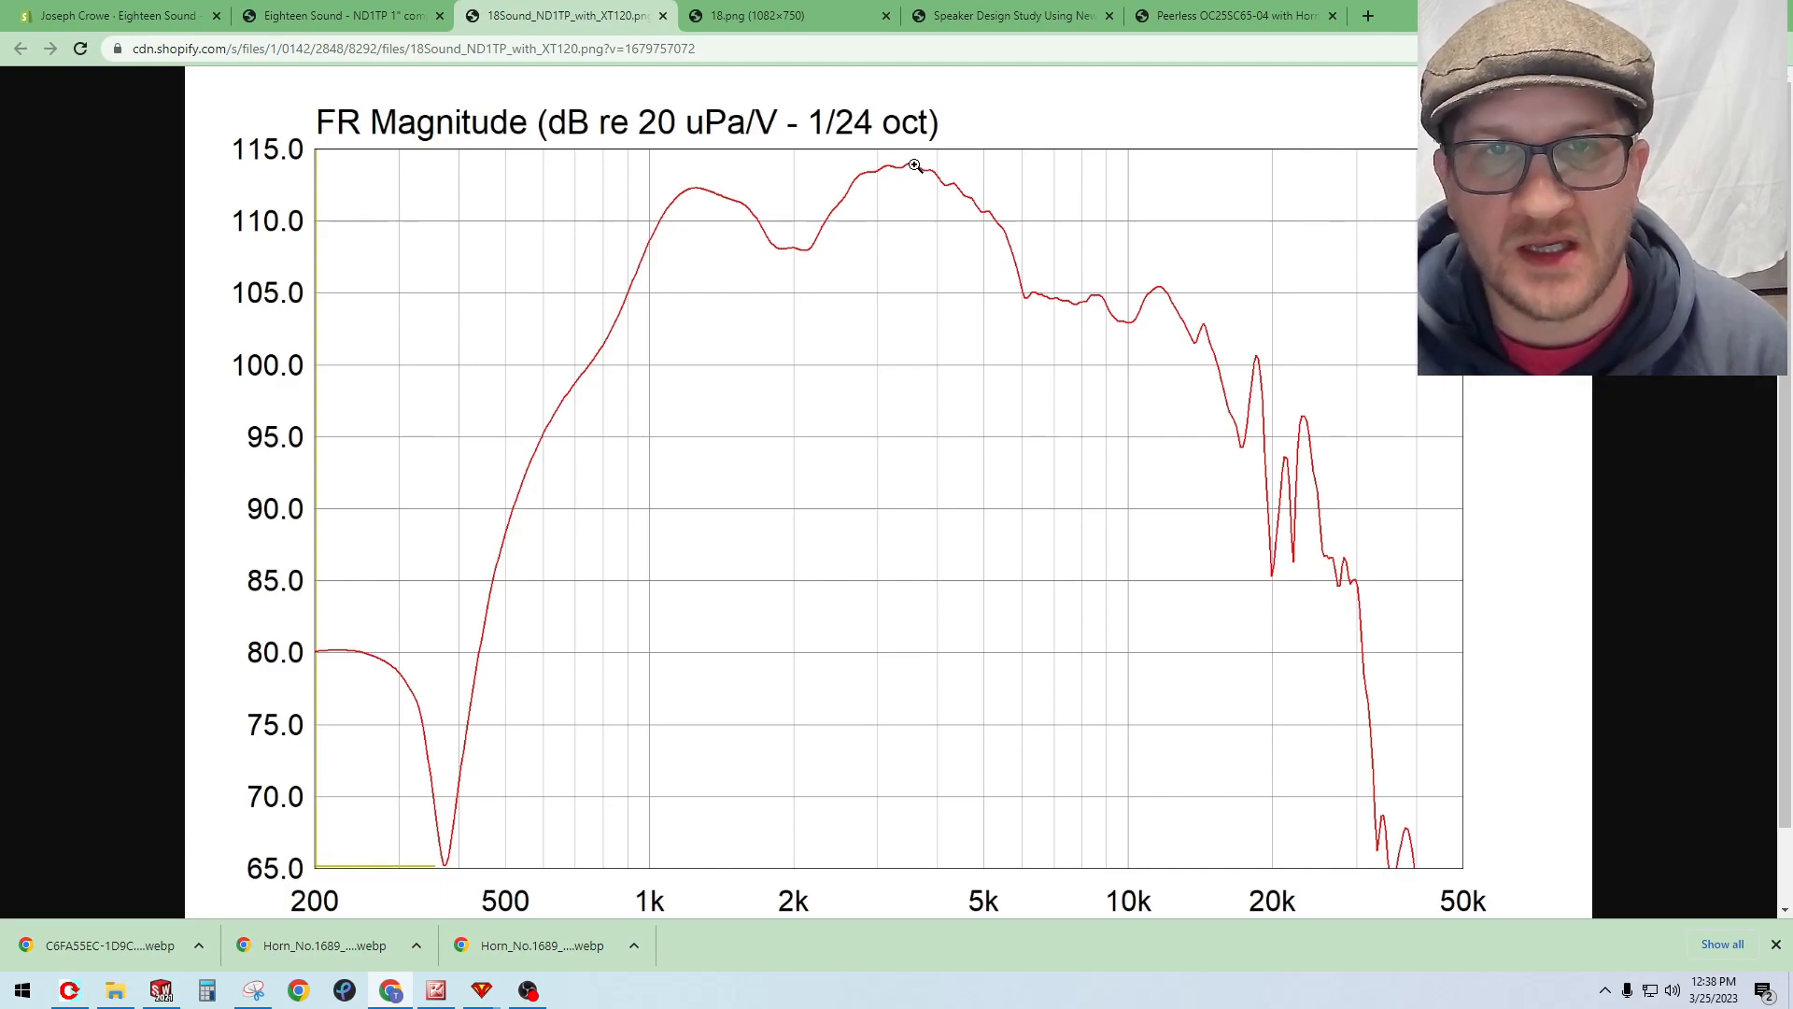
pyautogui.moveTo(702, 198)
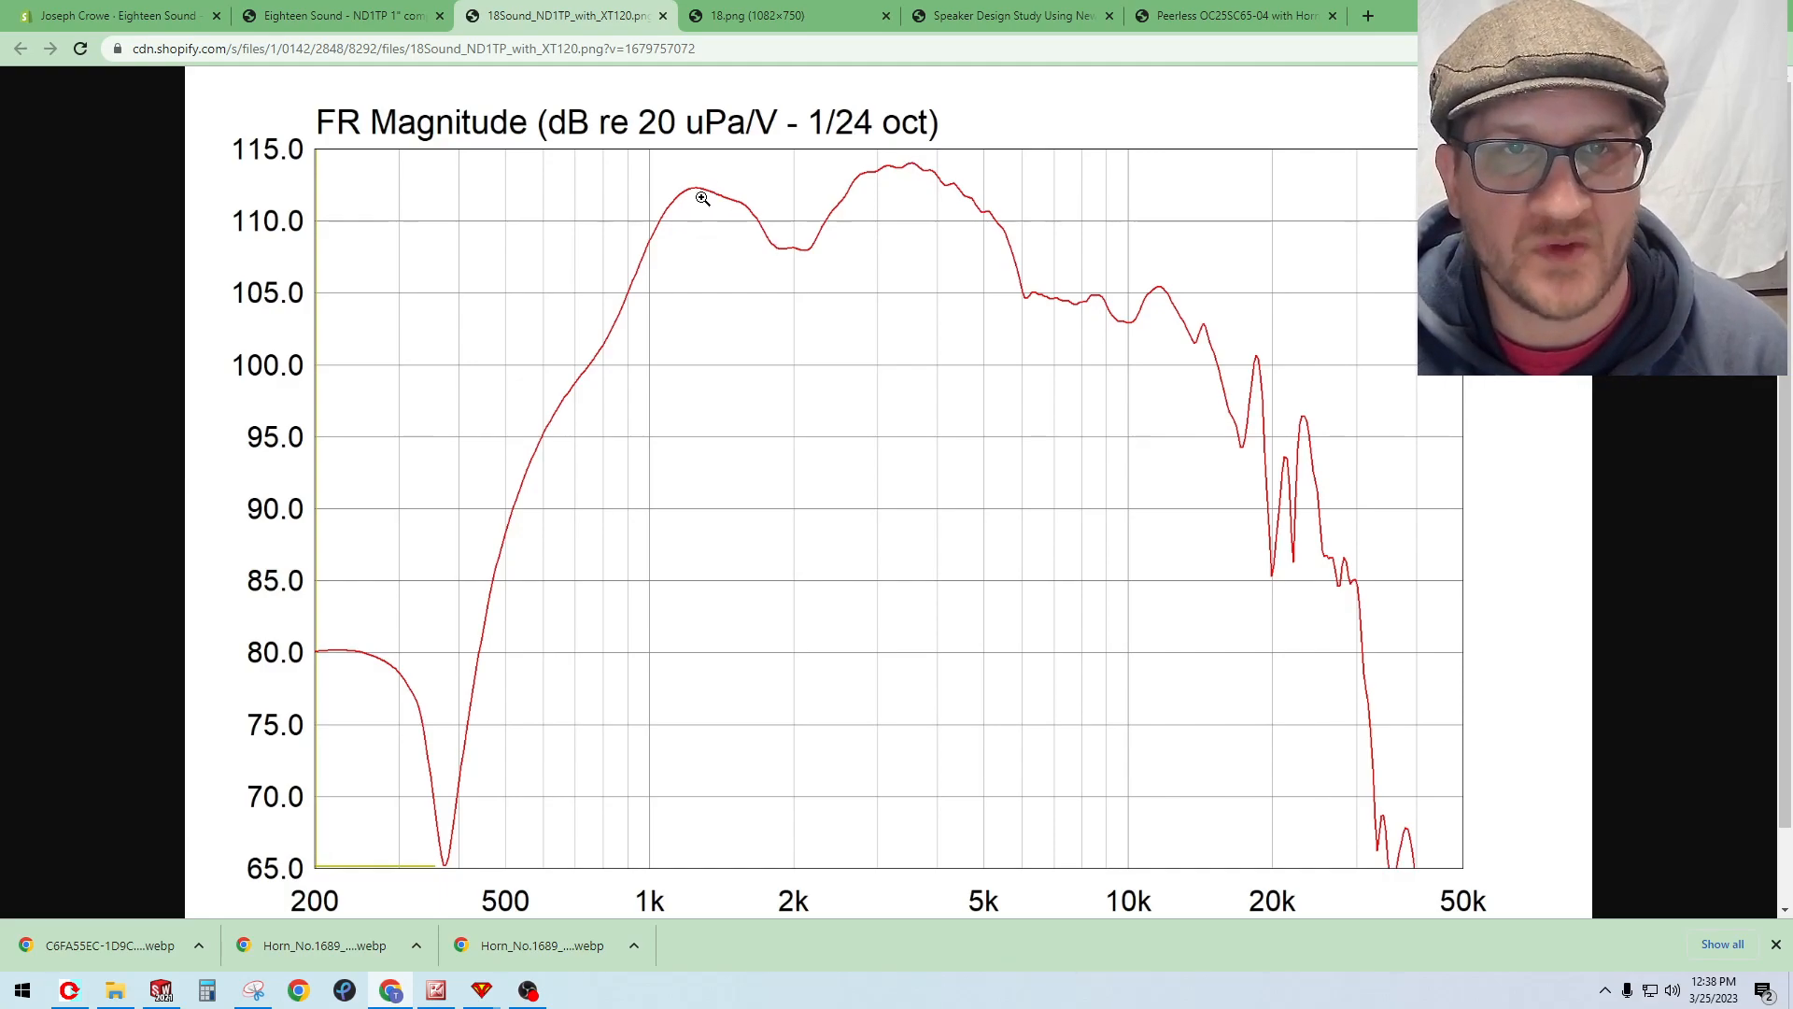
pyautogui.moveTo(706, 217)
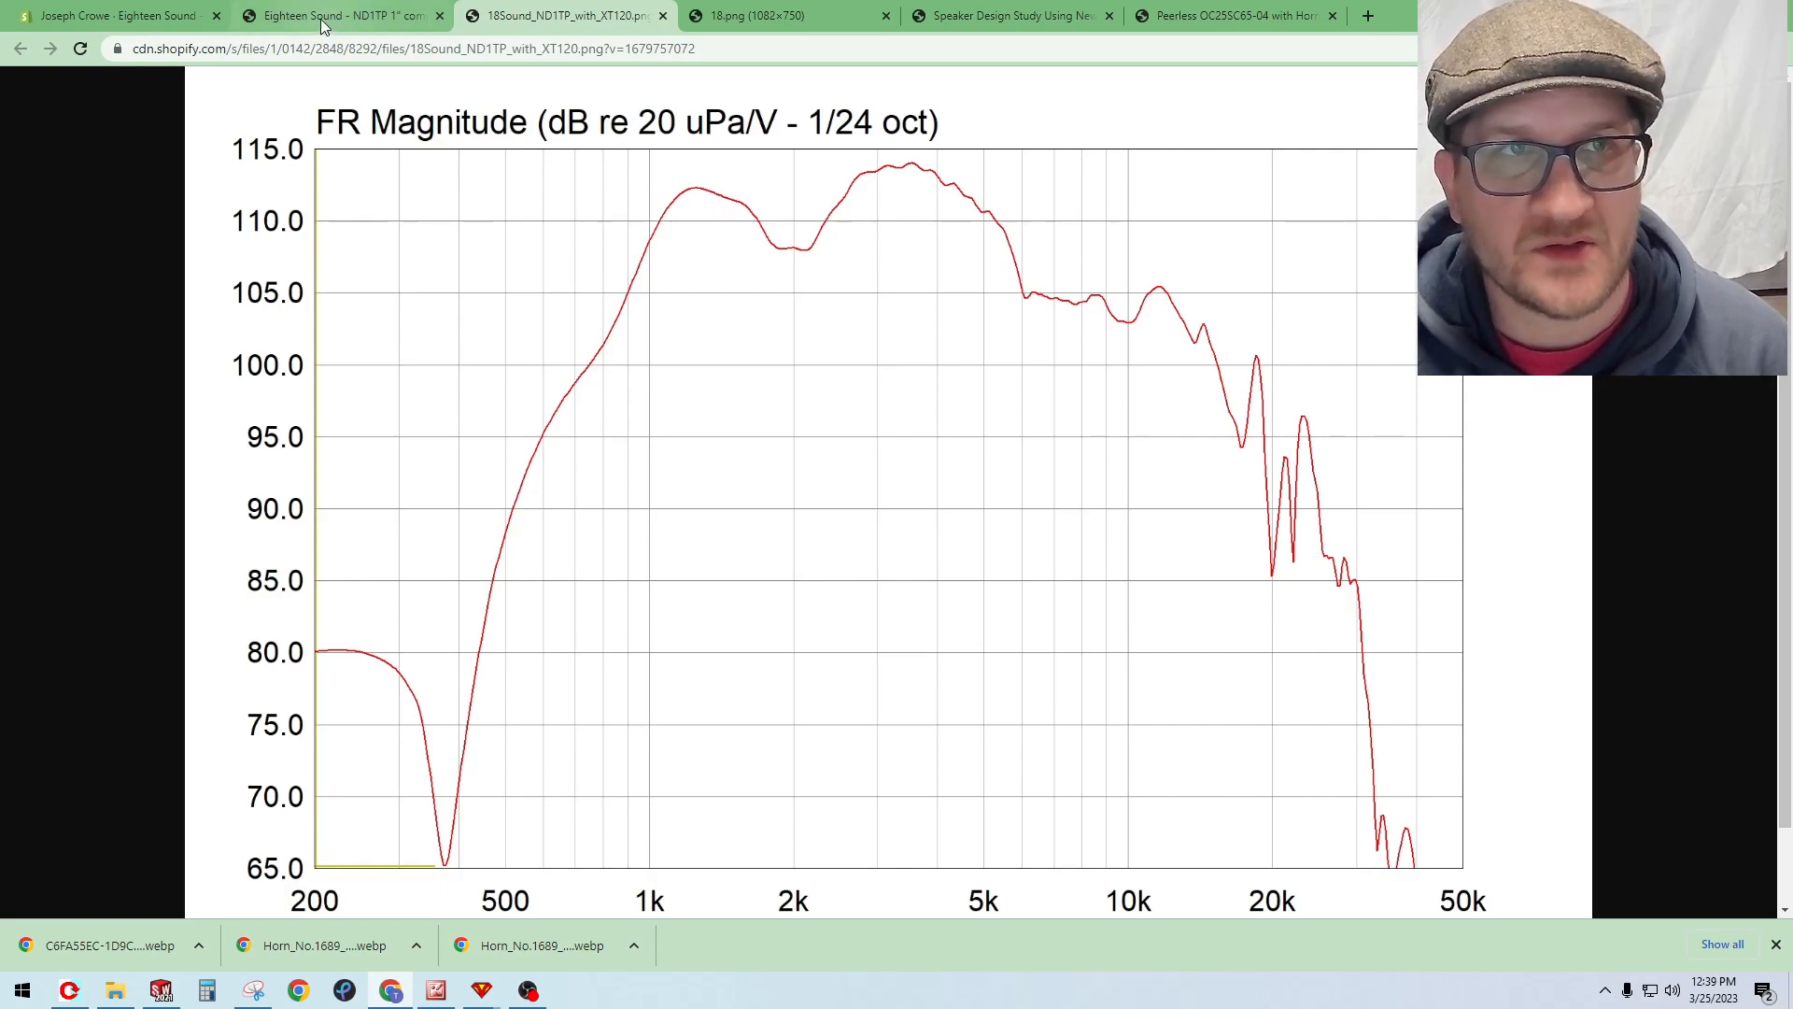
# Step: Return to the ND1TP post and scroll to the Off-Axis Colored Polar Map and waterfall plot
pyautogui.click(333, 15)
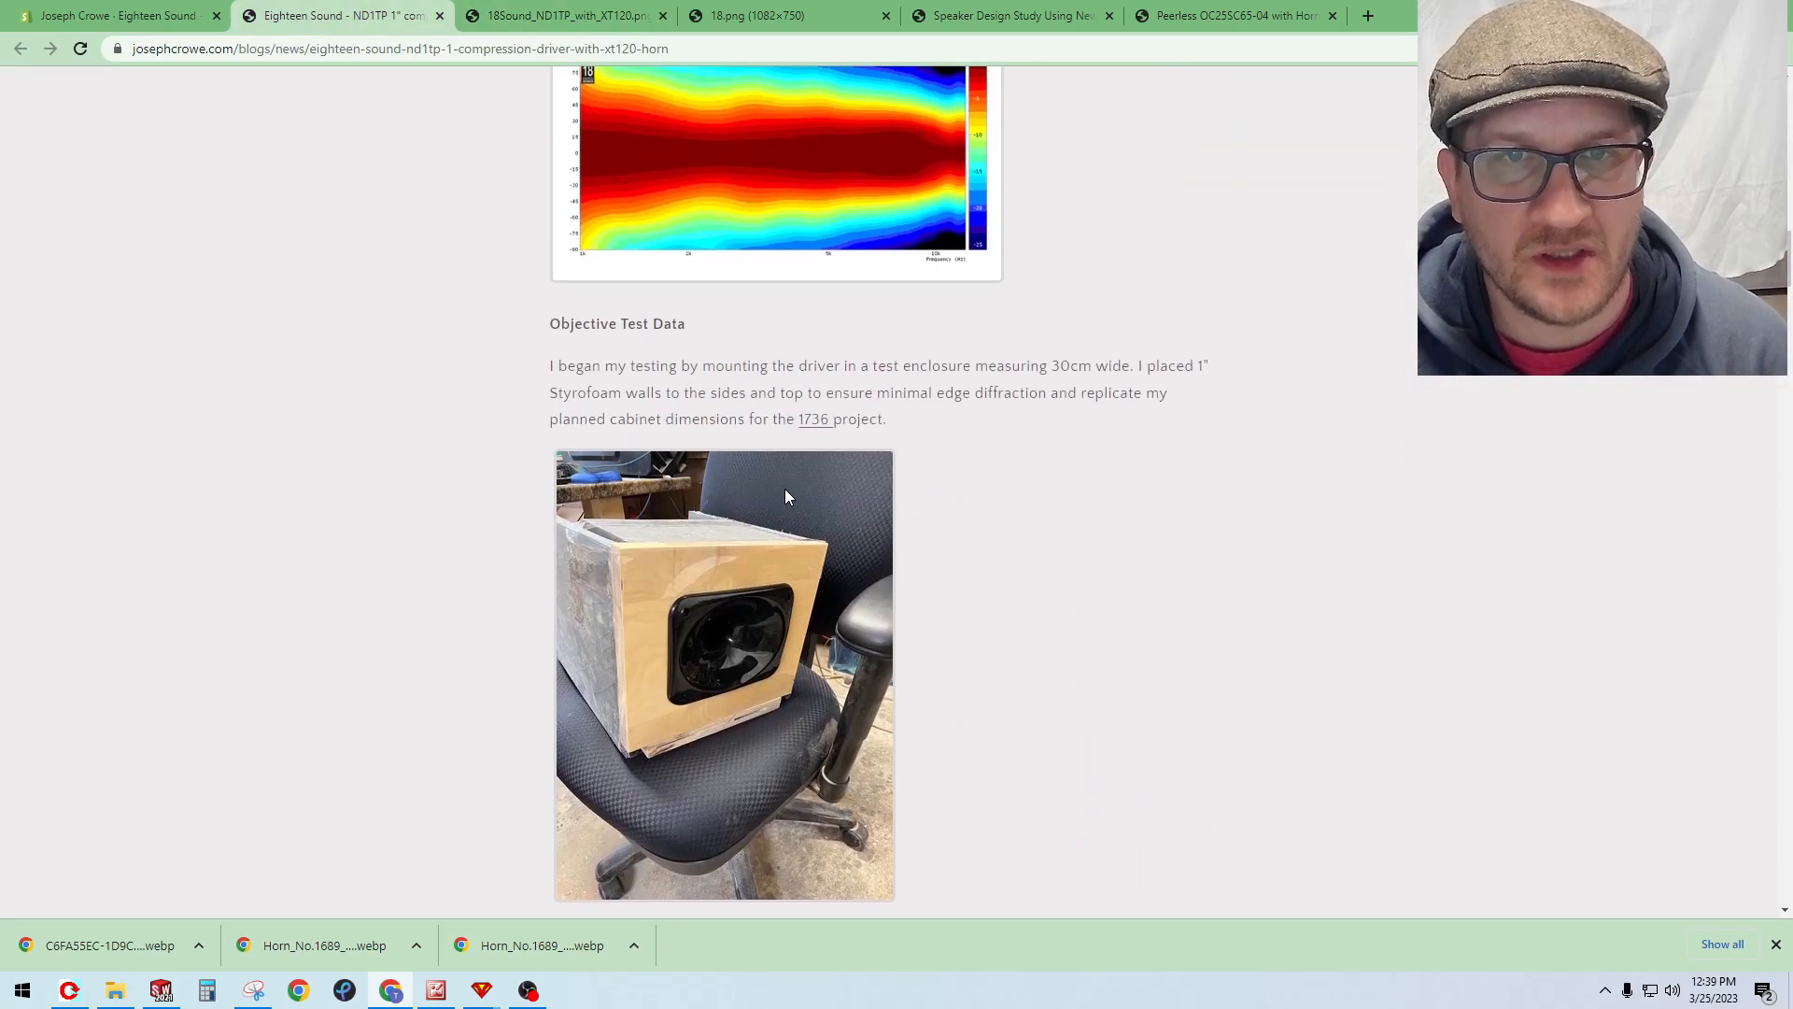
pyautogui.scroll(3)
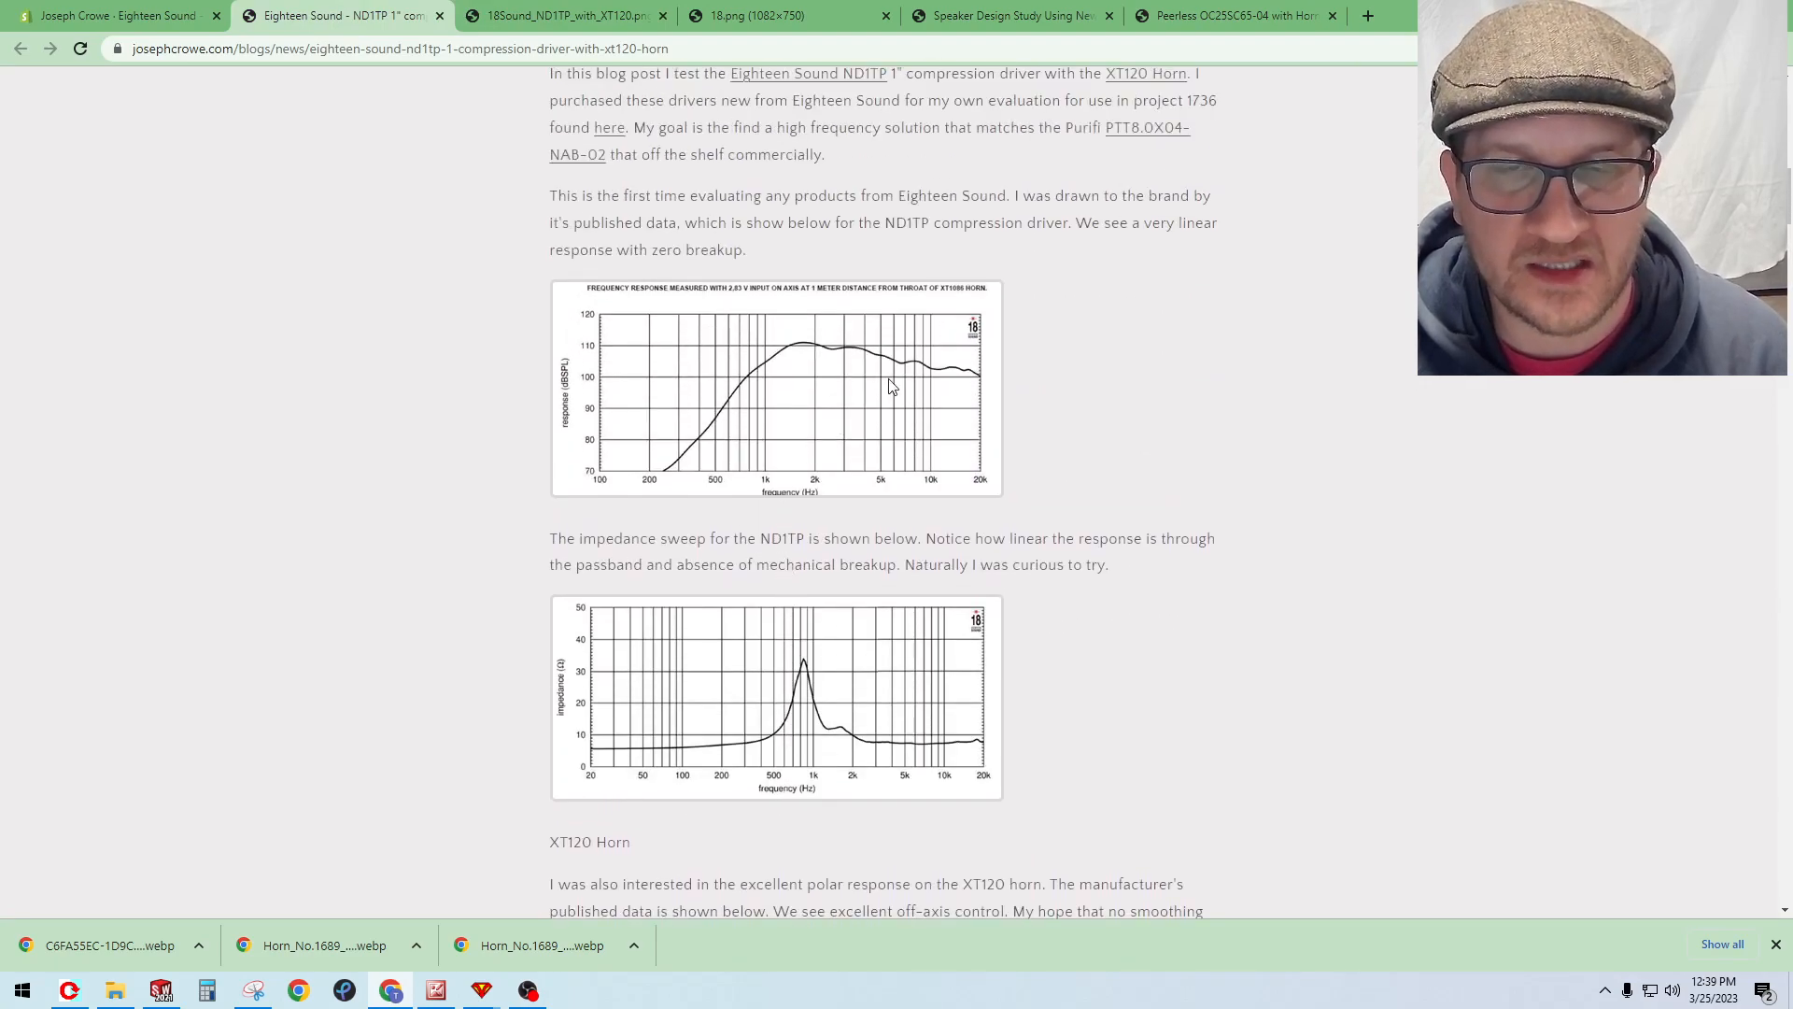
pyautogui.moveTo(850, 363)
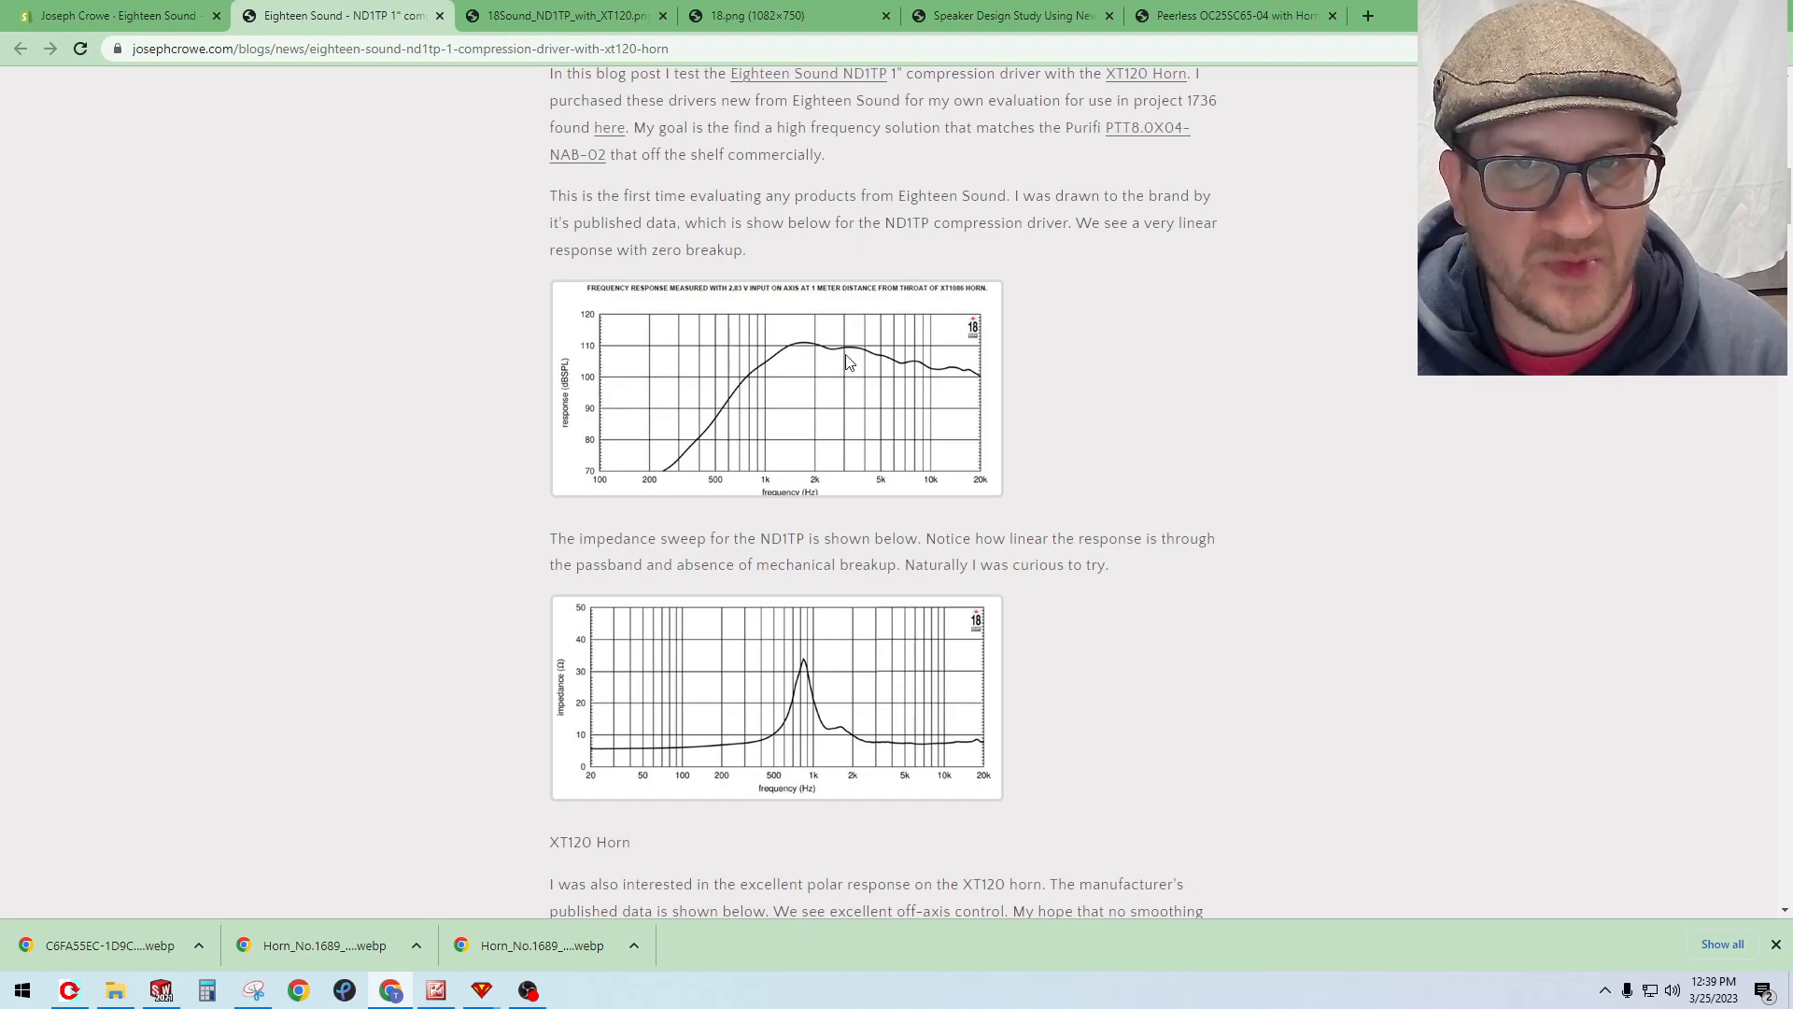
pyautogui.moveTo(857, 356)
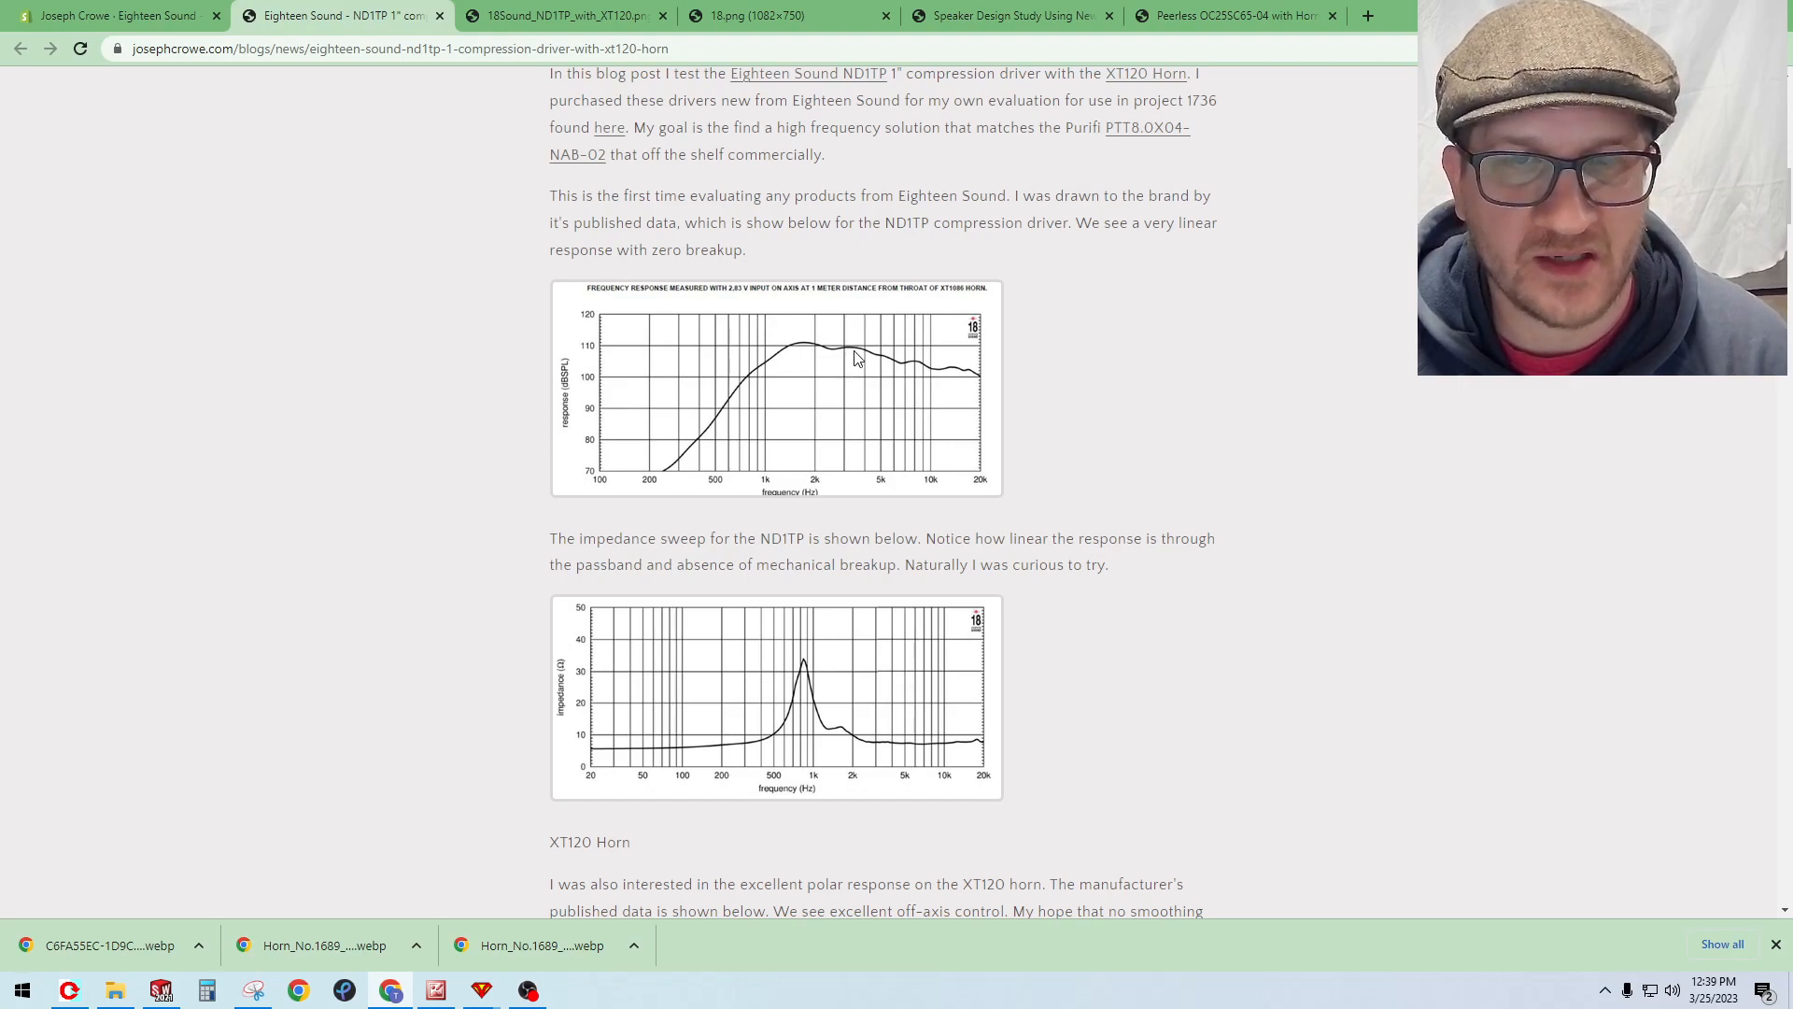
pyautogui.moveTo(866, 360)
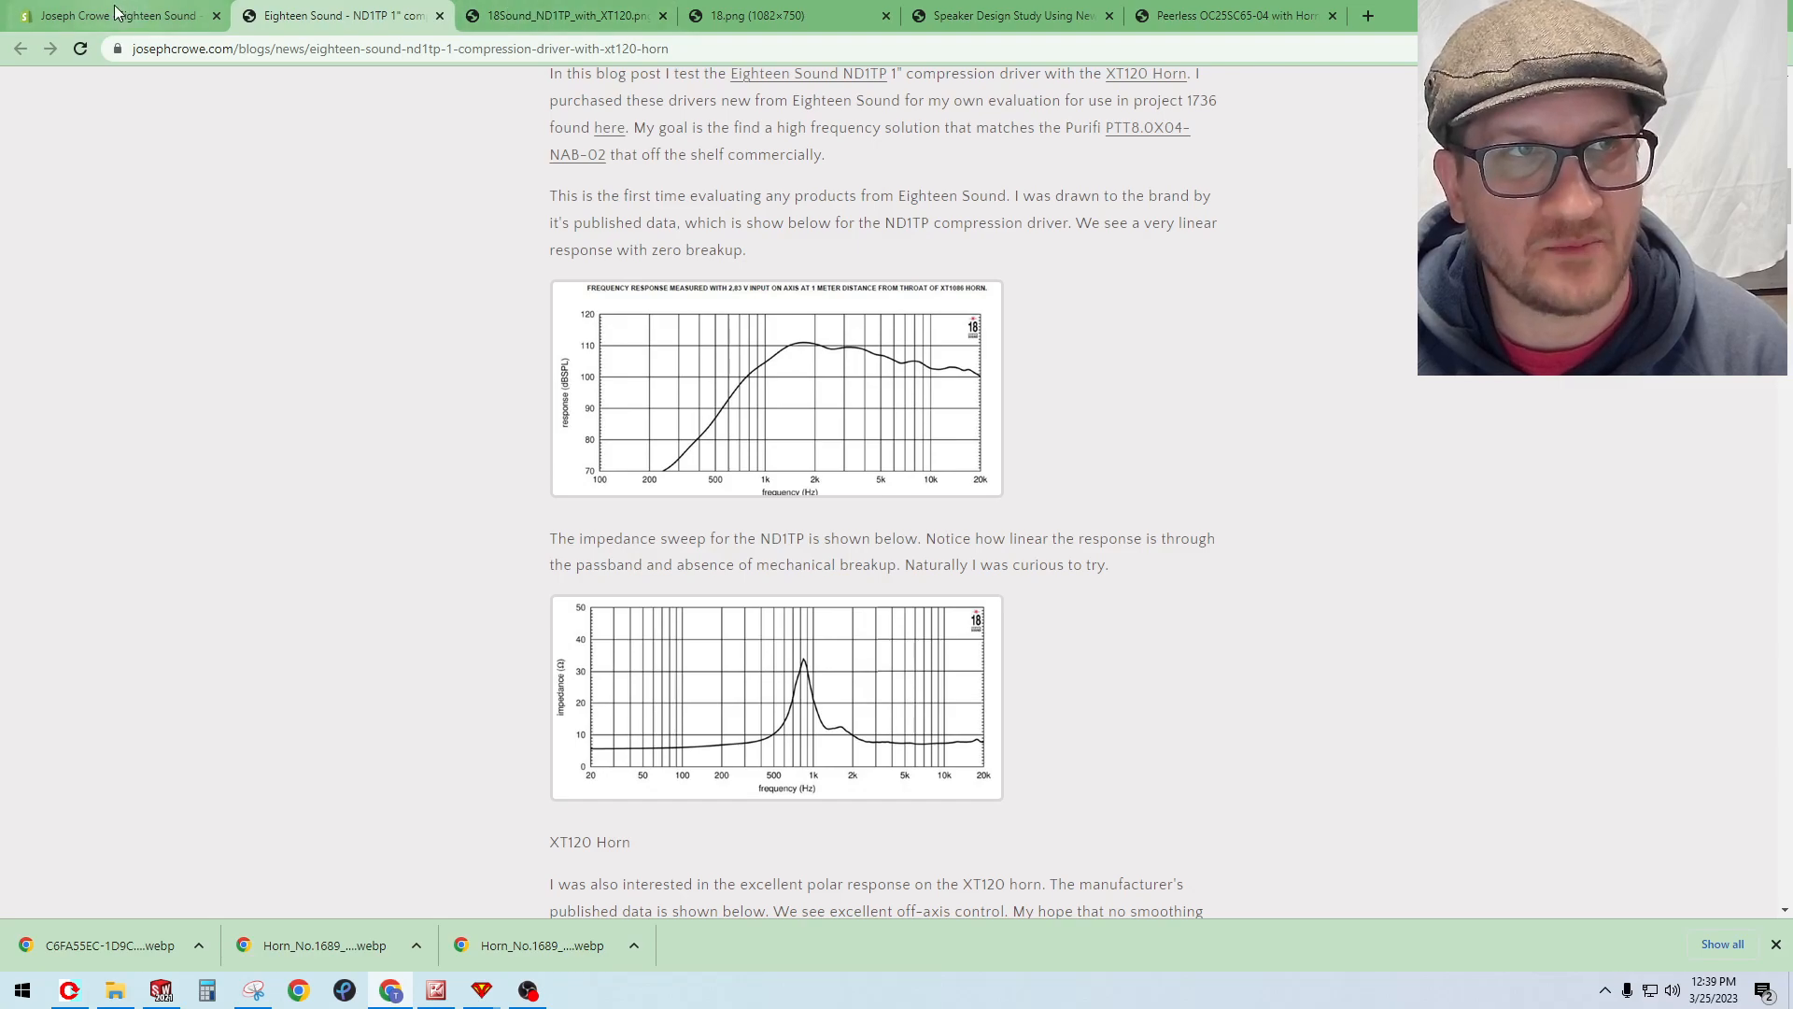
pyautogui.moveTo(858, 381)
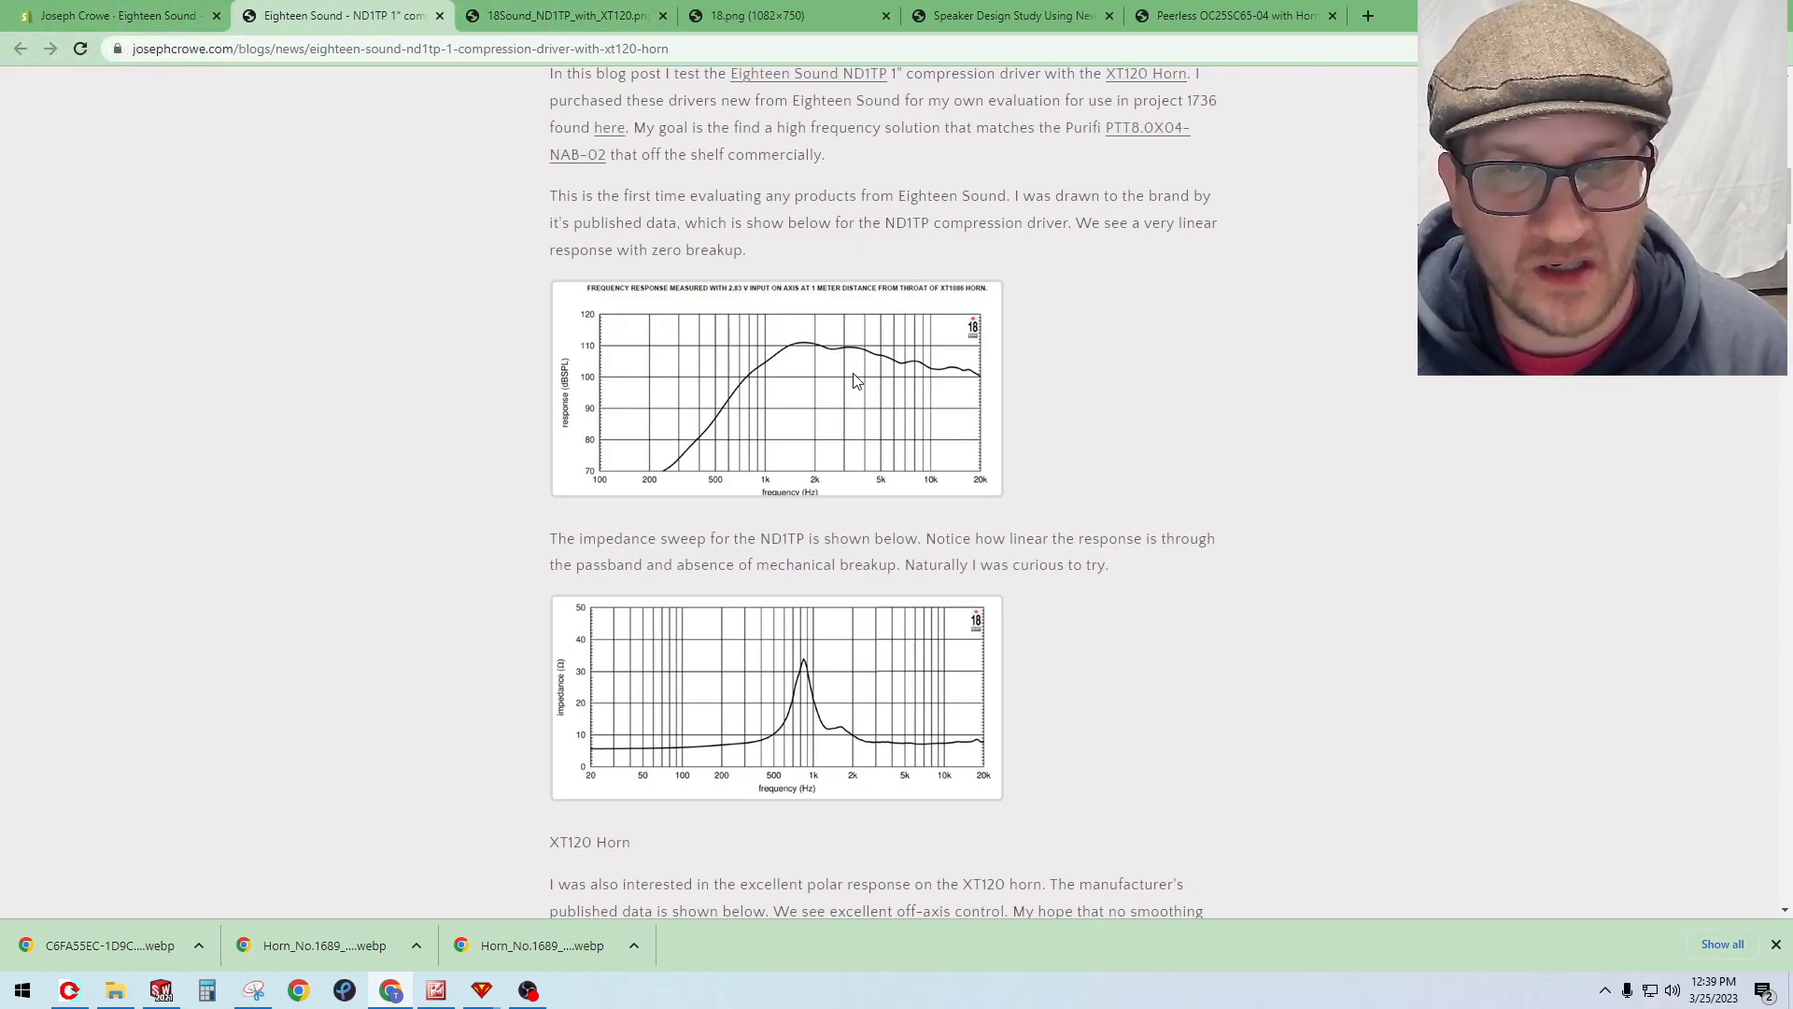
pyautogui.scroll(-3)
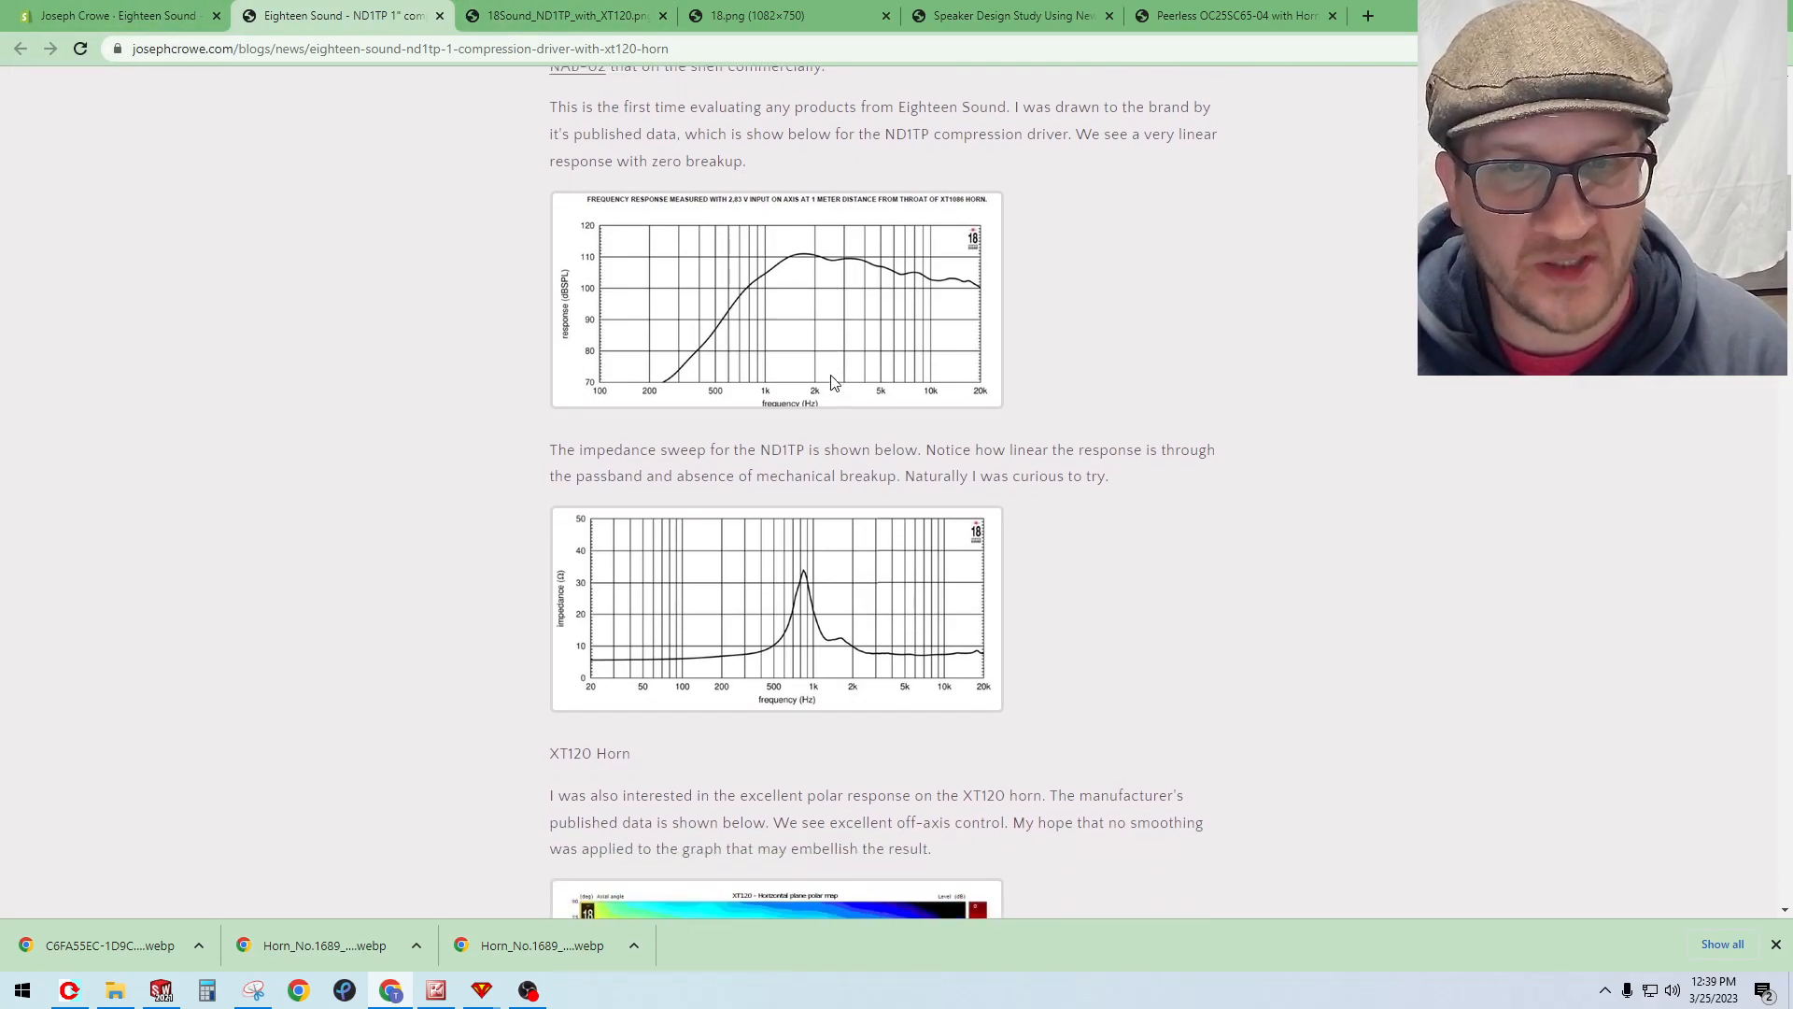
pyautogui.scroll(-3)
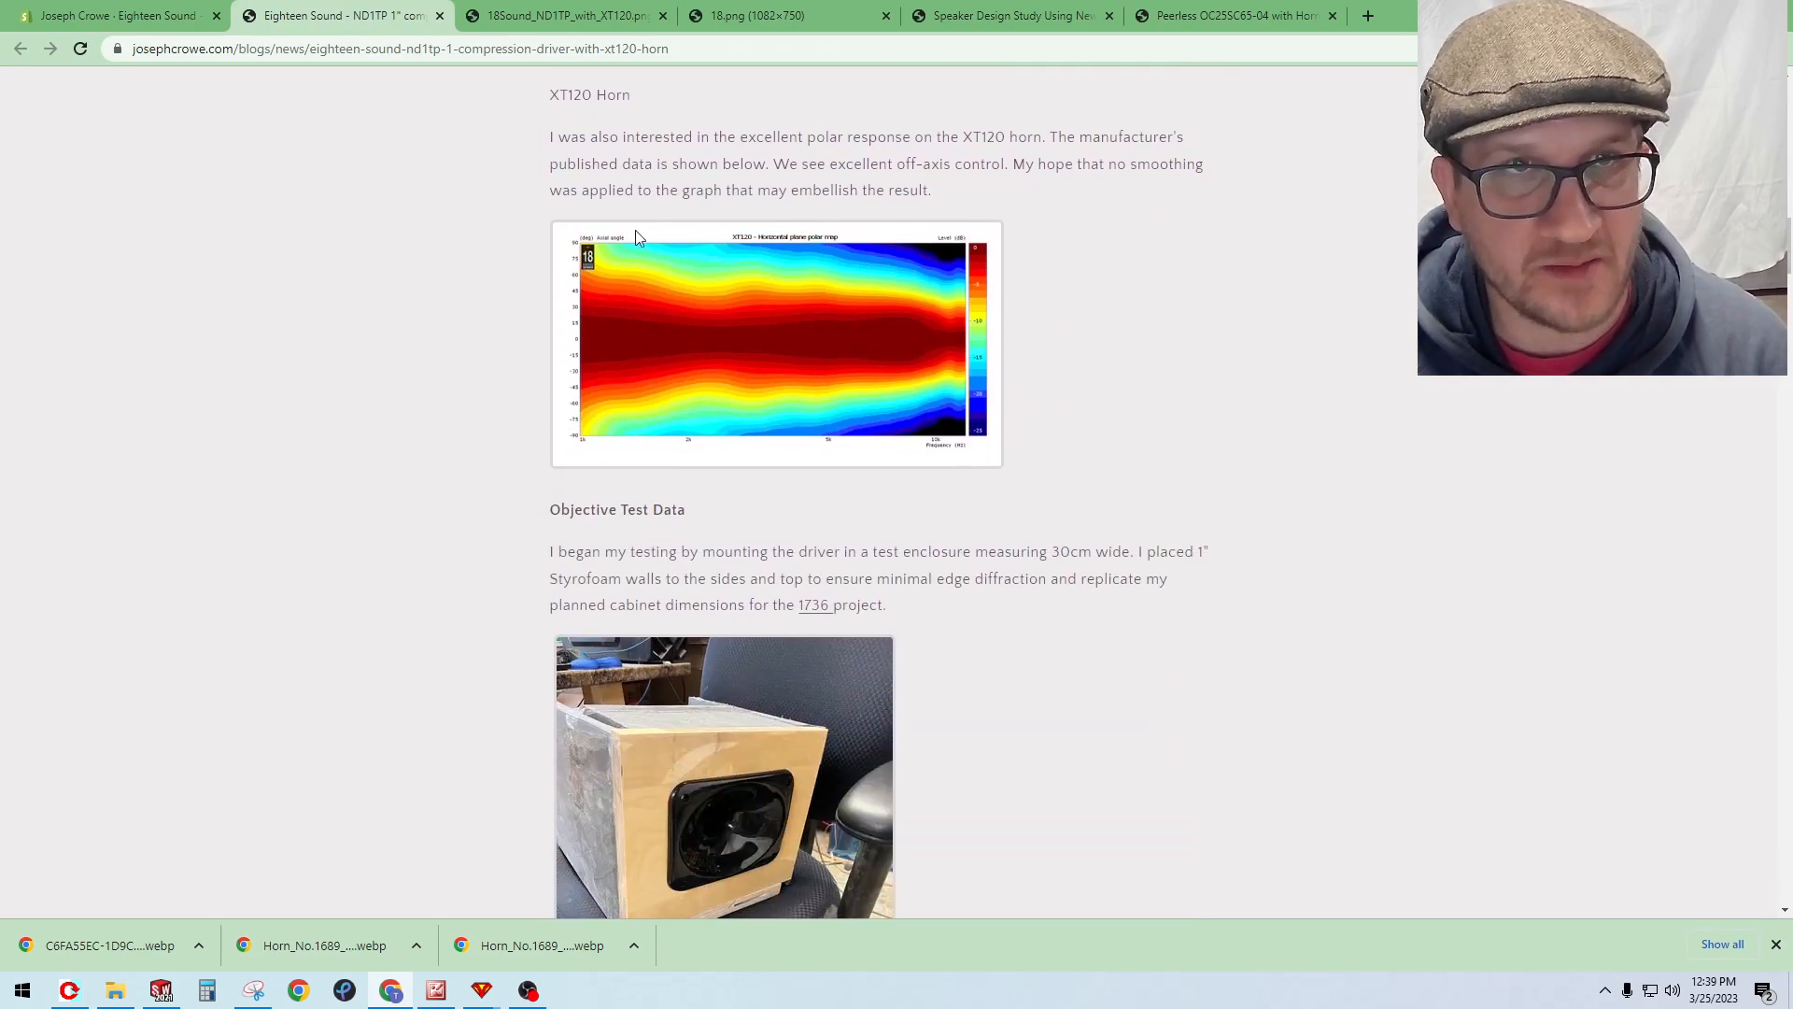
pyautogui.moveTo(702, 288)
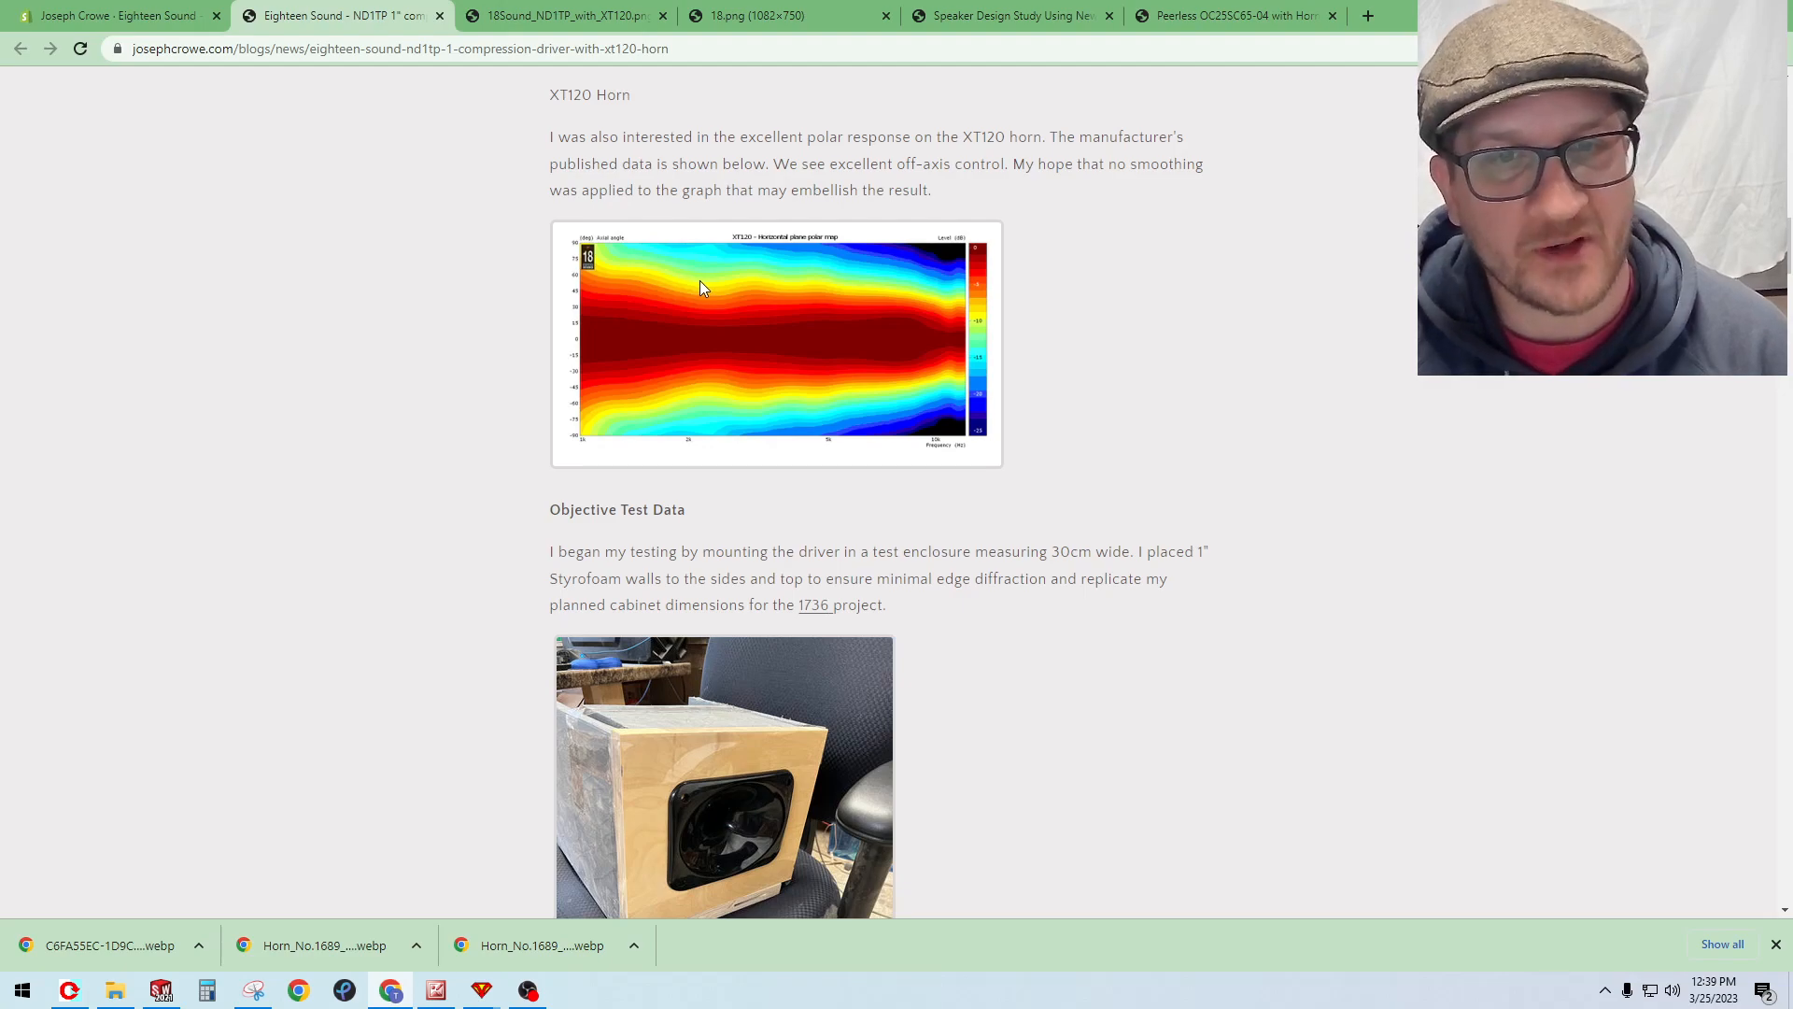
pyautogui.scroll(-3)
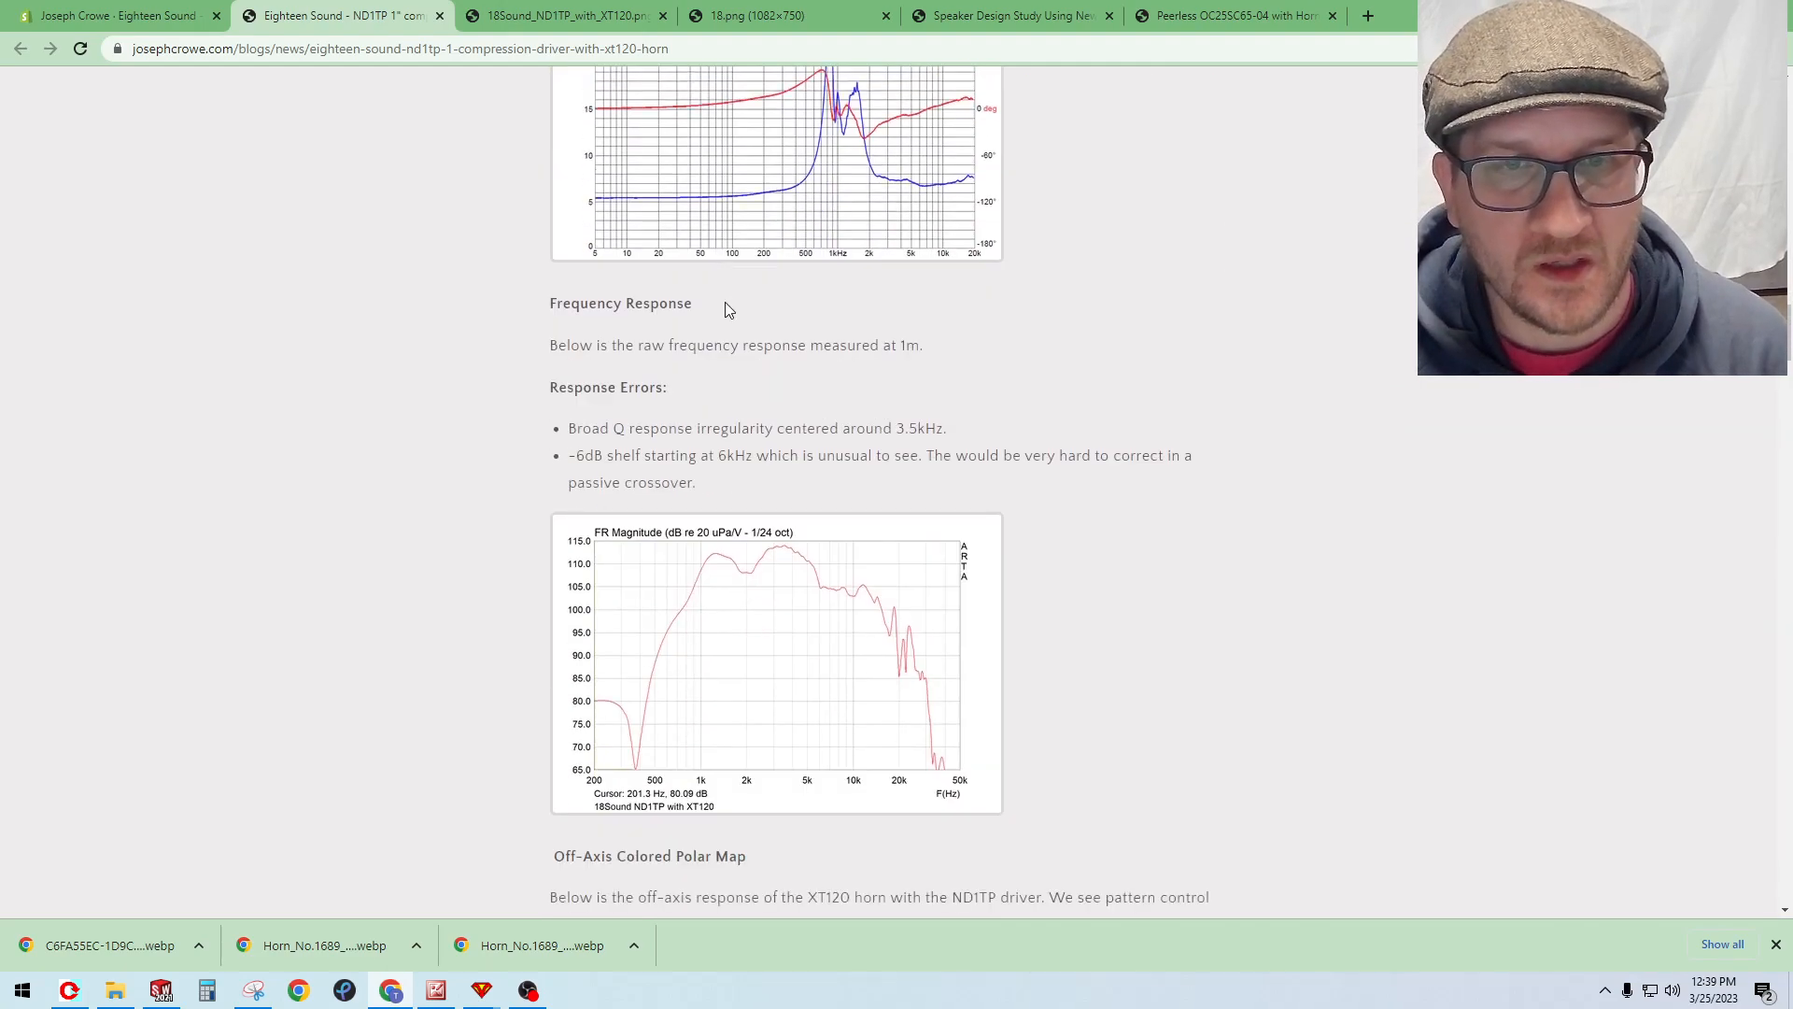
pyautogui.scroll(-3)
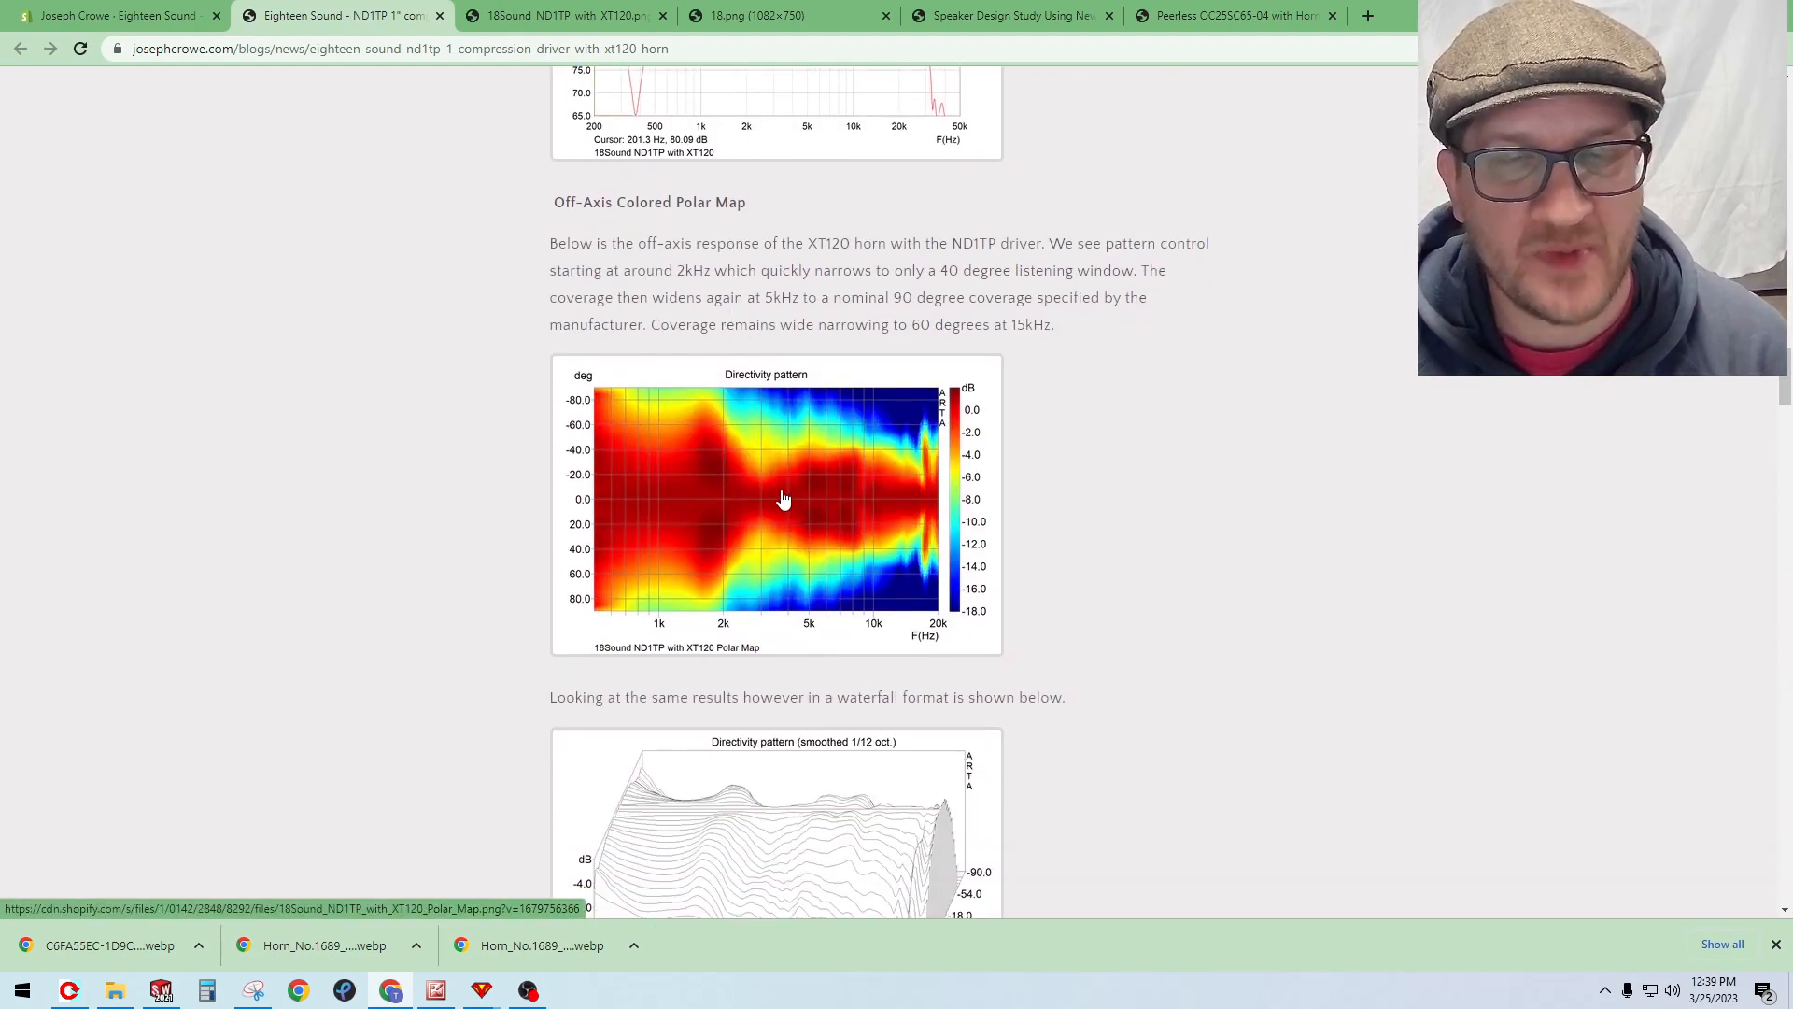
pyautogui.moveTo(779, 489)
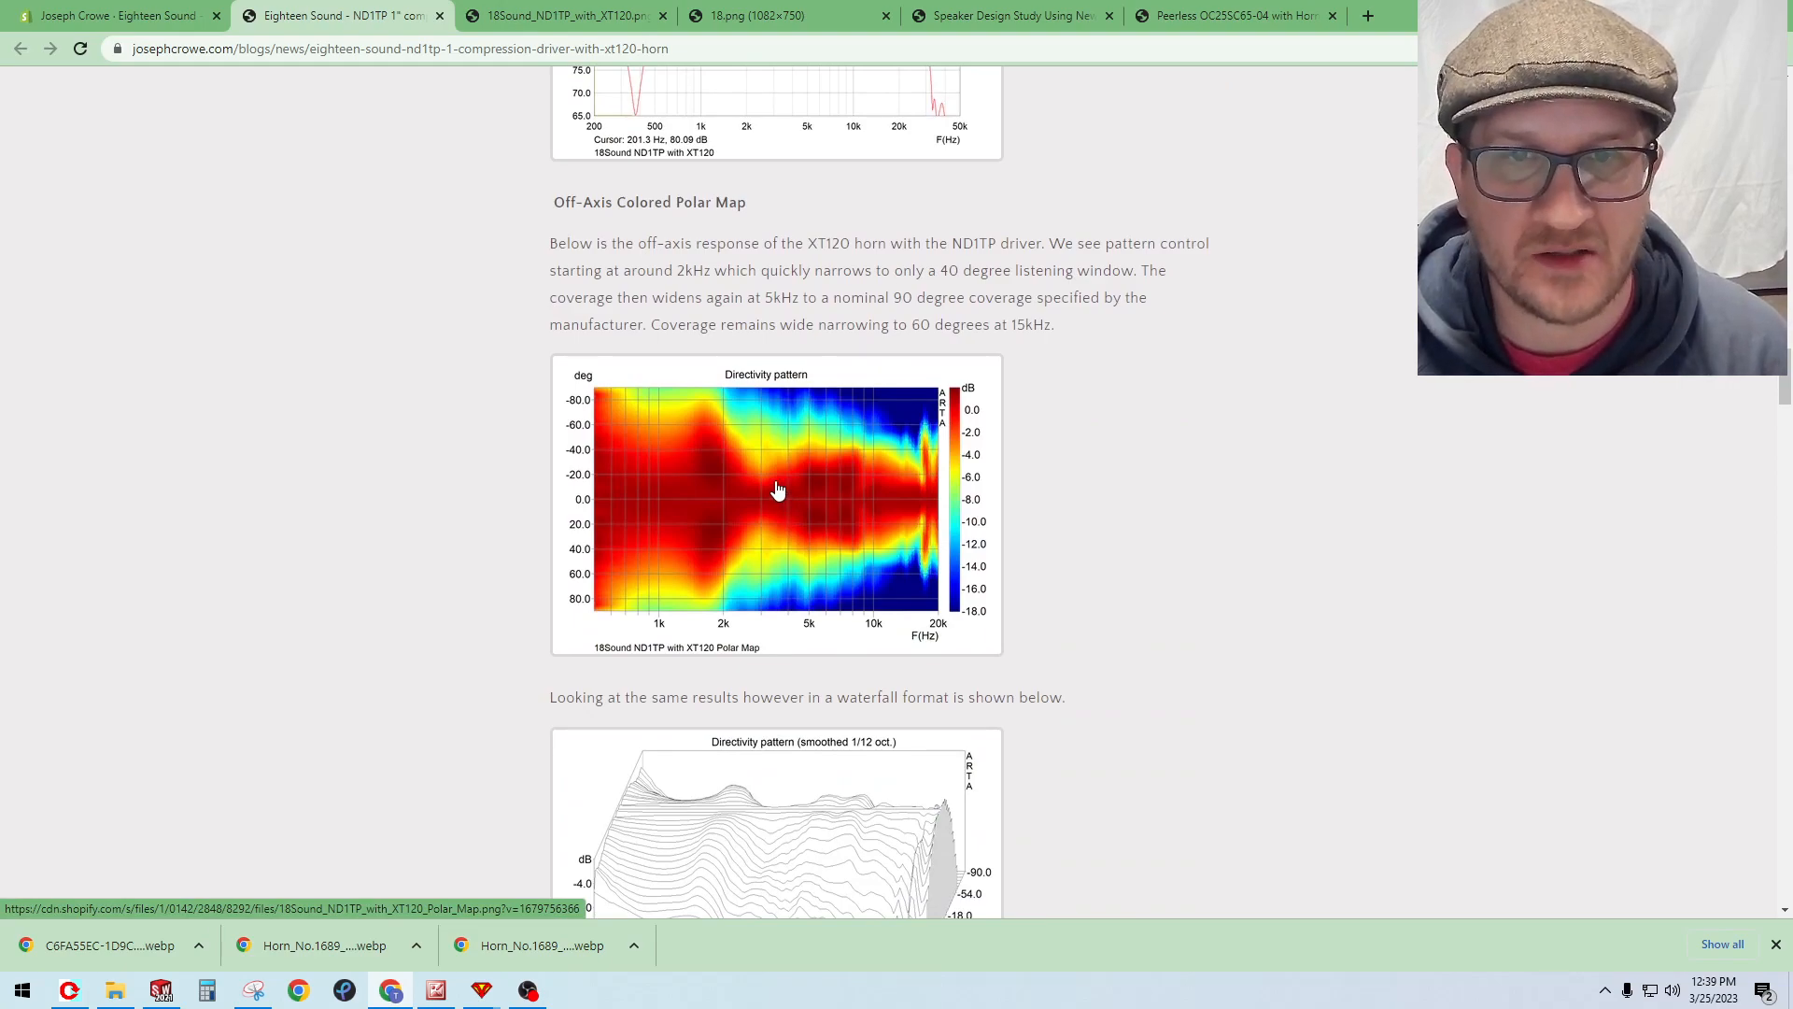
# Step: Open the 18Sound_ND1TP_with_XT120_Polar_Map directivity image full size in its own tab
pyautogui.click(778, 489)
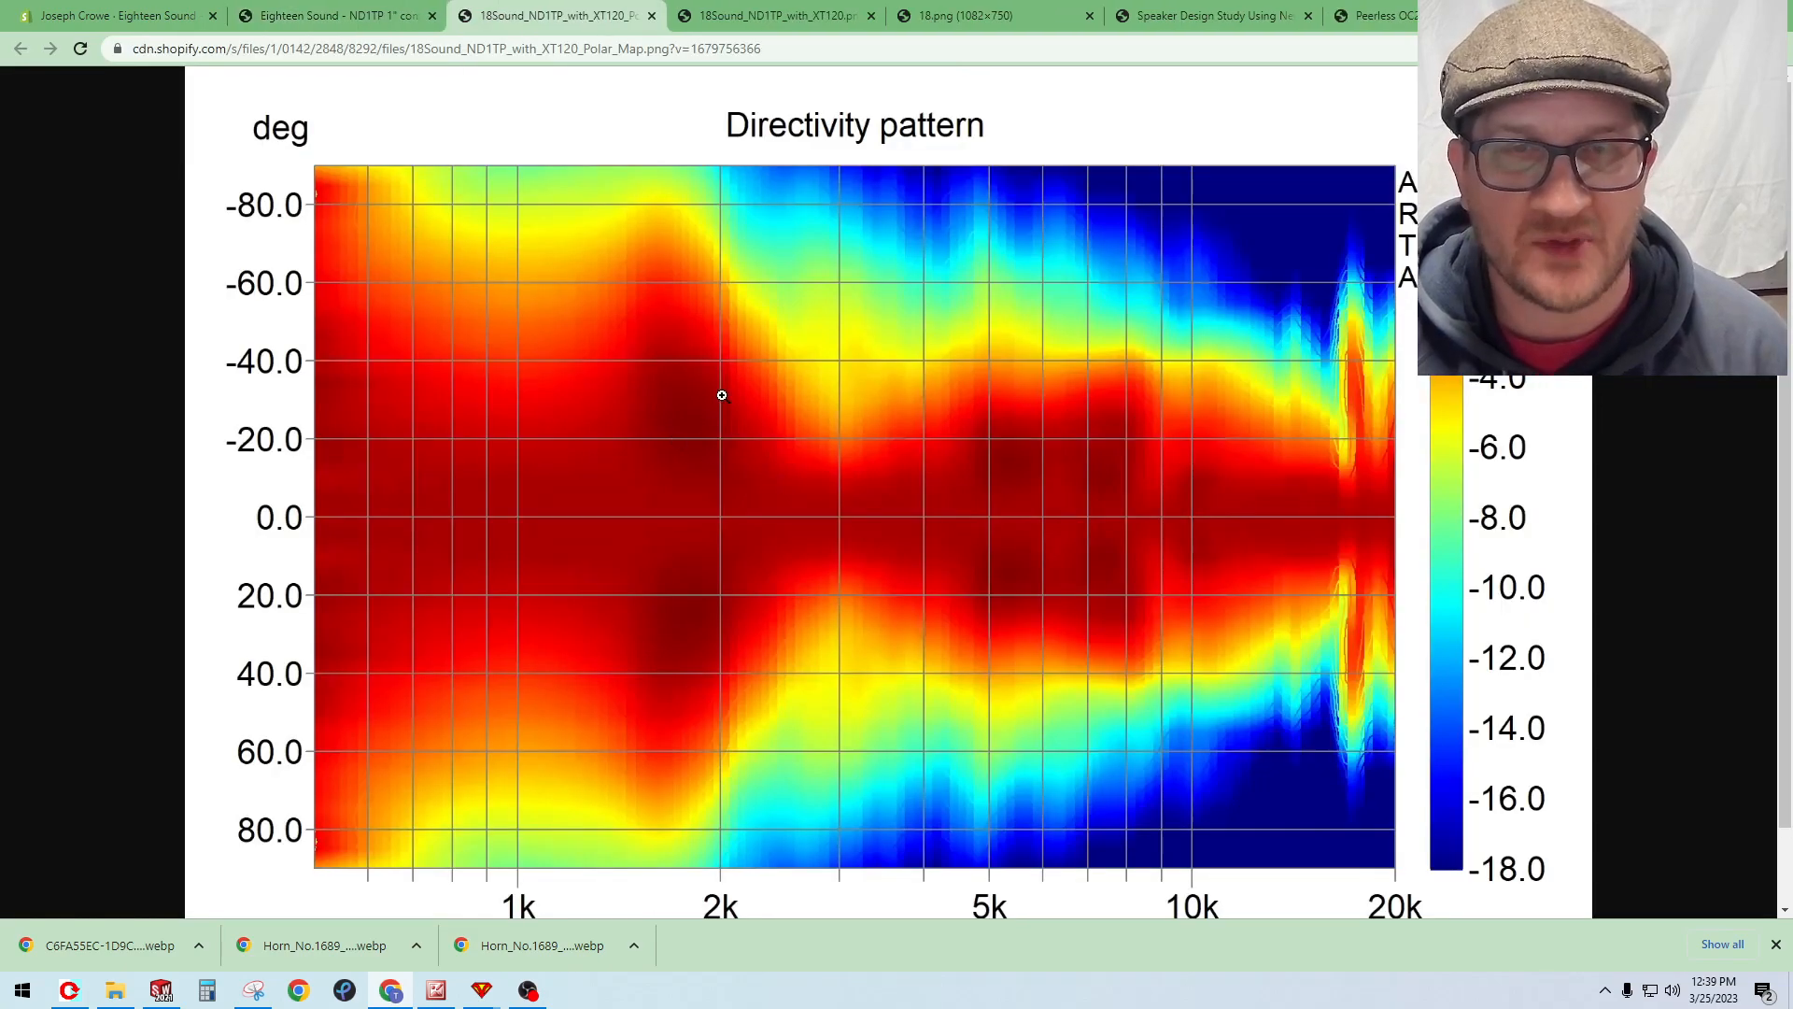
pyautogui.moveTo(1067, 375)
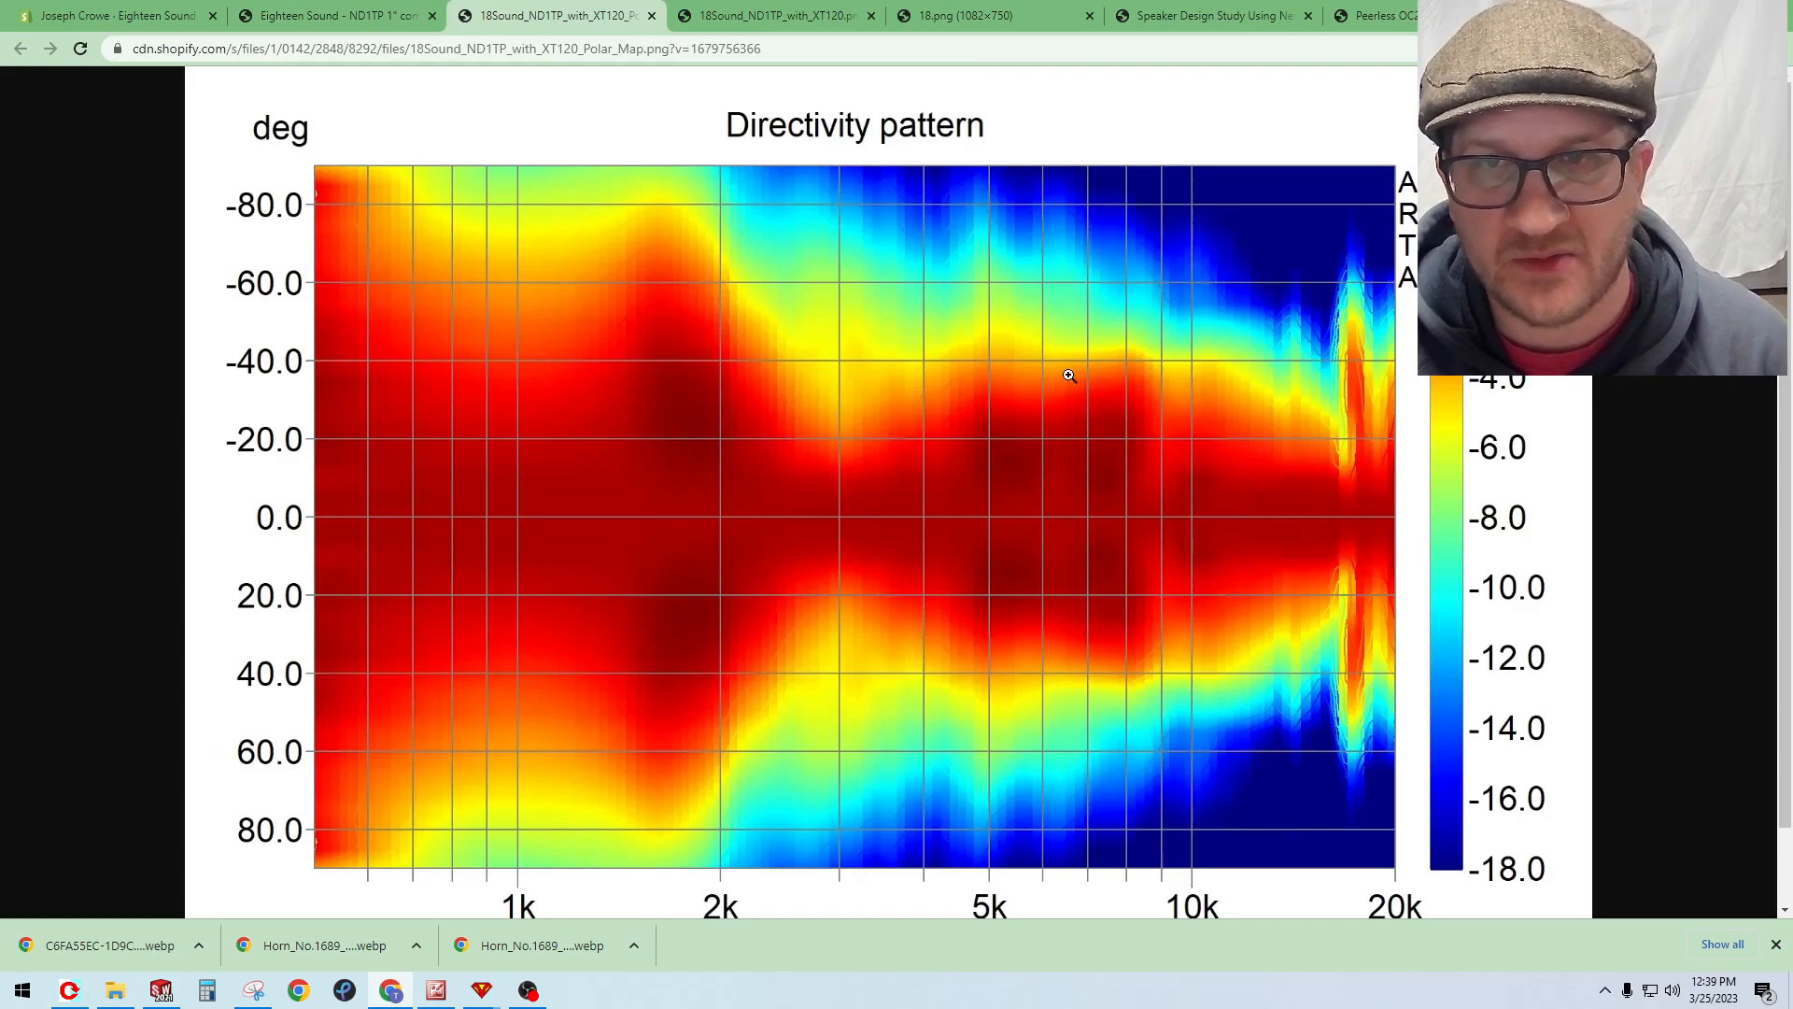
pyautogui.moveTo(878, 612)
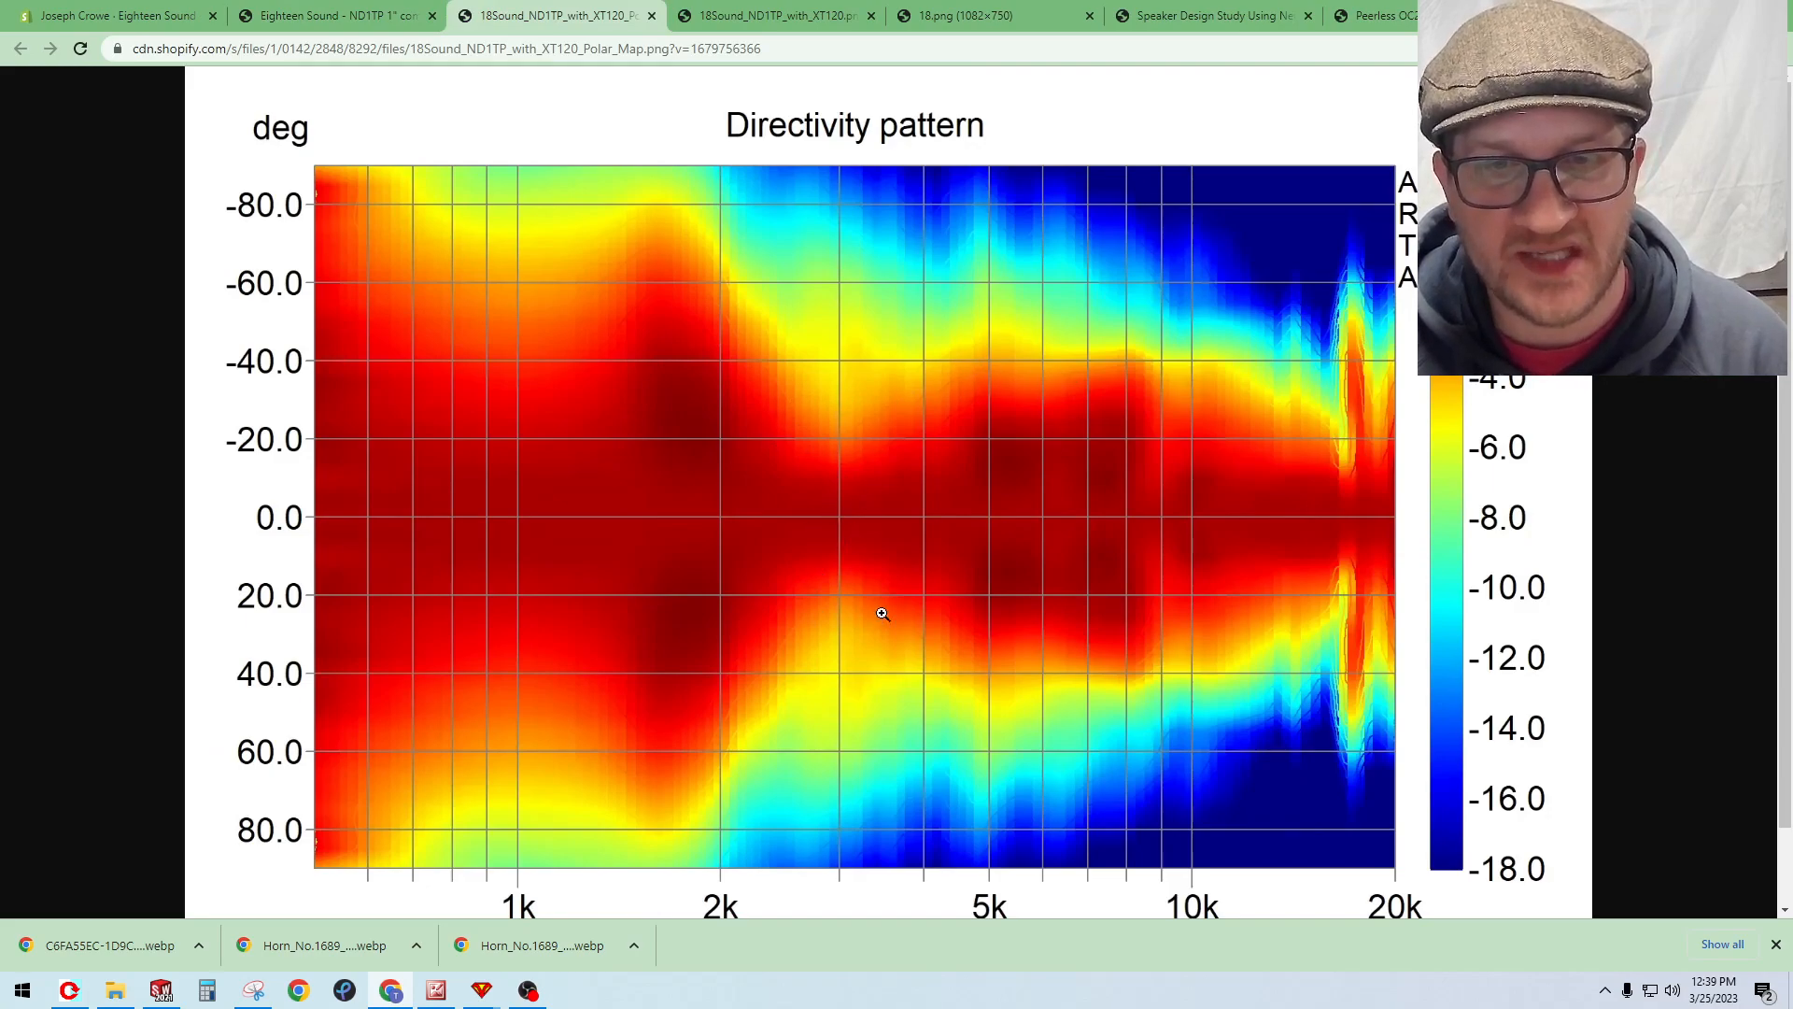
pyautogui.moveTo(820, 625)
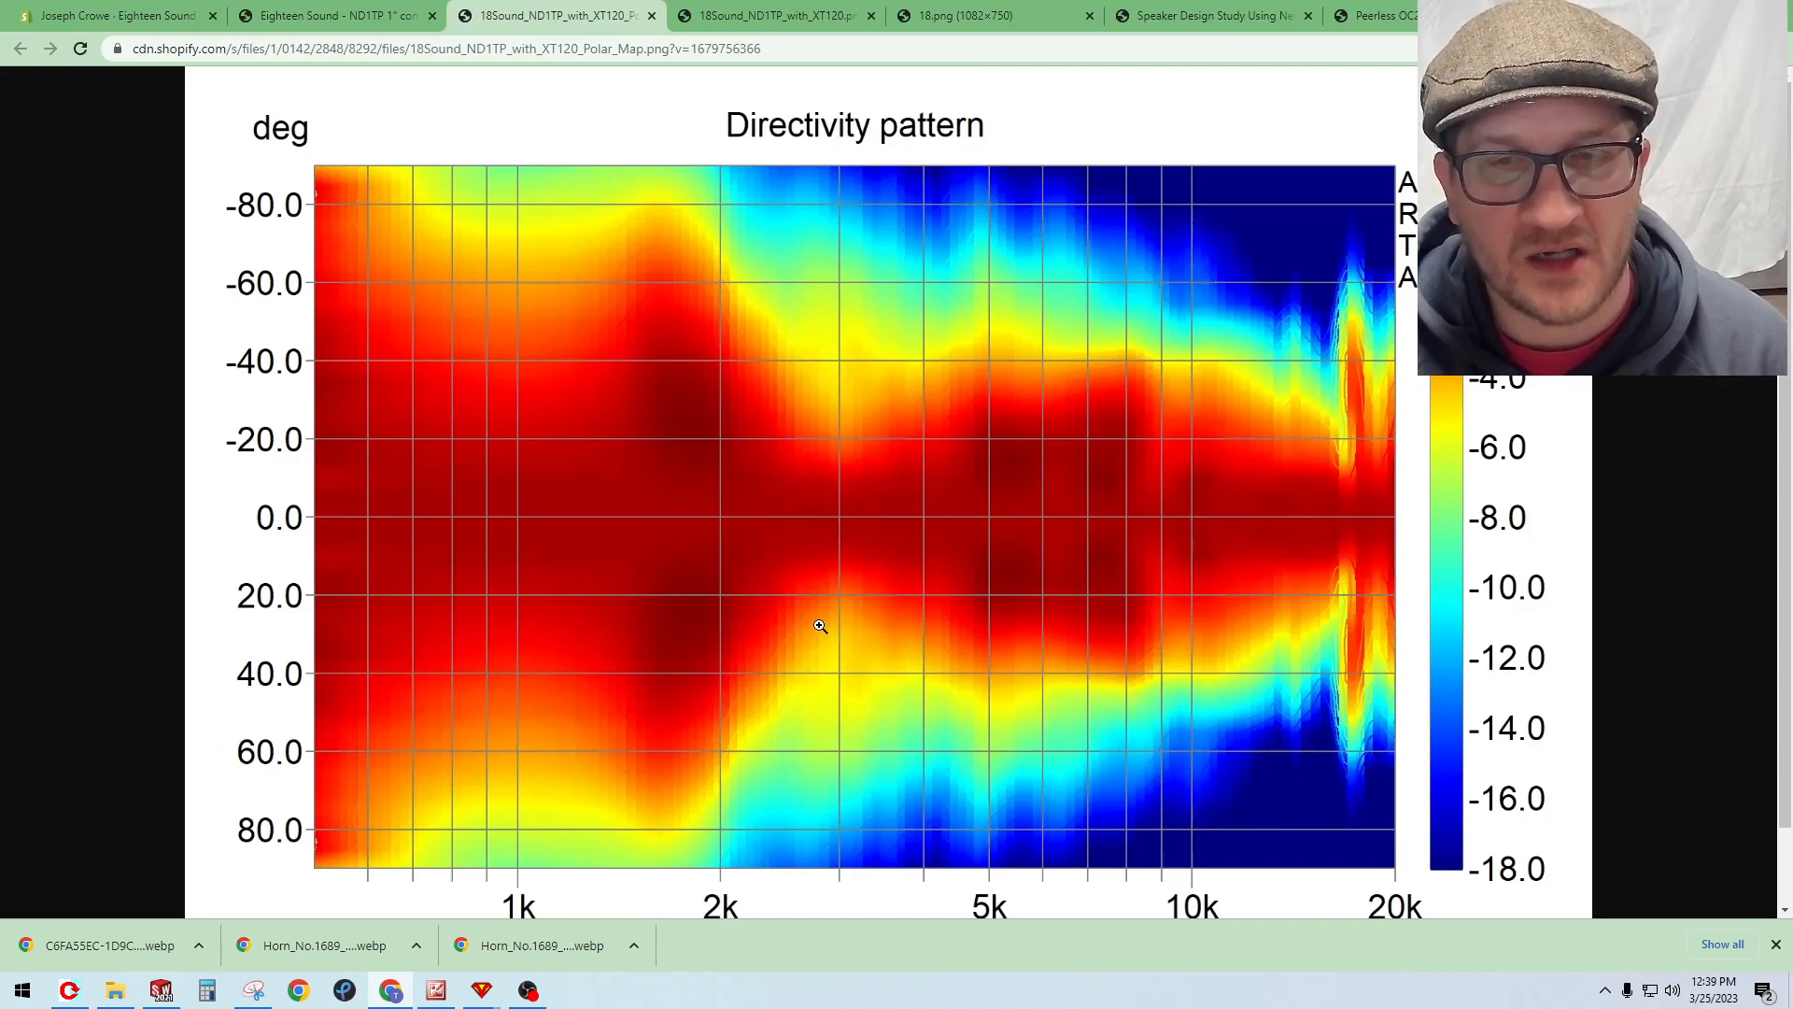
pyautogui.moveTo(839, 596)
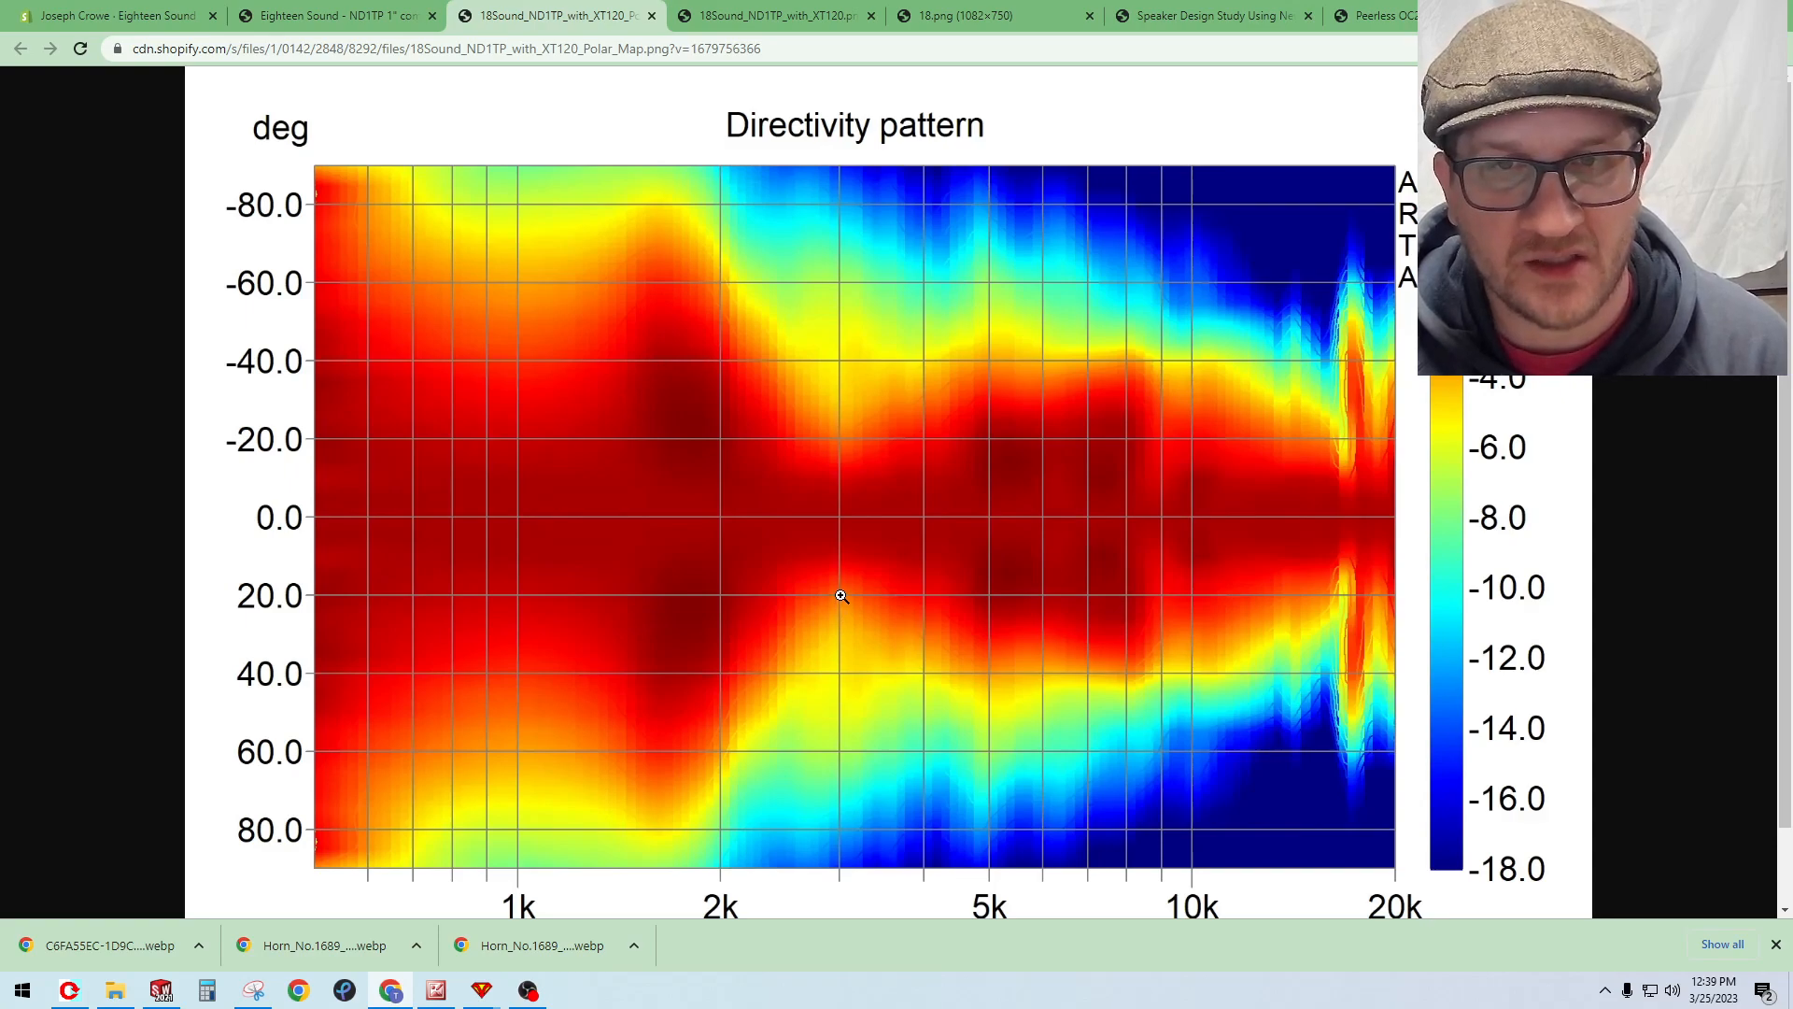
pyautogui.moveTo(833, 592)
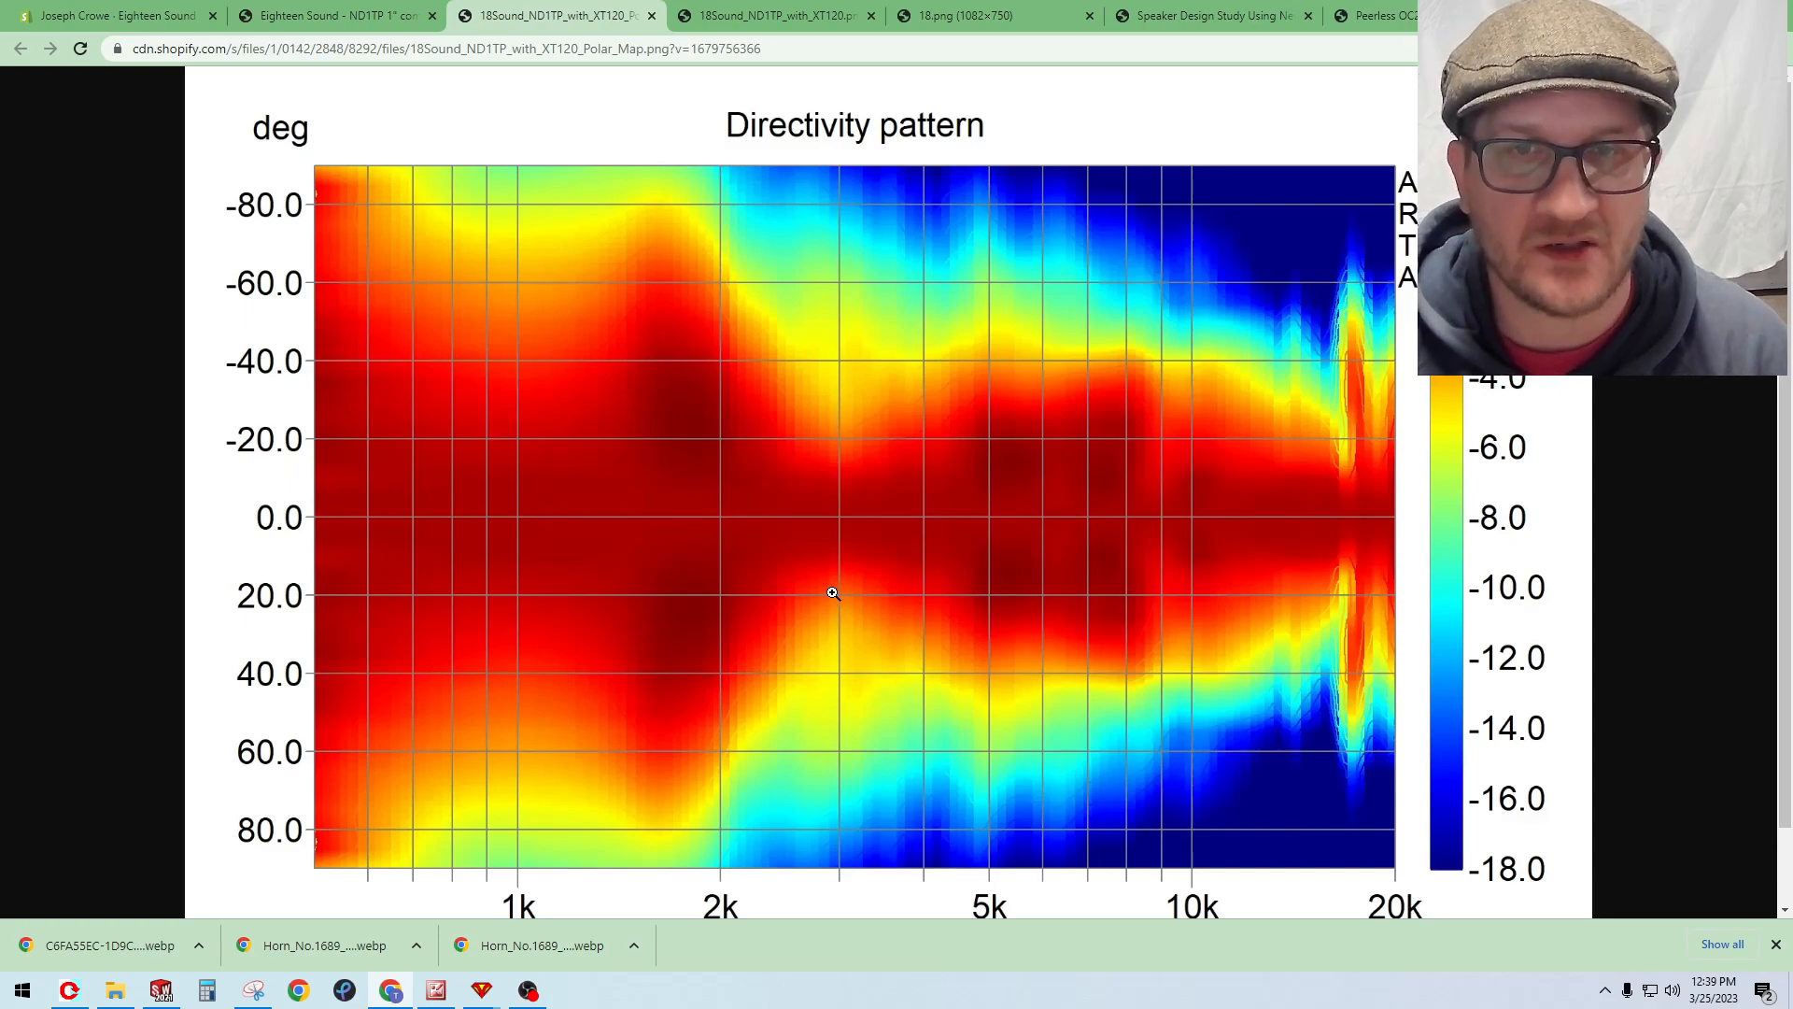
pyautogui.moveTo(812, 460)
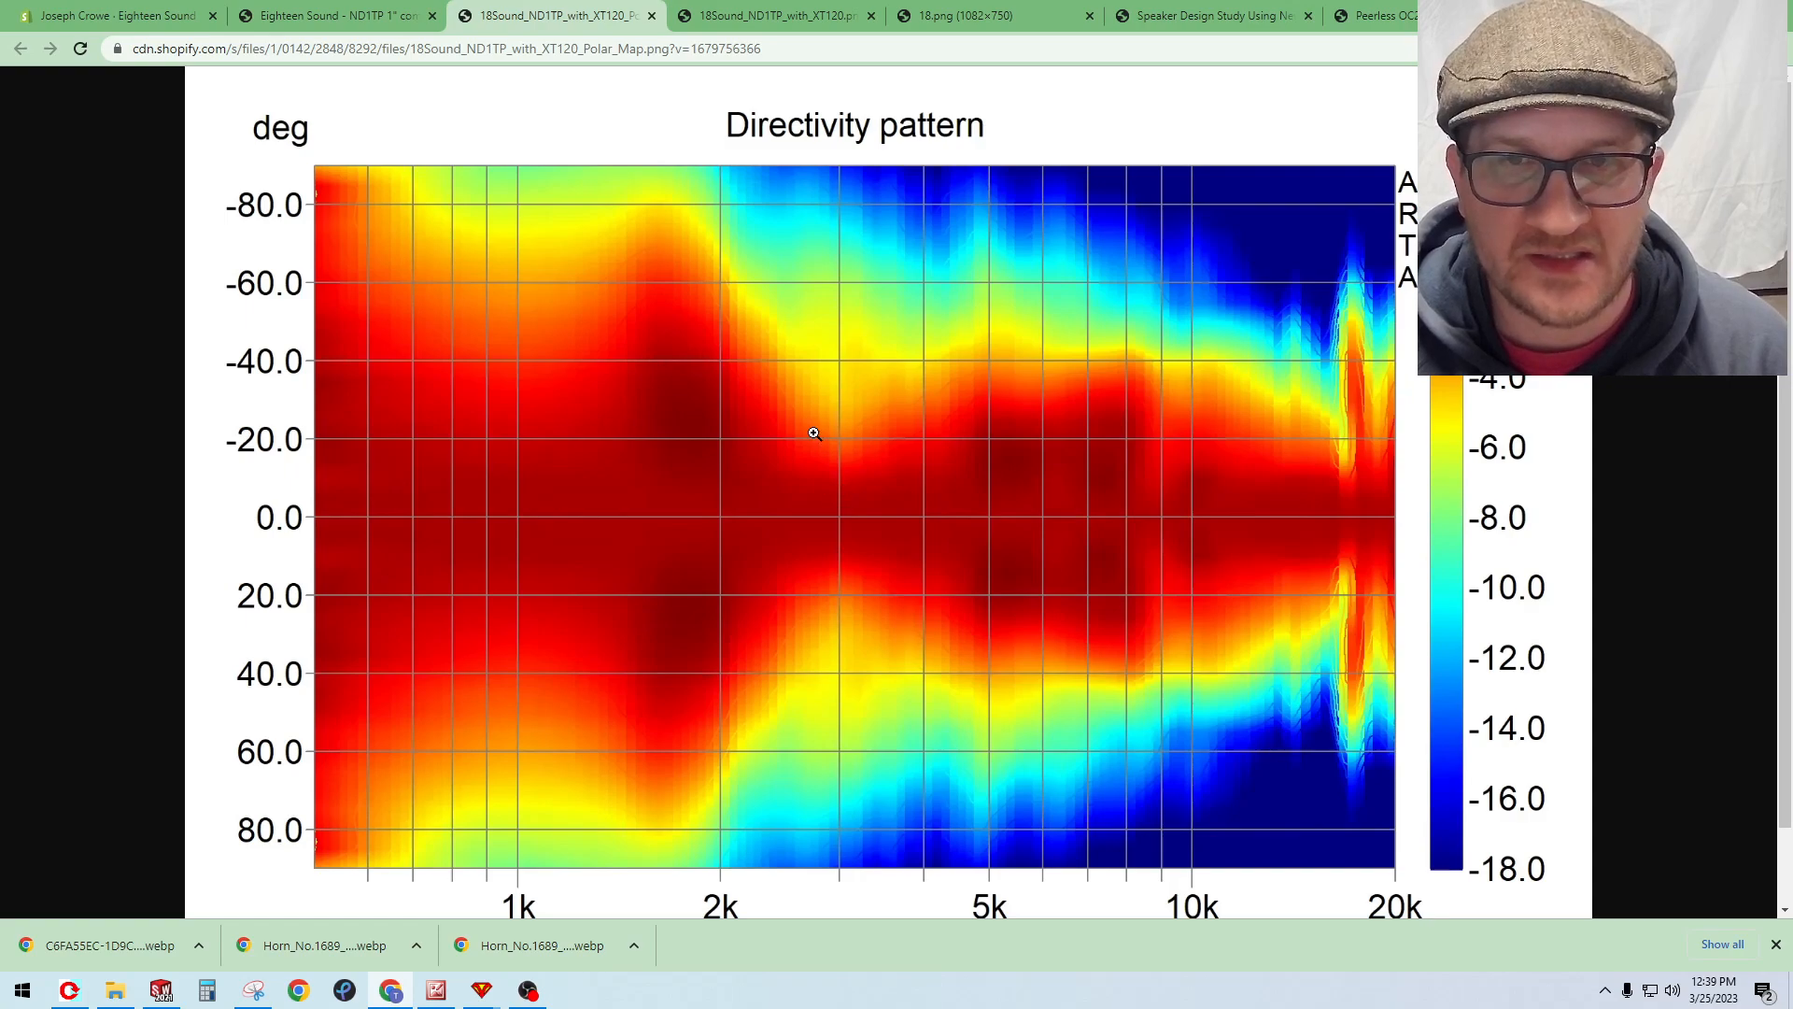
pyautogui.moveTo(981, 355)
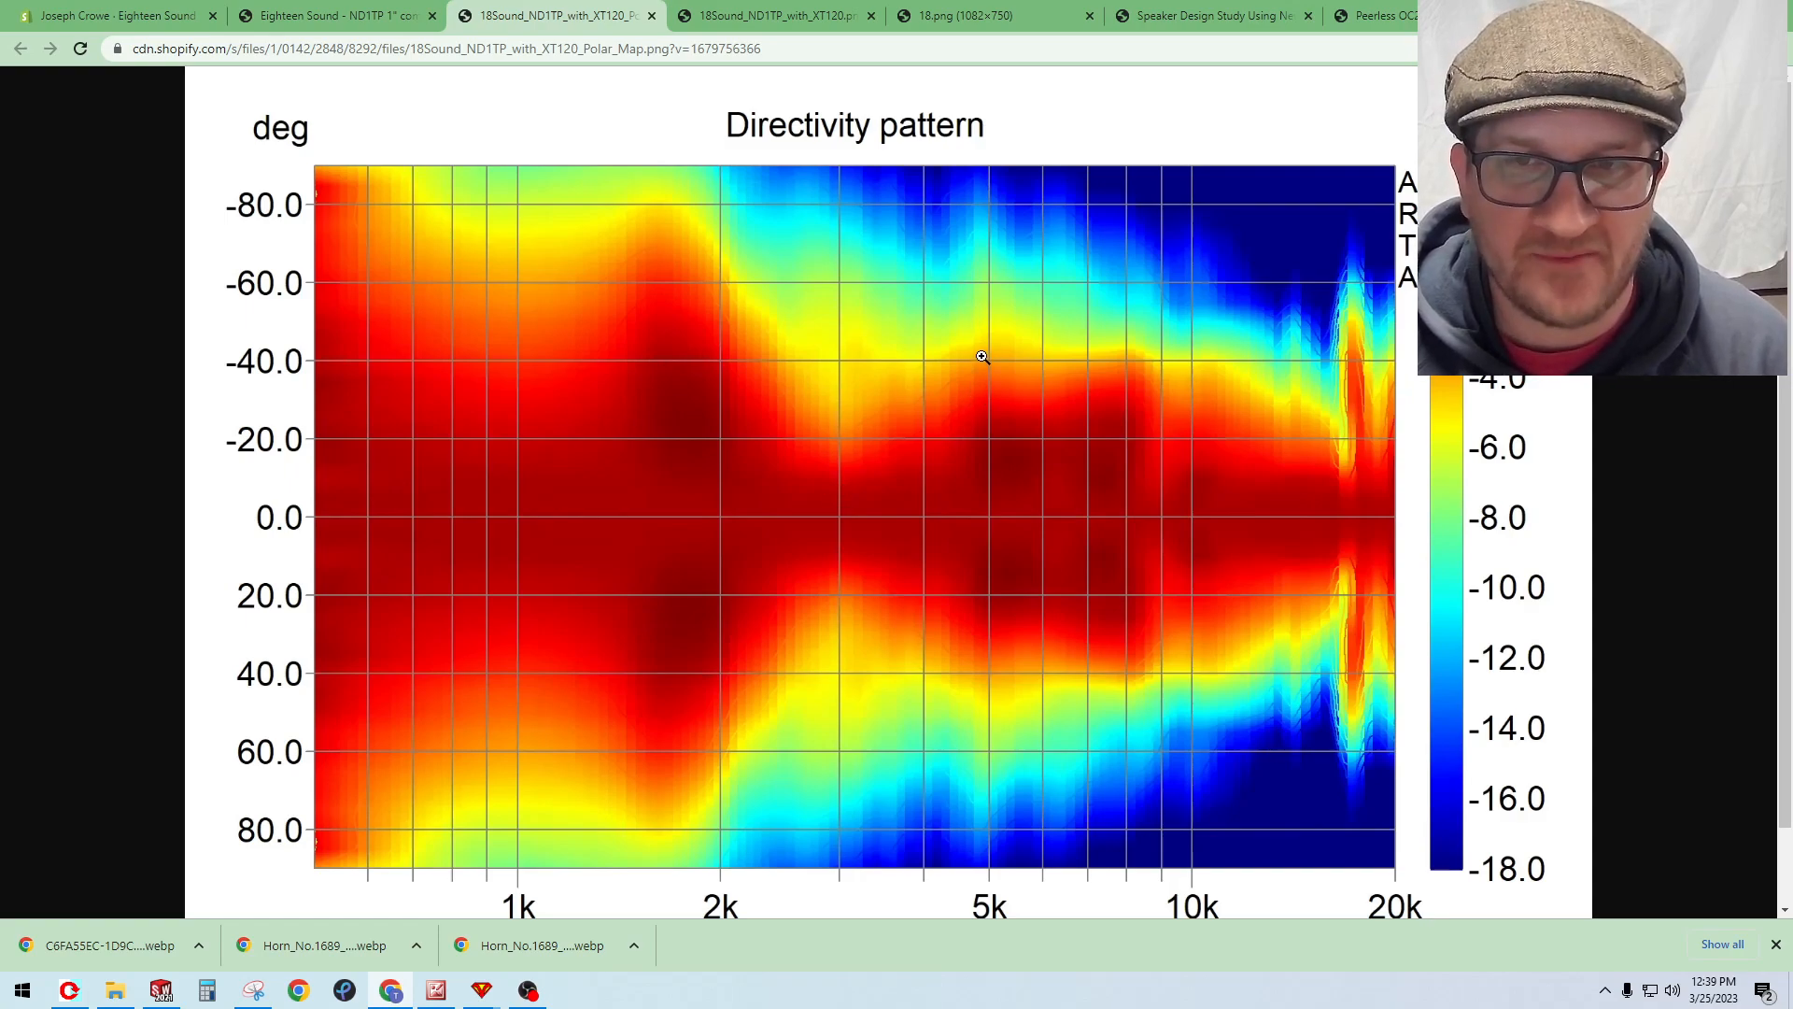
pyautogui.moveTo(1035, 360)
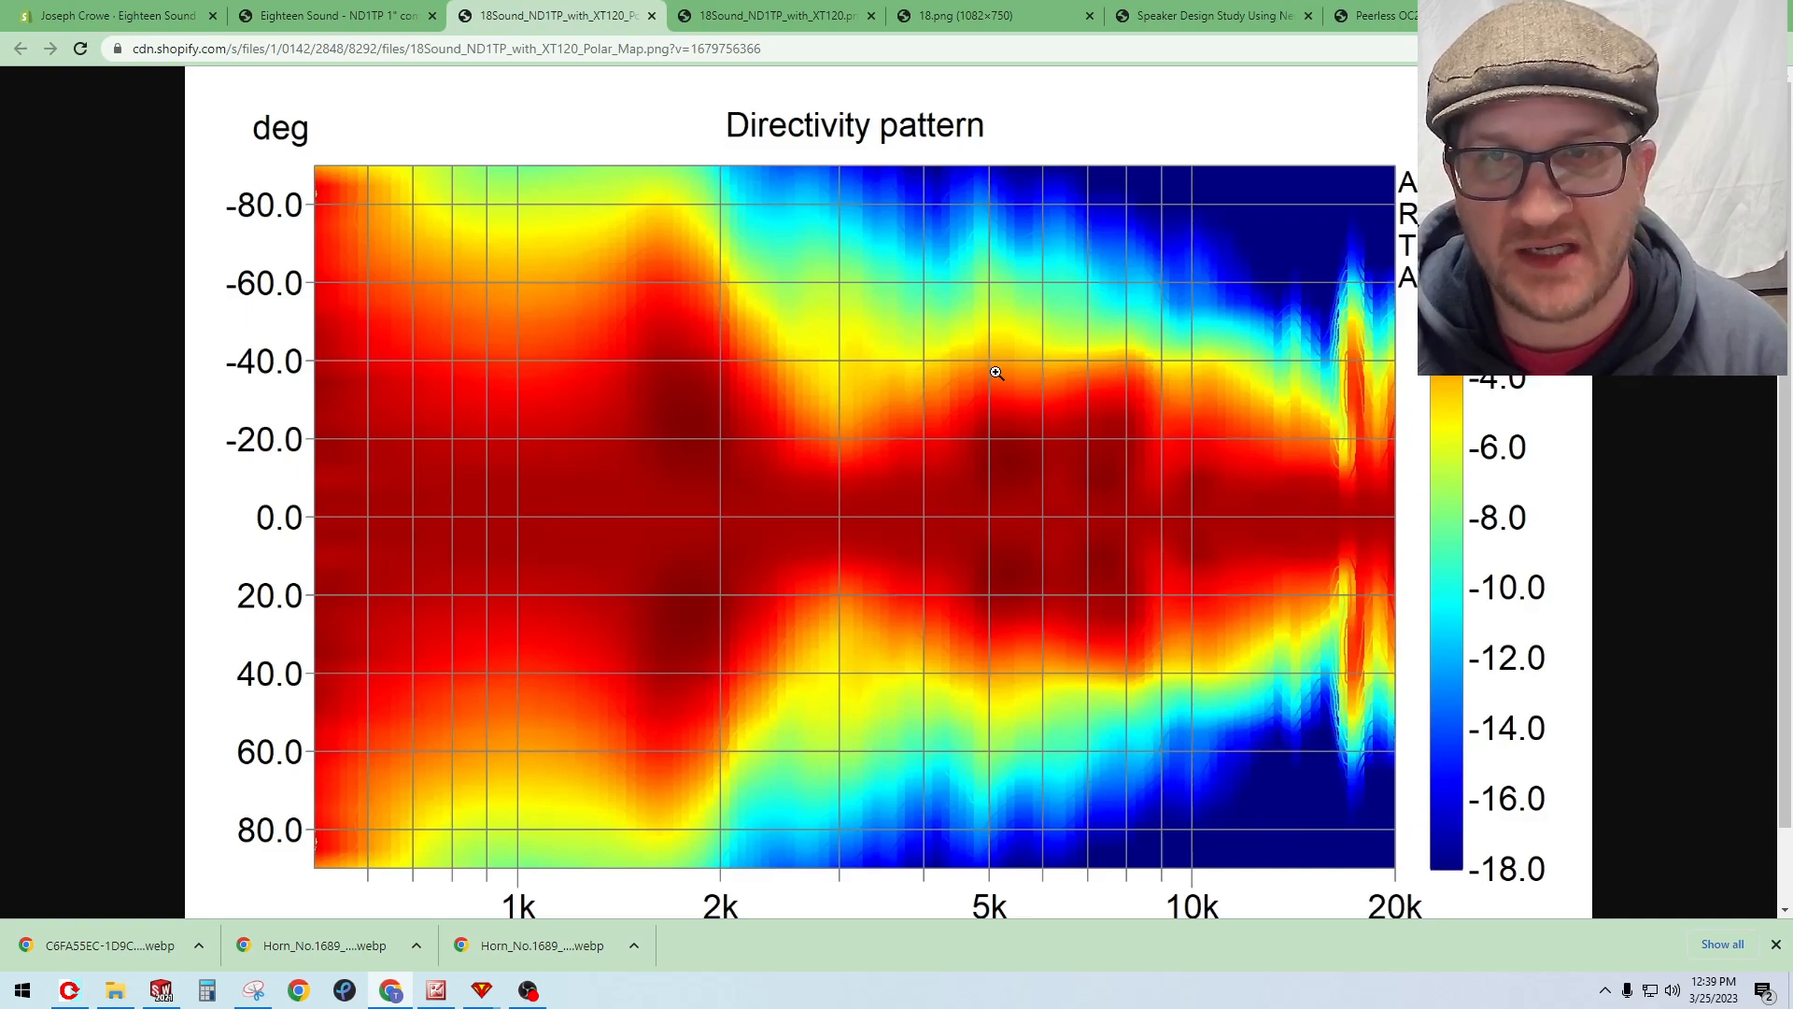
pyautogui.moveTo(1020, 372)
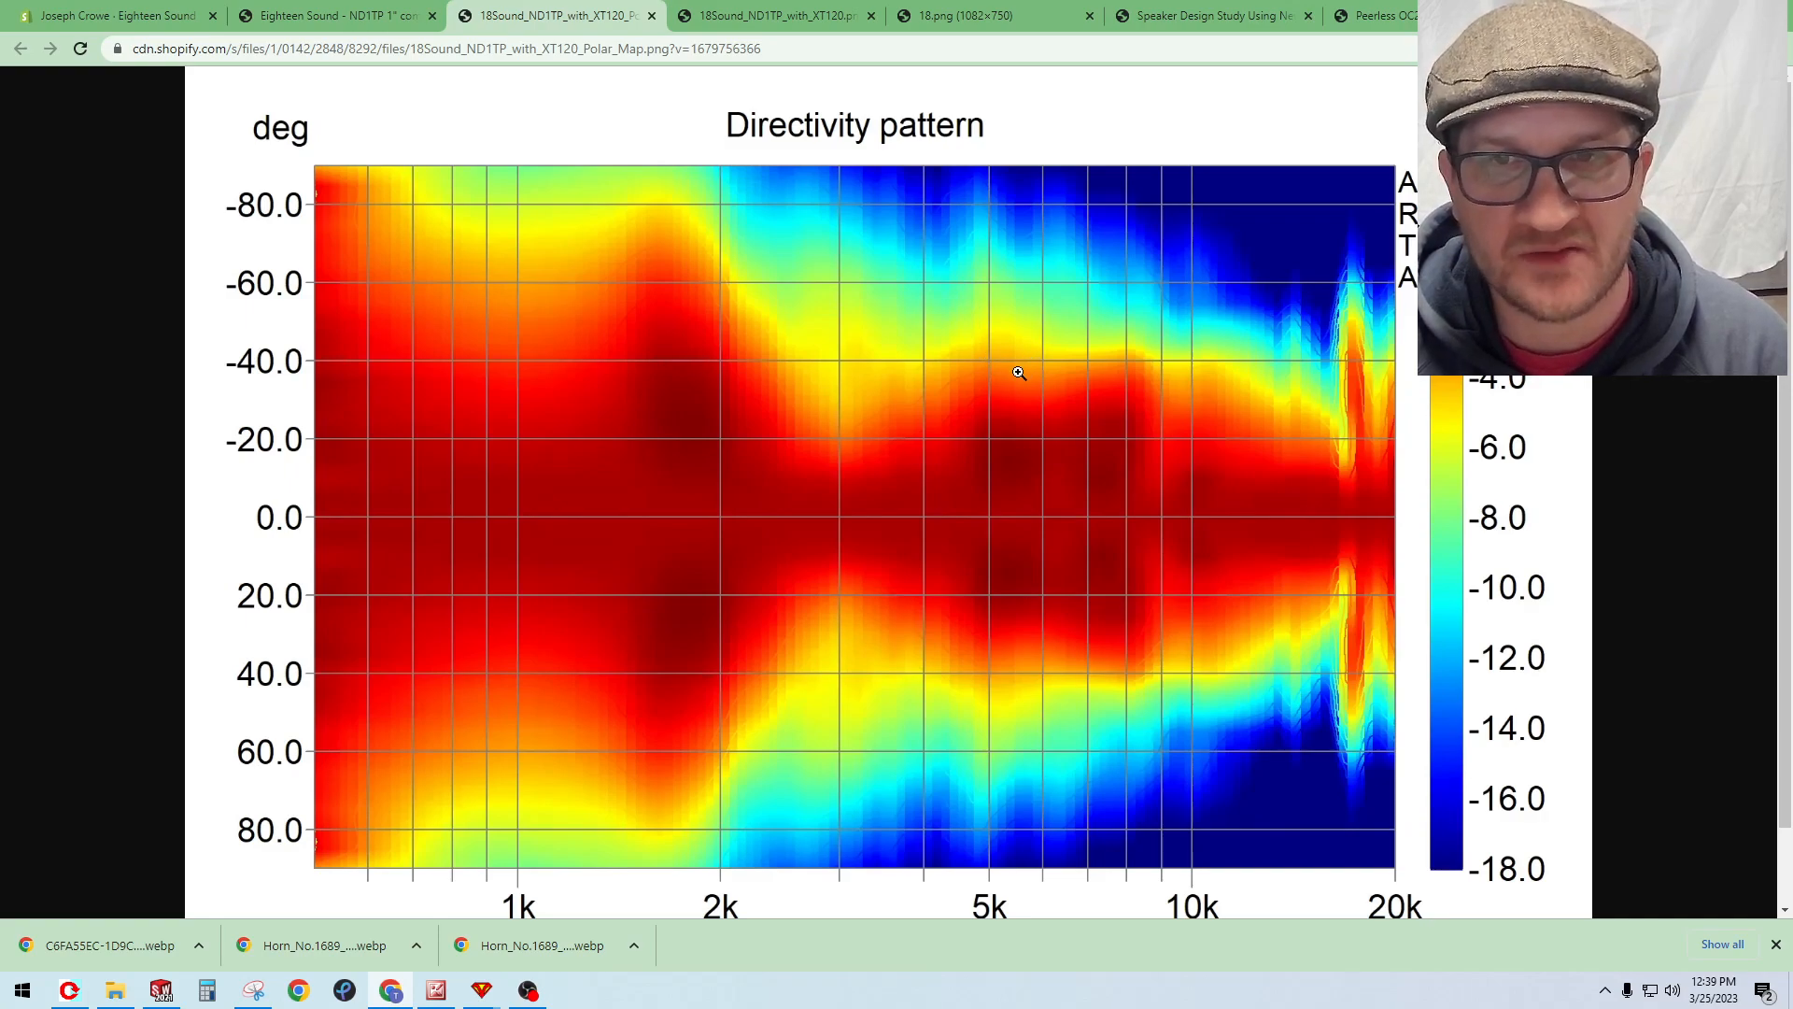
pyautogui.moveTo(1009, 369)
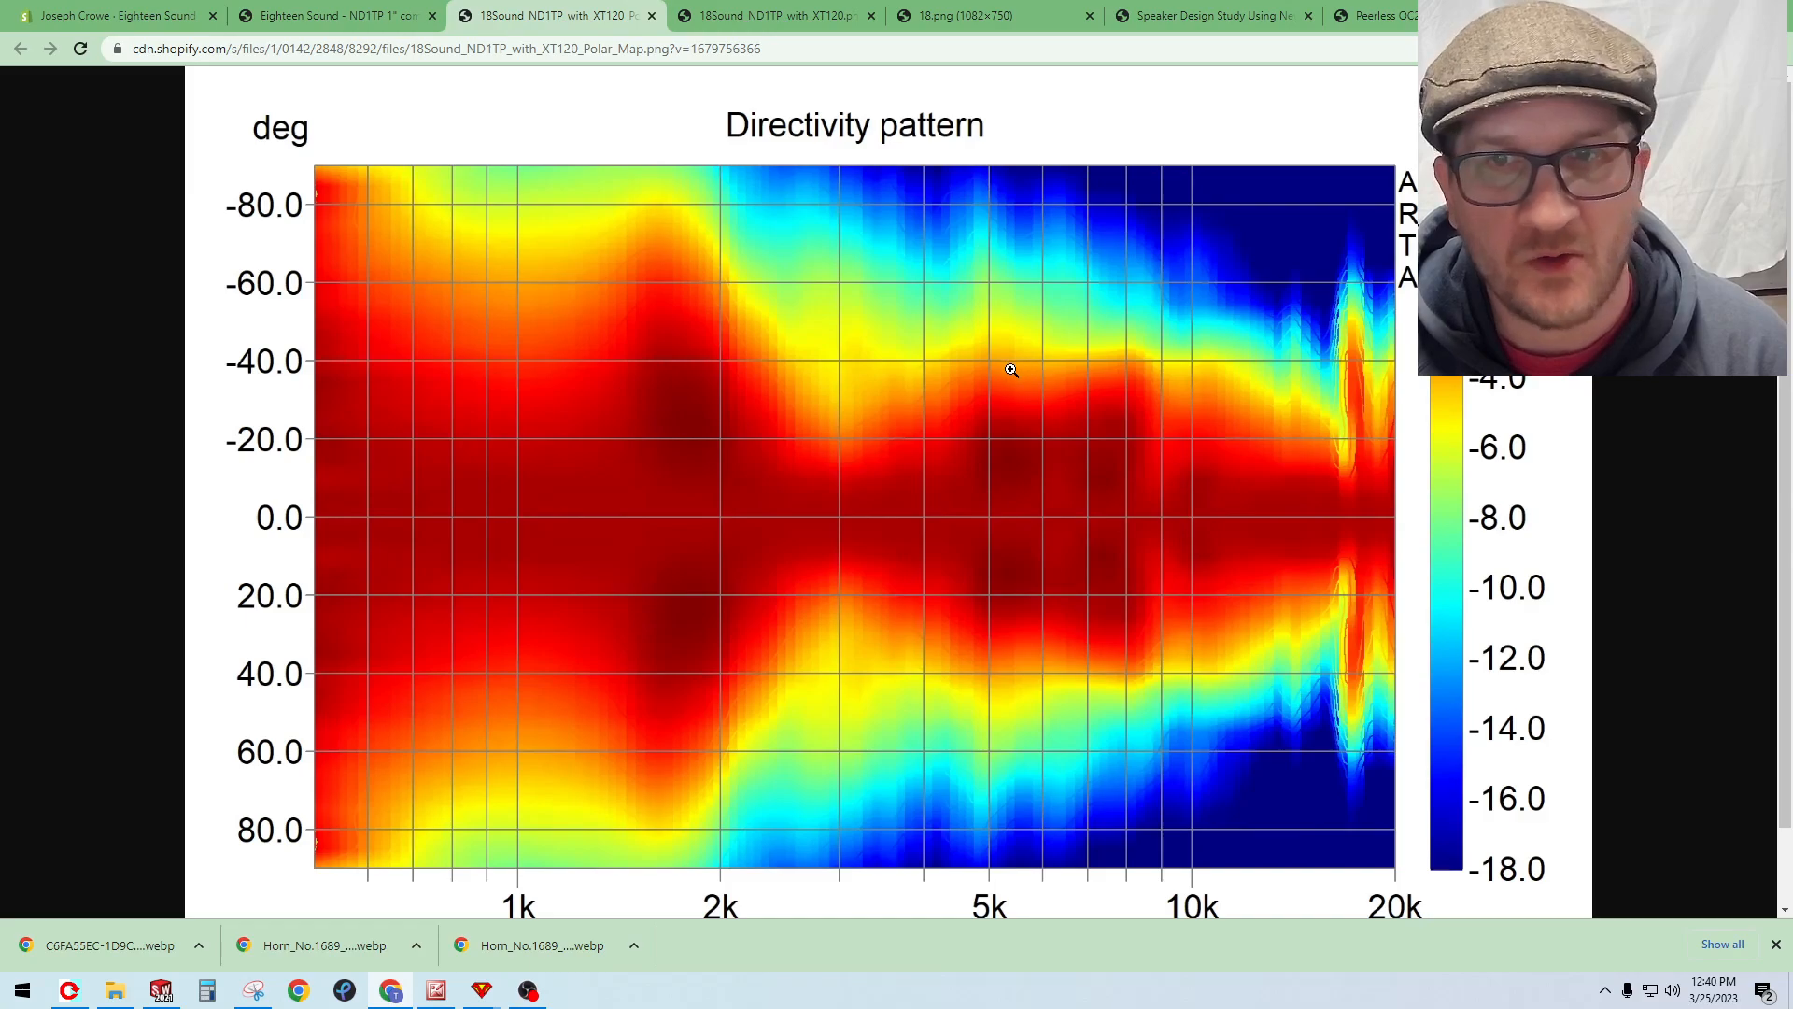
# Step: Return to the ND1TP post and scroll to the XT120 Horn section with the manufacturer's horizontal polar map
pyautogui.click(327, 15)
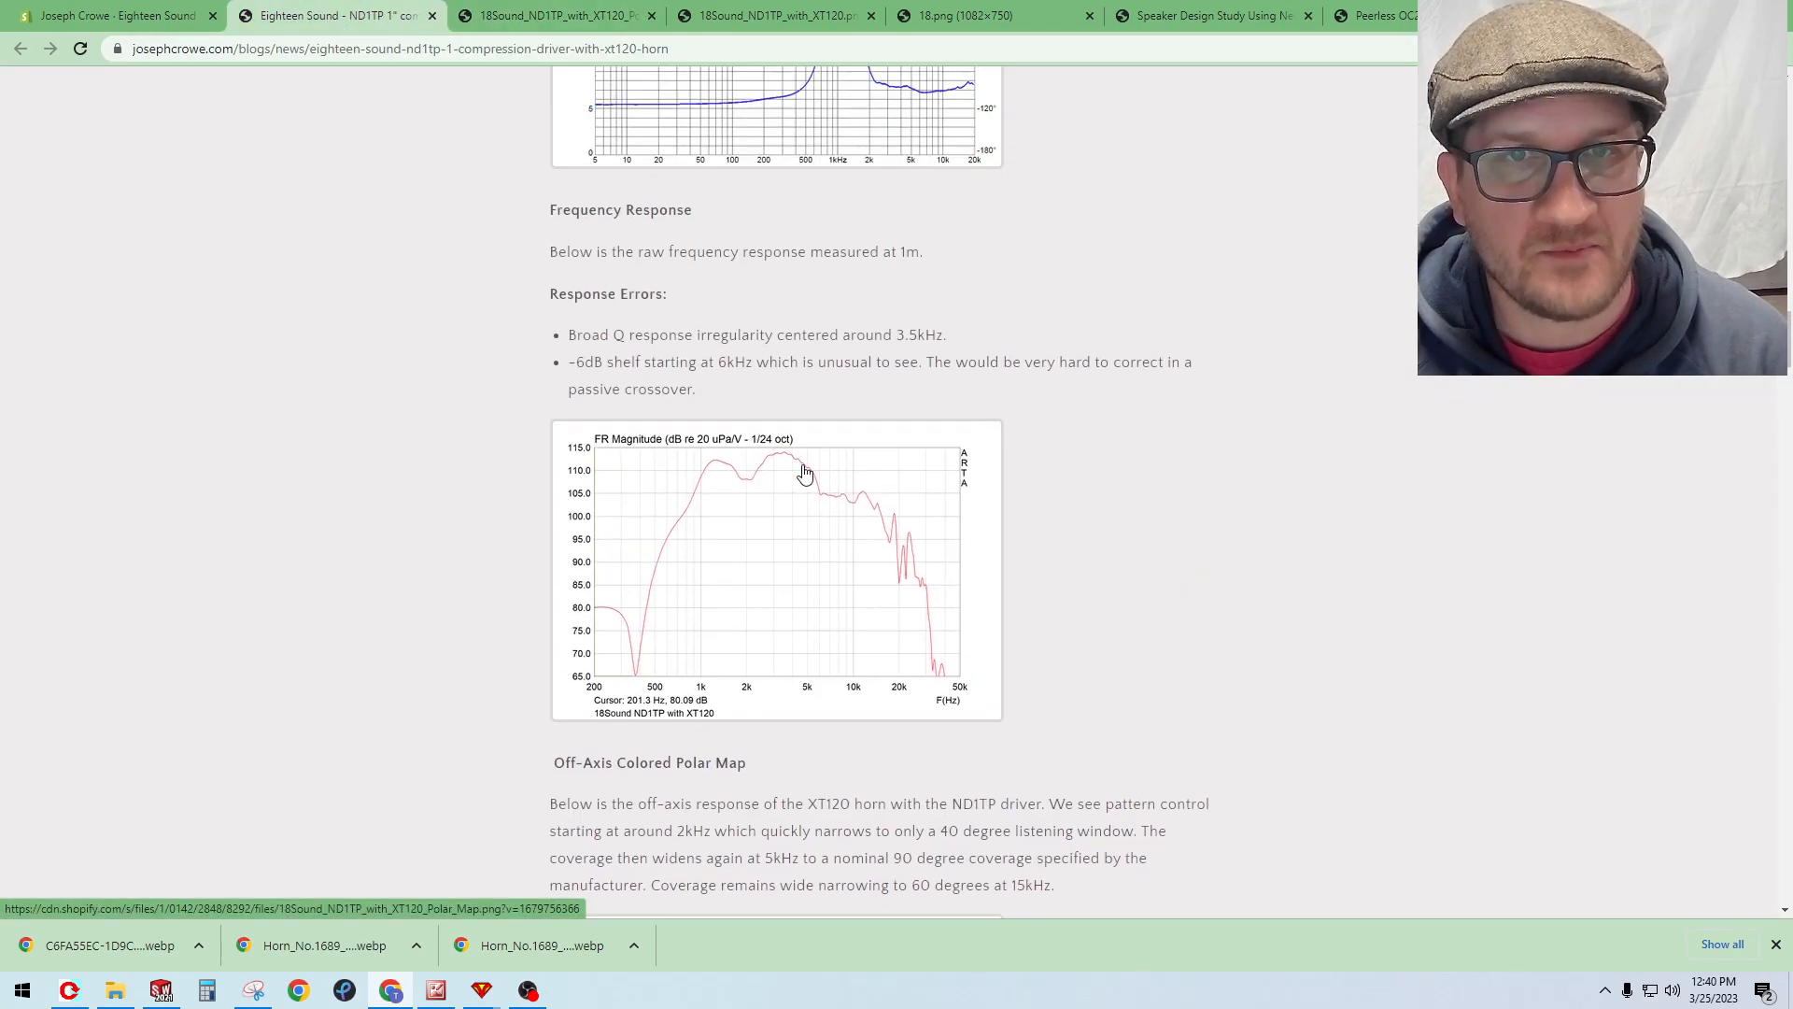
pyautogui.scroll(-3)
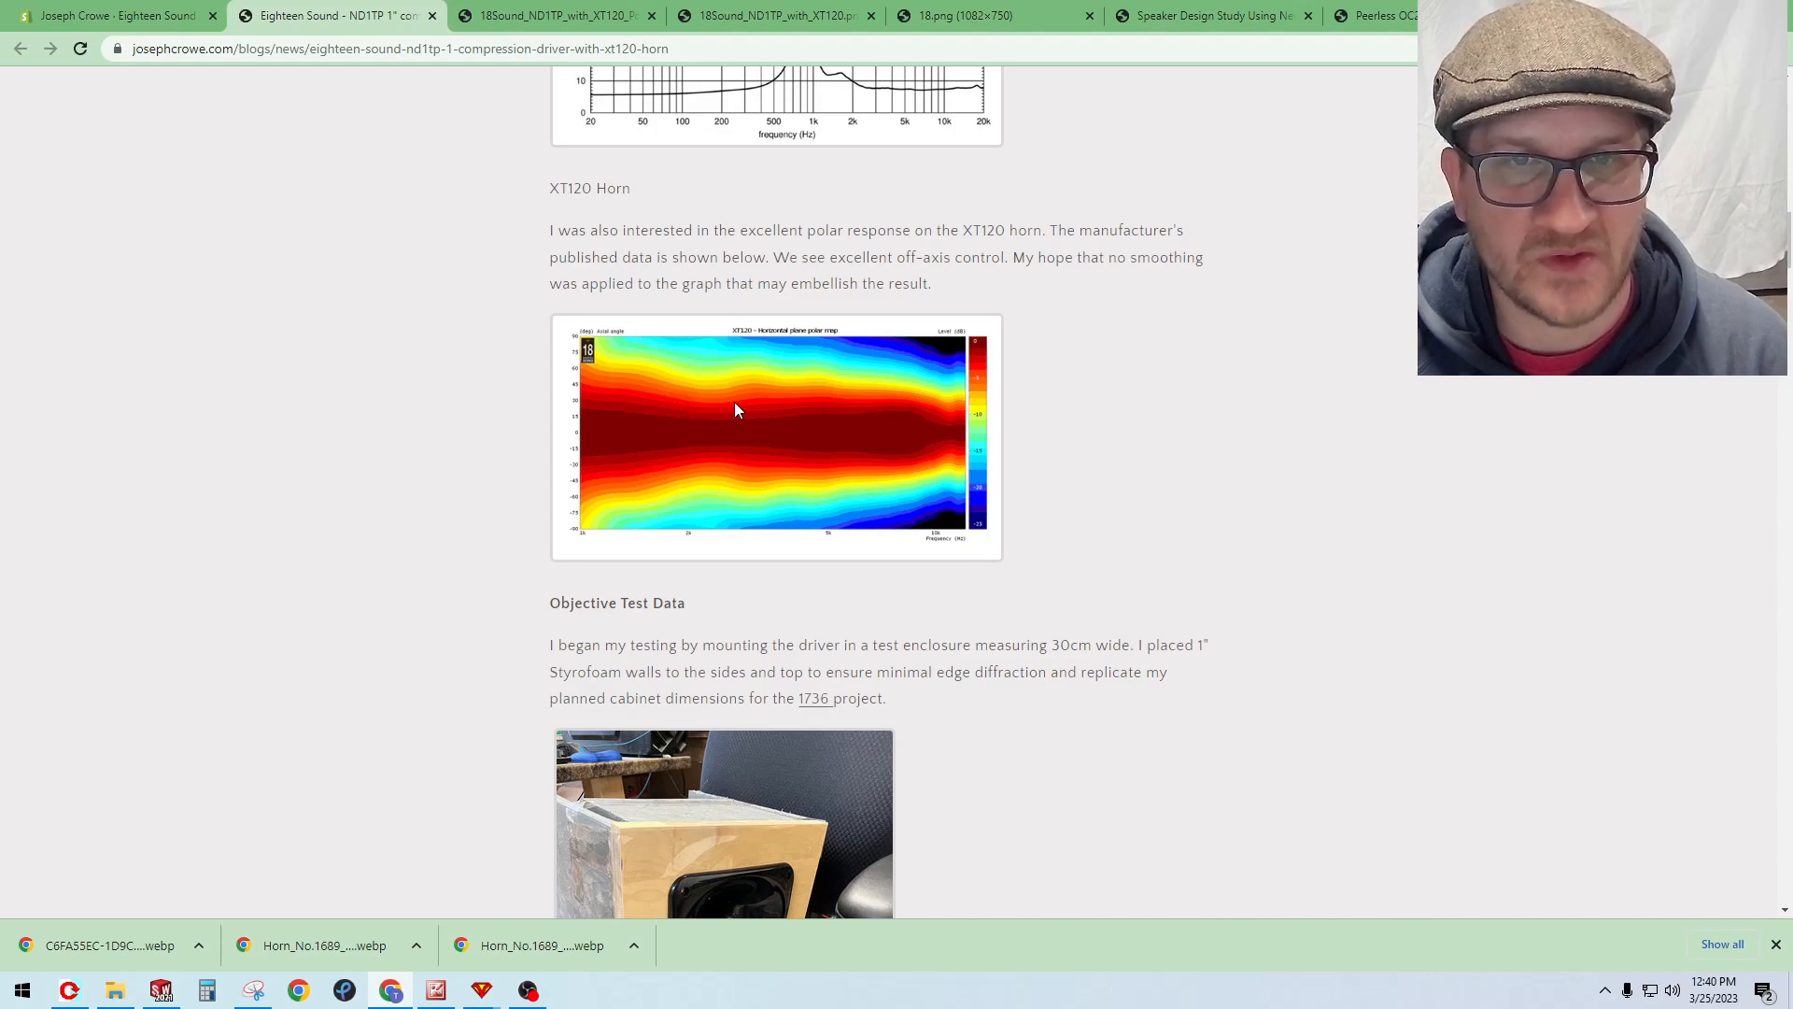
pyautogui.moveTo(721, 402)
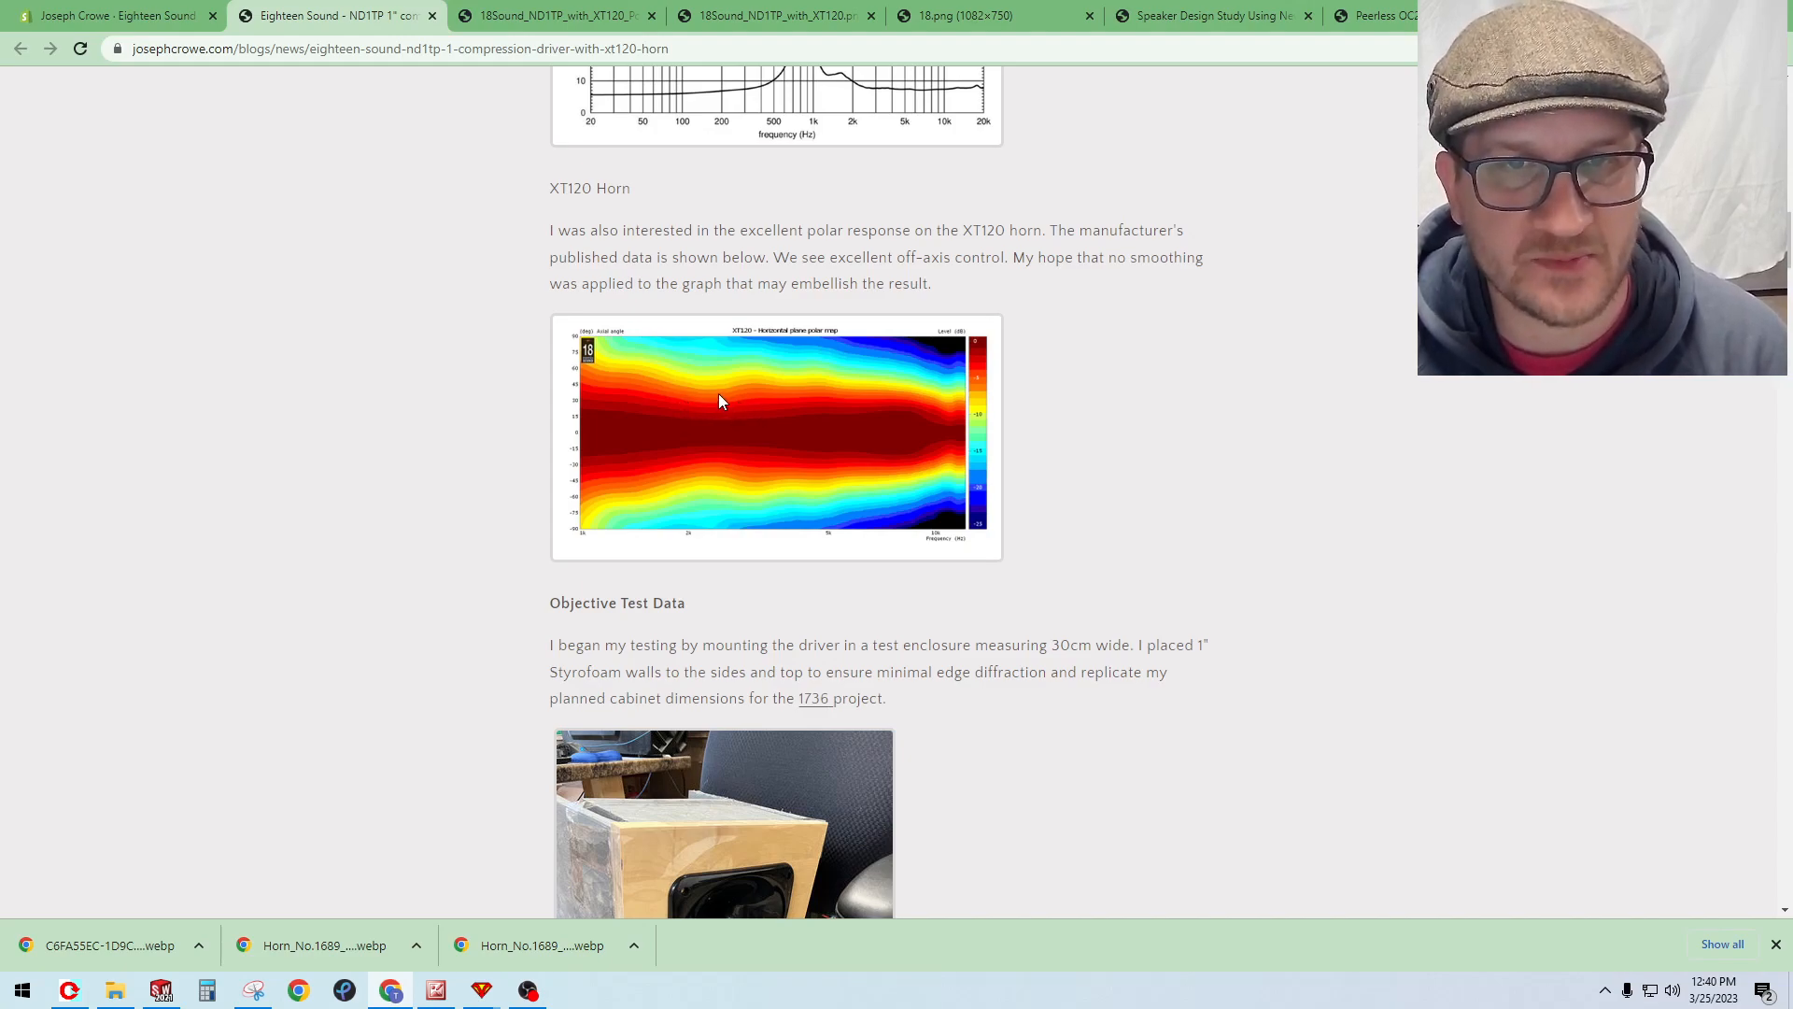
pyautogui.moveTo(747, 399)
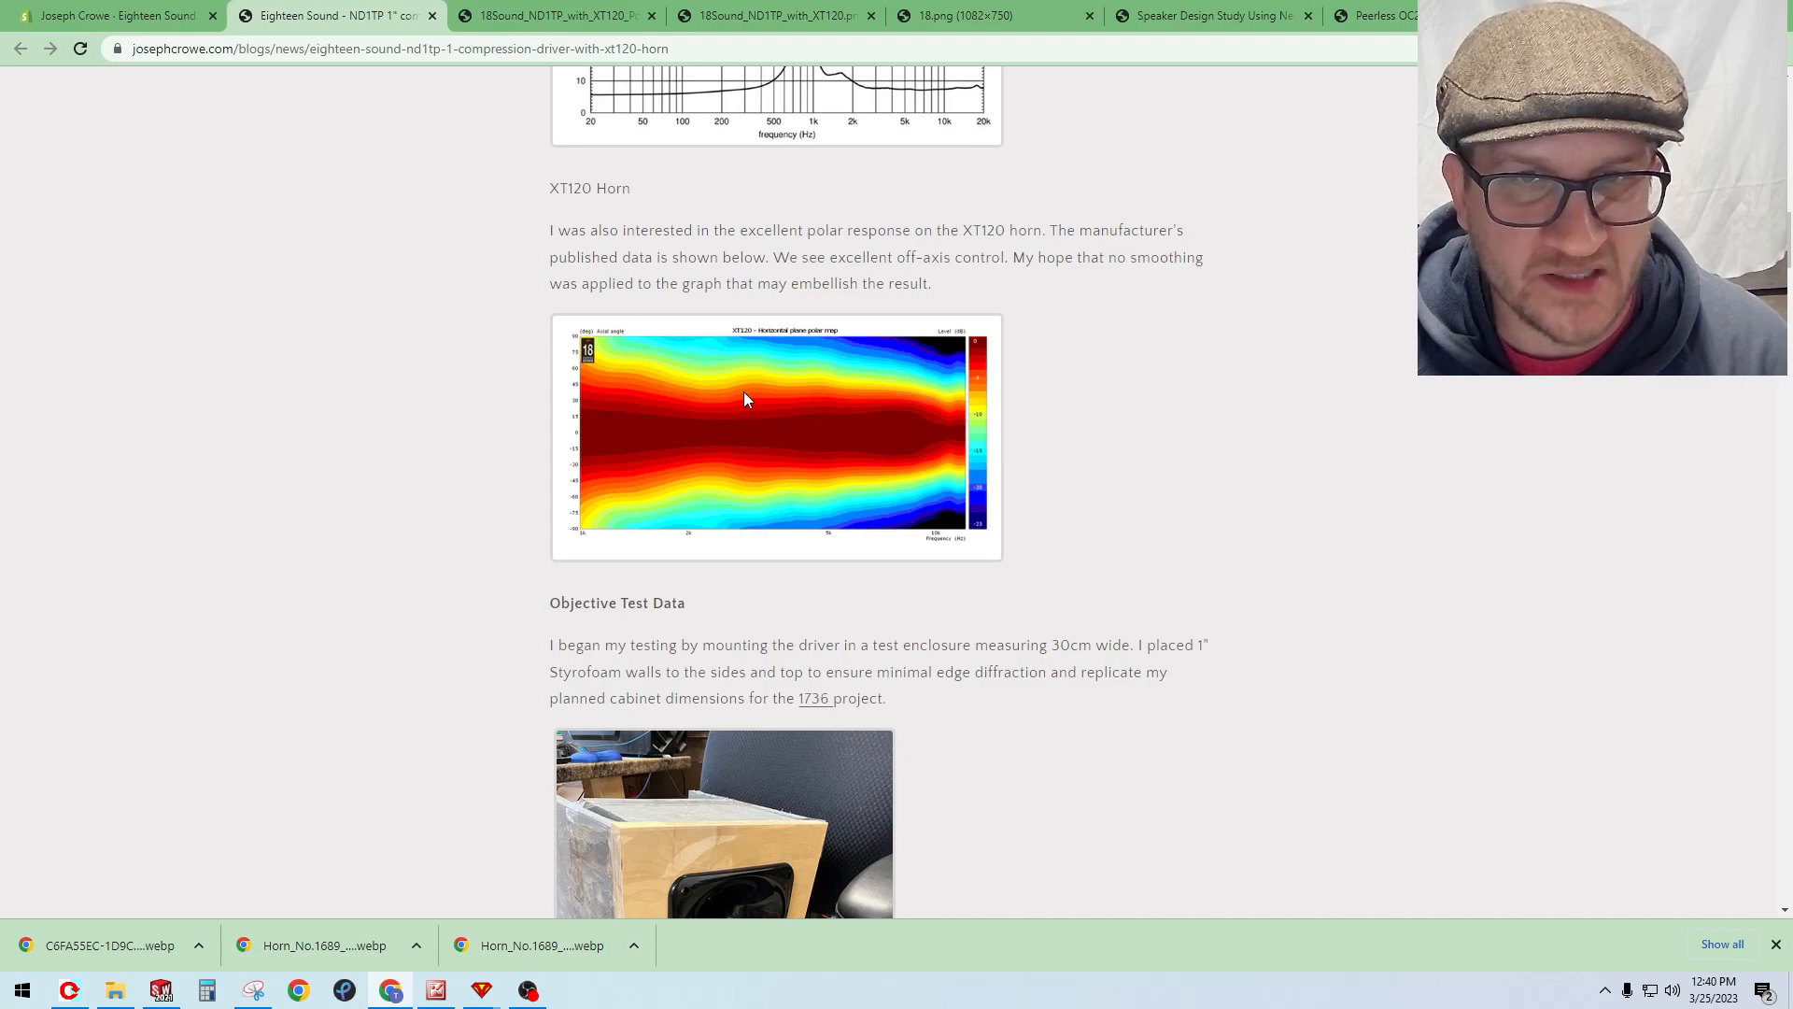
pyautogui.scroll(-3)
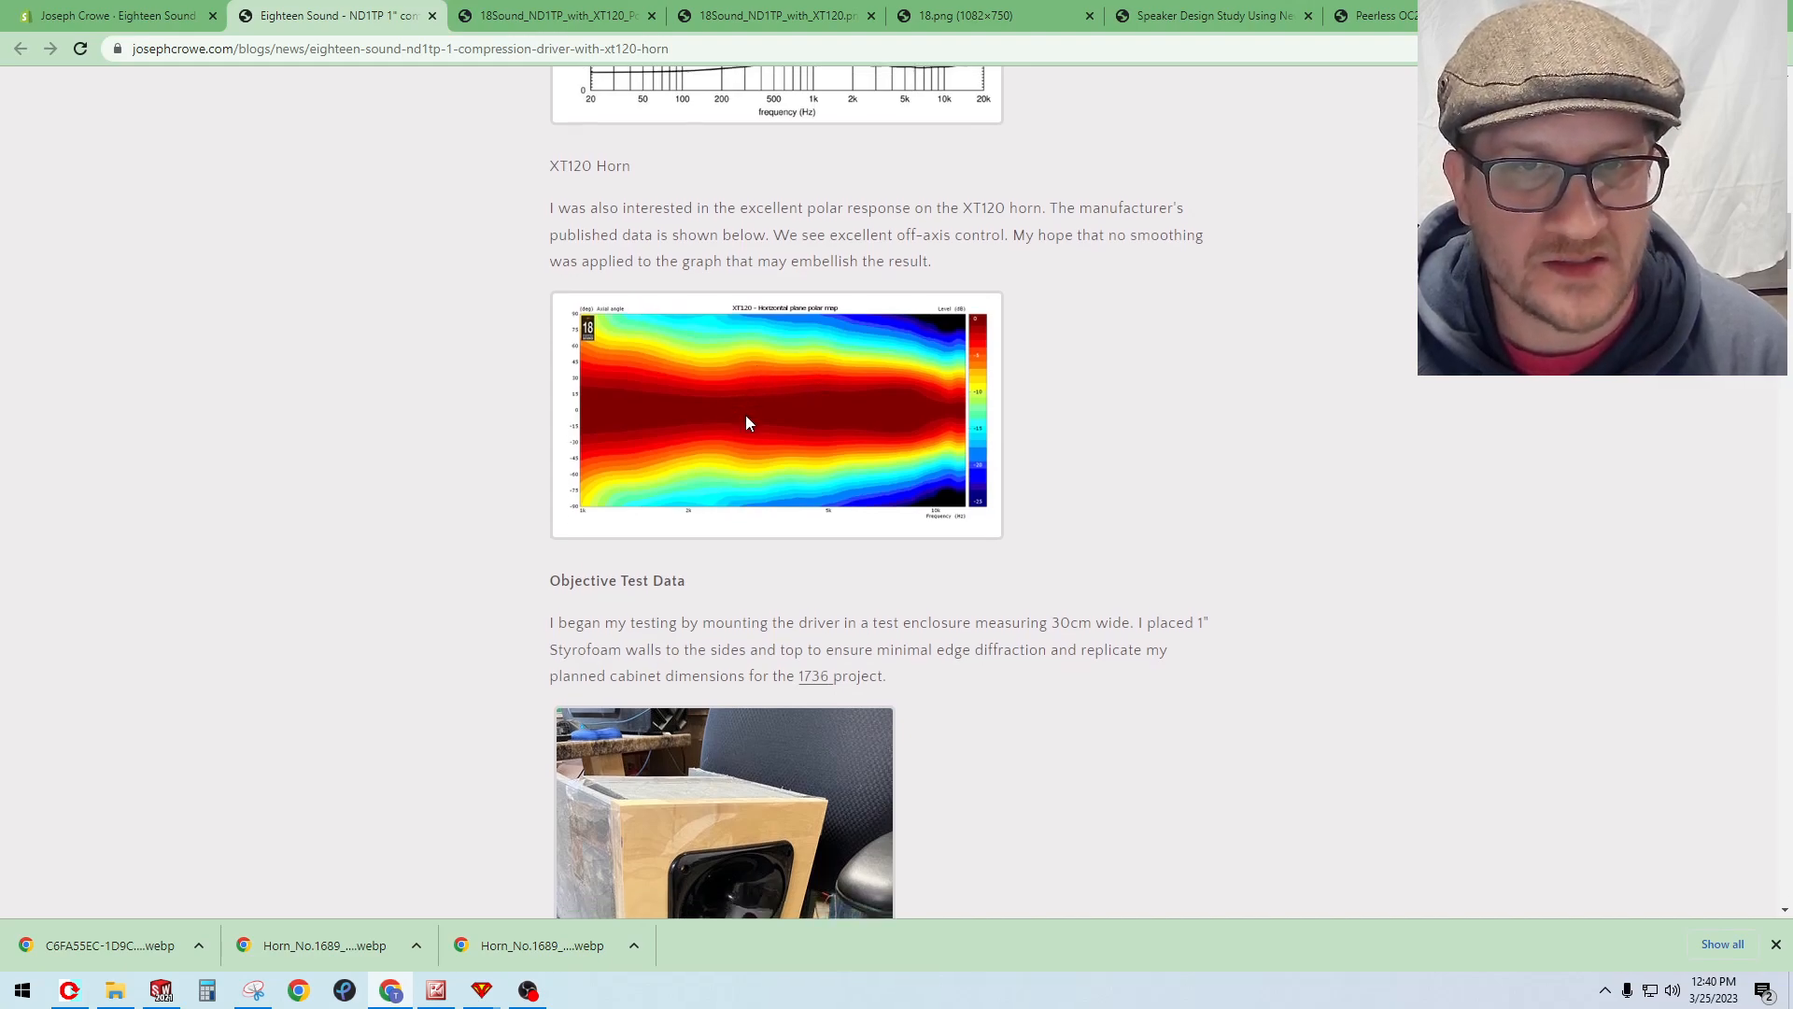
pyautogui.scroll(-3)
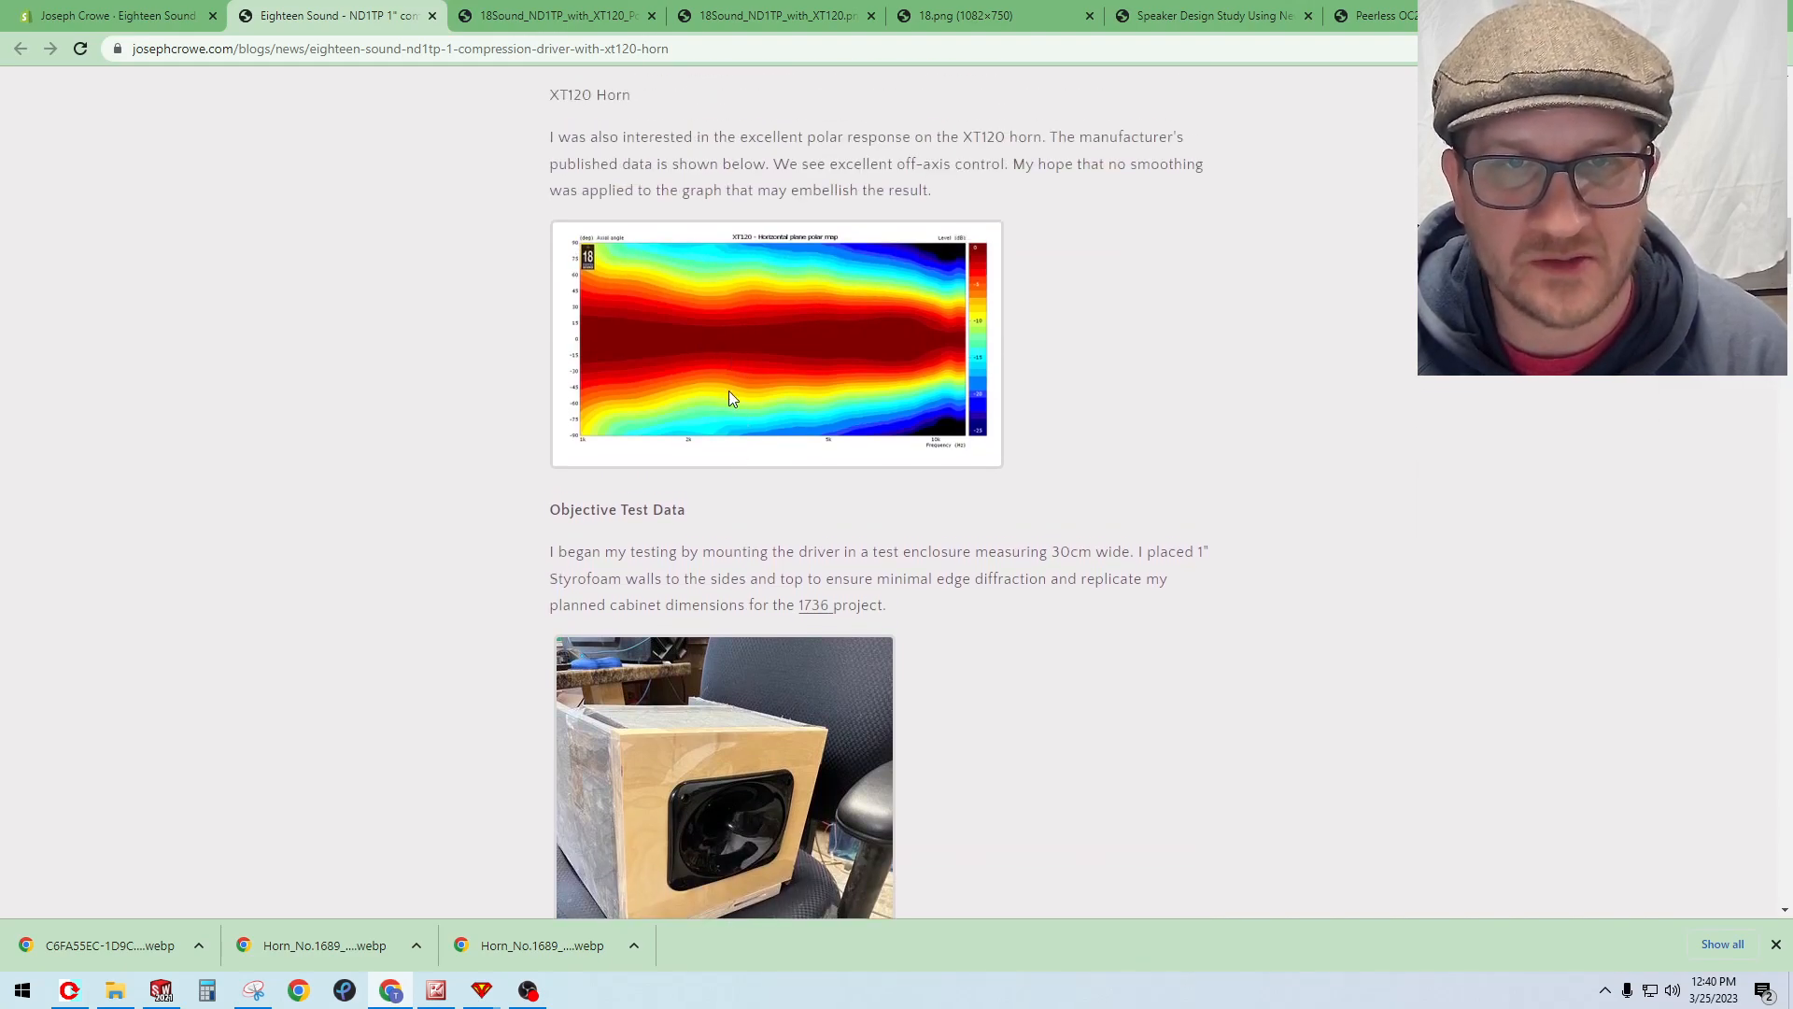
pyautogui.moveTo(732, 355)
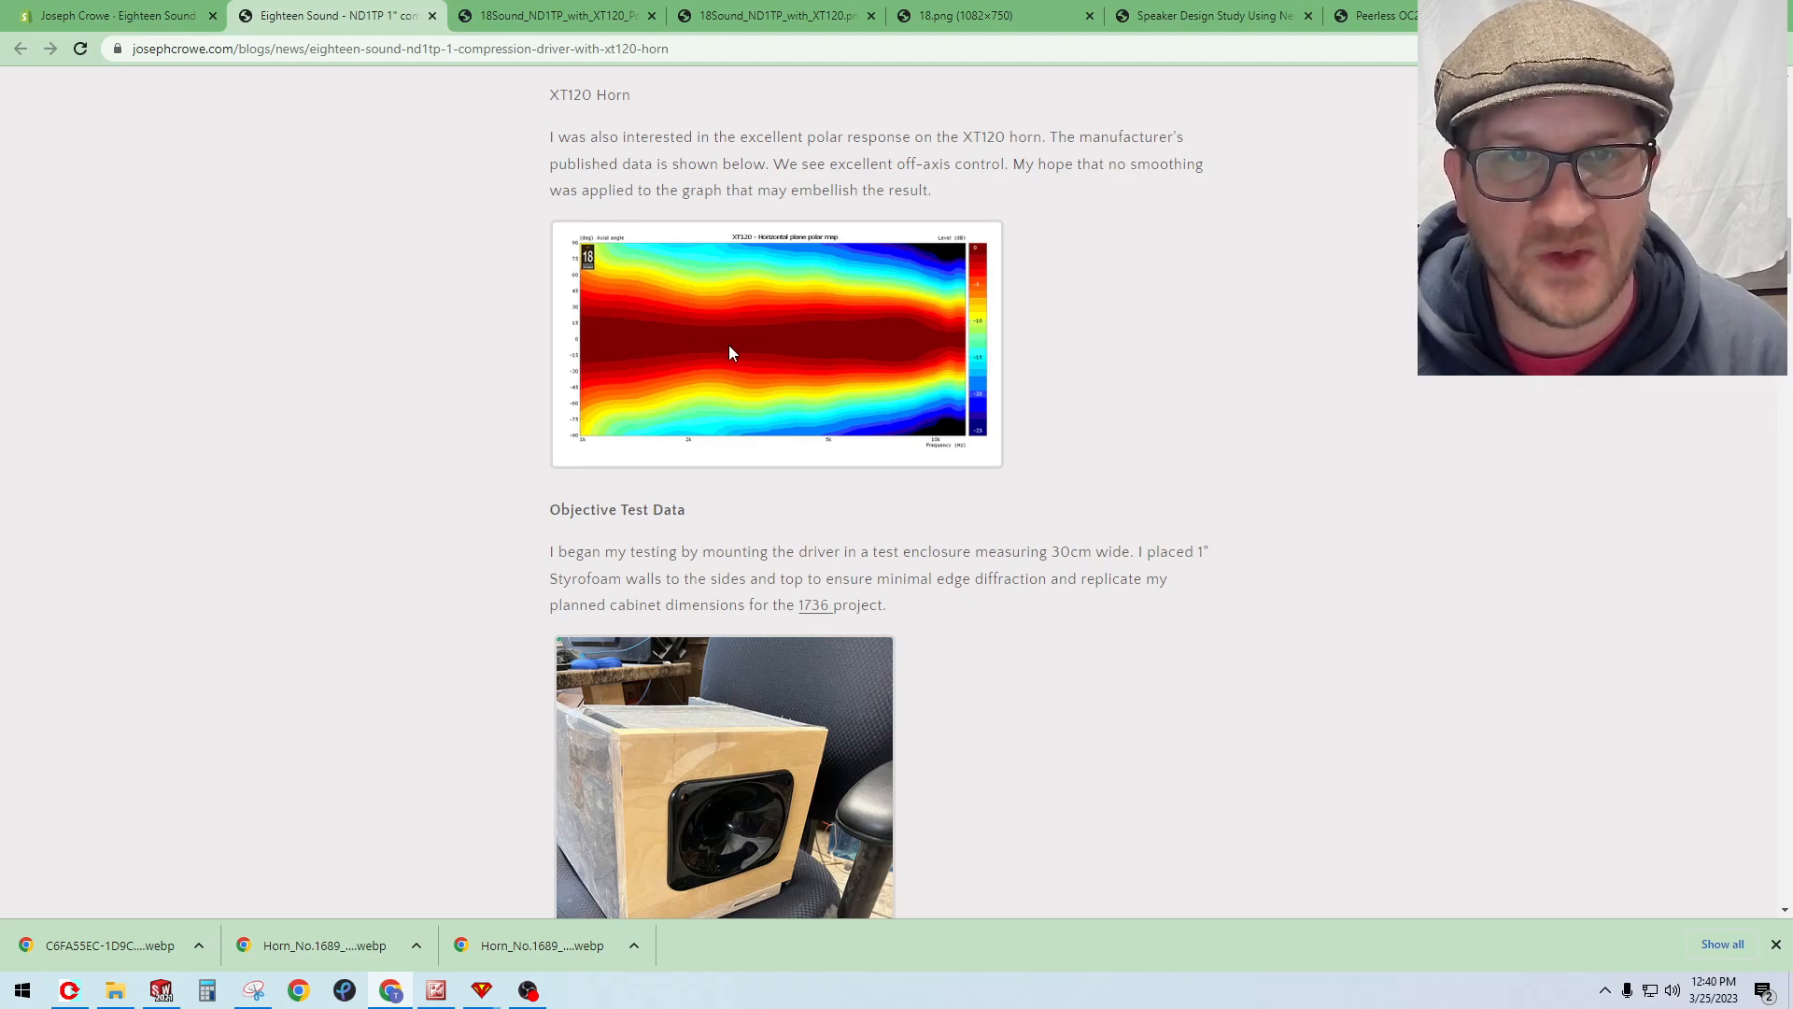
pyautogui.scroll(-3)
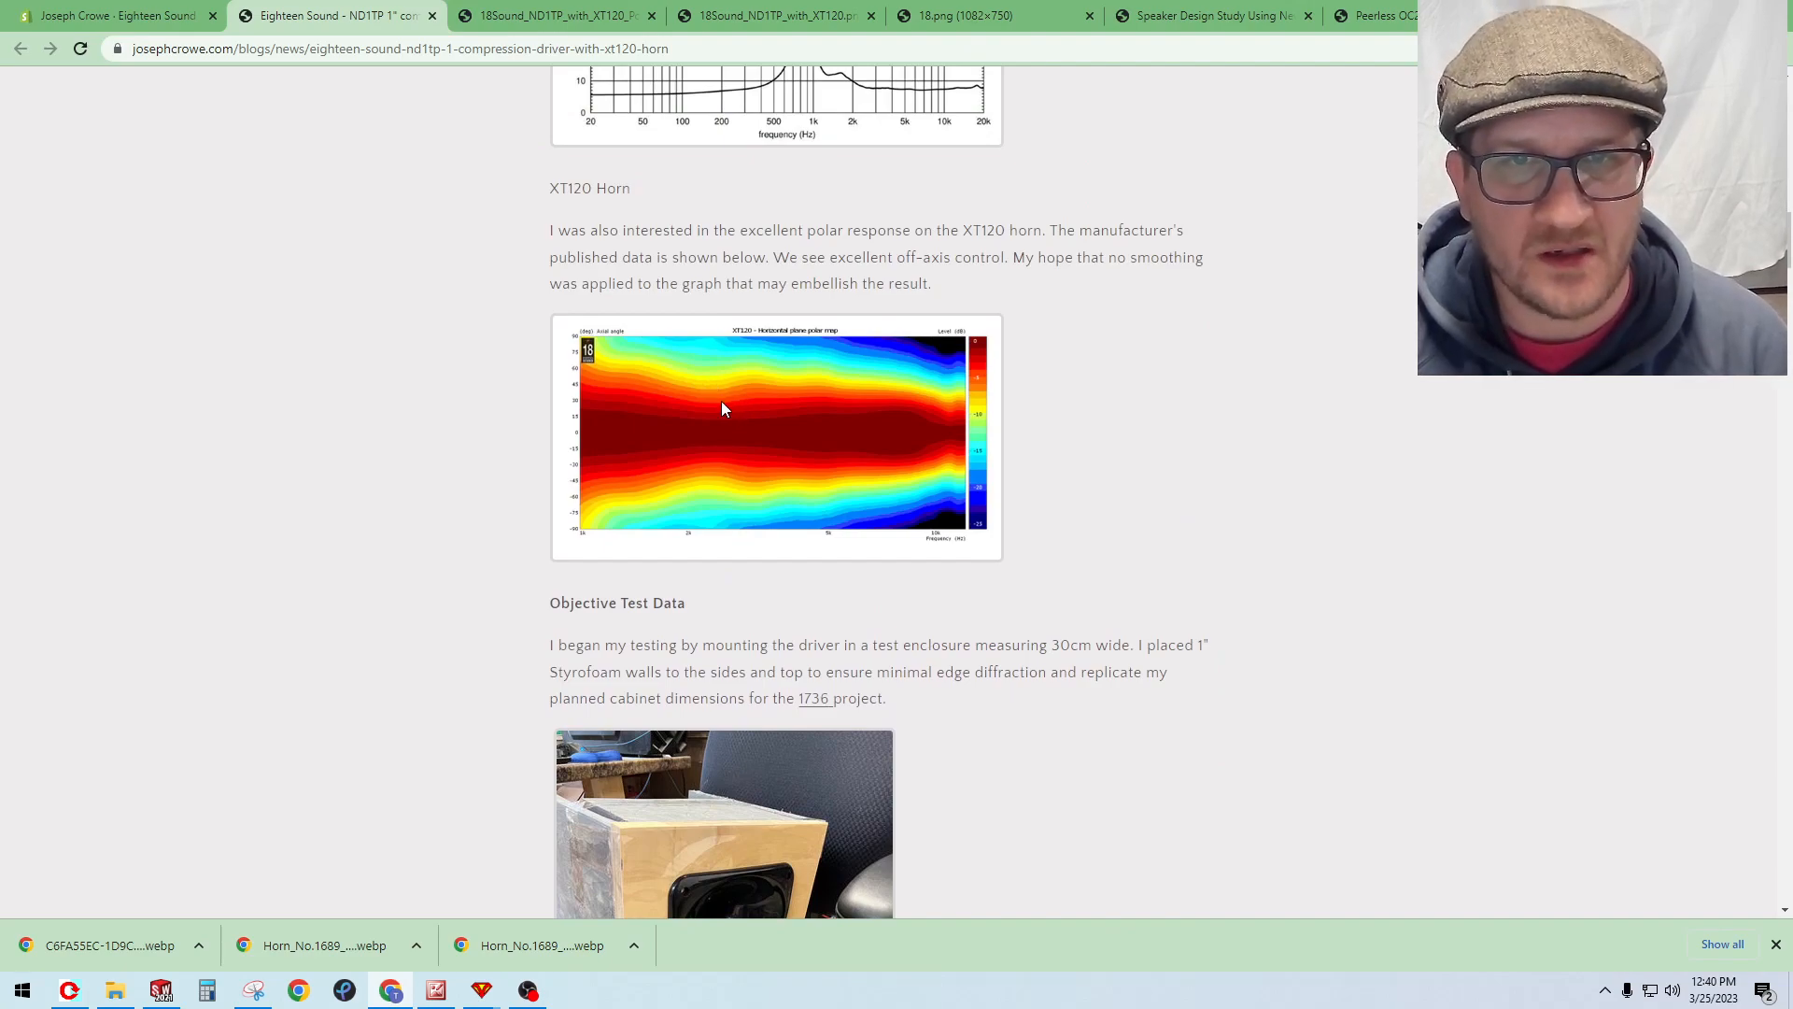
# Step: Scroll to the ND1TP with XT120 waterfall polar map image in the post
pyautogui.scroll(-3)
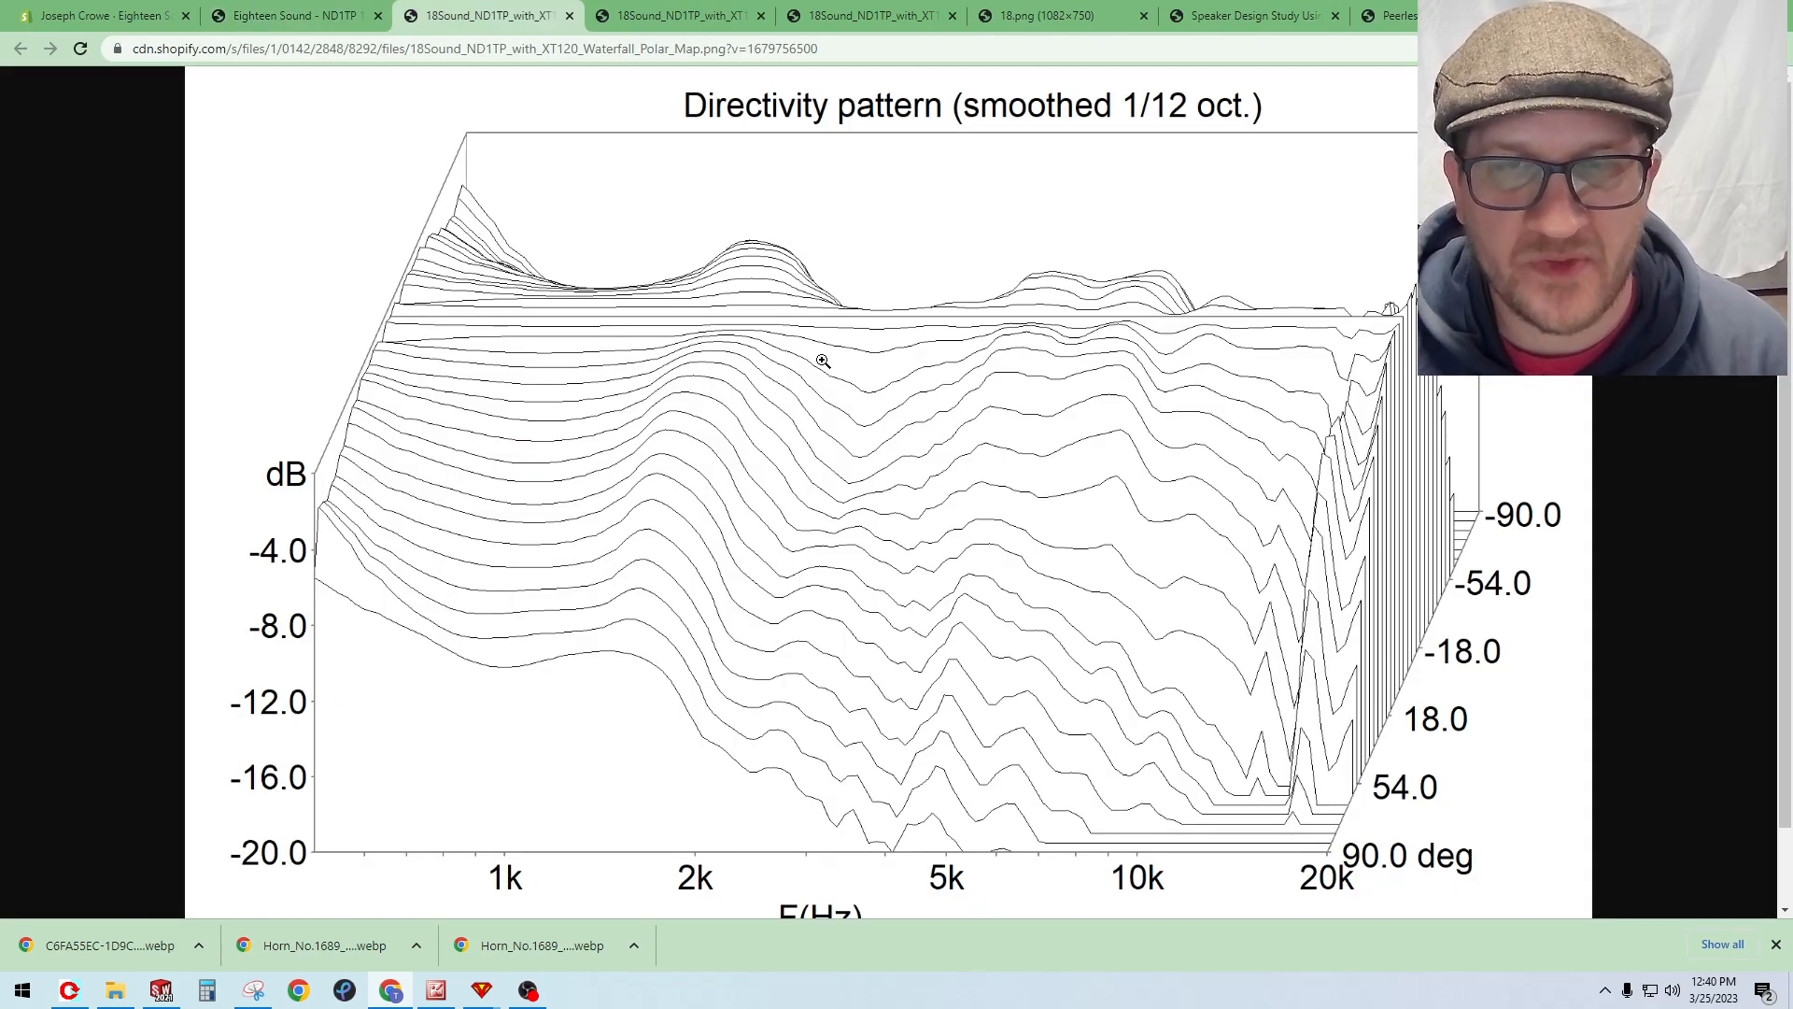
pyautogui.moveTo(684, 329)
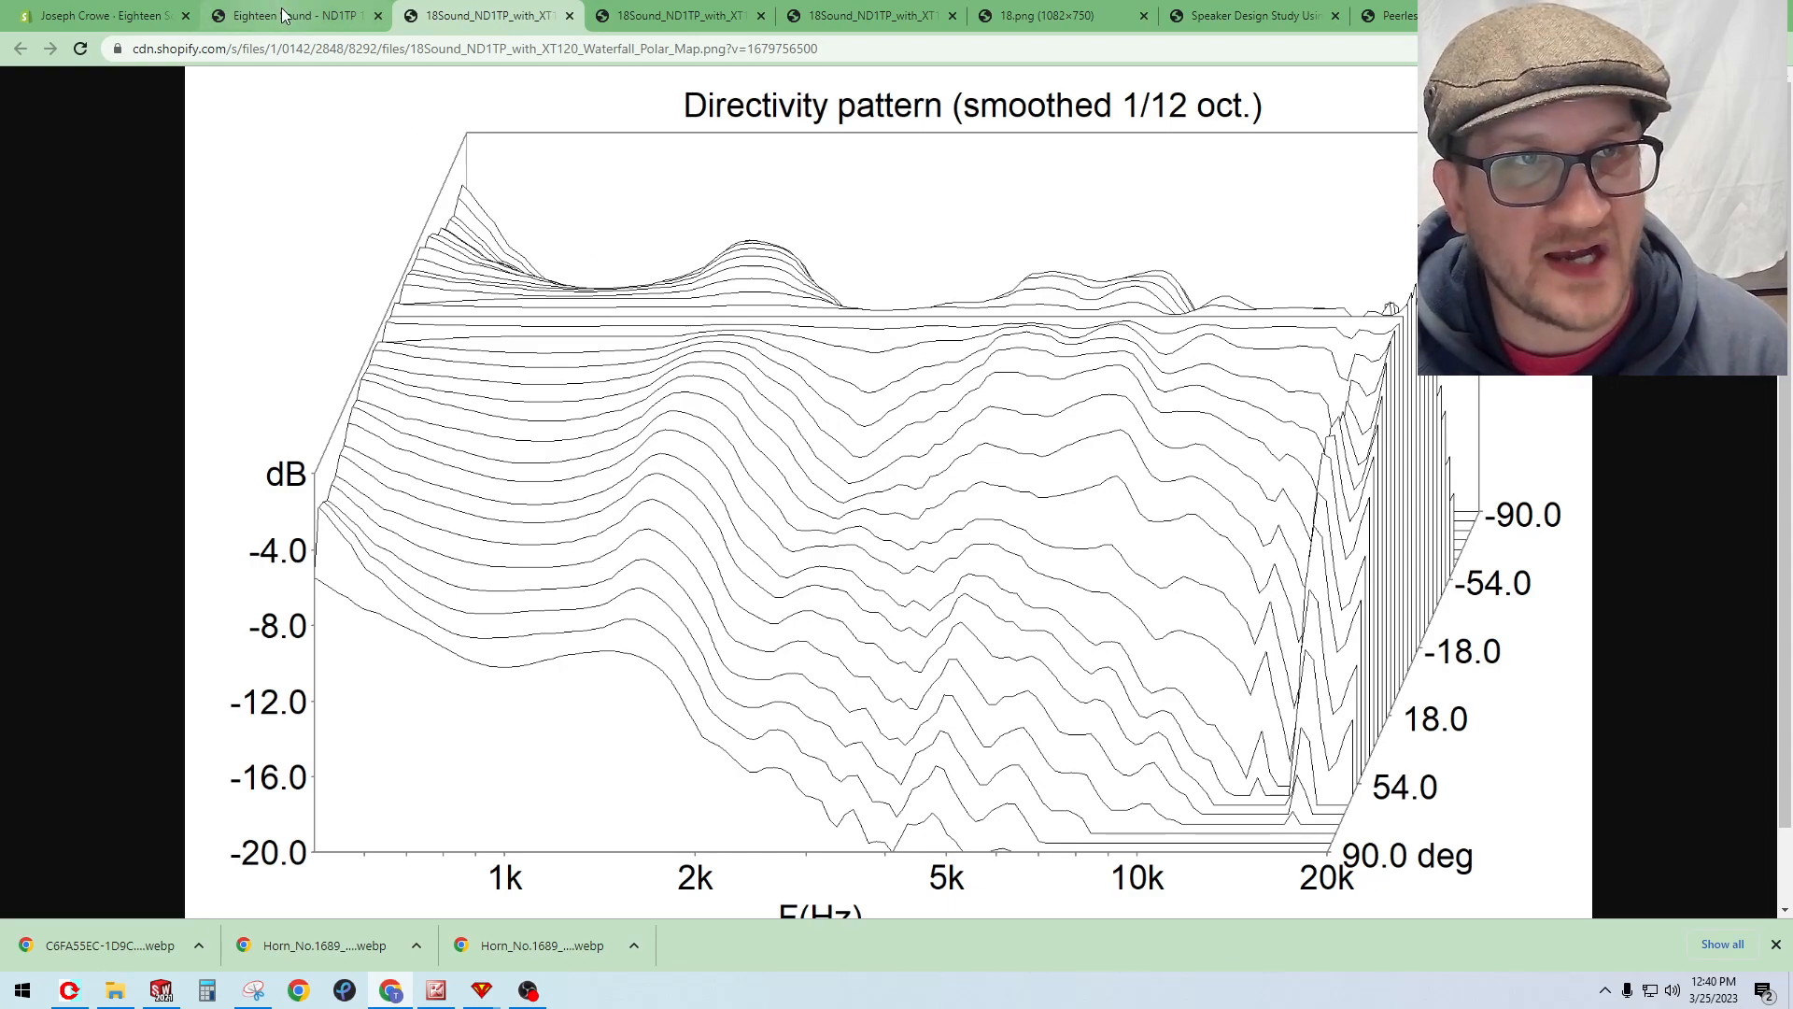
# Step: Return from the waterfall image to the post and scroll to horn No.1689's directivity and waterfall maps
pyautogui.click(281, 15)
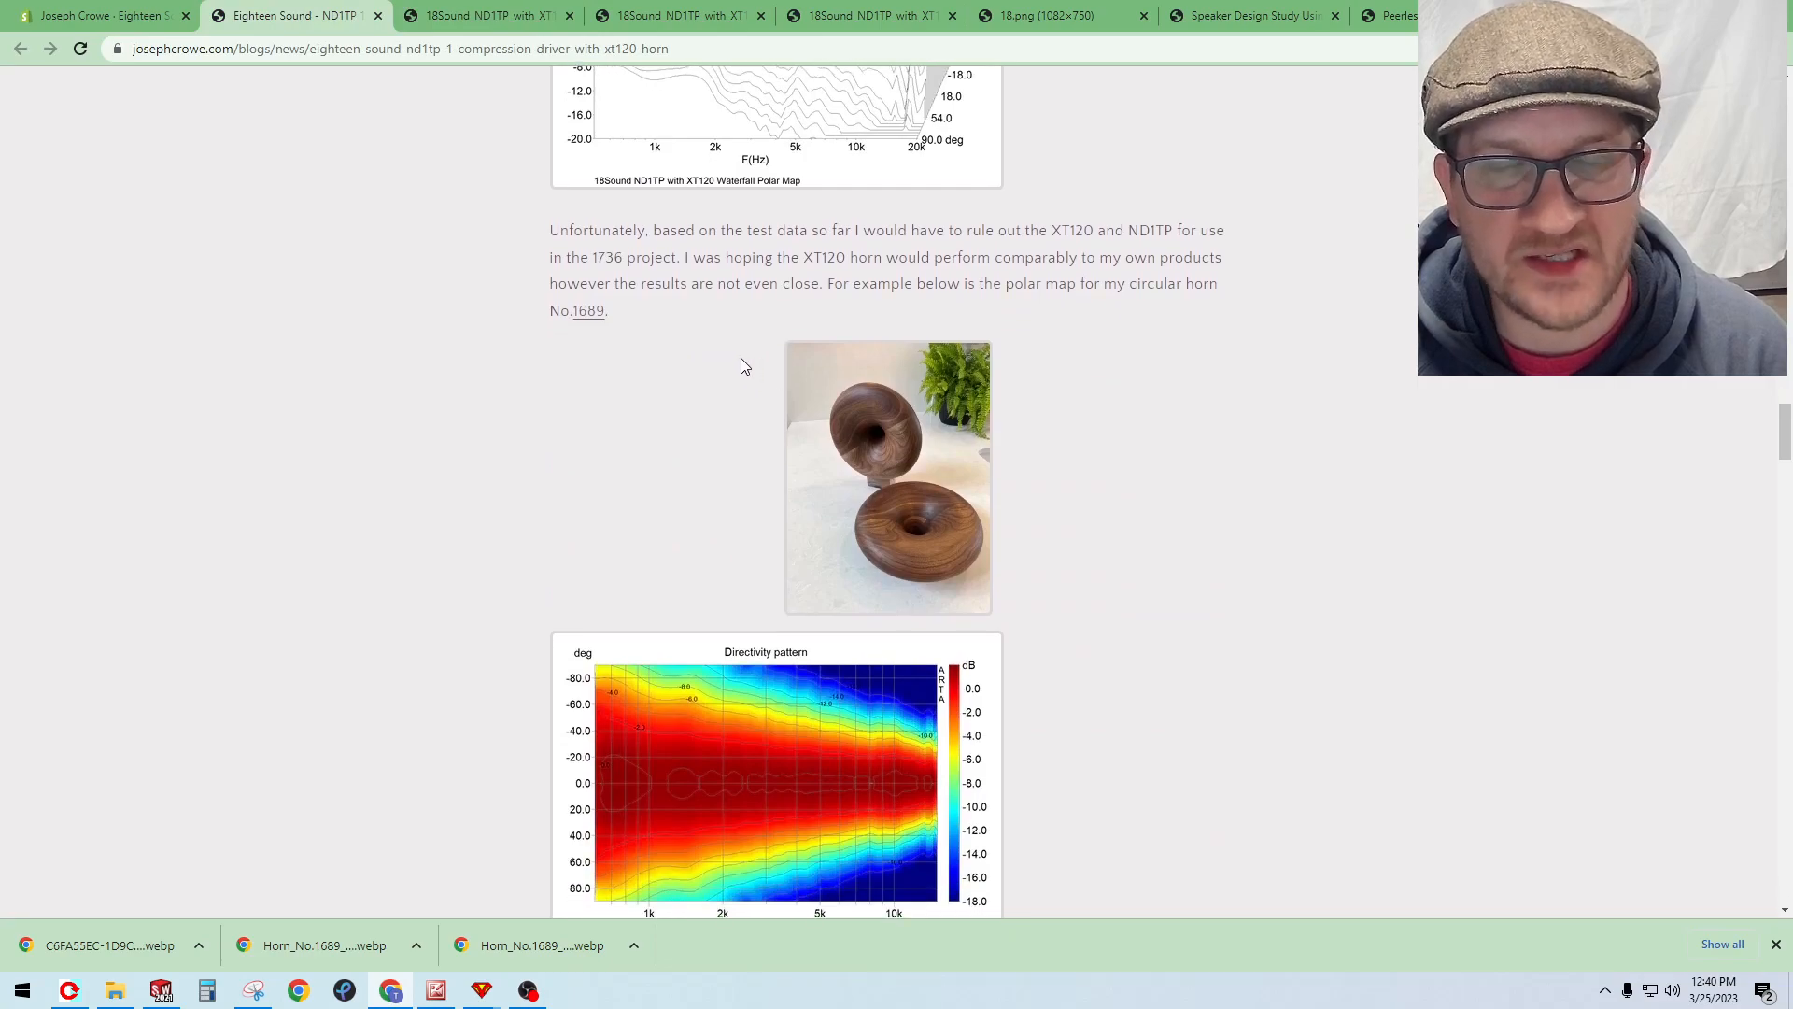
pyautogui.moveTo(708, 381)
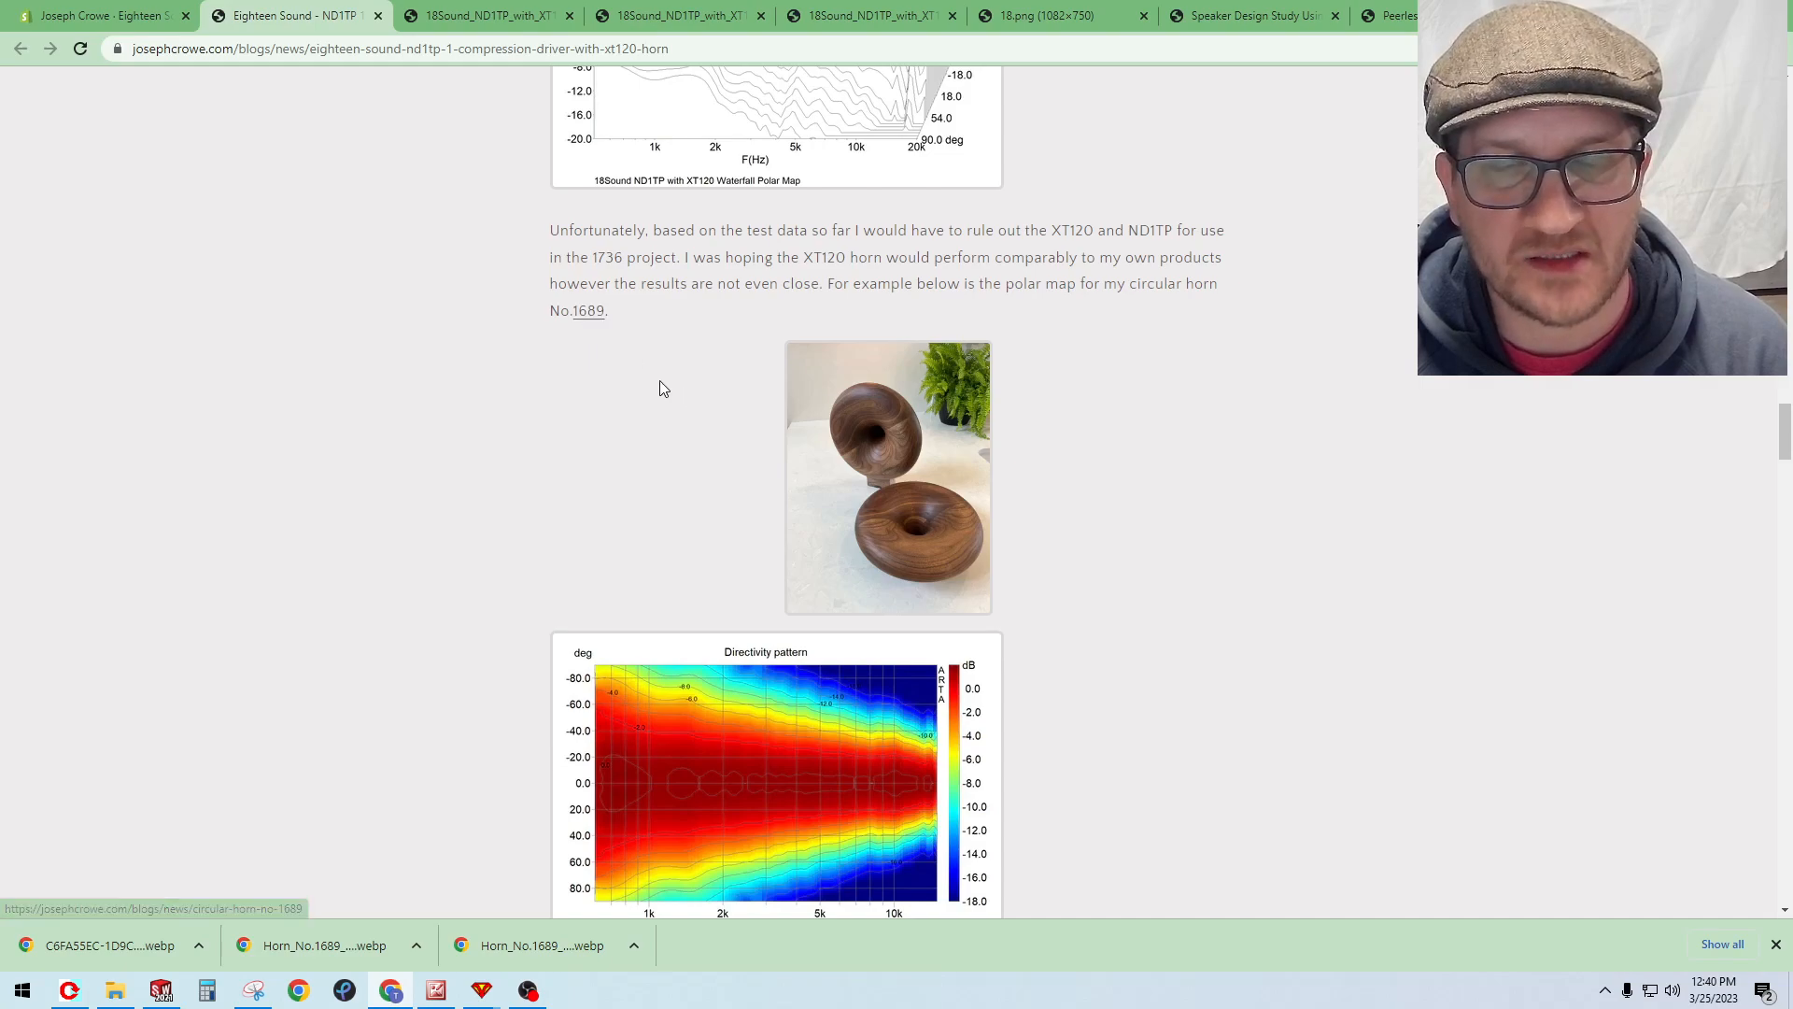
pyautogui.scroll(-3)
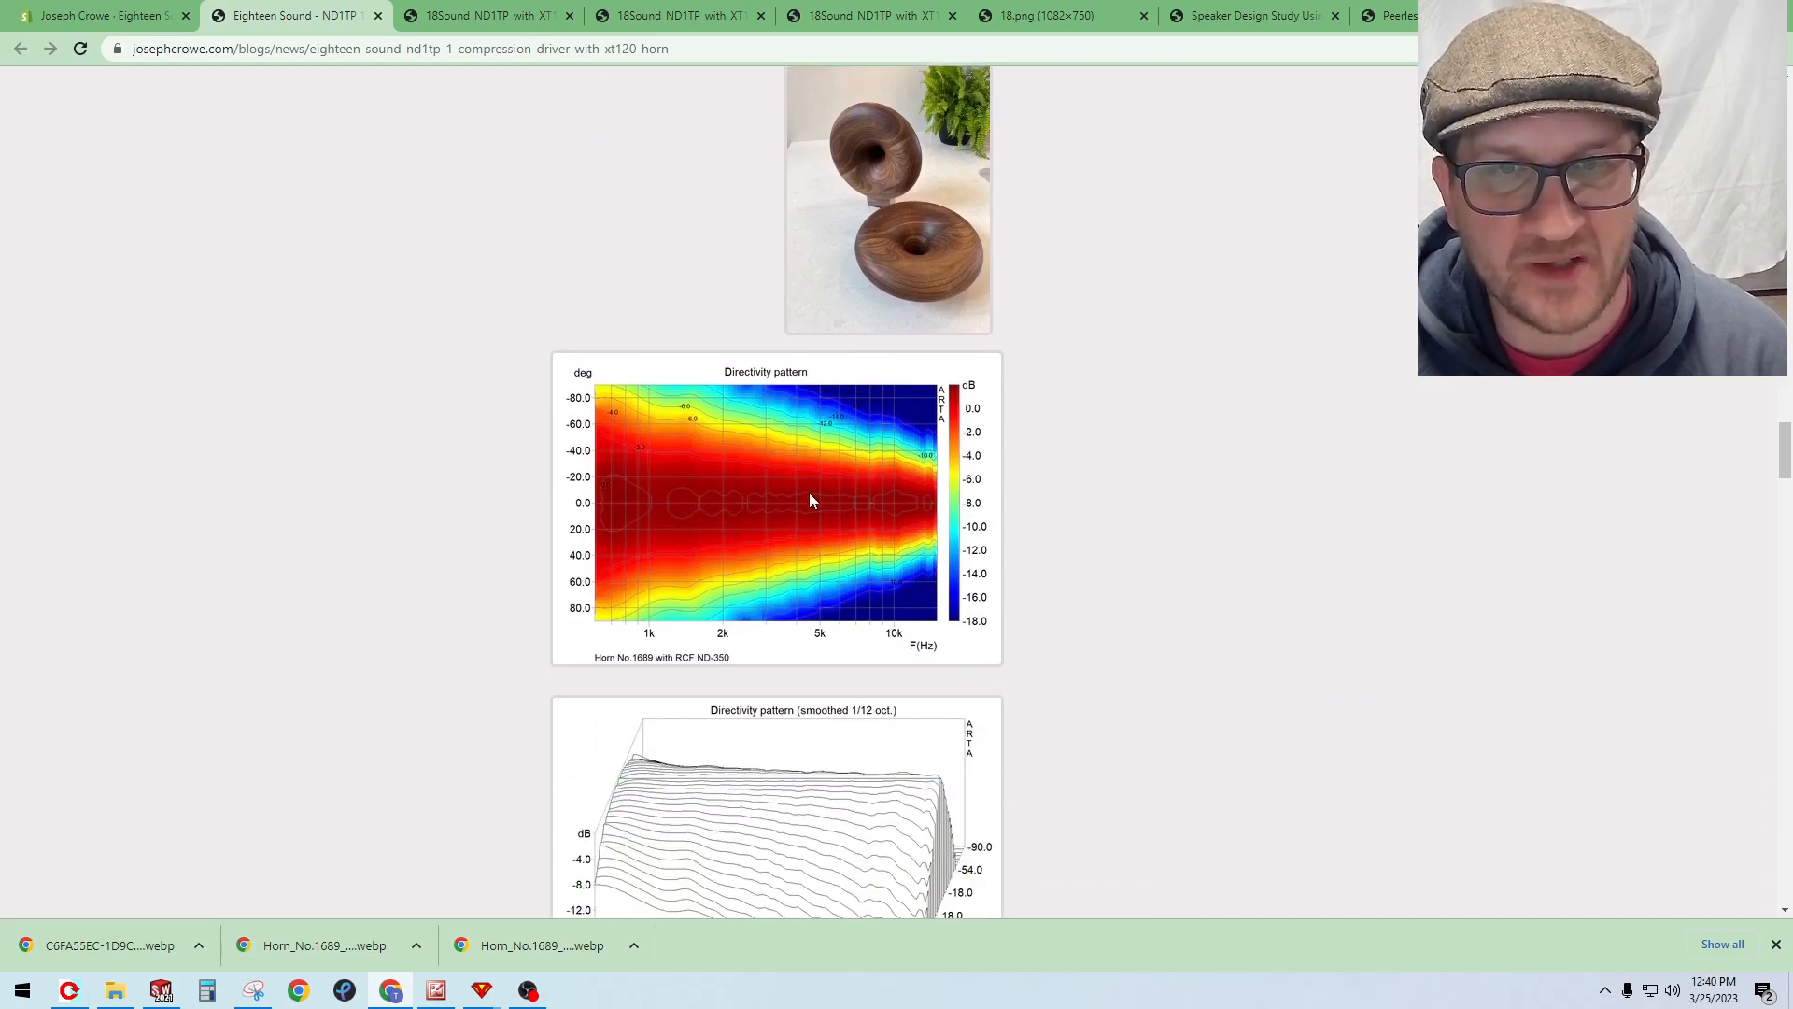
pyautogui.moveTo(794, 470)
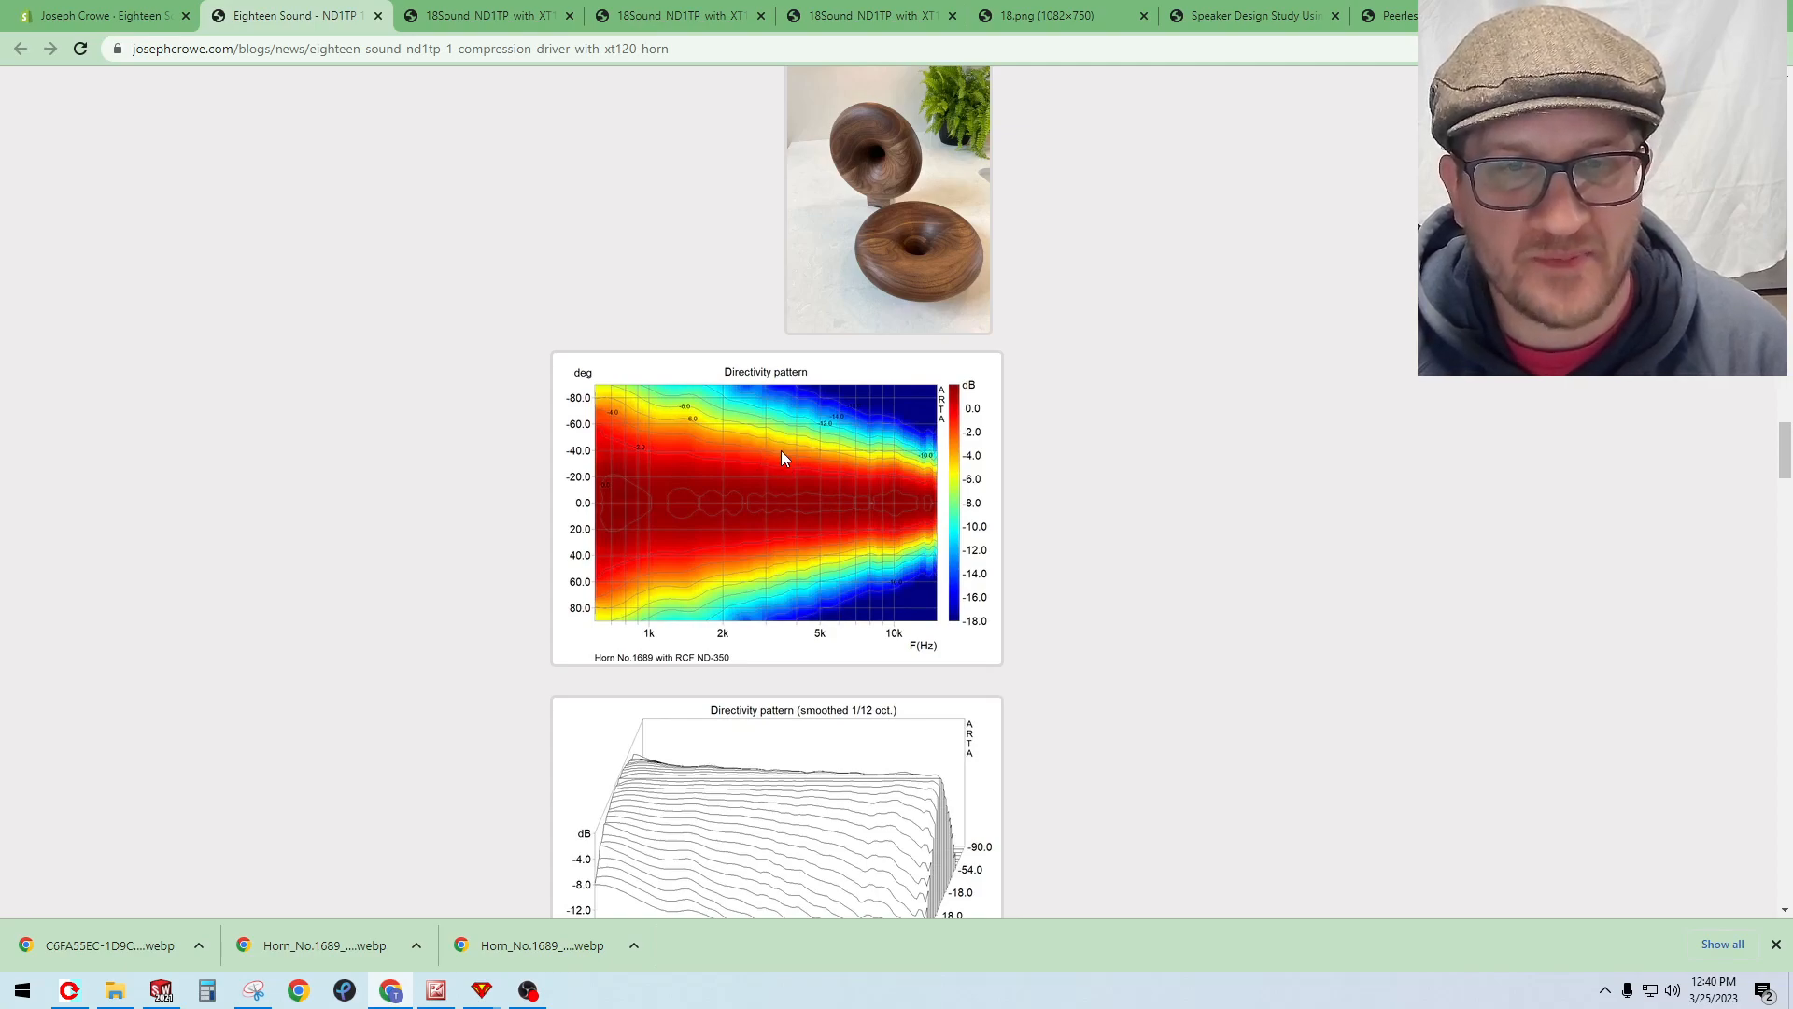
pyautogui.scroll(-3)
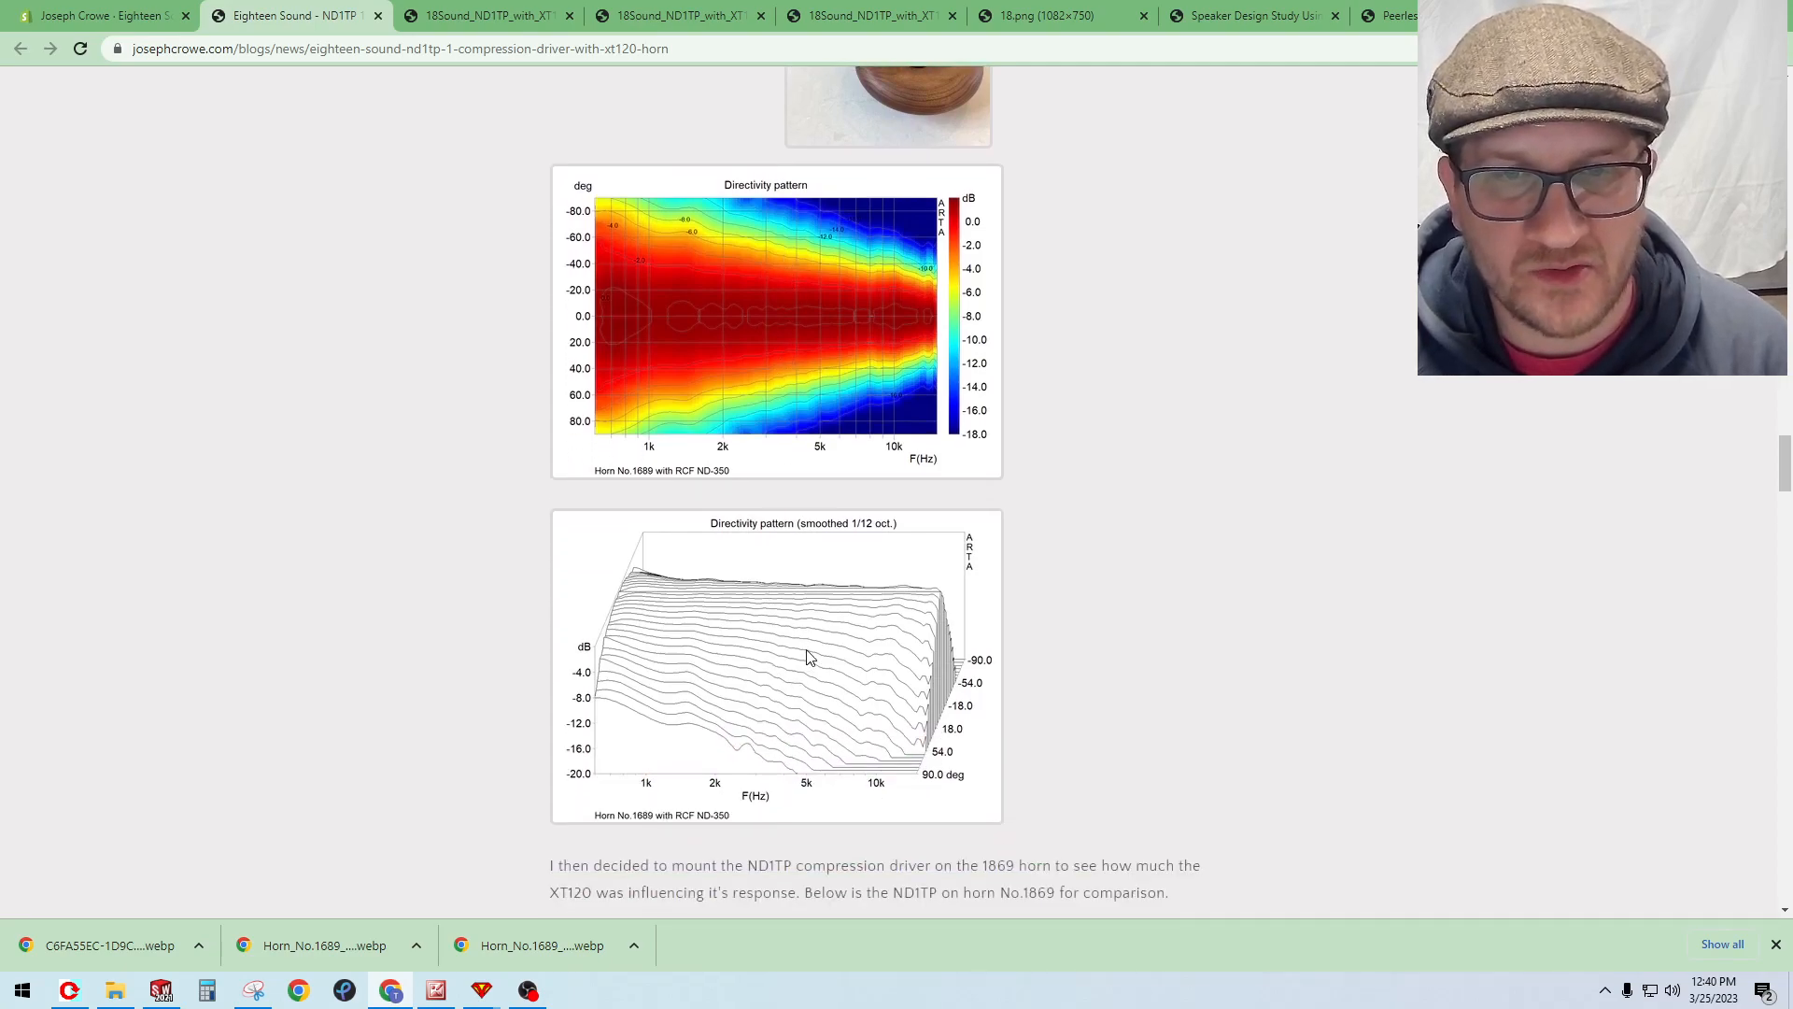
# Step: Scroll down to the ND1TP frequency response on horn No.1869 and its overlay with the XT120
pyautogui.scroll(-3)
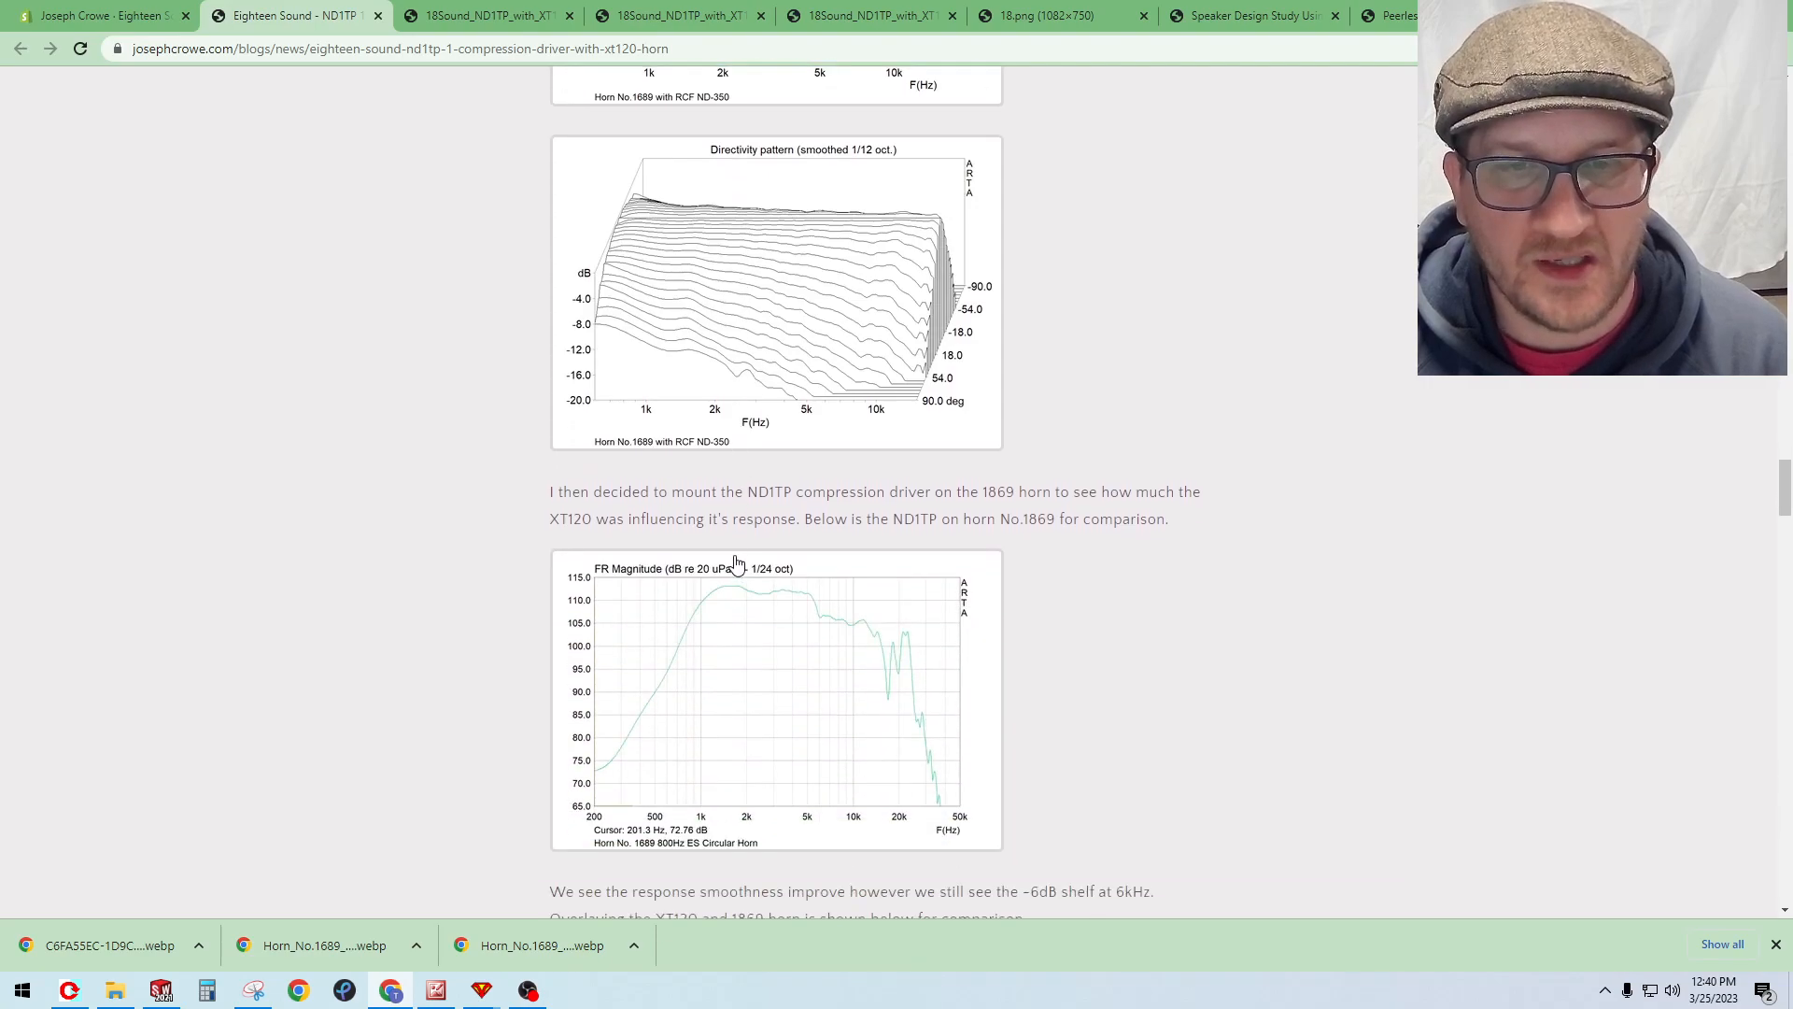
pyautogui.moveTo(725, 628)
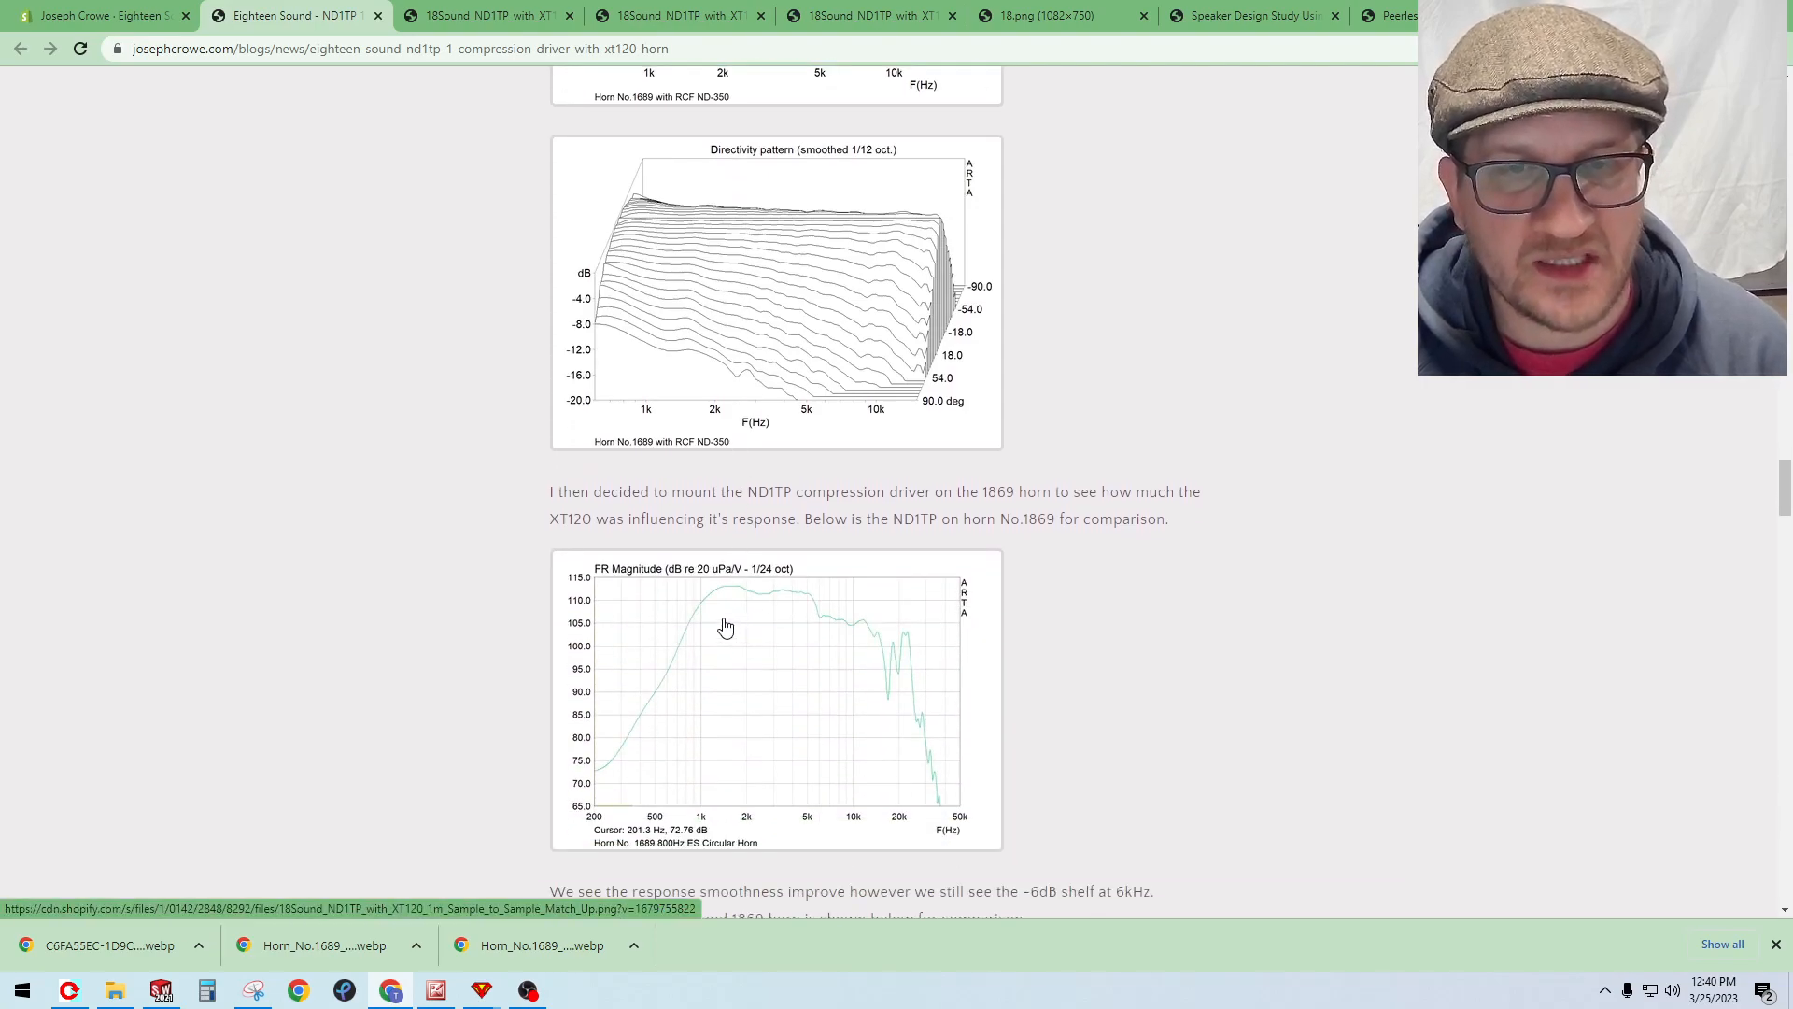
pyautogui.scroll(-3)
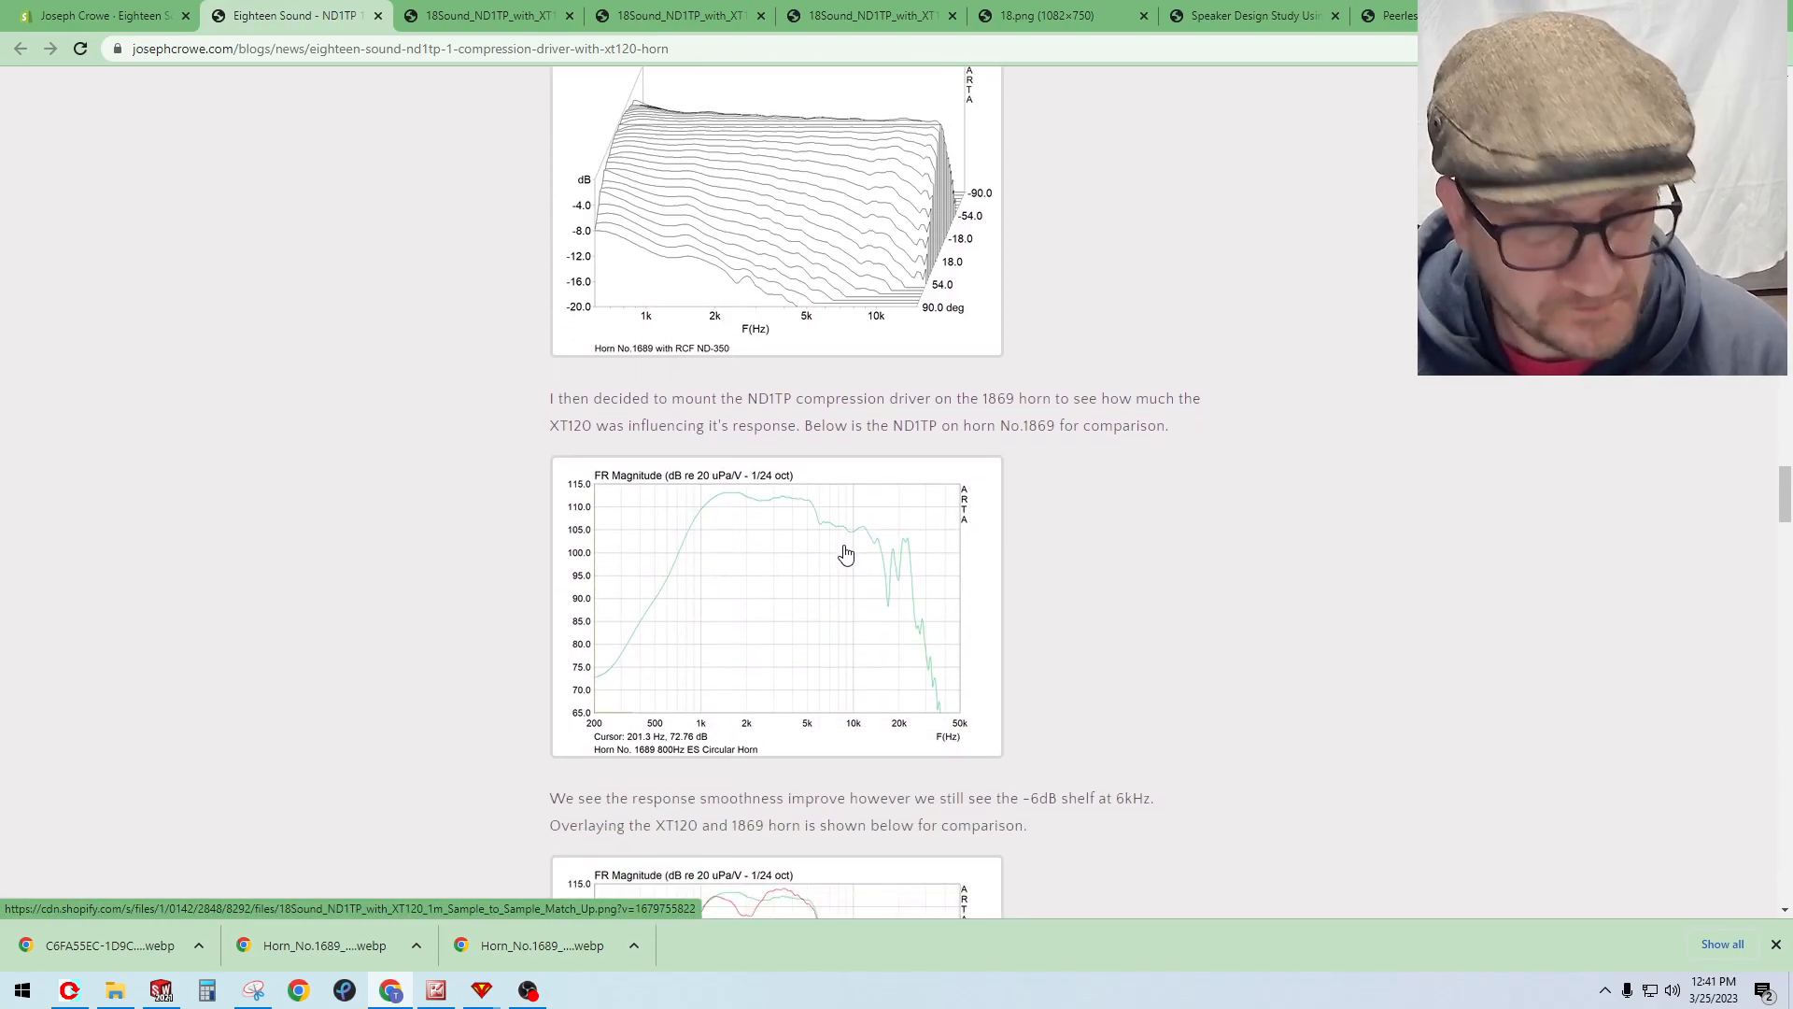
pyautogui.moveTo(773, 527)
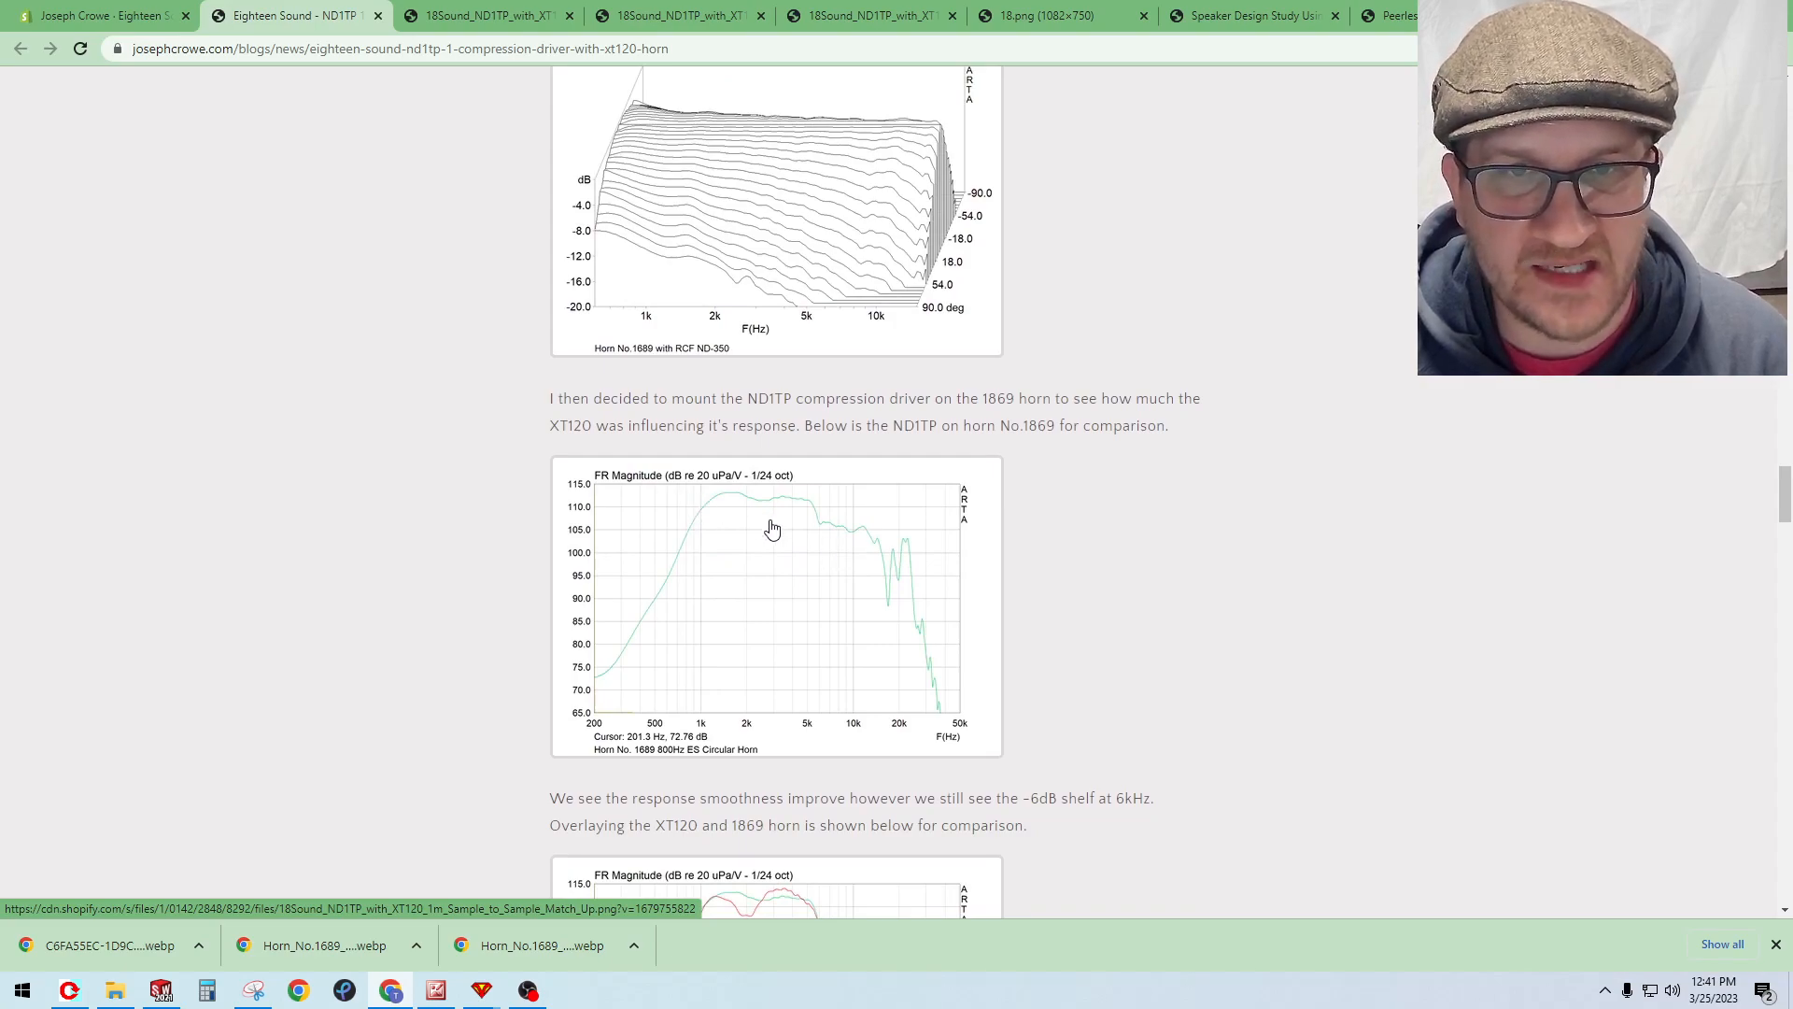
pyautogui.moveTo(758, 523)
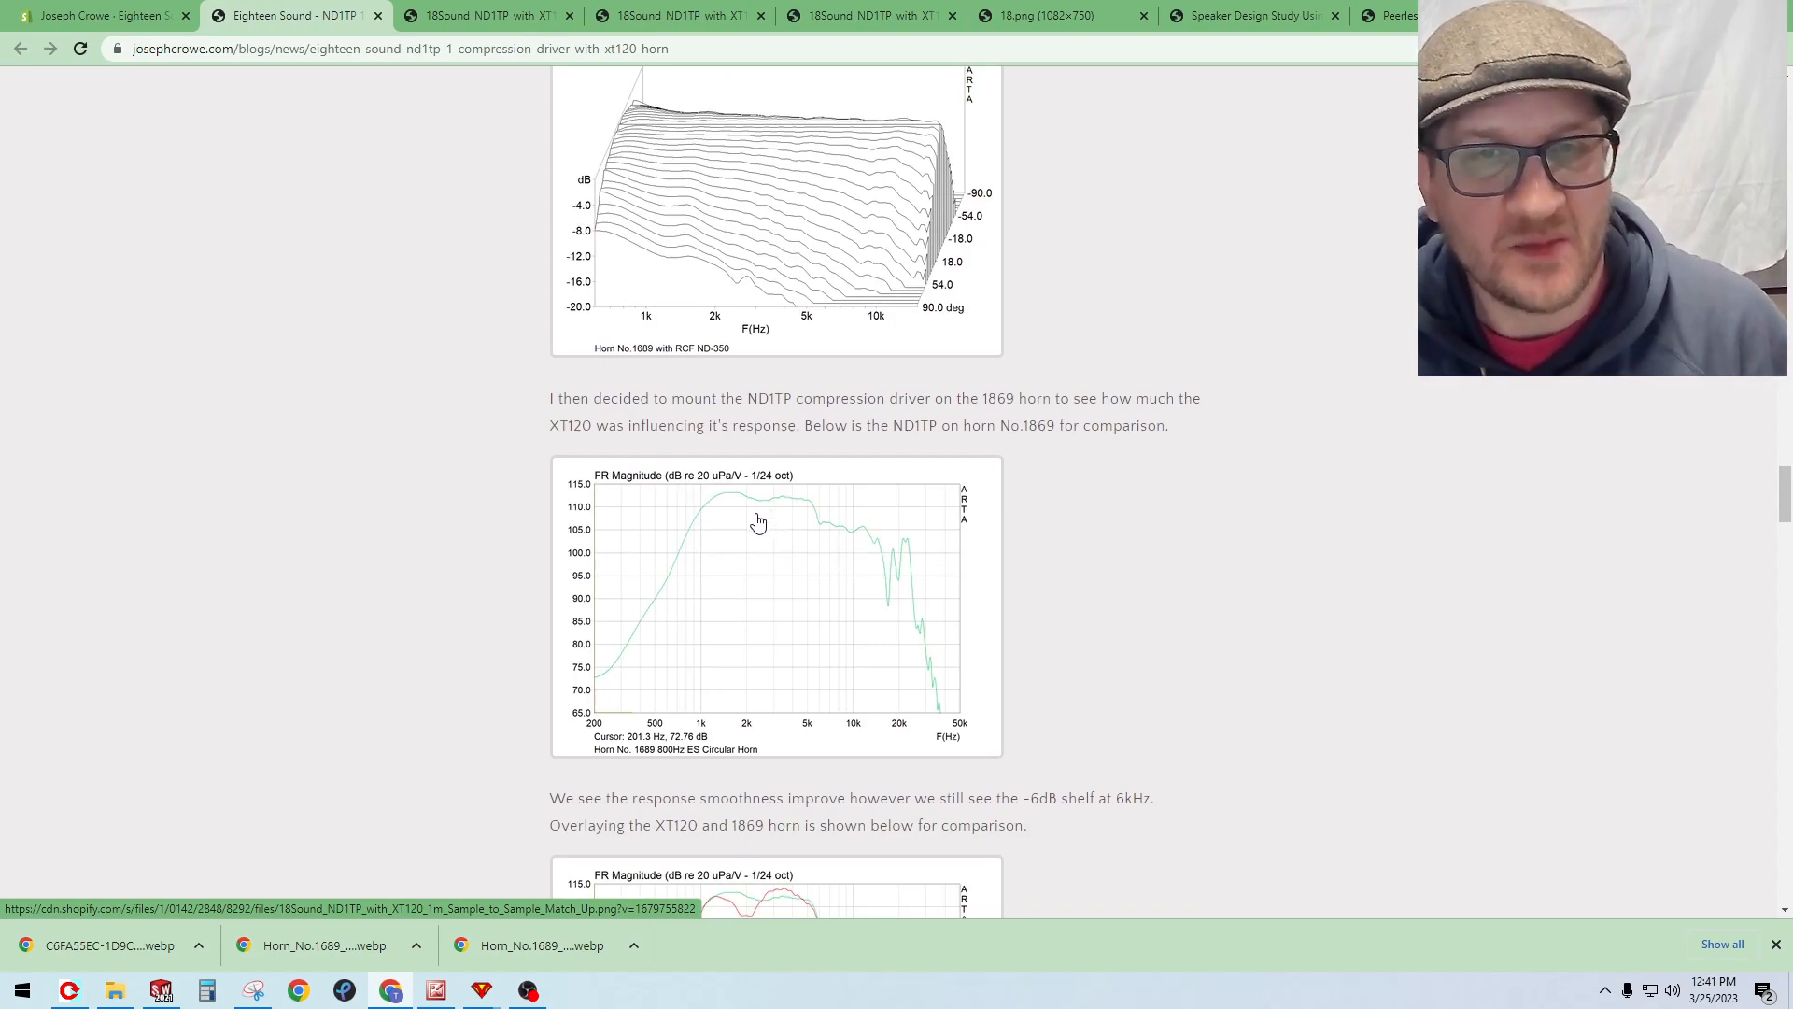
pyautogui.moveTo(764, 530)
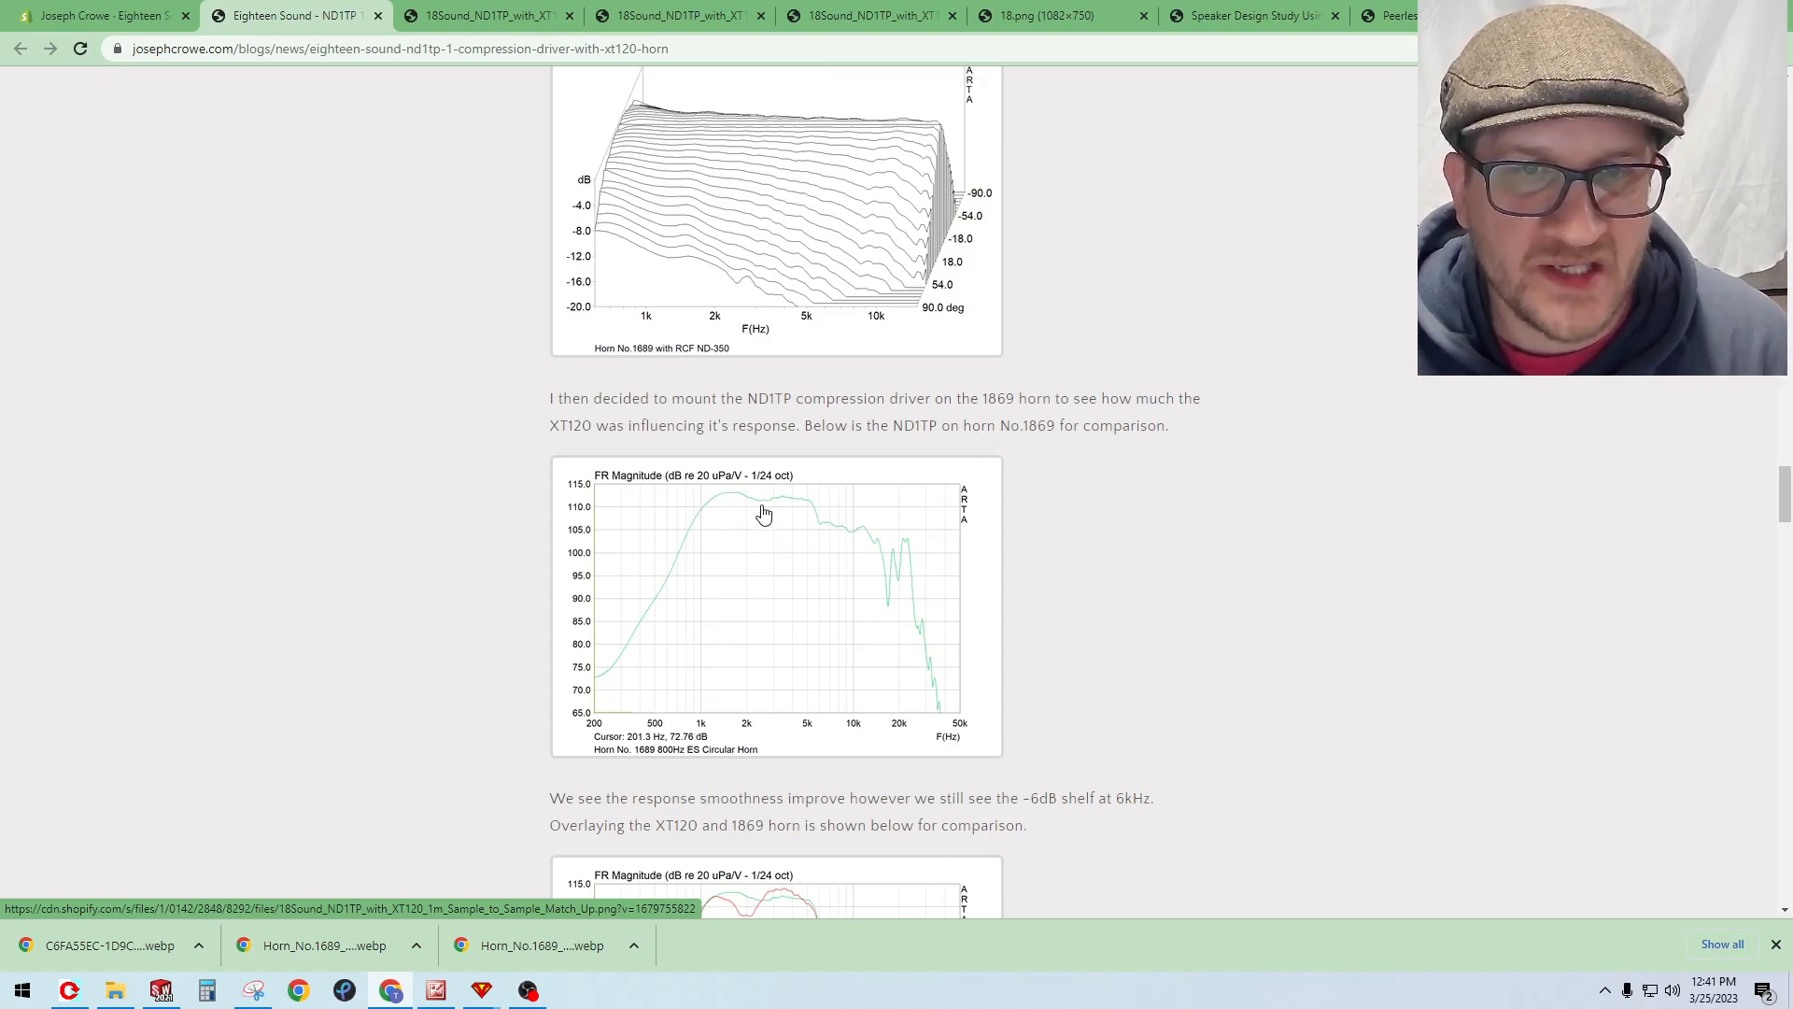
pyautogui.moveTo(769, 527)
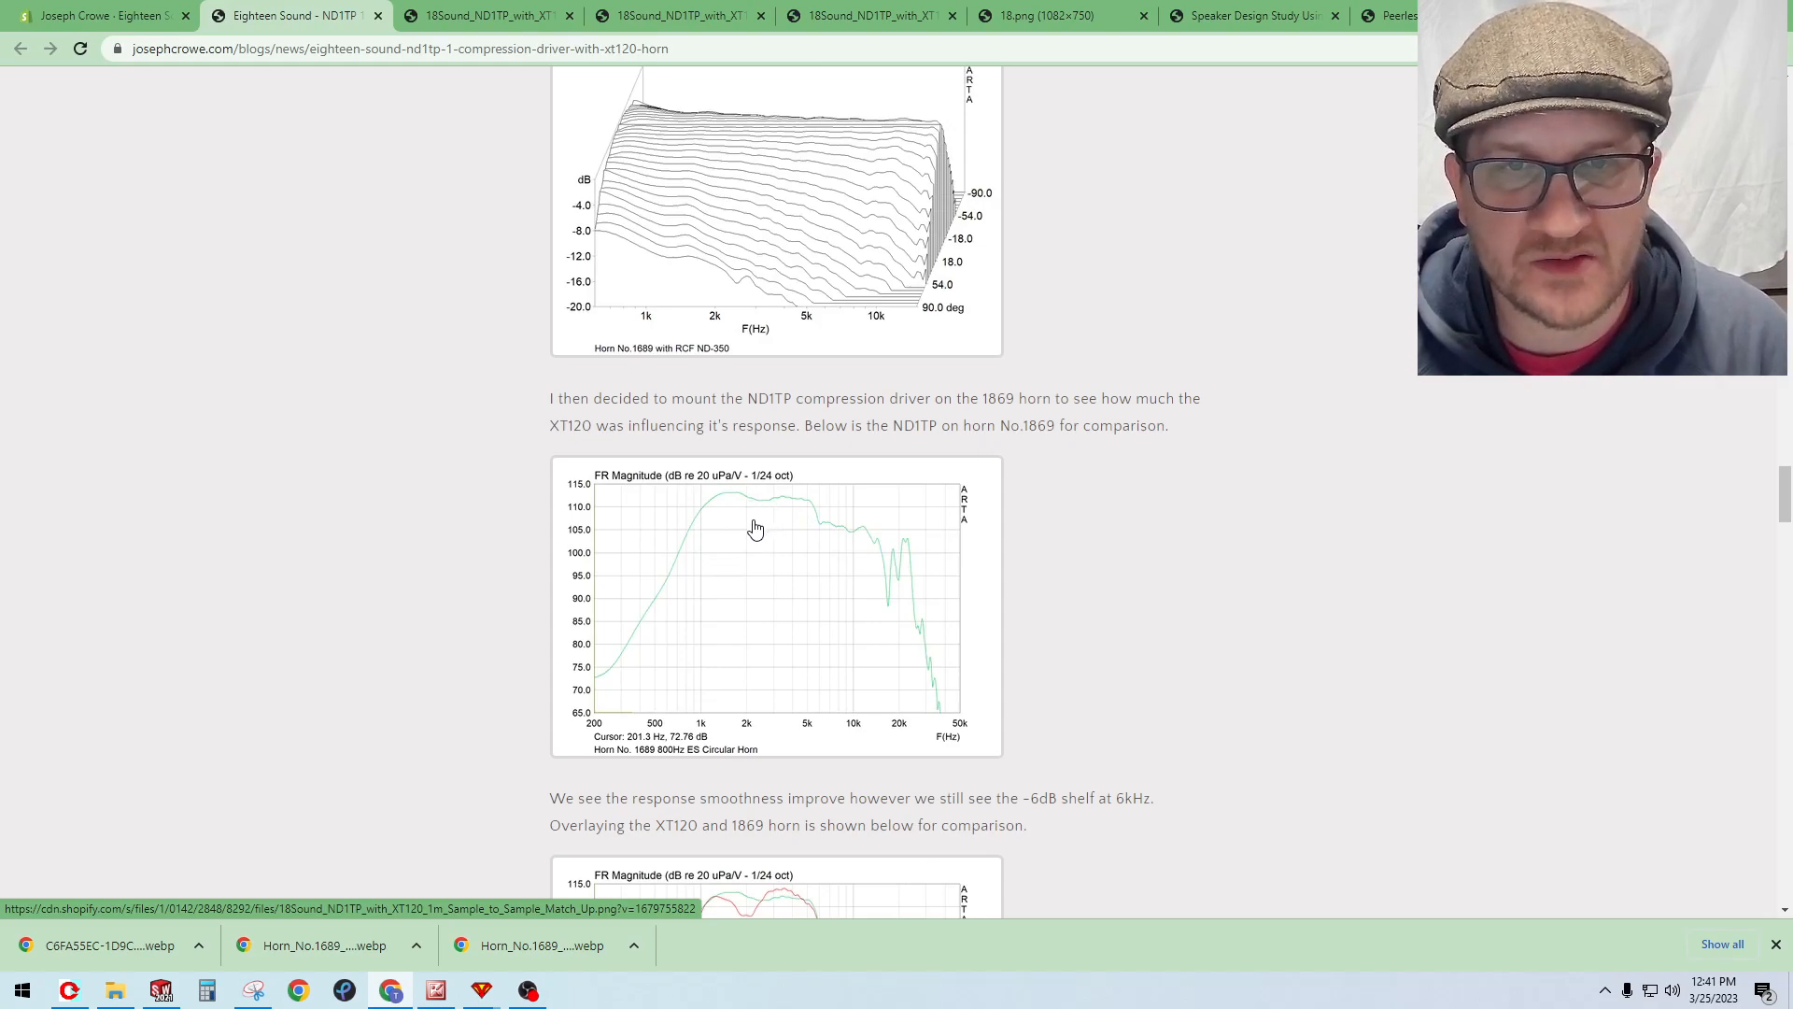
pyautogui.moveTo(762, 560)
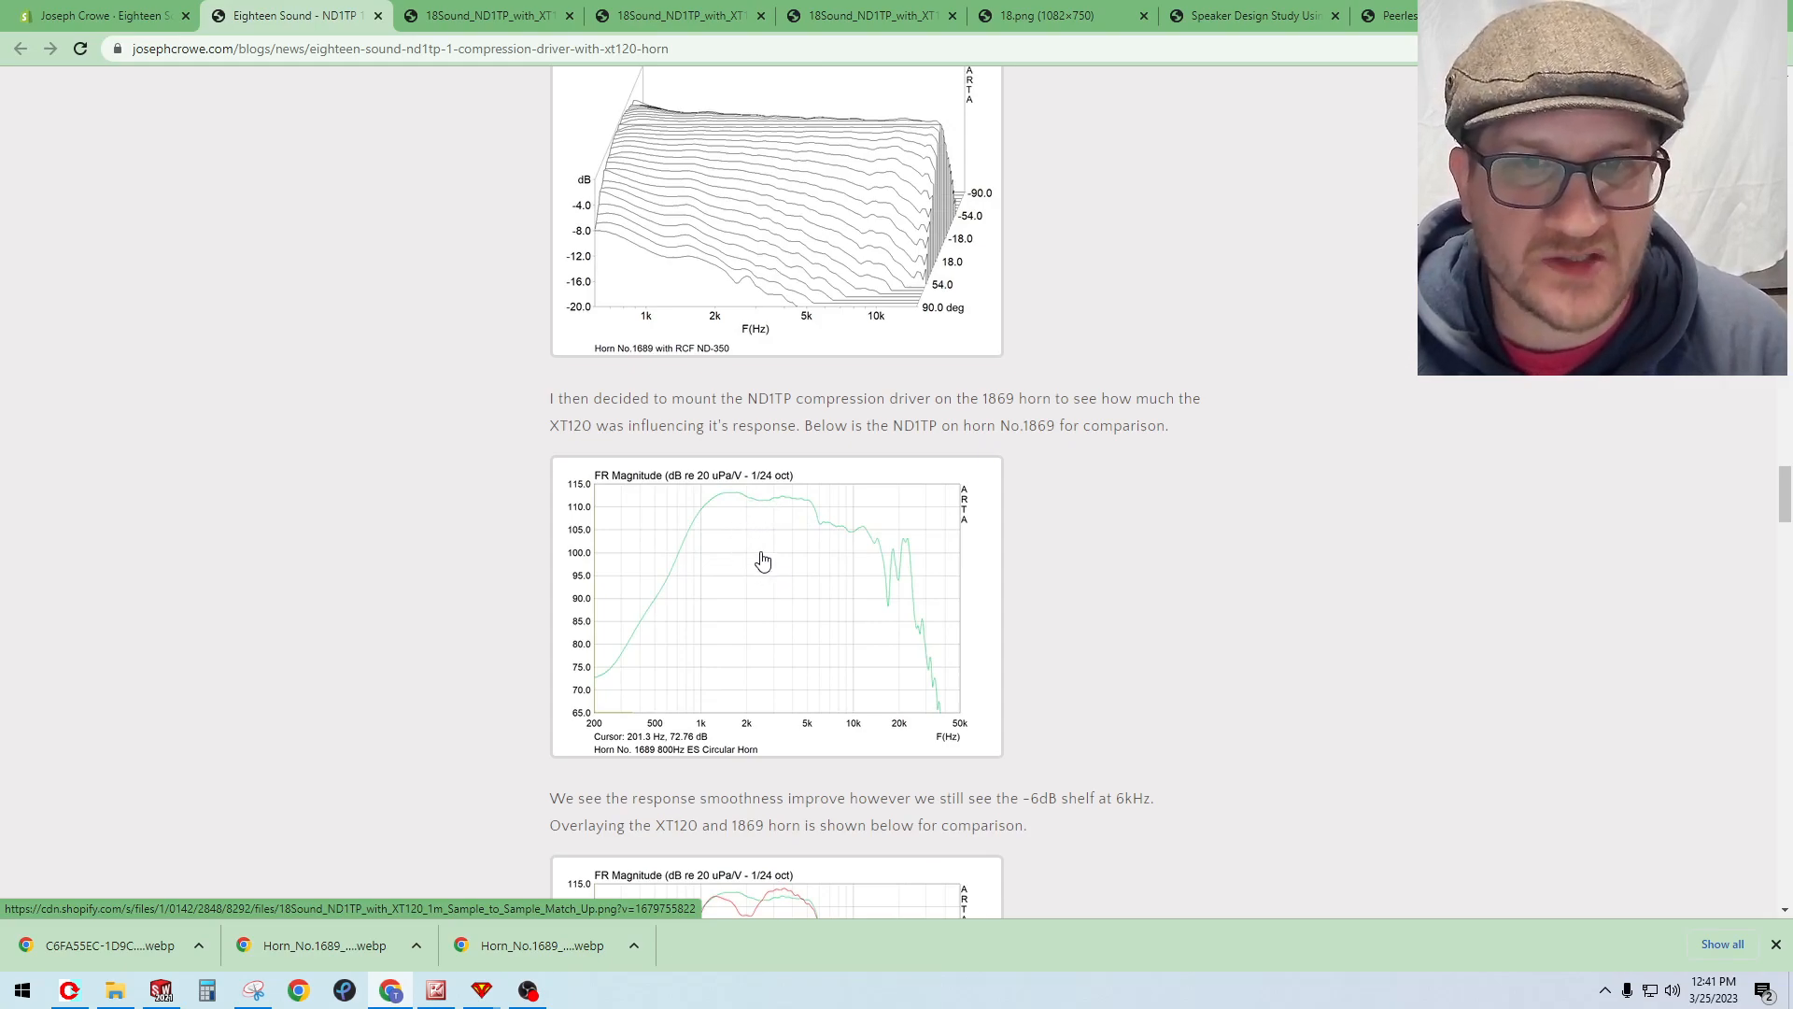
pyautogui.scroll(-3)
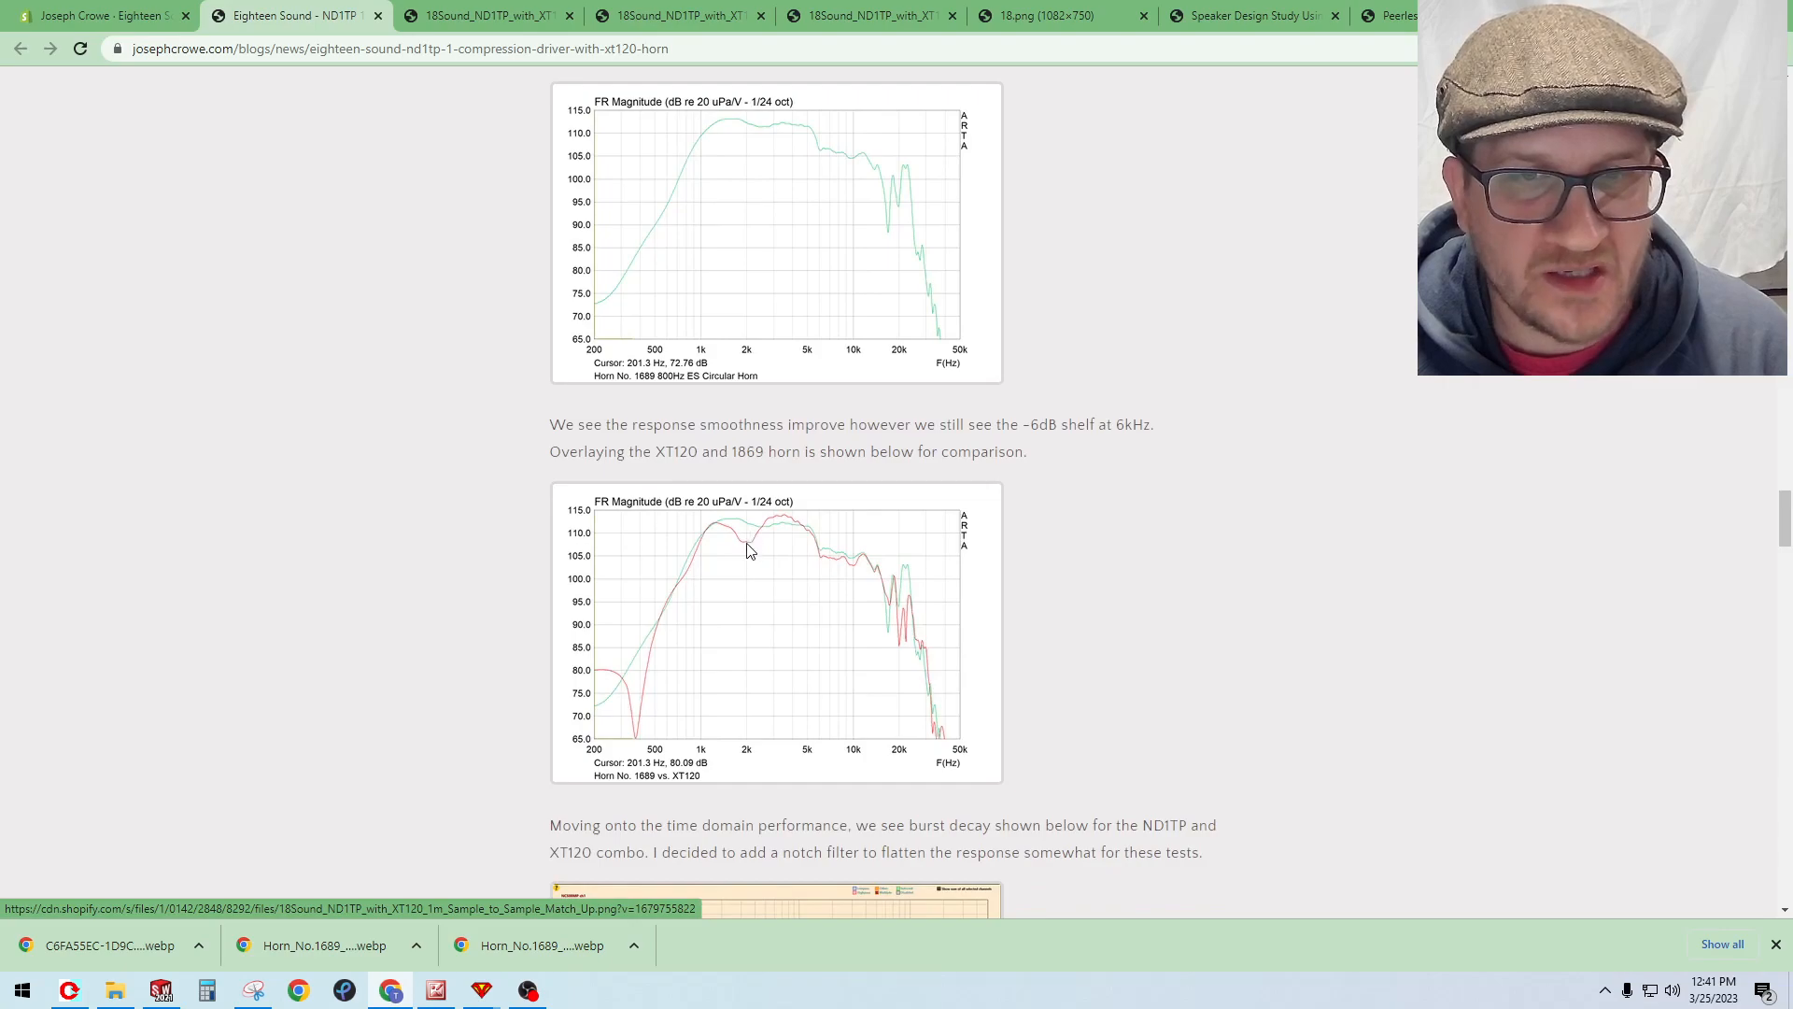
pyautogui.moveTo(789, 538)
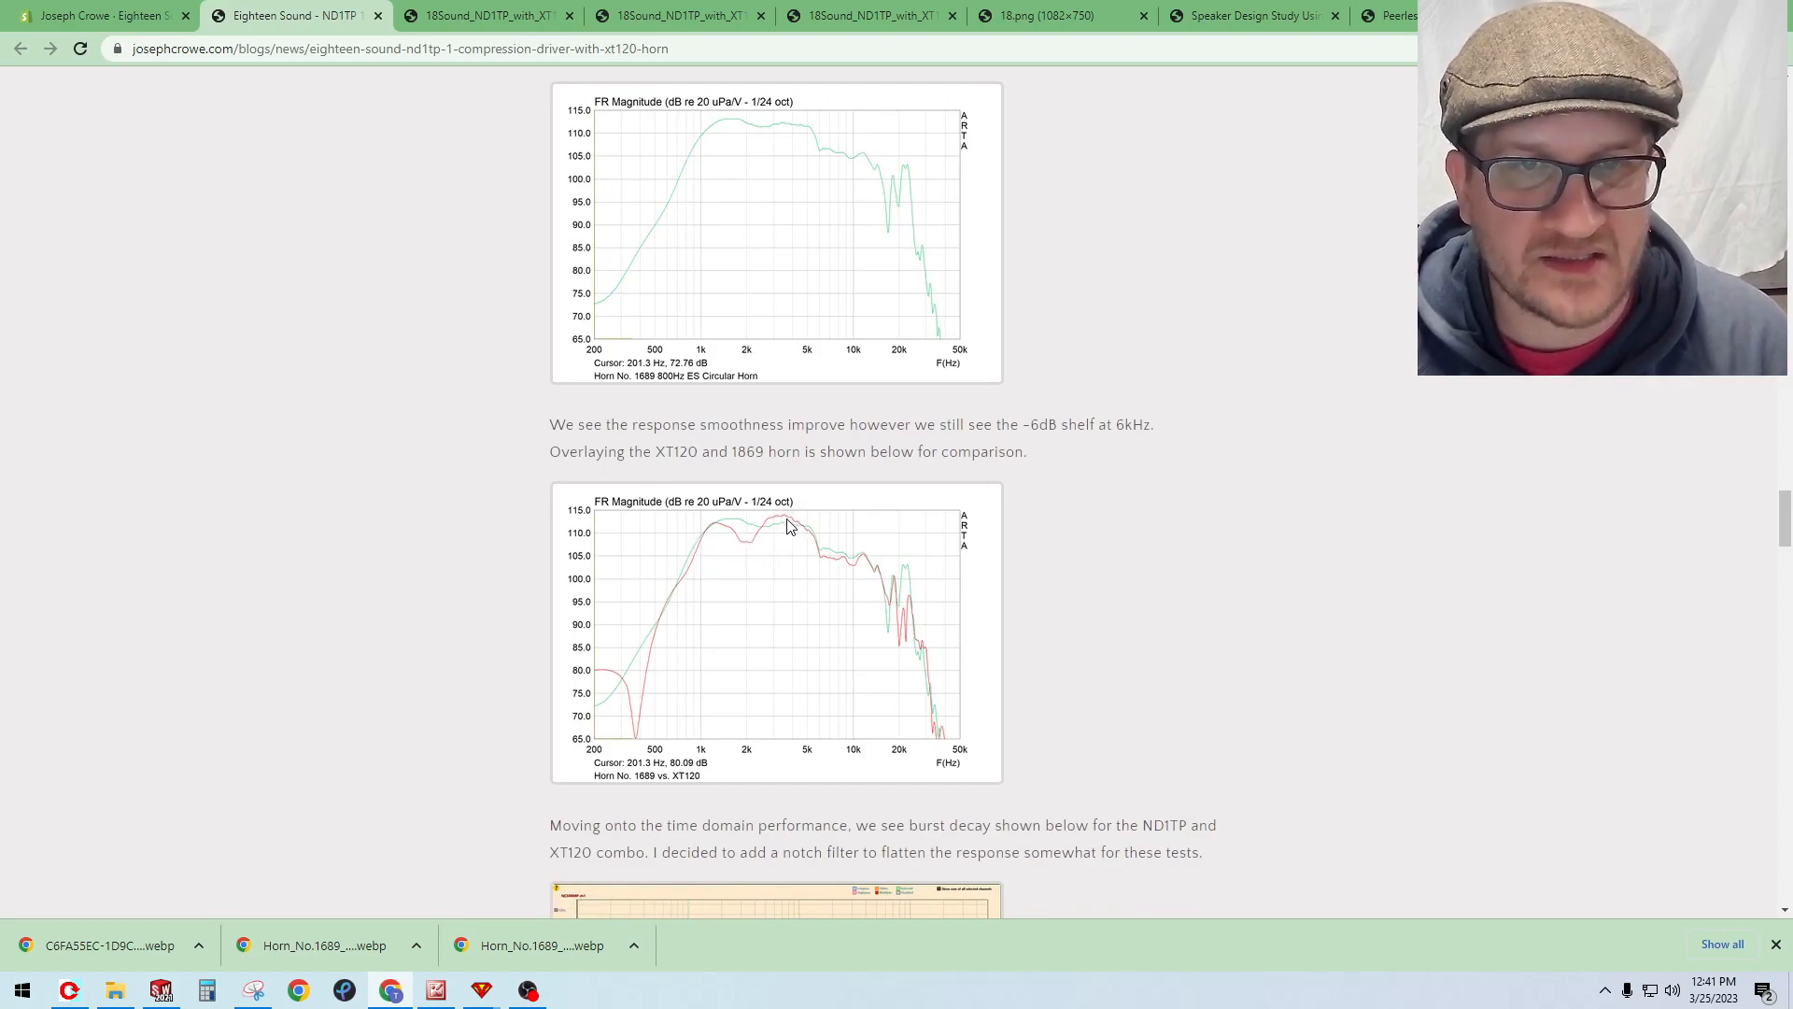
pyautogui.moveTo(800, 545)
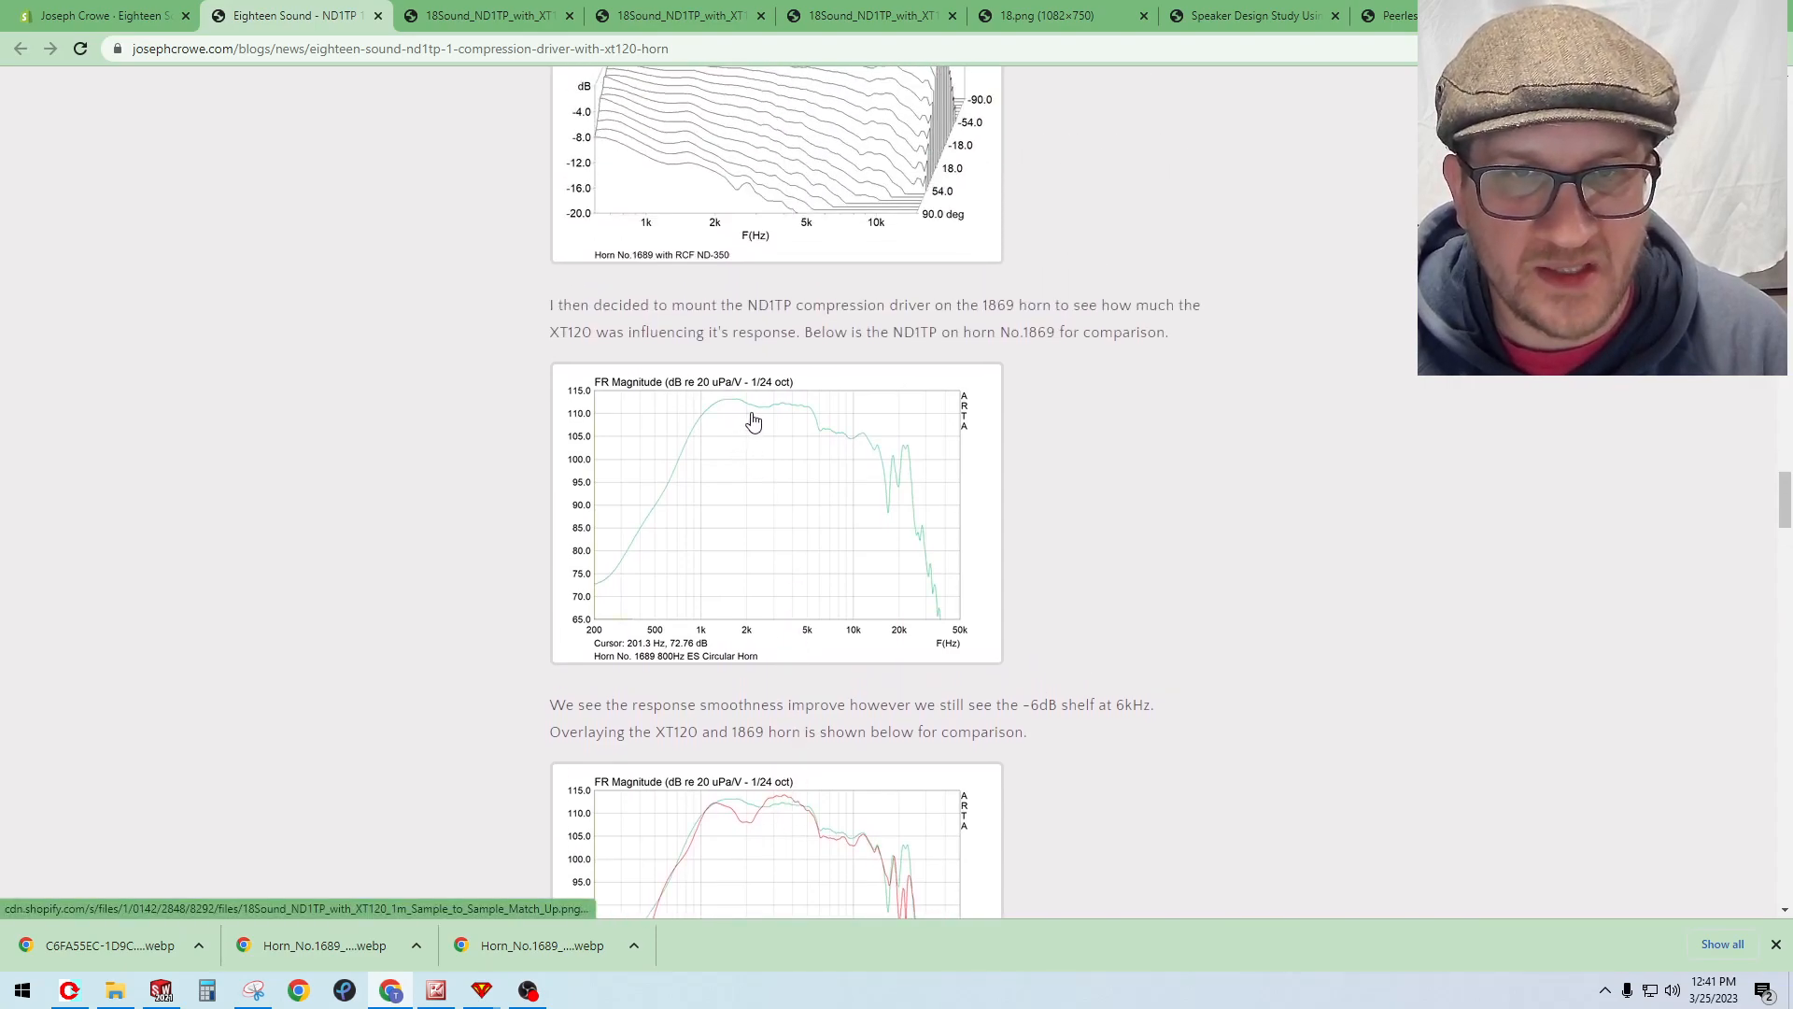
pyautogui.moveTo(811, 429)
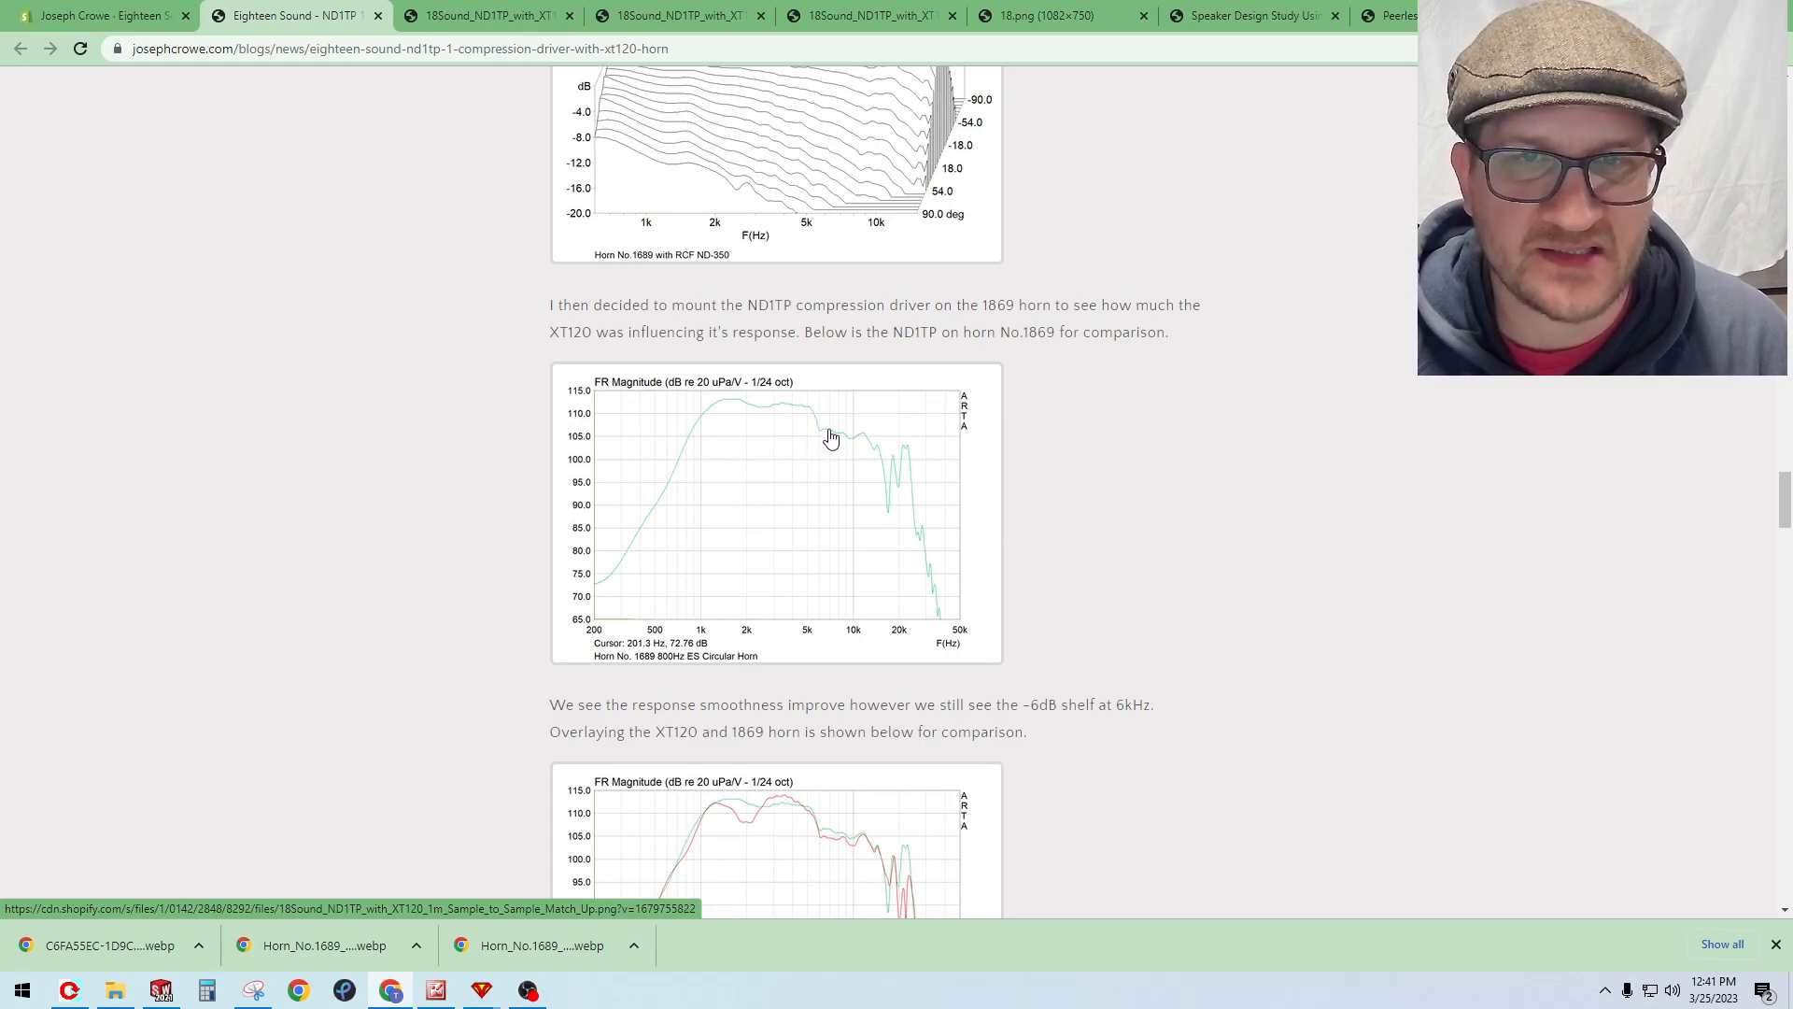
pyautogui.moveTo(824, 445)
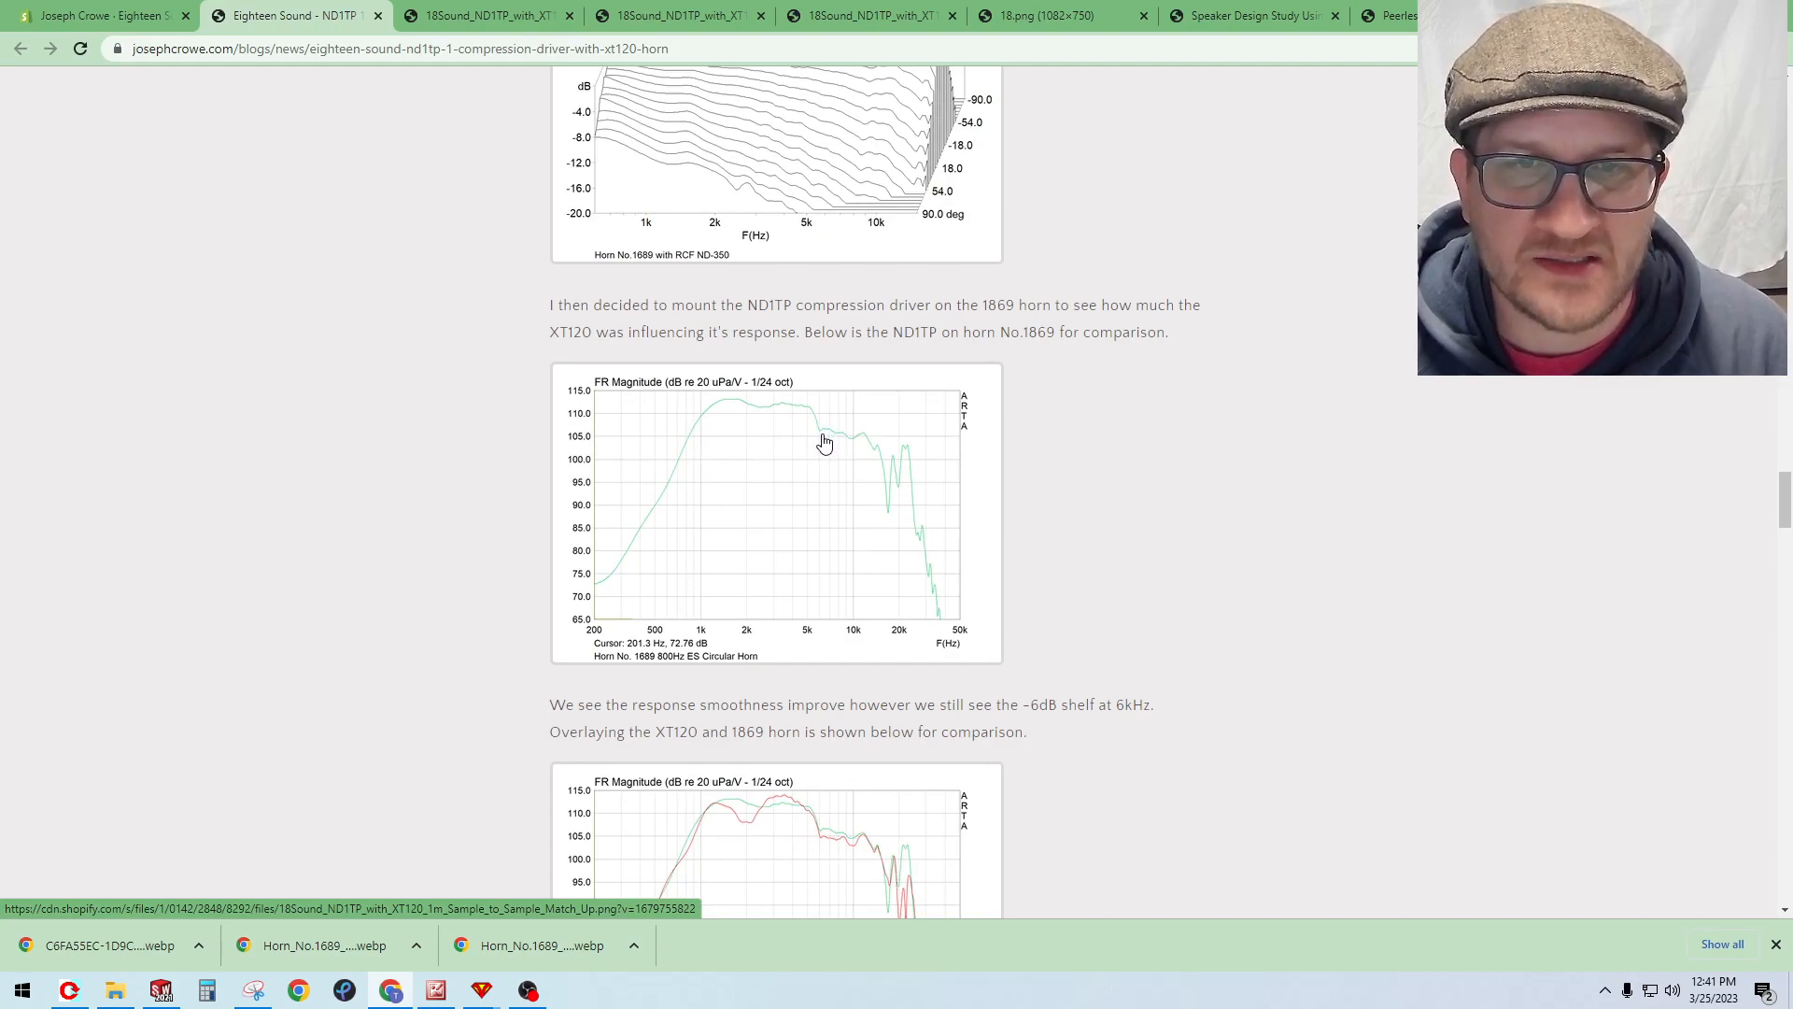
pyautogui.moveTo(820, 454)
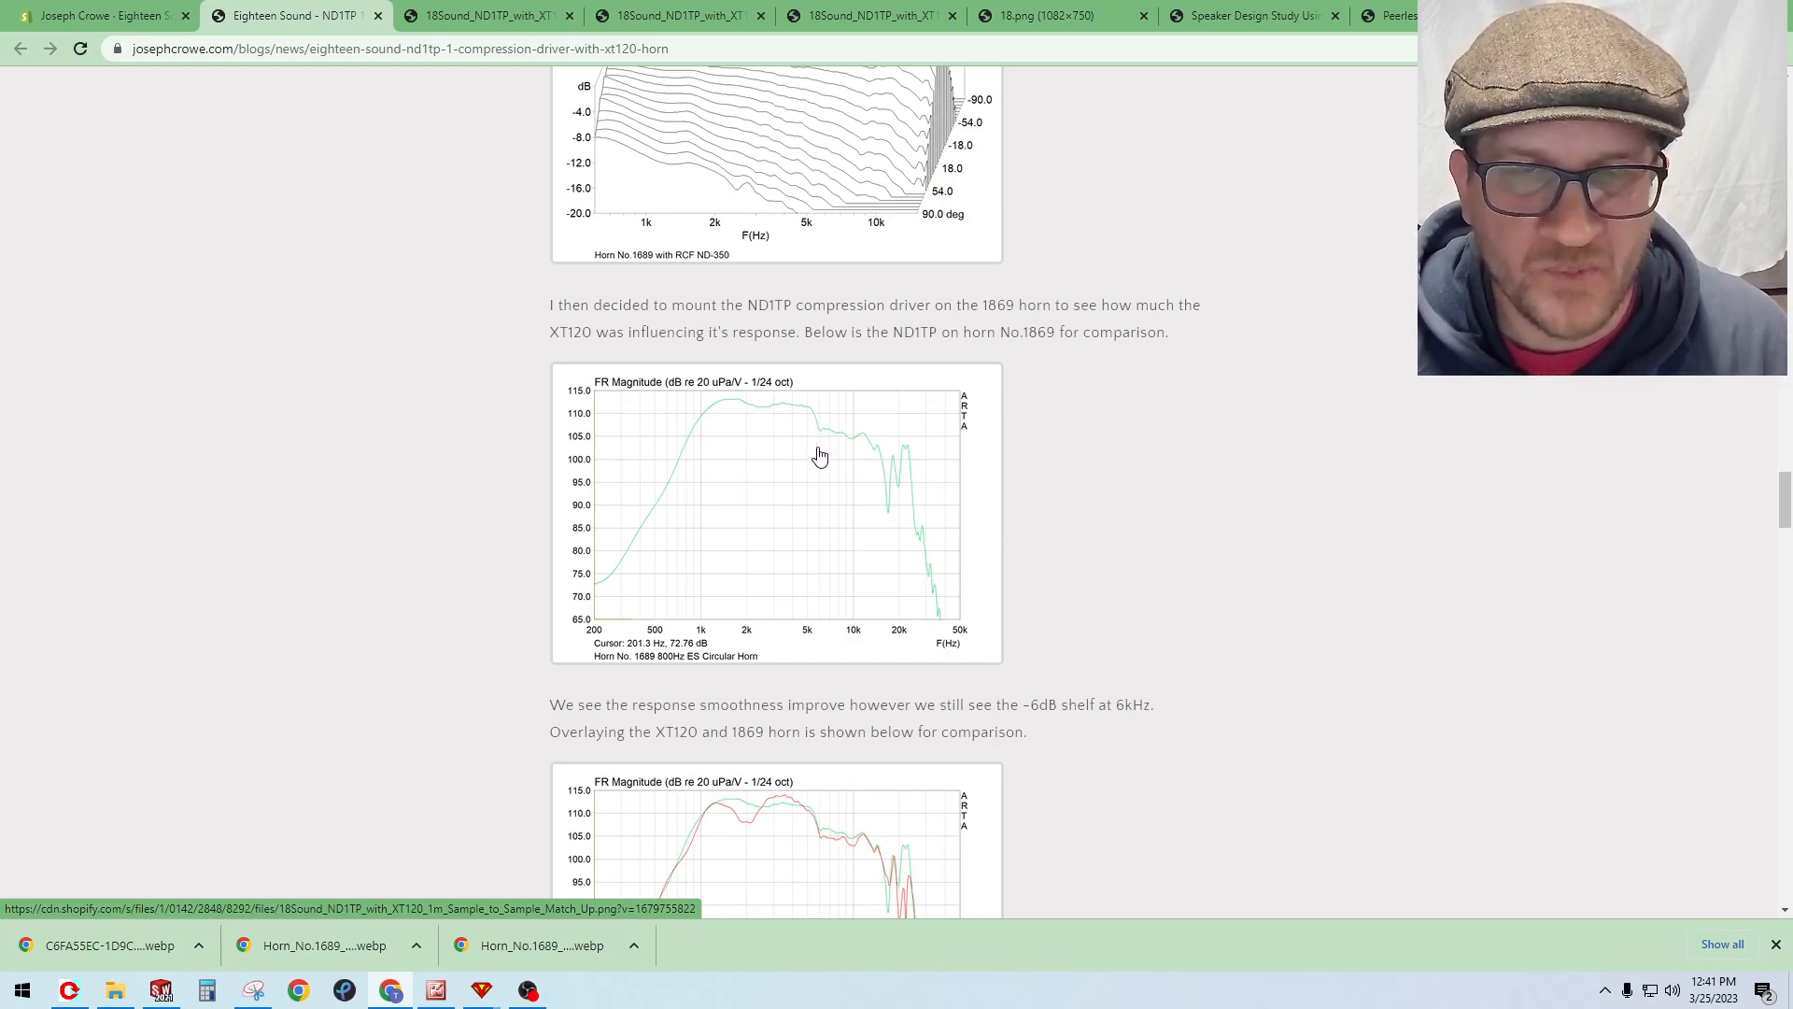
pyautogui.scroll(-3)
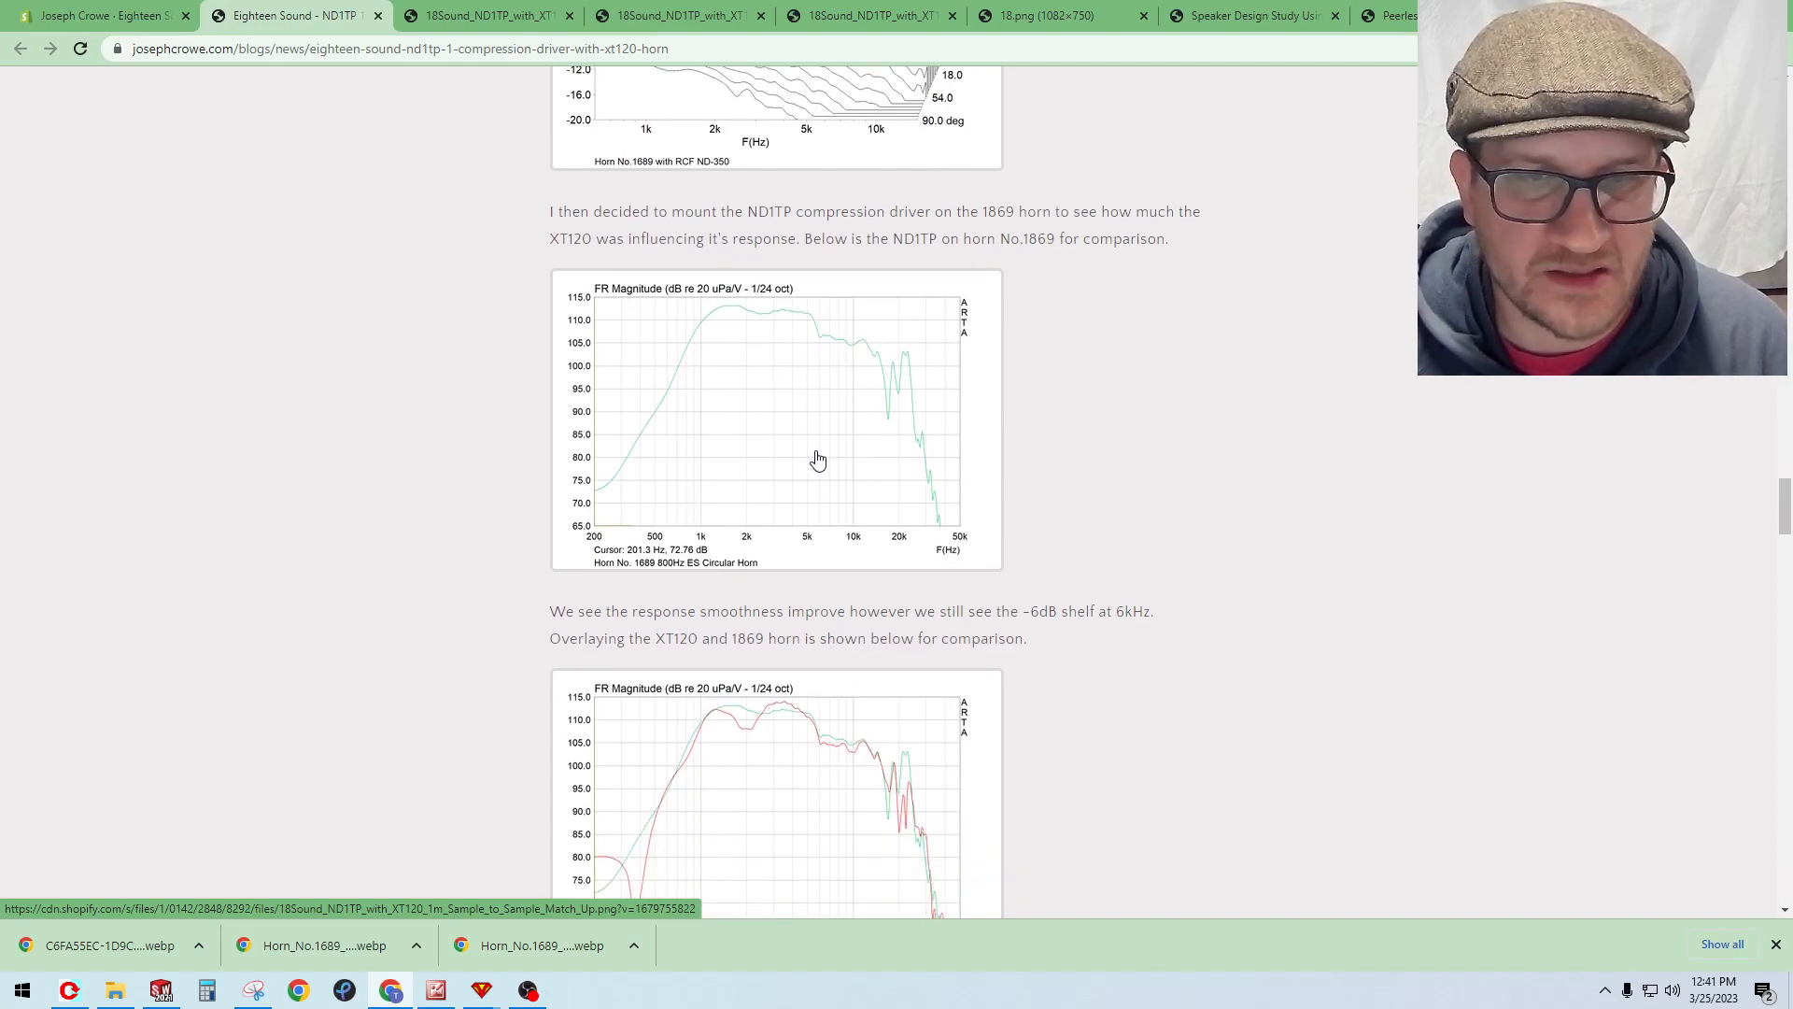
# Step: Scroll past the burst decay intro to the Boost/Cut notch filter settings and flattened ND1TP/XT120 response chart
pyautogui.scroll(-3)
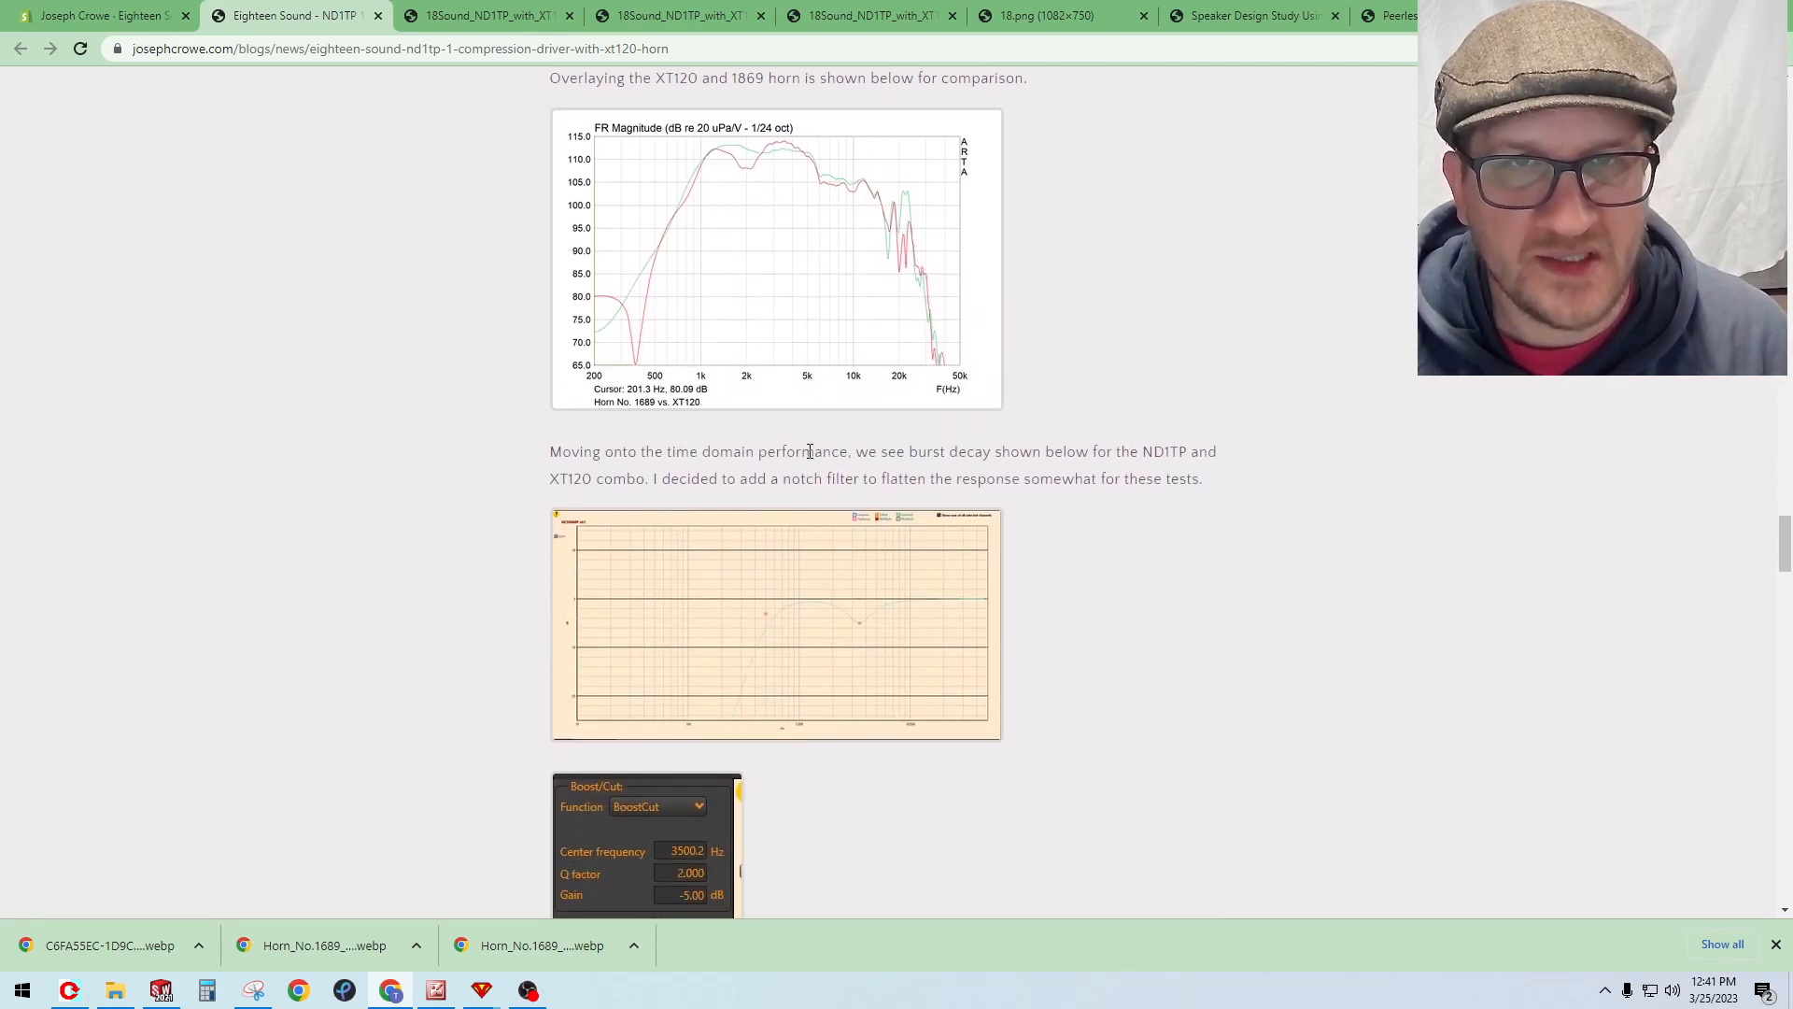
pyautogui.scroll(-3)
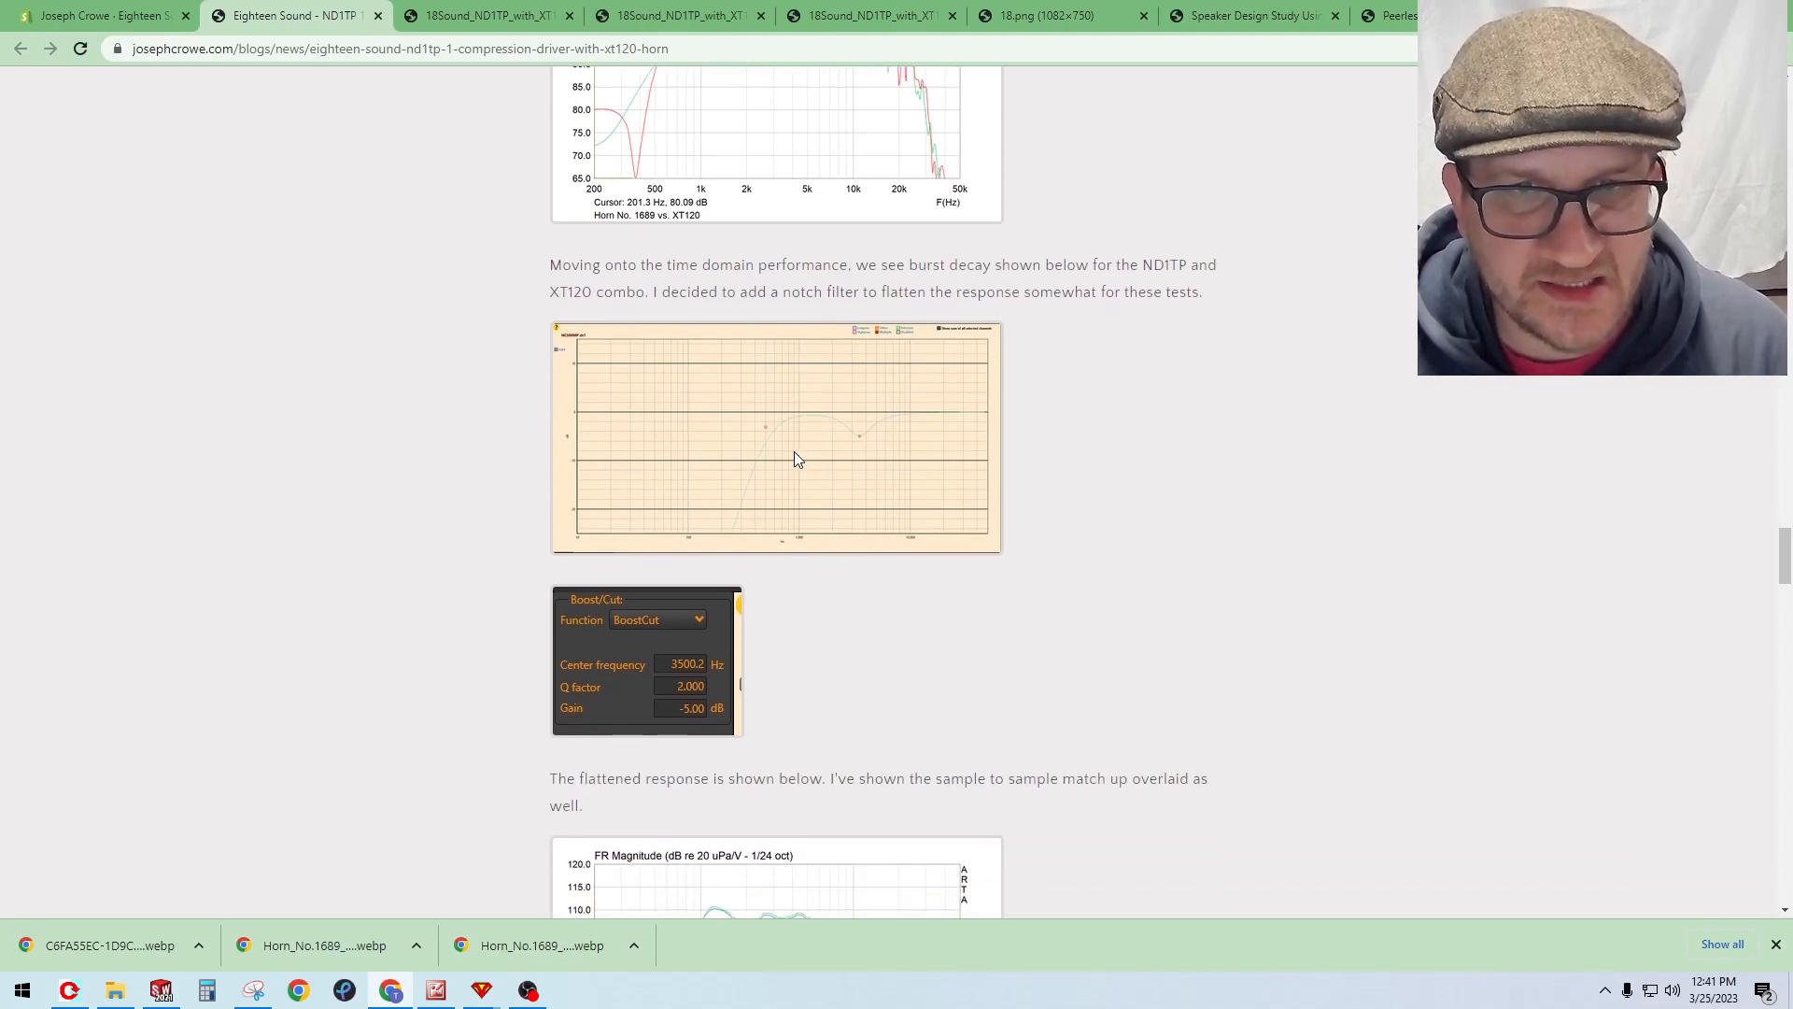
pyautogui.moveTo(863, 447)
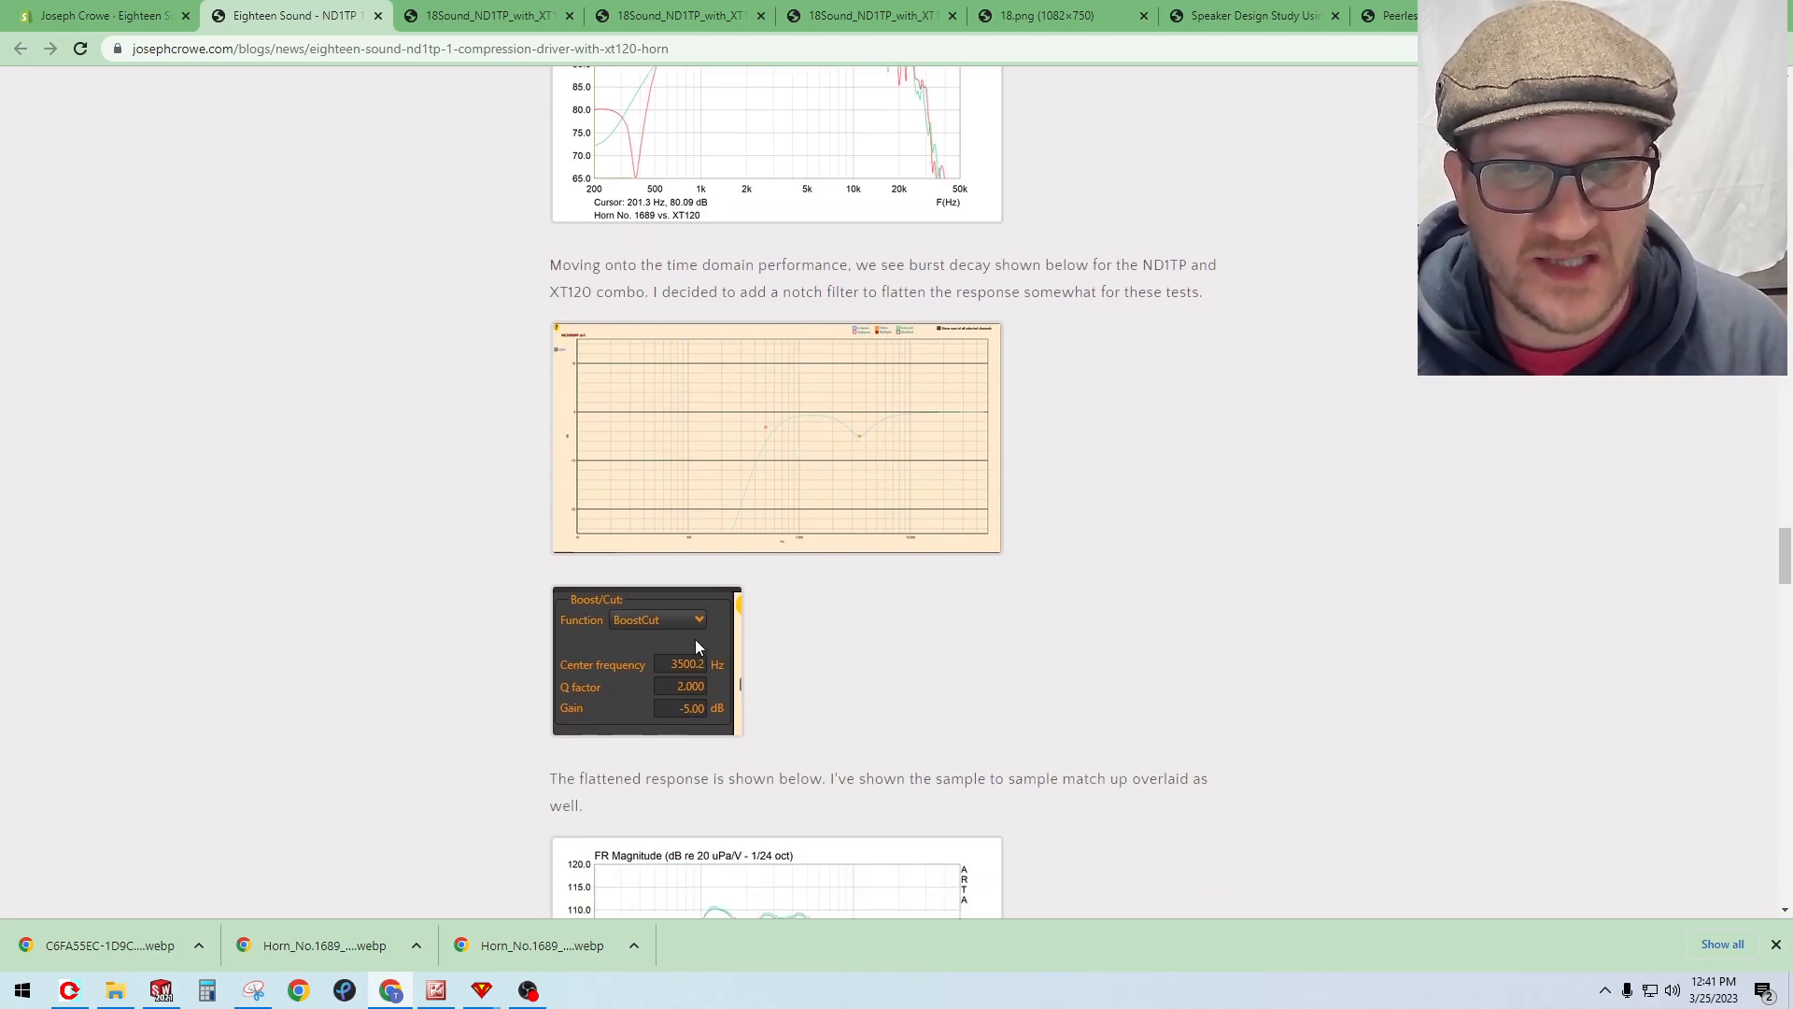
pyautogui.scroll(-3)
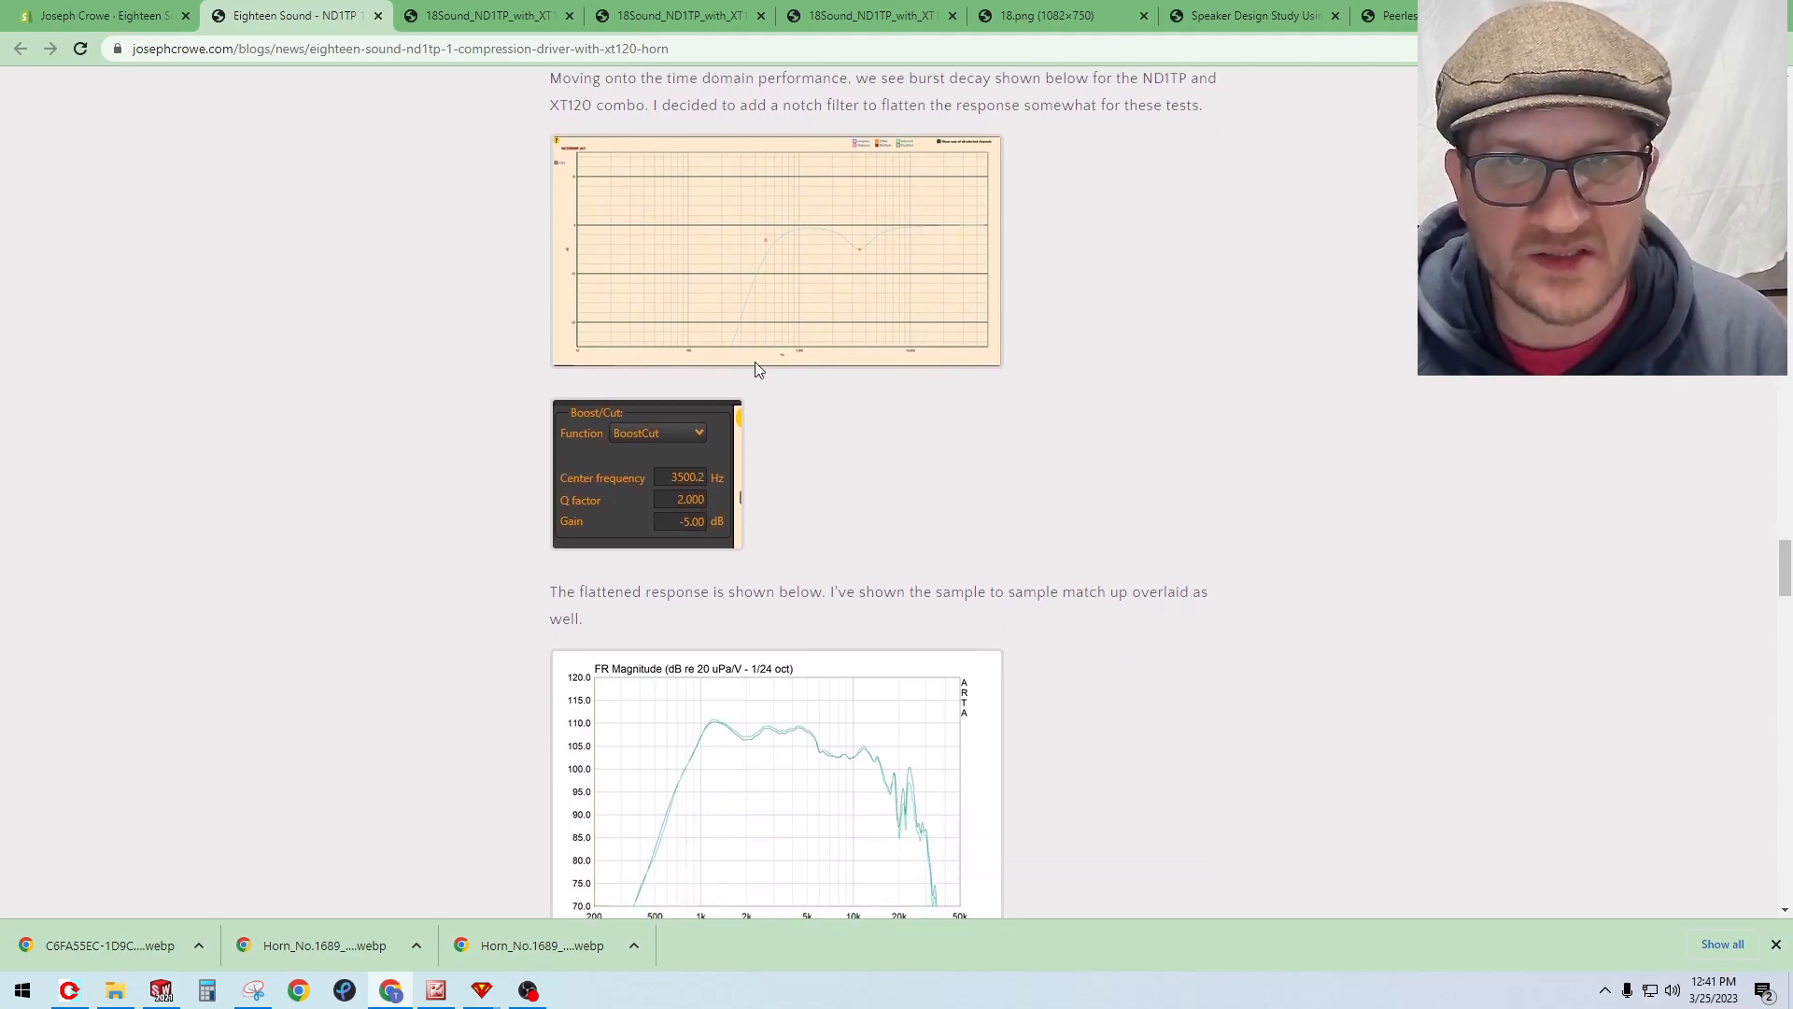
pyautogui.scroll(-3)
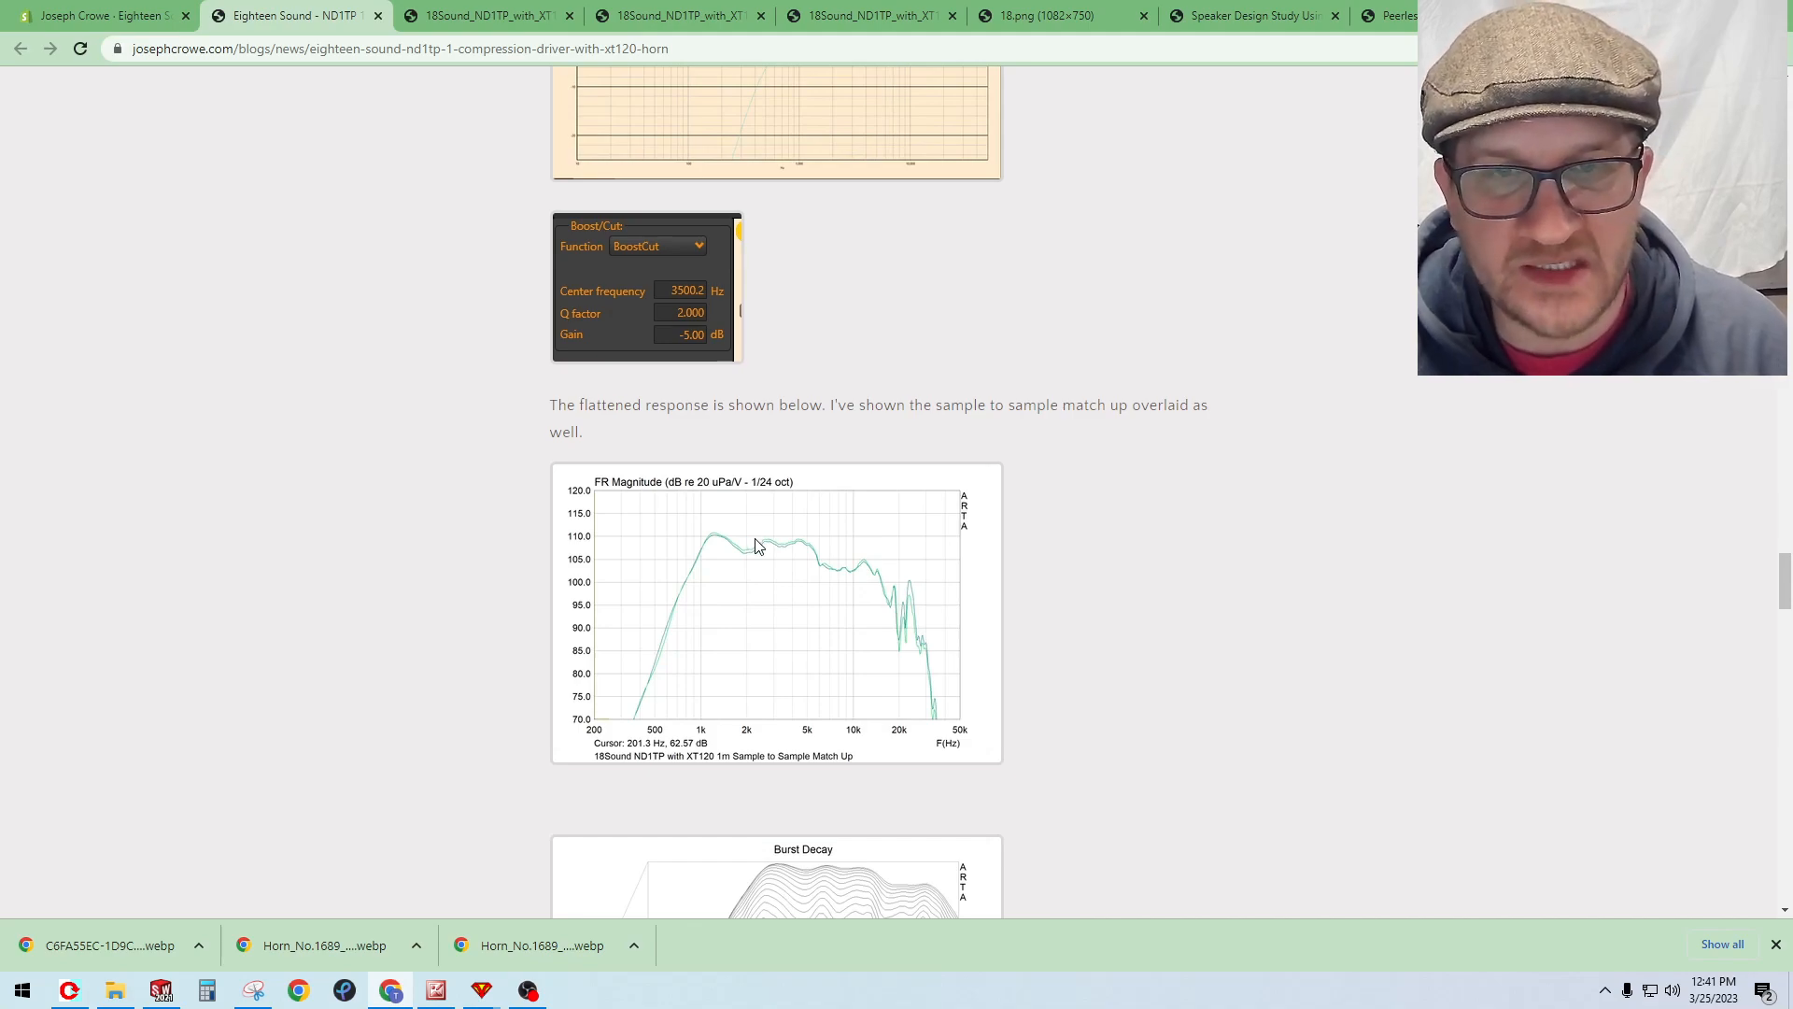
# Step: Scroll down to the ND1TP with XT120 Burst Decay and Cumulative Spectral Decay plots
pyautogui.scroll(-3)
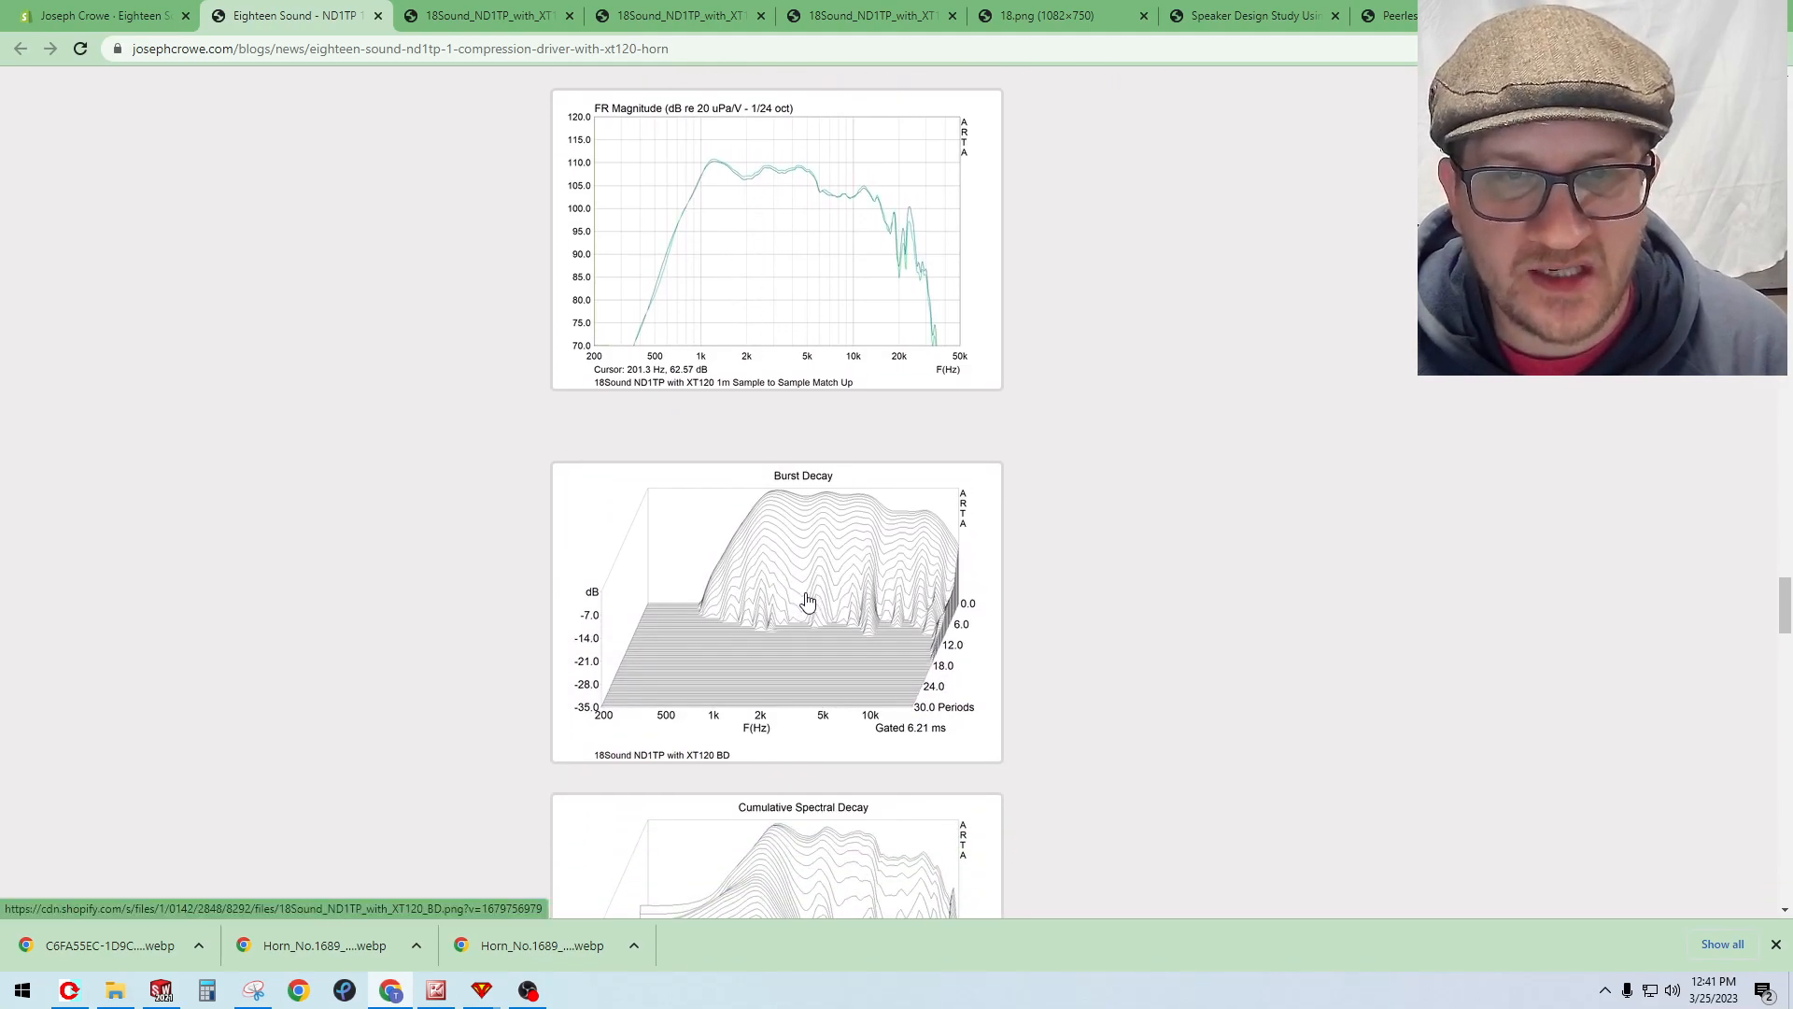
pyautogui.scroll(-3)
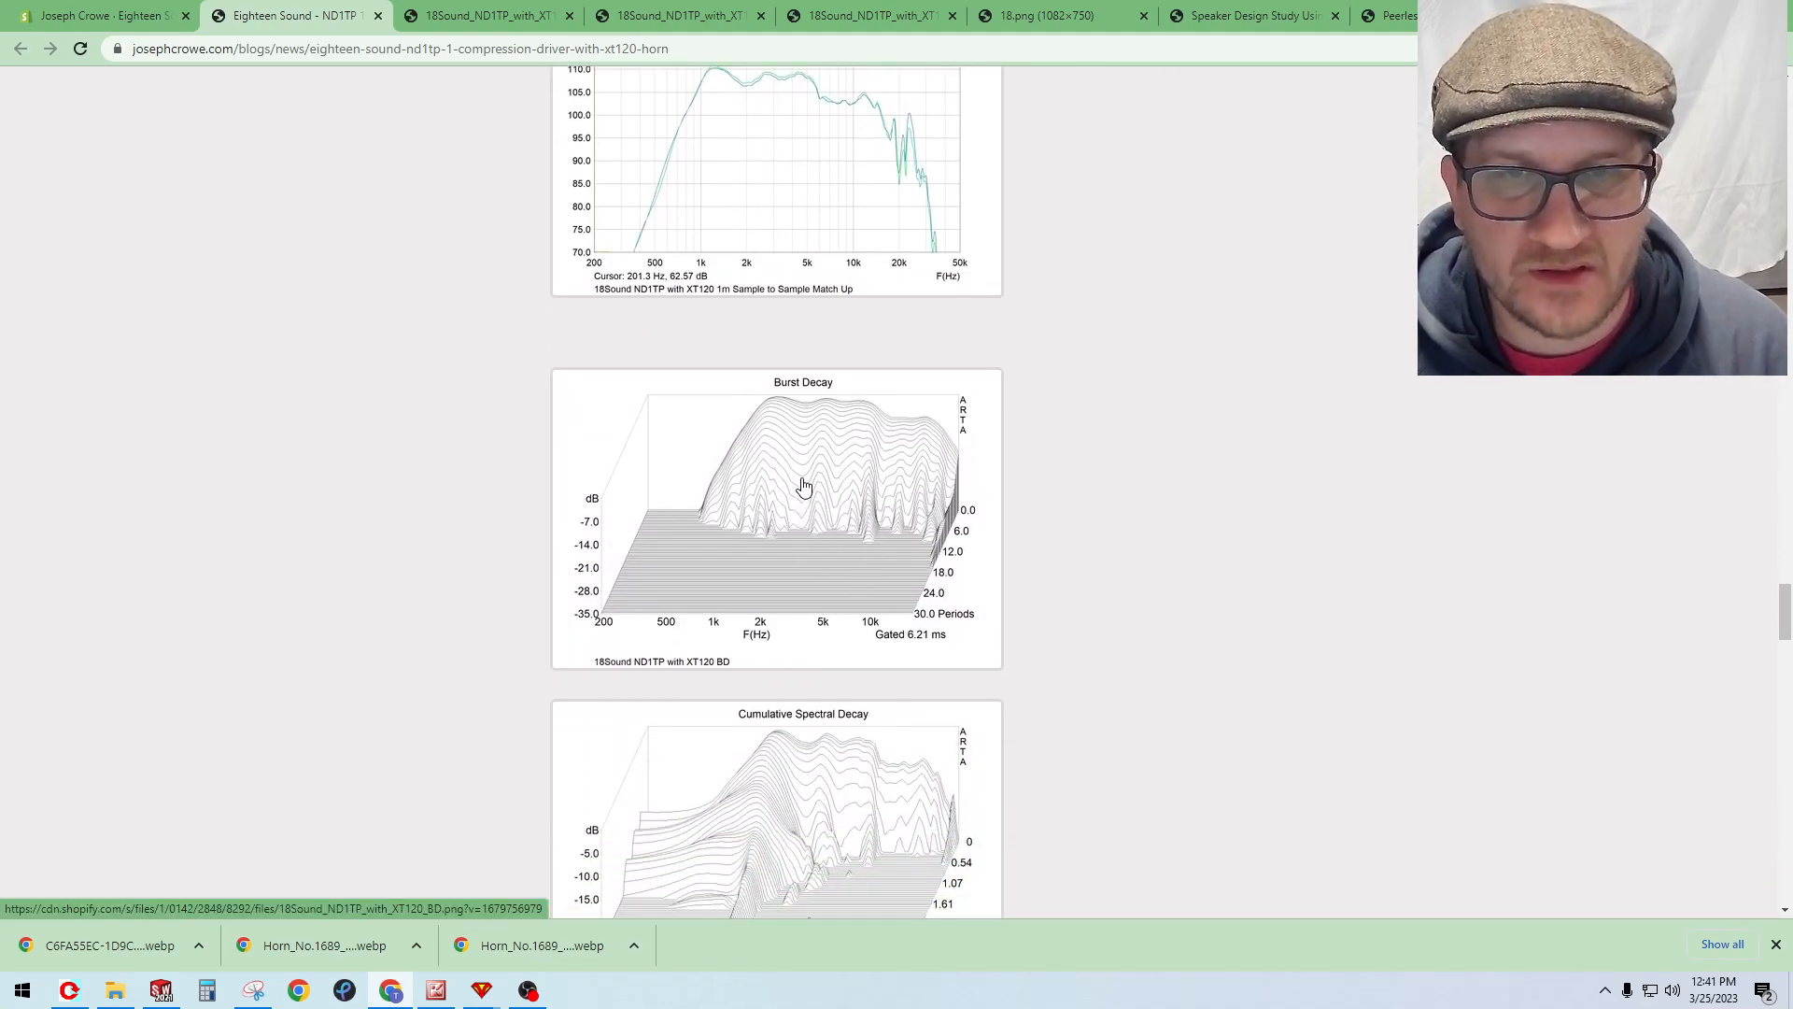
pyautogui.scroll(-3)
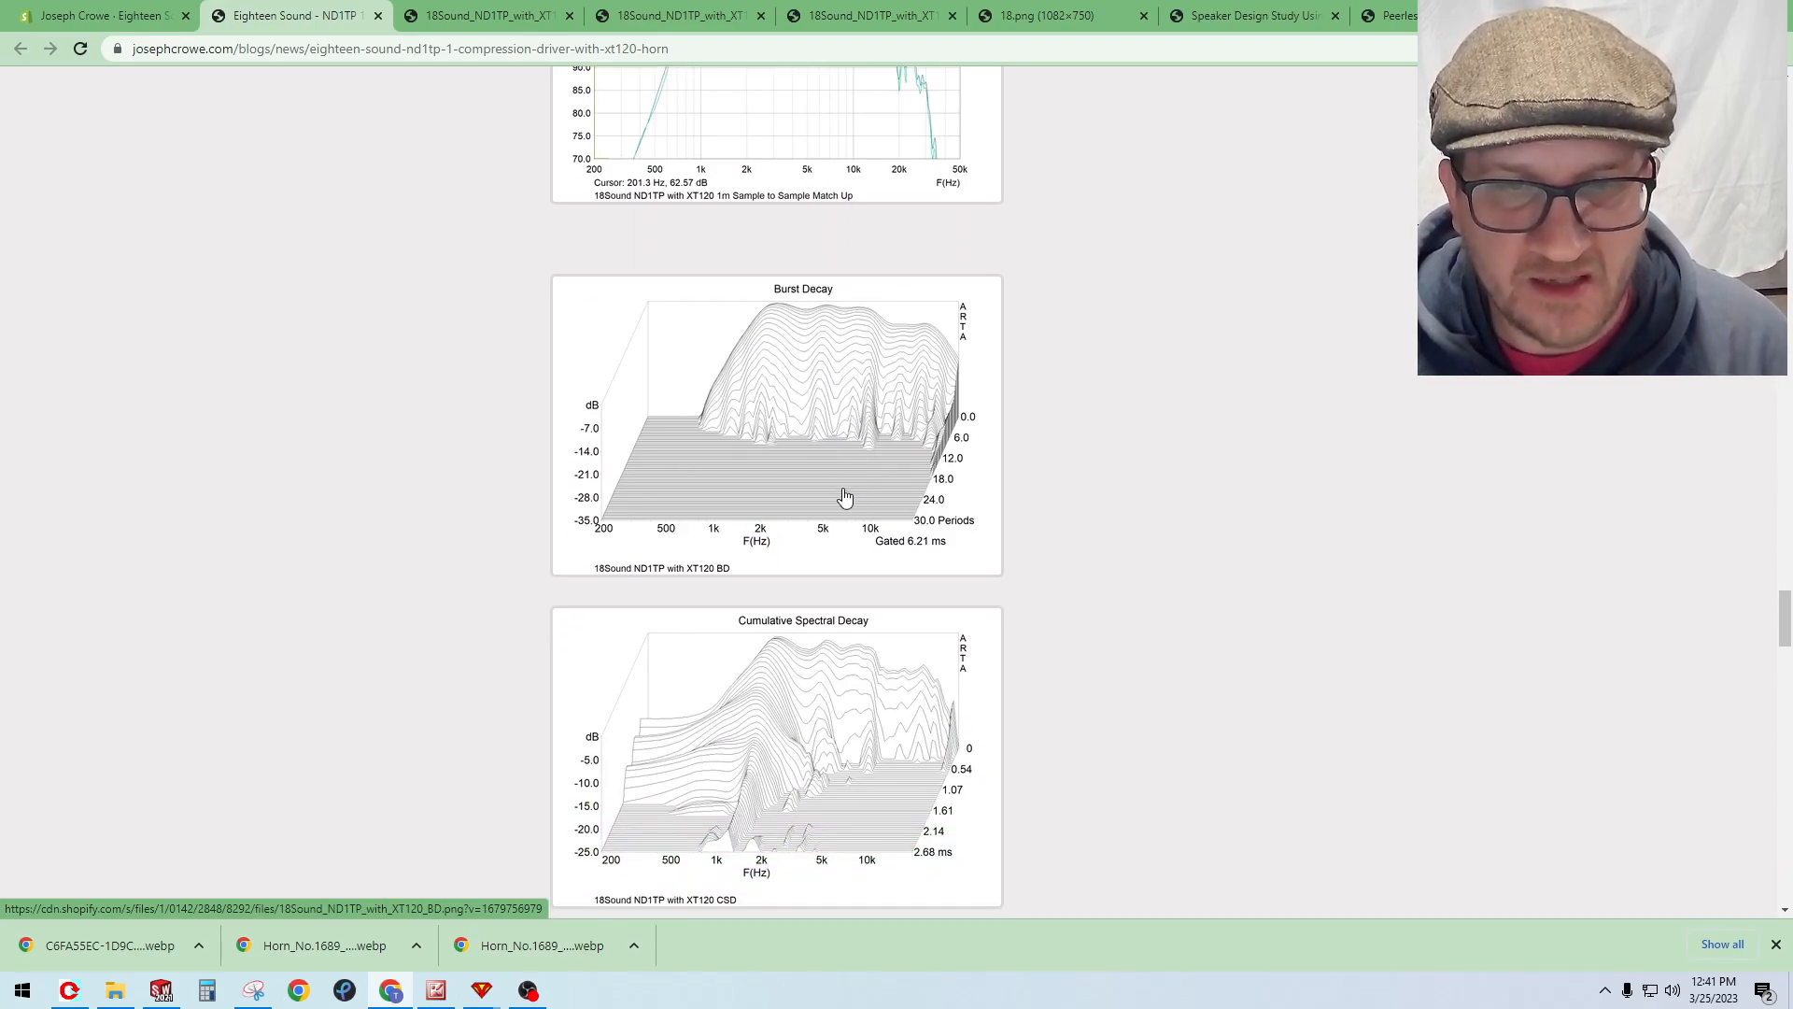
pyautogui.scroll(-3)
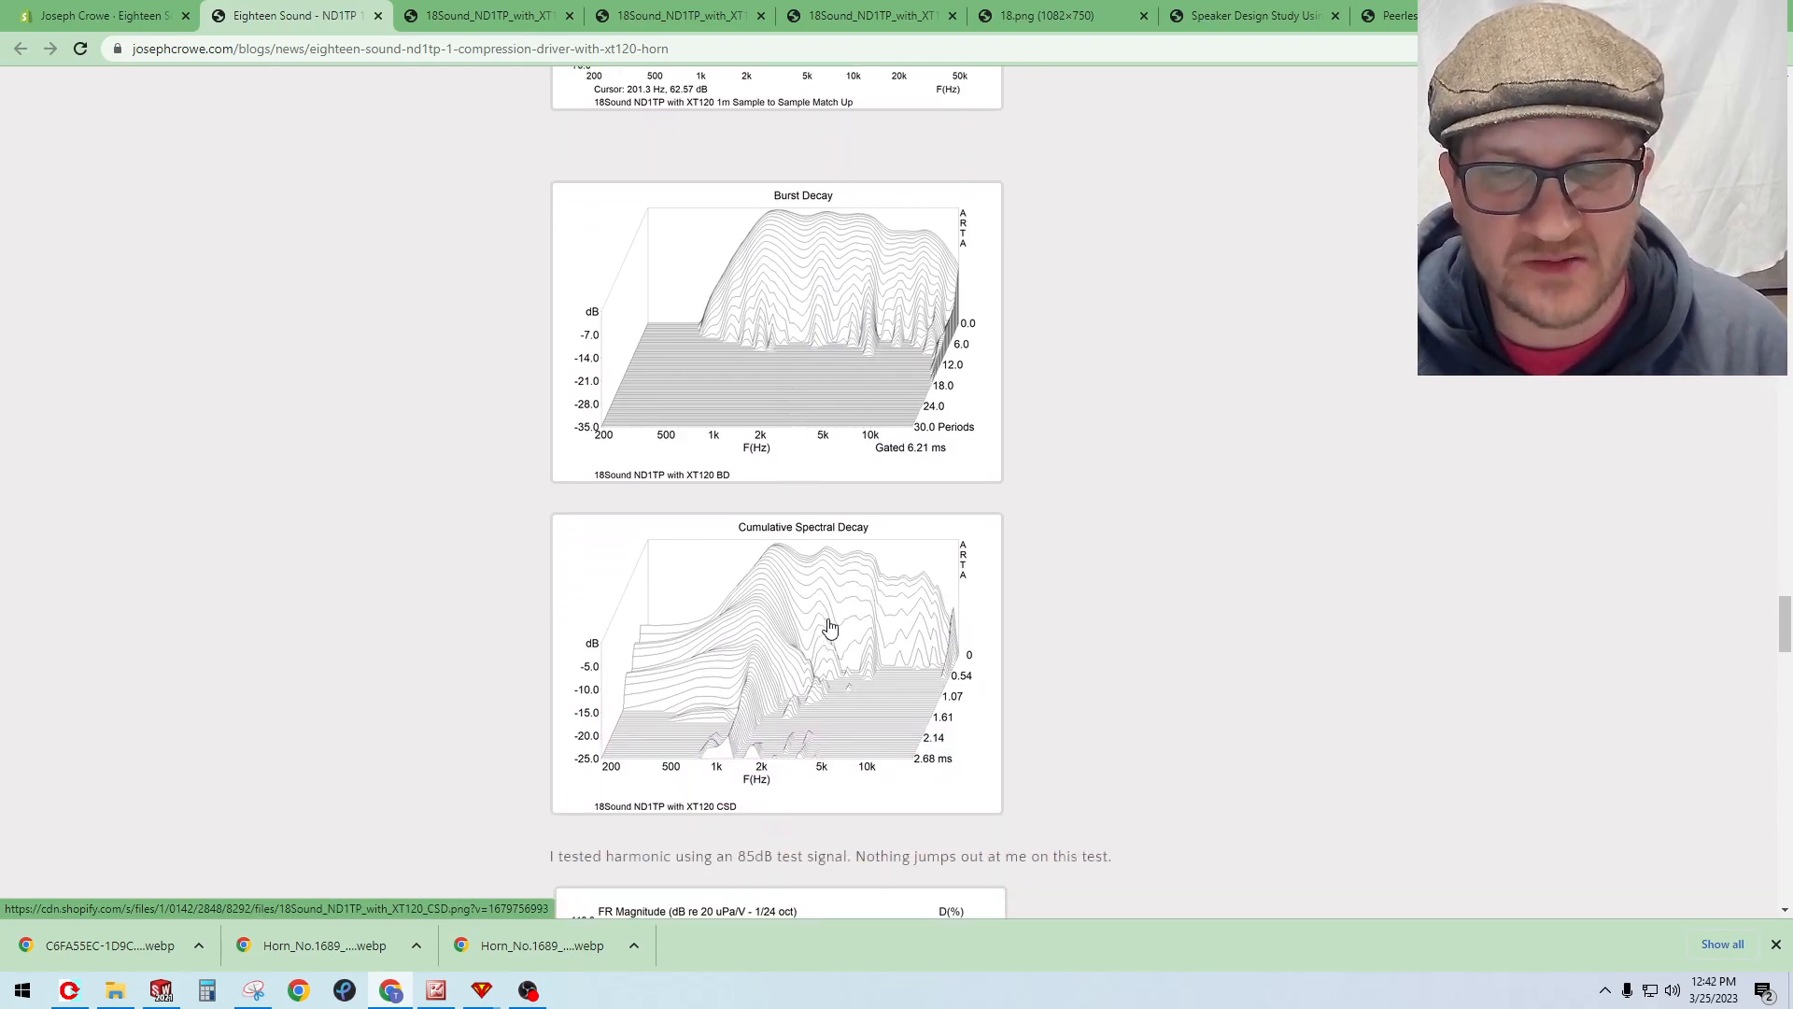
pyautogui.moveTo(818, 609)
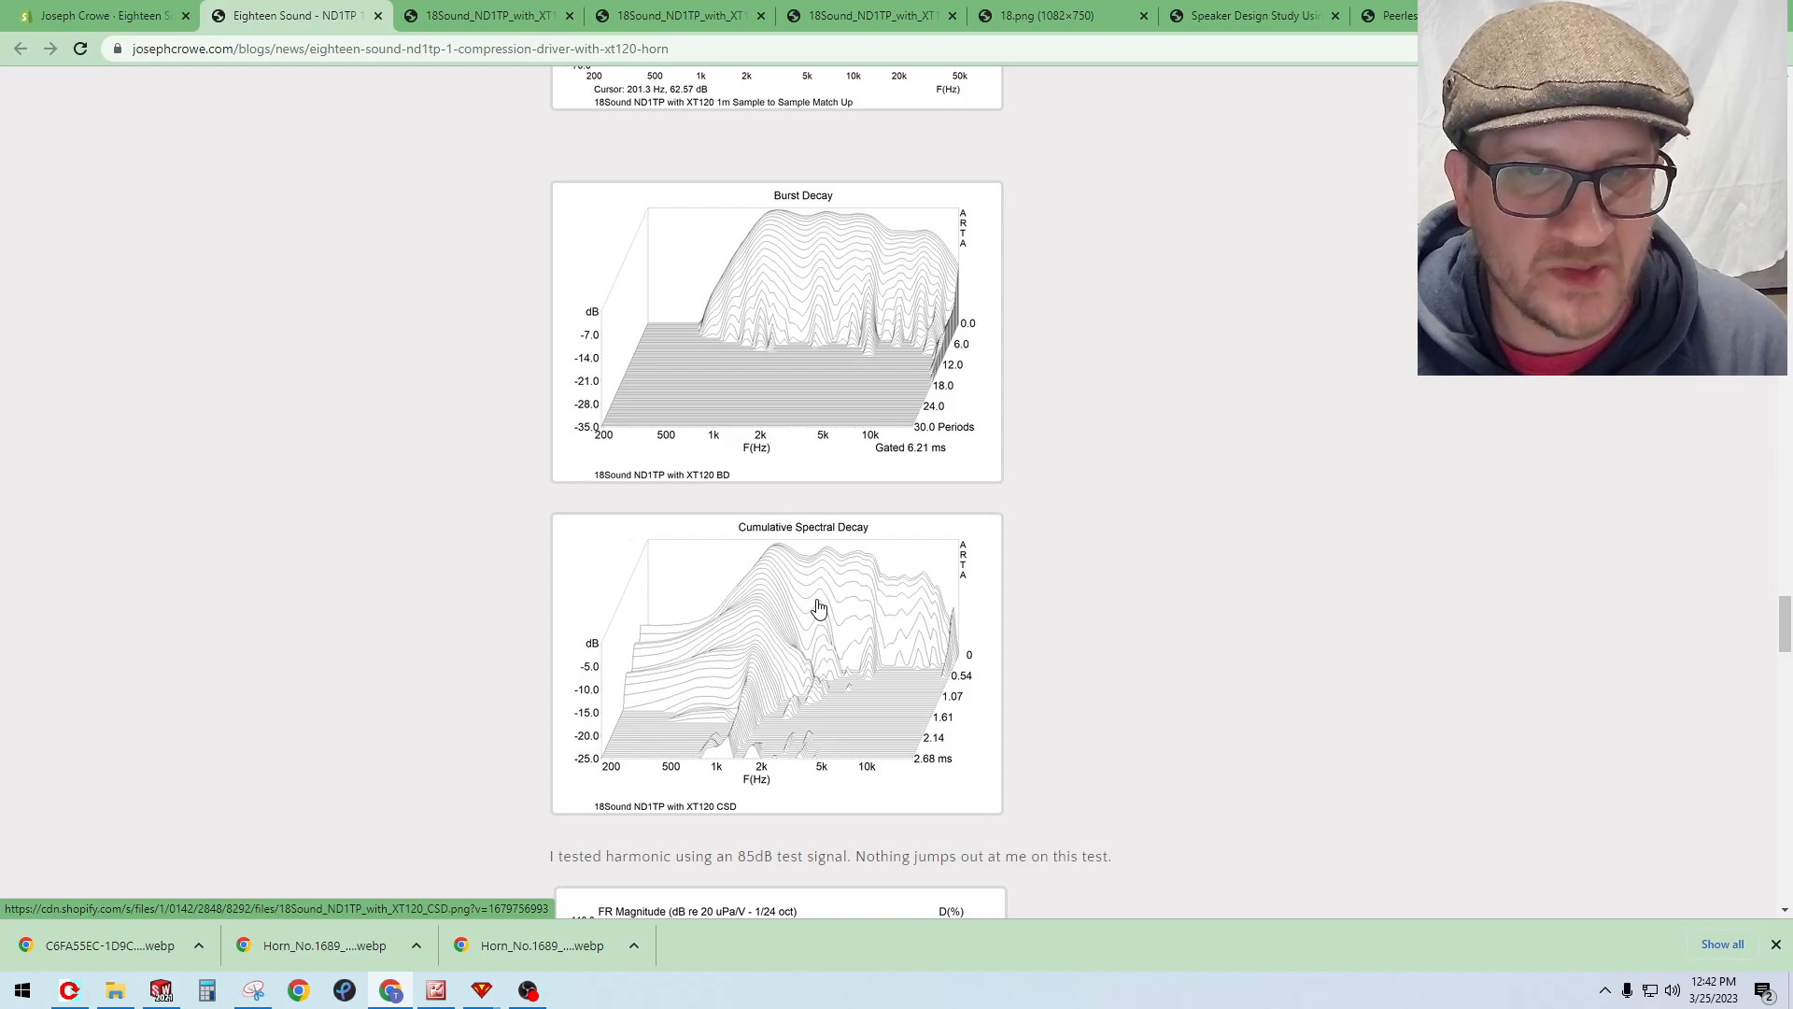
# Step: Scroll down to the 85 dB and 95 dB harmonic distortion charts for the ND1TP with XT120
pyautogui.scroll(-3)
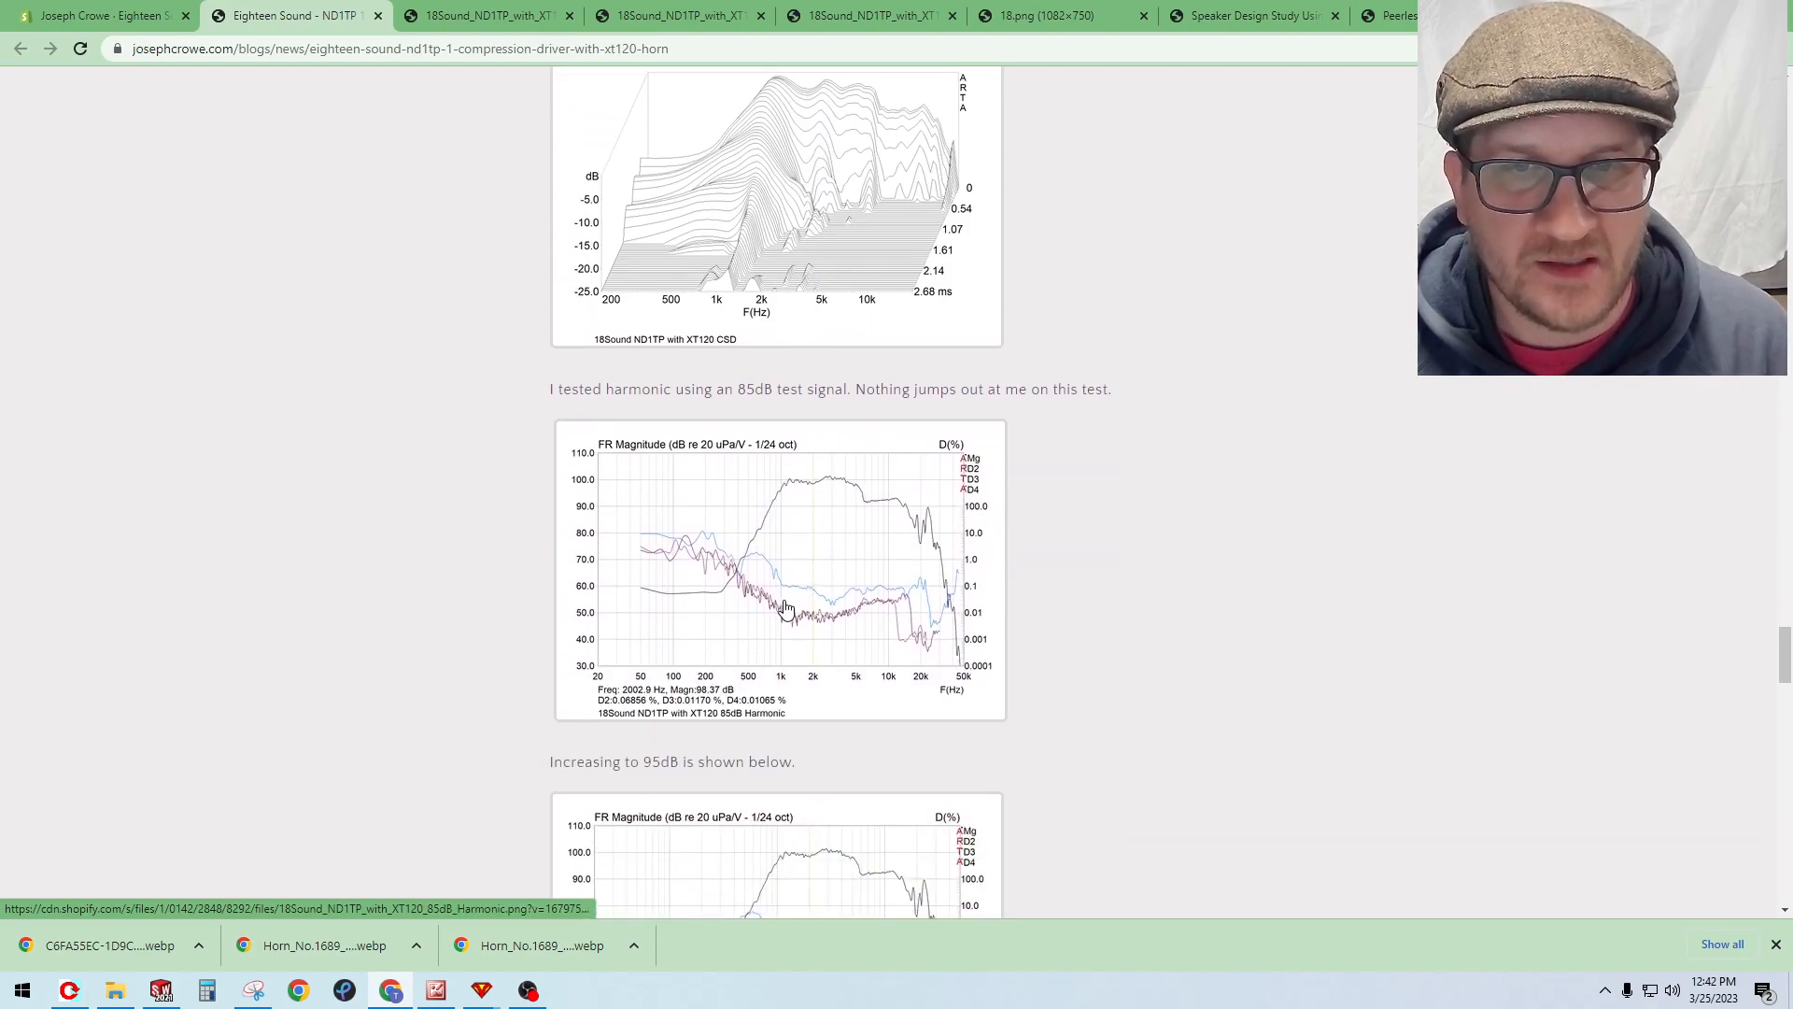
pyautogui.scroll(-3)
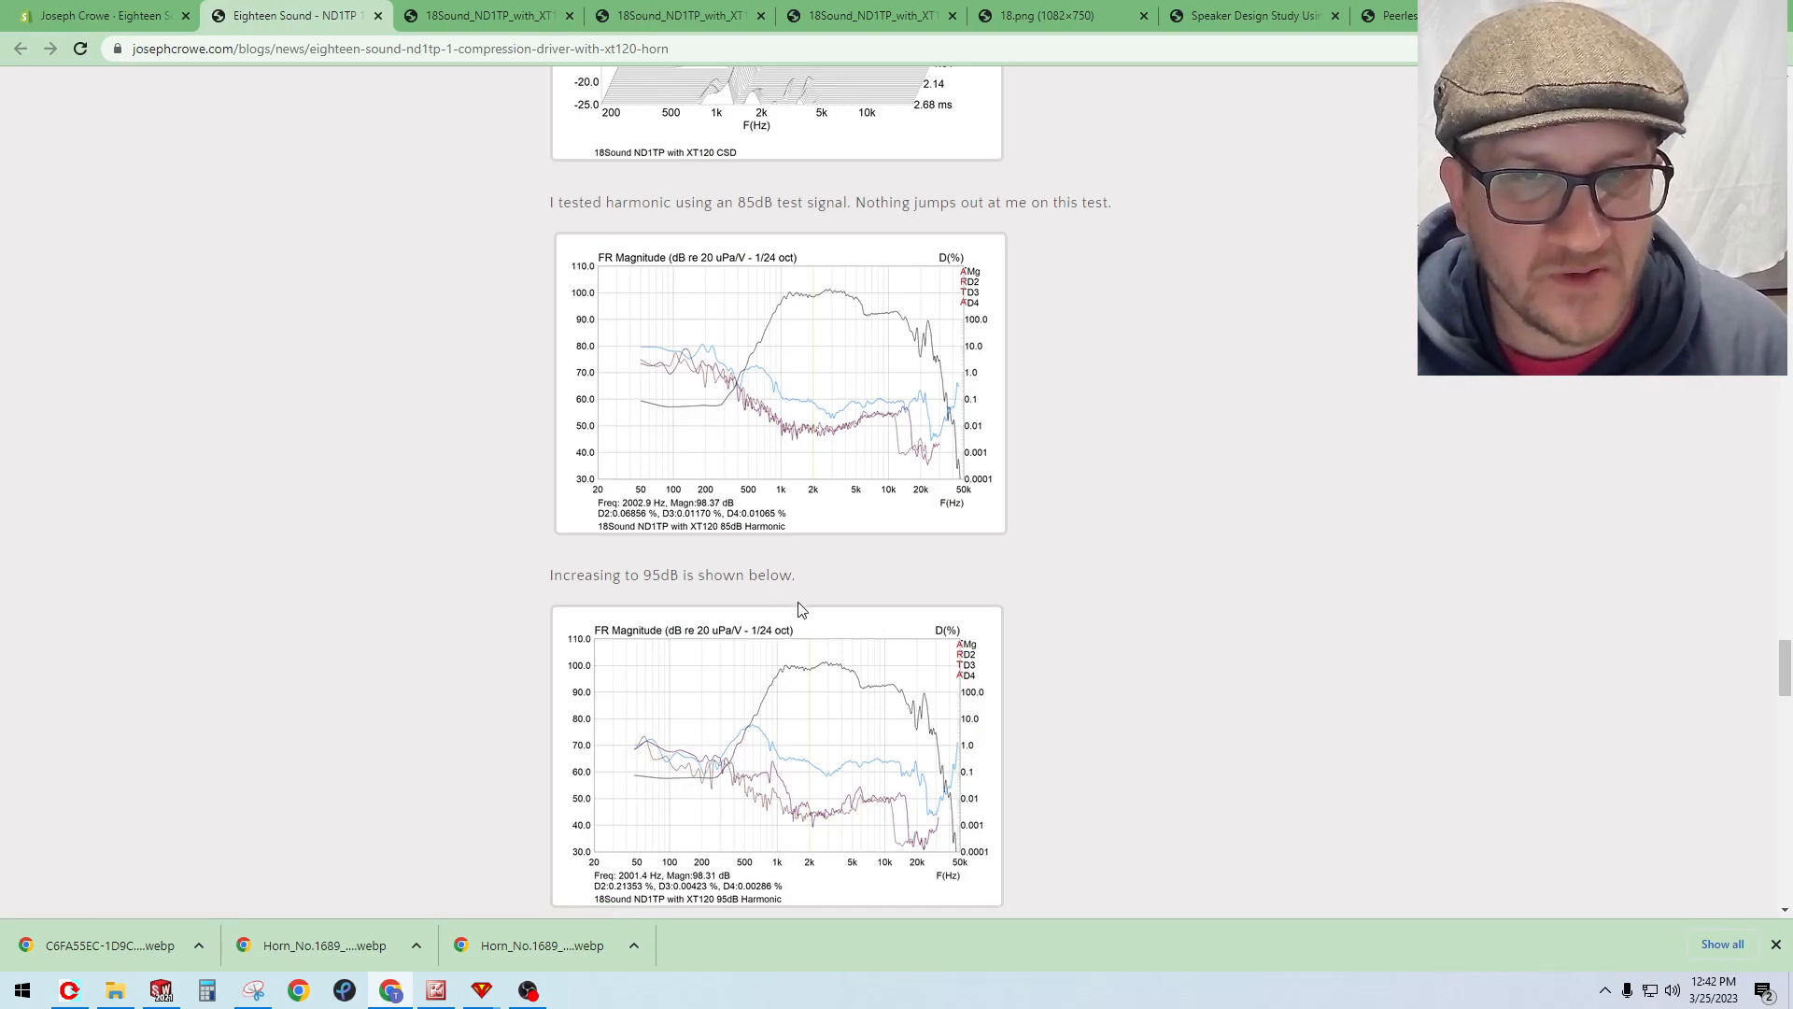
pyautogui.scroll(-3)
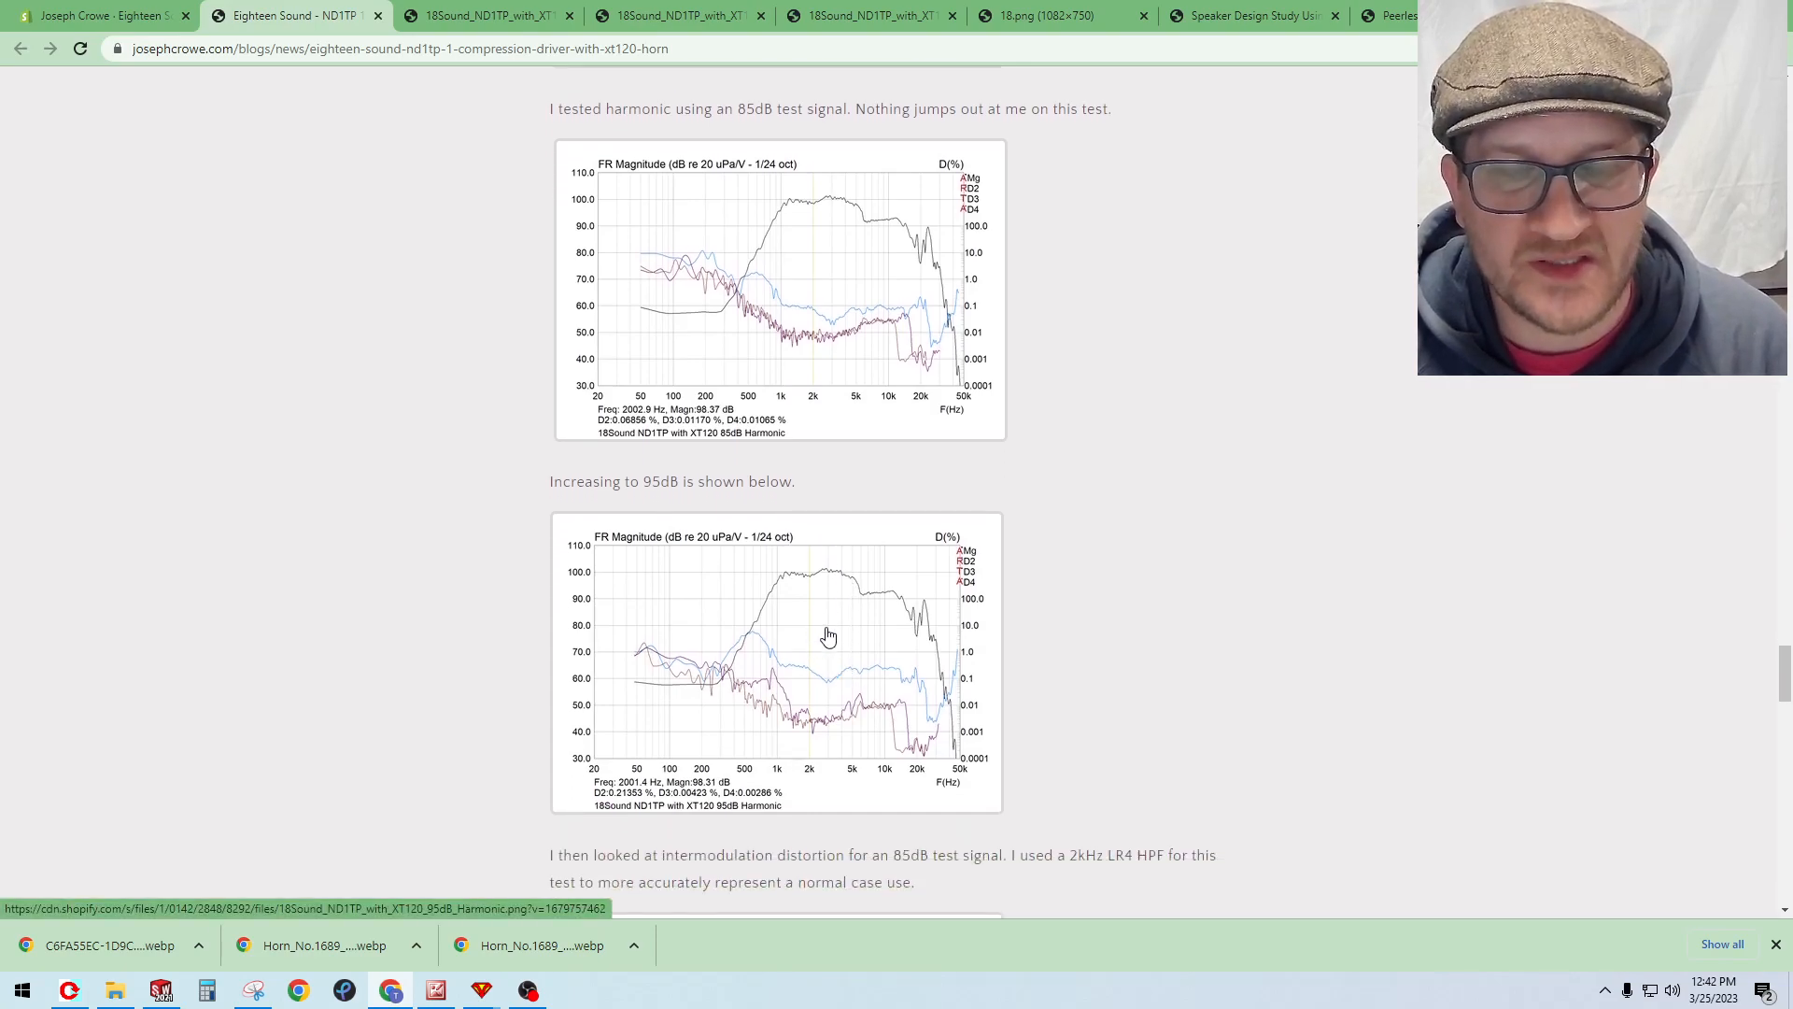
pyautogui.scroll(-3)
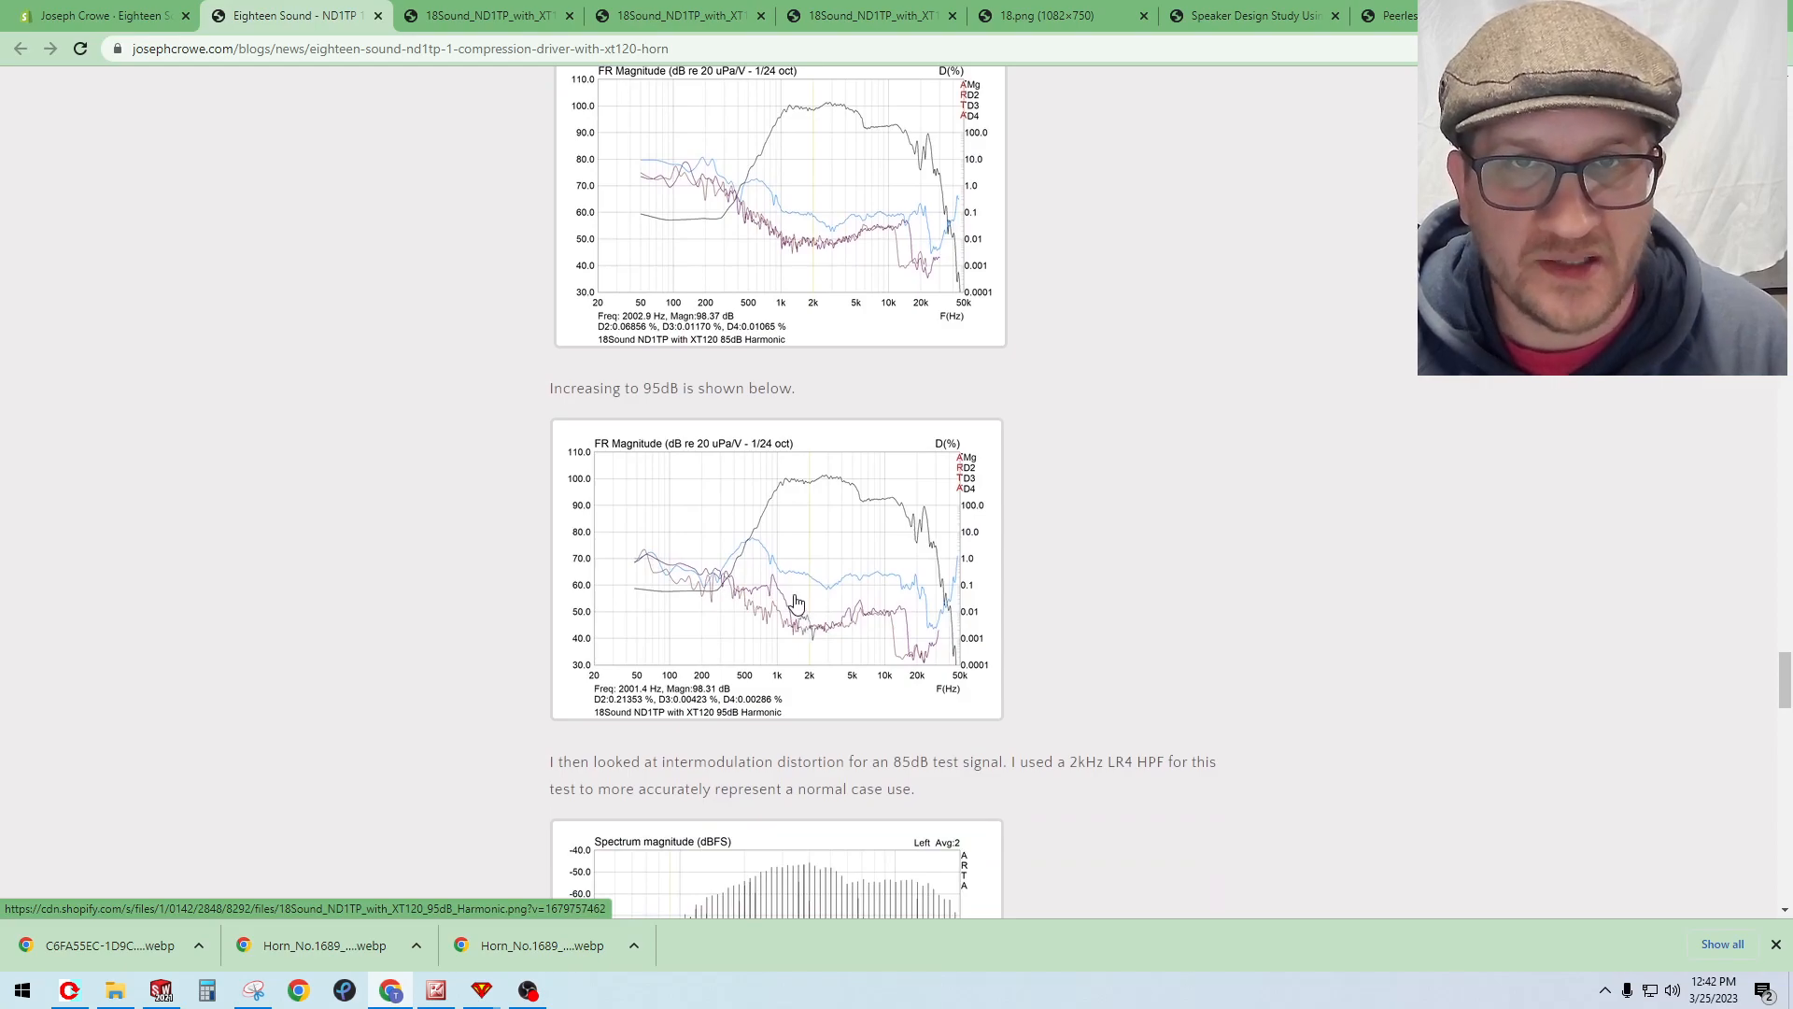
# Step: Scroll down to the 85 dB and 95 dB intermodulation distortion spectra with the 2 kHz high-pass filter
pyautogui.scroll(-3)
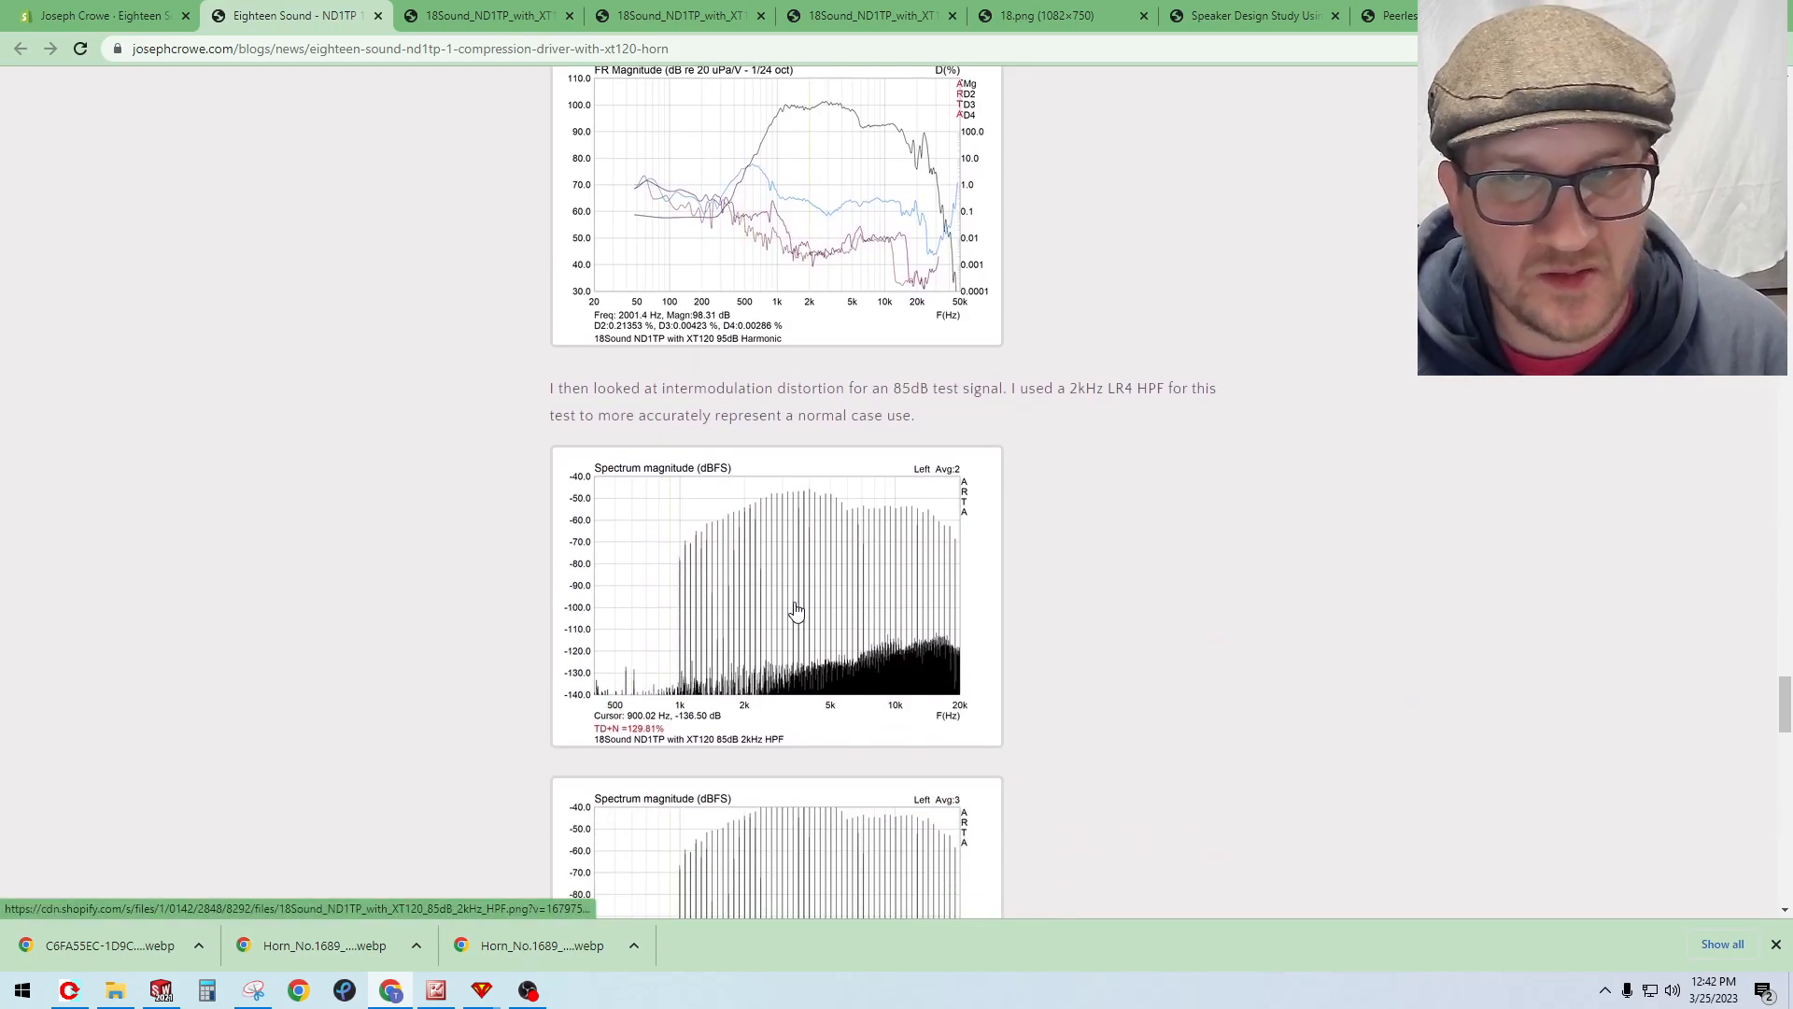
pyautogui.scroll(-3)
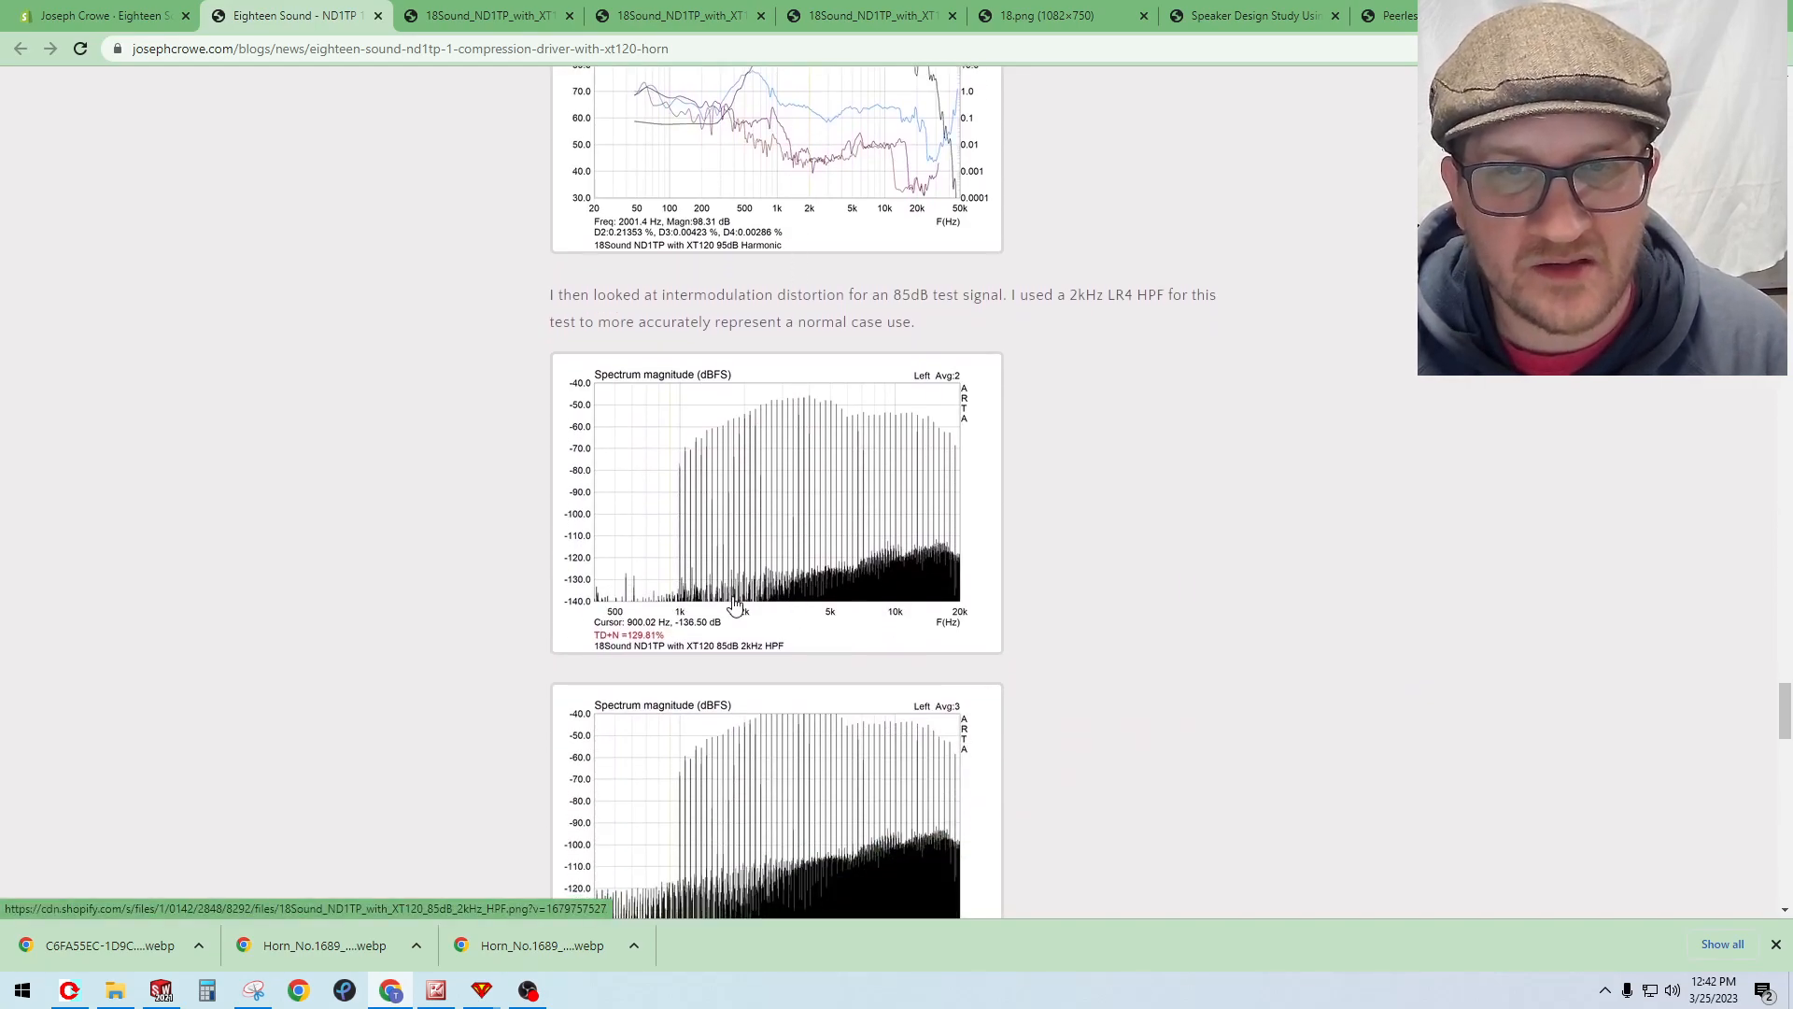
pyautogui.moveTo(931, 558)
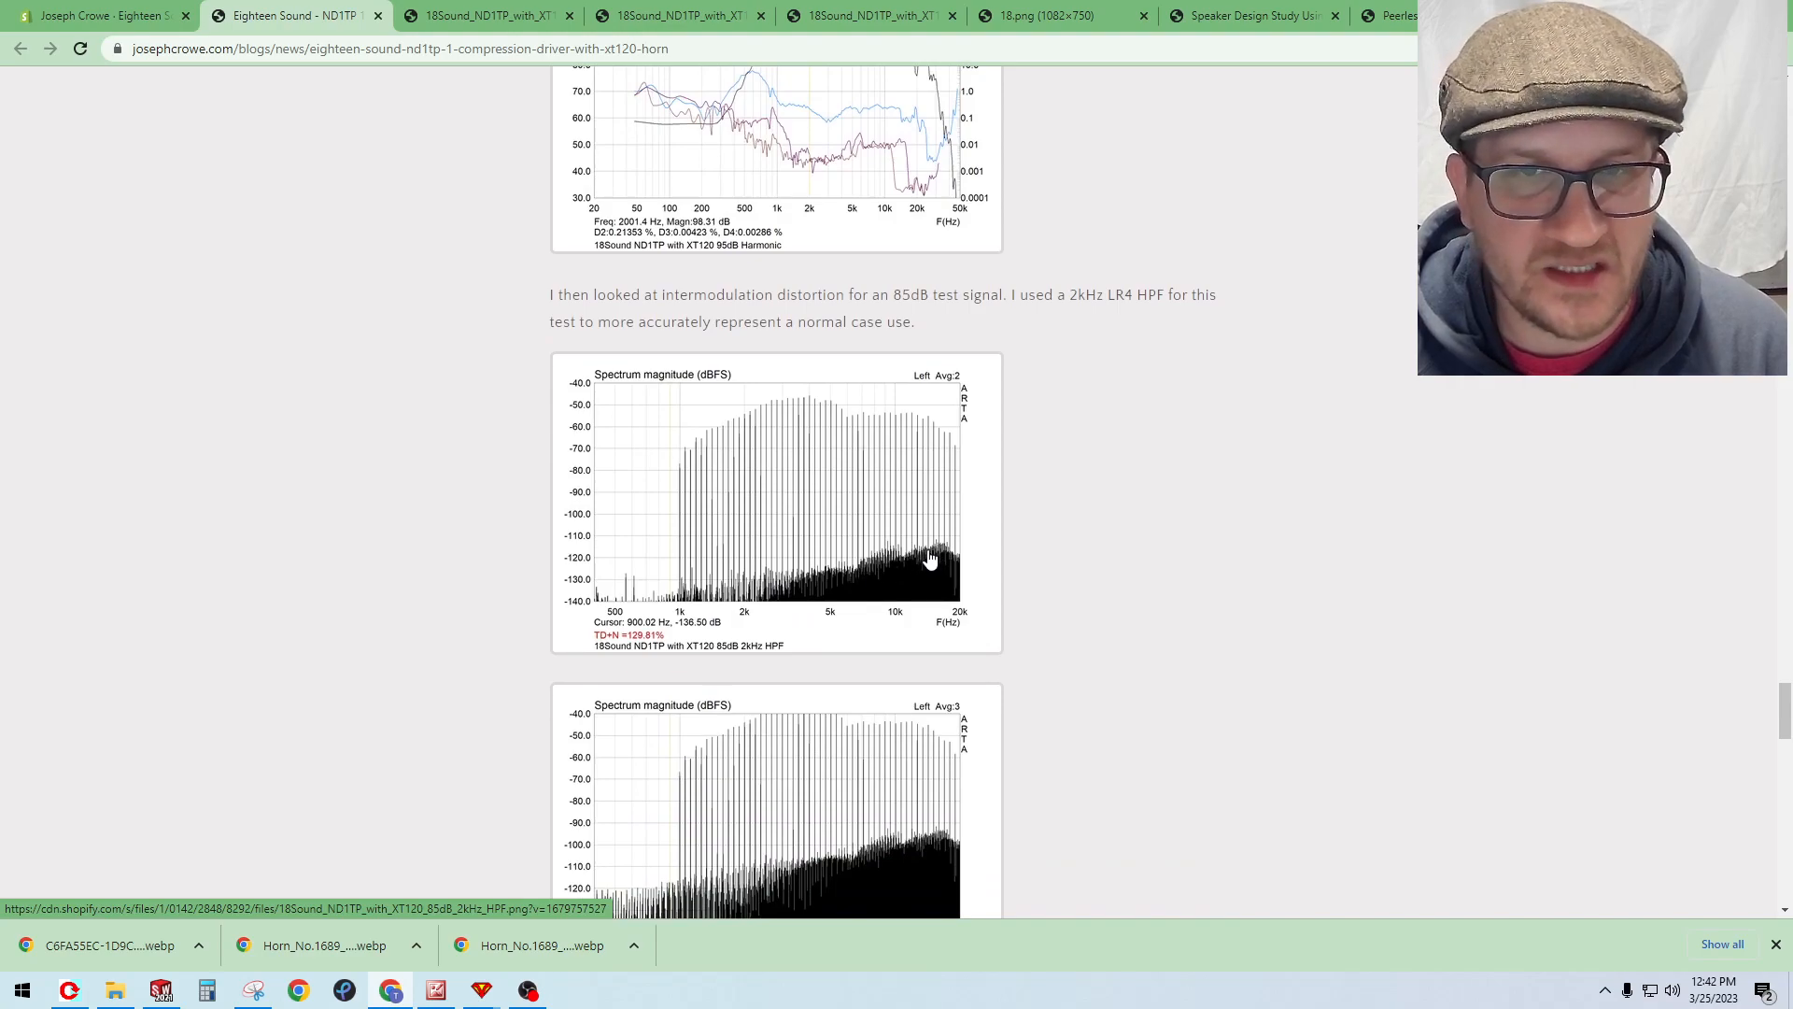
pyautogui.scroll(-3)
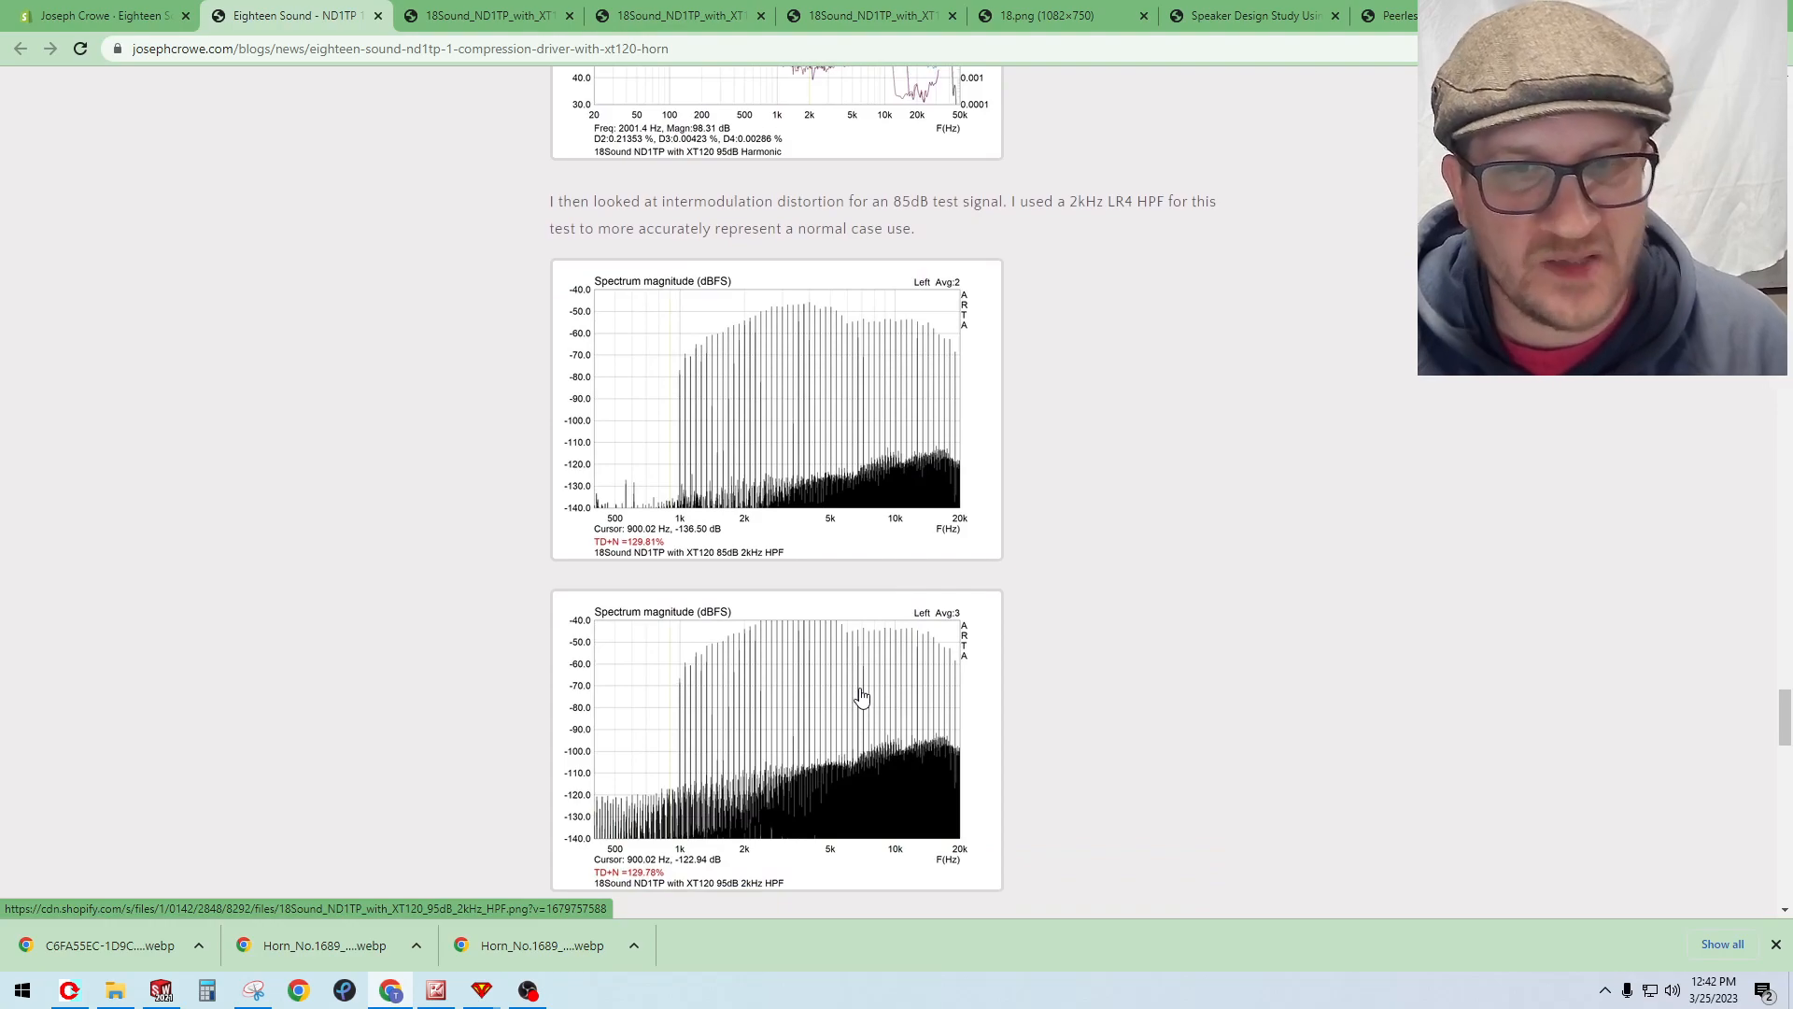
# Step: Open the 95 dB intermodulation spectrum magnitude chart full-size in its own tab
pyautogui.click(862, 695)
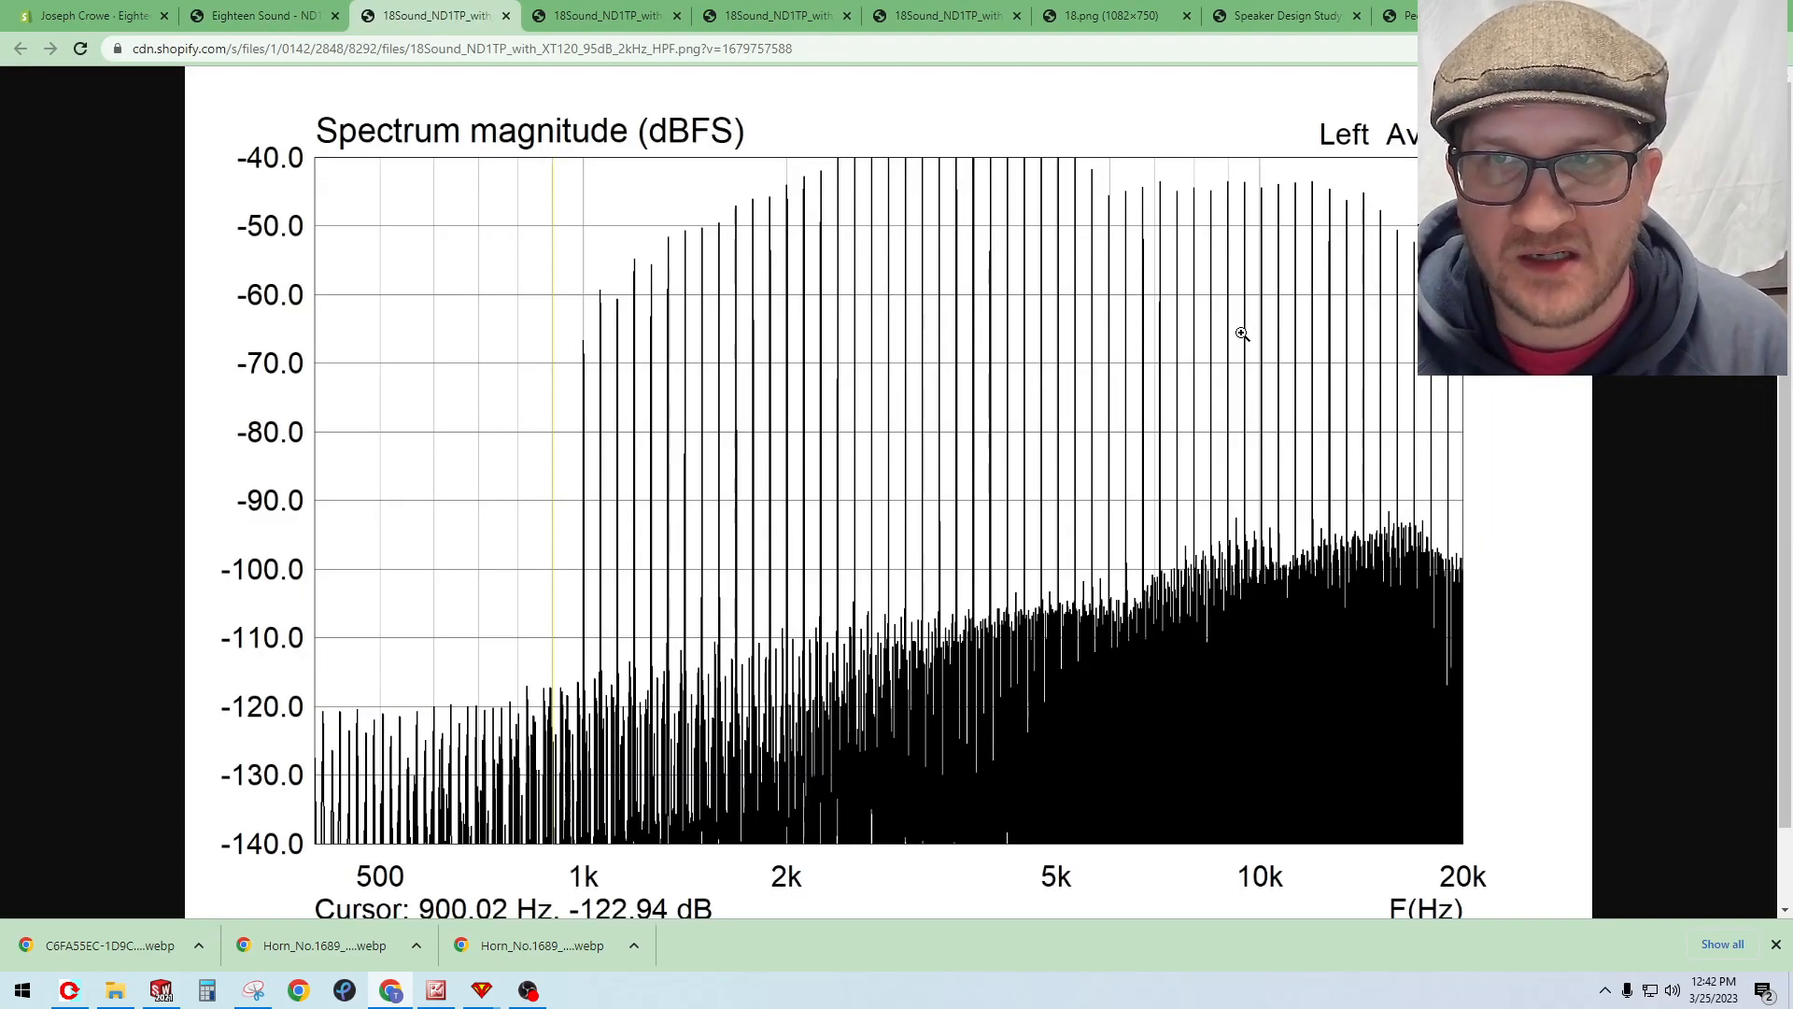
pyautogui.moveTo(1247, 202)
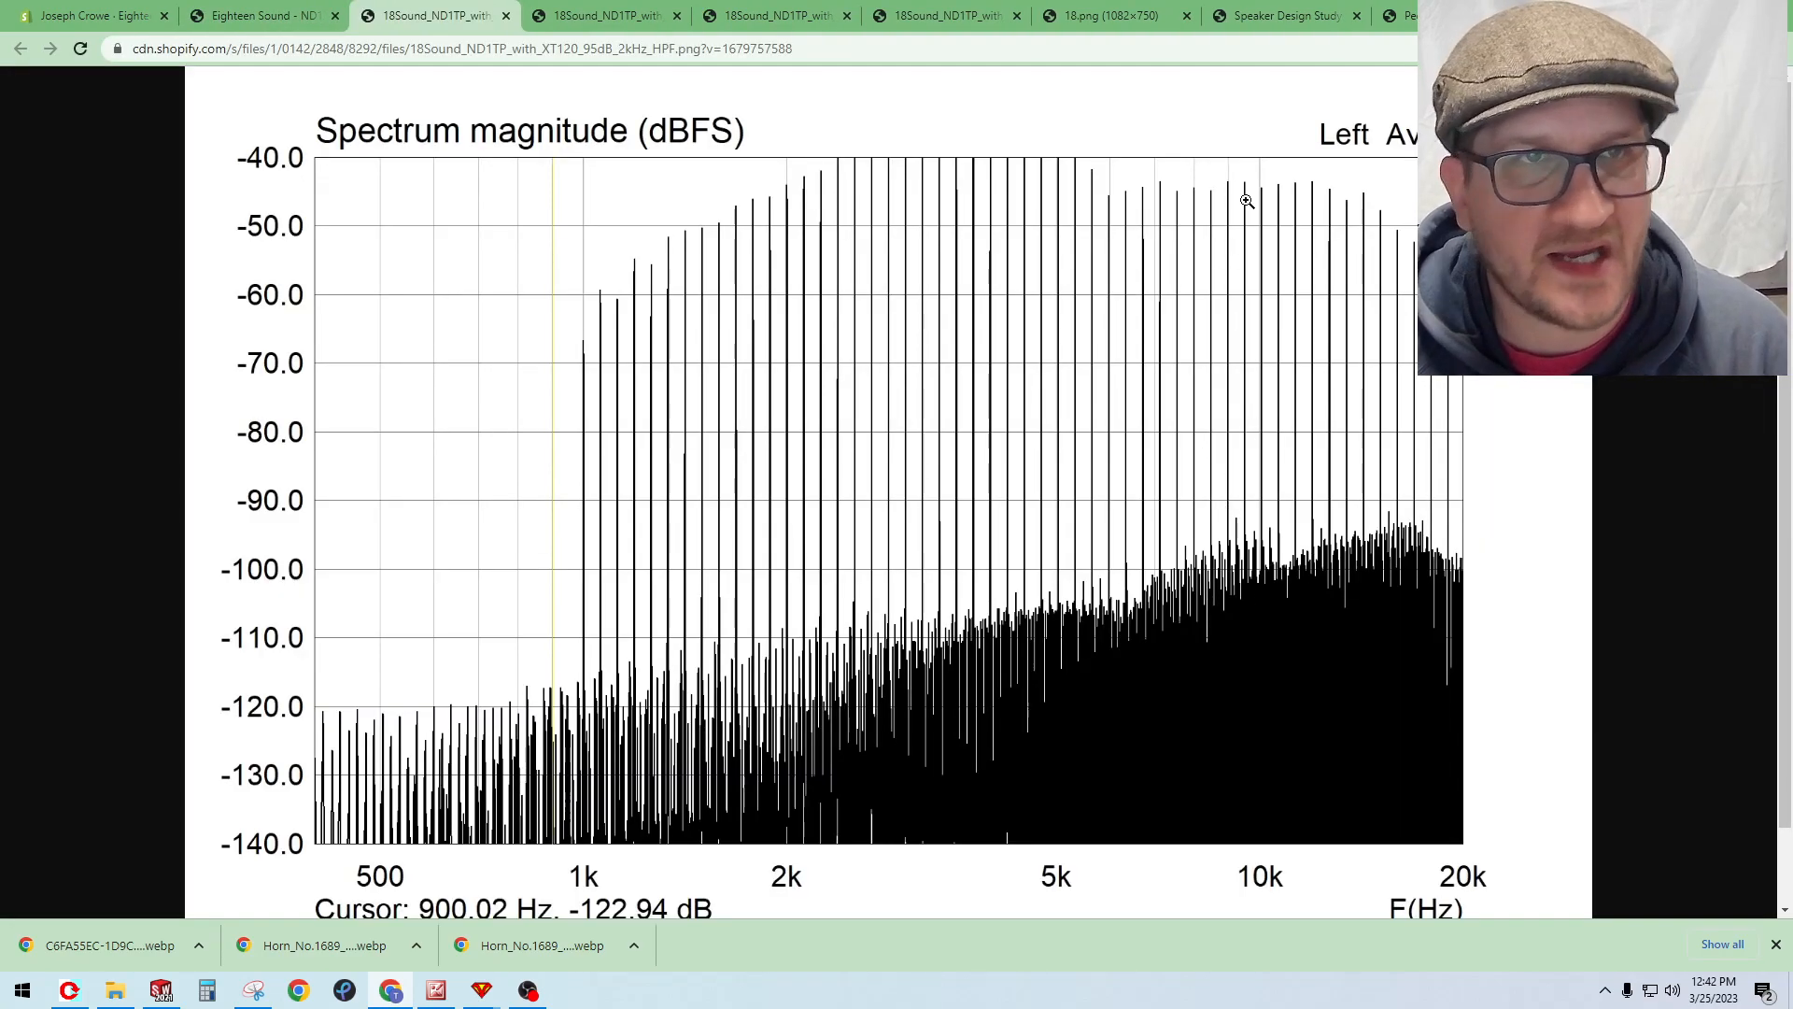
pyautogui.moveTo(1201, 284)
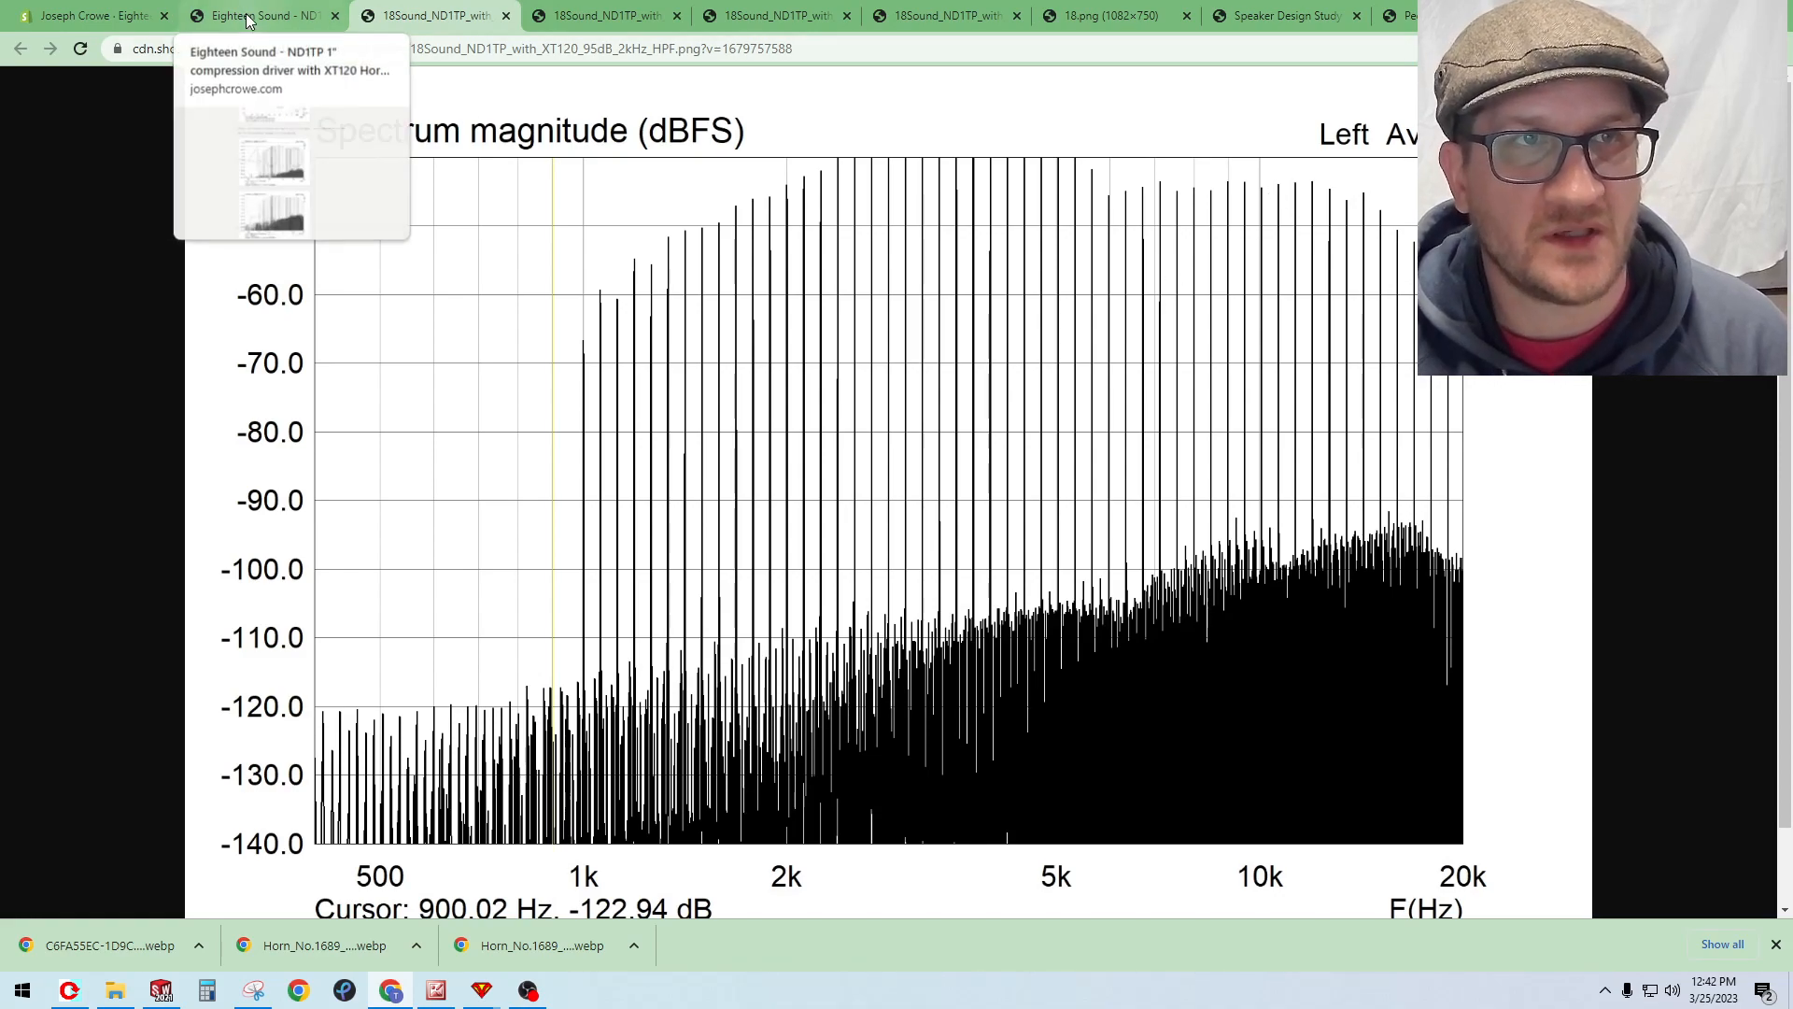
# Step: Return to the ND1TP post, scroll to the Conclusion and highlight the phrase 'good 15dB'
pyautogui.click(252, 17)
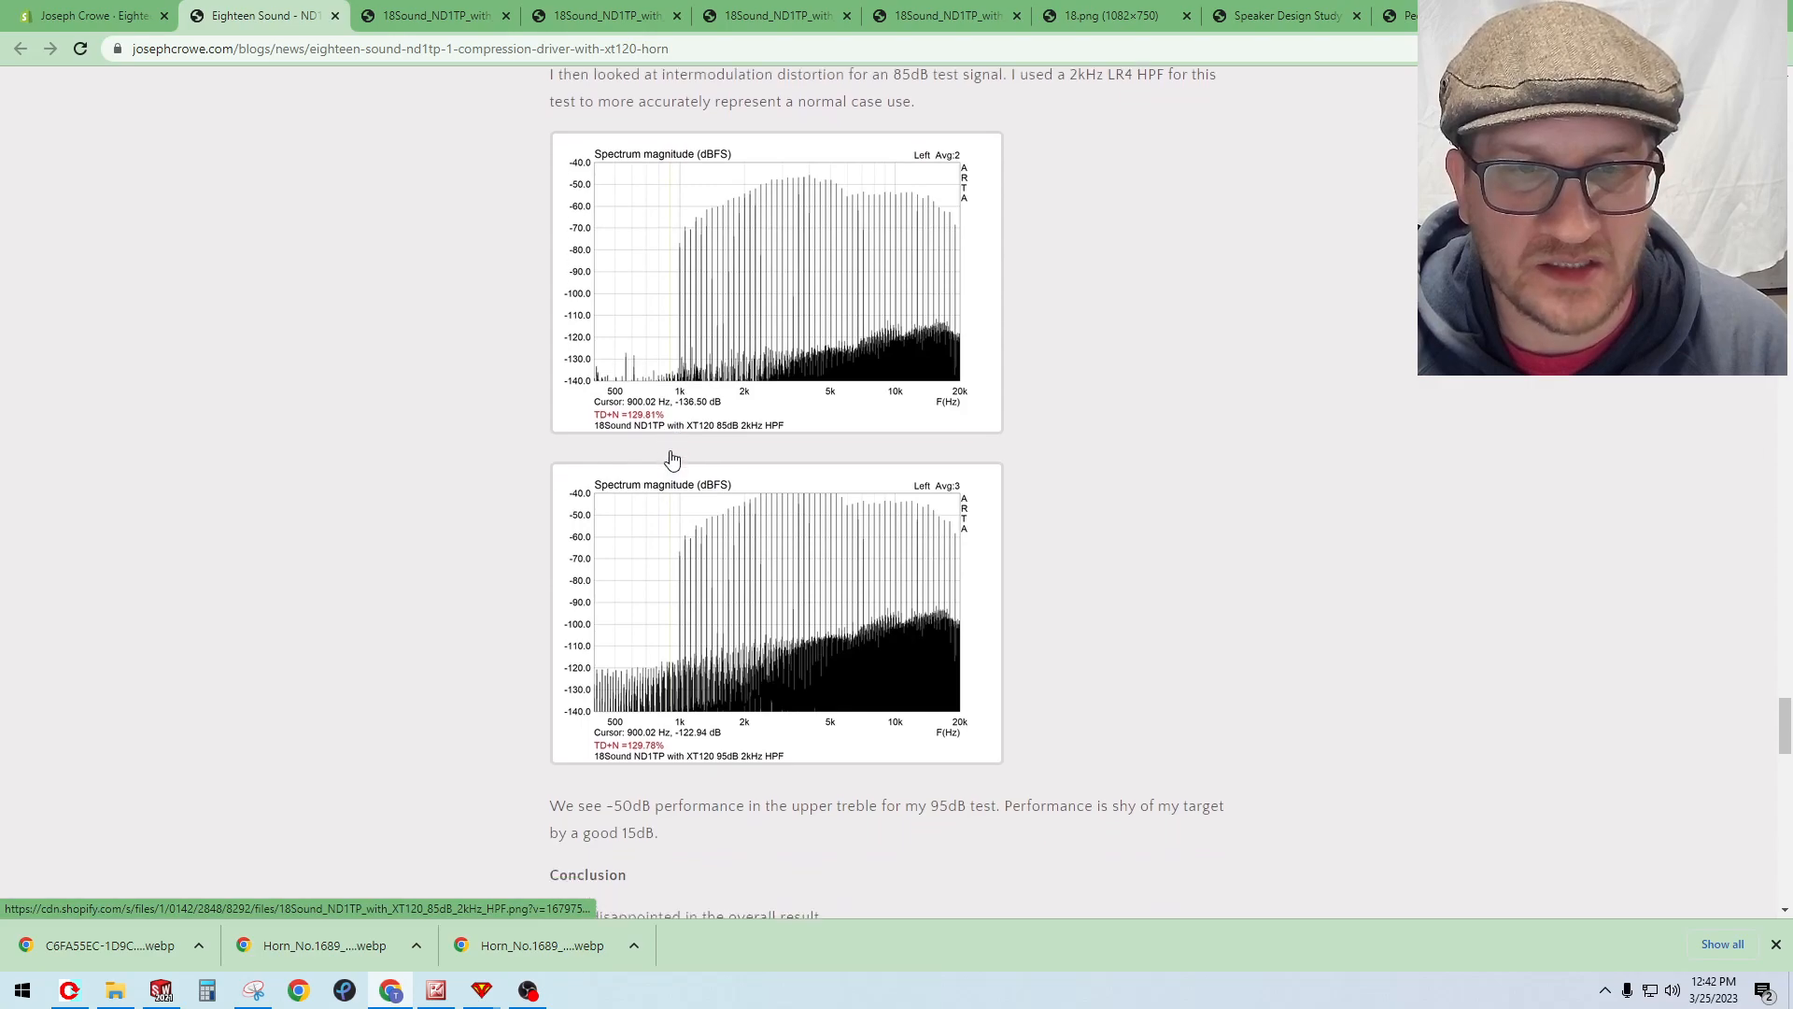
pyautogui.scroll(-3)
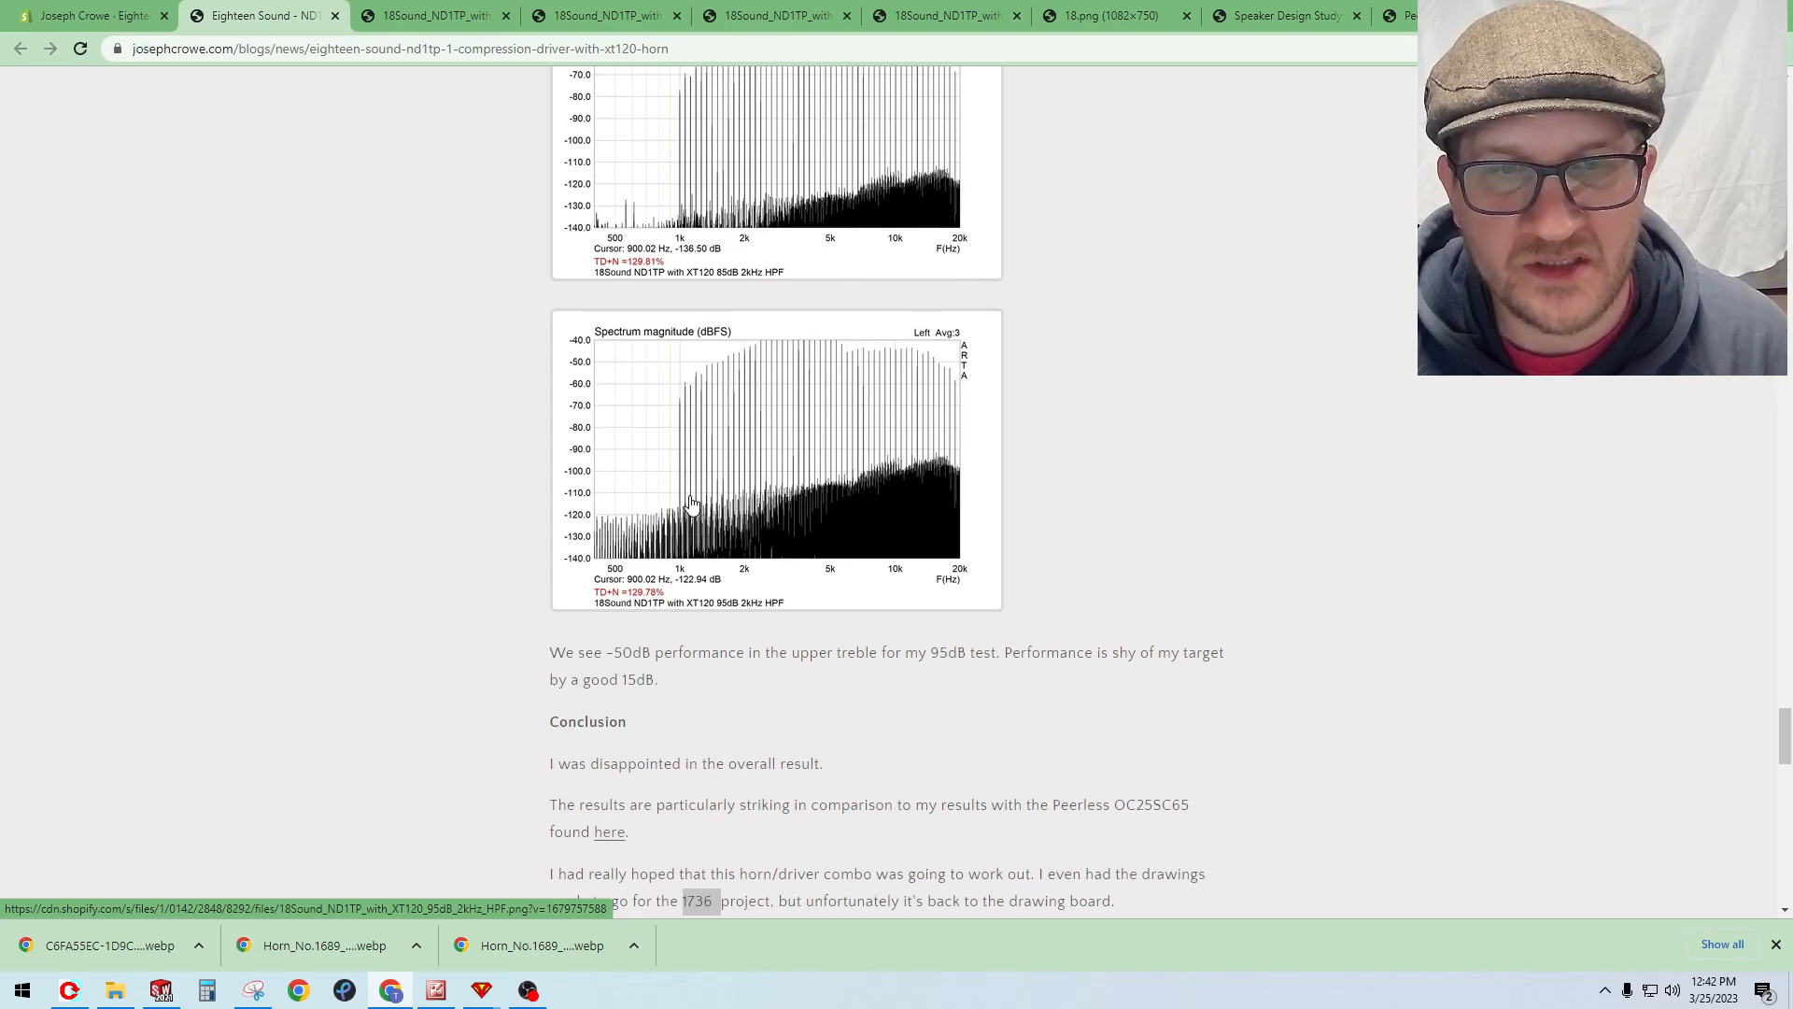
pyautogui.scroll(-3)
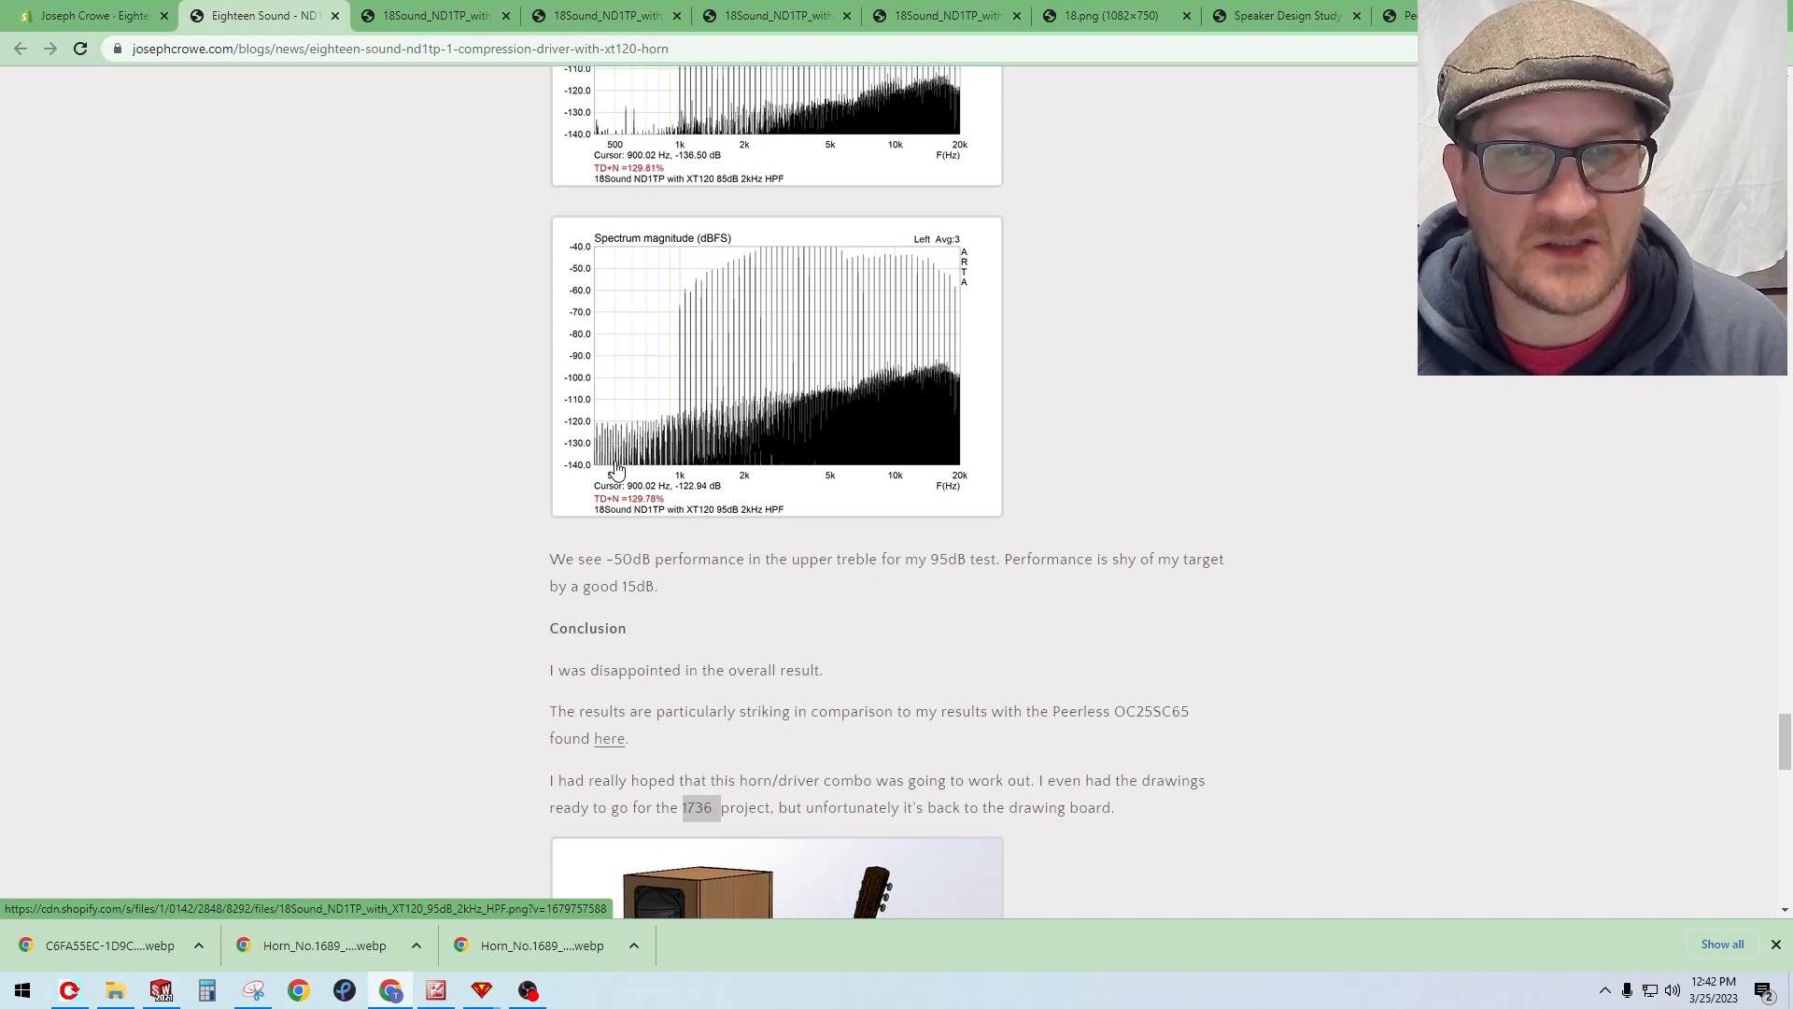
pyautogui.moveTo(624, 419)
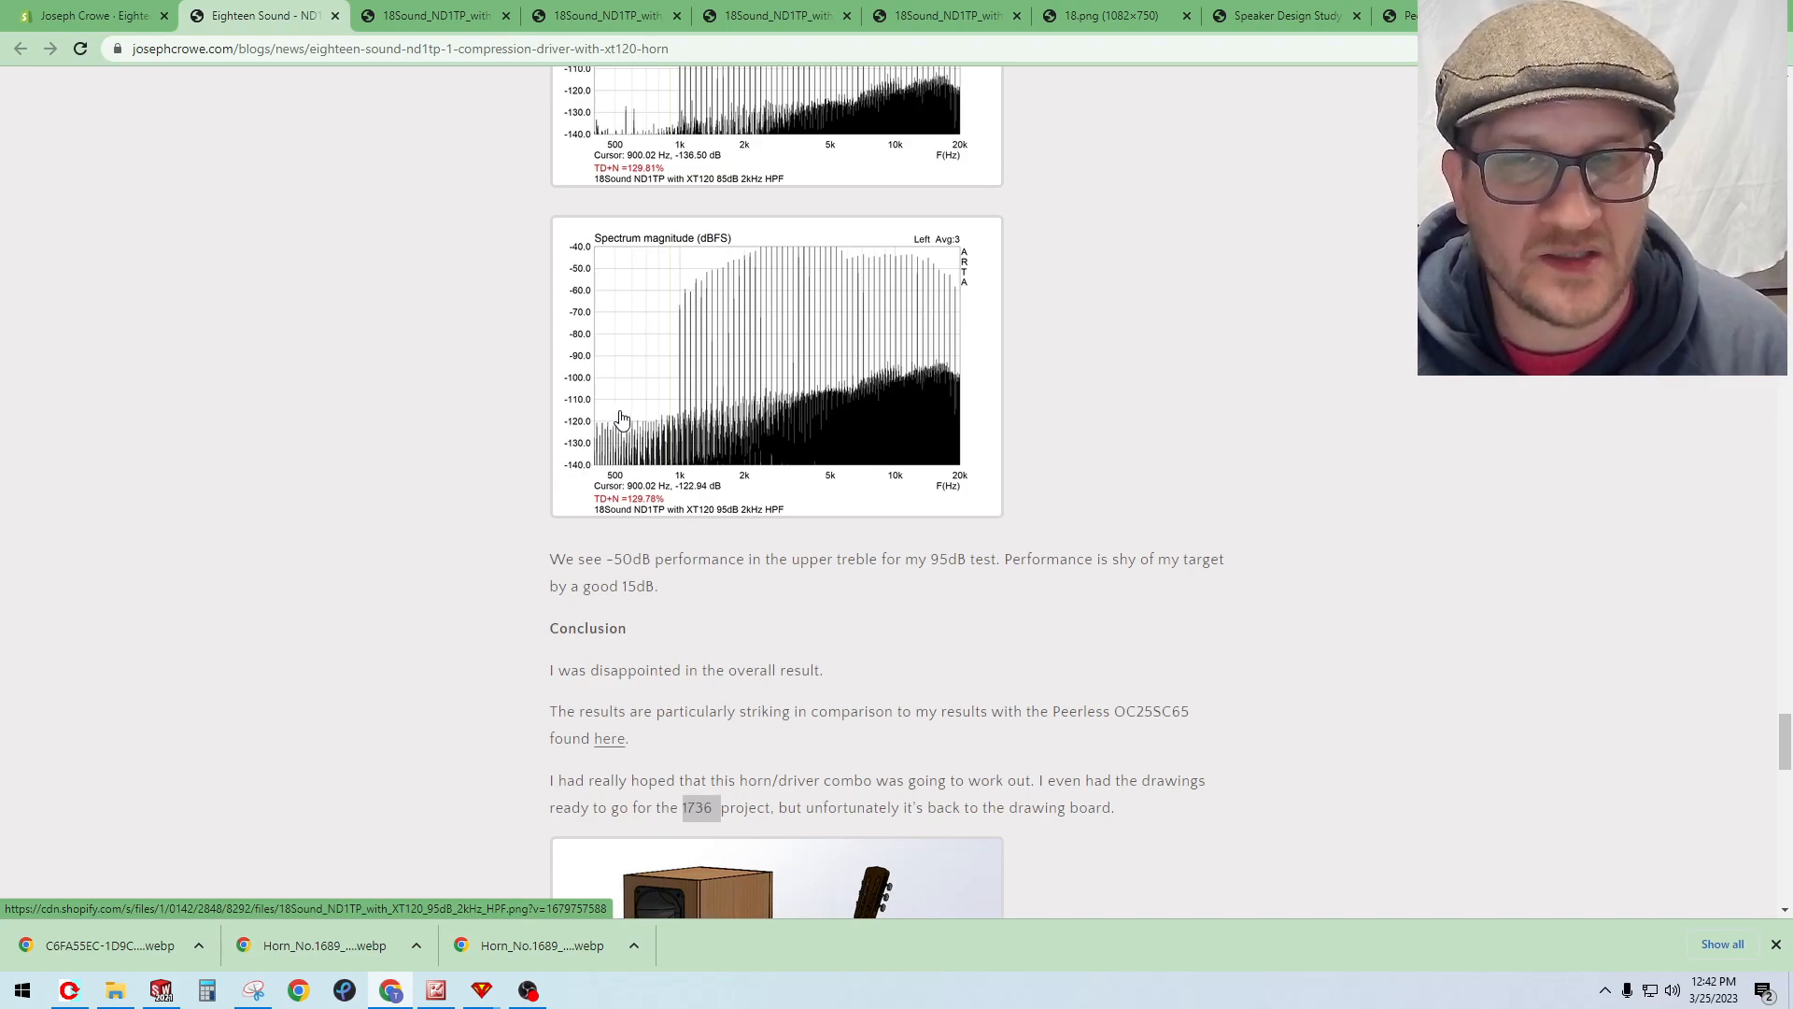
pyautogui.moveTo(497, 409)
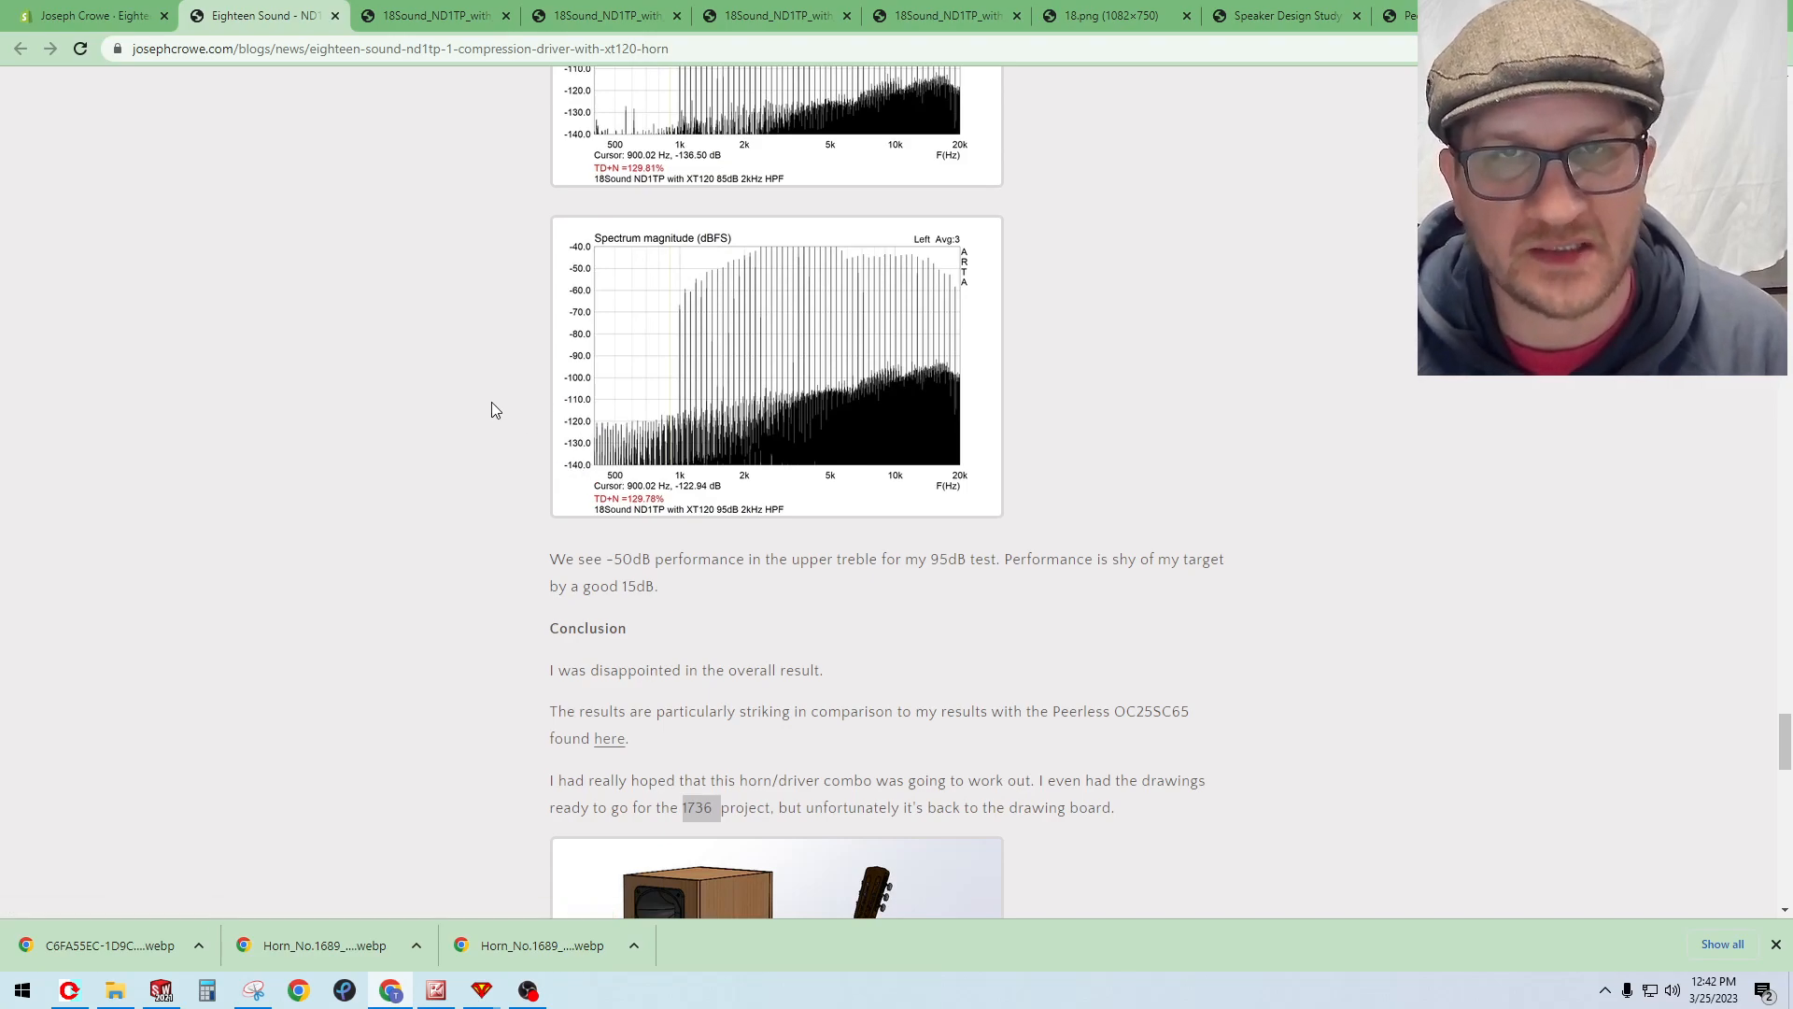
pyautogui.moveTo(469, 455)
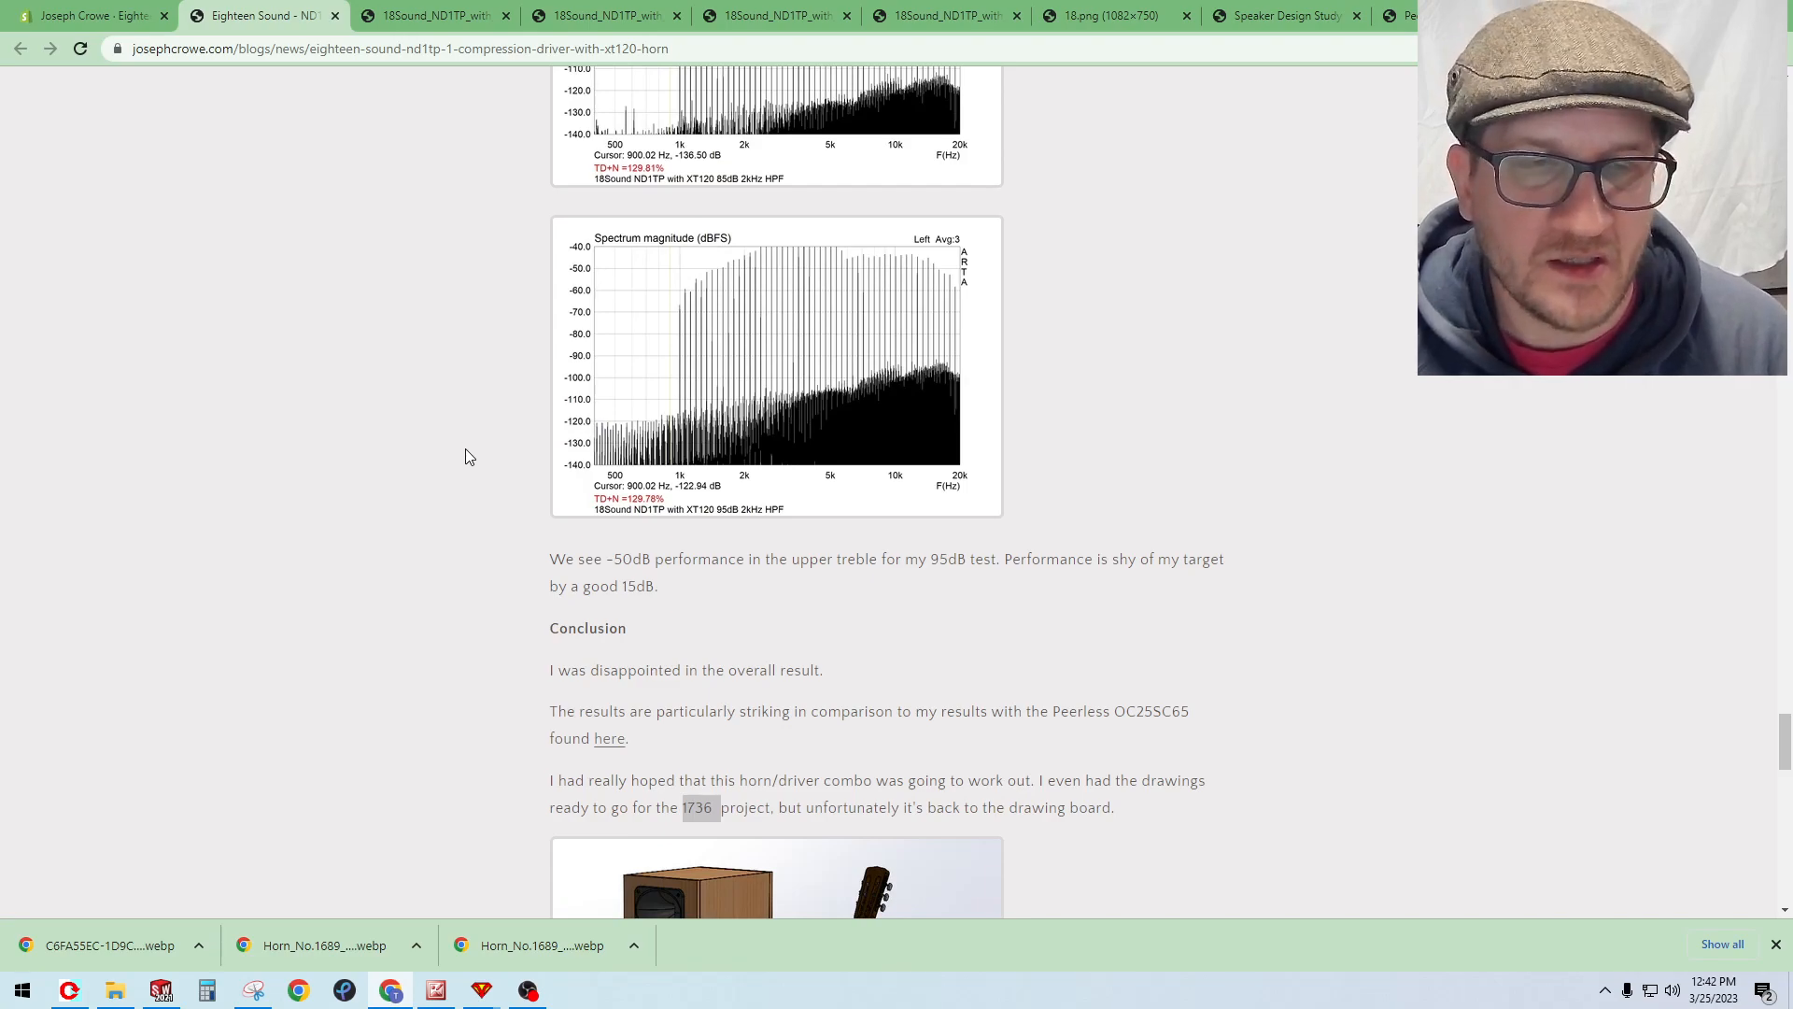
pyautogui.scroll(-3)
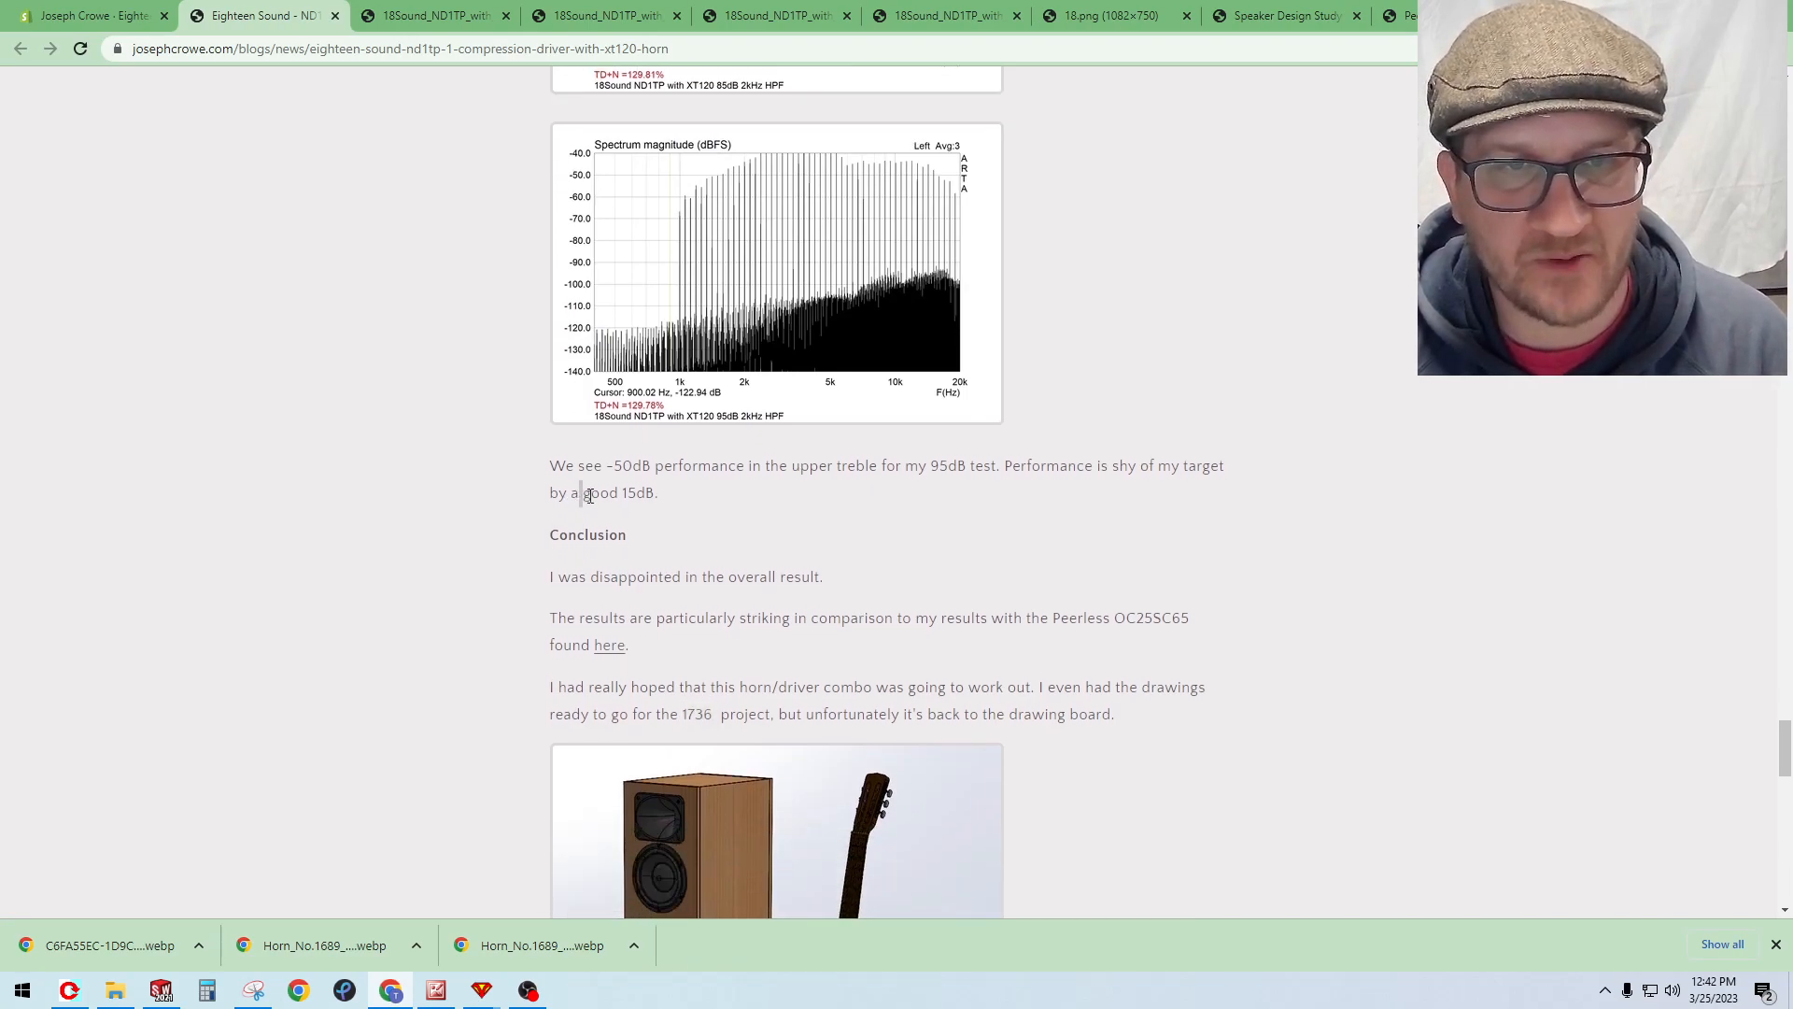
pyautogui.moveTo(583, 491); pyautogui.dragTo(655, 492)
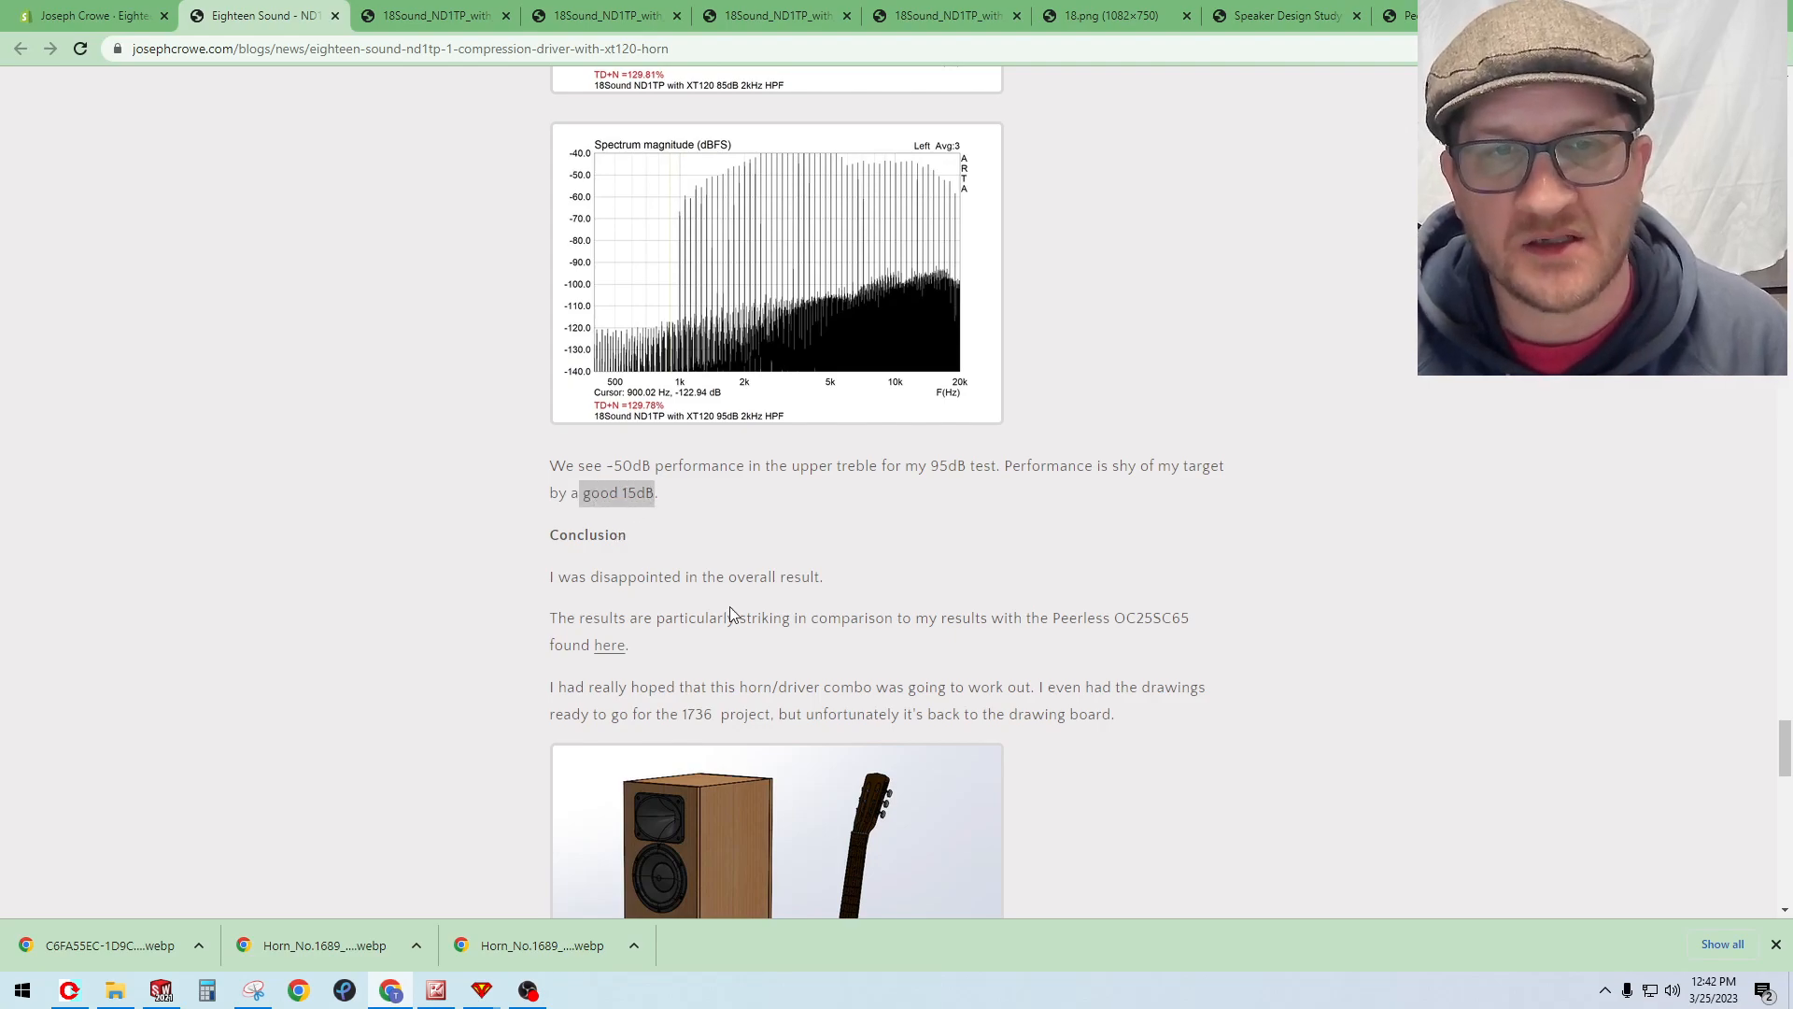
pyautogui.moveTo(751, 490)
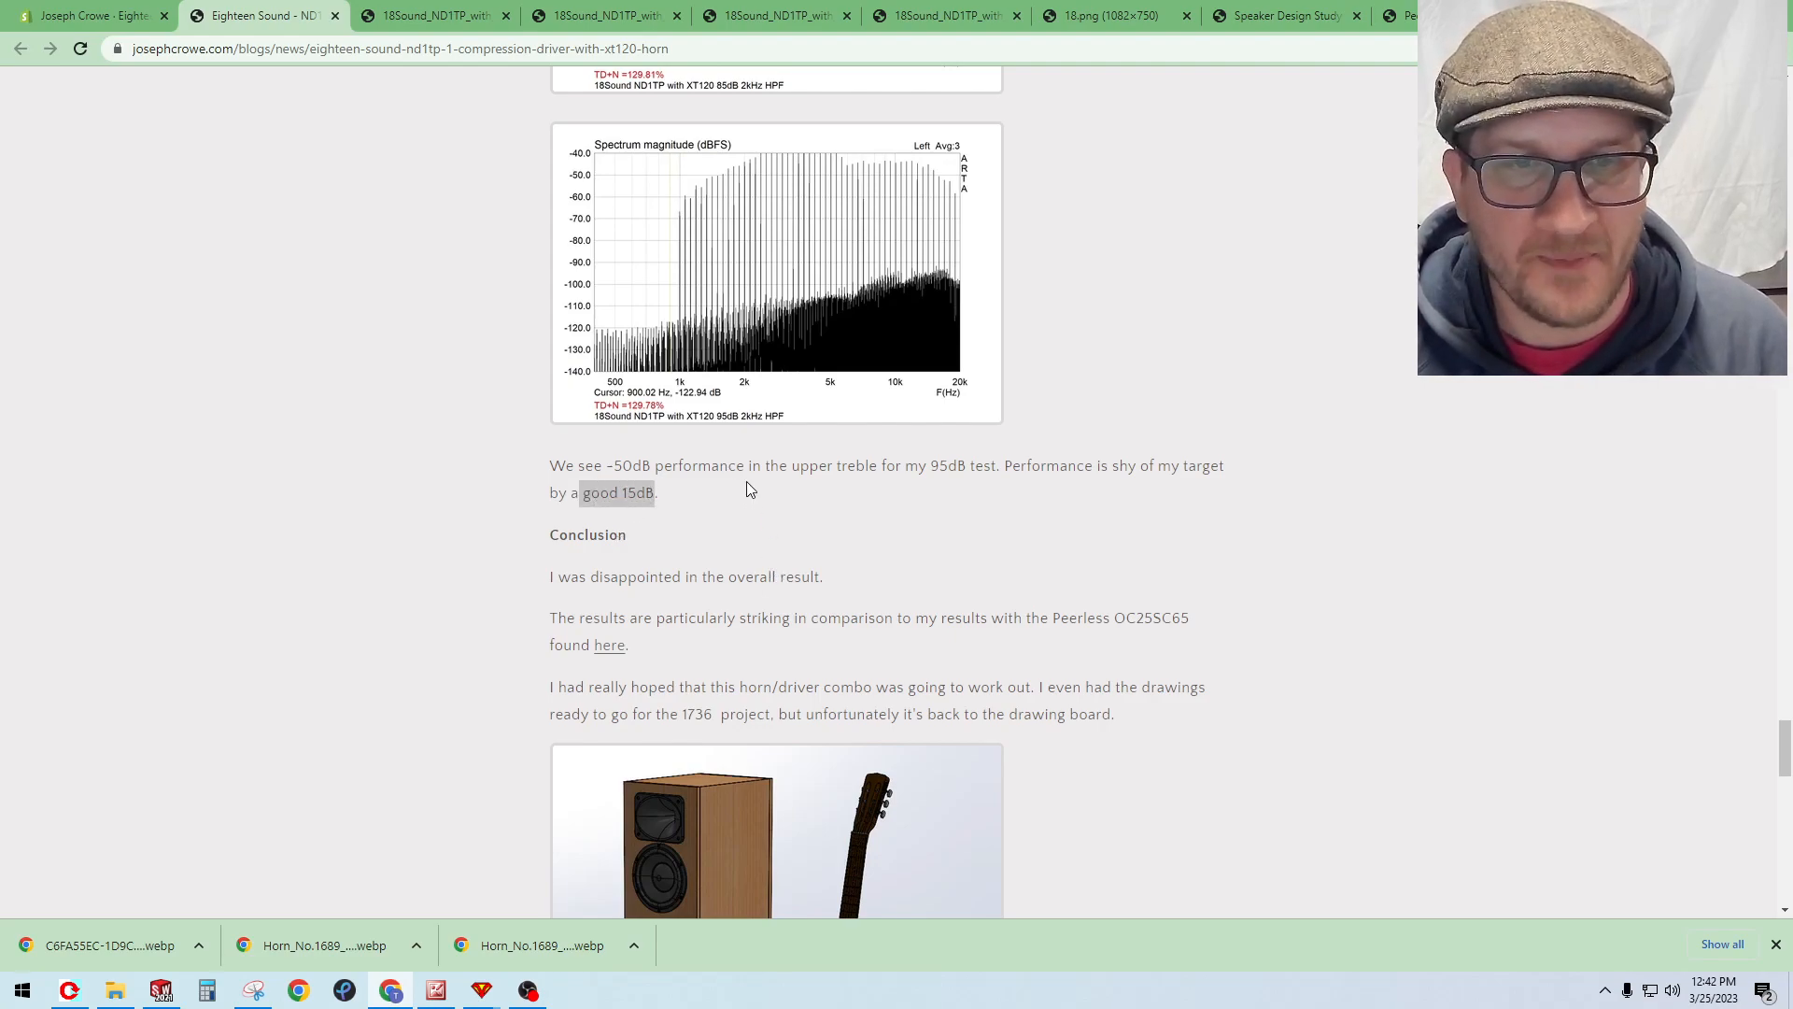
# Step: Open the 1736 speaker-and-guitar rendering full-size in its own tab
pyautogui.scroll(-3)
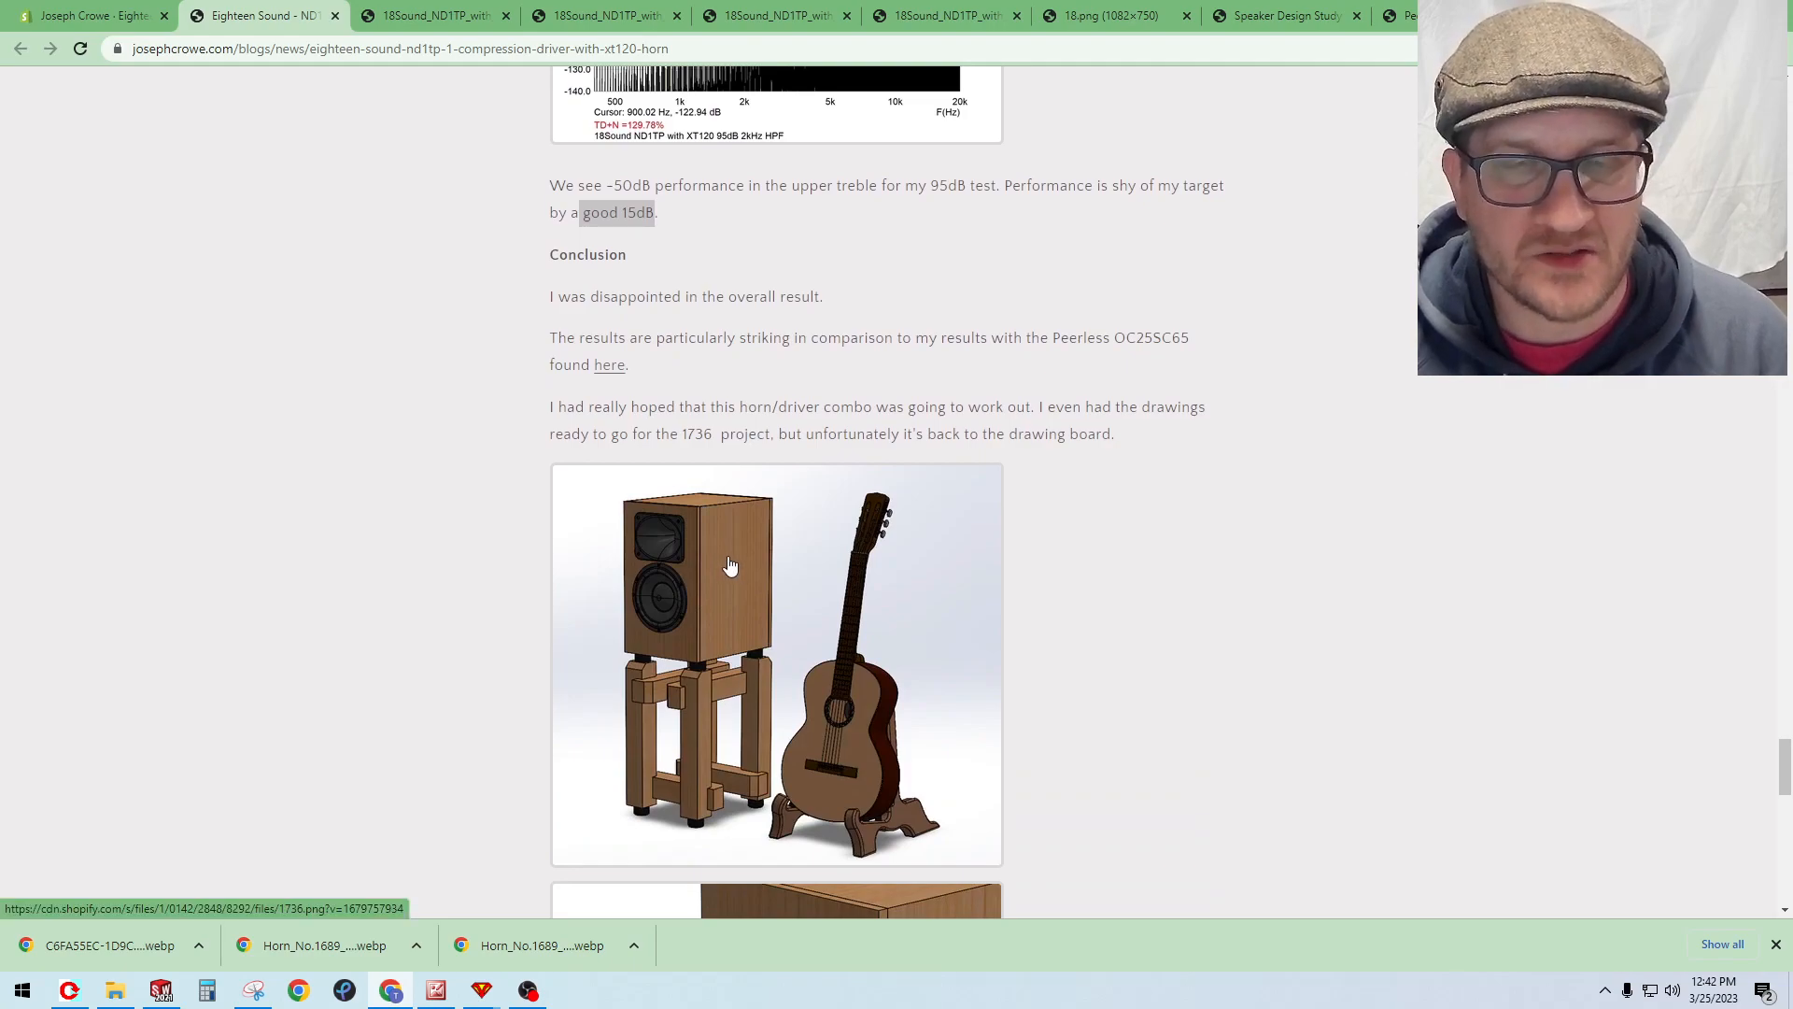
pyautogui.click(732, 564)
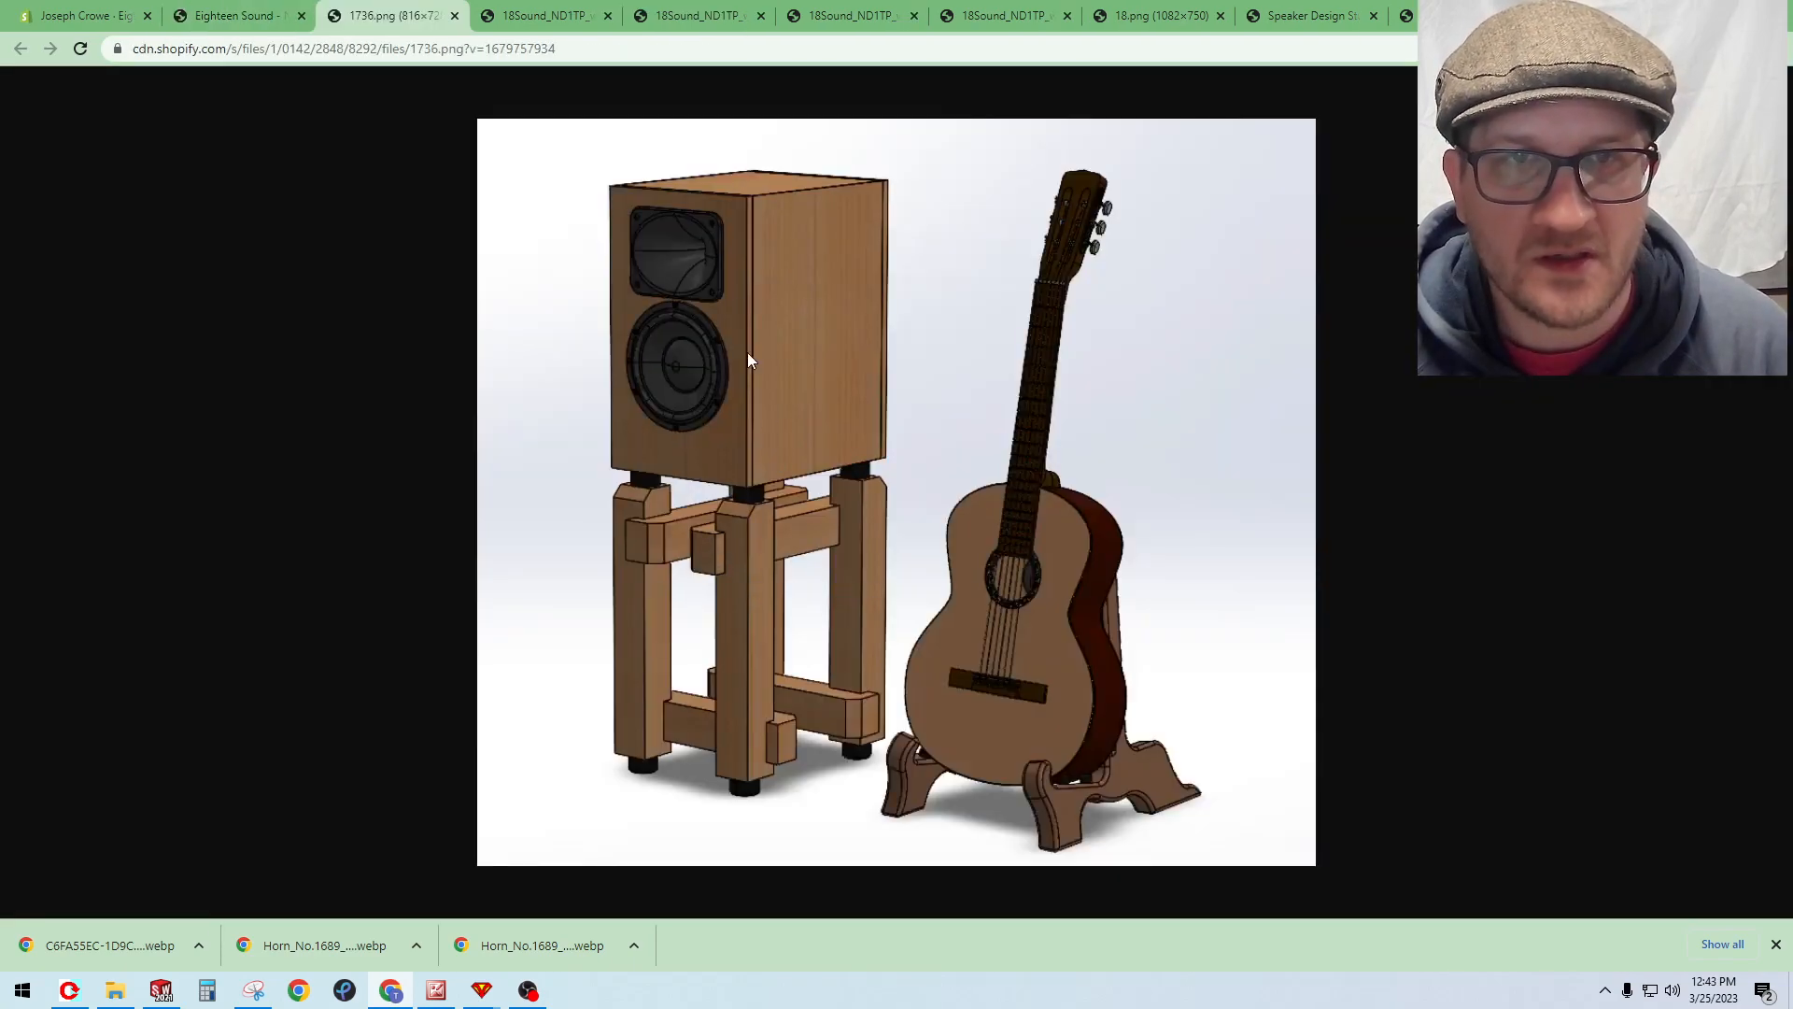
pyautogui.moveTo(732, 195)
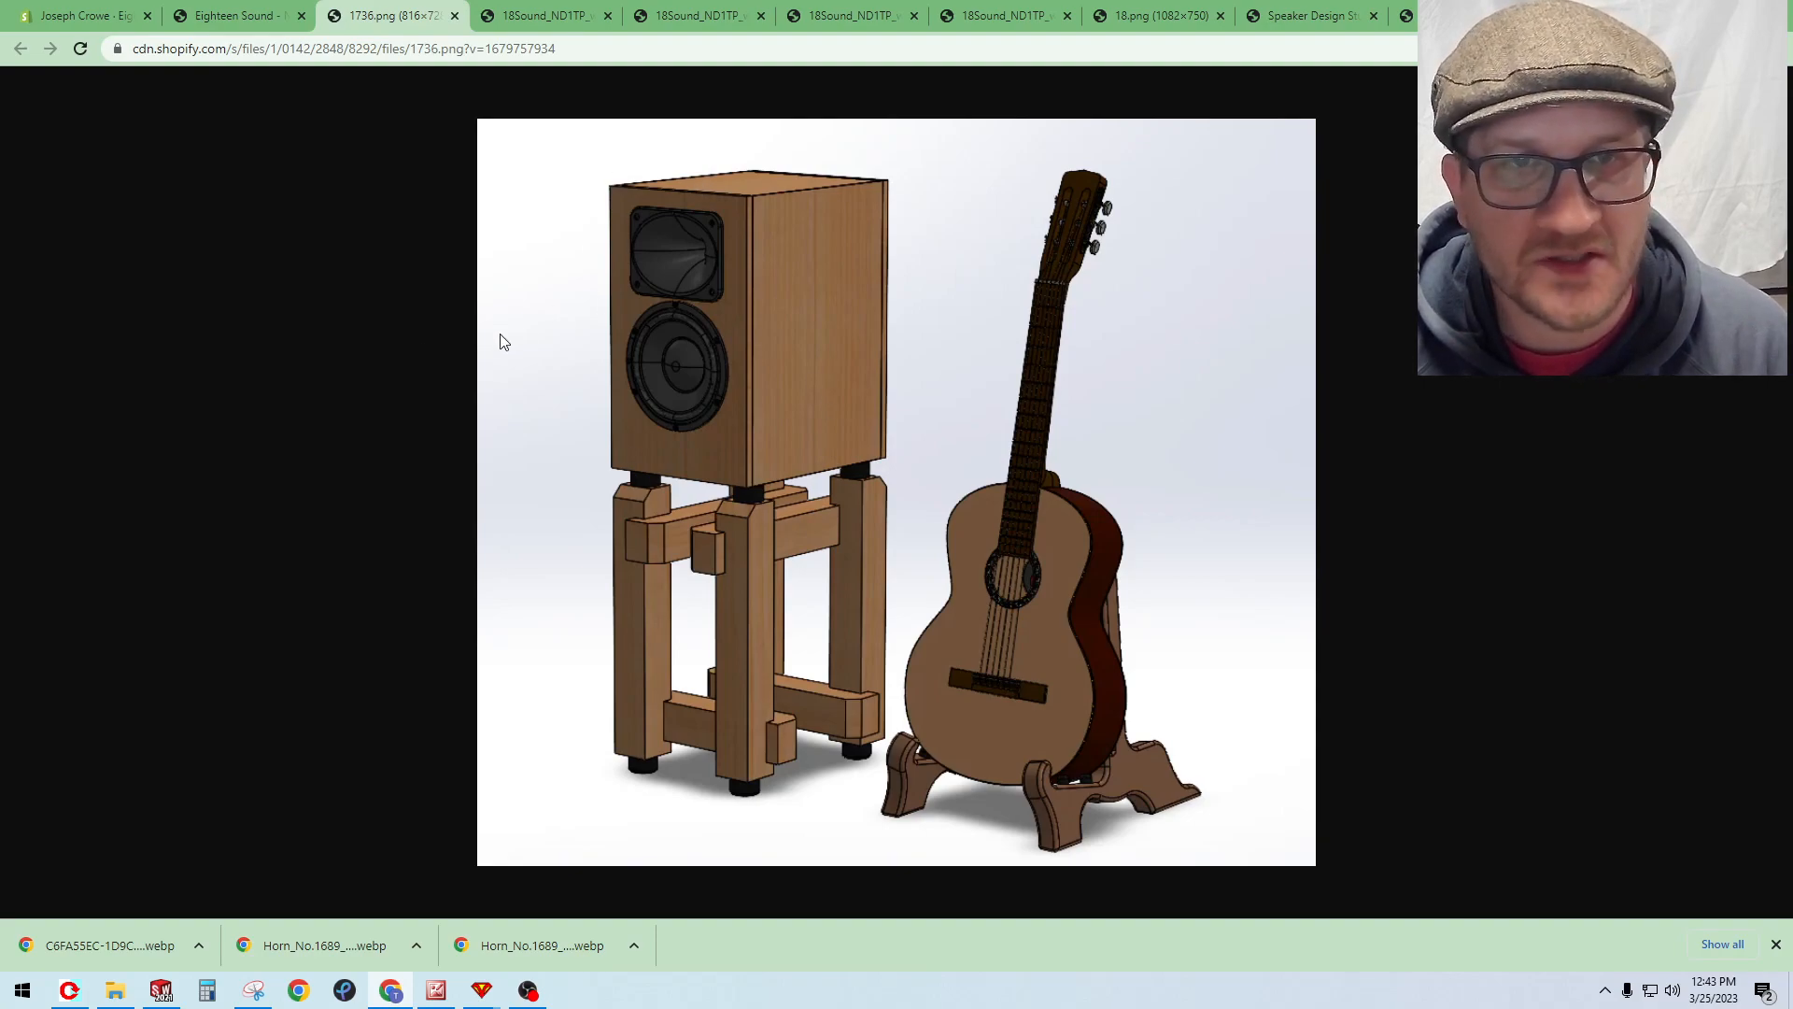
pyautogui.moveTo(582, 310)
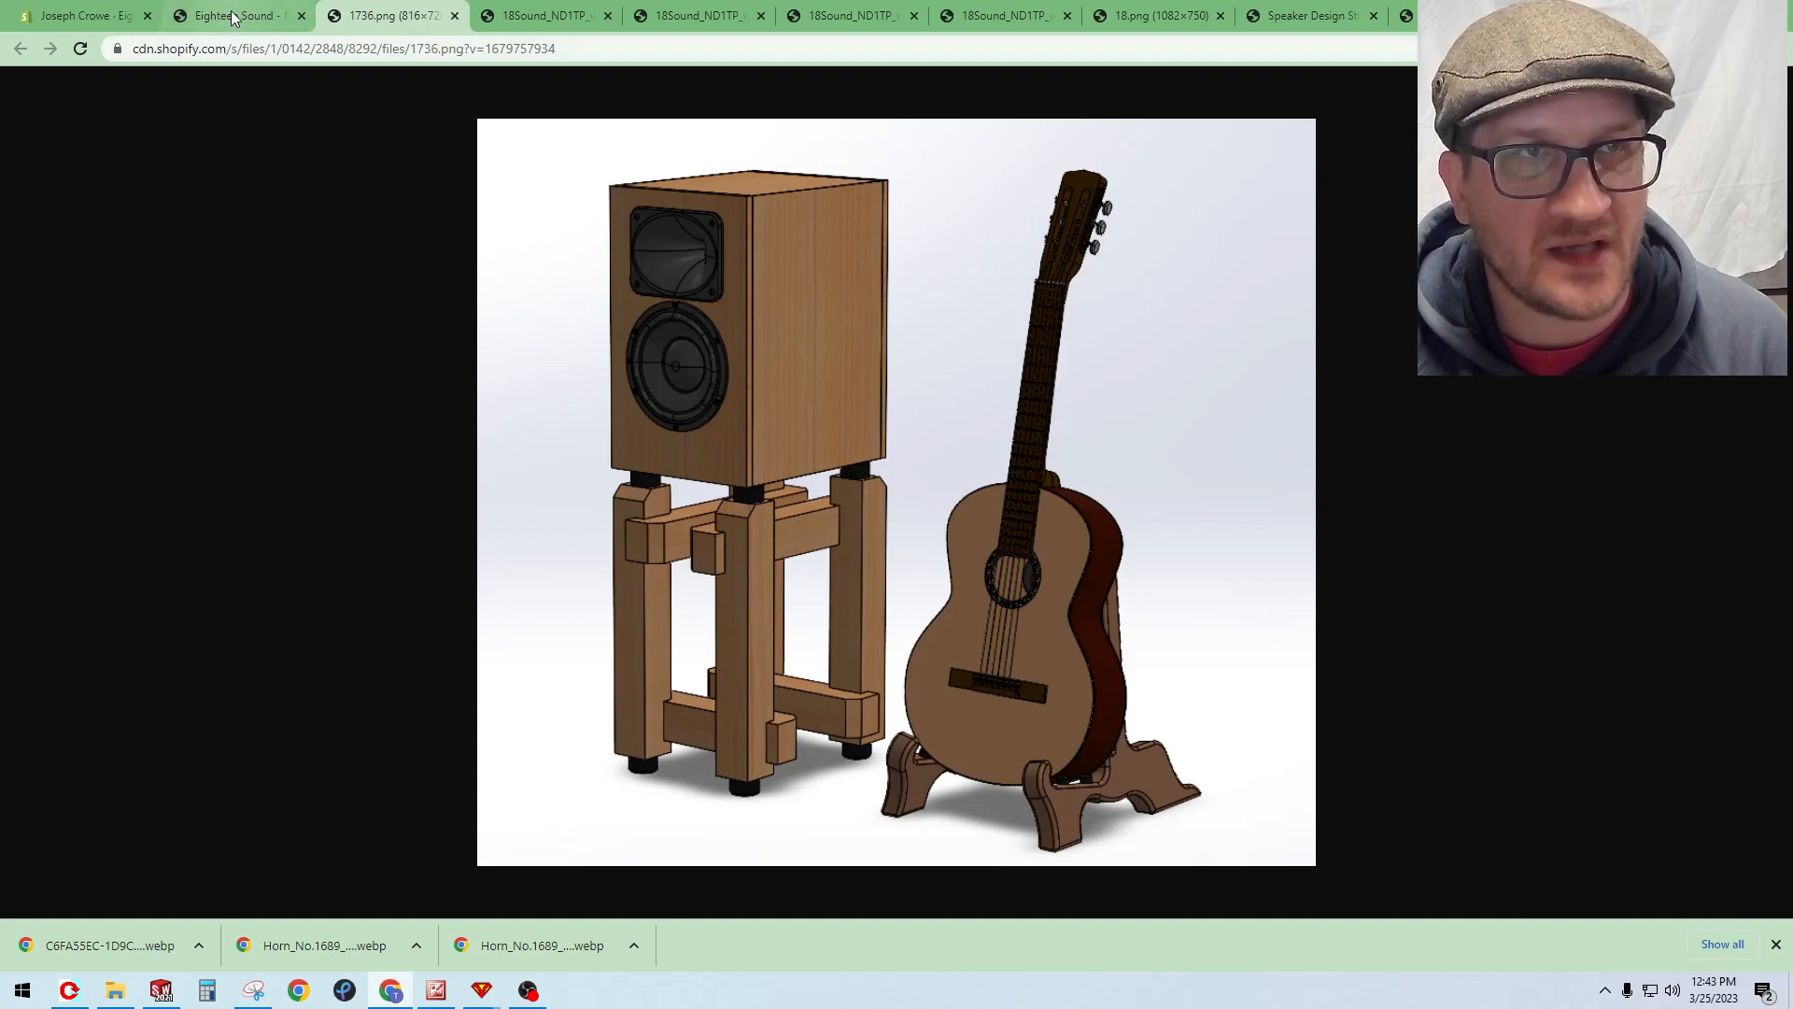
# Step: Return to the Eighteen Sound horn post and scroll through the speaker cabinet renderings below the conclusion
pyautogui.click(233, 15)
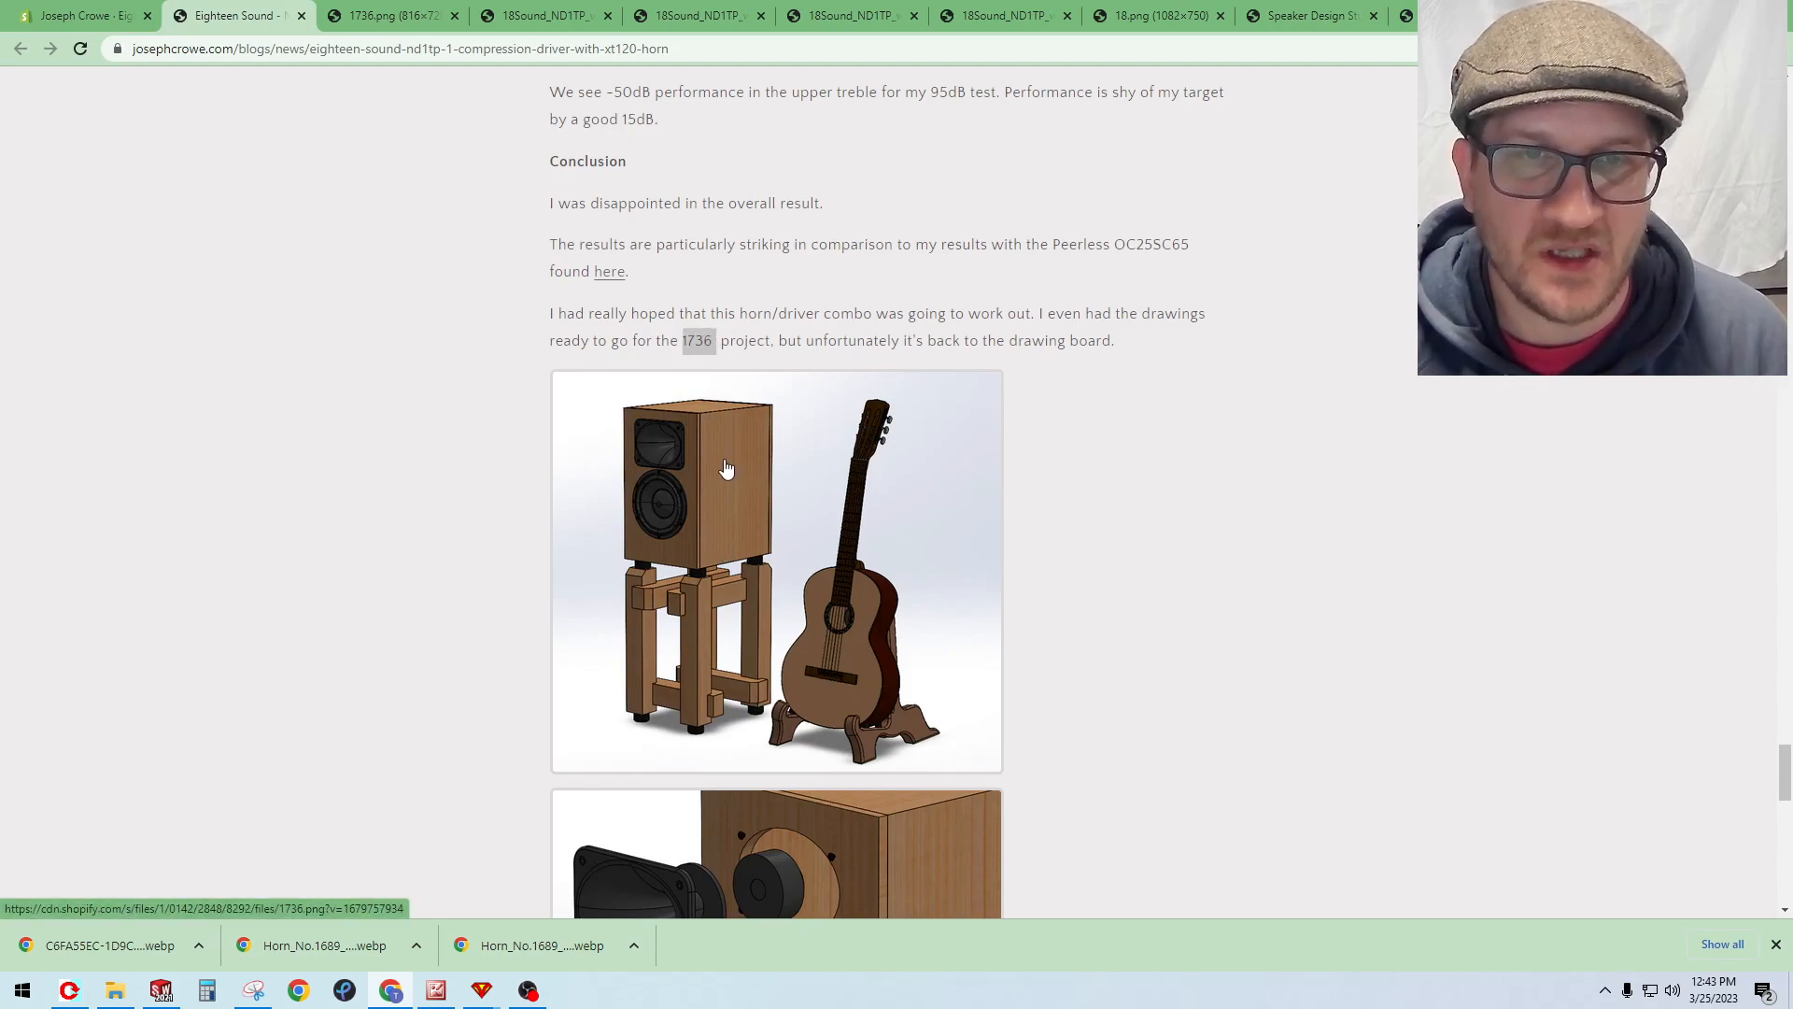
pyautogui.scroll(-3)
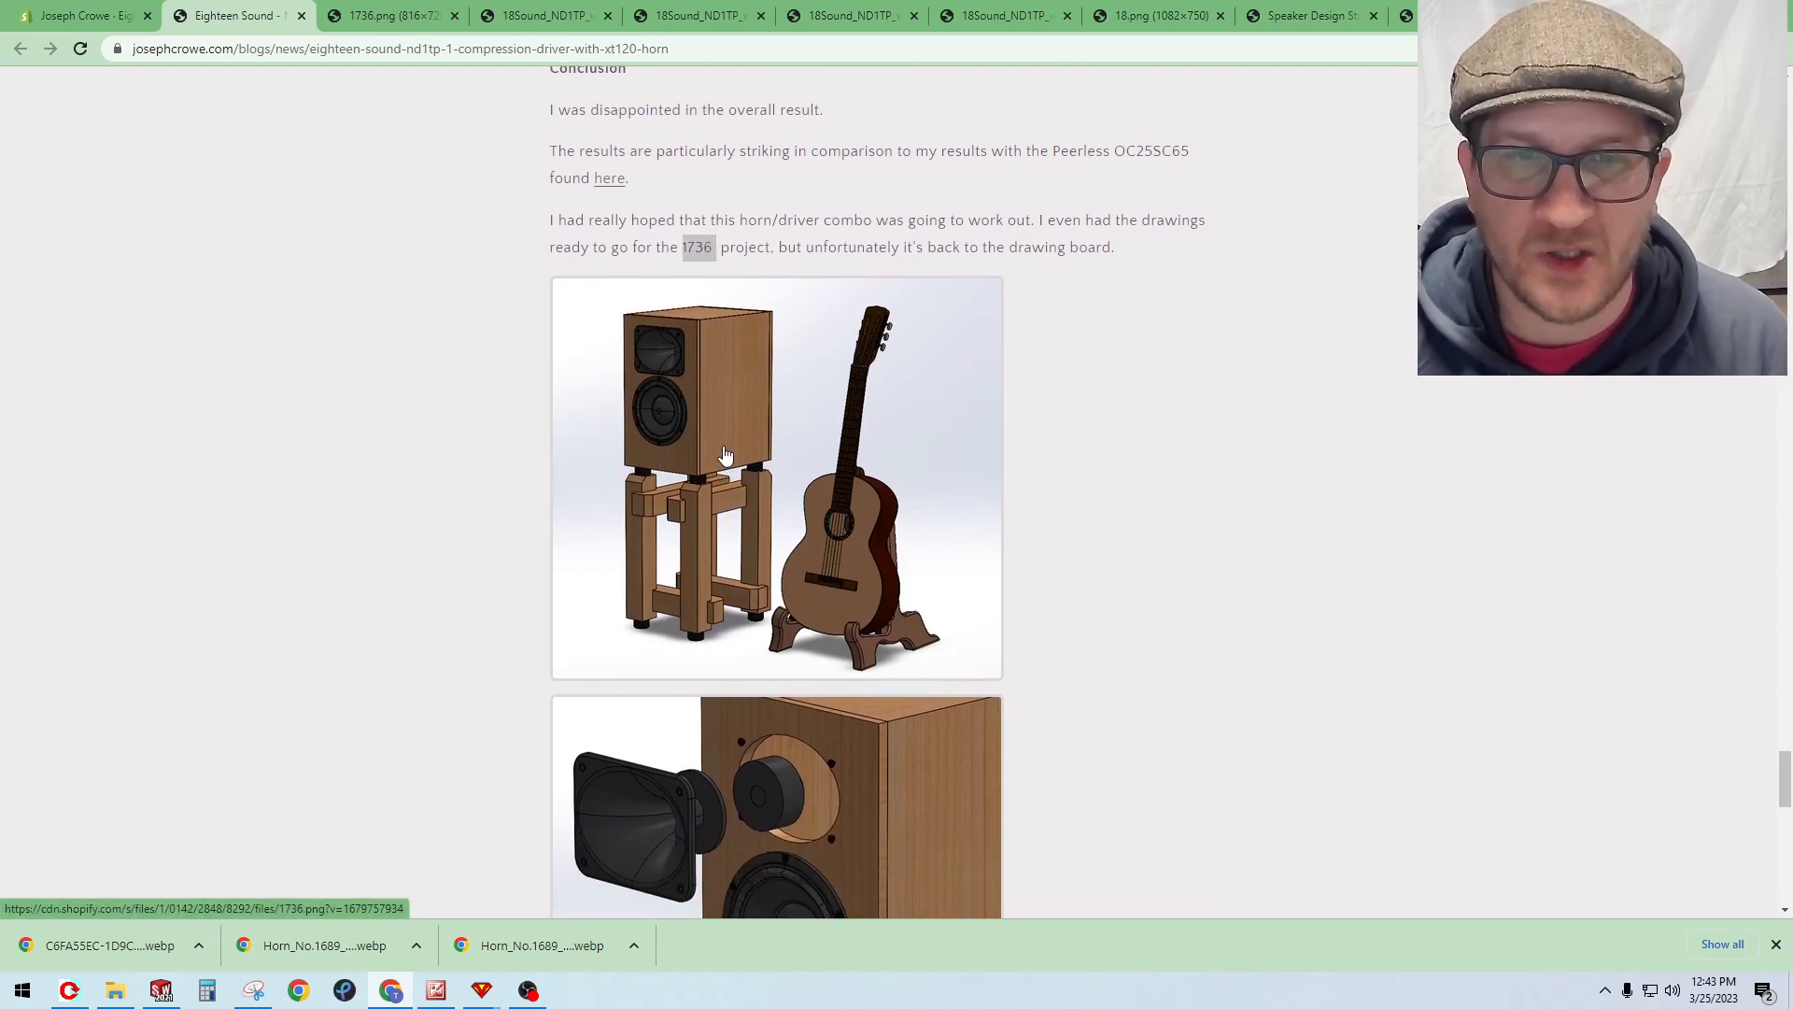
pyautogui.scroll(-3)
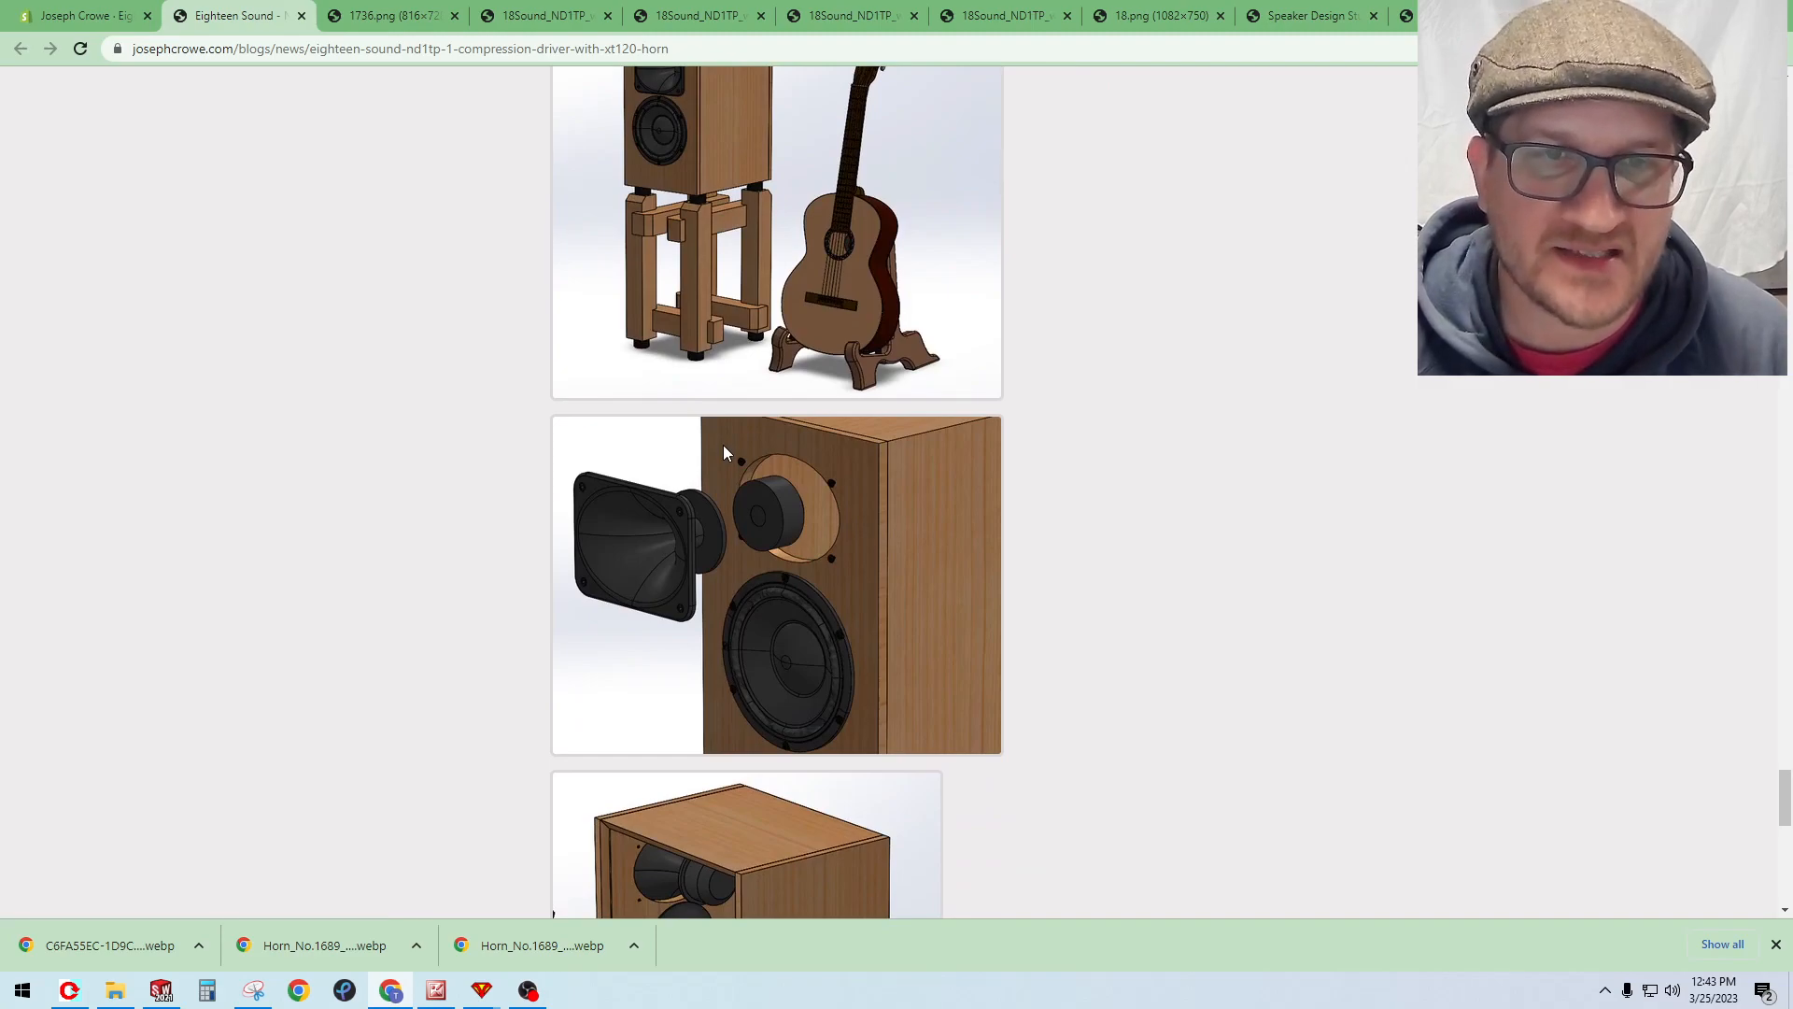
pyautogui.scroll(-3)
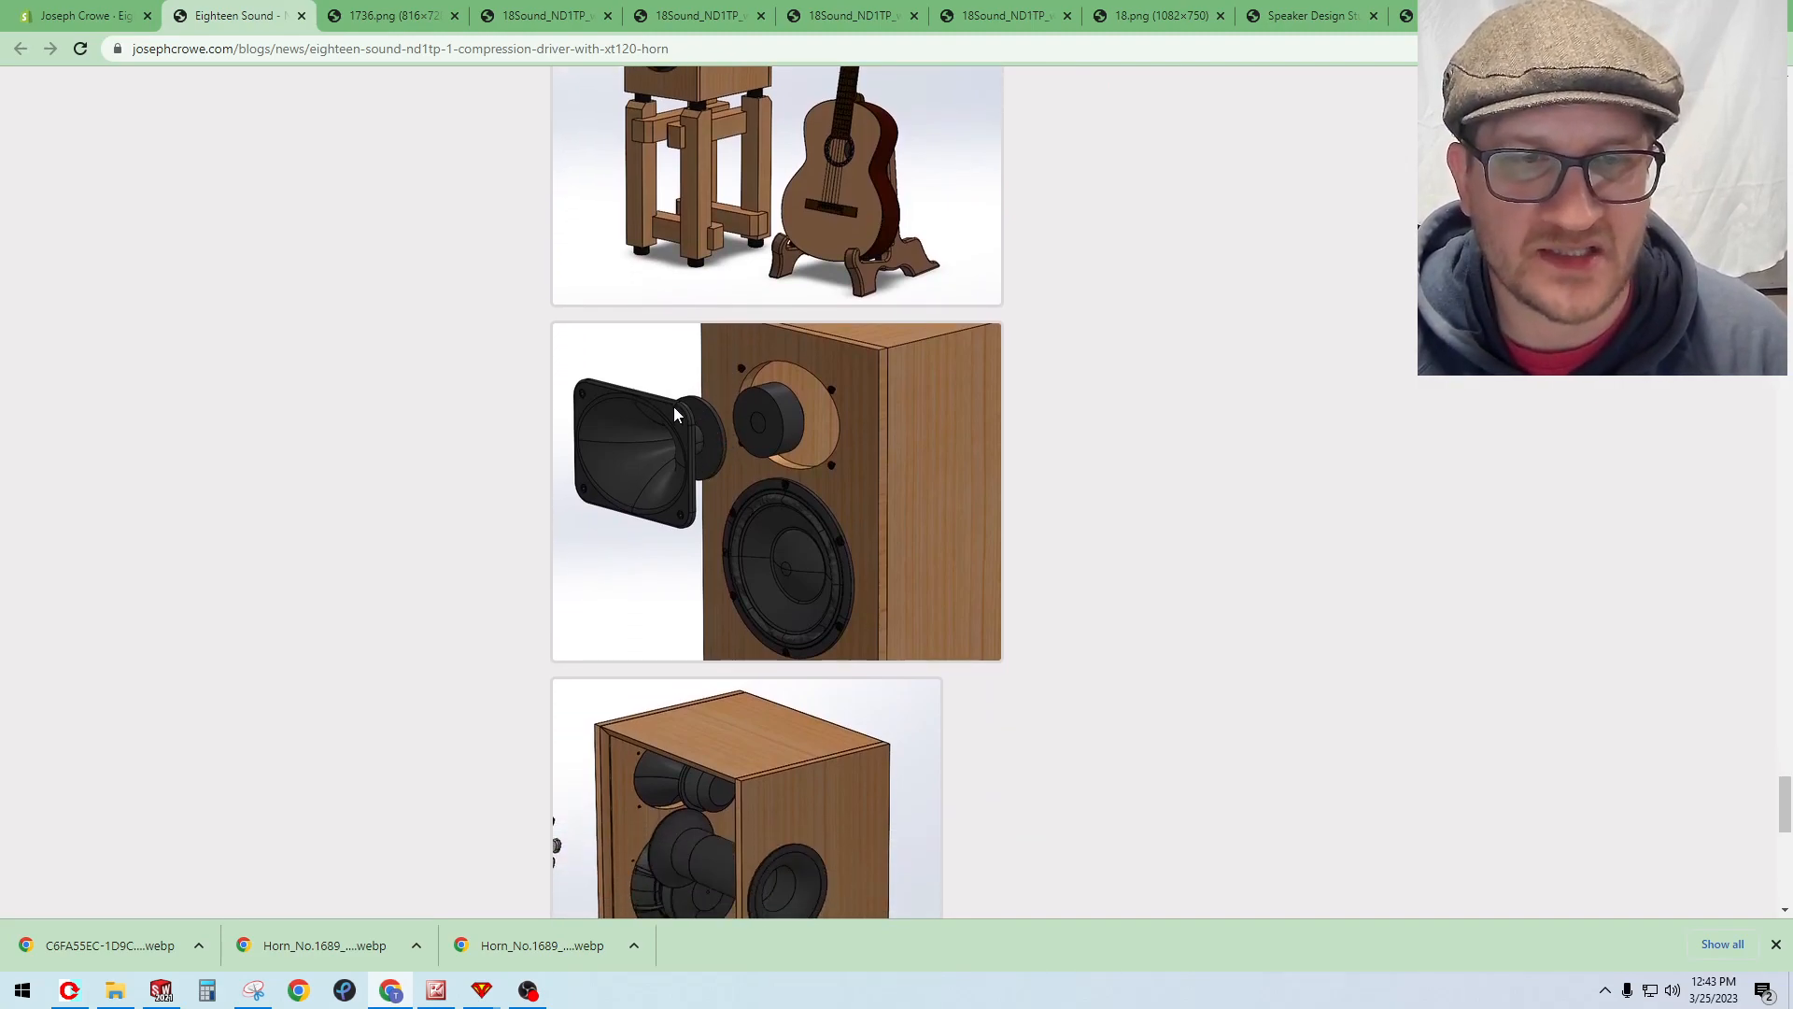
pyautogui.moveTo(697, 412)
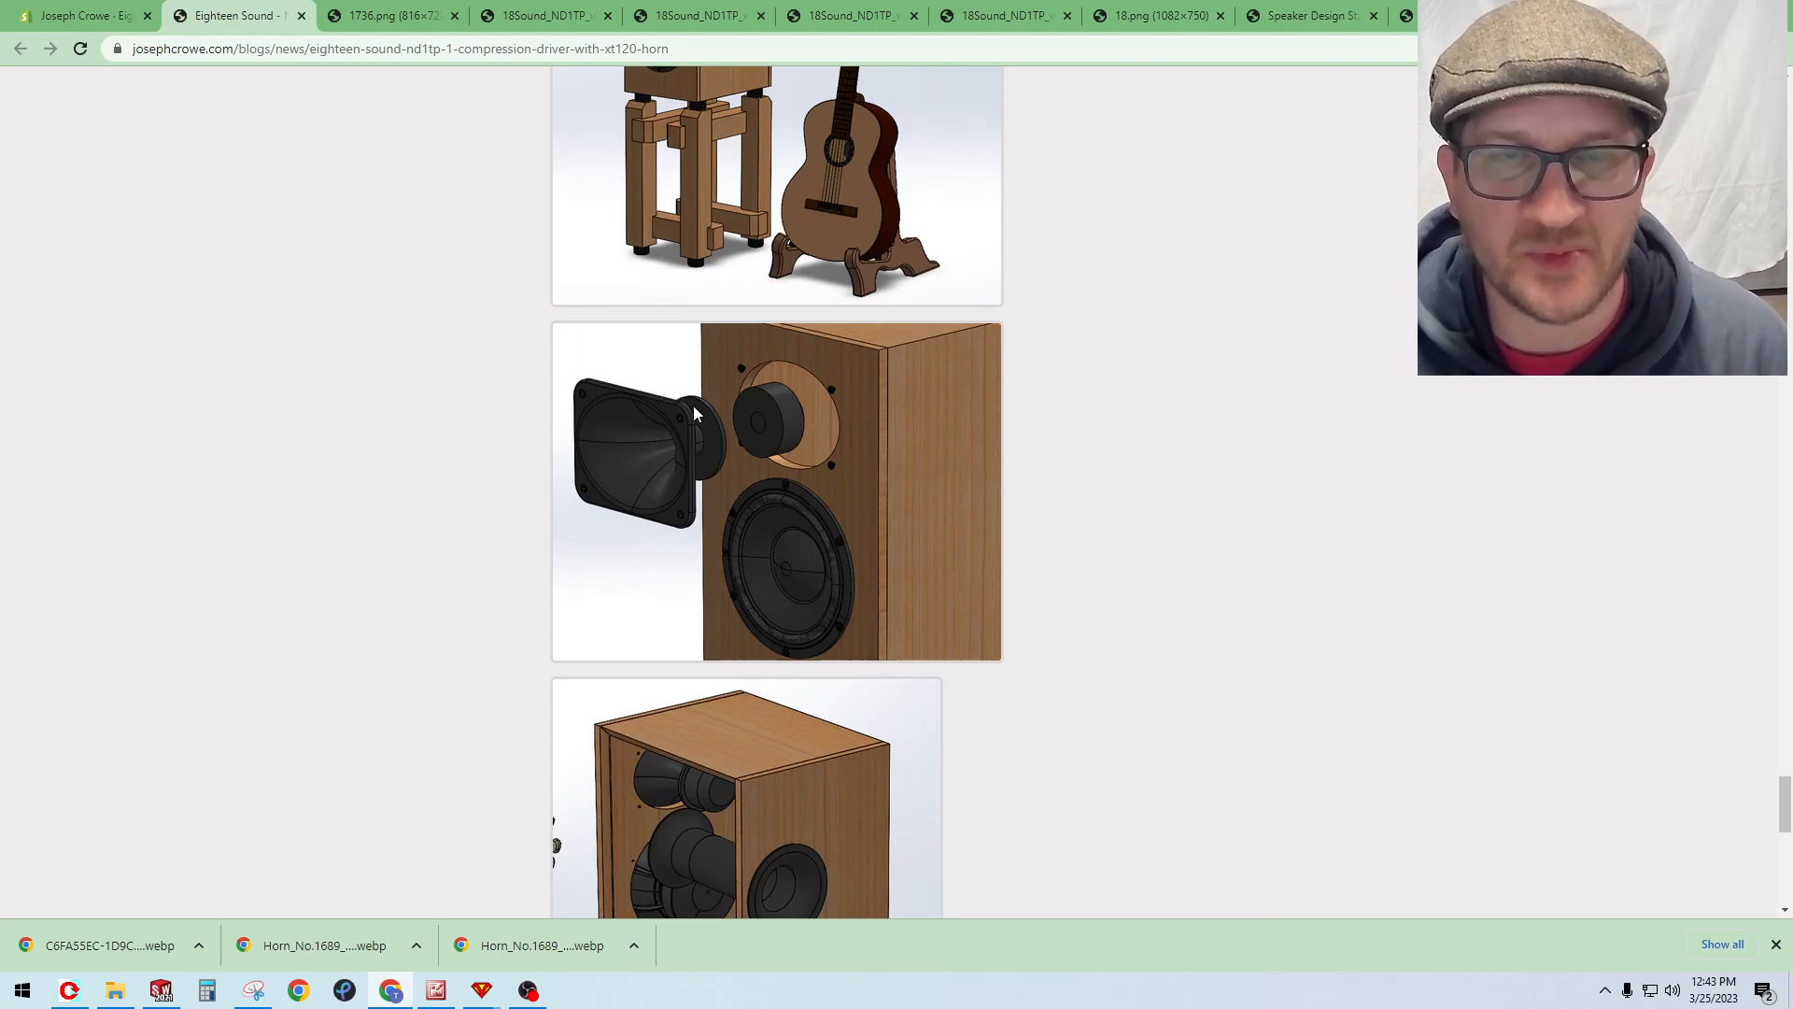
pyautogui.moveTo(739, 388)
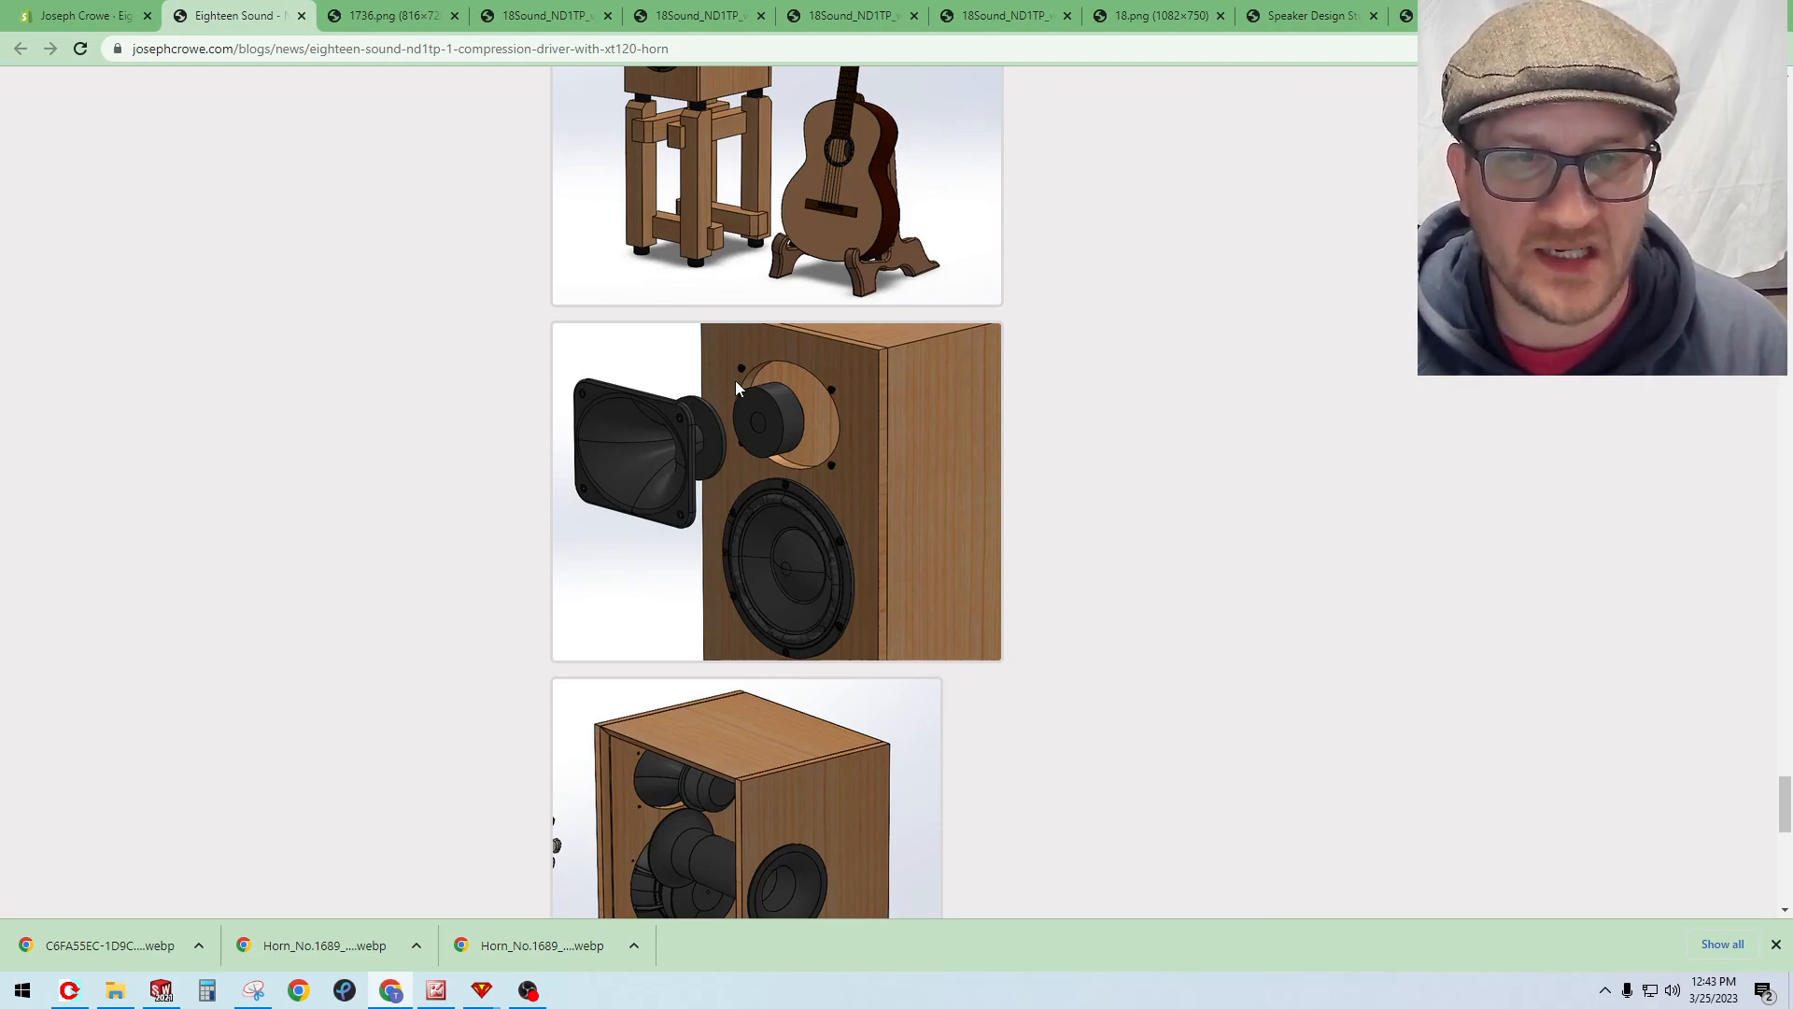
pyautogui.scroll(-3)
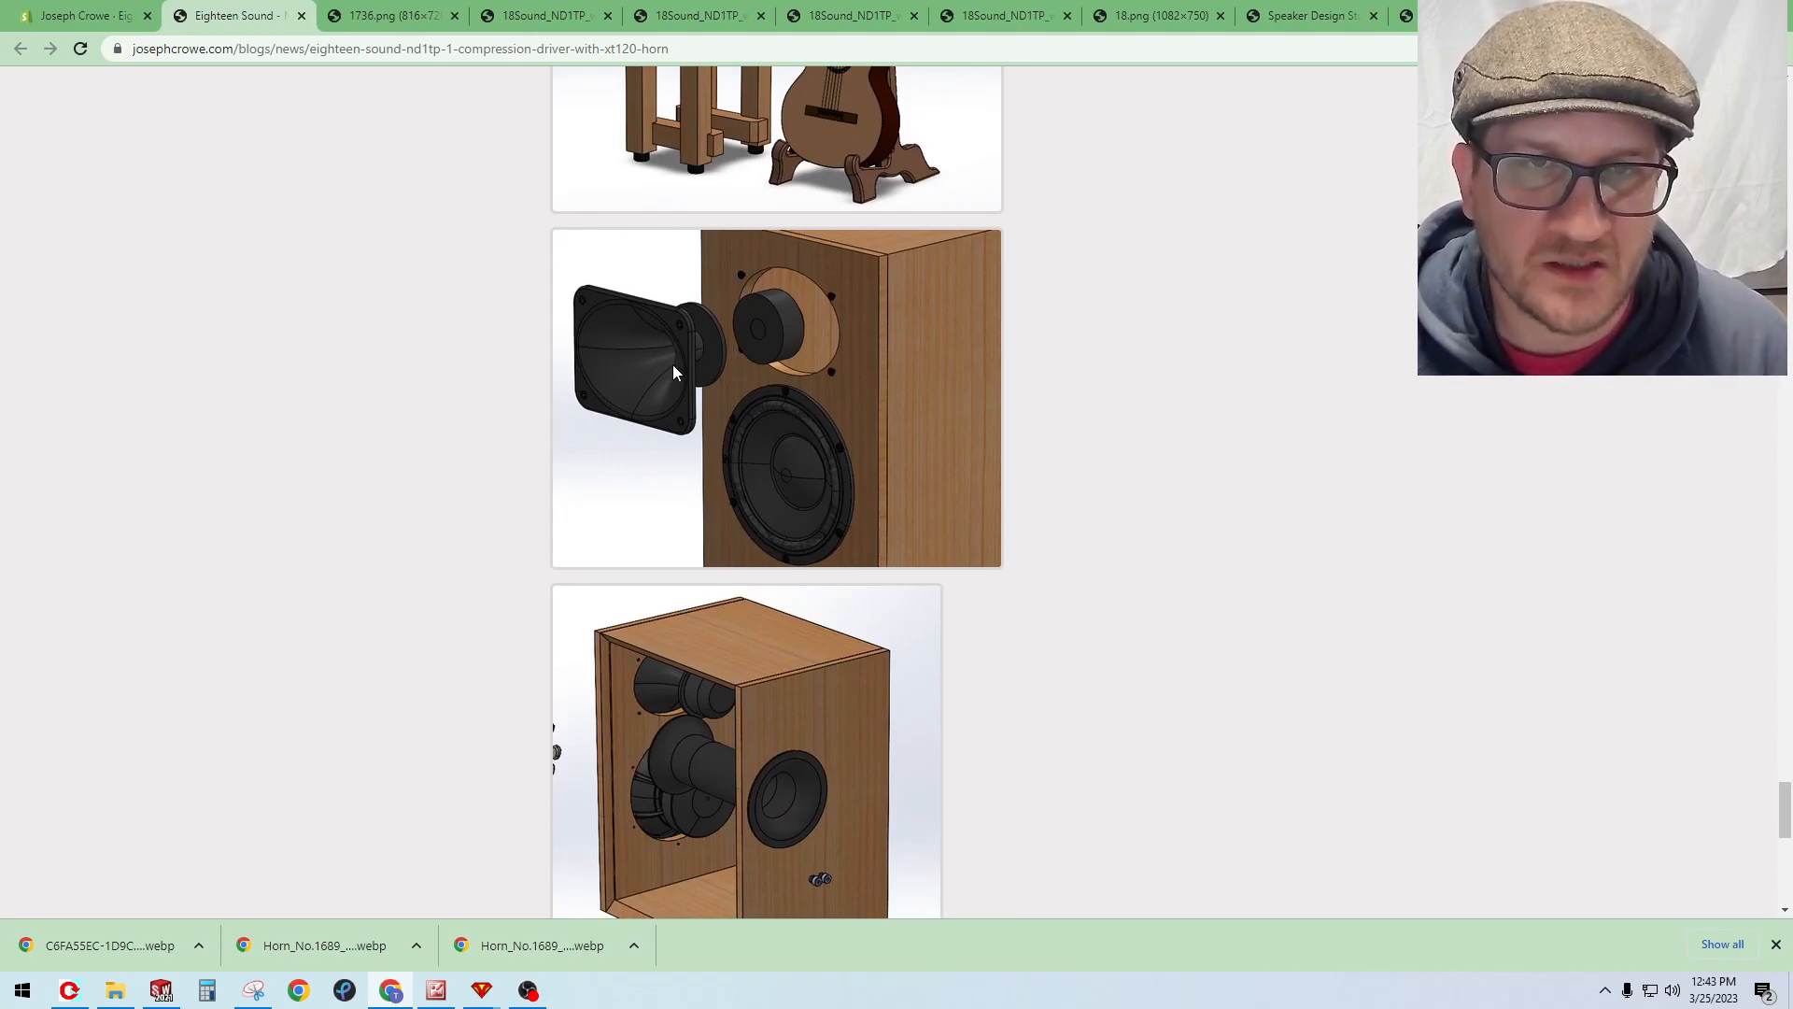
pyautogui.moveTo(665, 362)
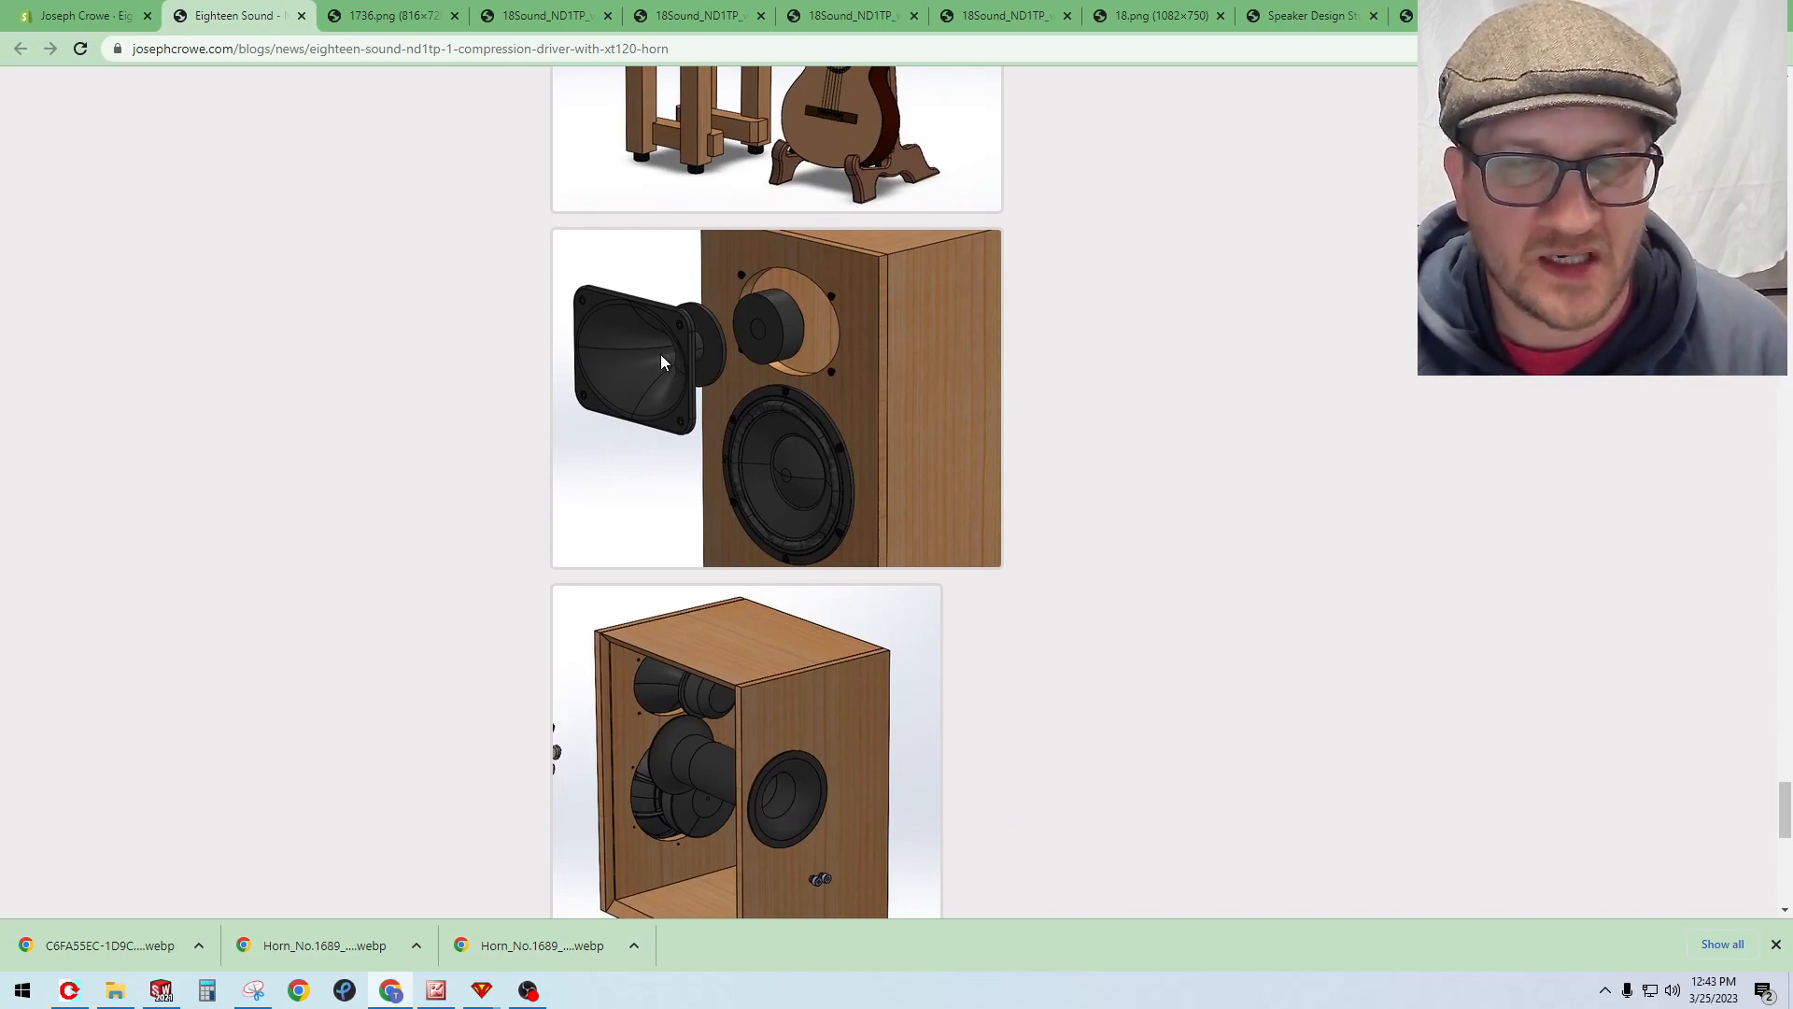
pyautogui.moveTo(876, 377)
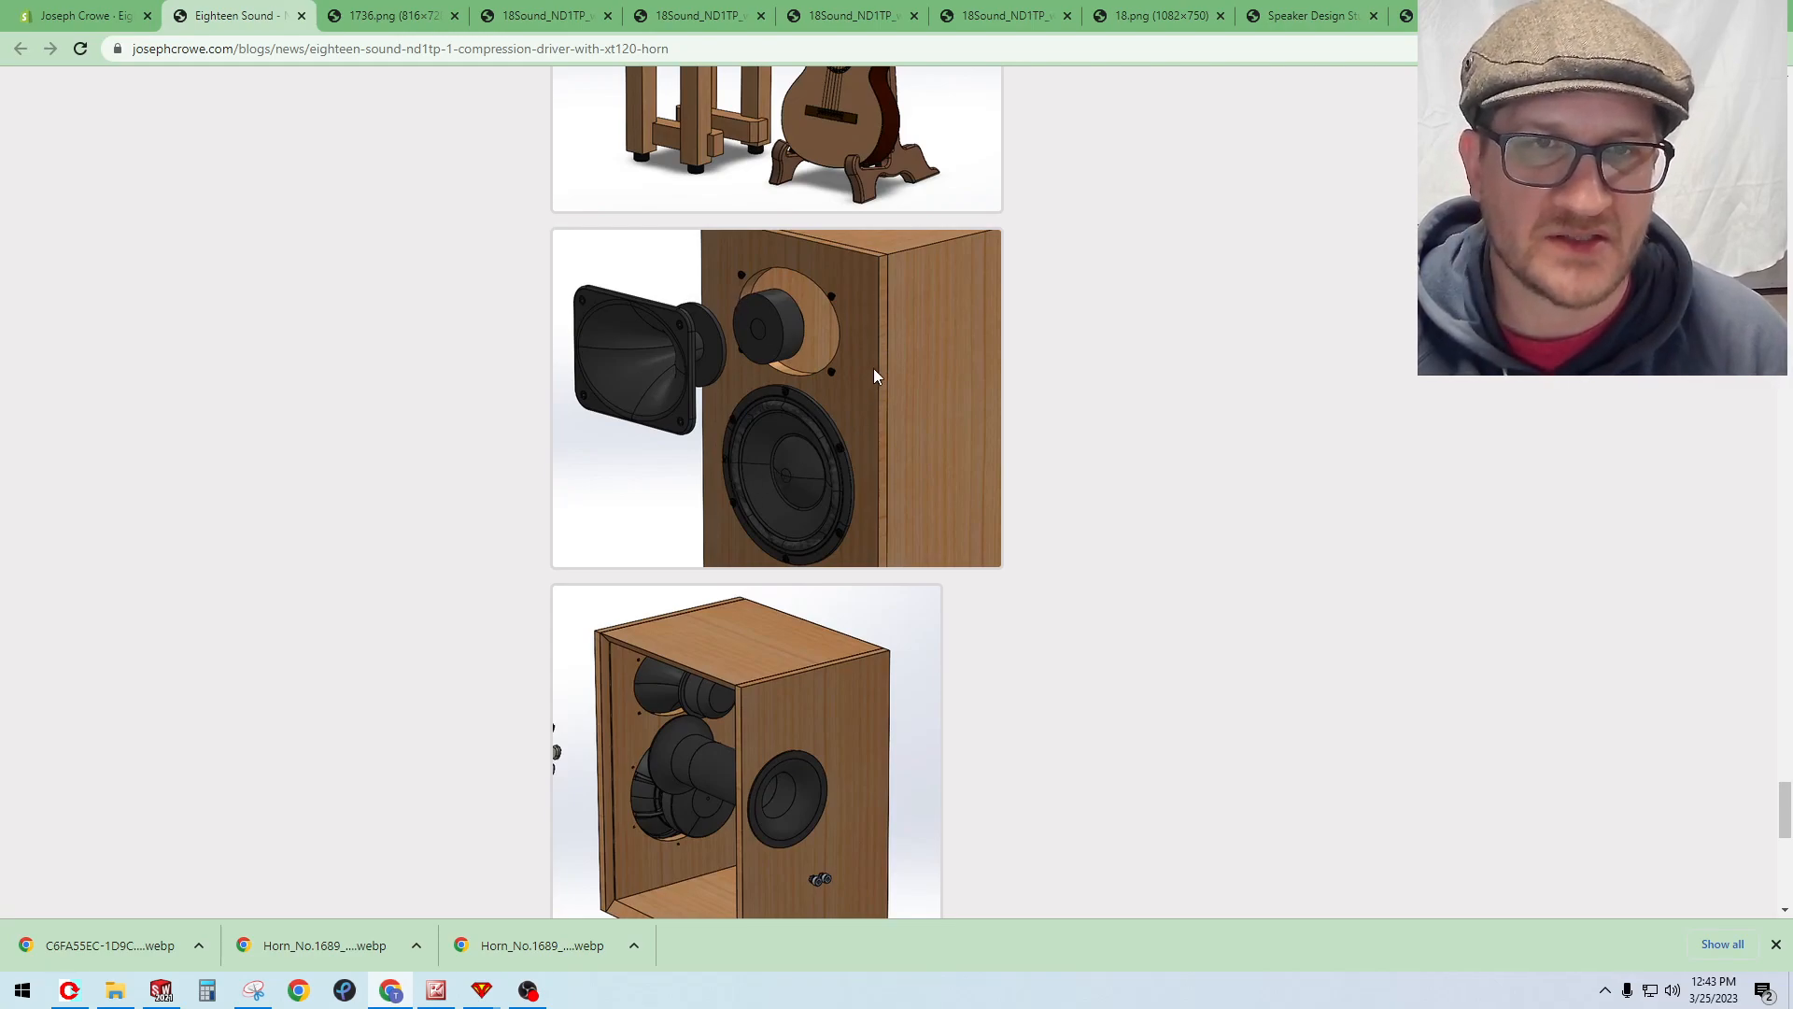
pyautogui.moveTo(779, 500)
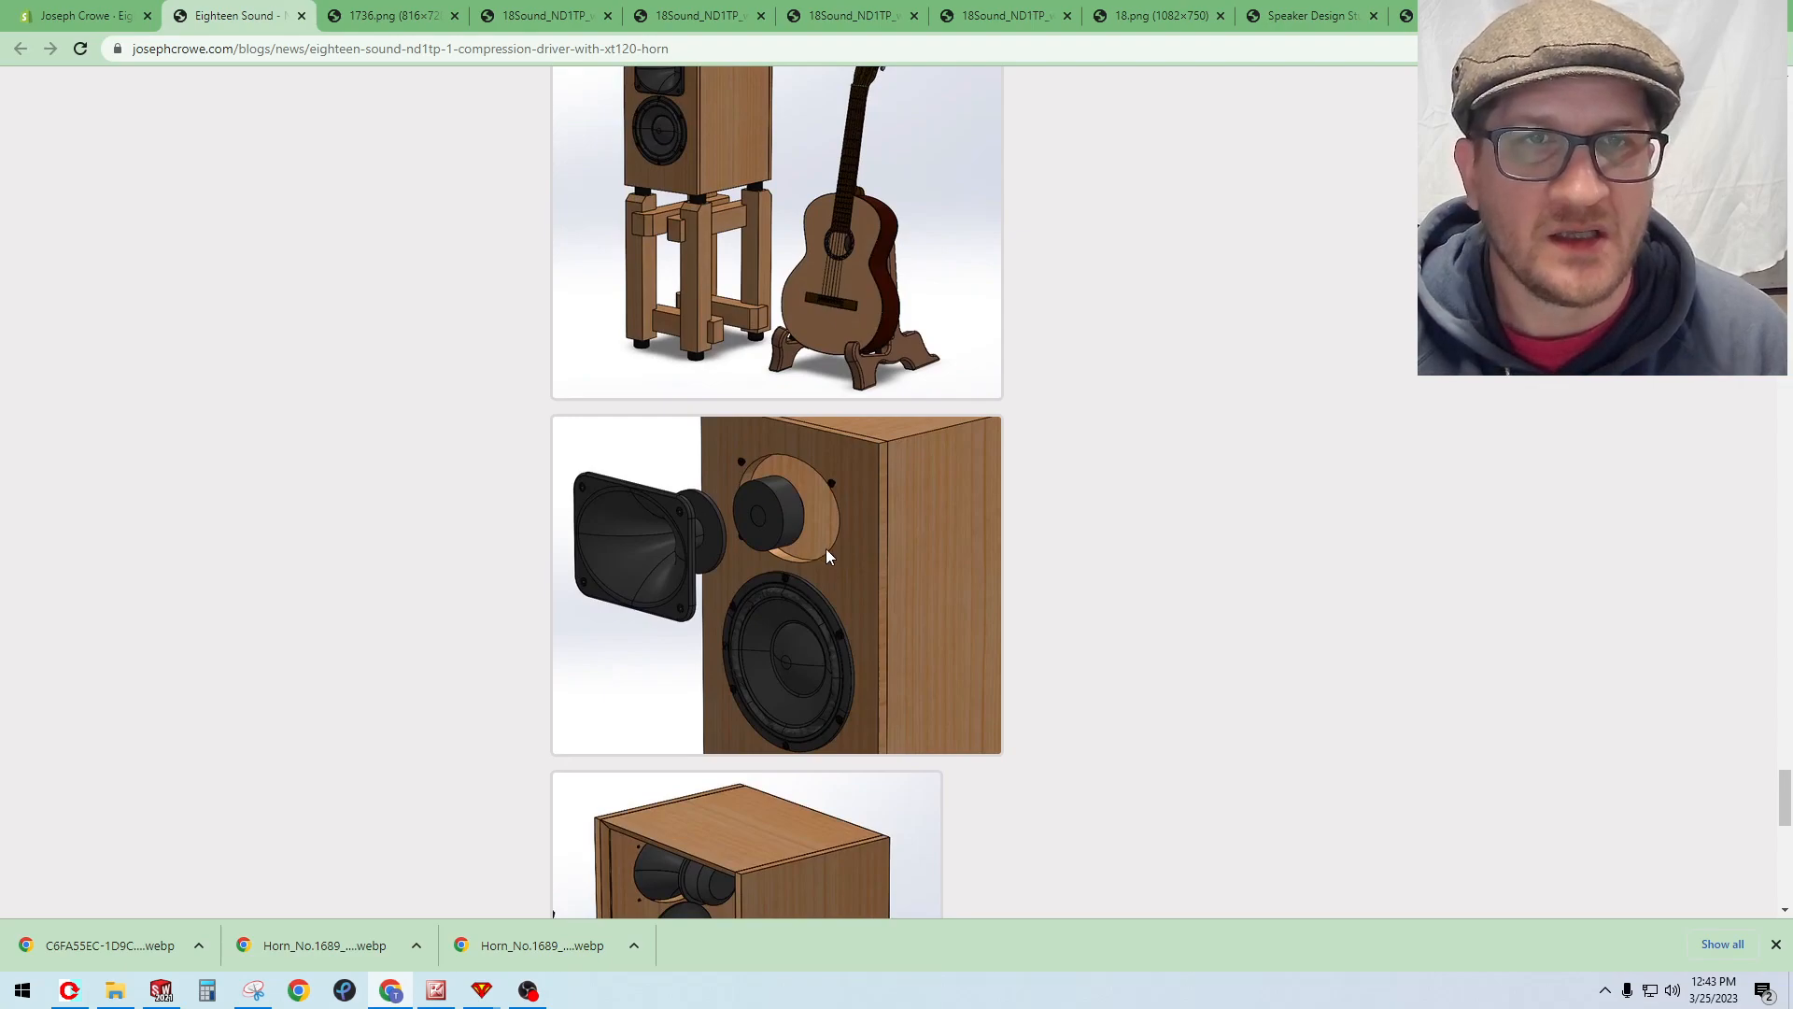
# Step: Scroll back around the 85 dB intermodulation distortion spectrum chart and its 2 kHz high-pass note
pyautogui.scroll(3)
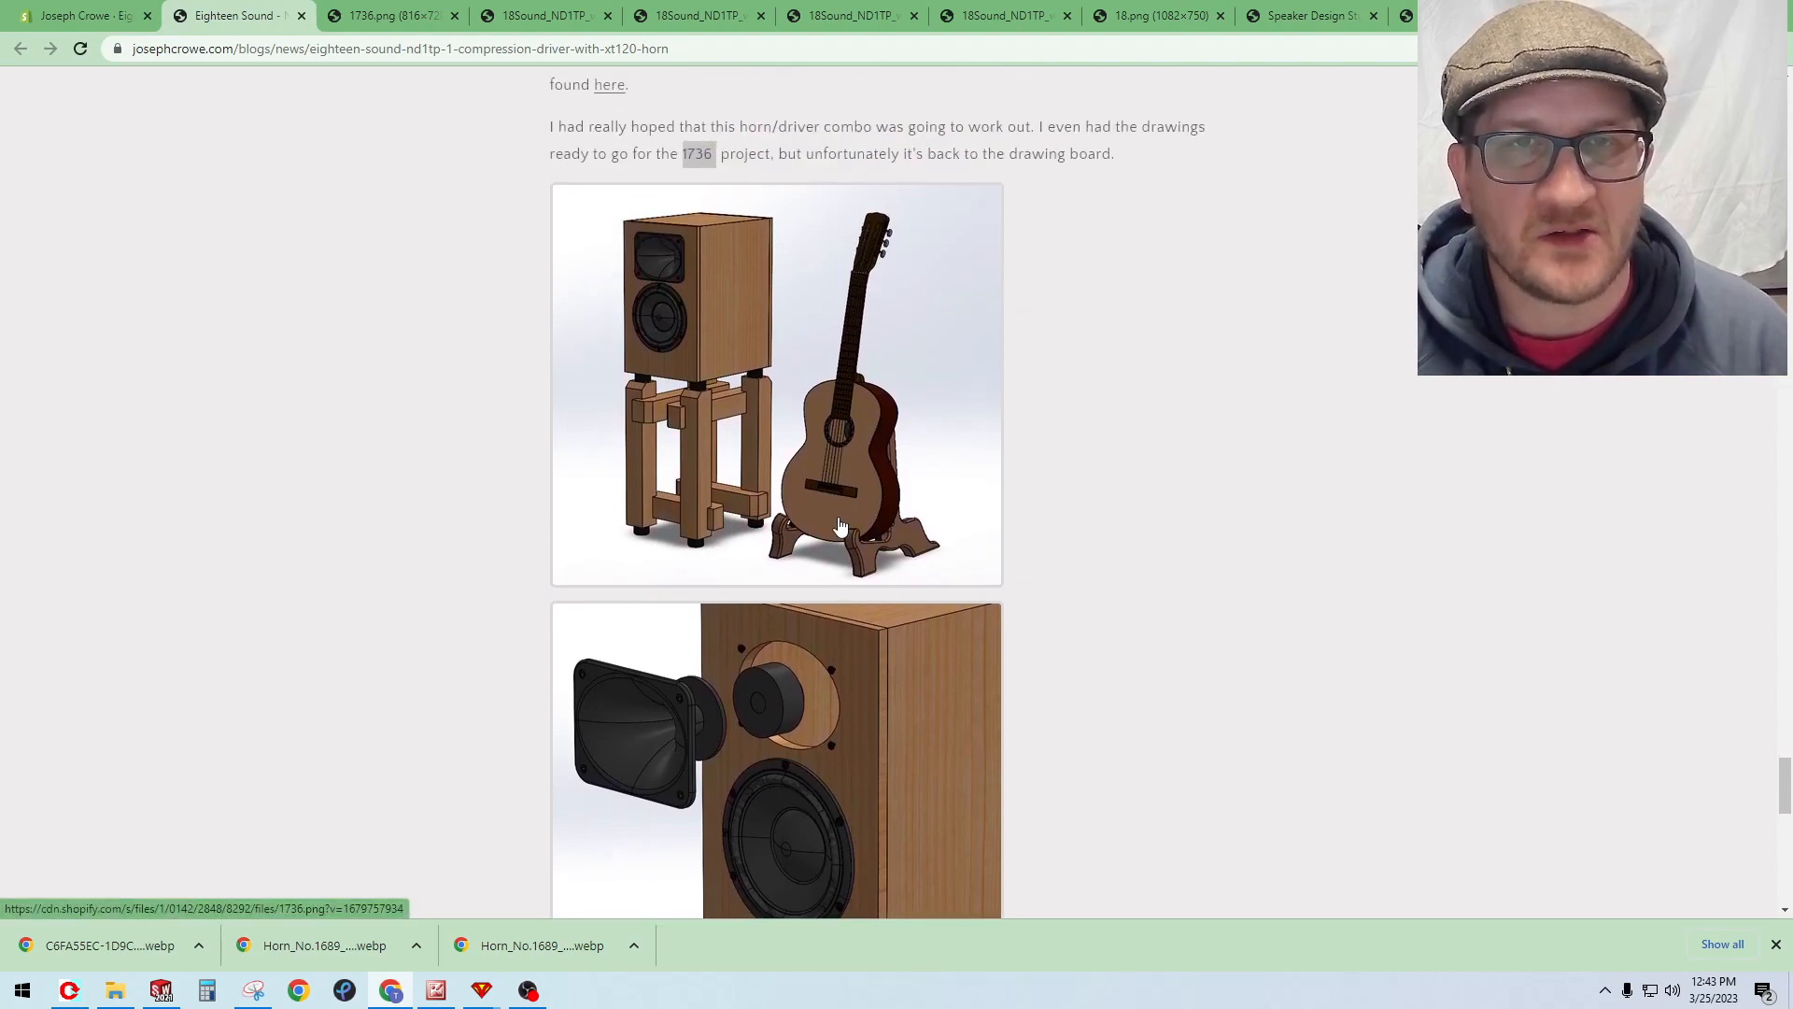
pyautogui.moveTo(644, 282)
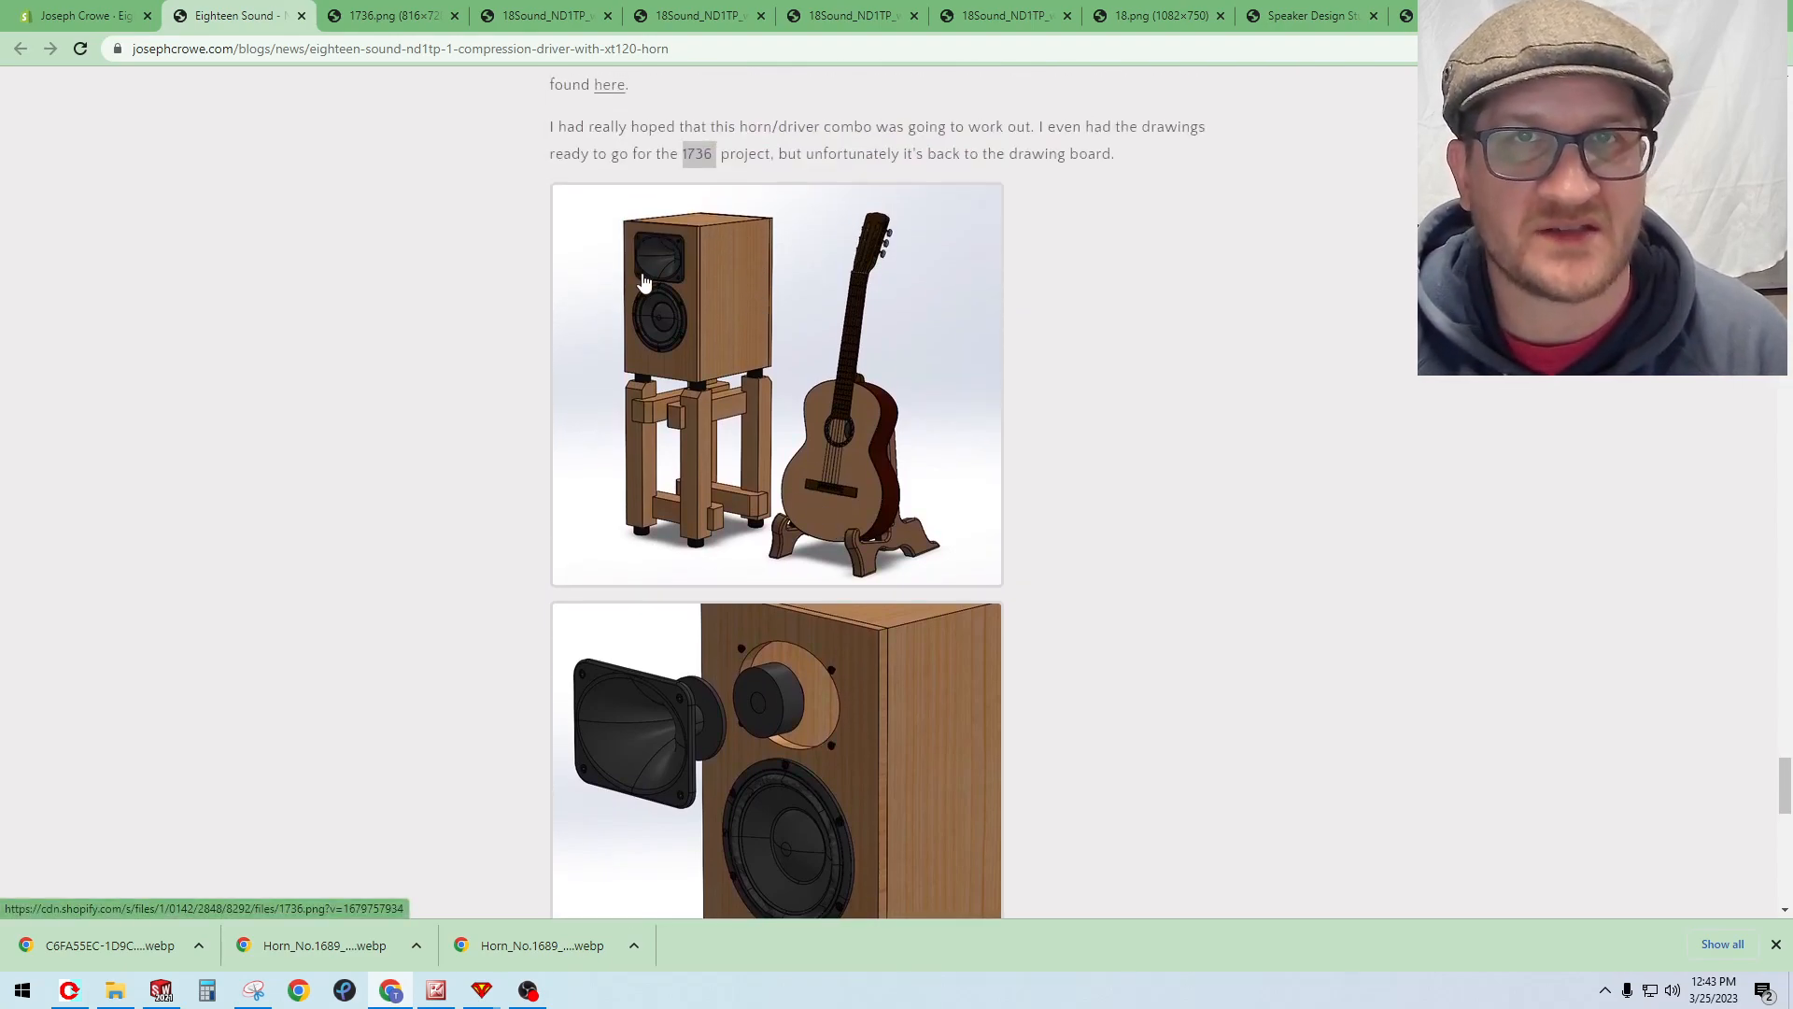
pyautogui.scroll(-3)
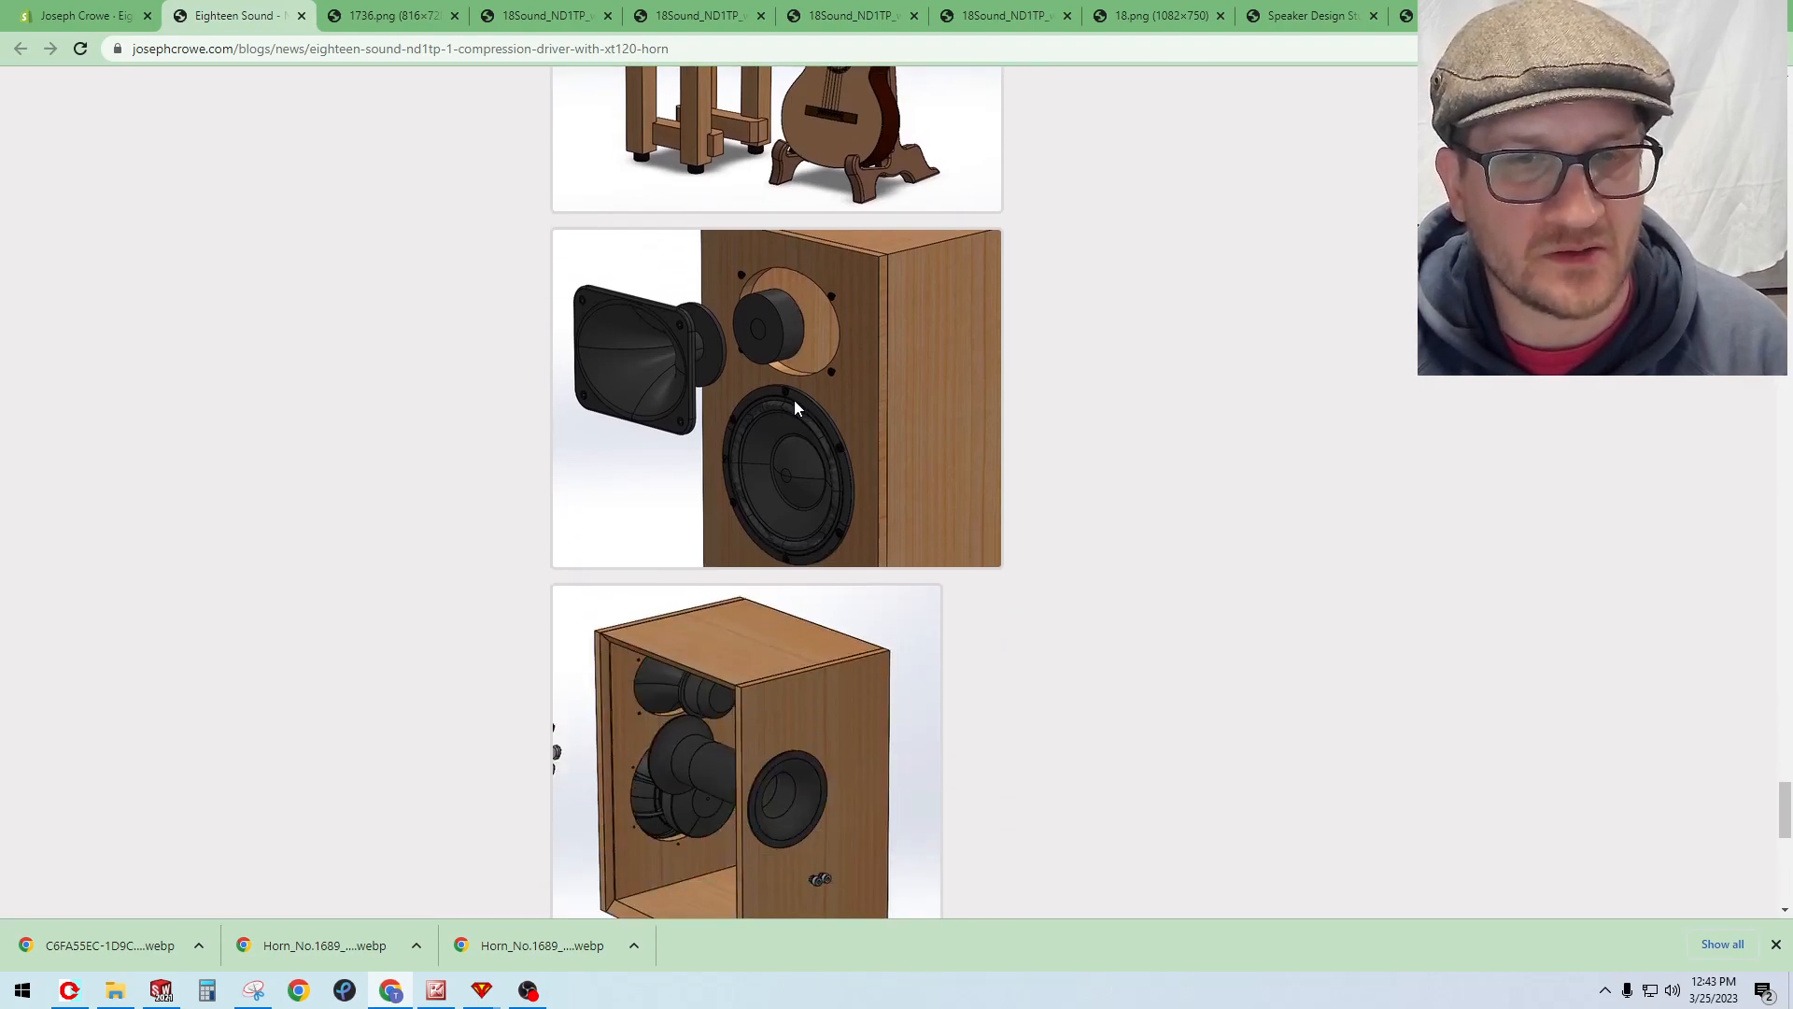
pyautogui.scroll(-3)
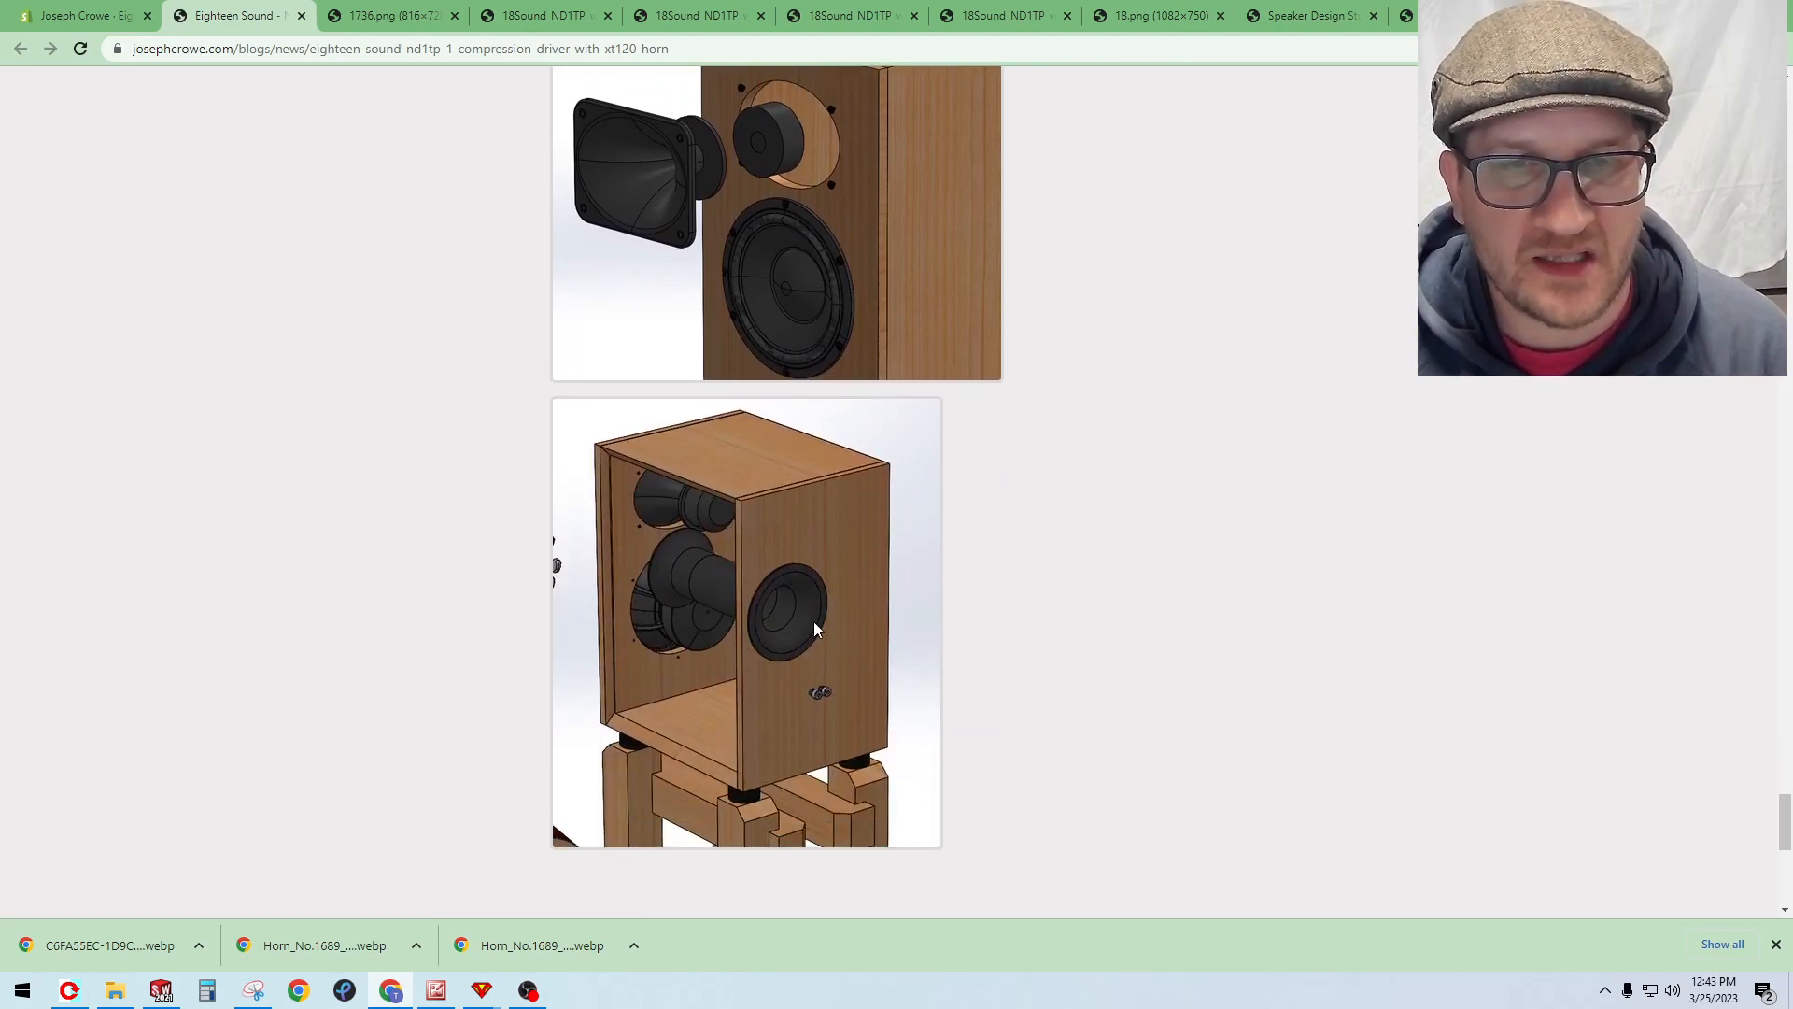
pyautogui.moveTo(792, 617)
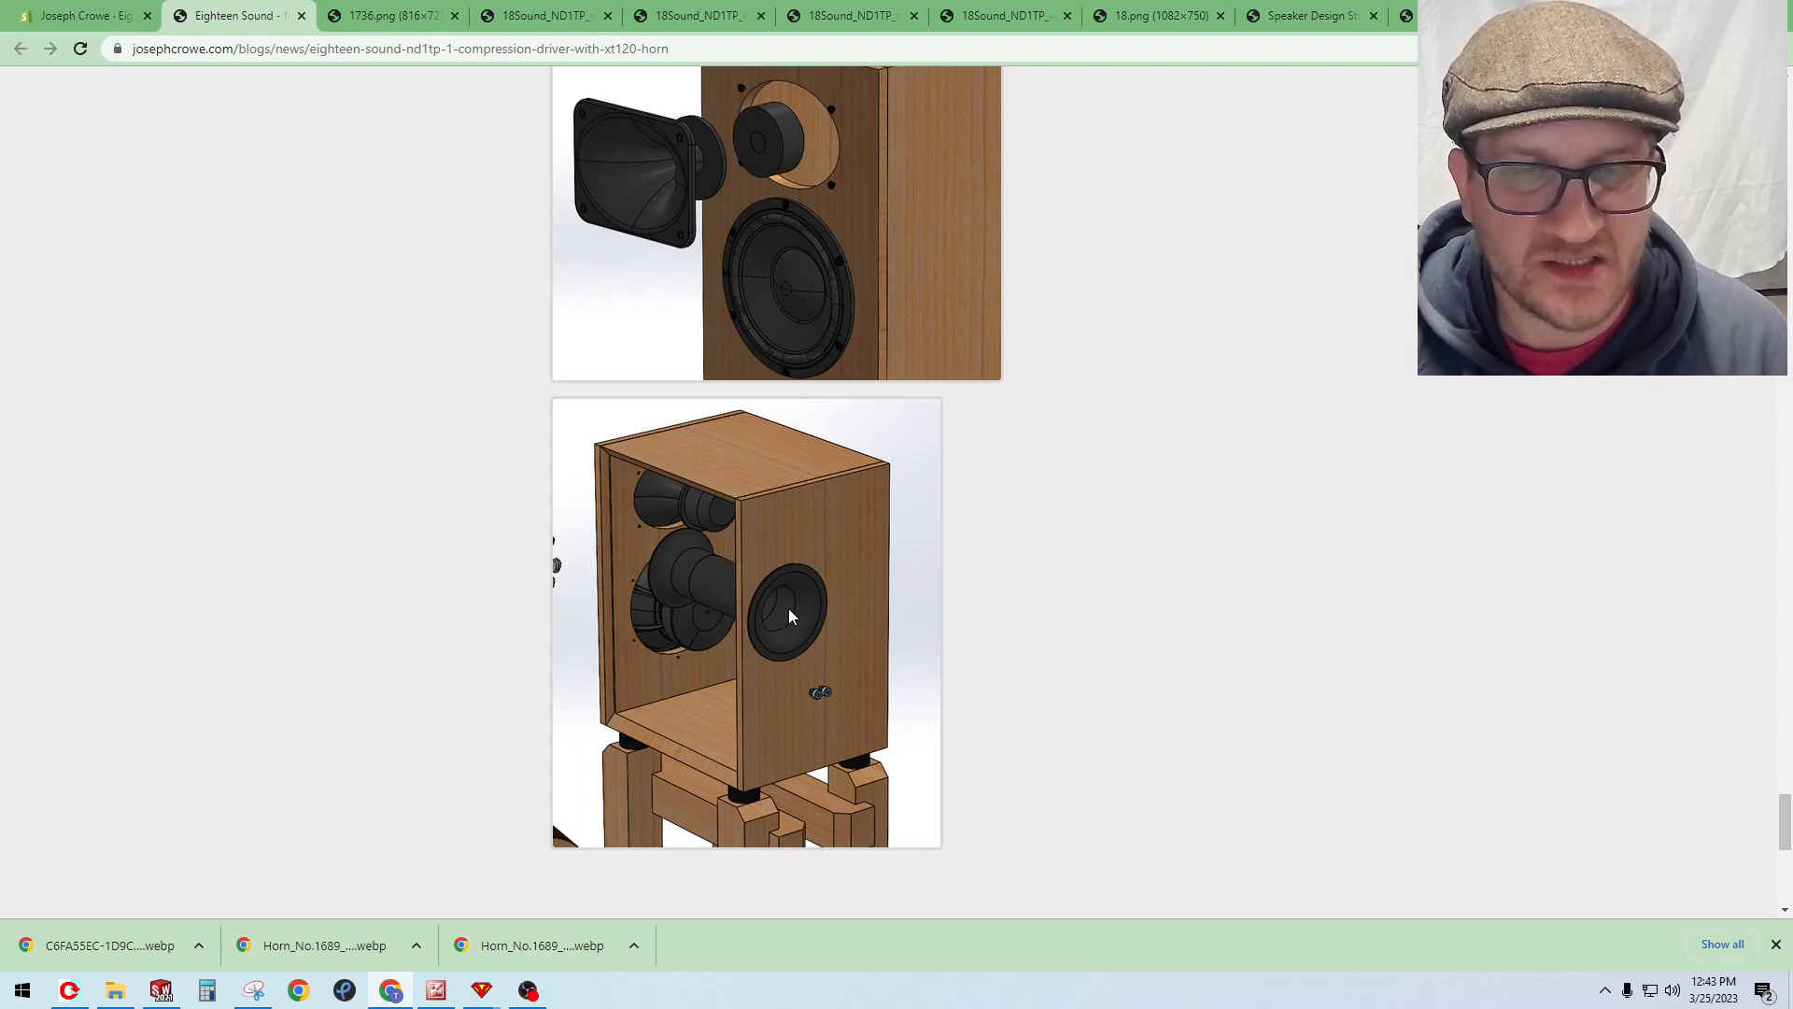
pyautogui.moveTo(779, 612)
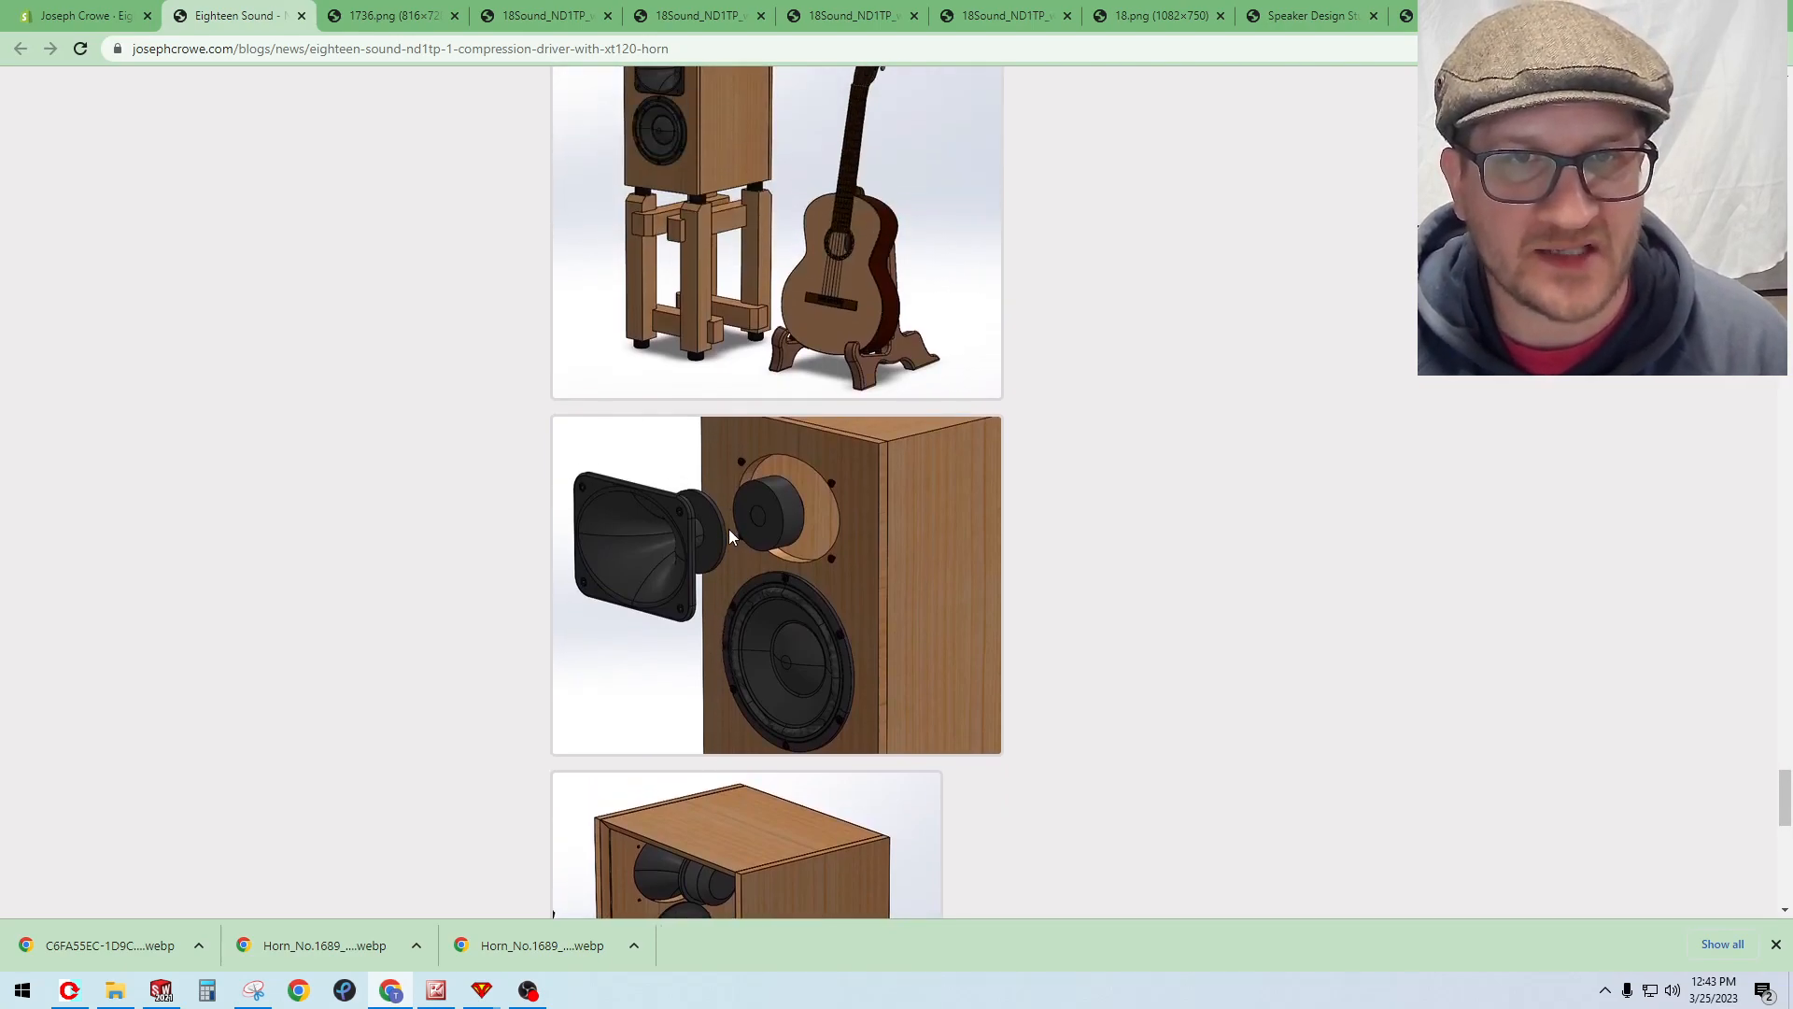
pyautogui.scroll(-3)
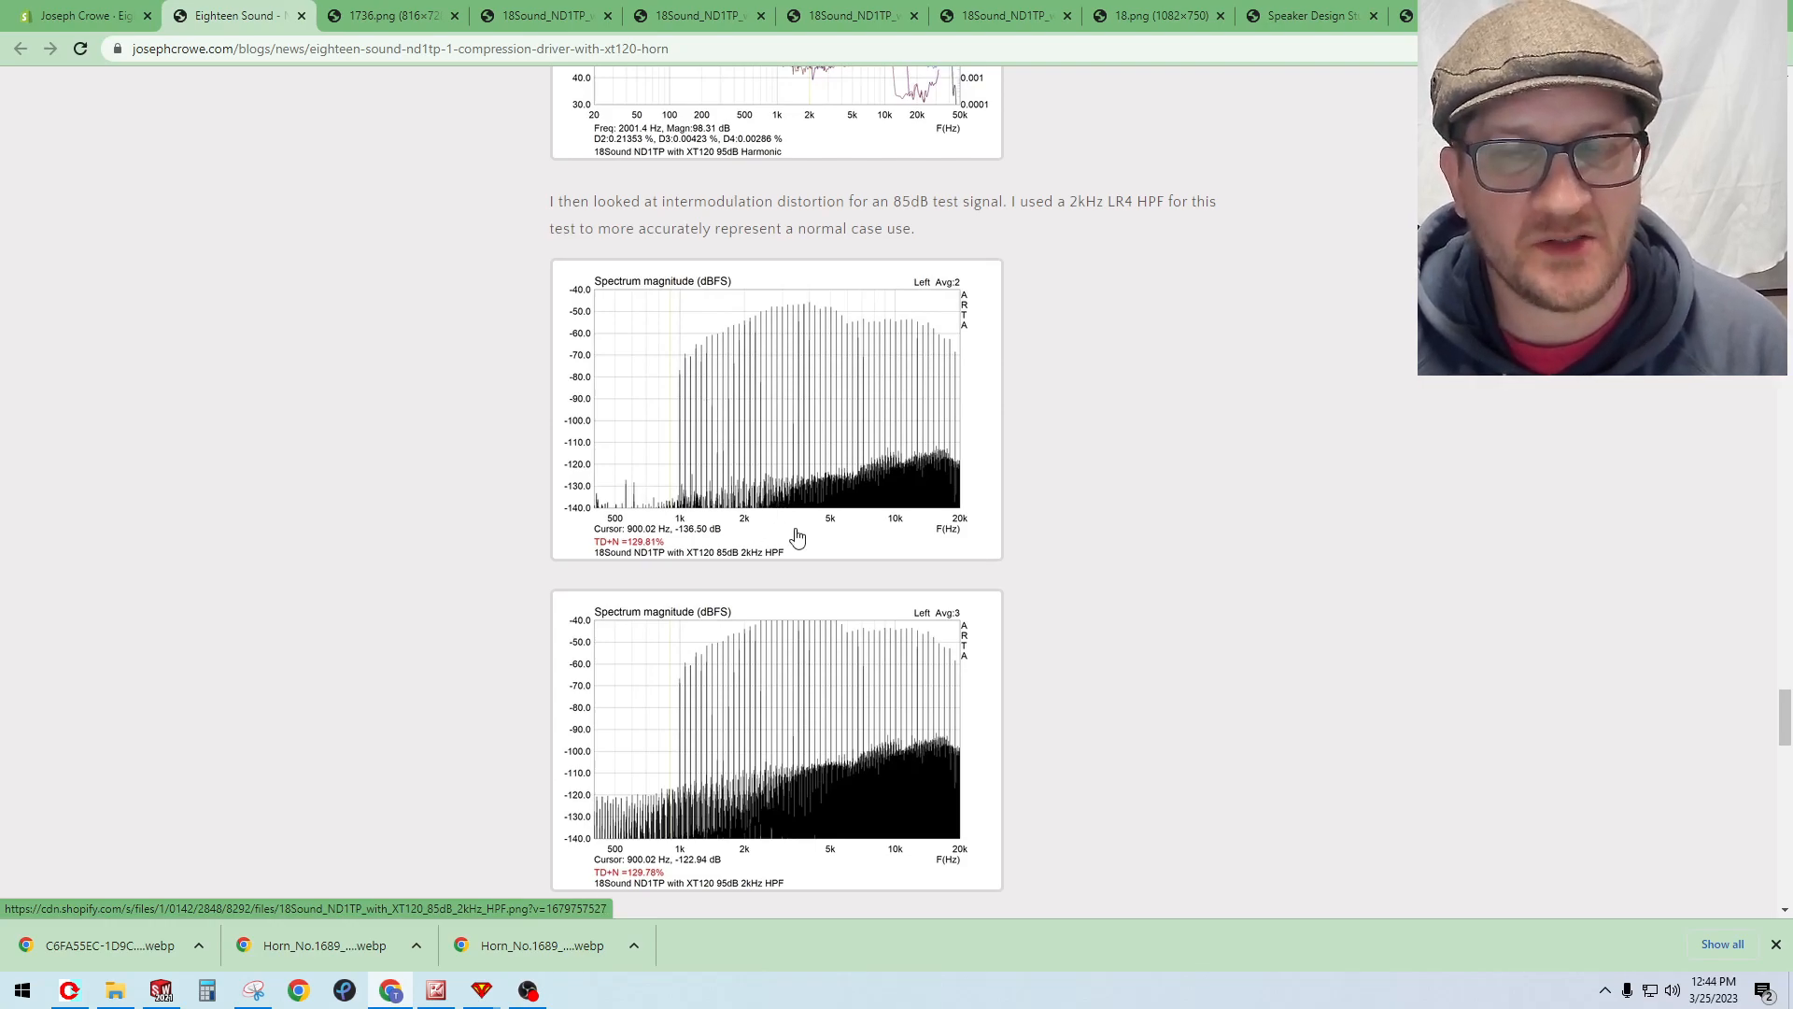
# Step: Scroll up, view the directivity and speaker-and-guitar image tabs, then return to the ND1TP post at its top
pyautogui.scroll(3)
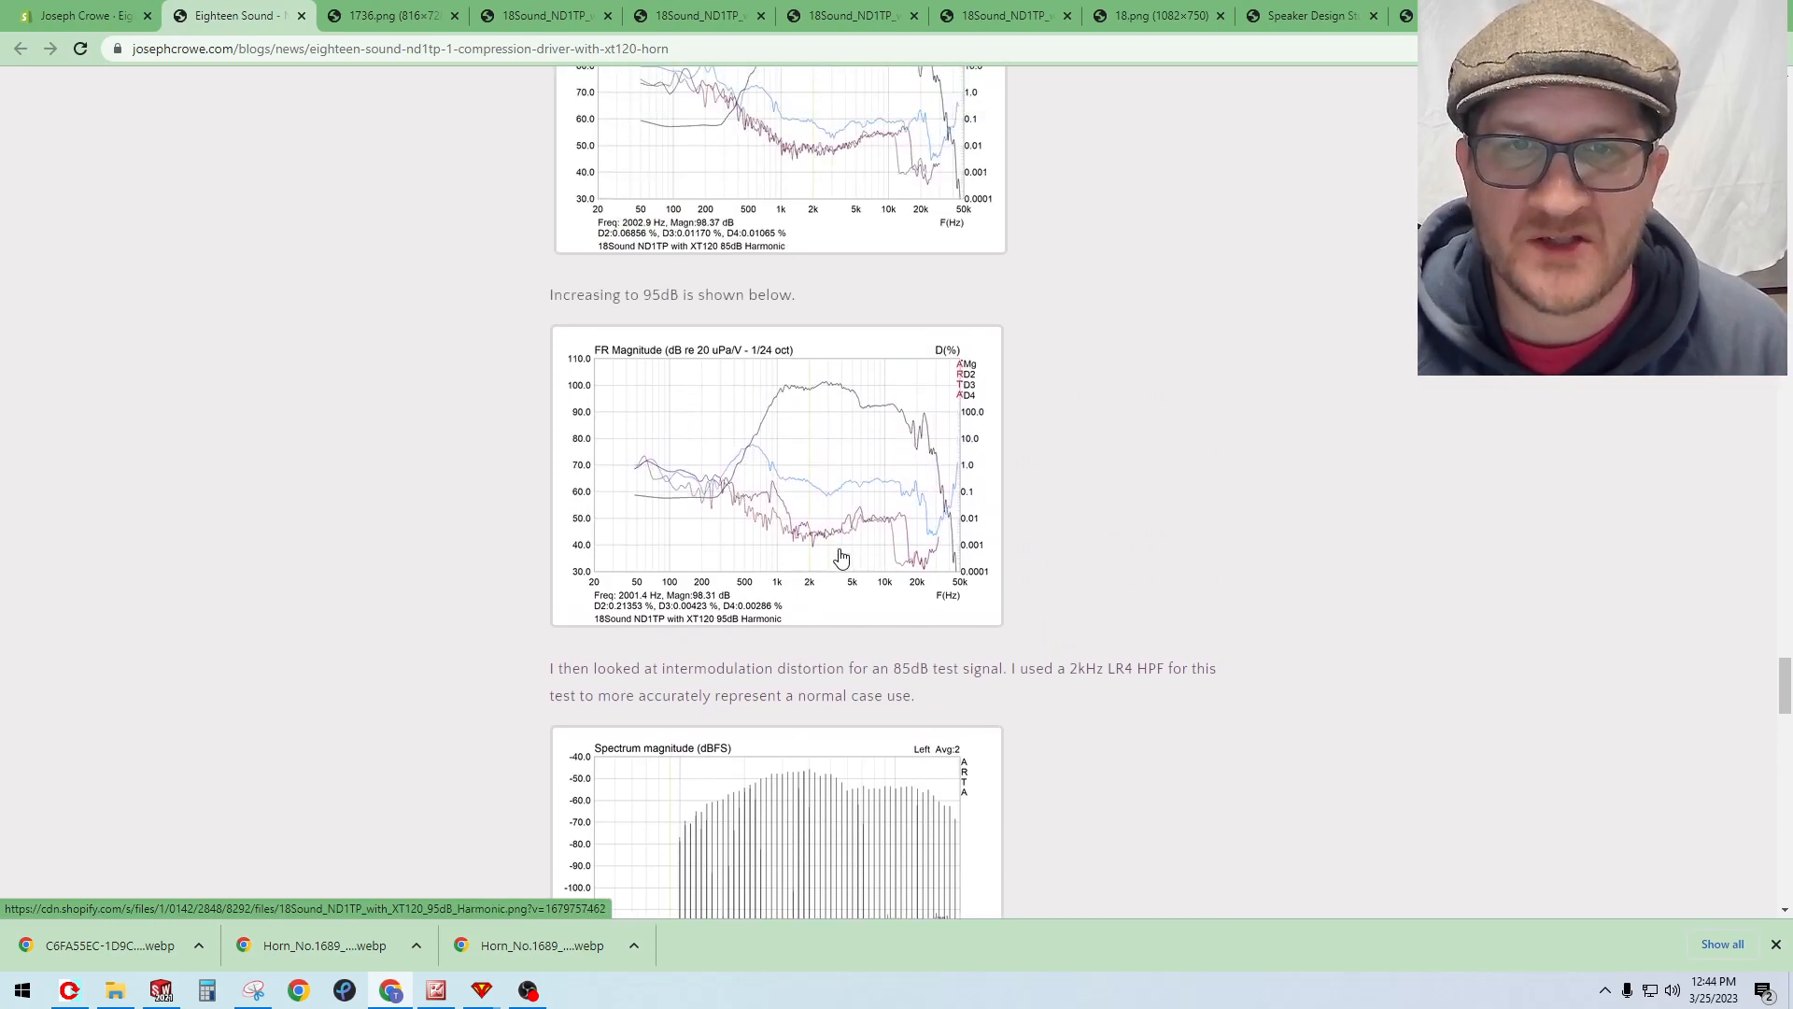
pyautogui.scroll(3)
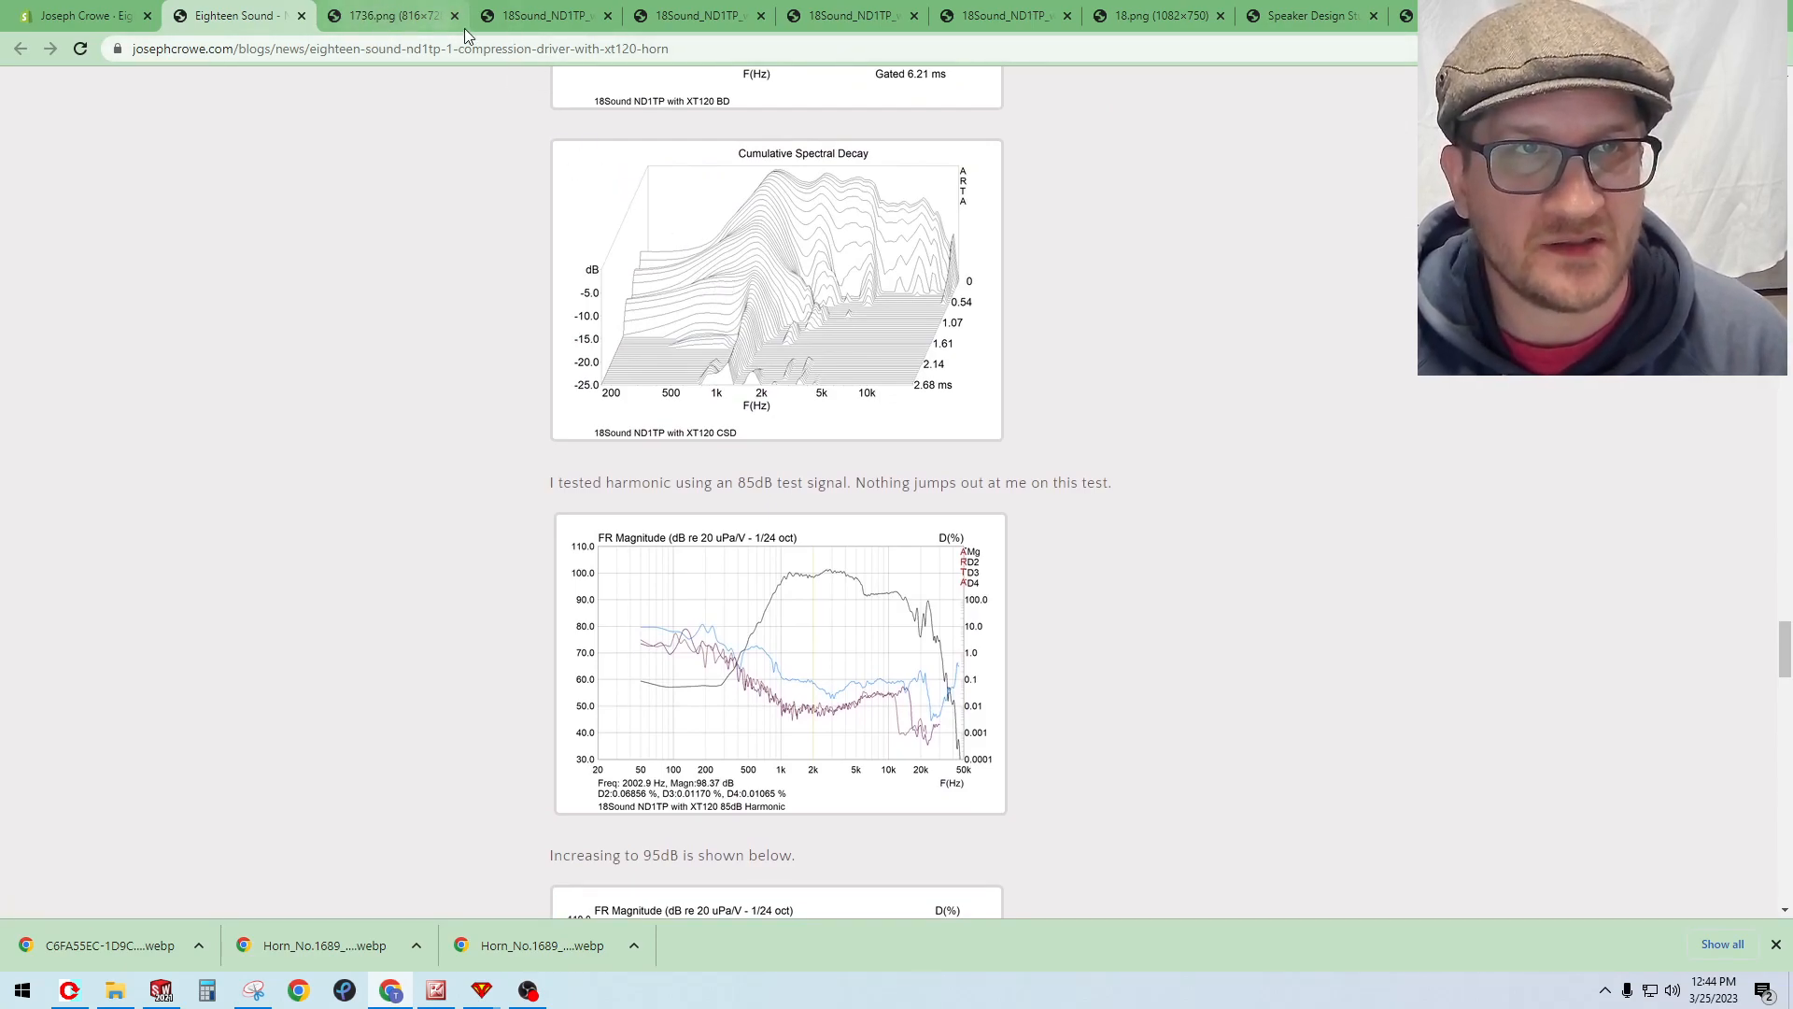
pyautogui.moveTo(541, 15)
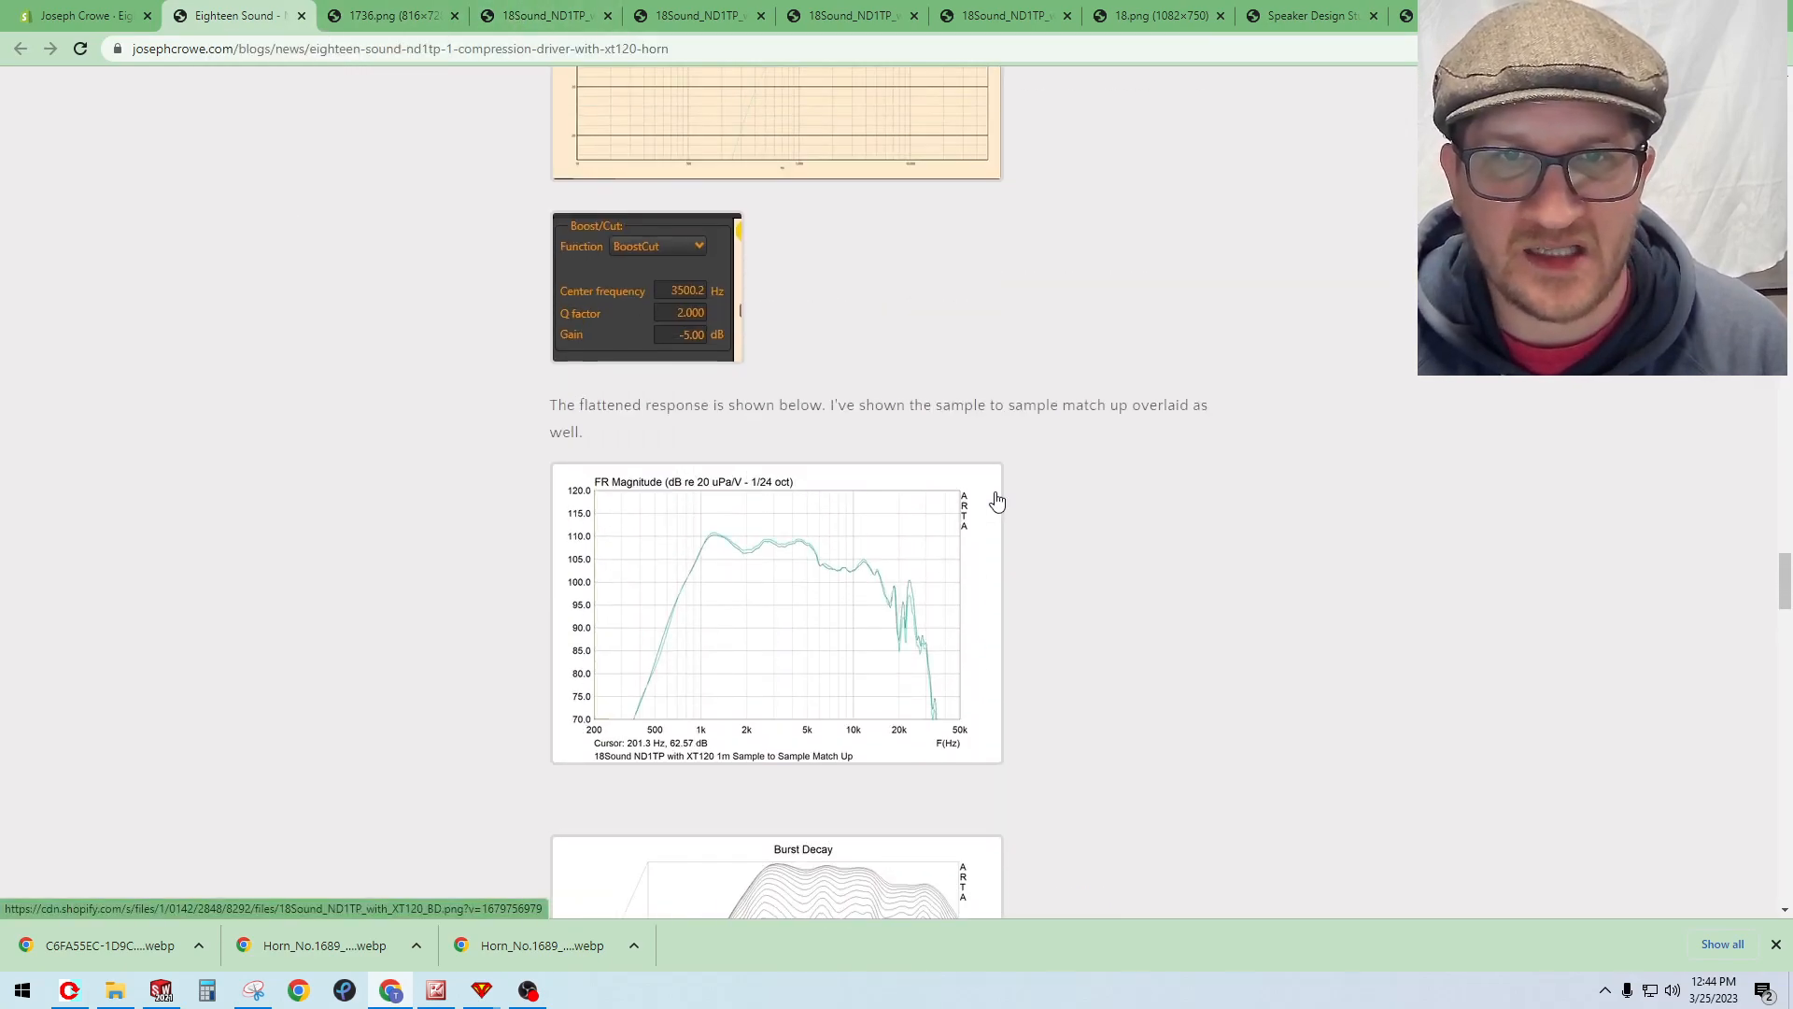
pyautogui.click(388, 15)
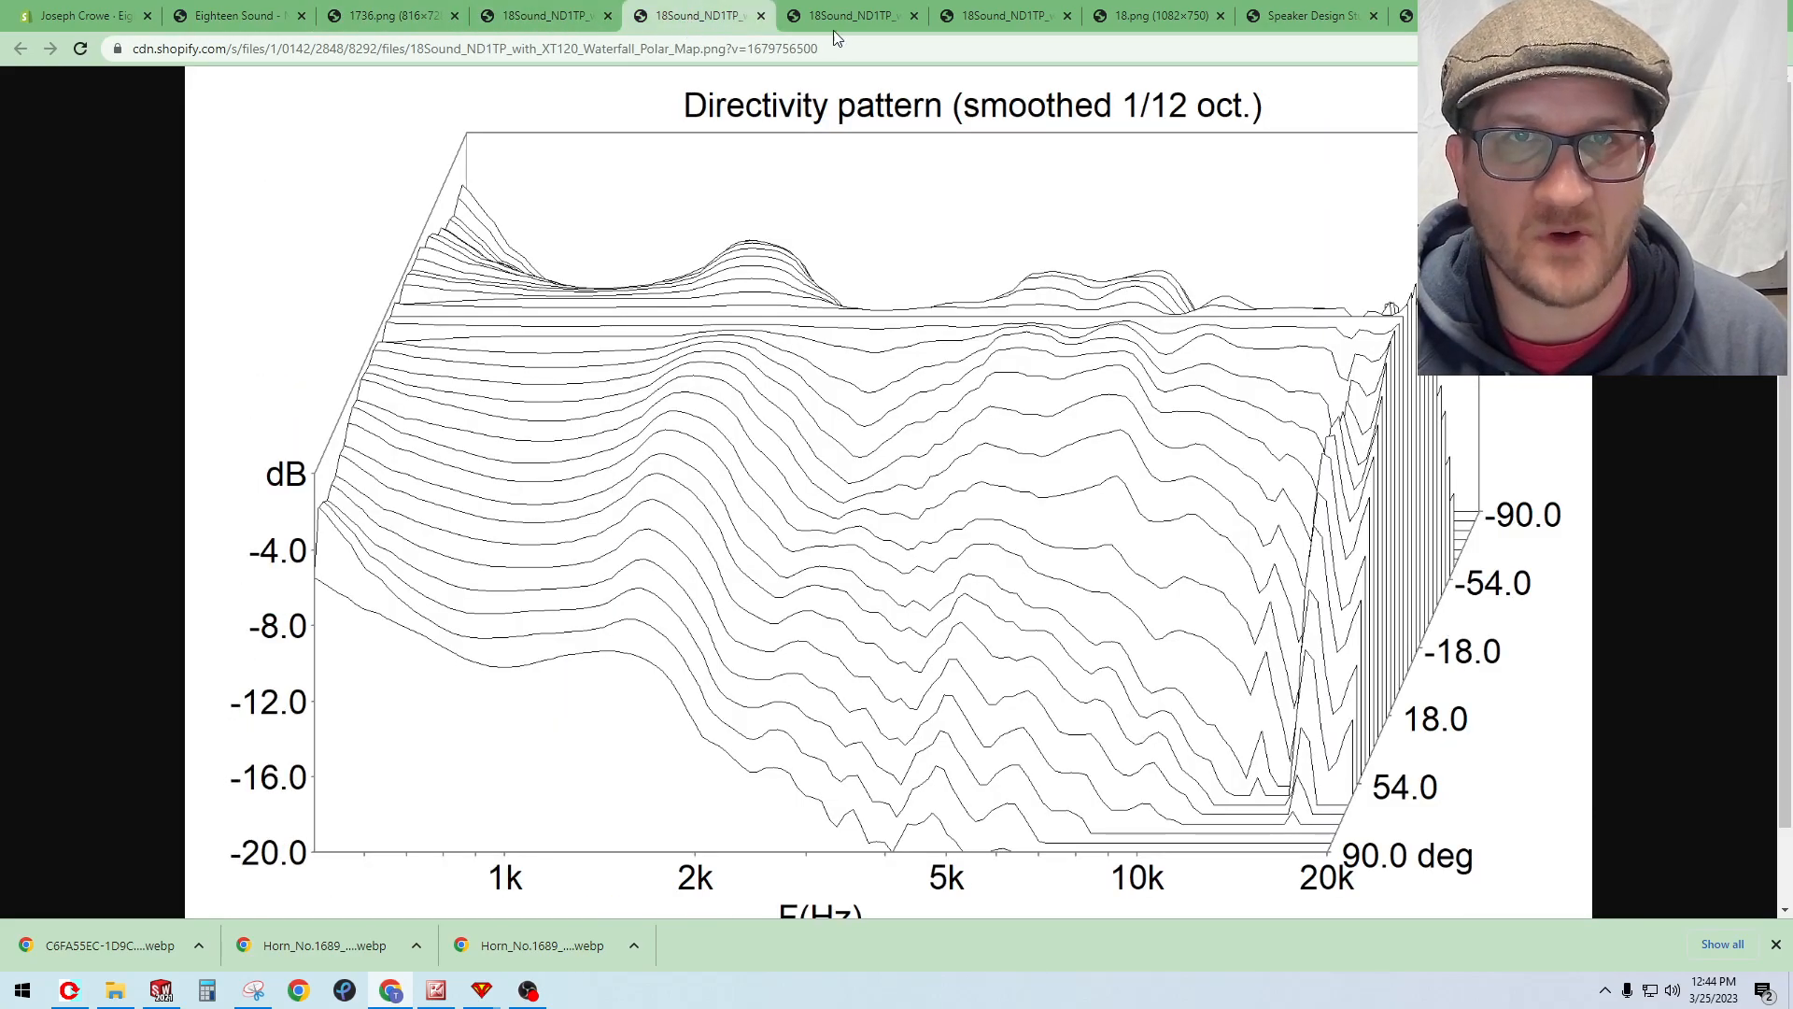
pyautogui.click(374, 15)
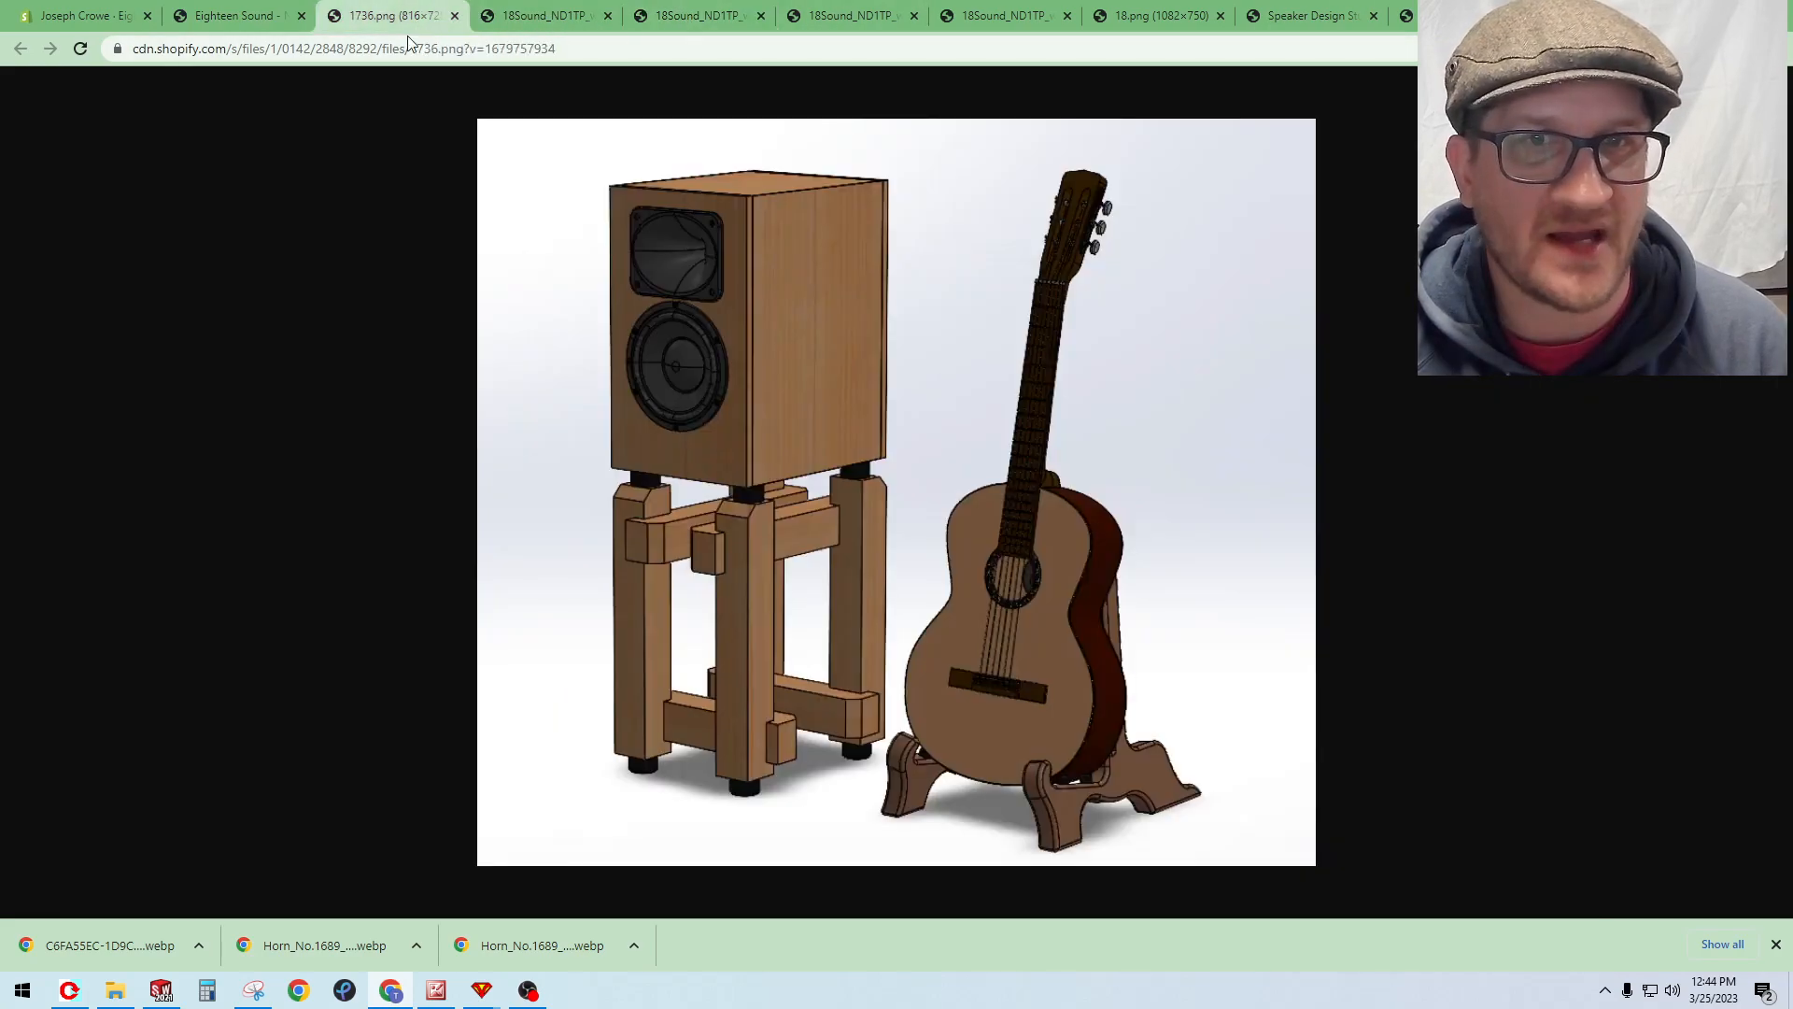
pyautogui.click(234, 15)
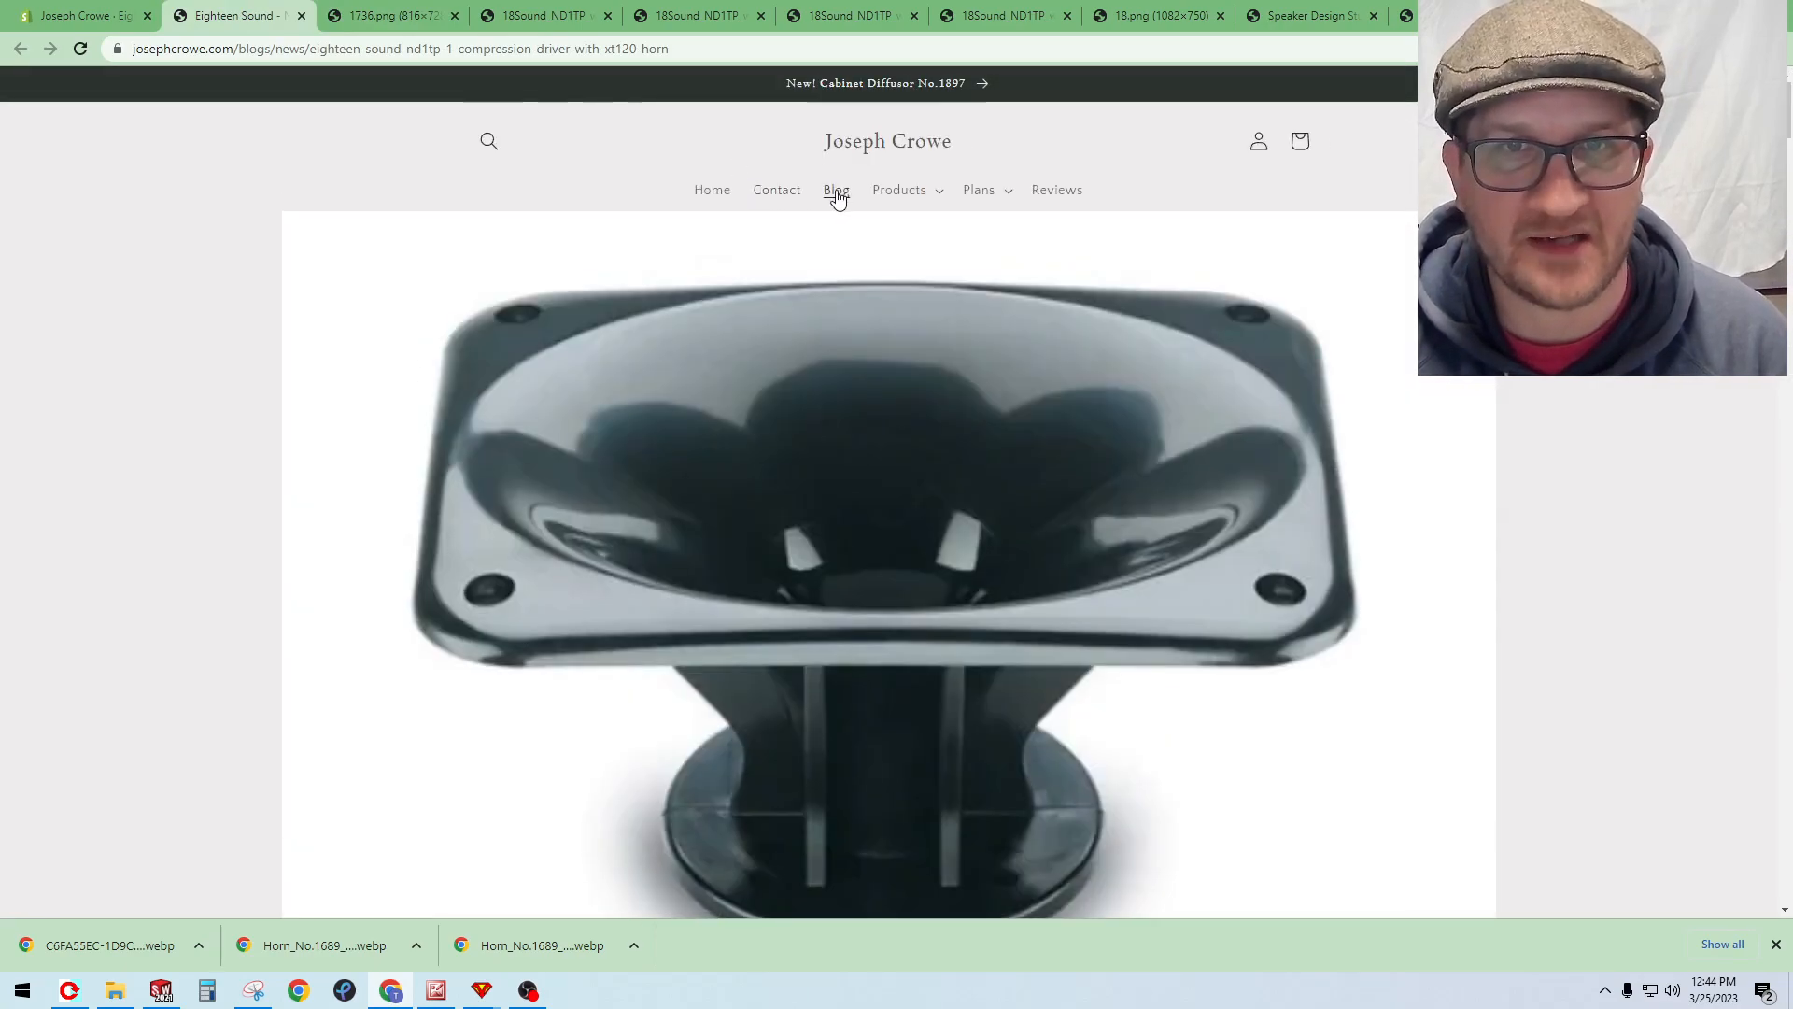
pyautogui.moveTo(1029, 33)
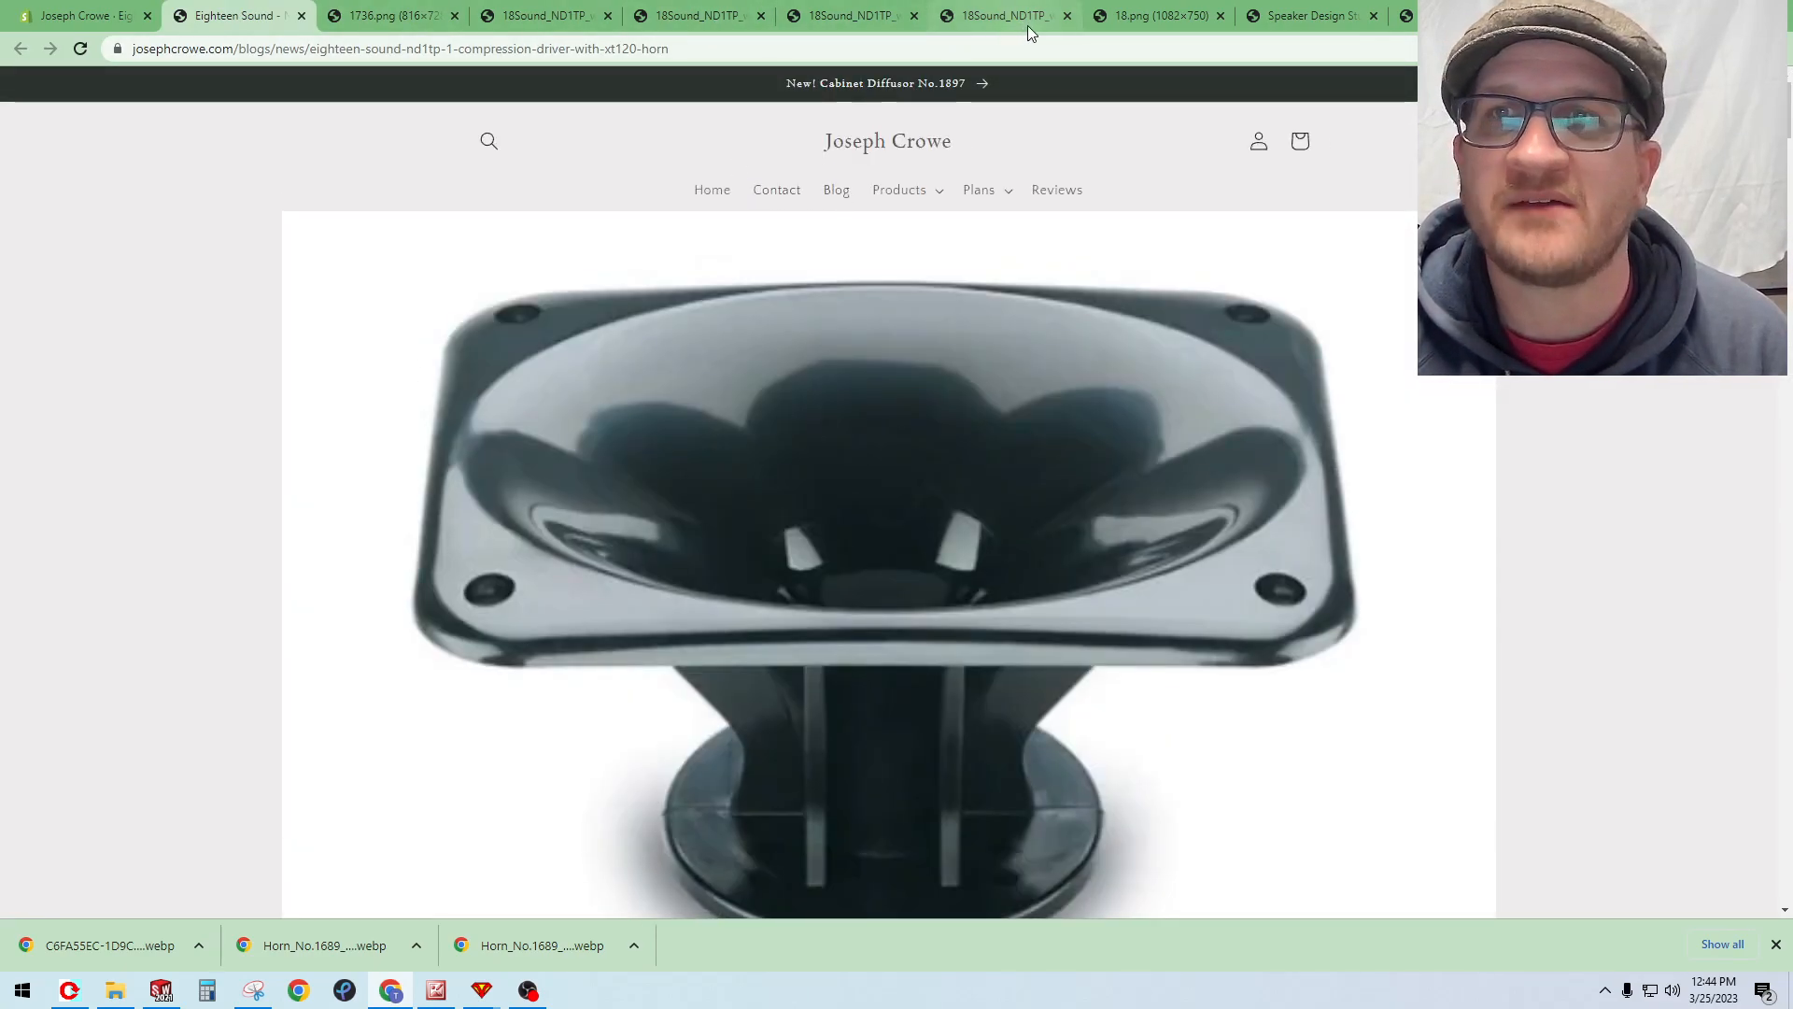
# Step: Go via the Speaker Design Study tab to the blog News listing and open the Peerless OC25SC65-04 with Horn No.1900 post
pyautogui.click(1311, 15)
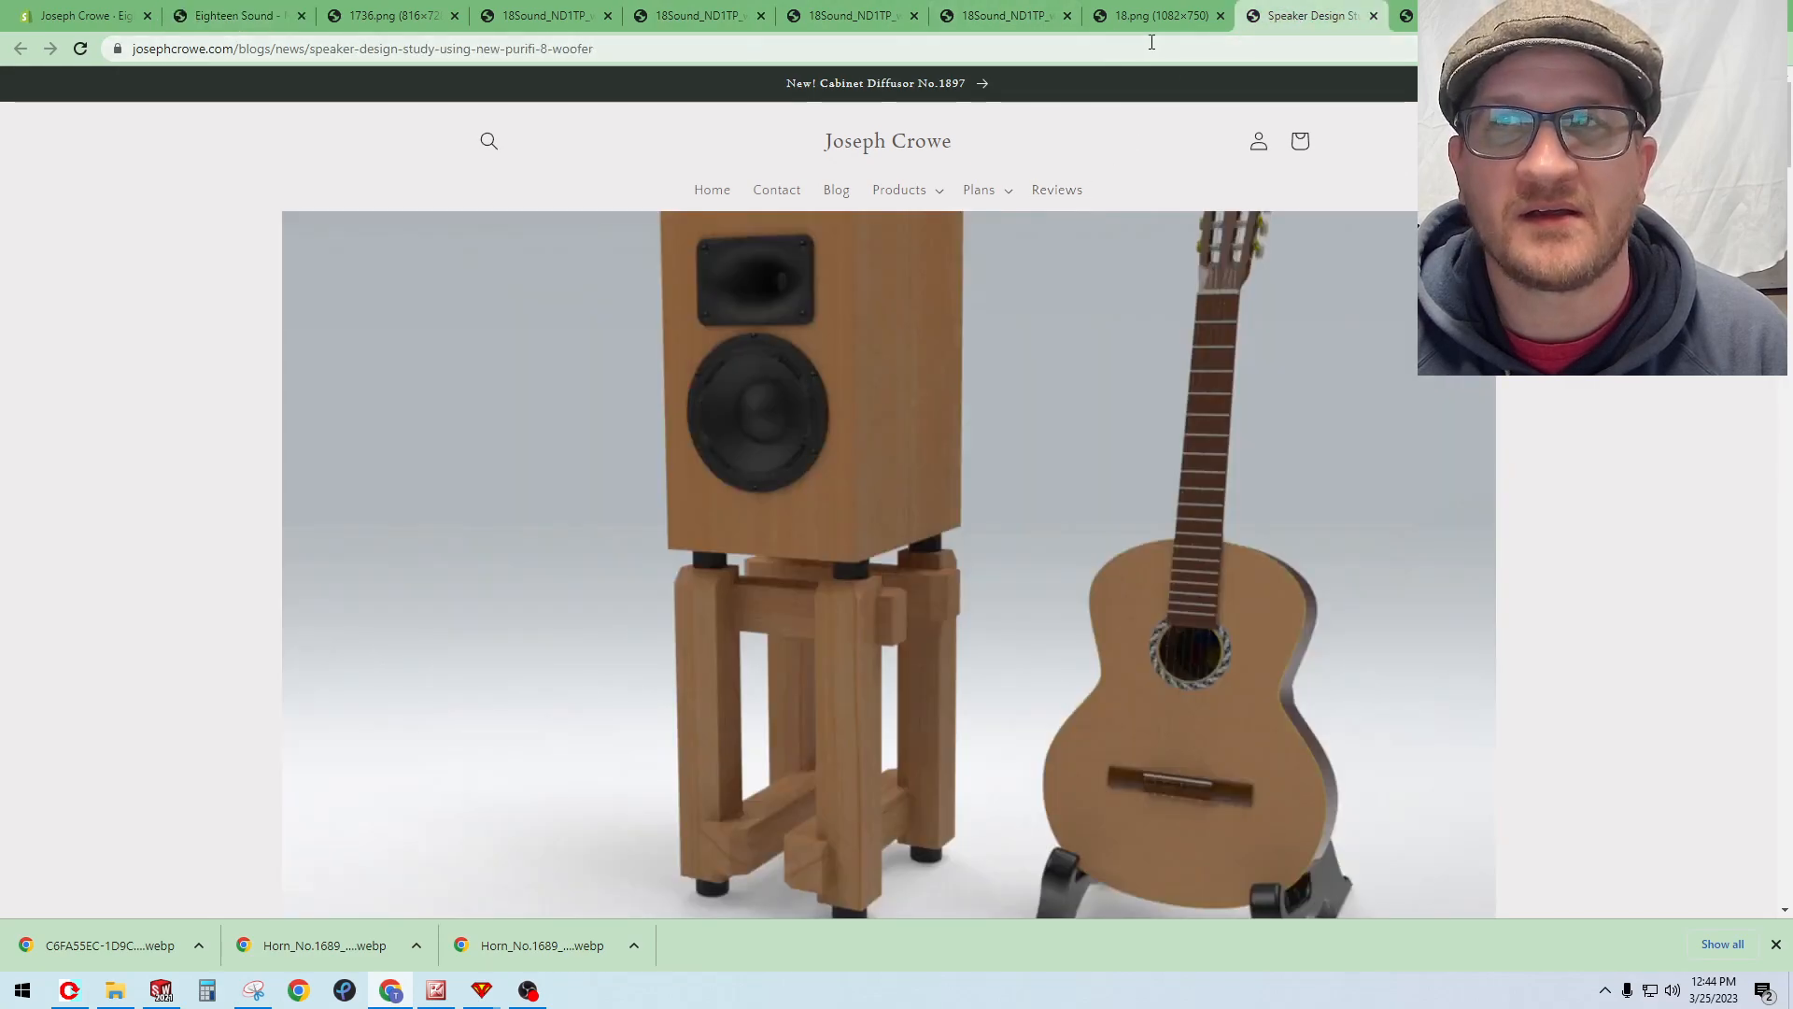
pyautogui.click(234, 15)
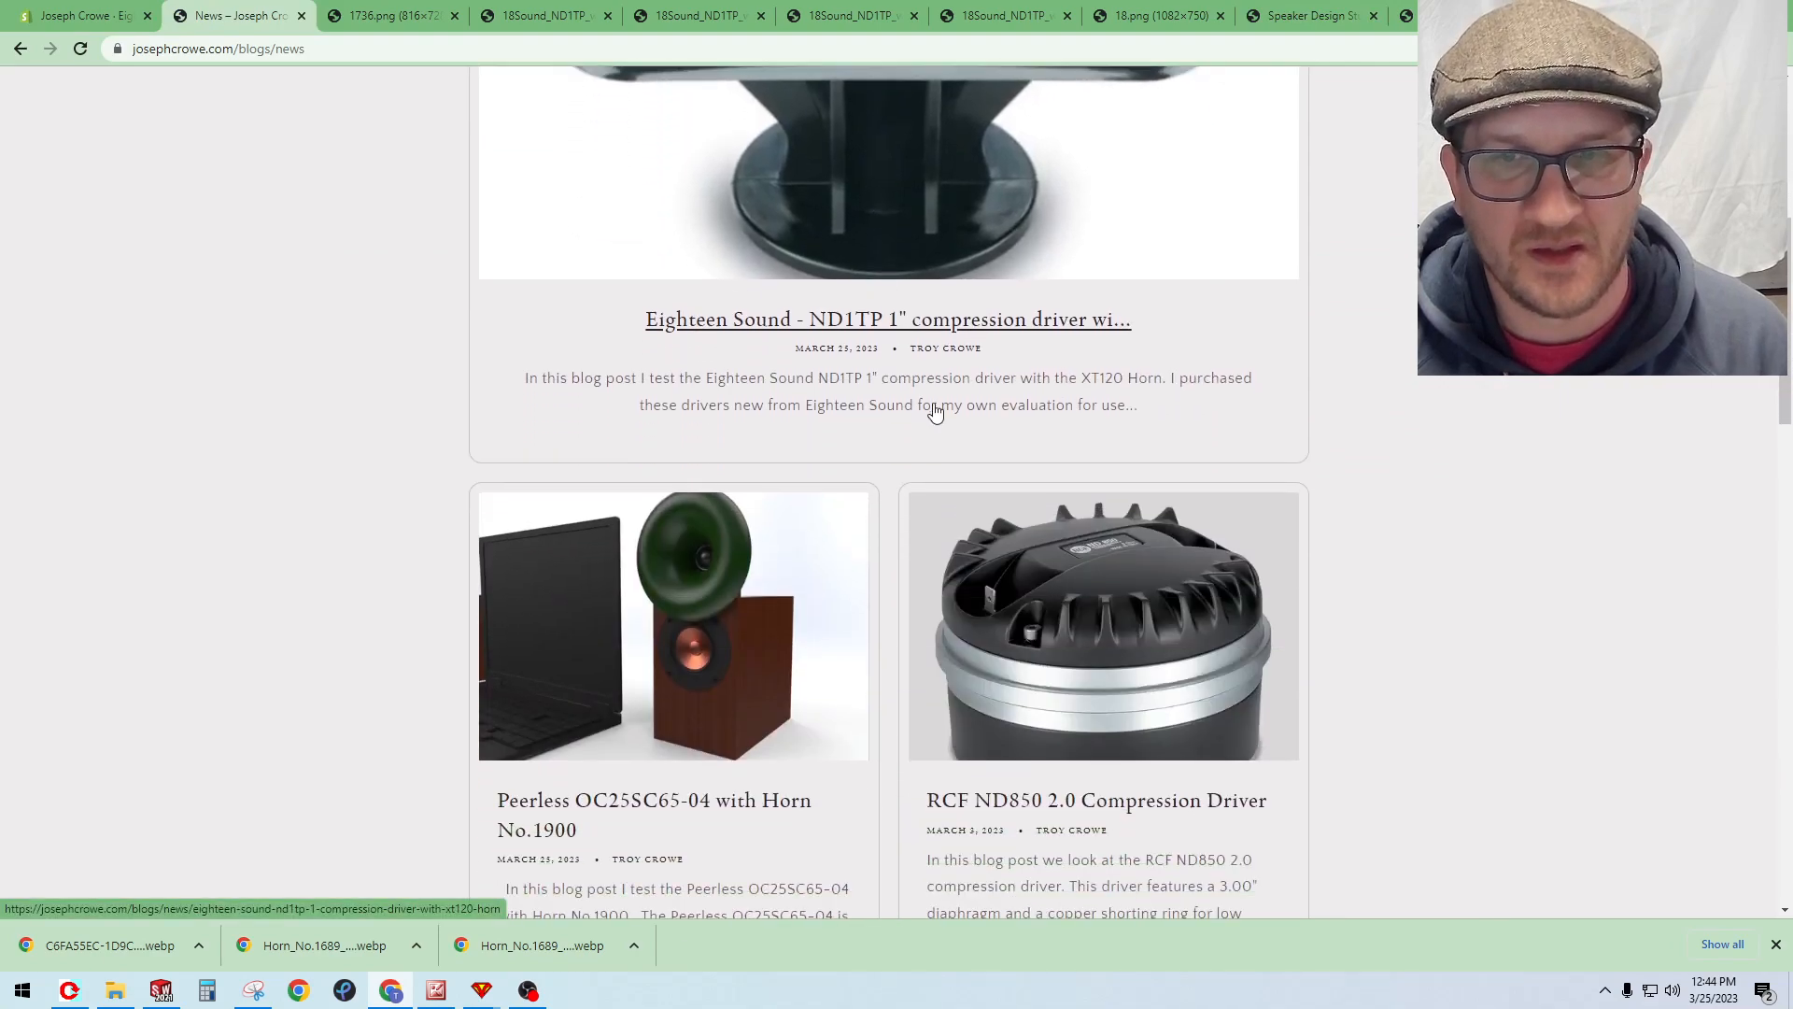
pyautogui.scroll(-3)
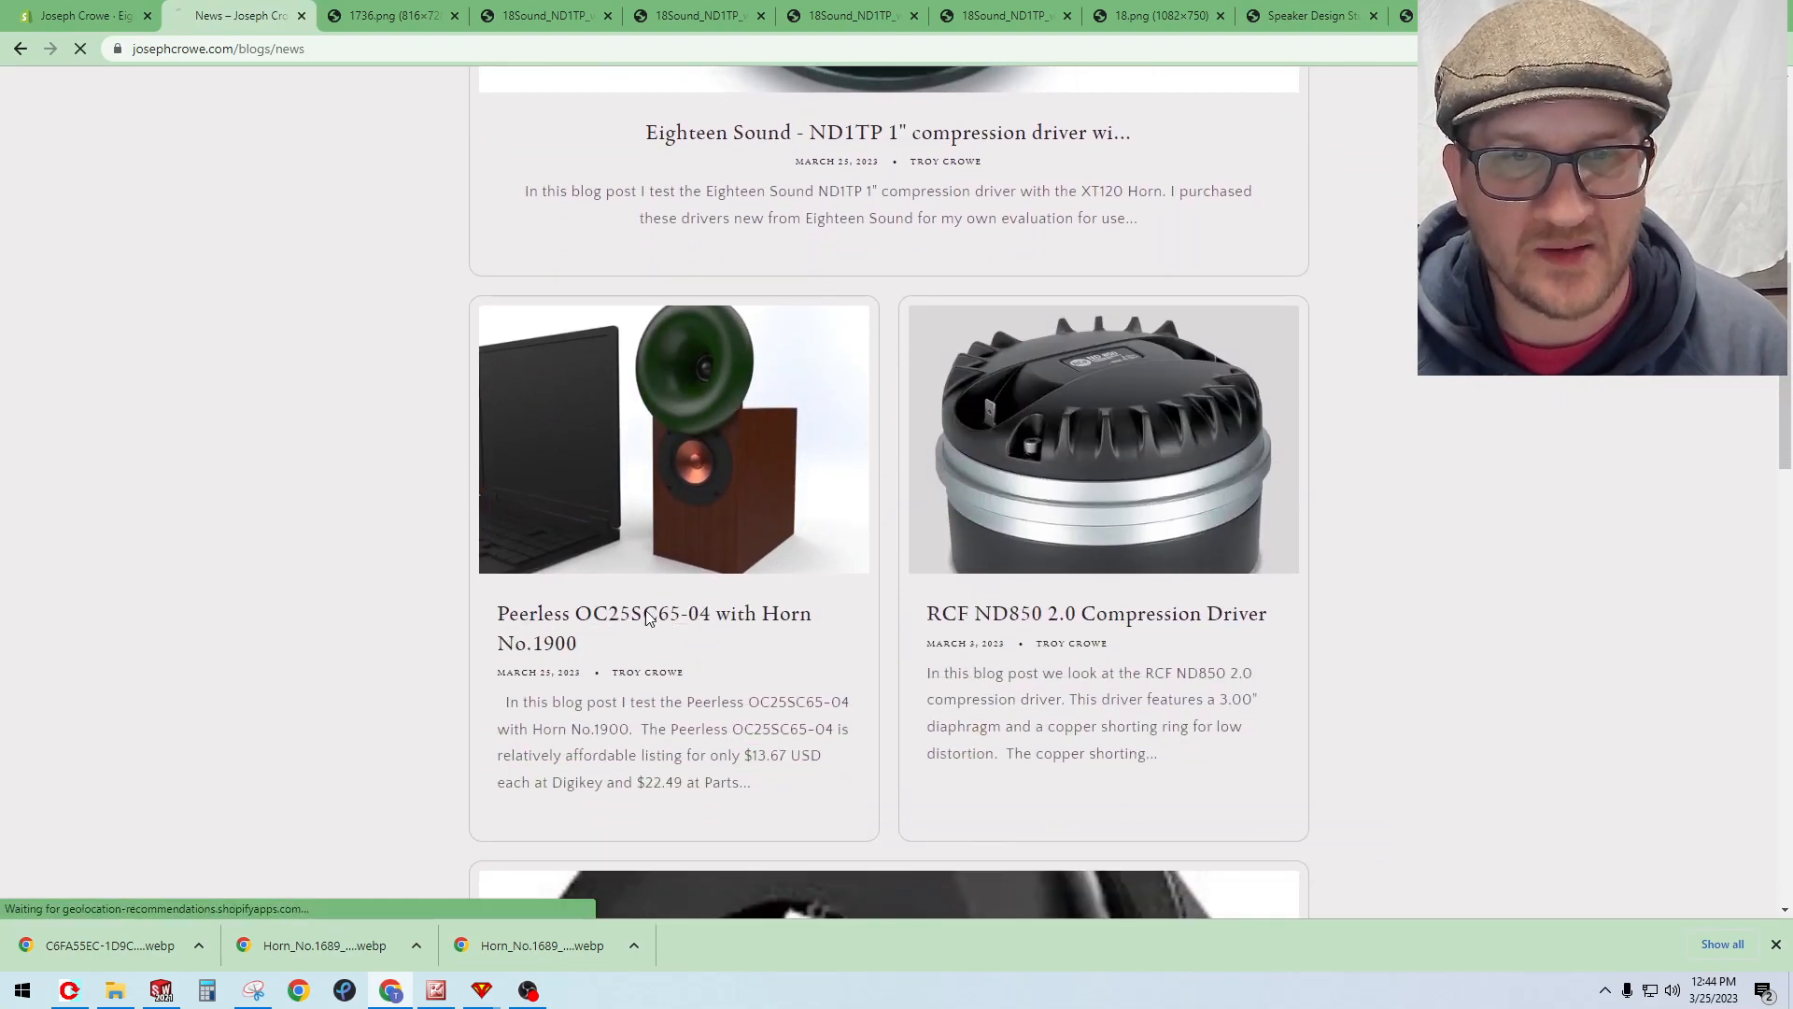
pyautogui.click(654, 627)
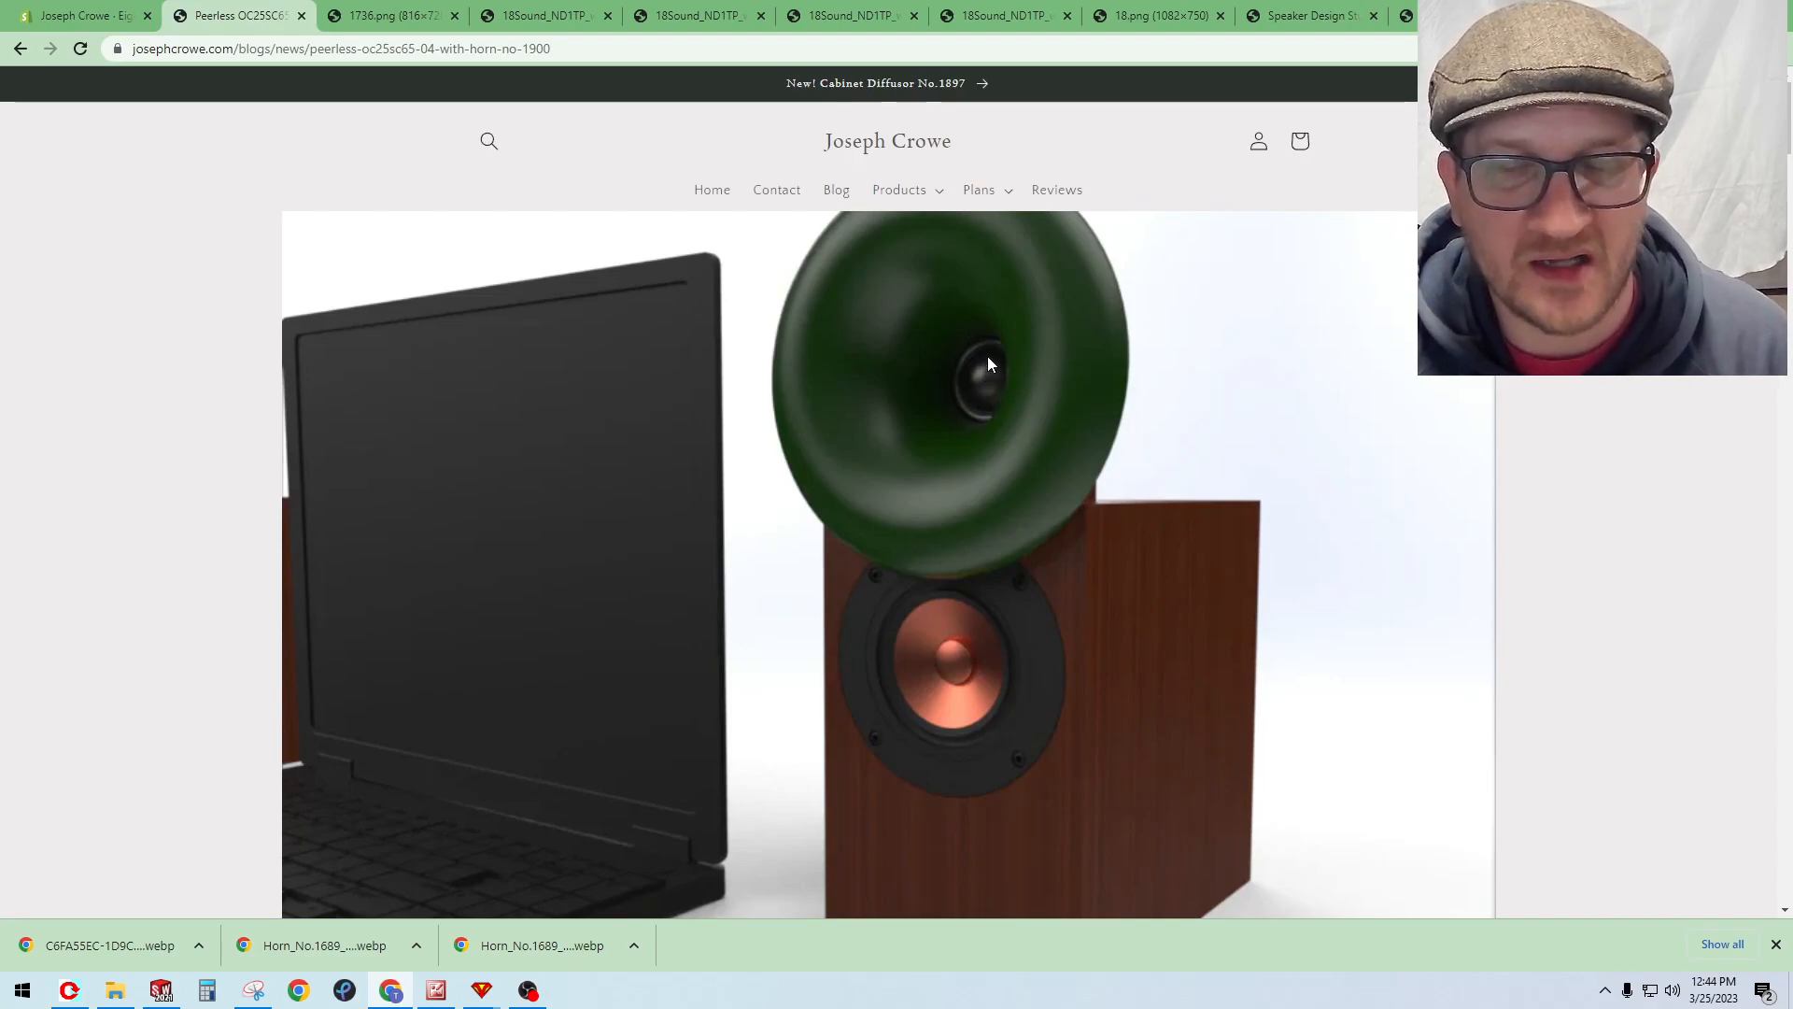
pyautogui.scroll(-3)
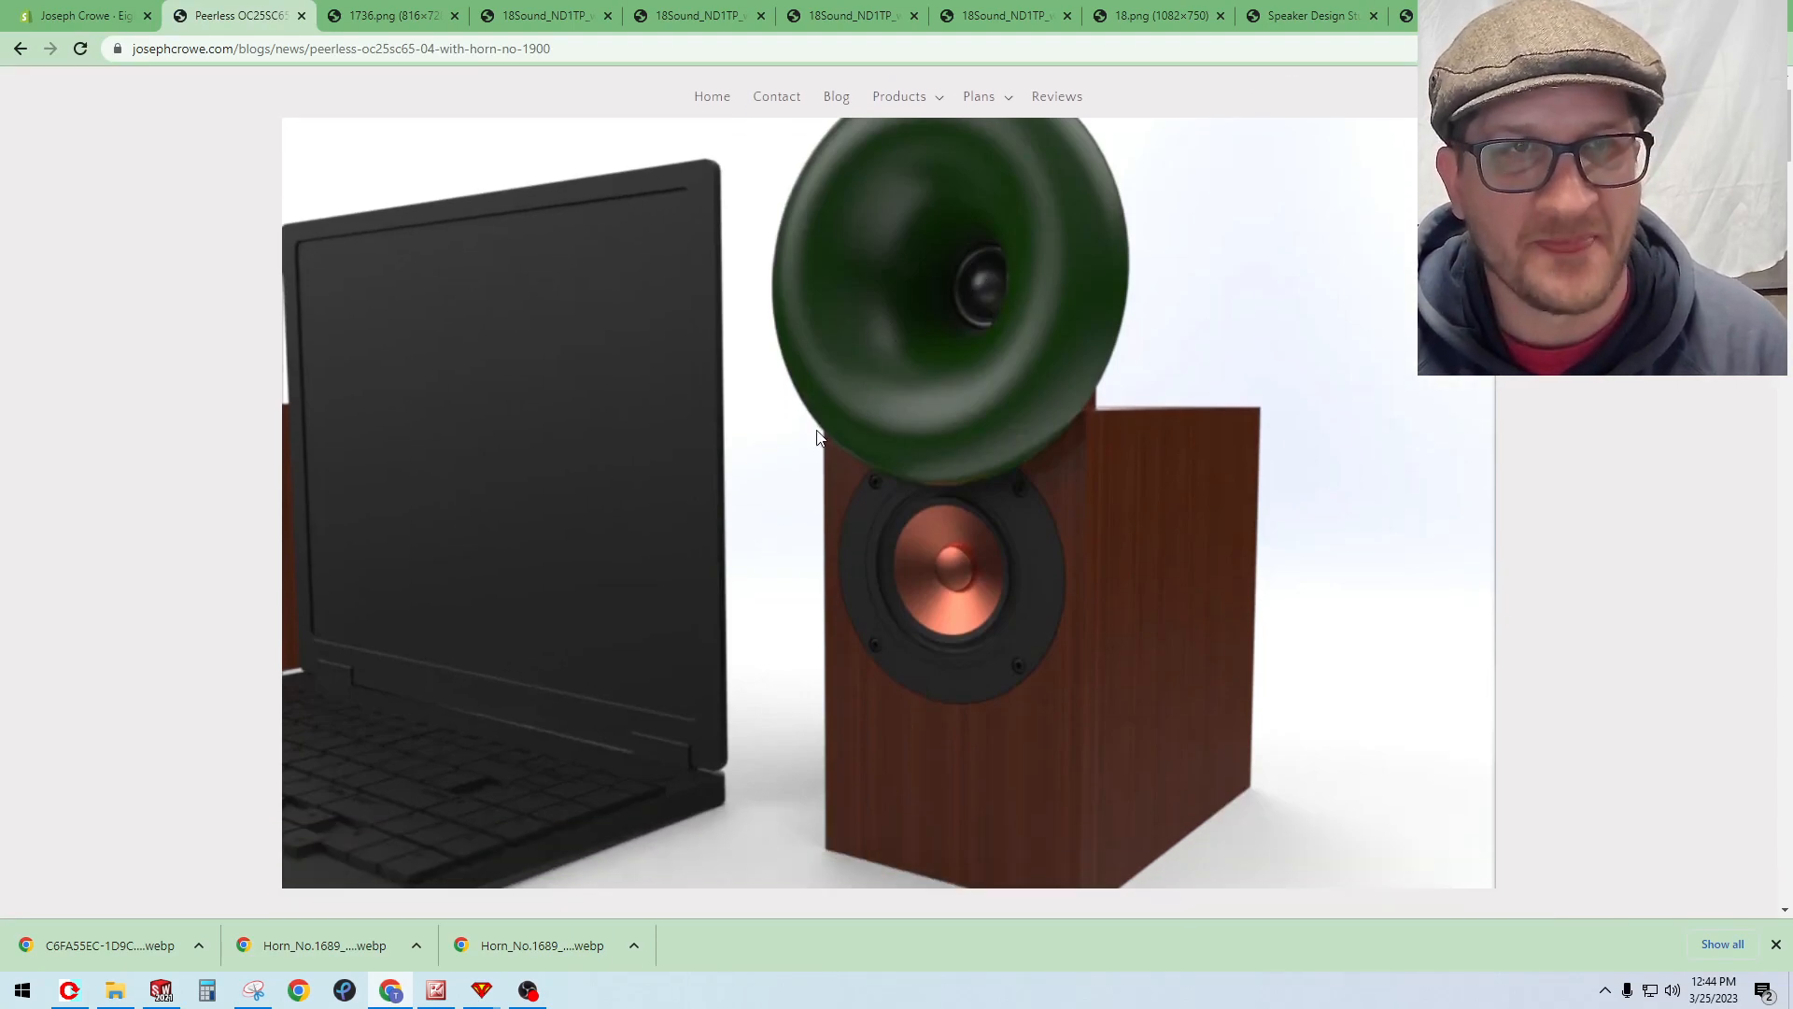
pyautogui.scroll(-3)
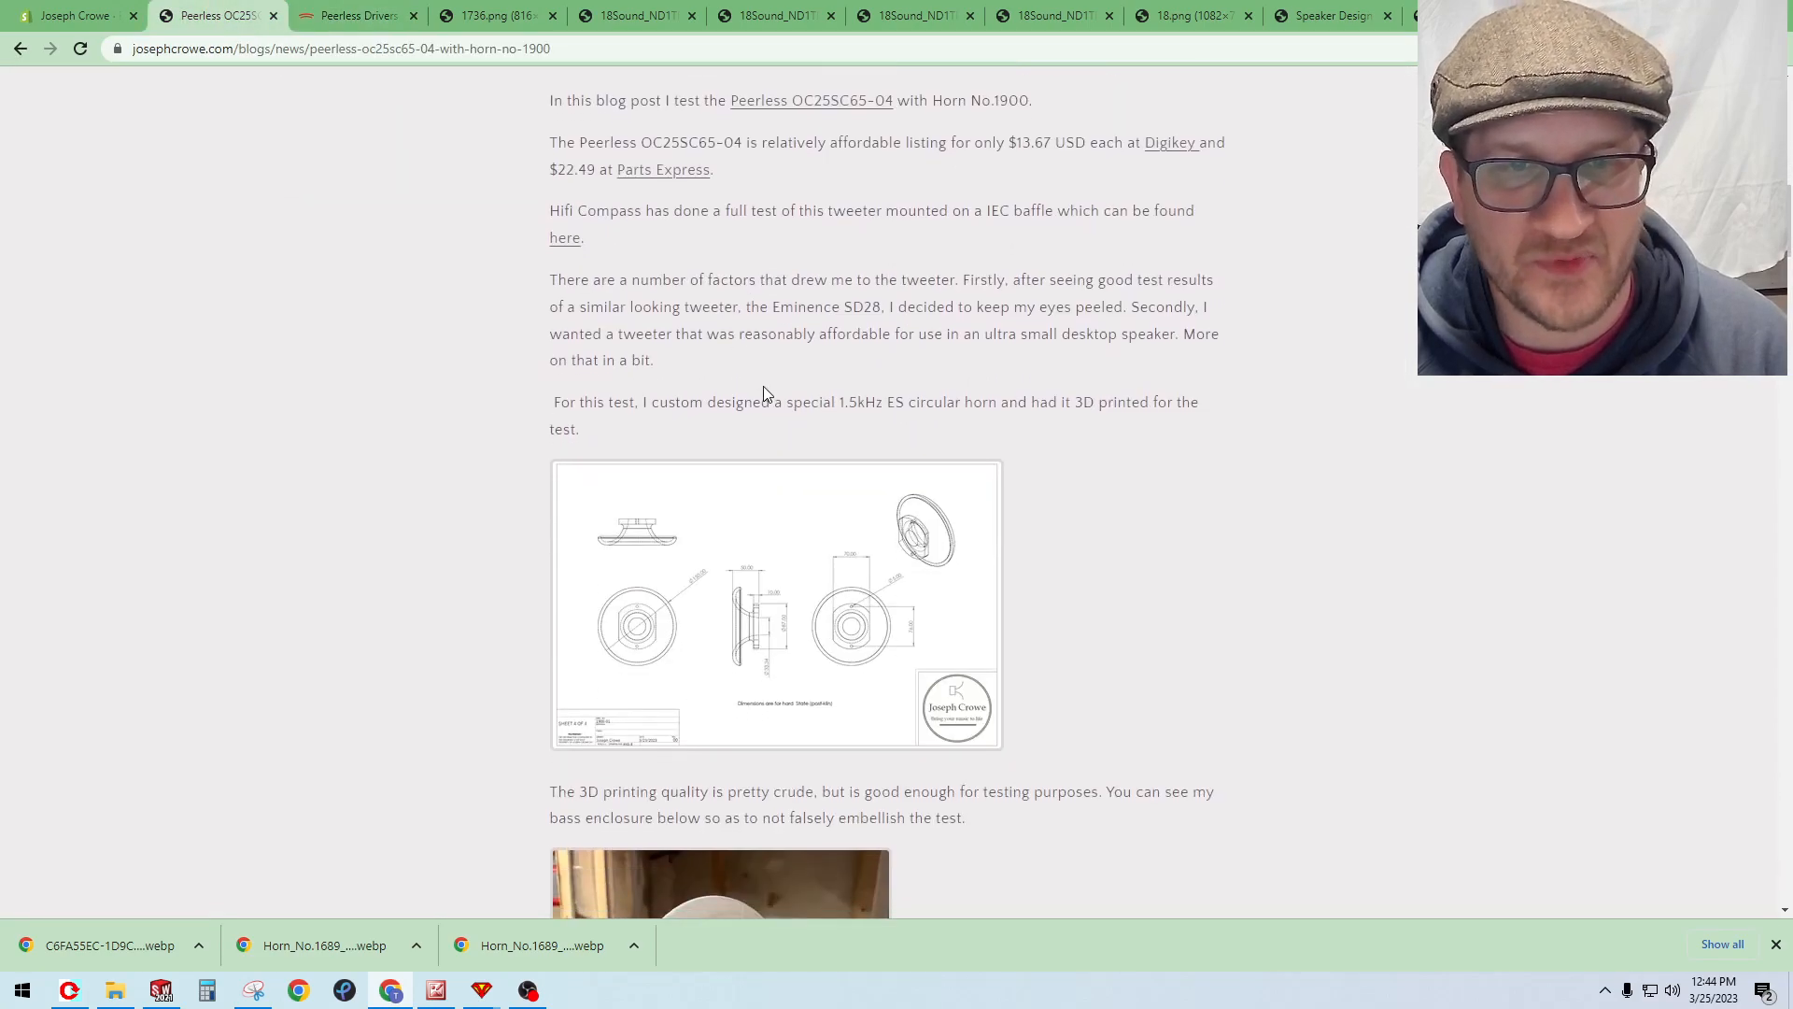
pyautogui.scroll(-3)
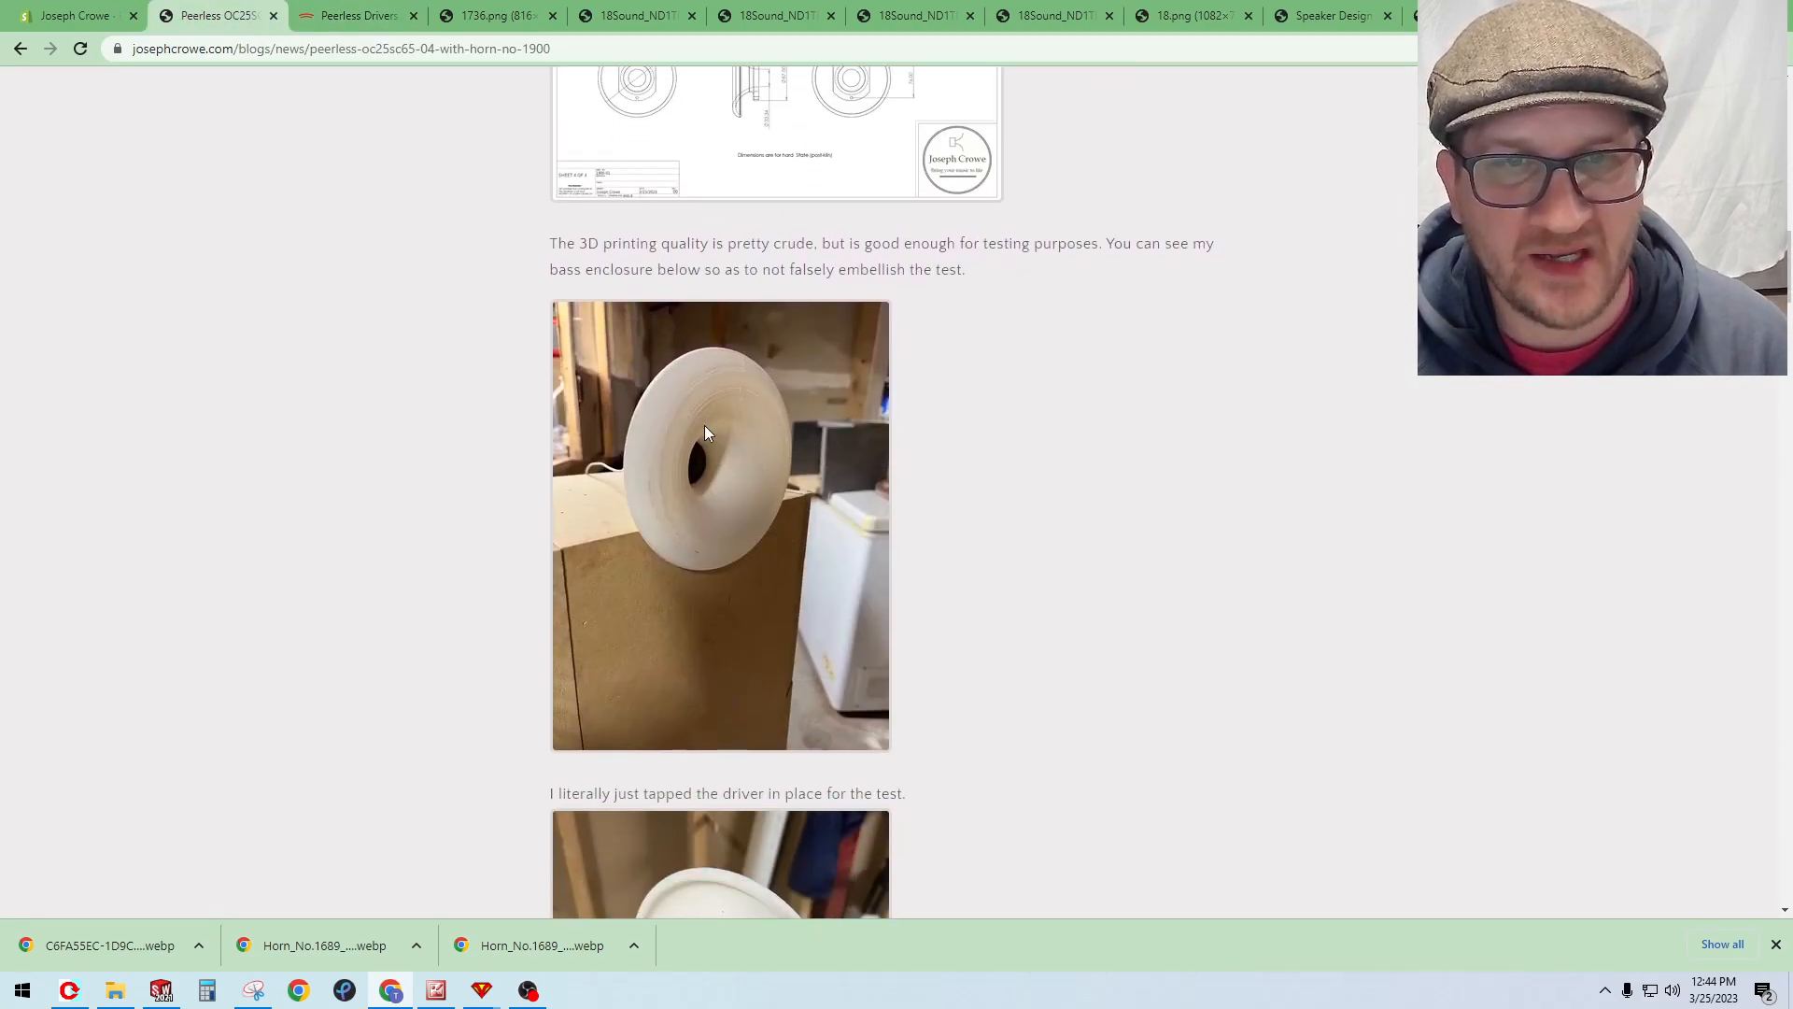
pyautogui.moveTo(672, 429)
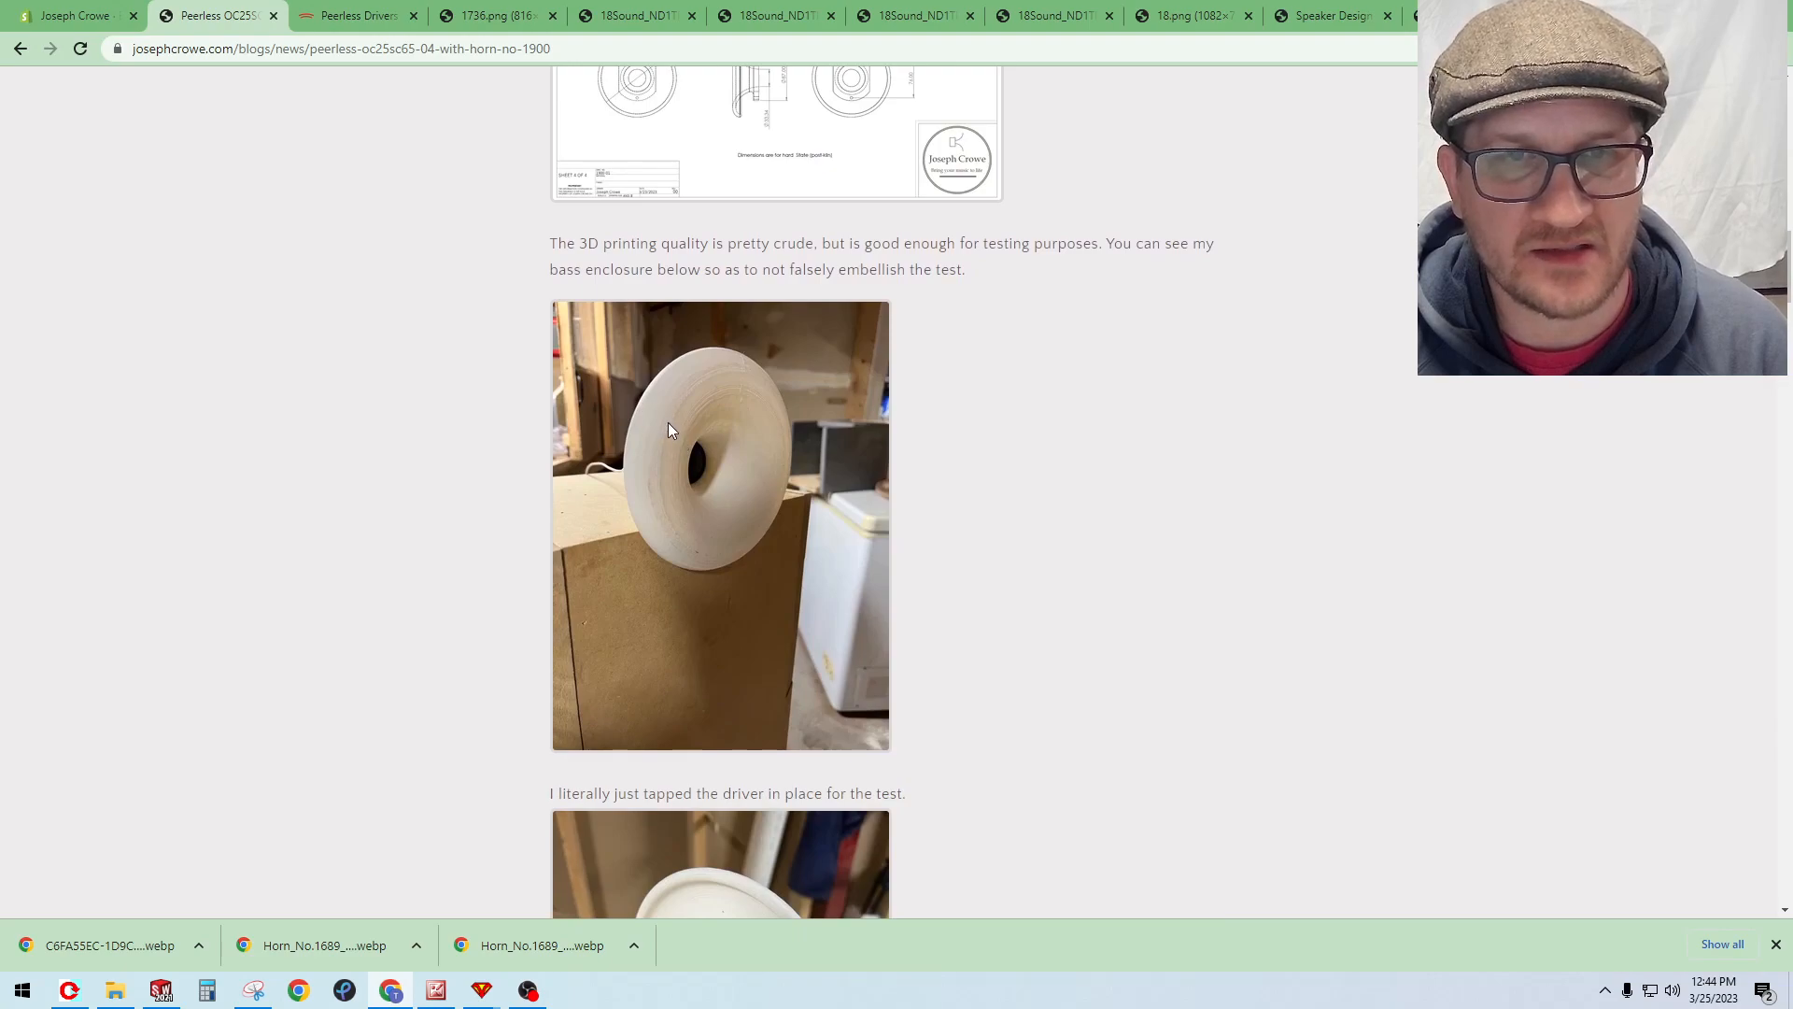
pyautogui.scroll(-3)
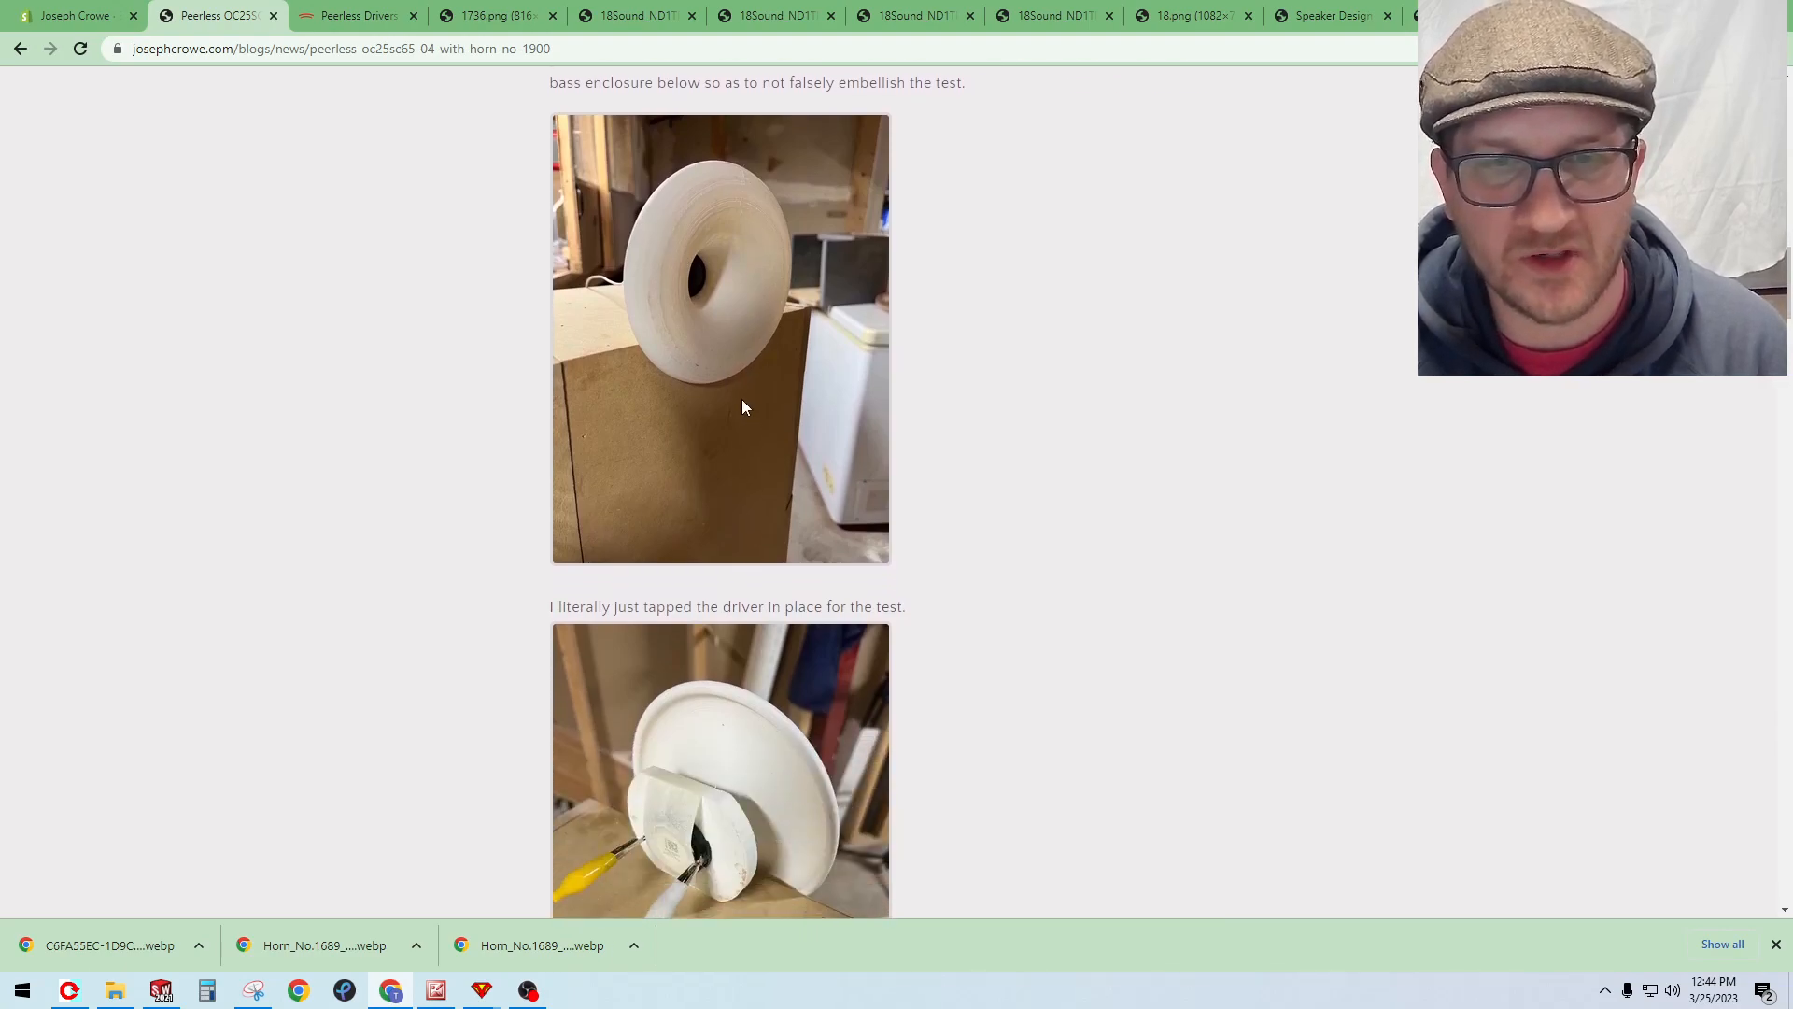
pyautogui.scroll(-3)
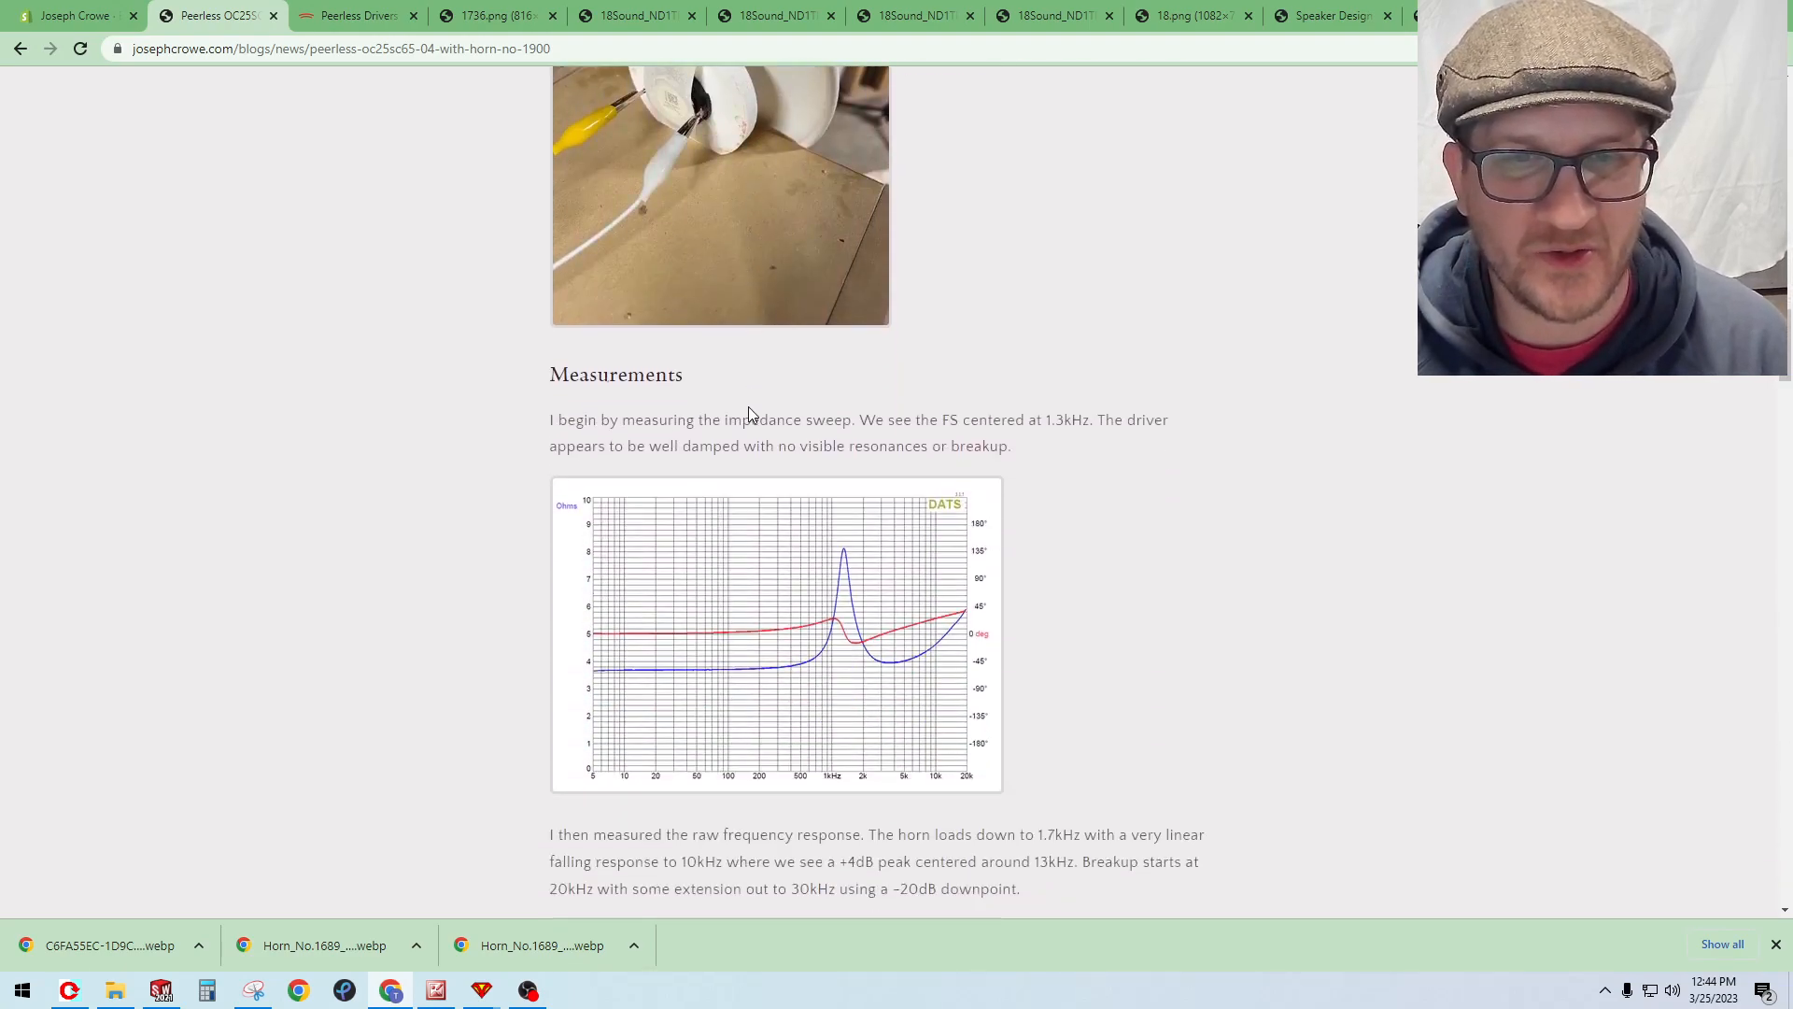
# Step: Scroll through the 3.3uF-cap response and measurement graphs and open the directivity polar map in its own tab
pyautogui.scroll(-3)
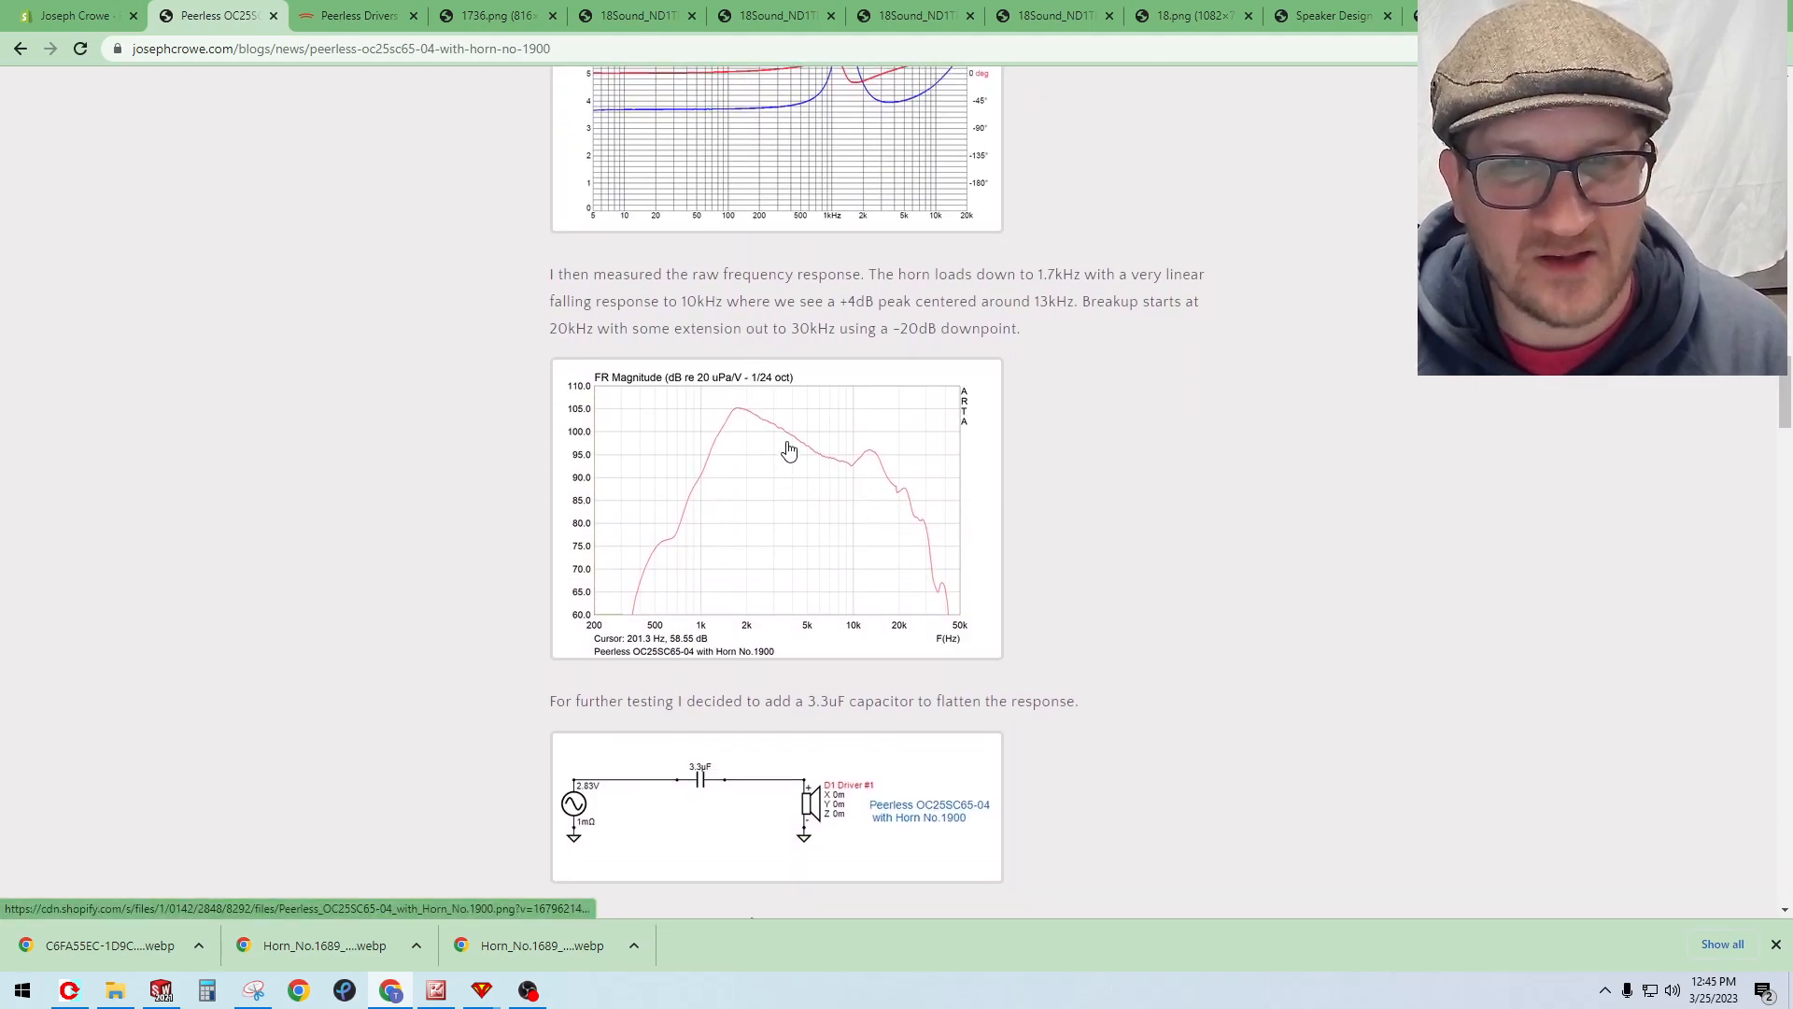
pyautogui.scroll(-3)
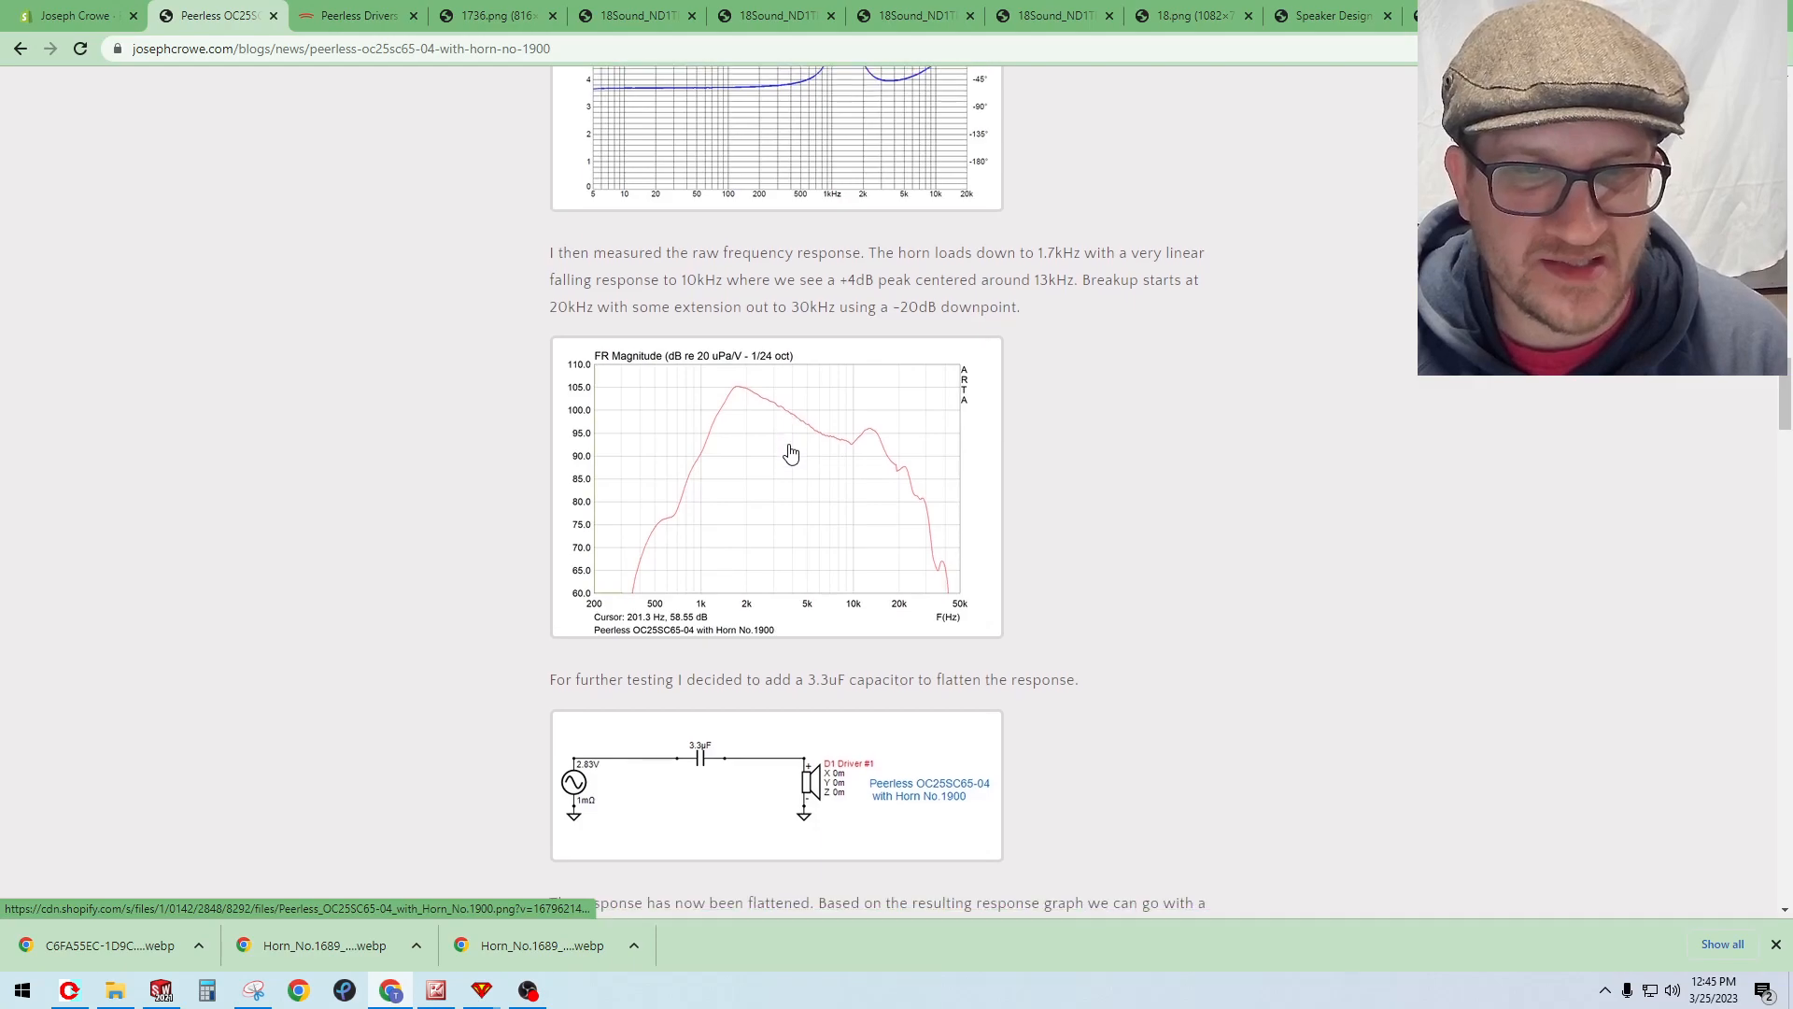
pyautogui.scroll(-3)
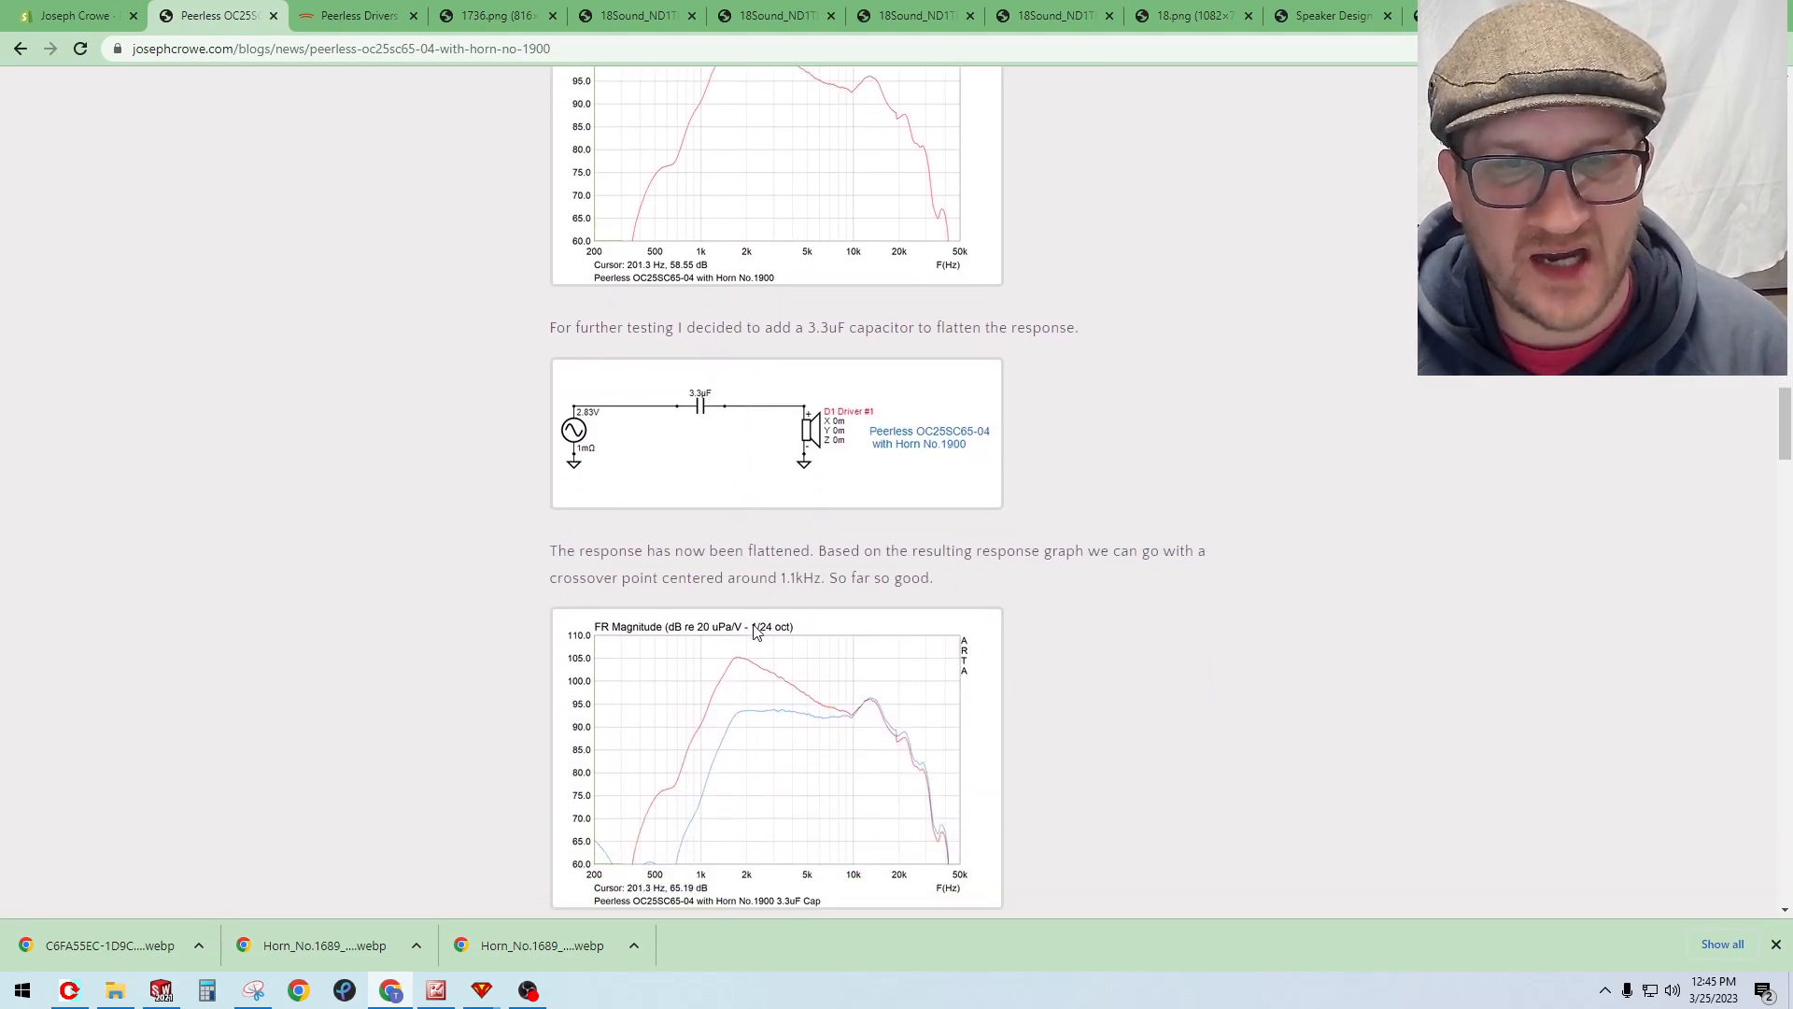
pyautogui.scroll(-3)
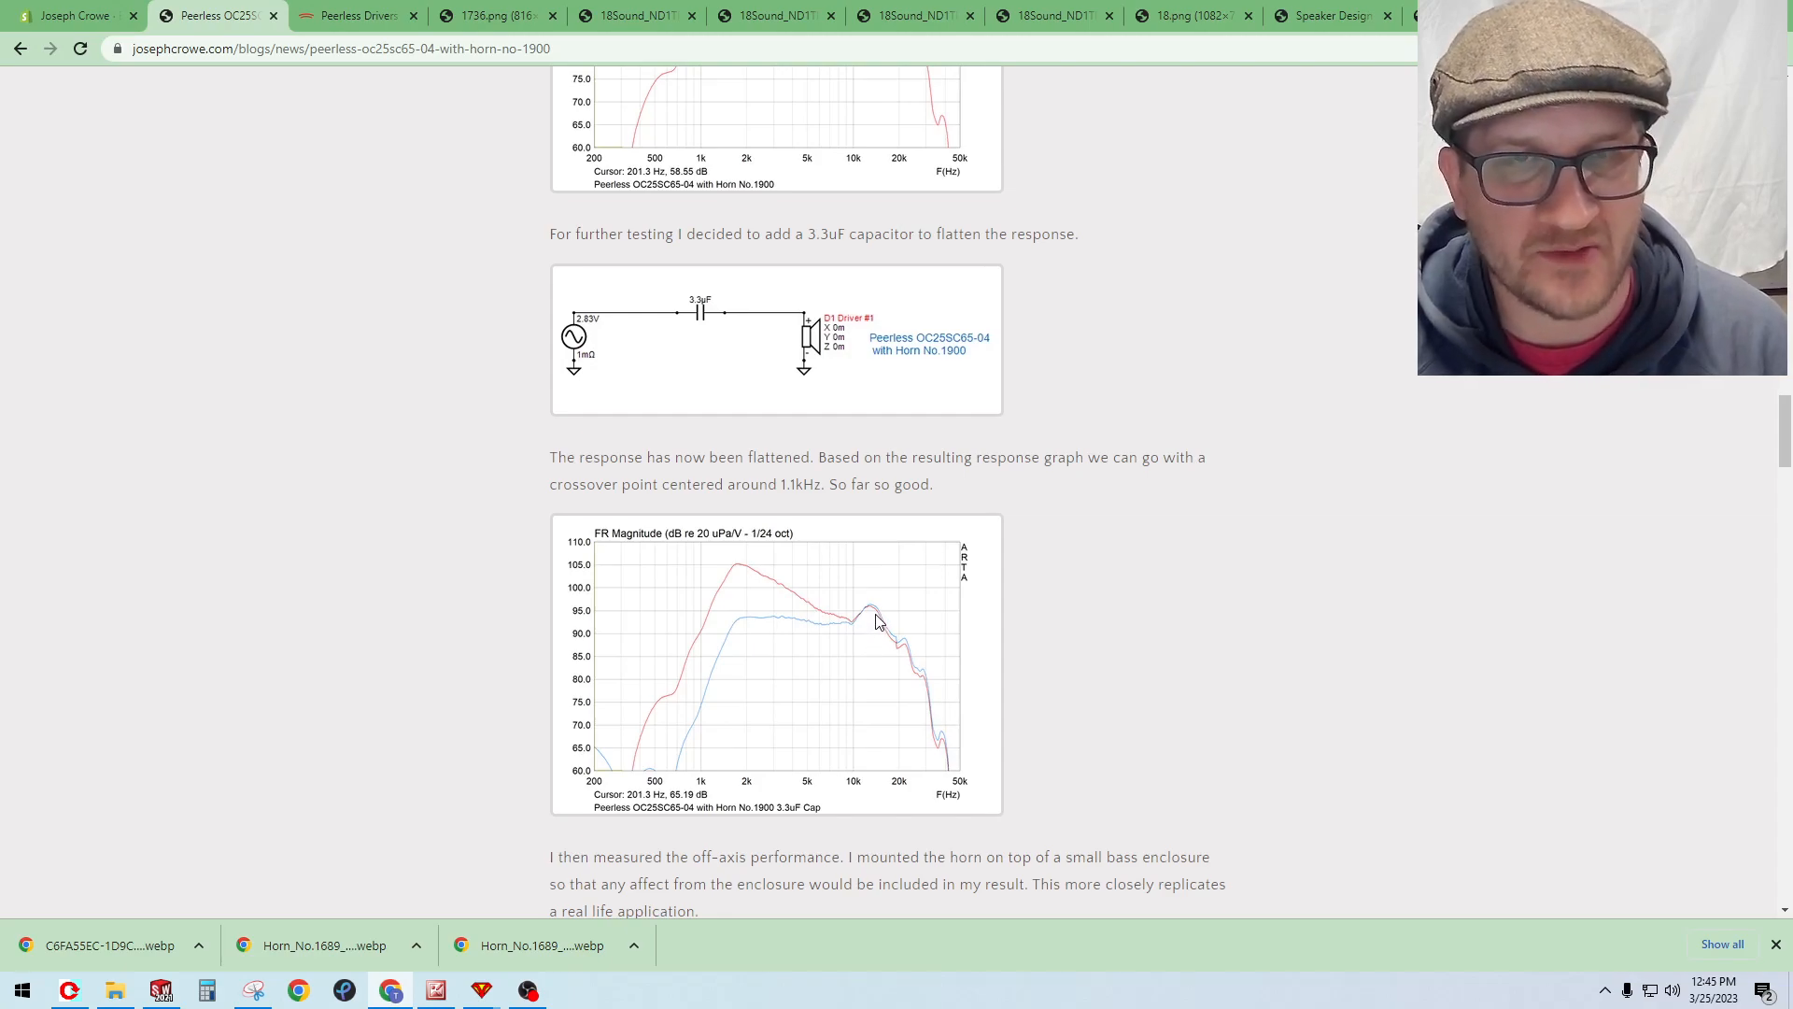
pyautogui.scroll(-3)
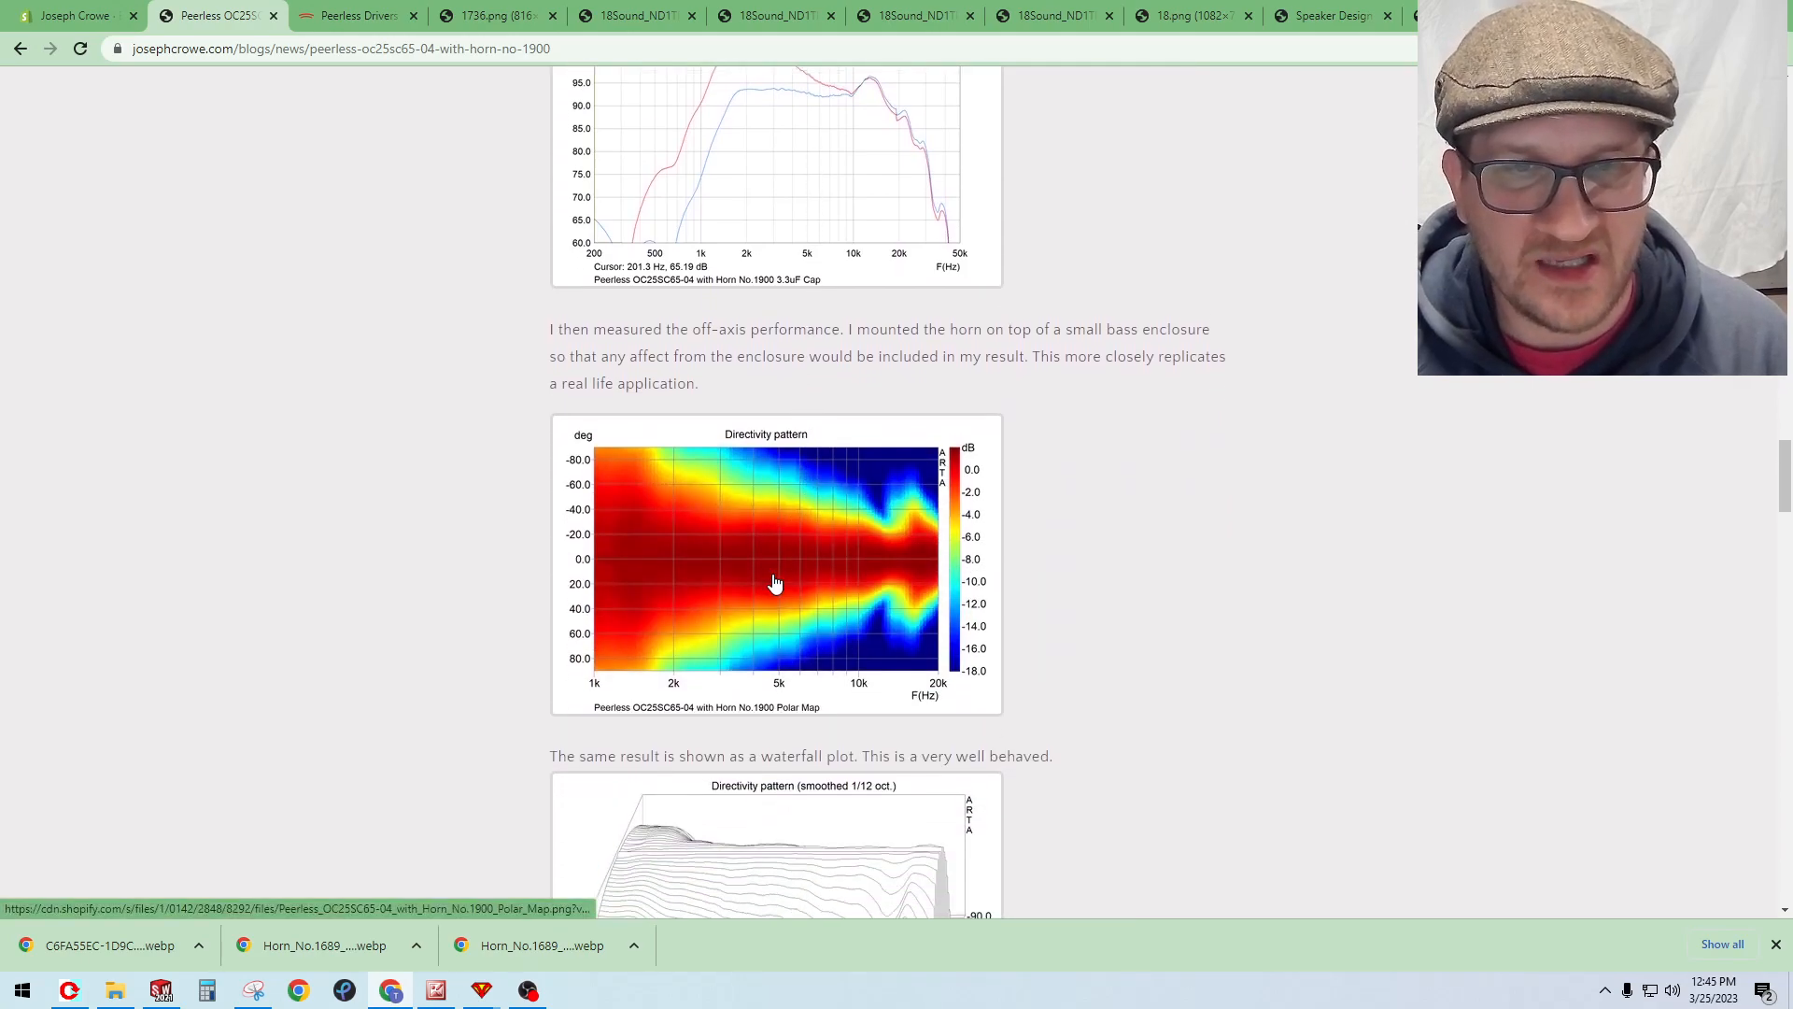
pyautogui.click(775, 583)
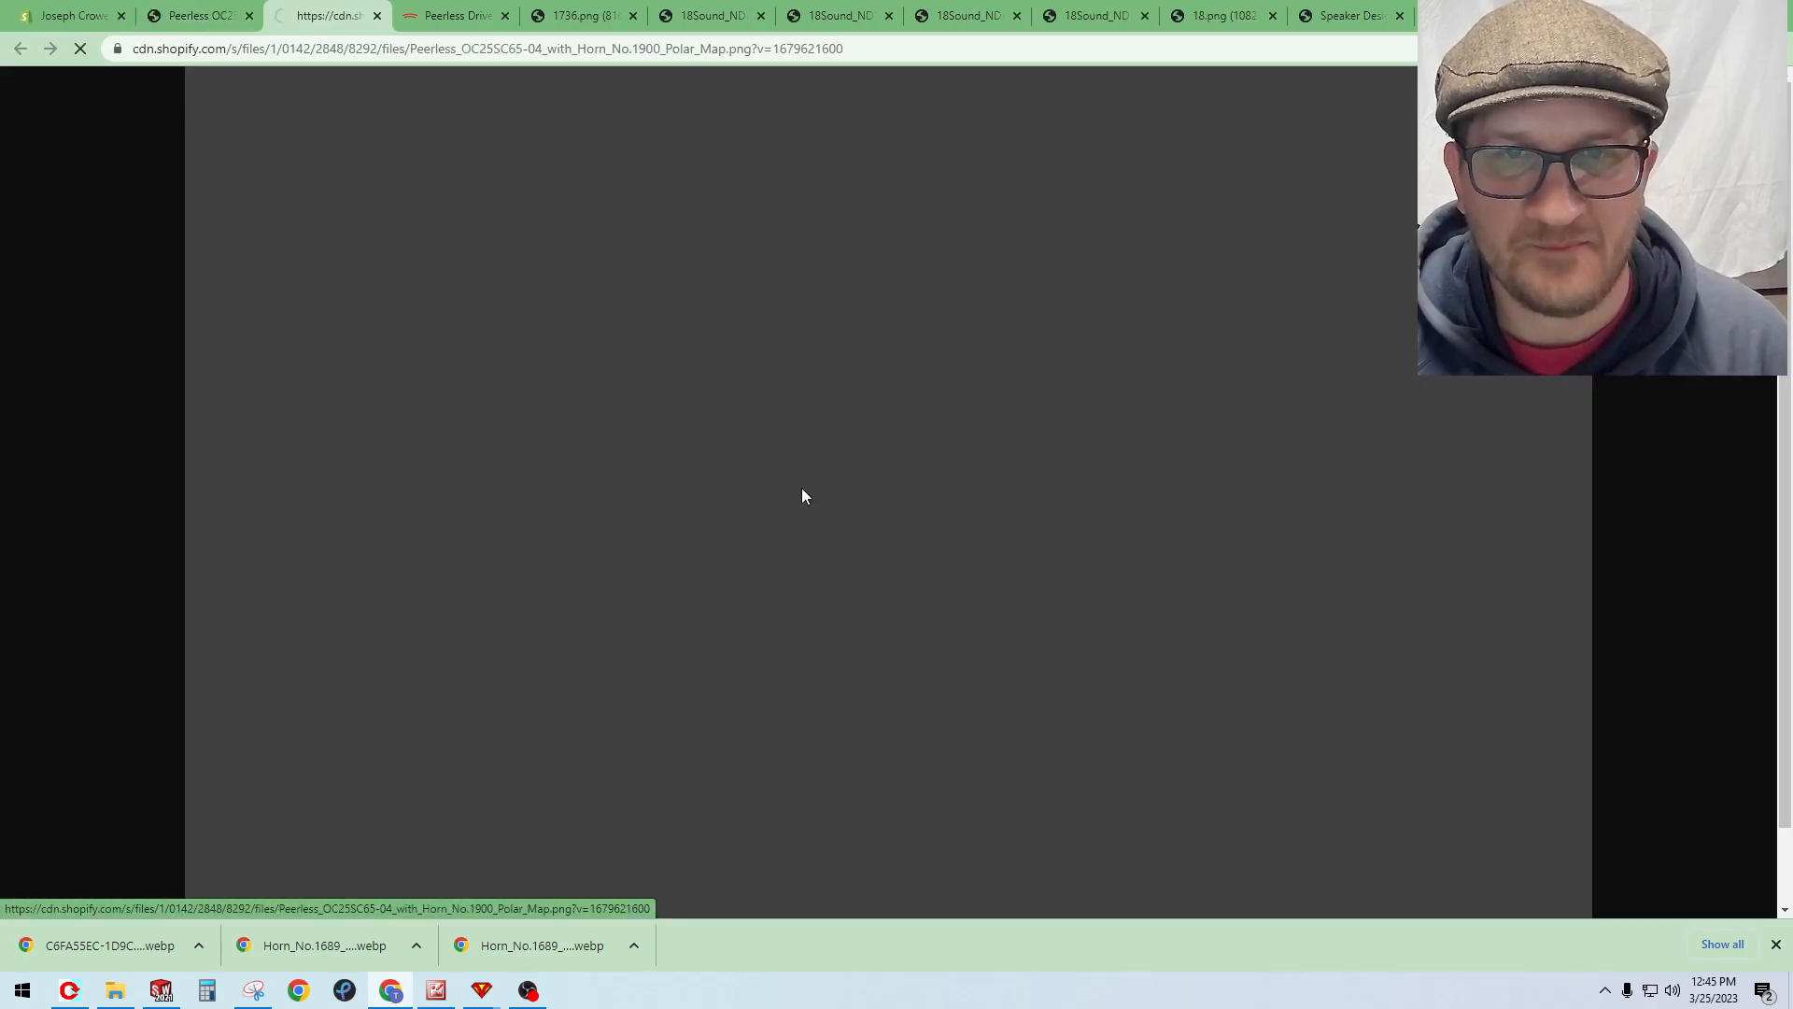
pyautogui.click(190, 15)
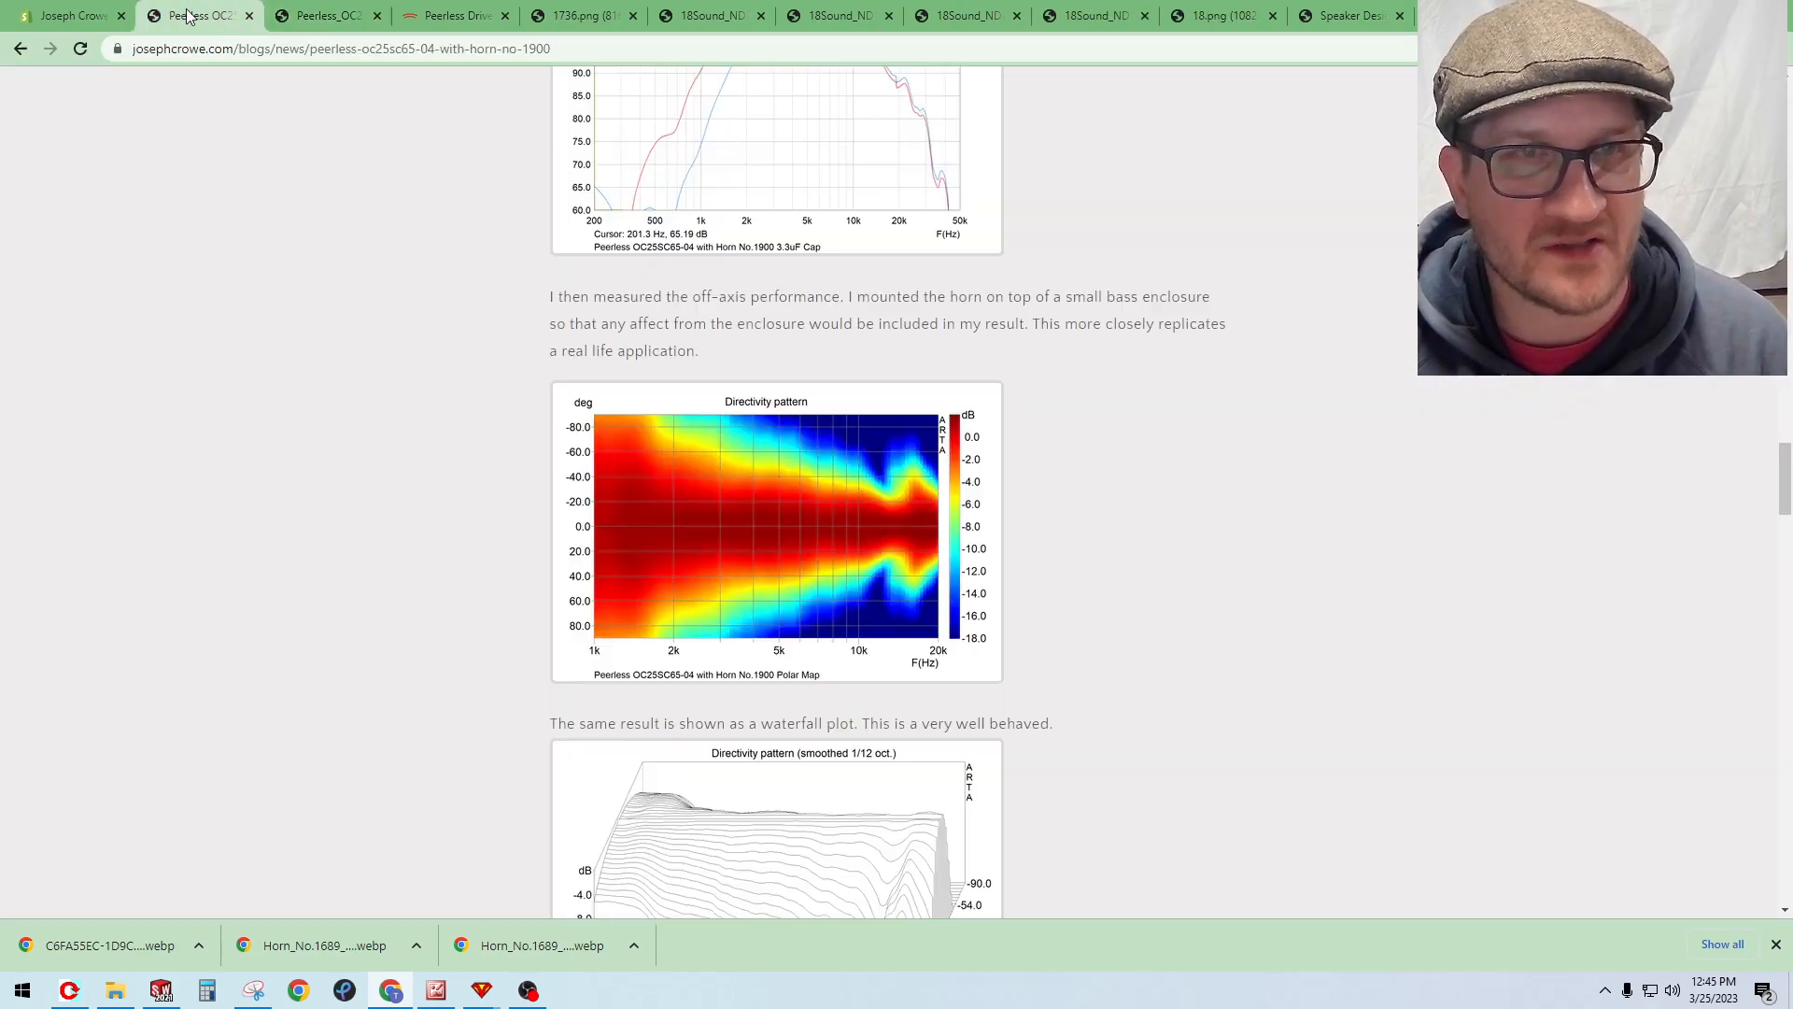
# Step: Back on the Peerless post, scroll down through the waterfall and burst decay to the 85 dB distortion spectrum
pyautogui.scroll(-3)
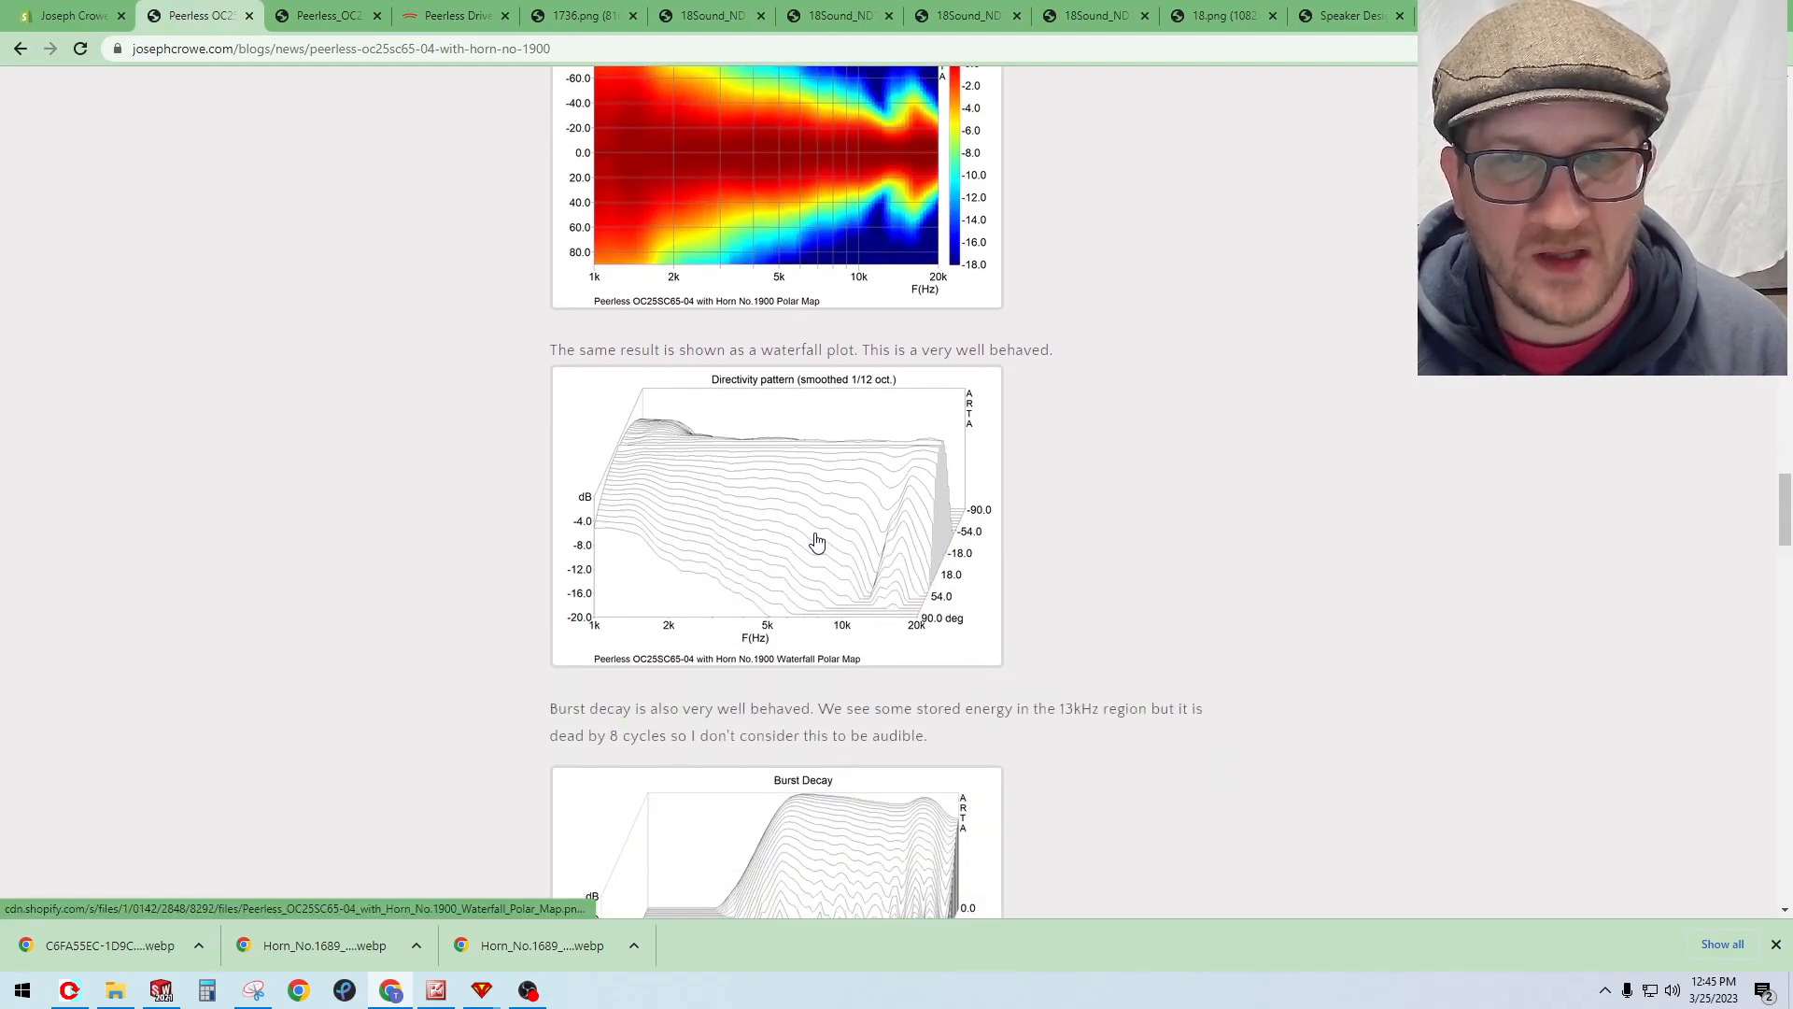
pyautogui.scroll(-3)
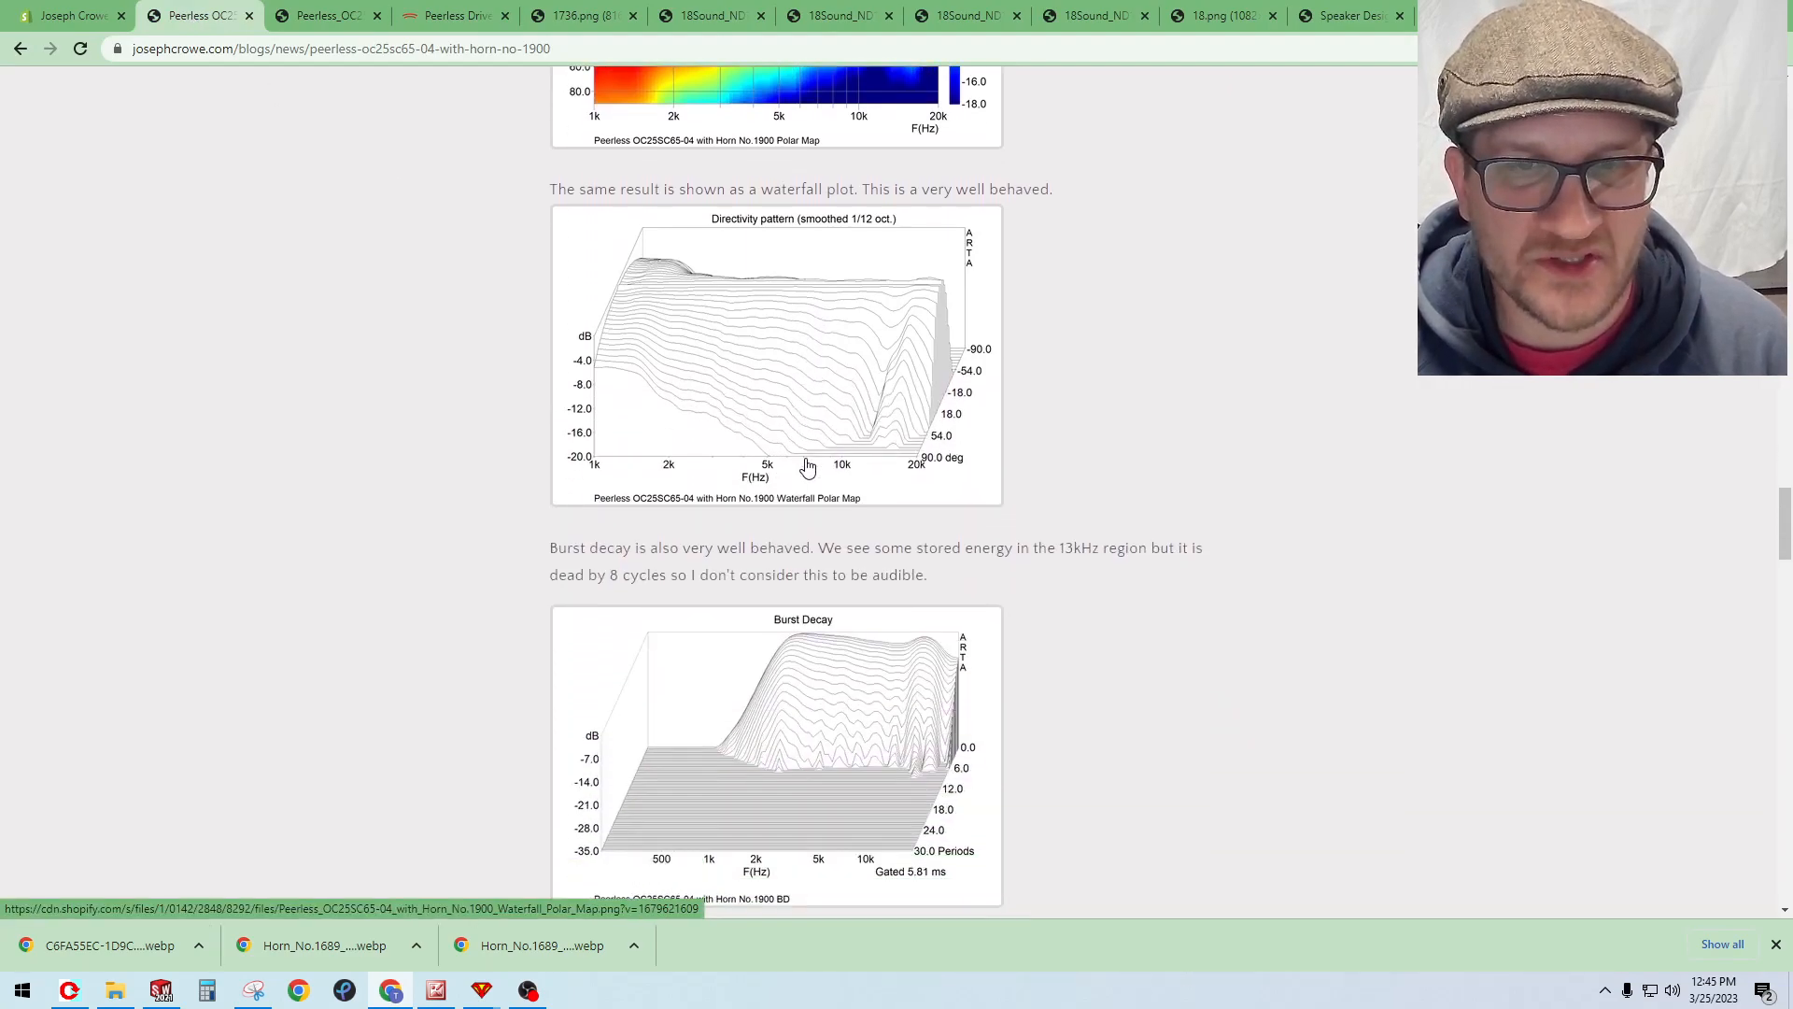
pyautogui.scroll(-3)
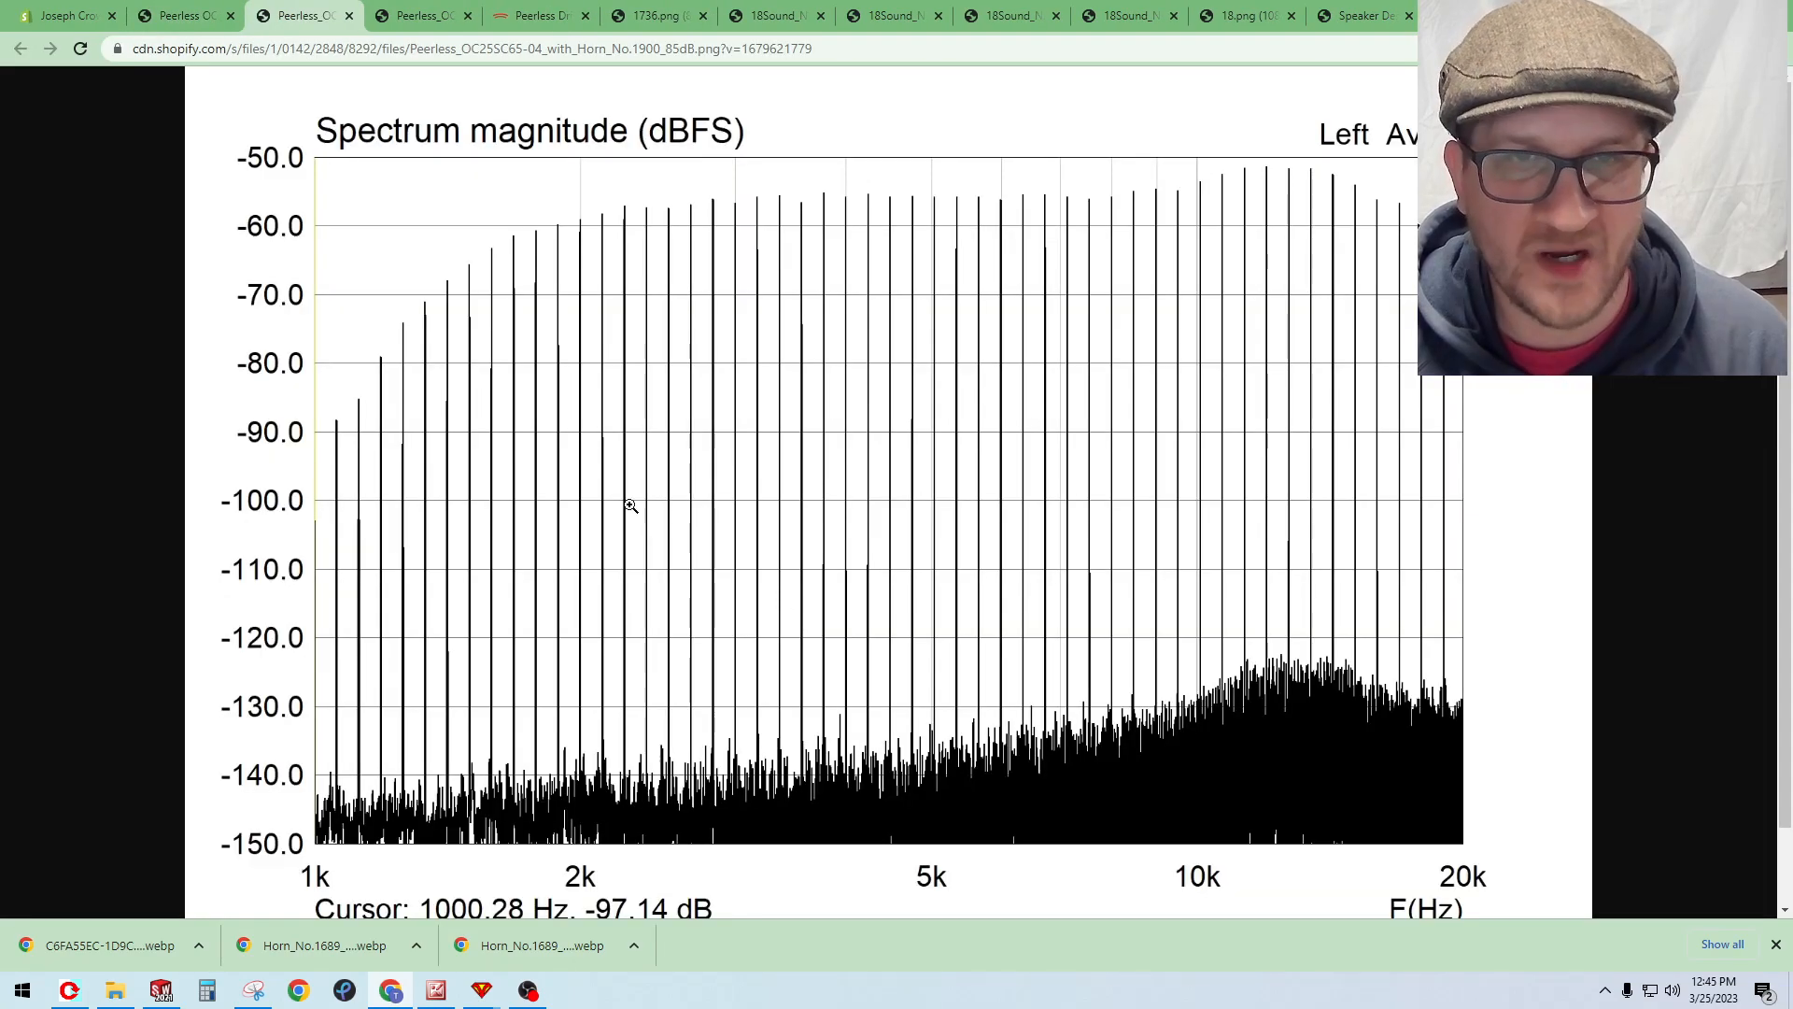
pyautogui.moveTo(605, 274)
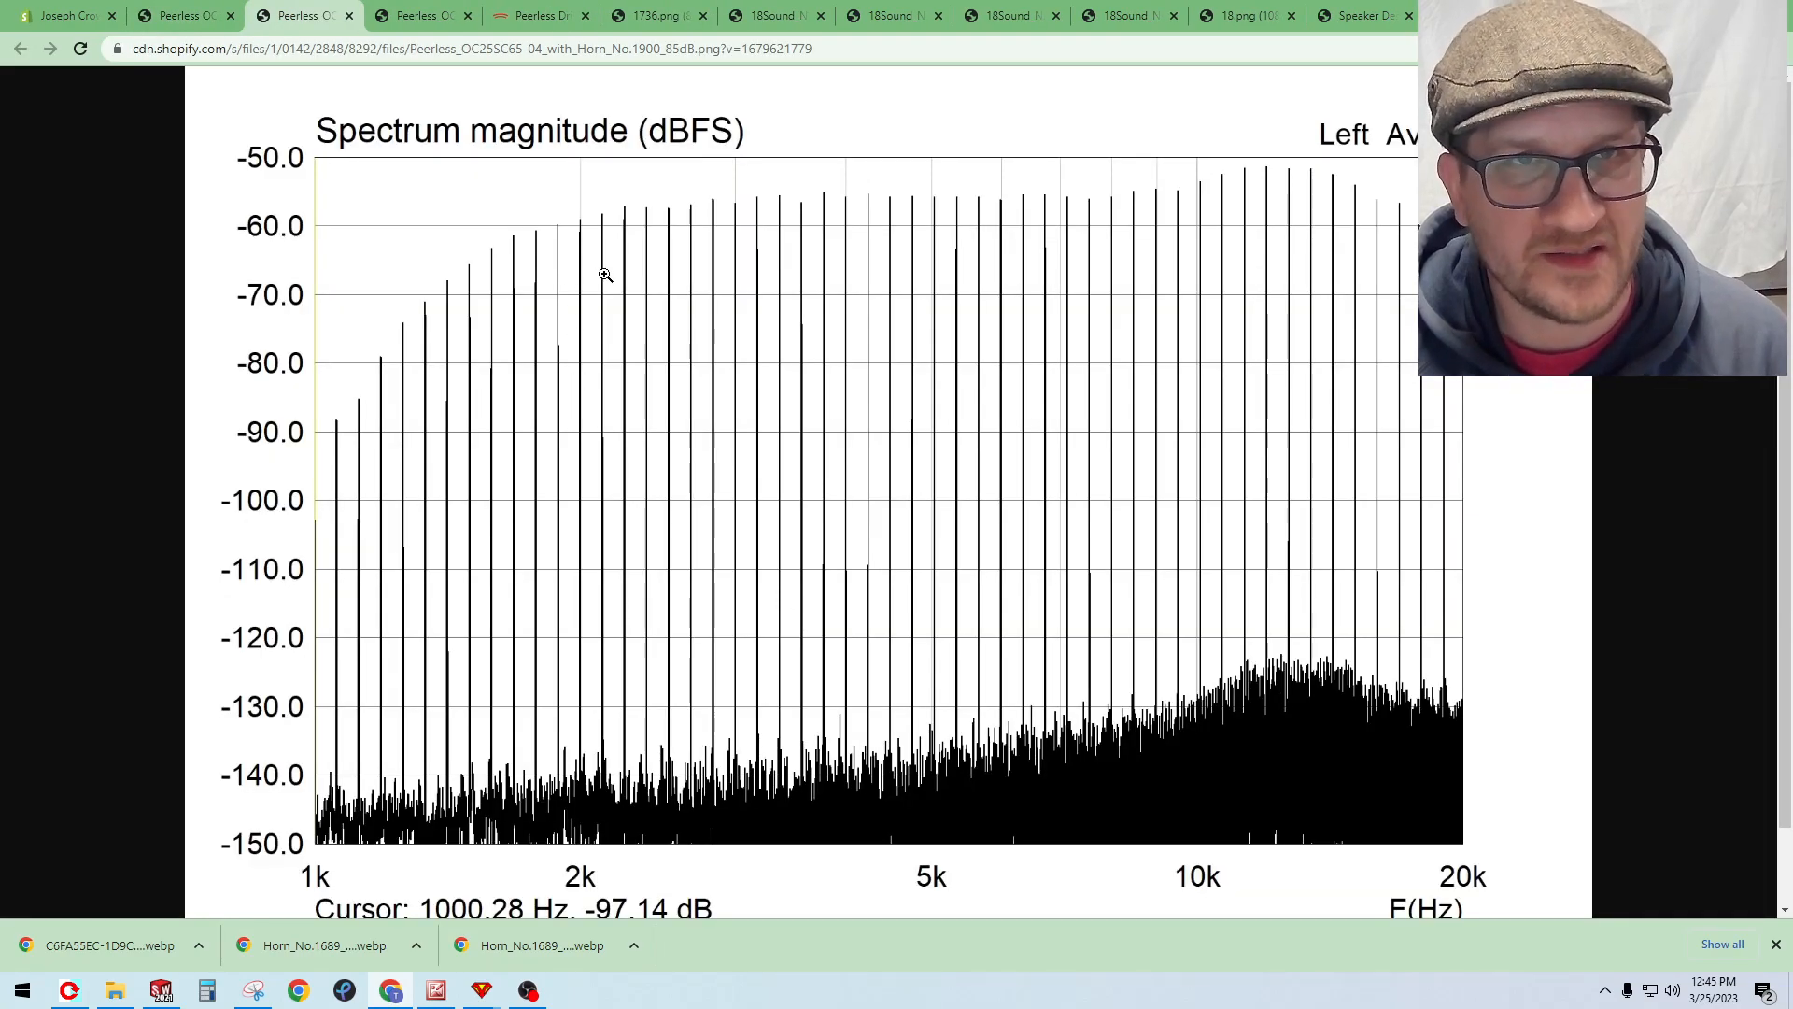
pyautogui.moveTo(628, 786)
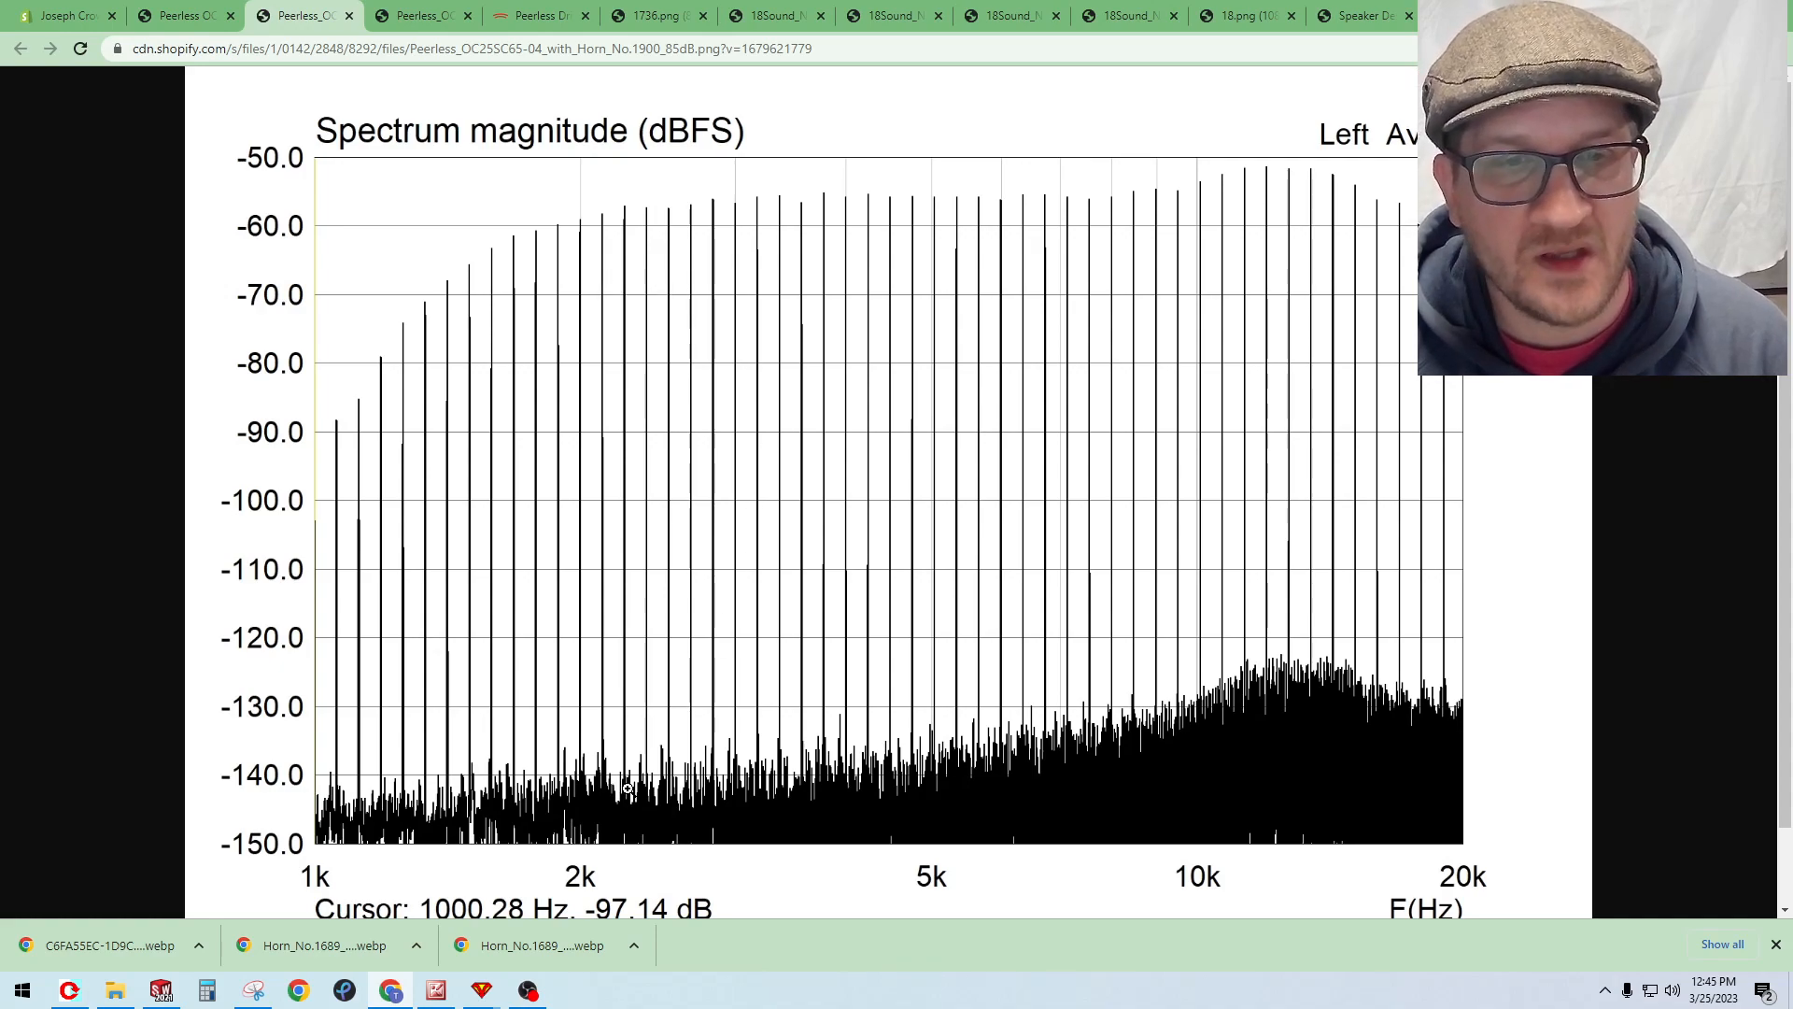
pyautogui.moveTo(654, 210)
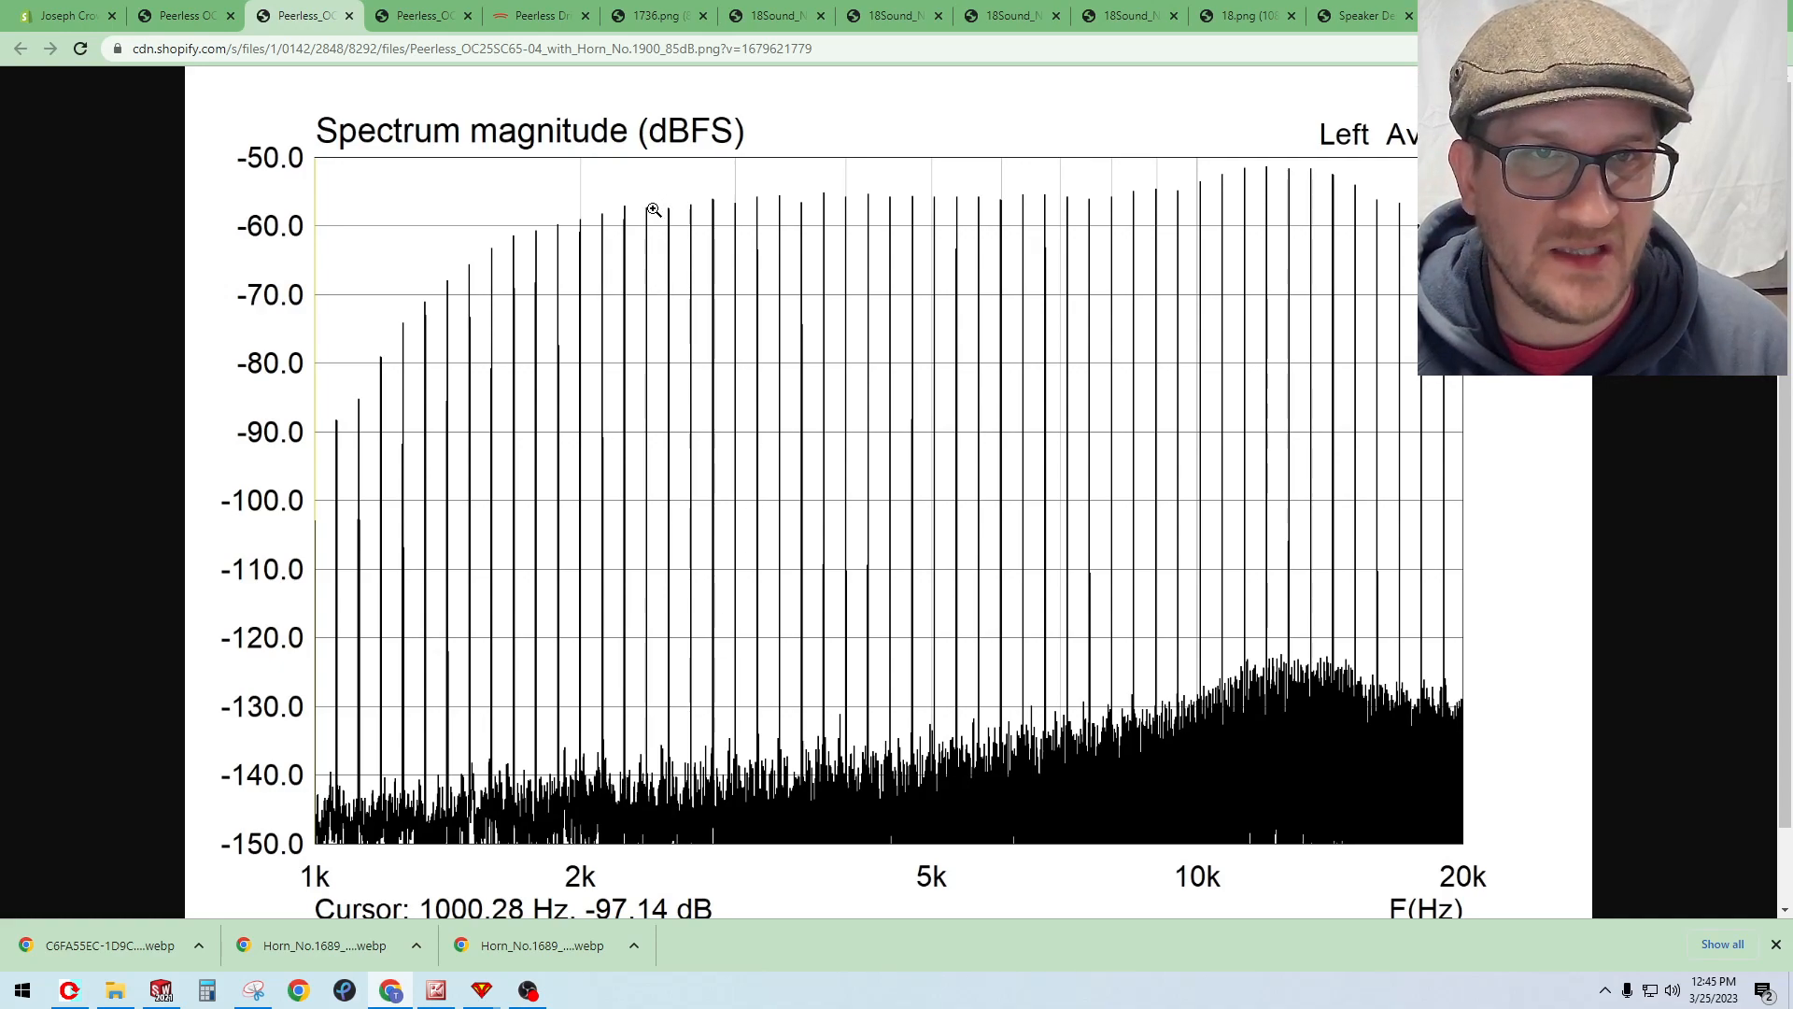
pyautogui.moveTo(605, 318)
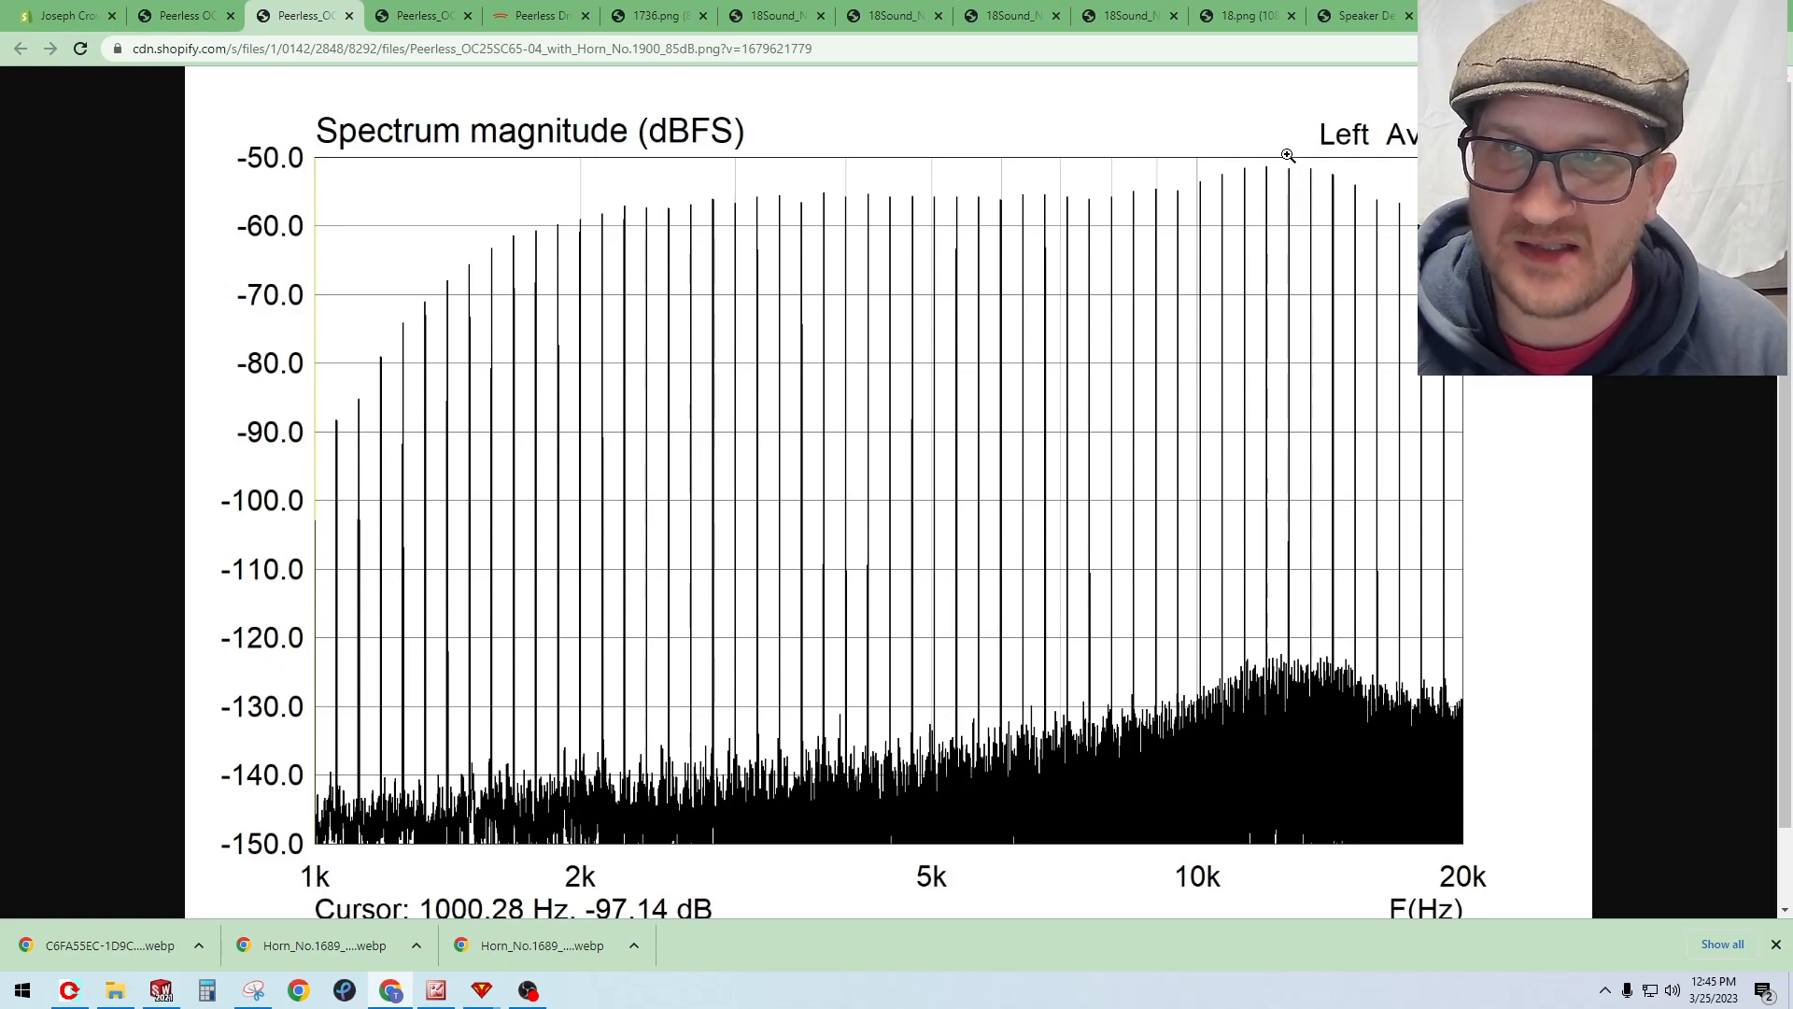
pyautogui.moveTo(1326, 504)
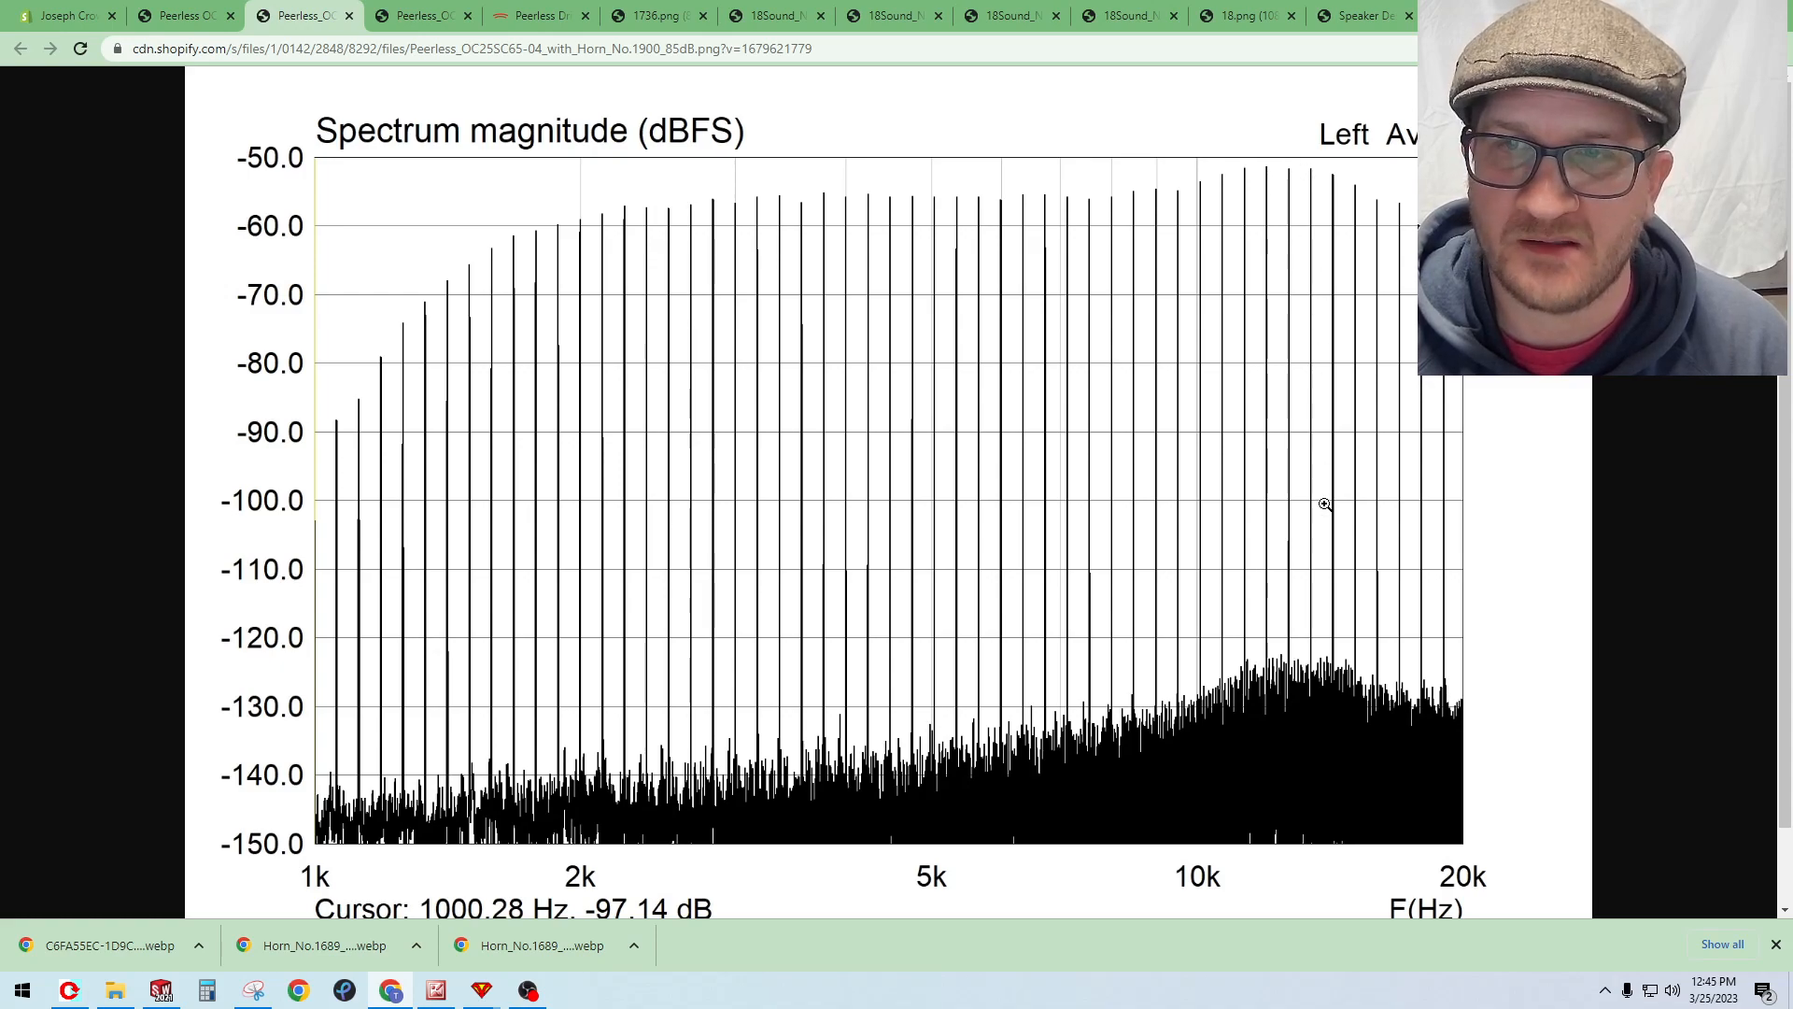
pyautogui.moveTo(601, 217)
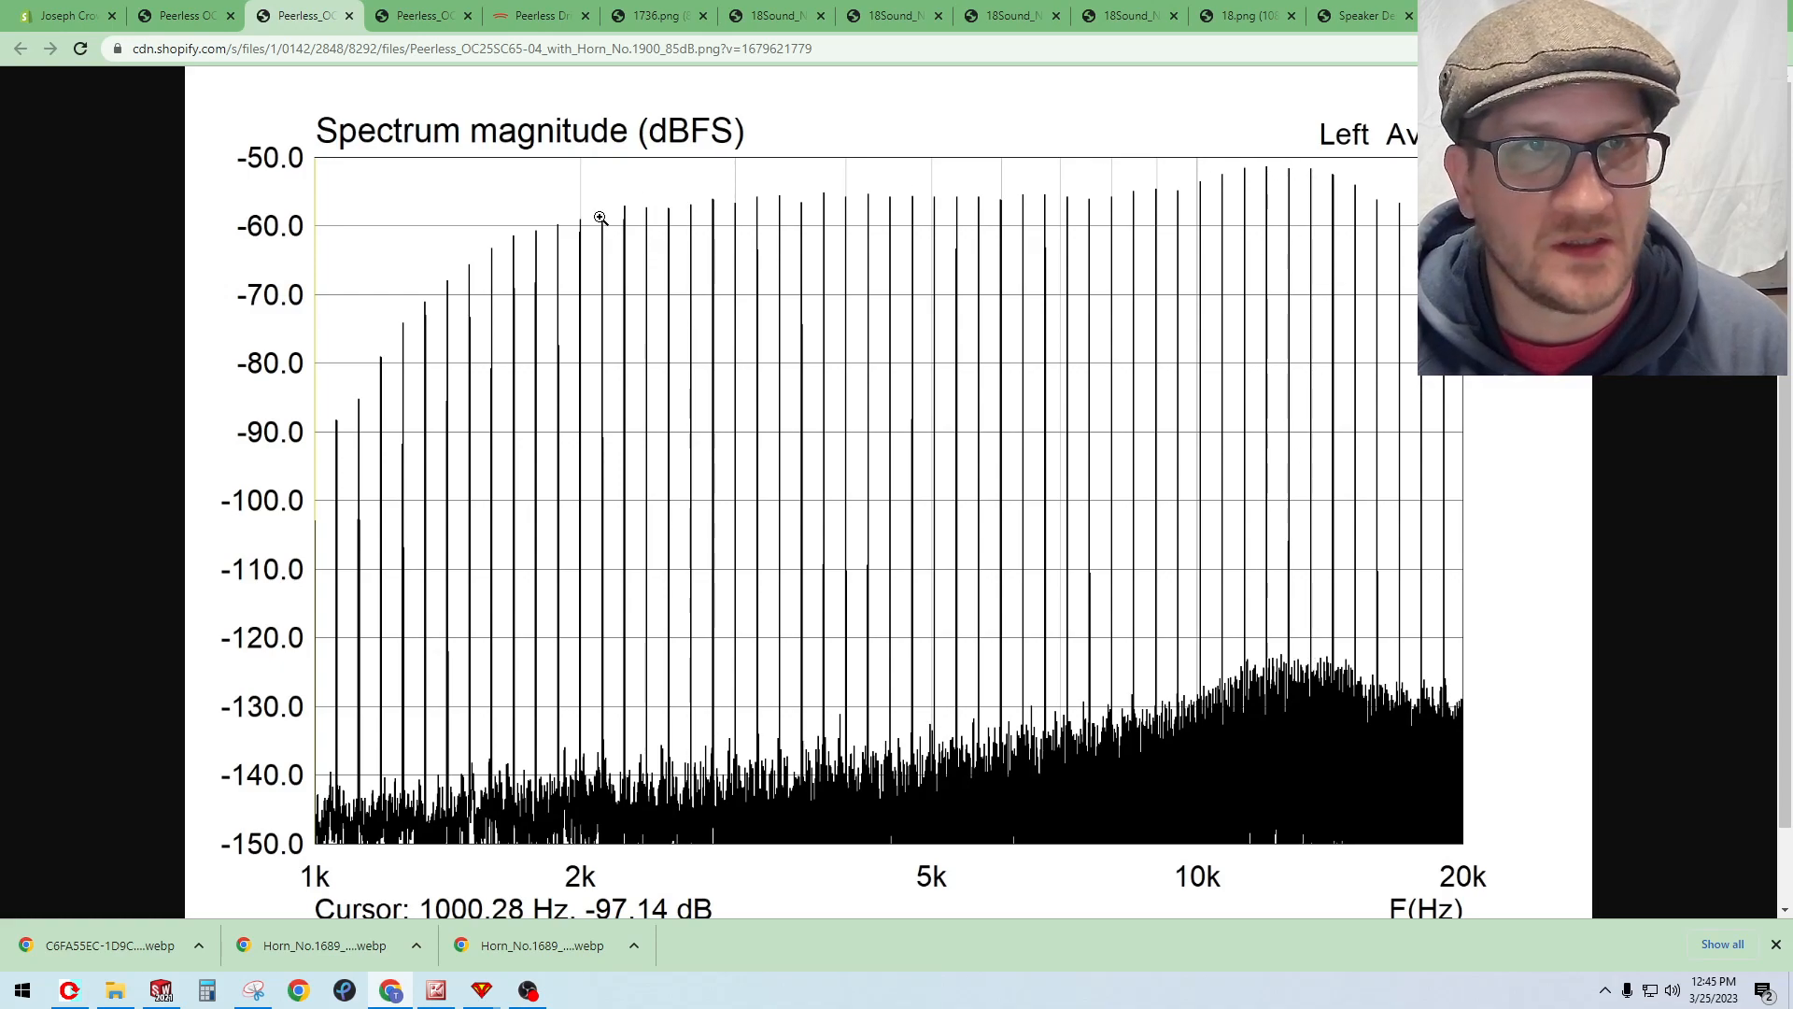
pyautogui.moveTo(673, 551)
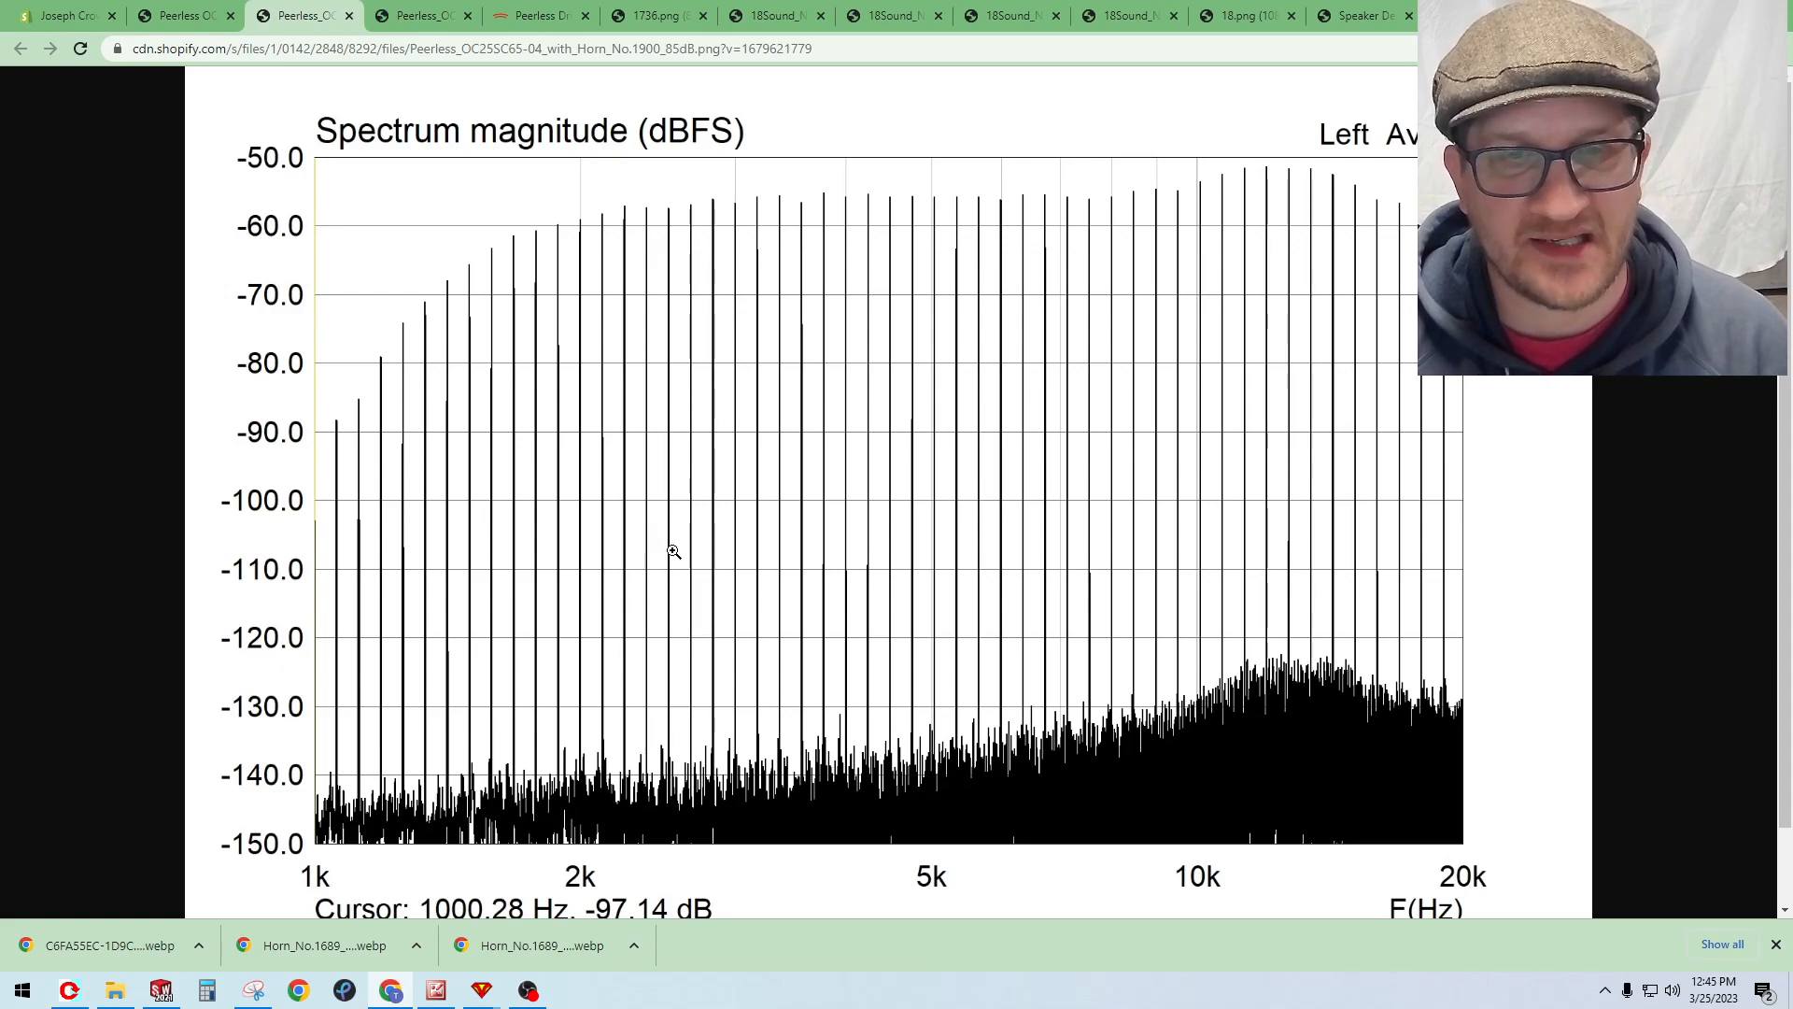
pyautogui.moveTo(632, 488)
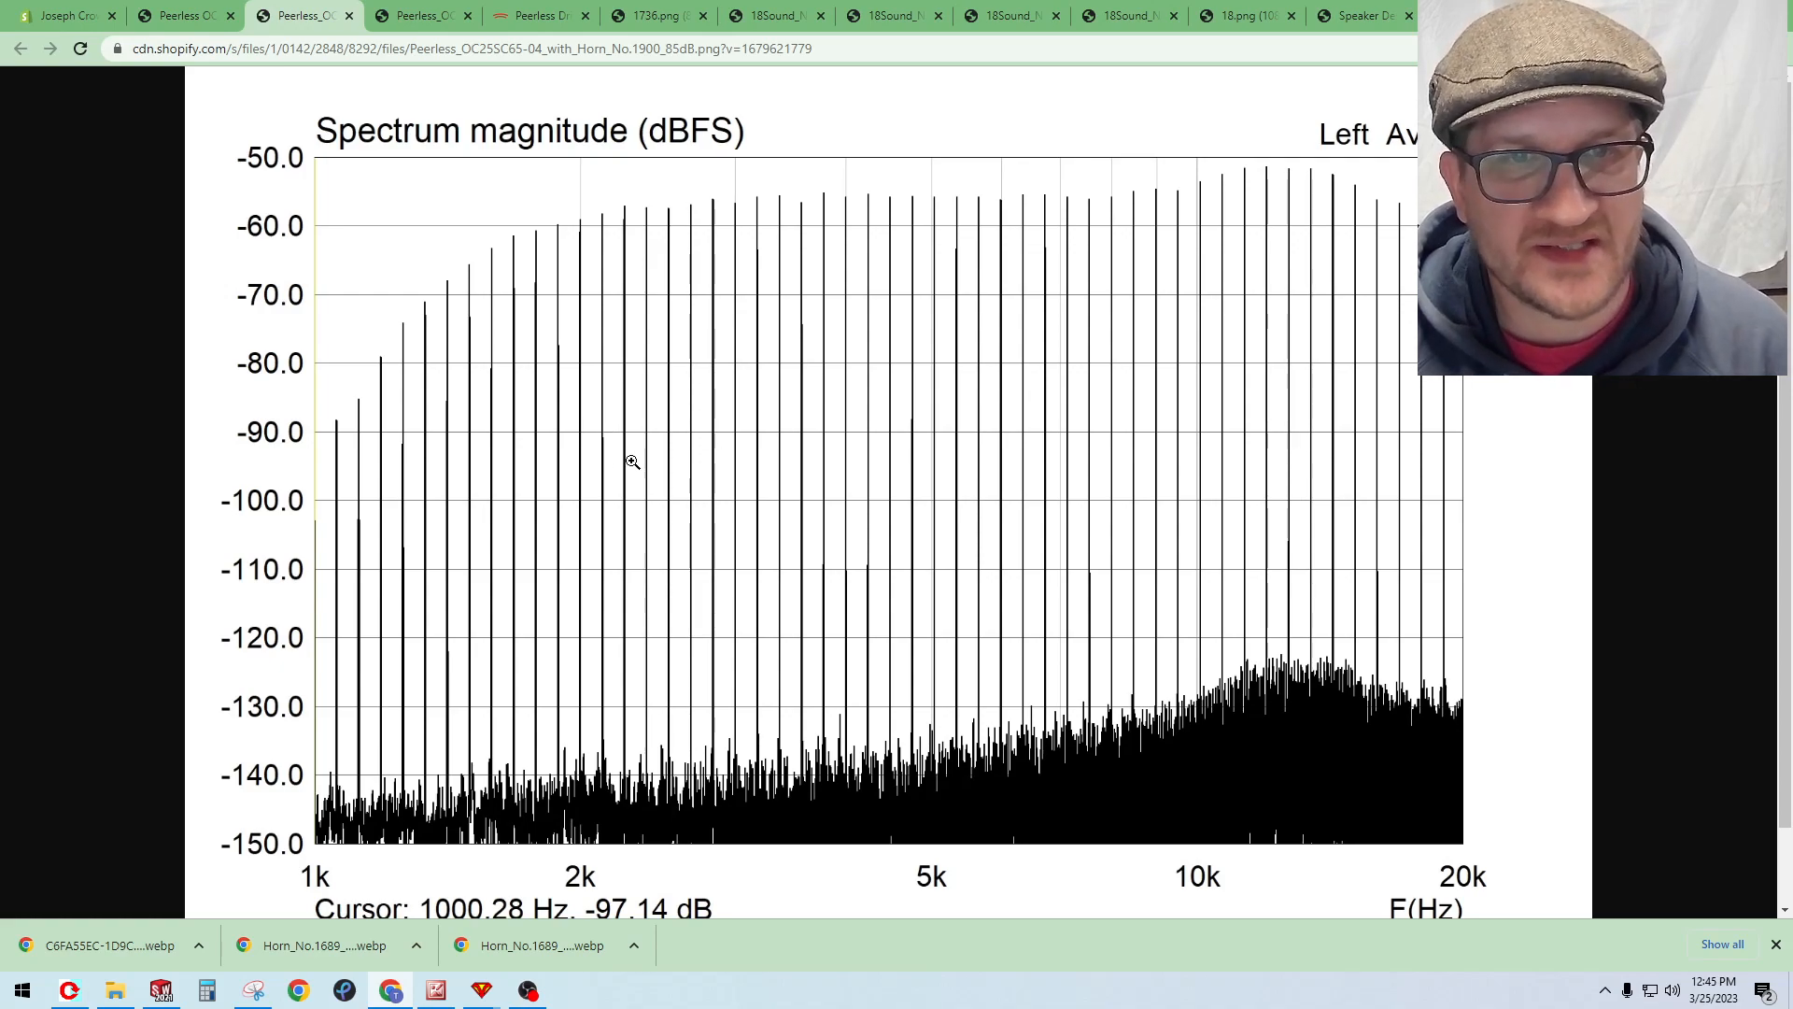
pyautogui.moveTo(674, 418)
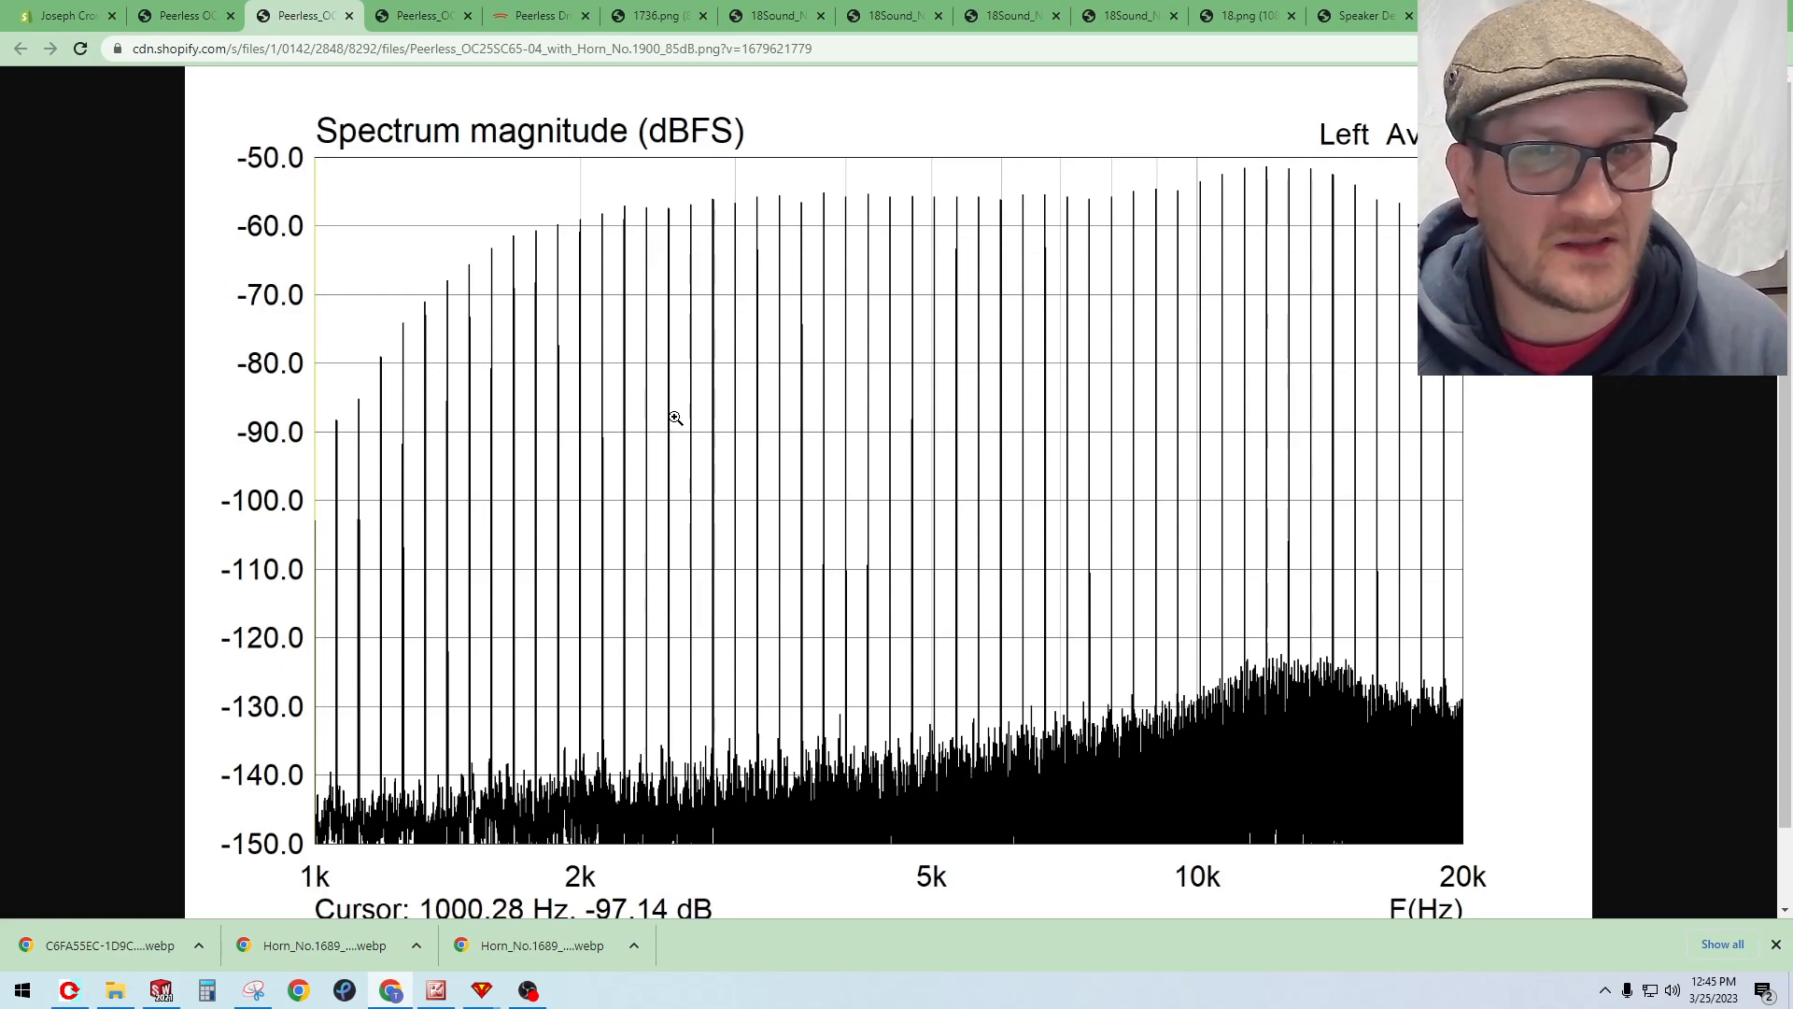
pyautogui.moveTo(654, 459)
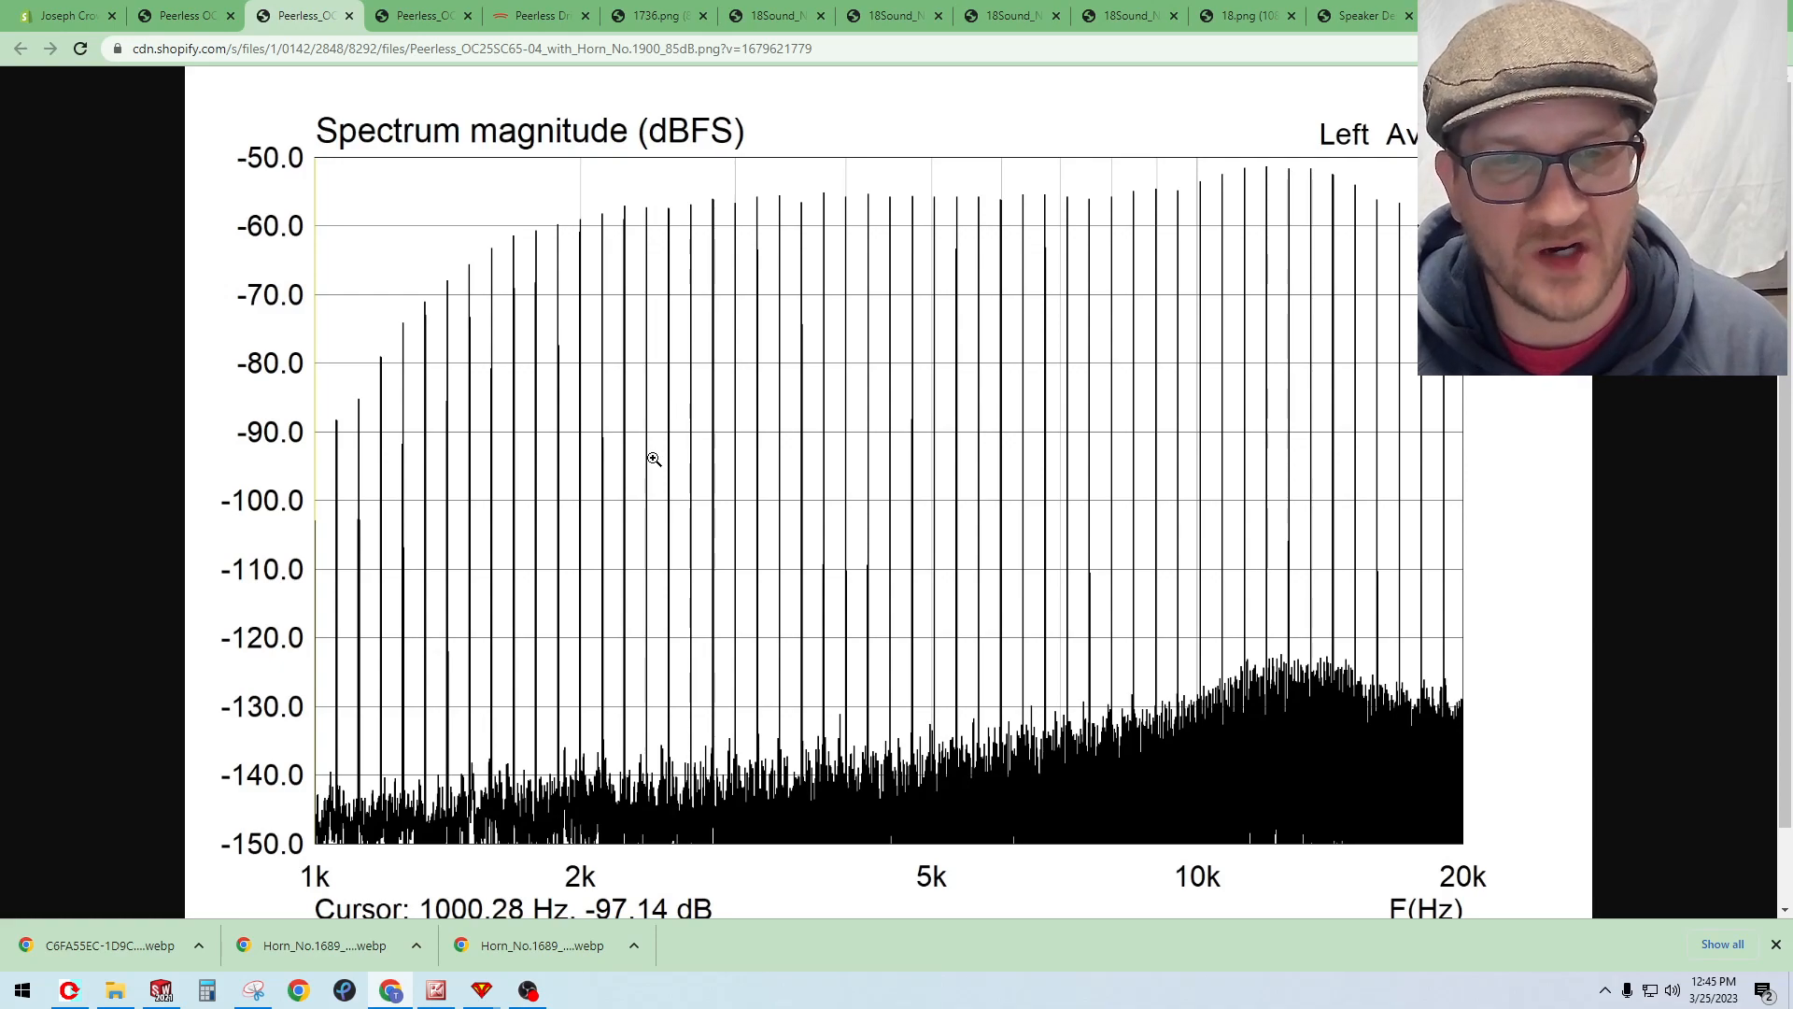
# Step: Return to the Peerless OC25SC65-04 horn post at its distortion and intermodulation graphs
pyautogui.click(183, 15)
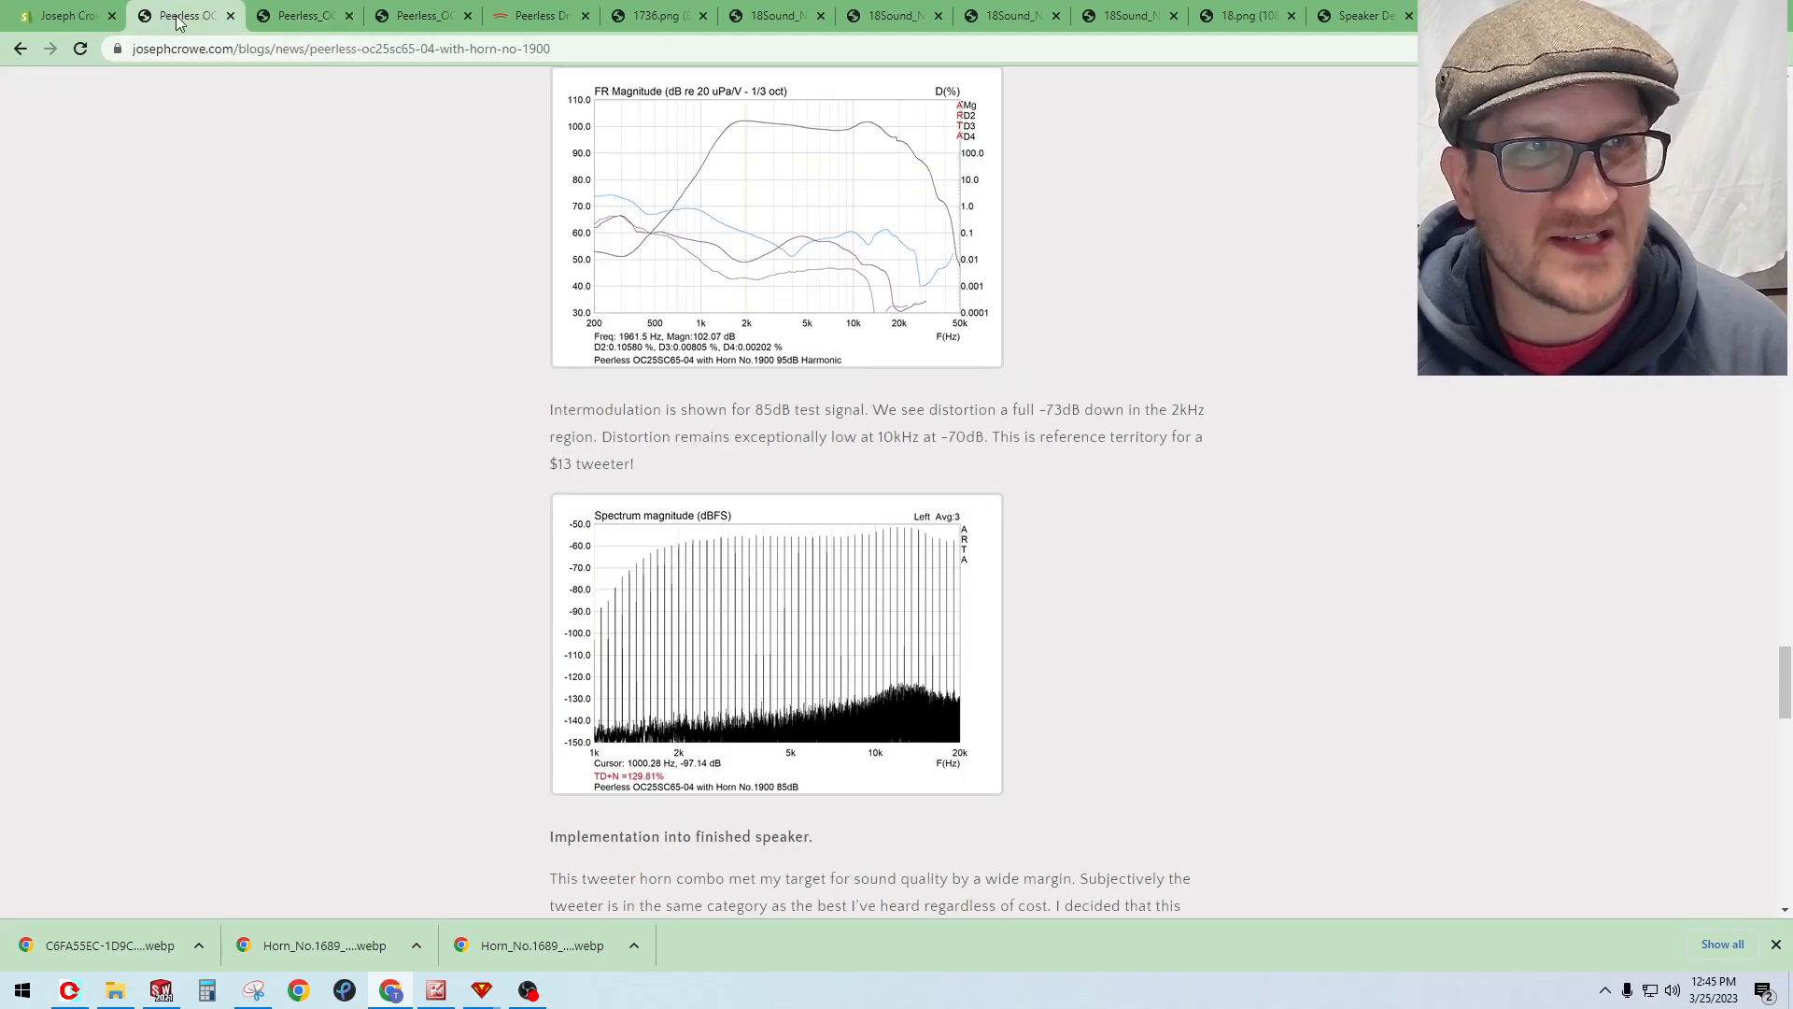
pyautogui.moveTo(474, 321)
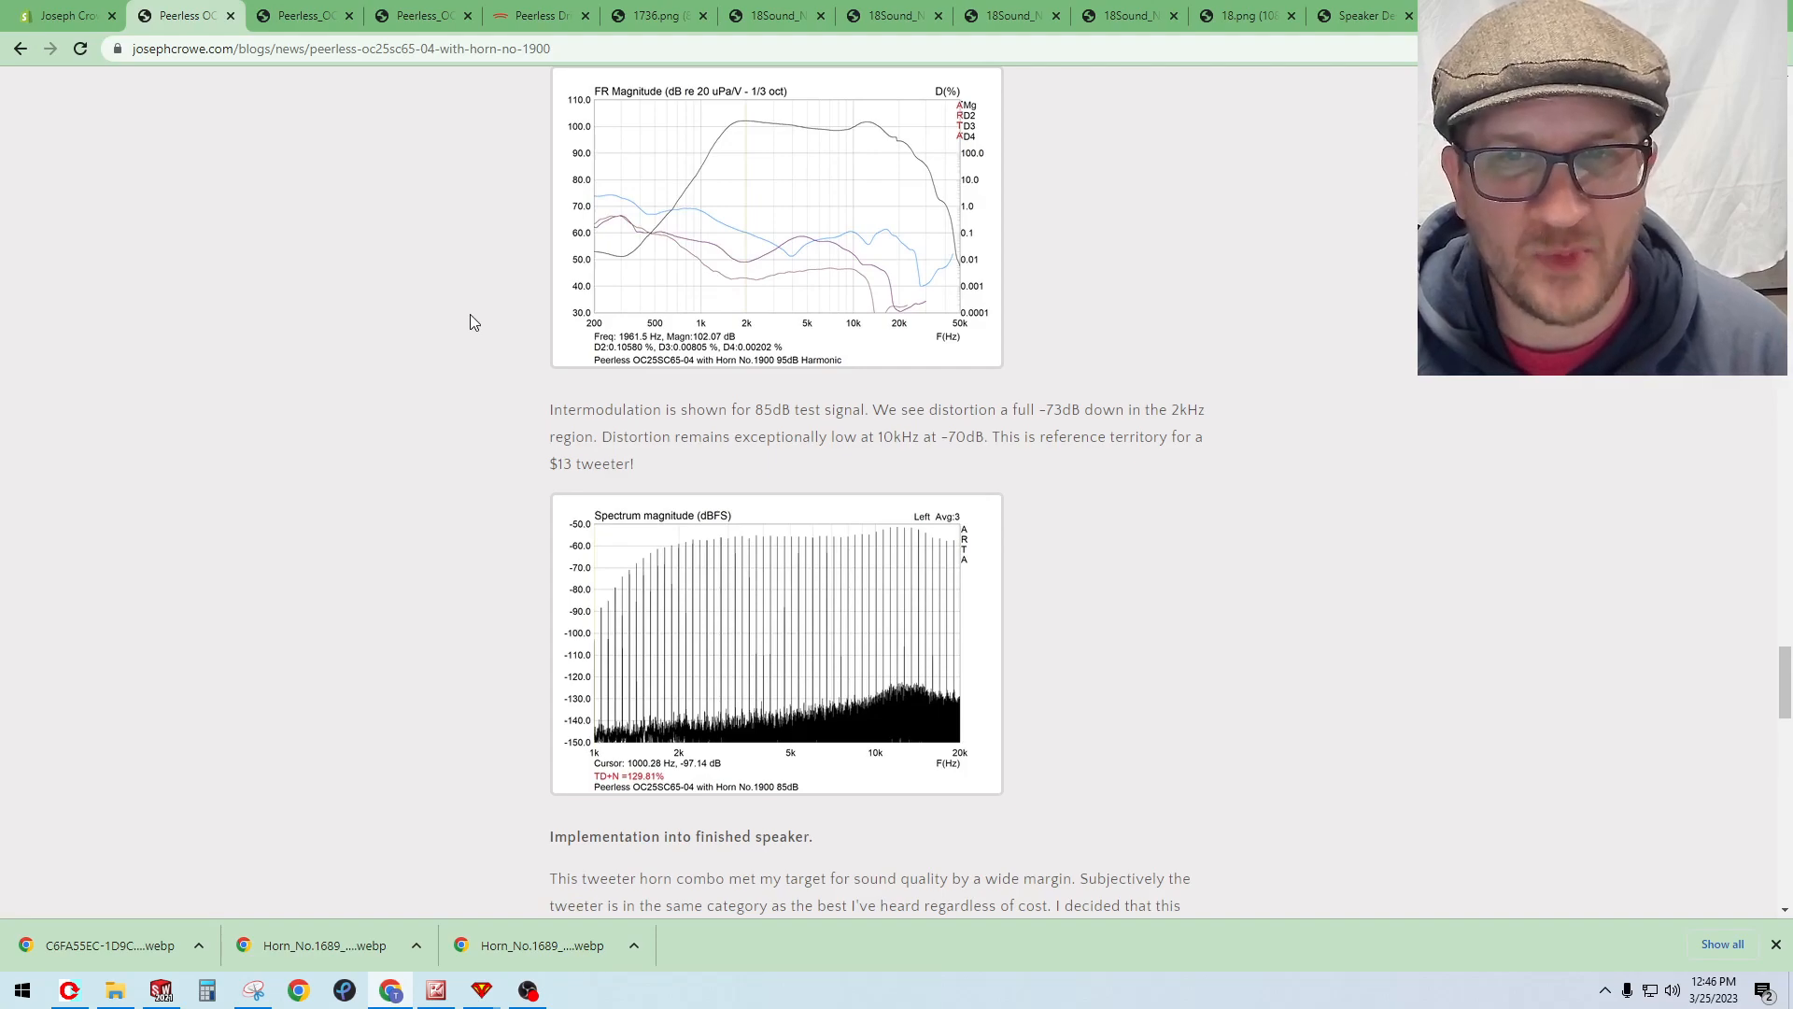
pyautogui.moveTo(482, 337)
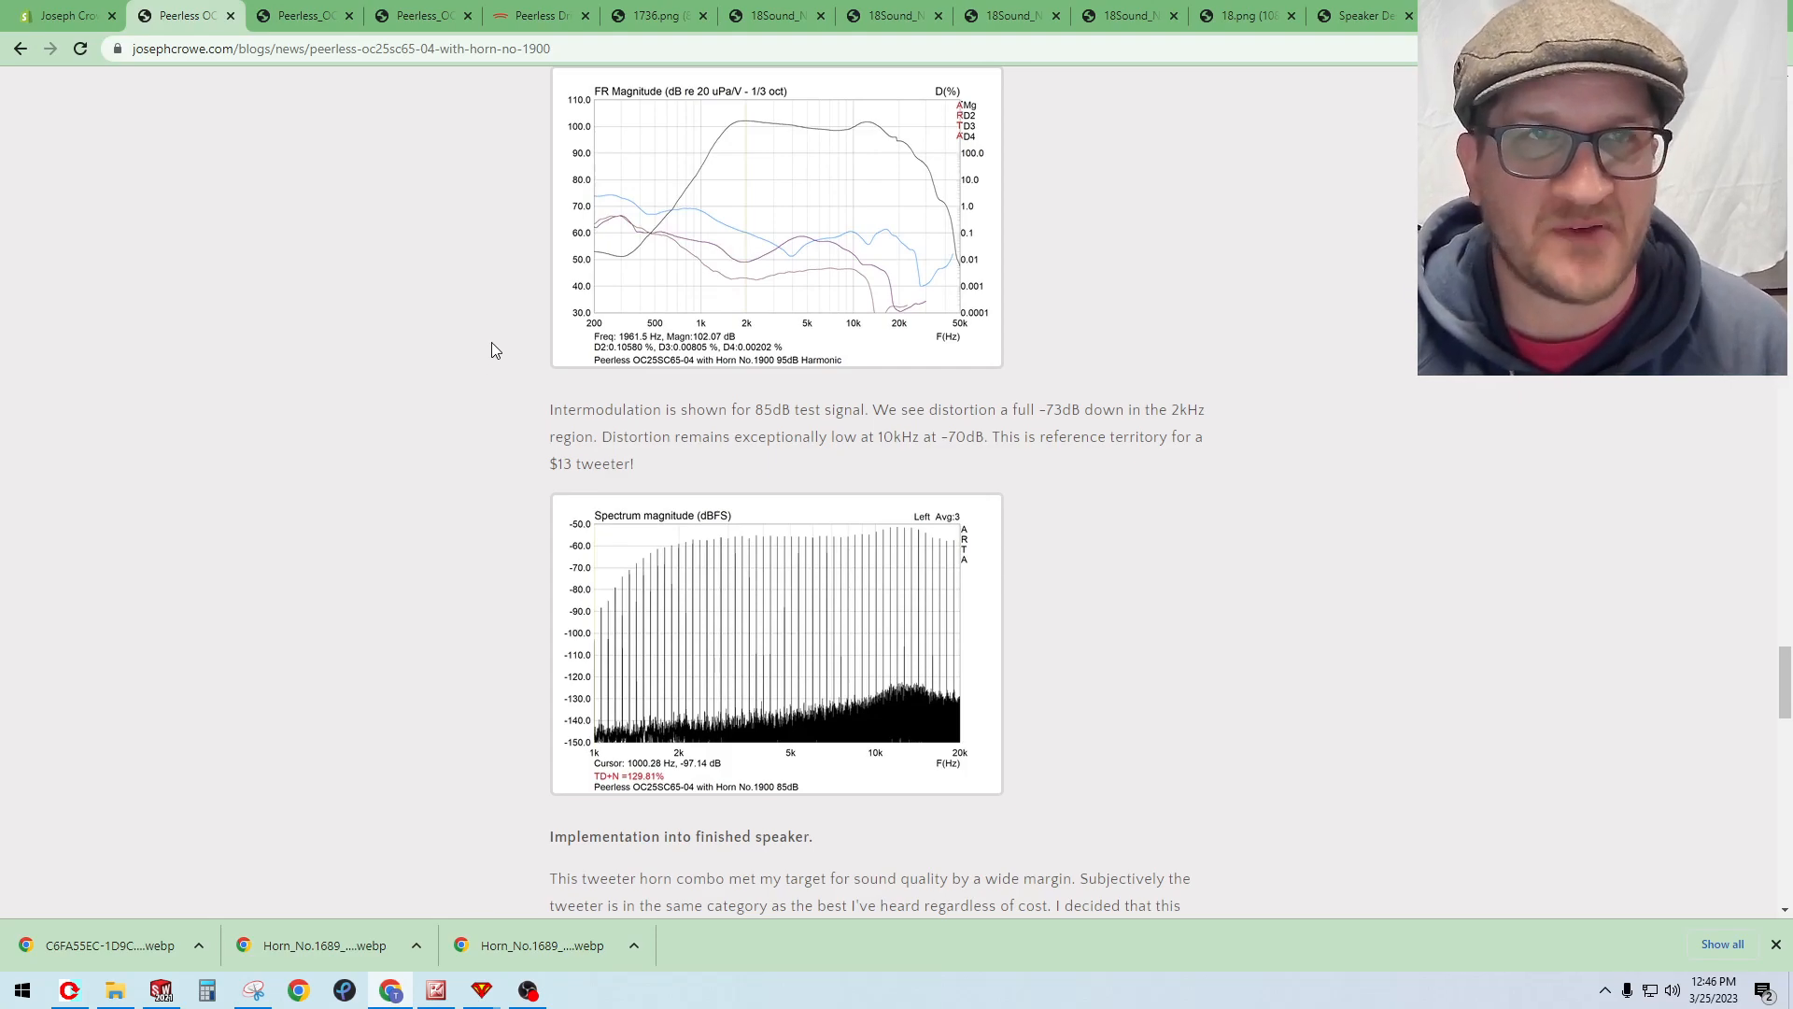
pyautogui.moveTo(450, 337)
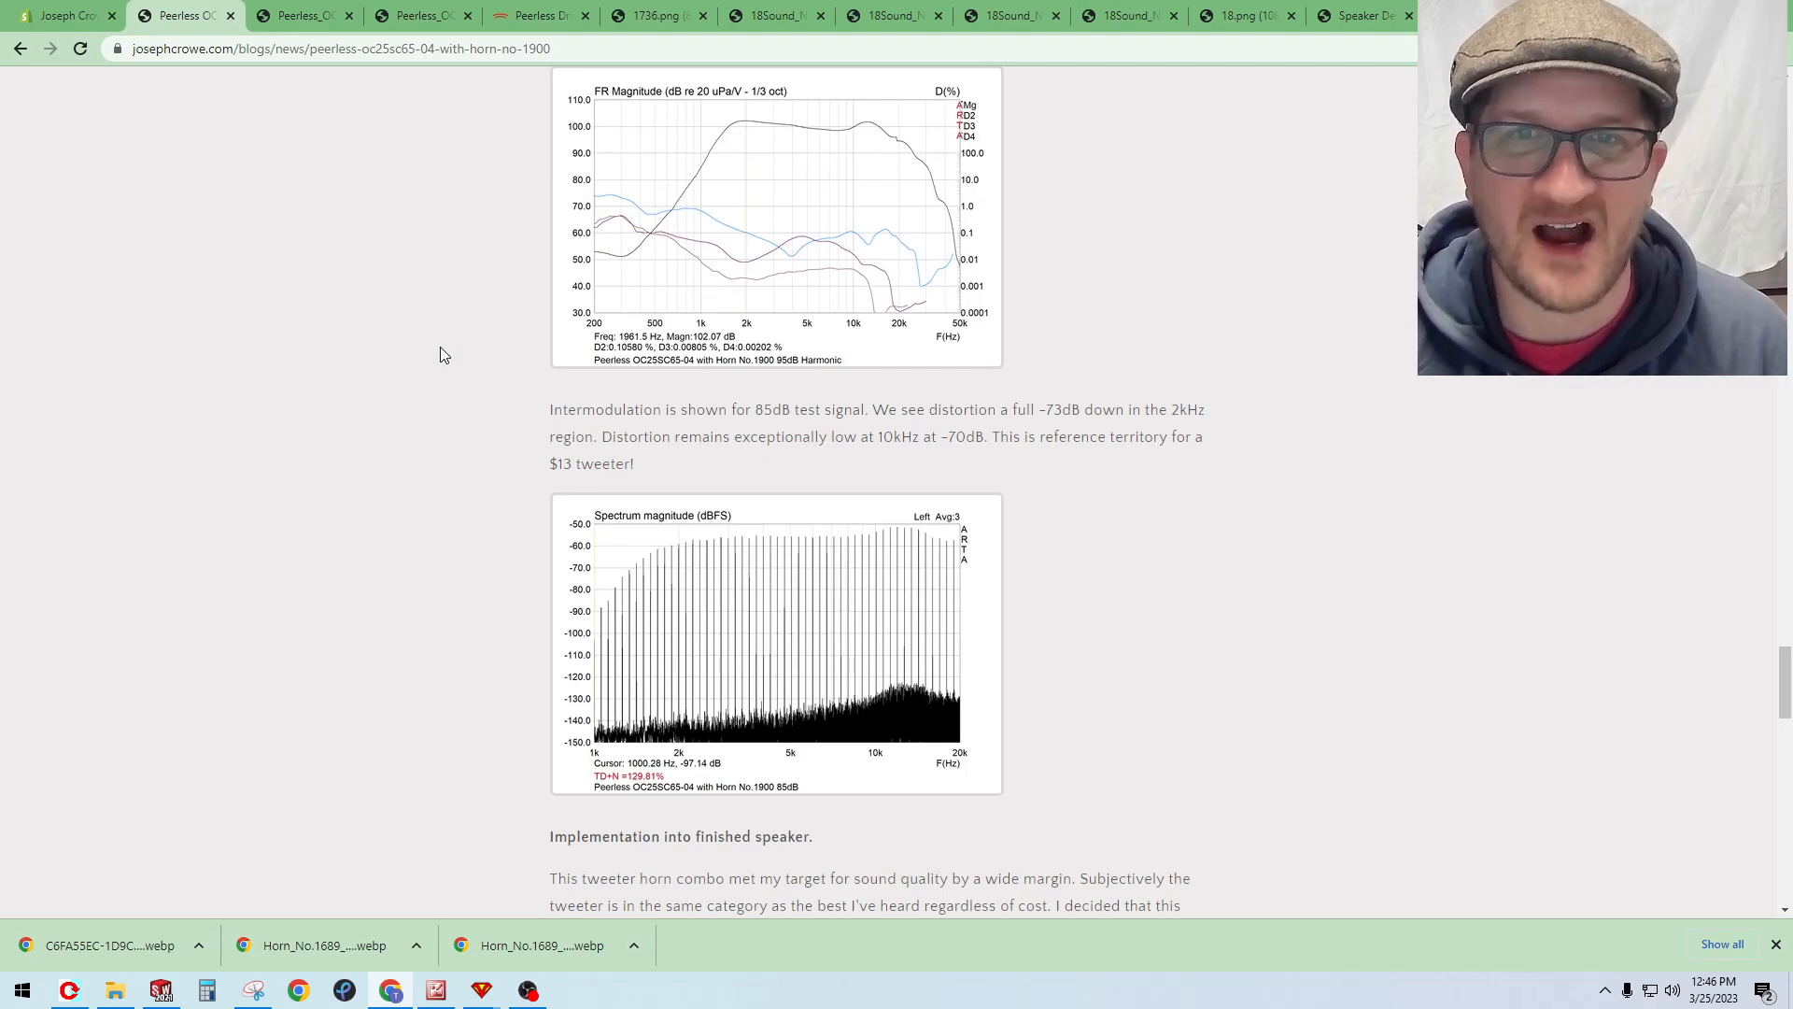
pyautogui.moveTo(431, 280)
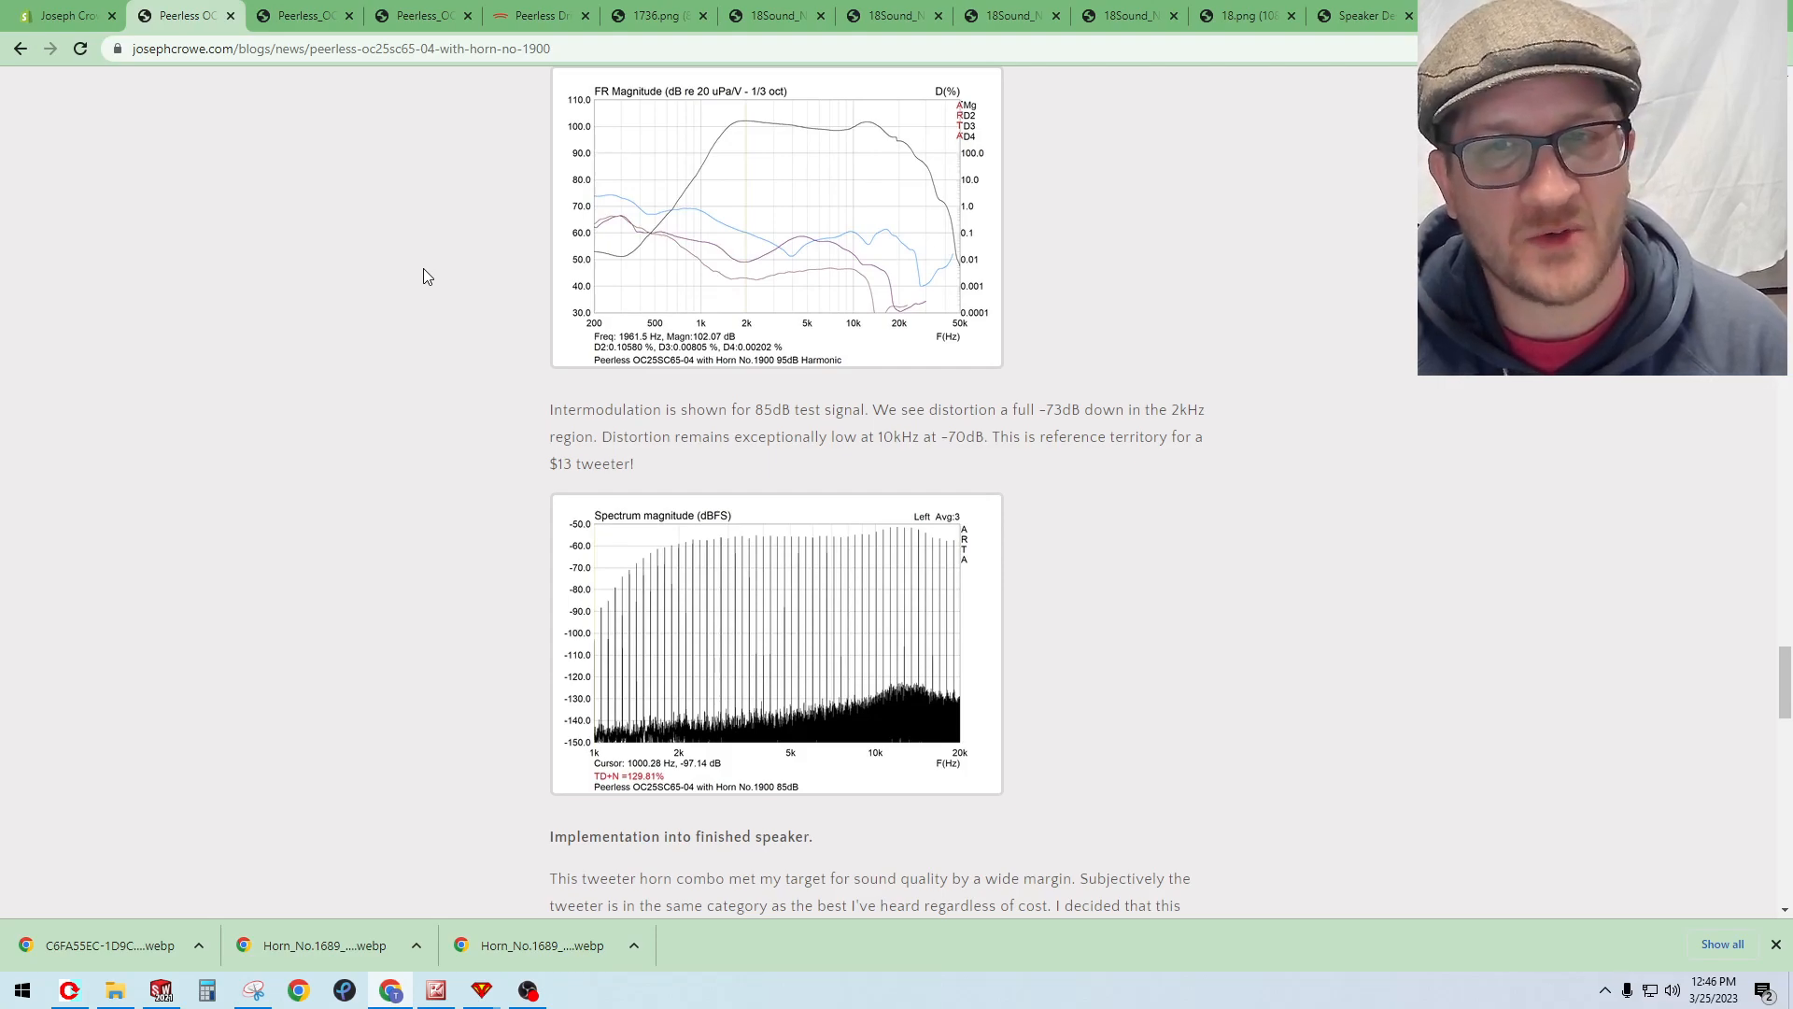
# Step: Scroll to the finished desktop speaker rendering and the Markaudio Alpair 5.3 bass enclosure text
pyautogui.scroll(-3)
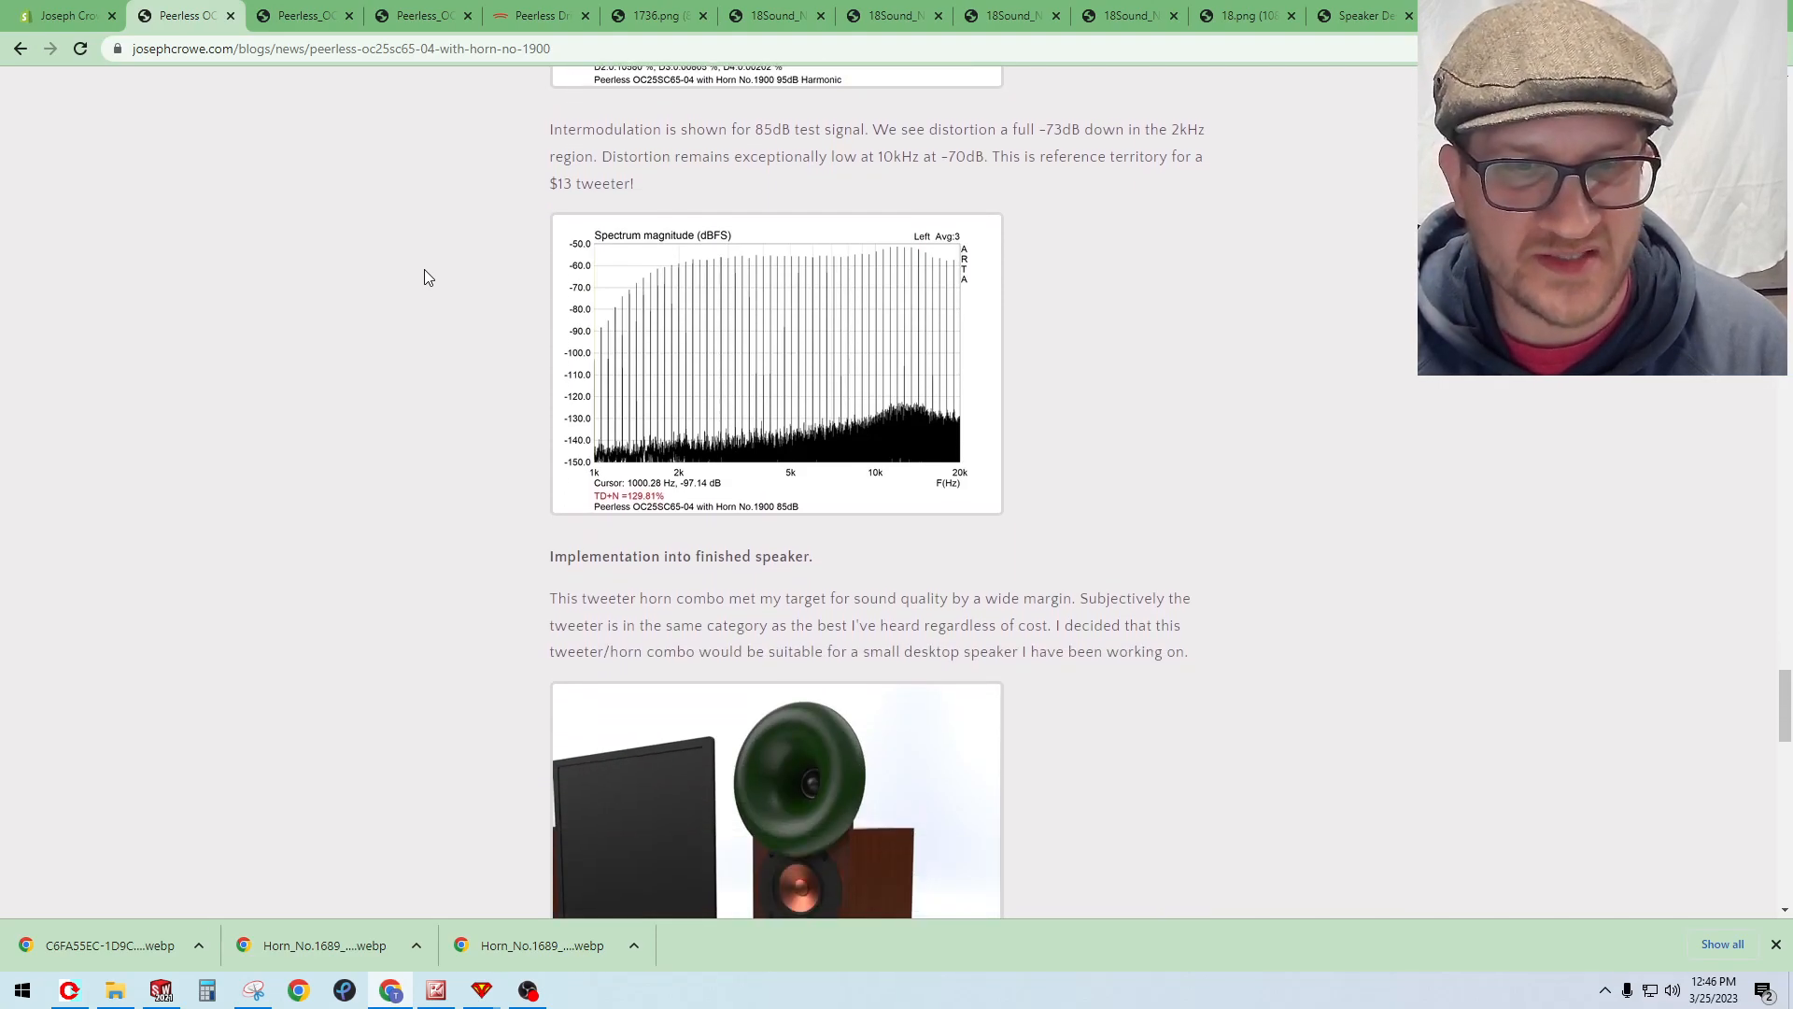
pyautogui.scroll(-3)
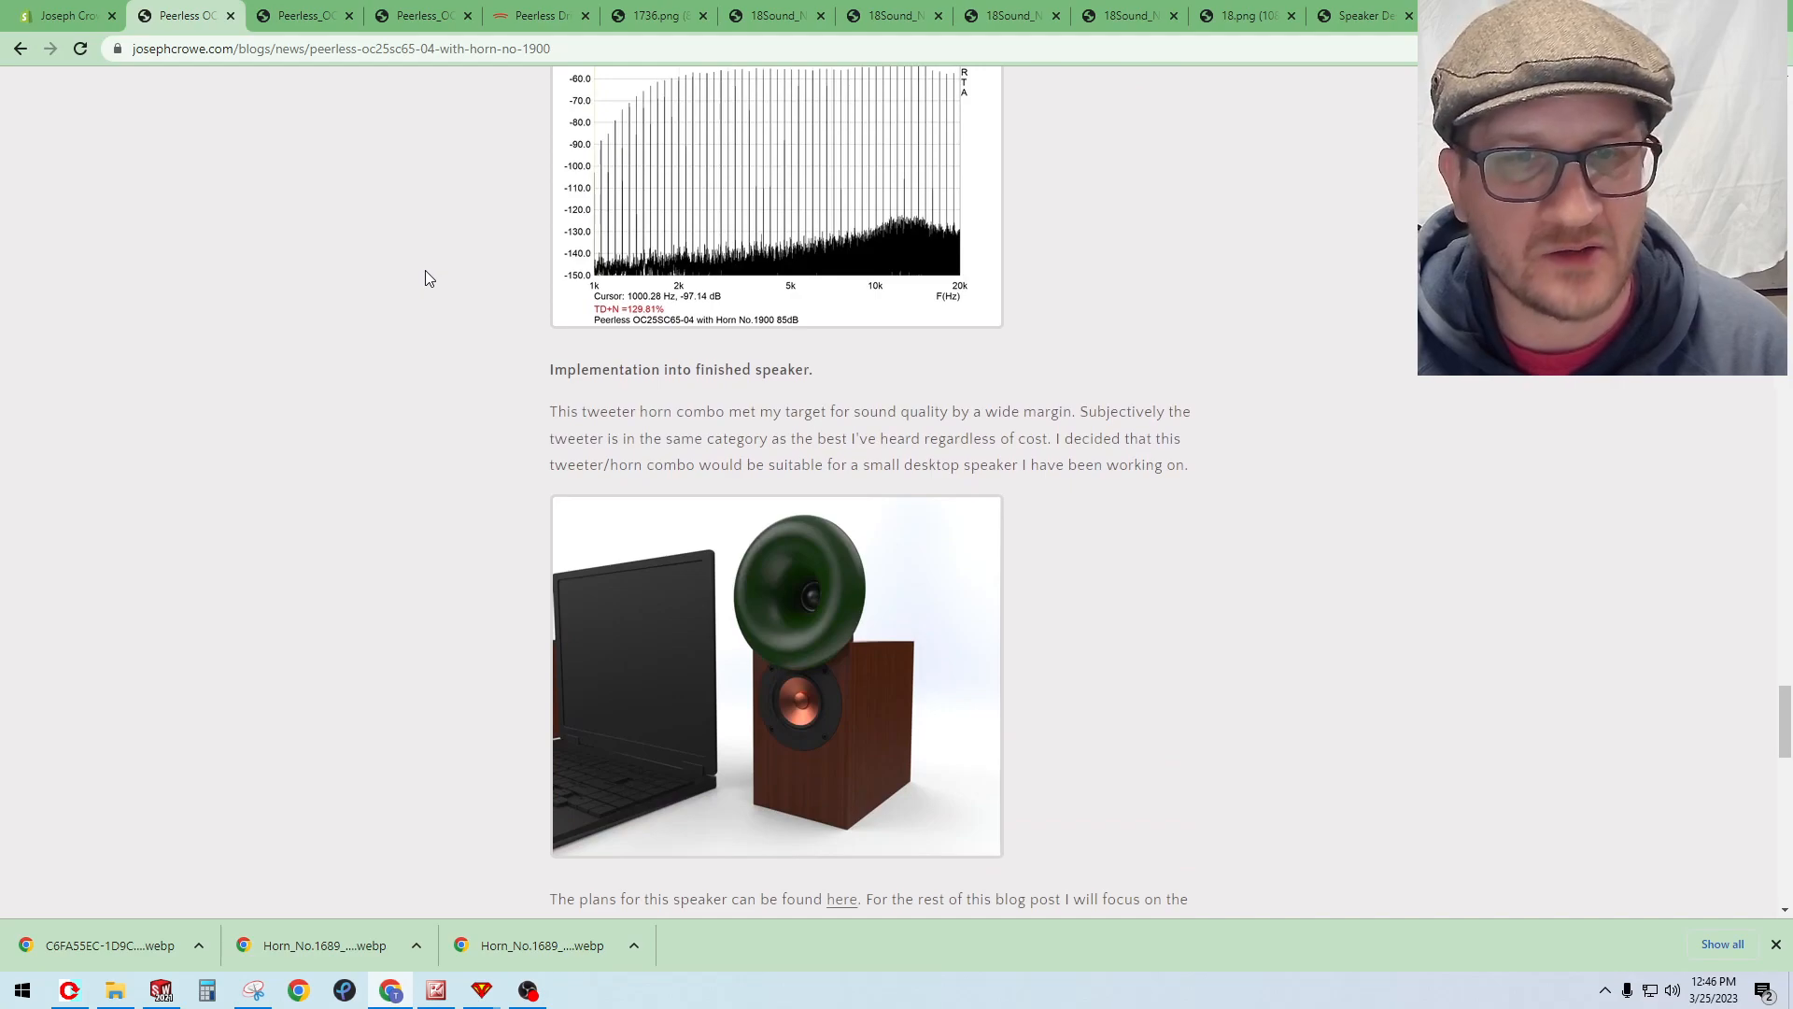
pyautogui.scroll(-3)
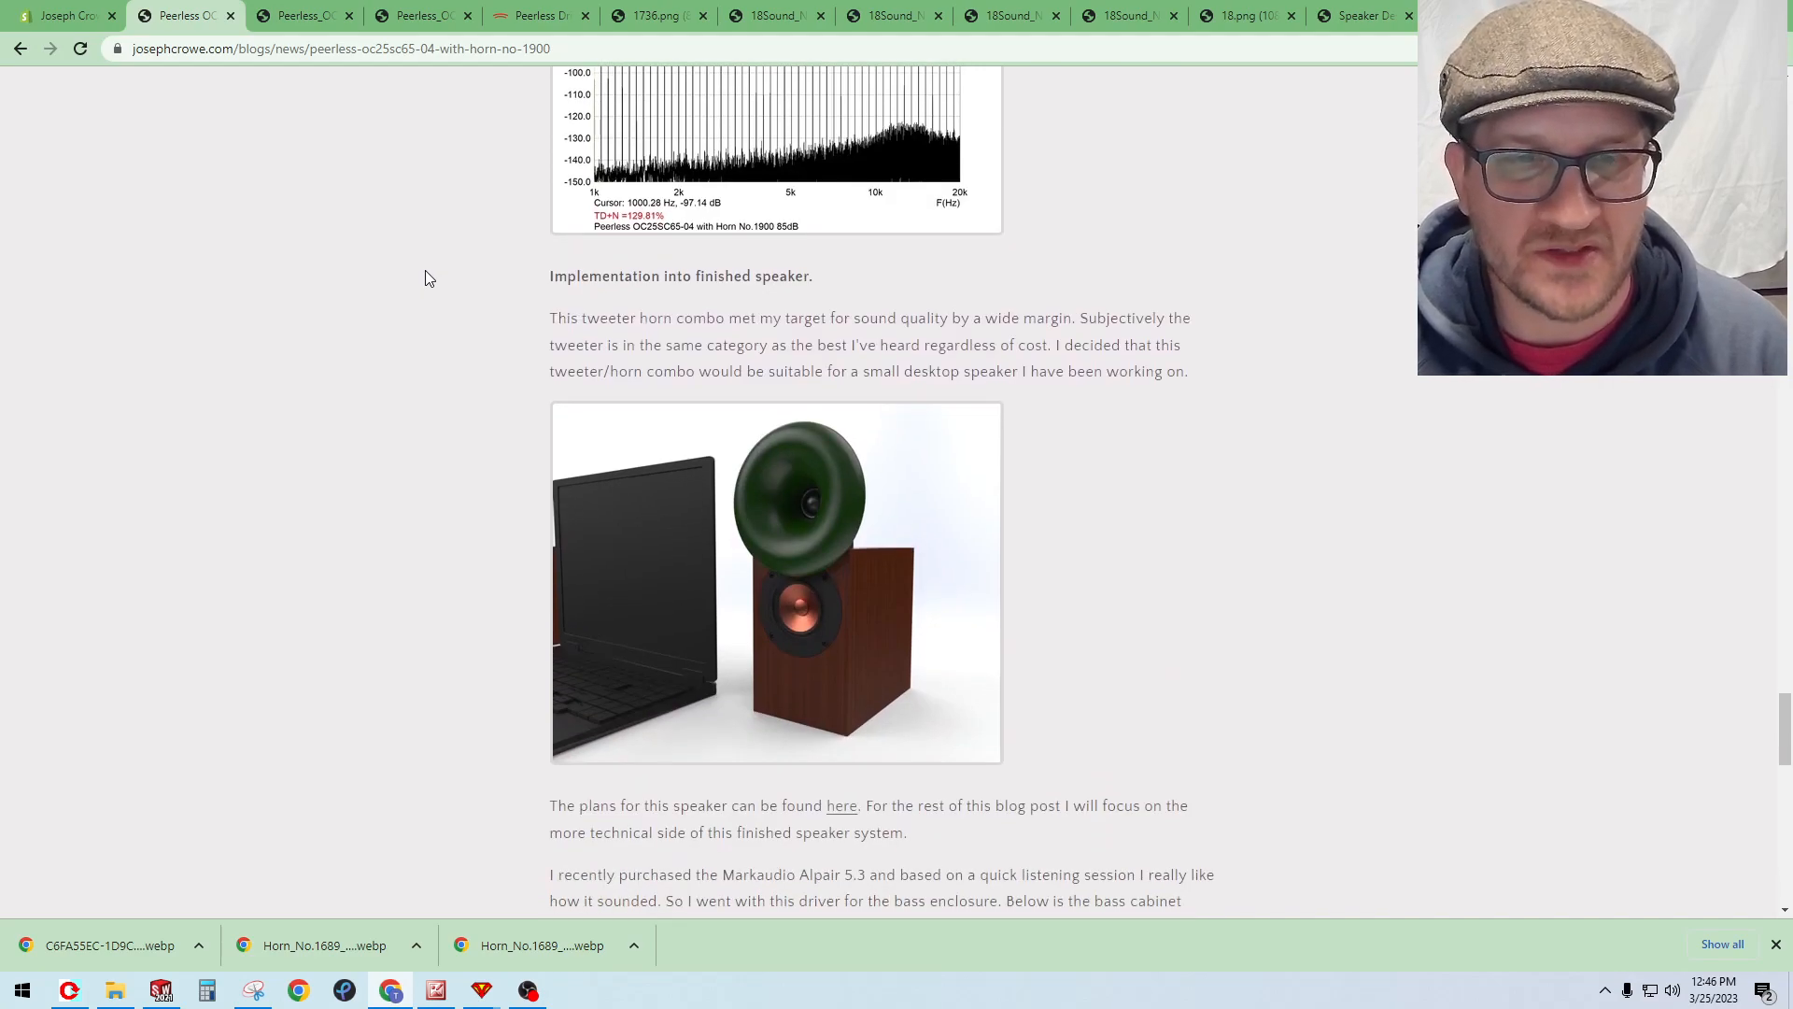
pyautogui.scroll(-3)
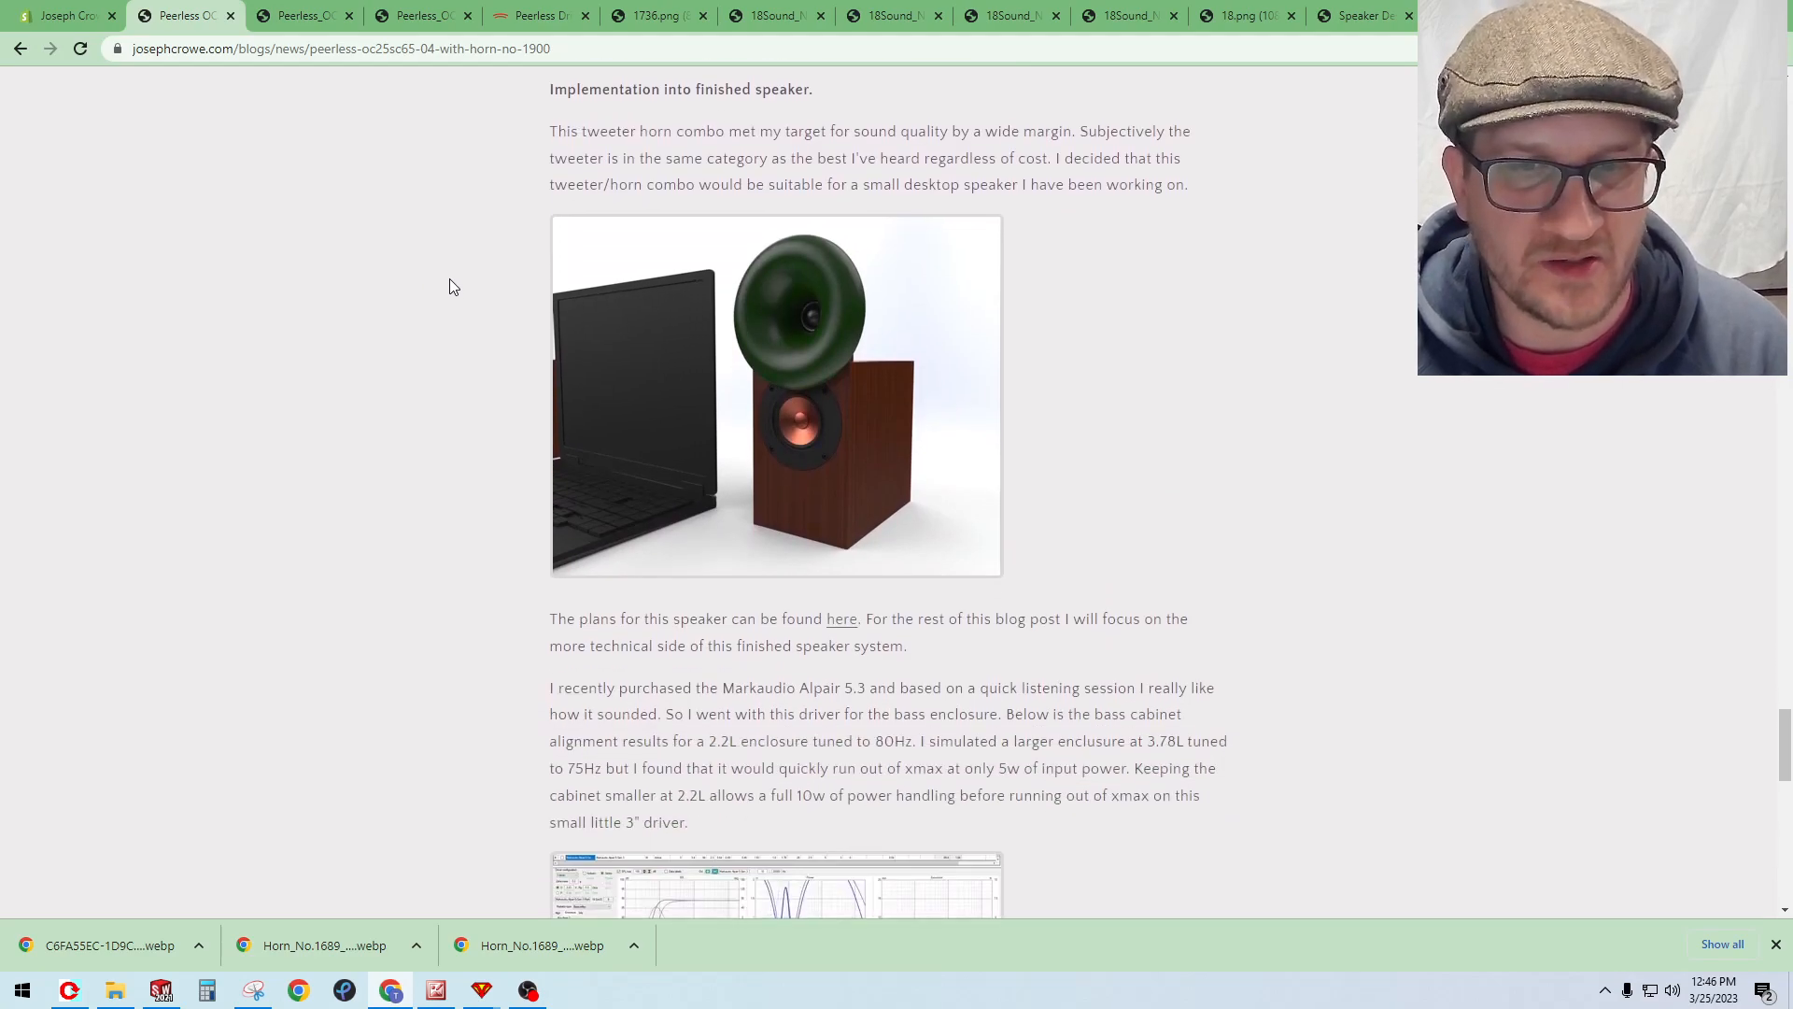
pyautogui.scroll(-3)
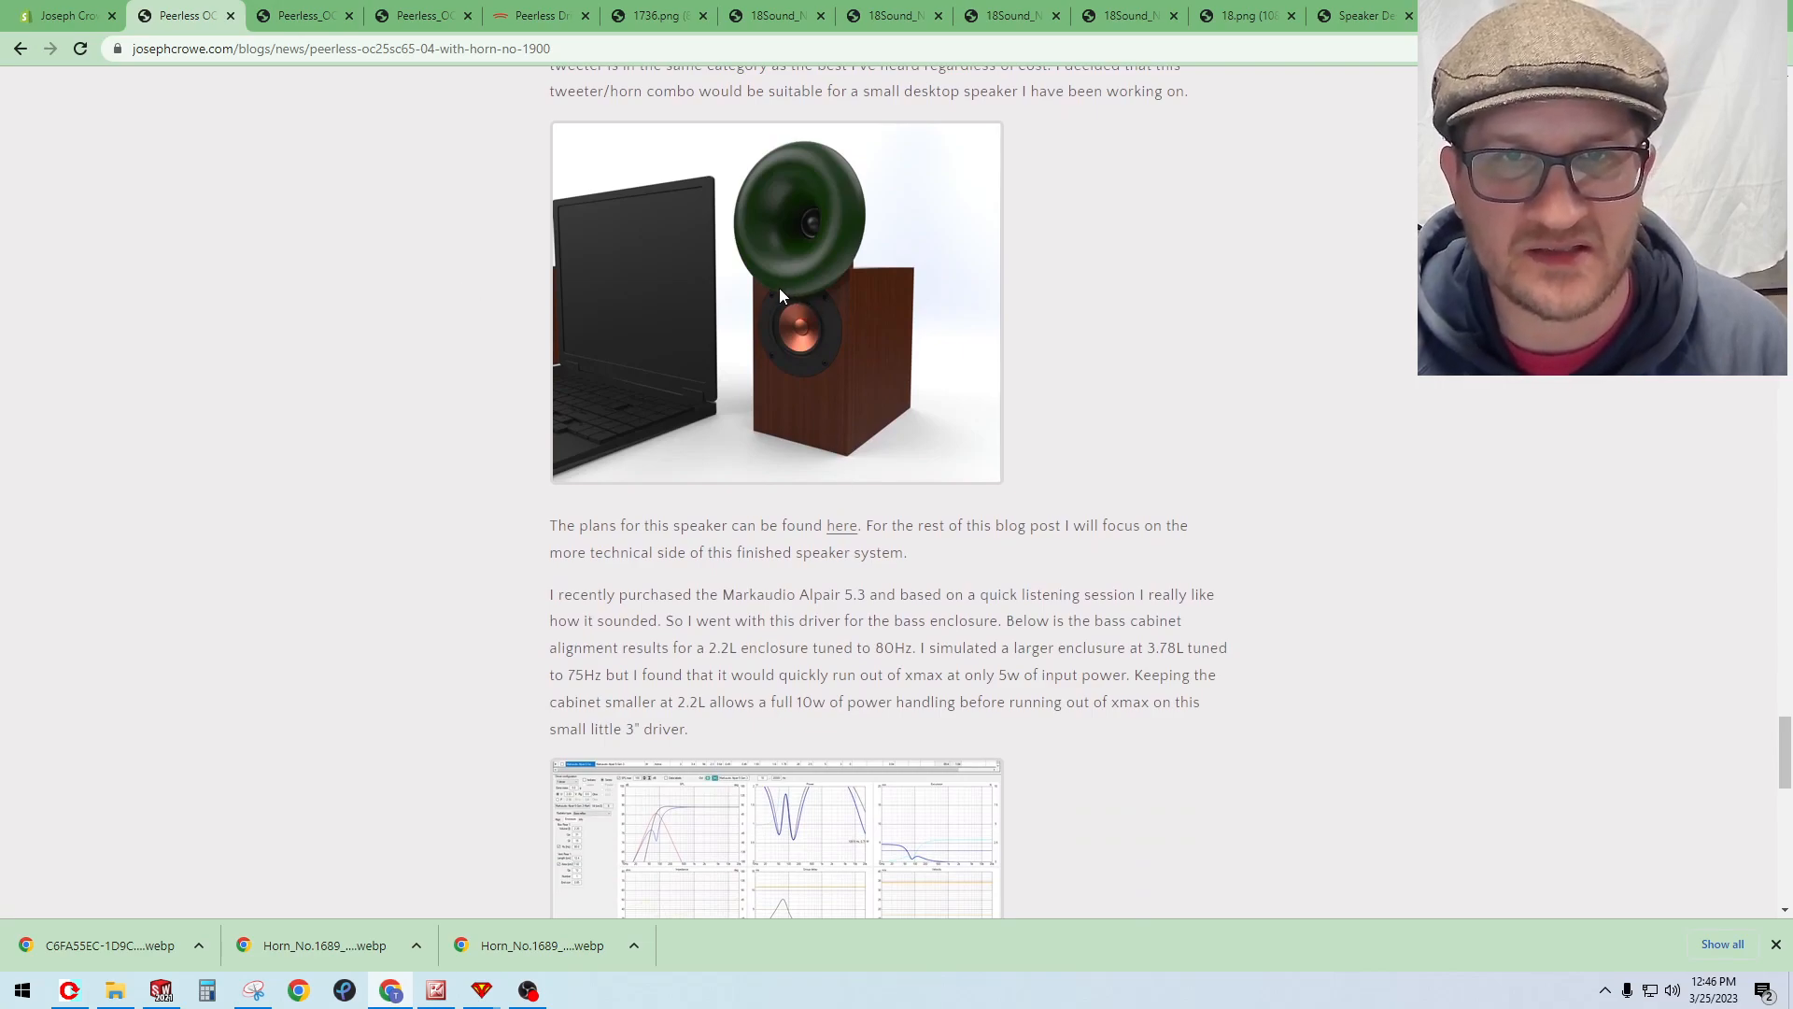
pyautogui.moveTo(688, 258)
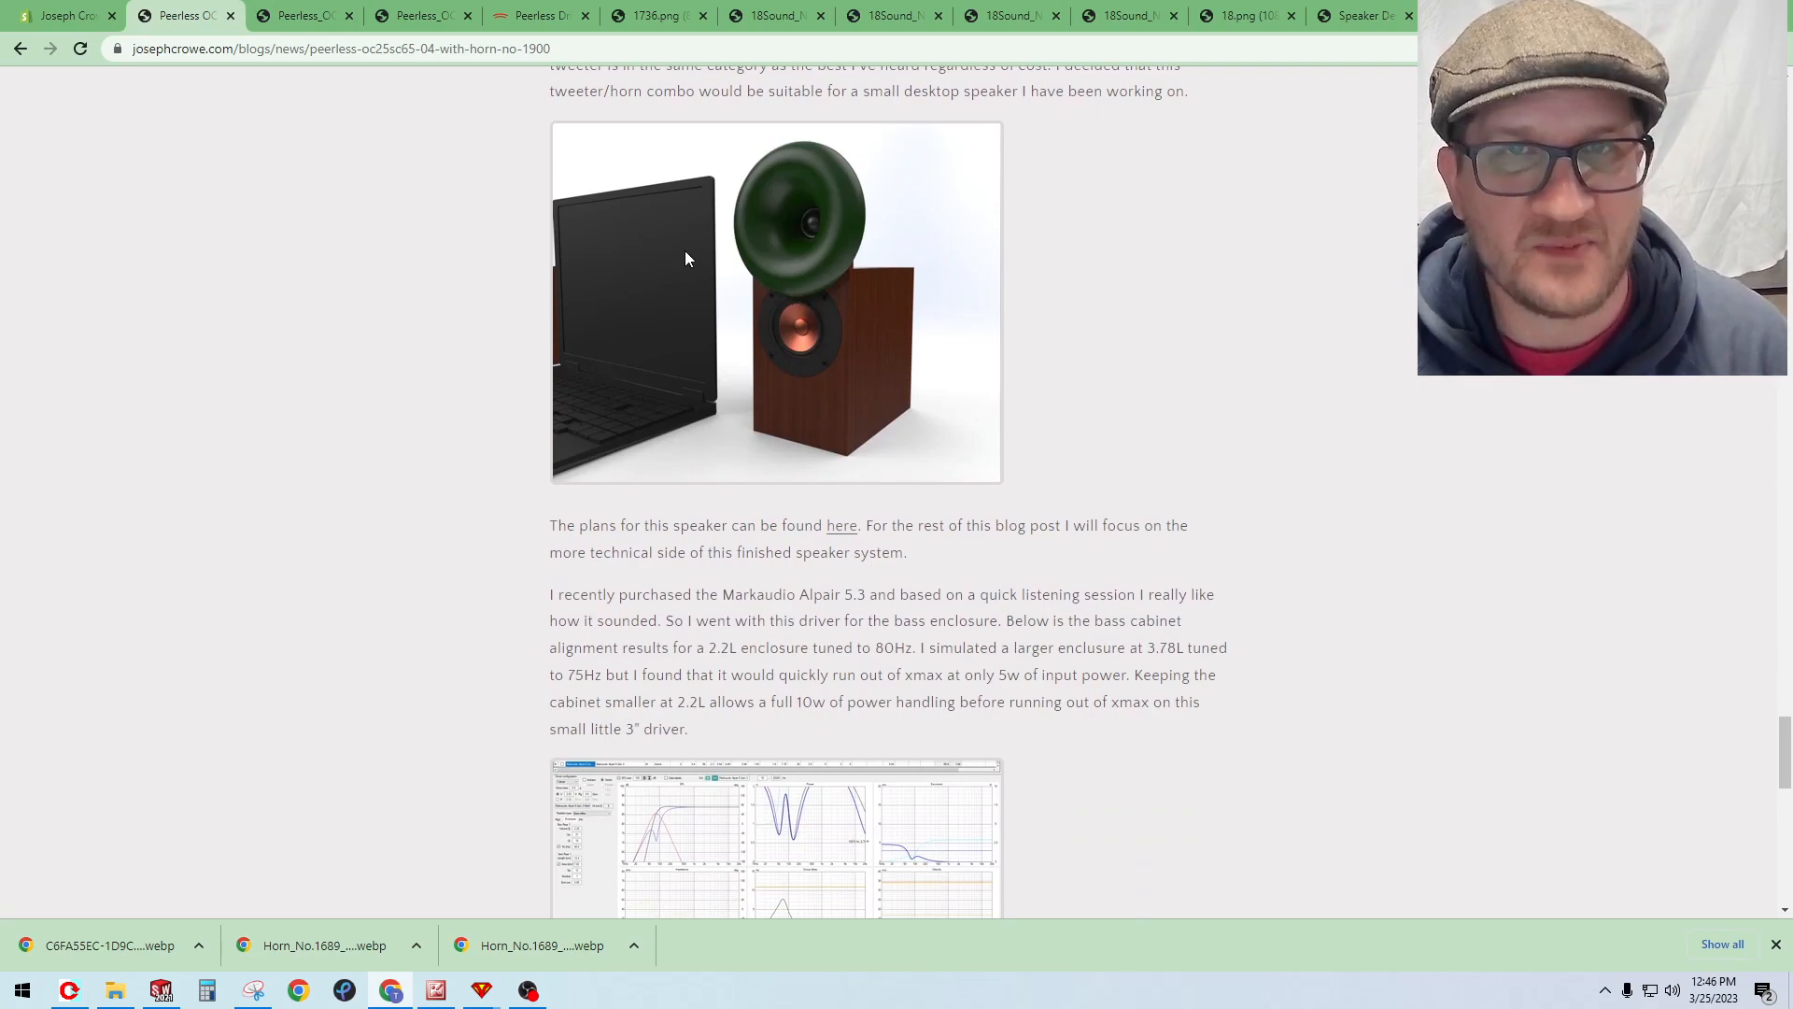
pyautogui.scroll(-3)
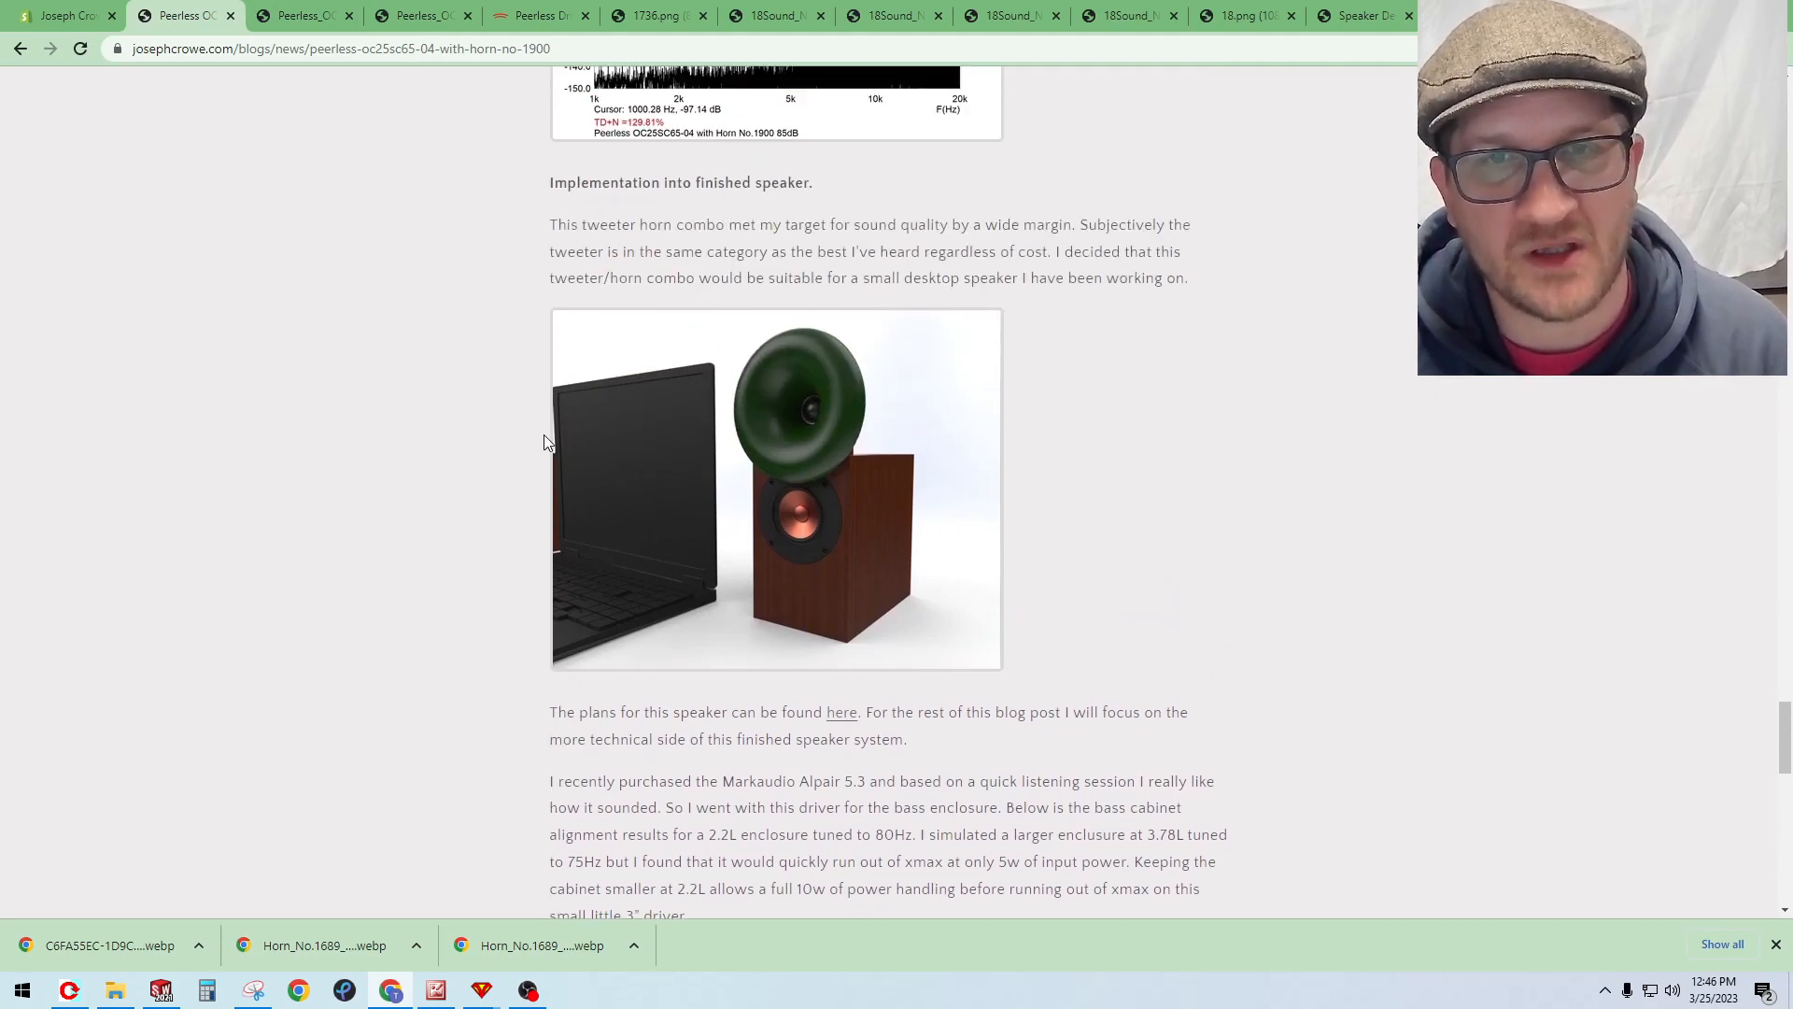
pyautogui.moveTo(460, 307)
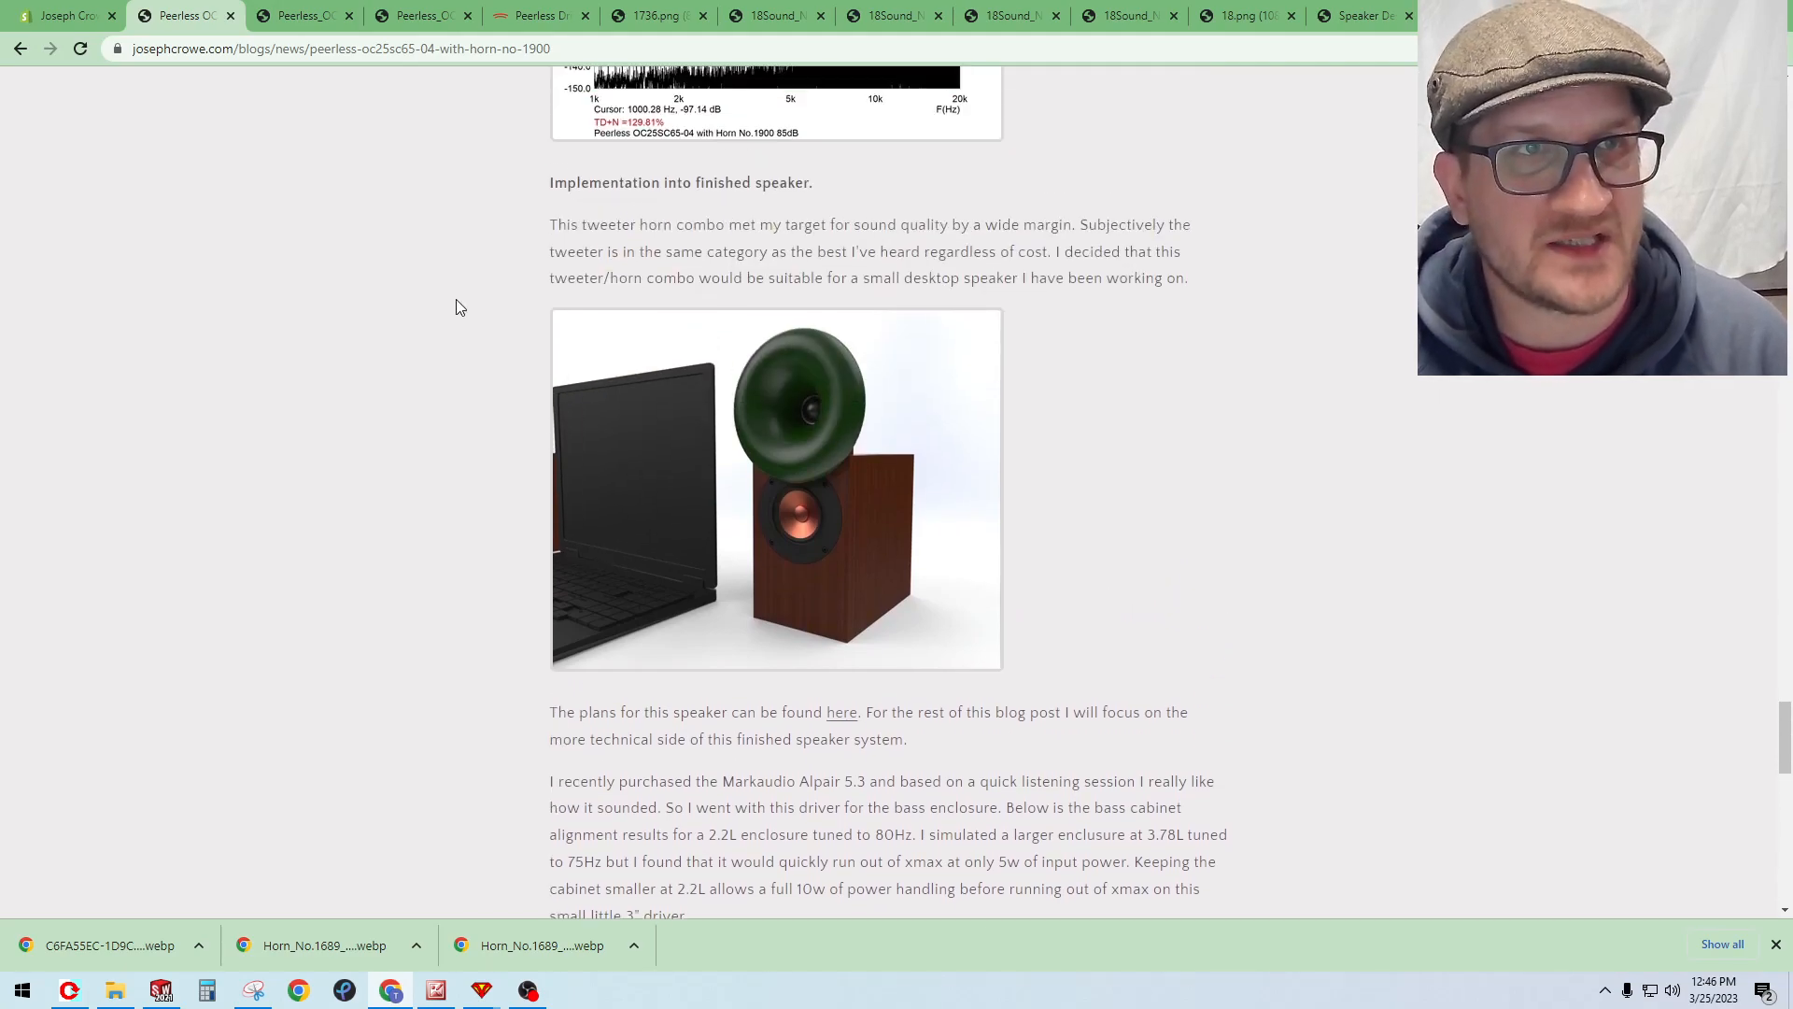
pyautogui.moveTo(672, 351)
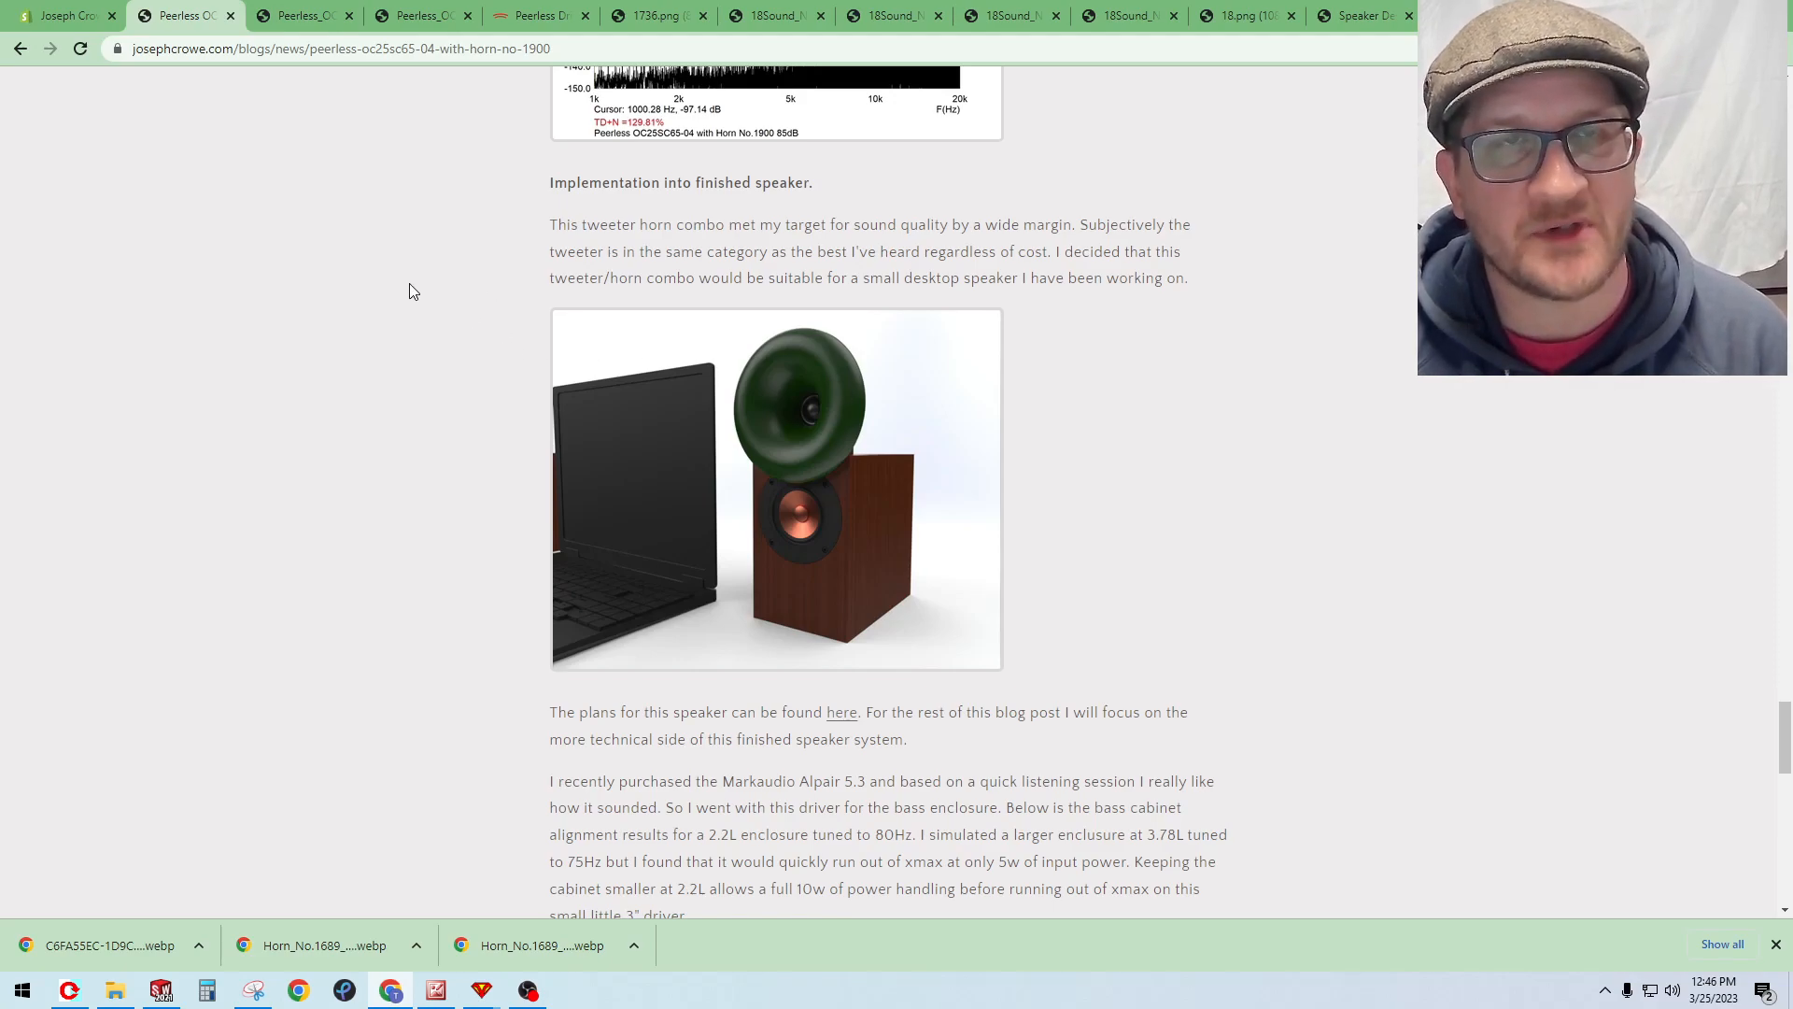
pyautogui.moveTo(437, 372)
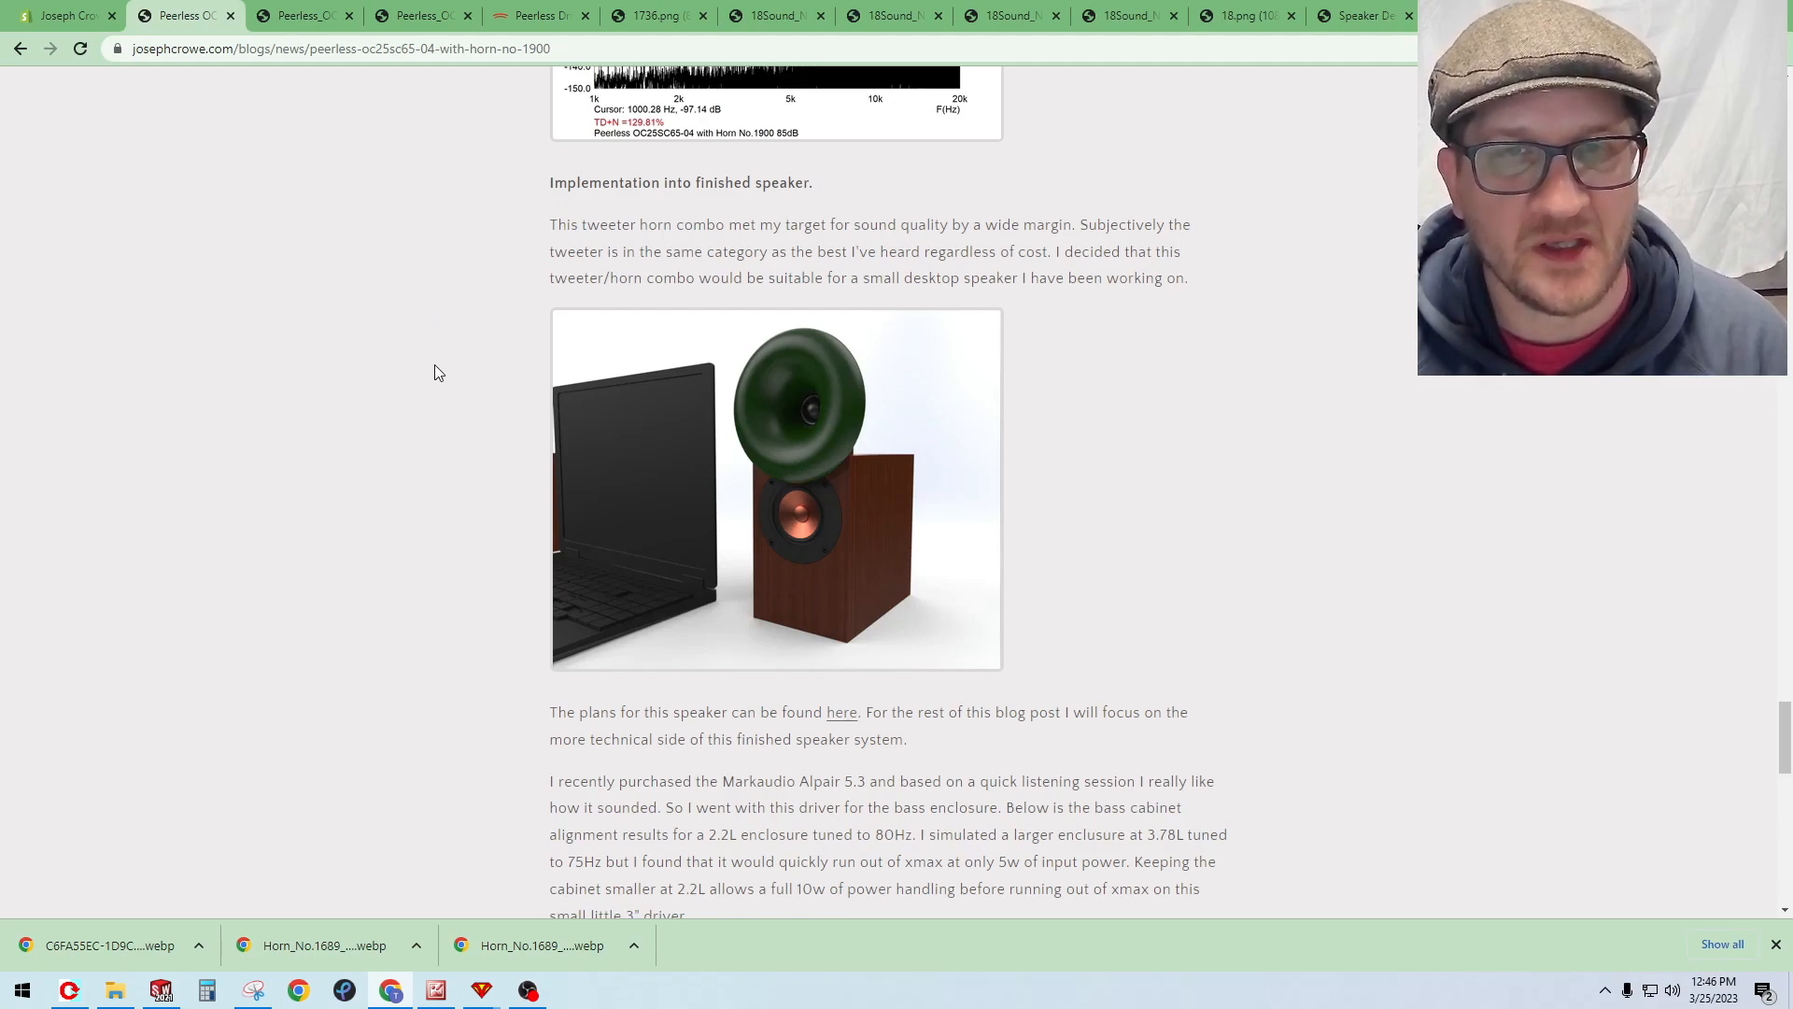
pyautogui.moveTo(881, 730)
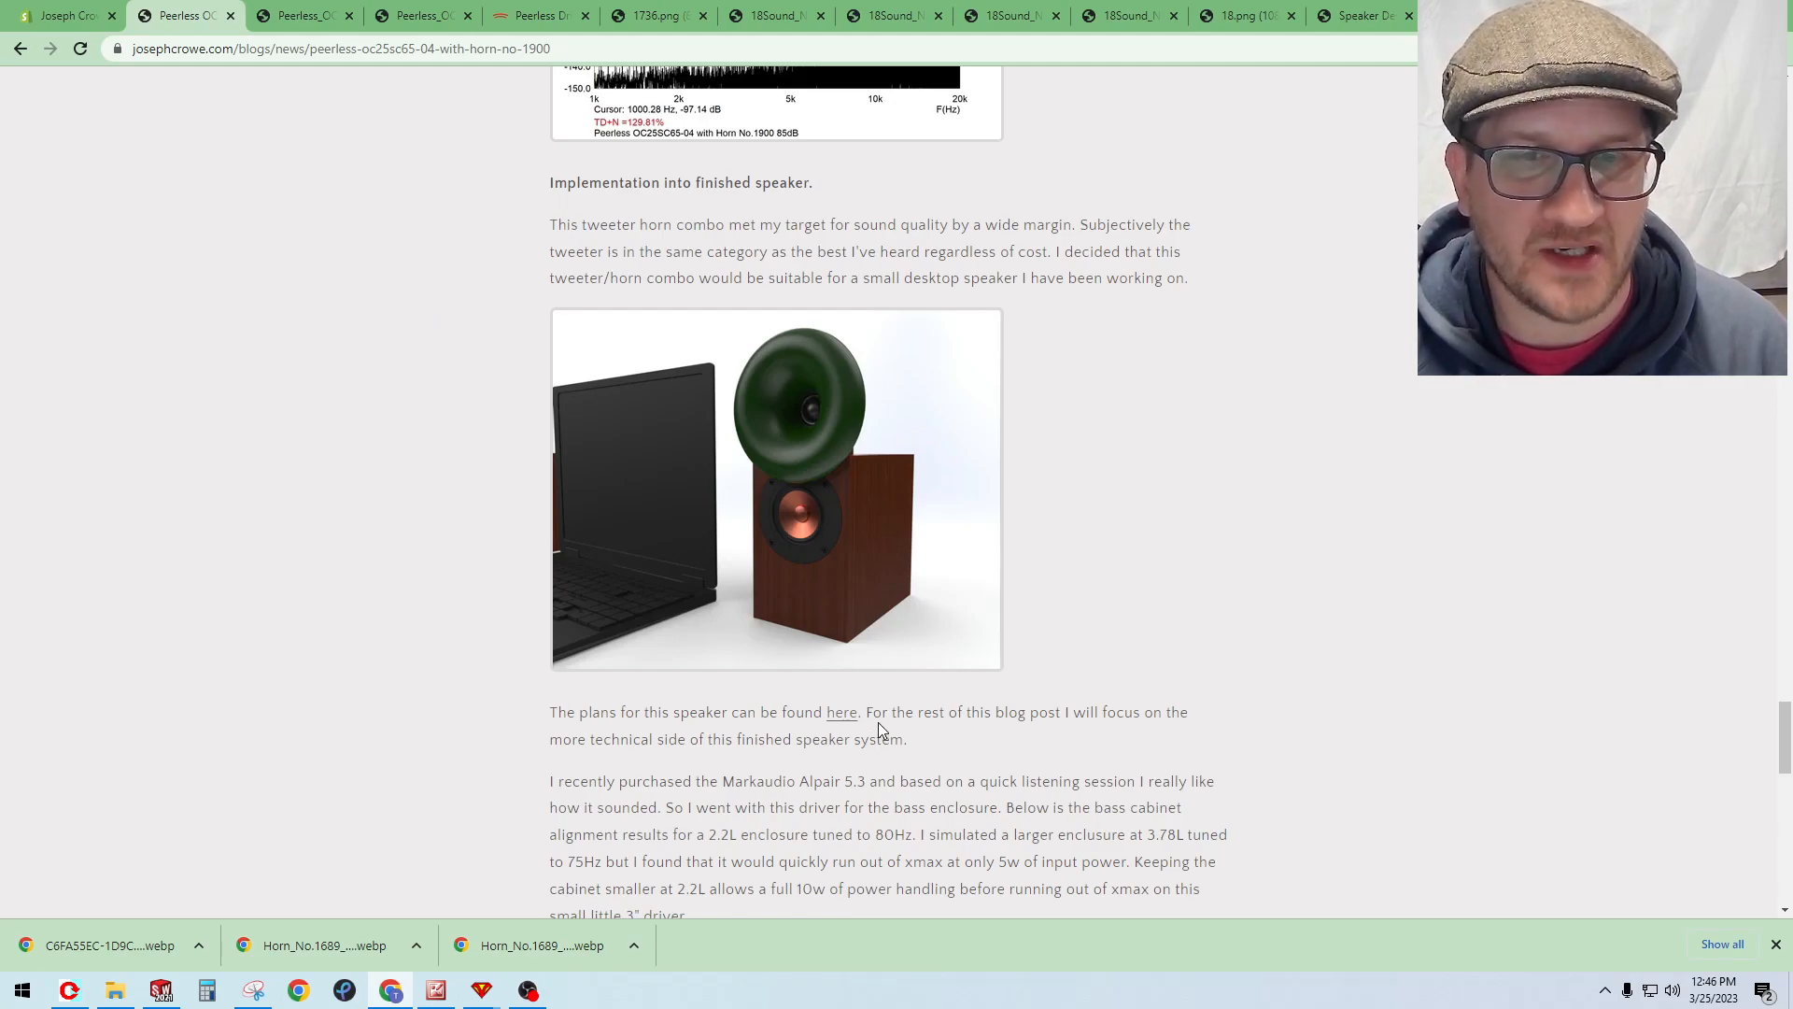
pyautogui.moveTo(853, 347)
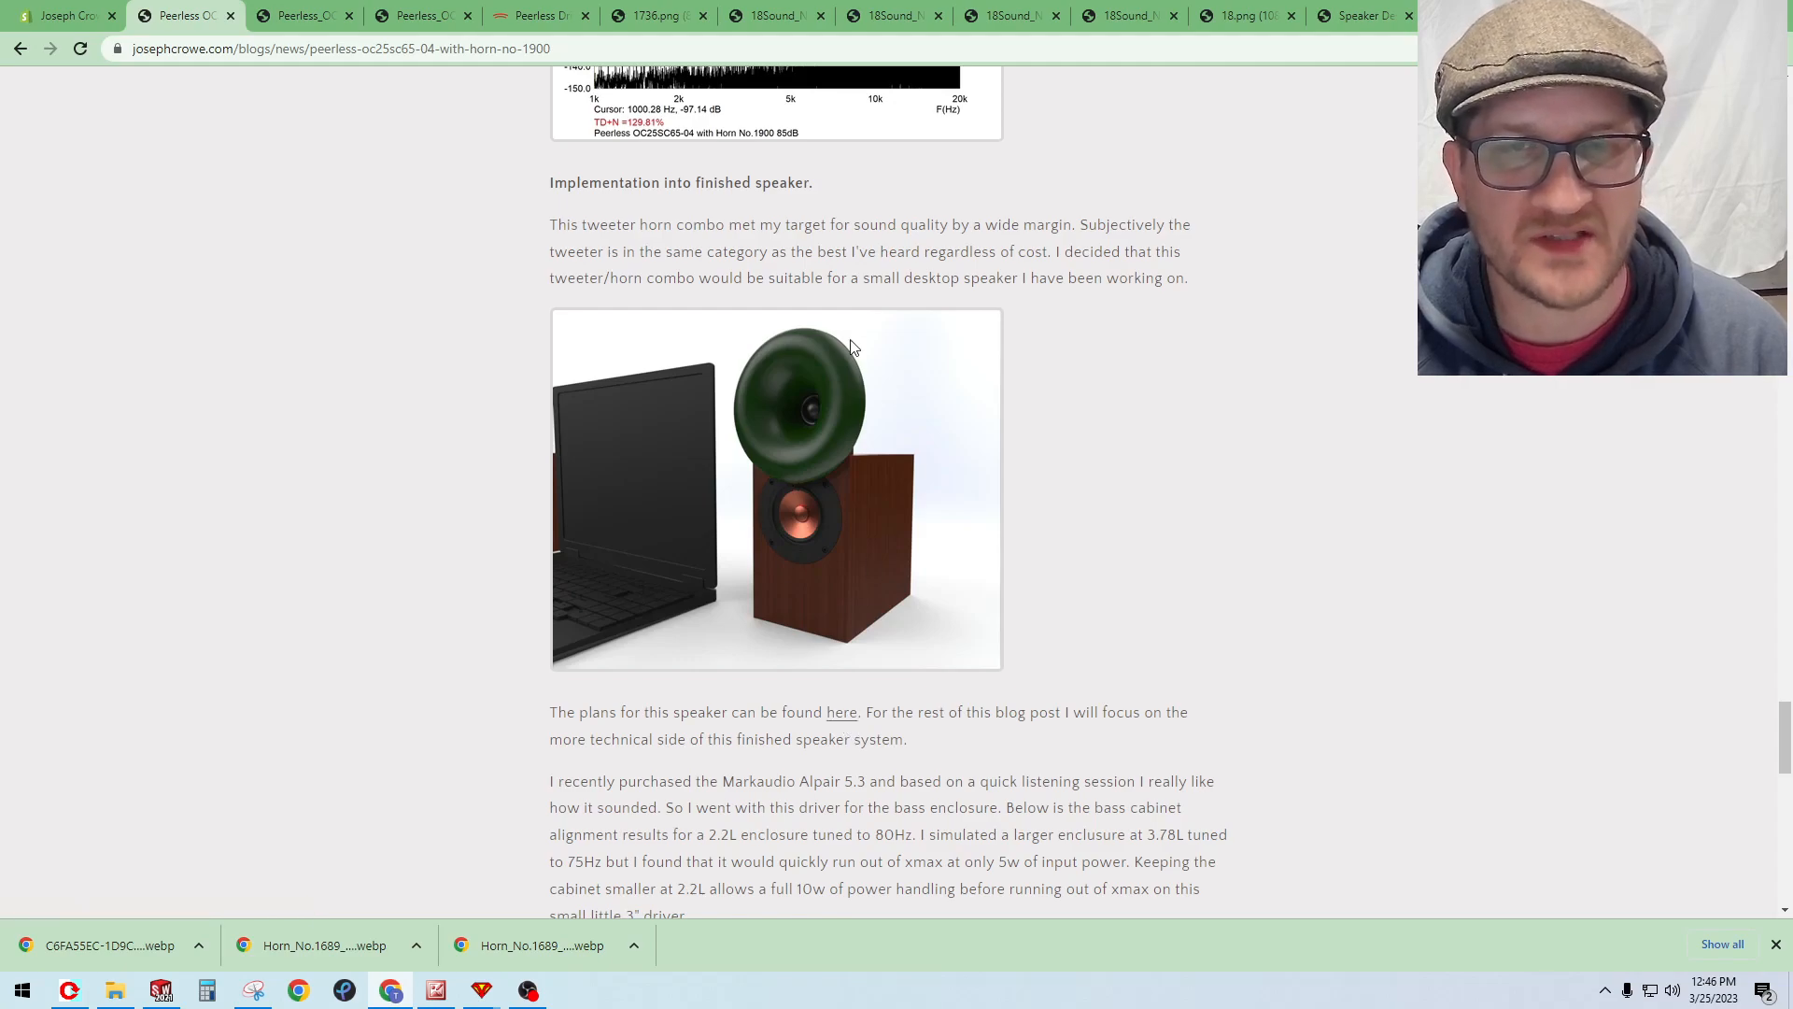
pyautogui.moveTo(786, 482)
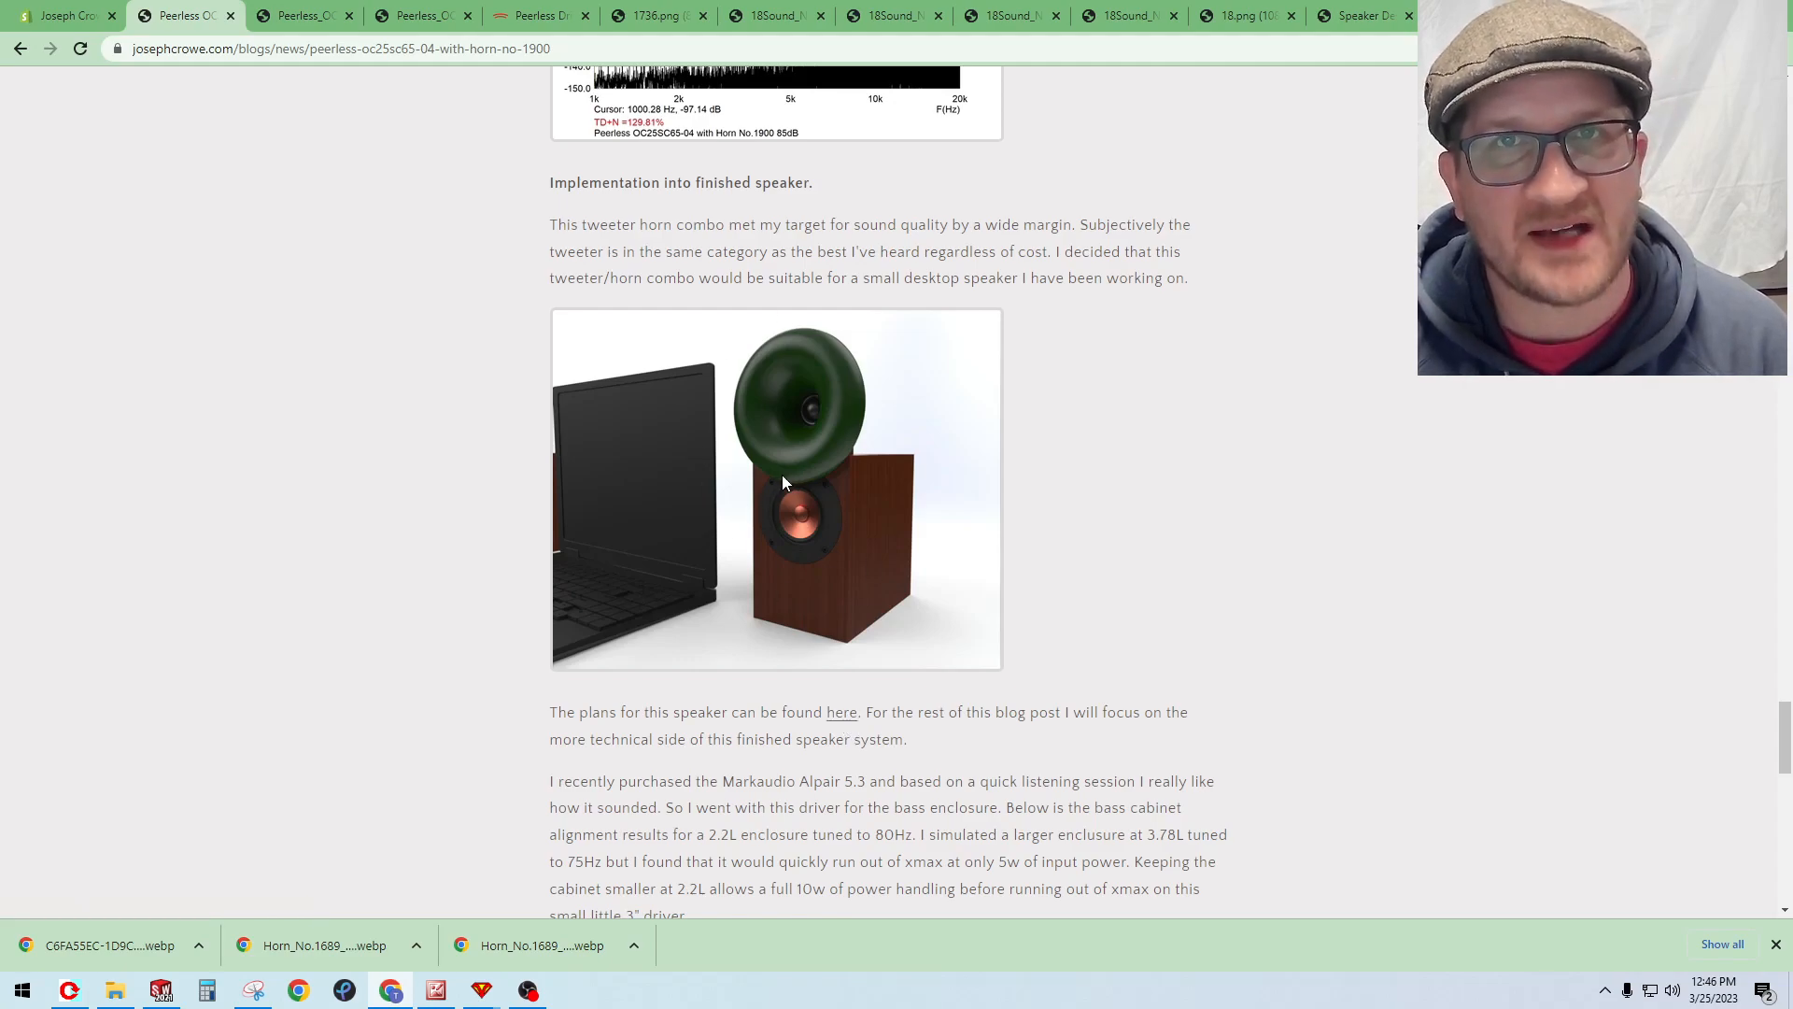
pyautogui.moveTo(432, 374)
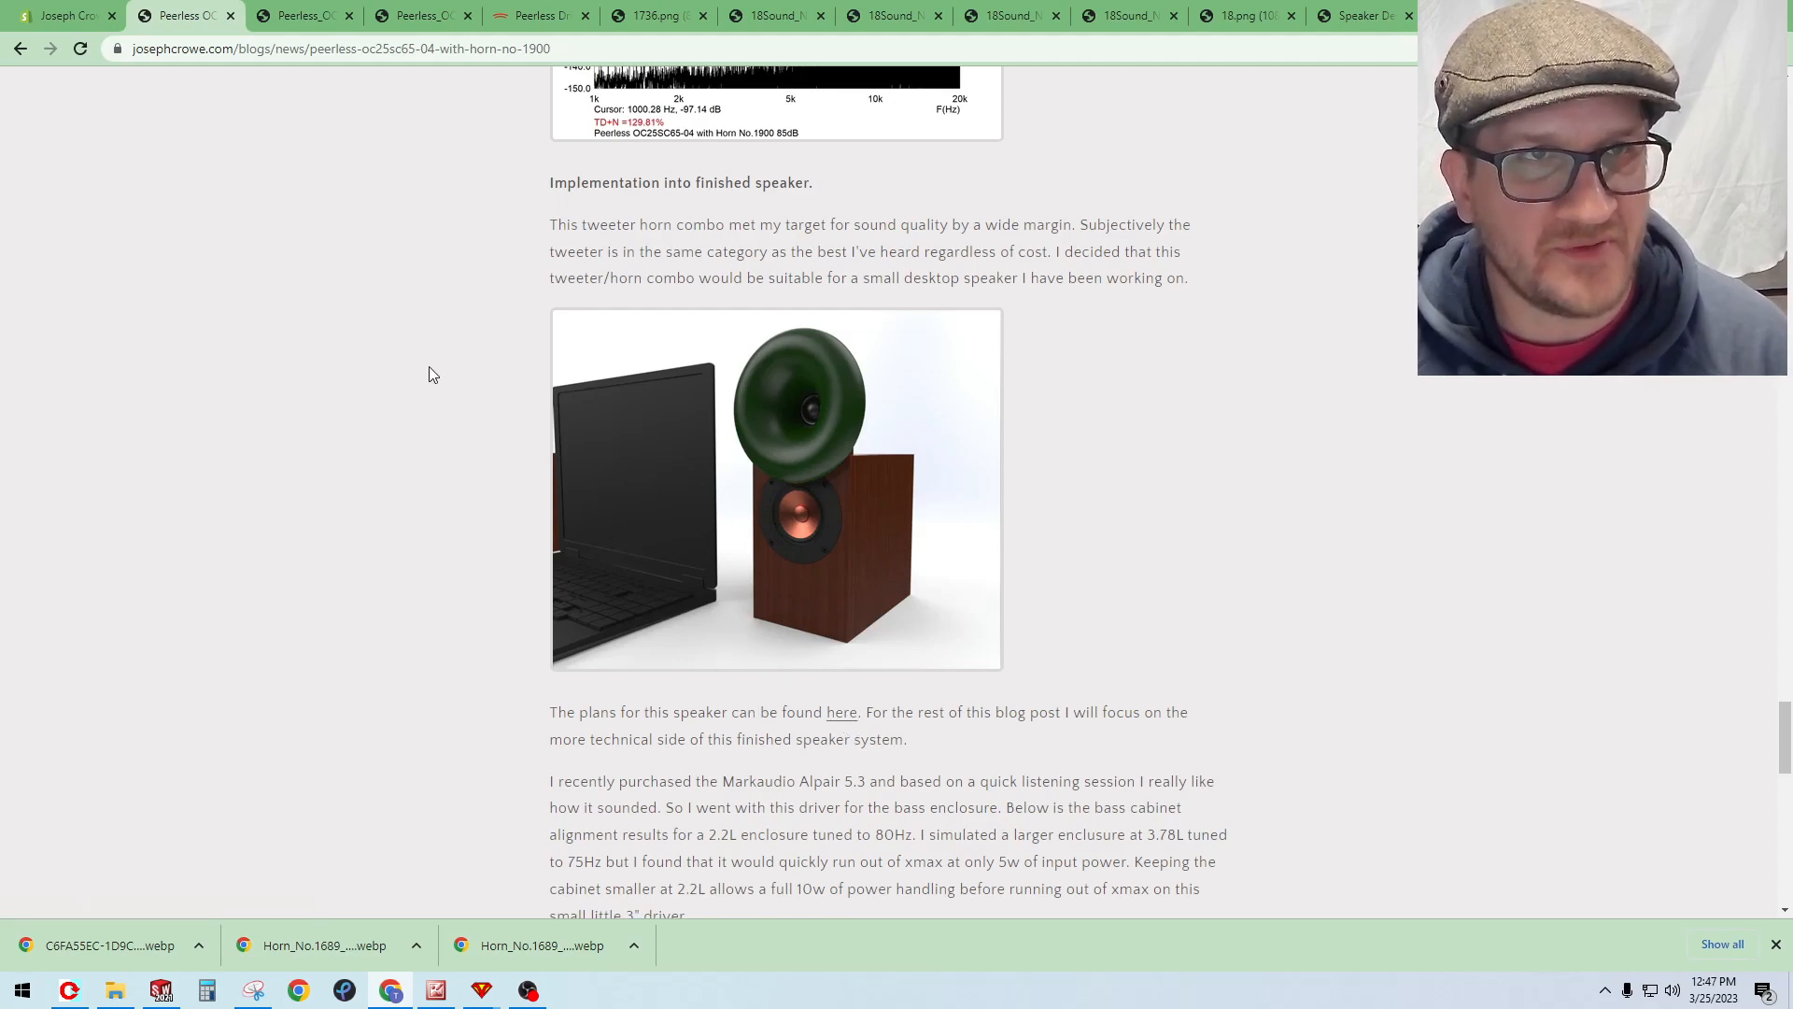
pyautogui.moveTo(497, 440)
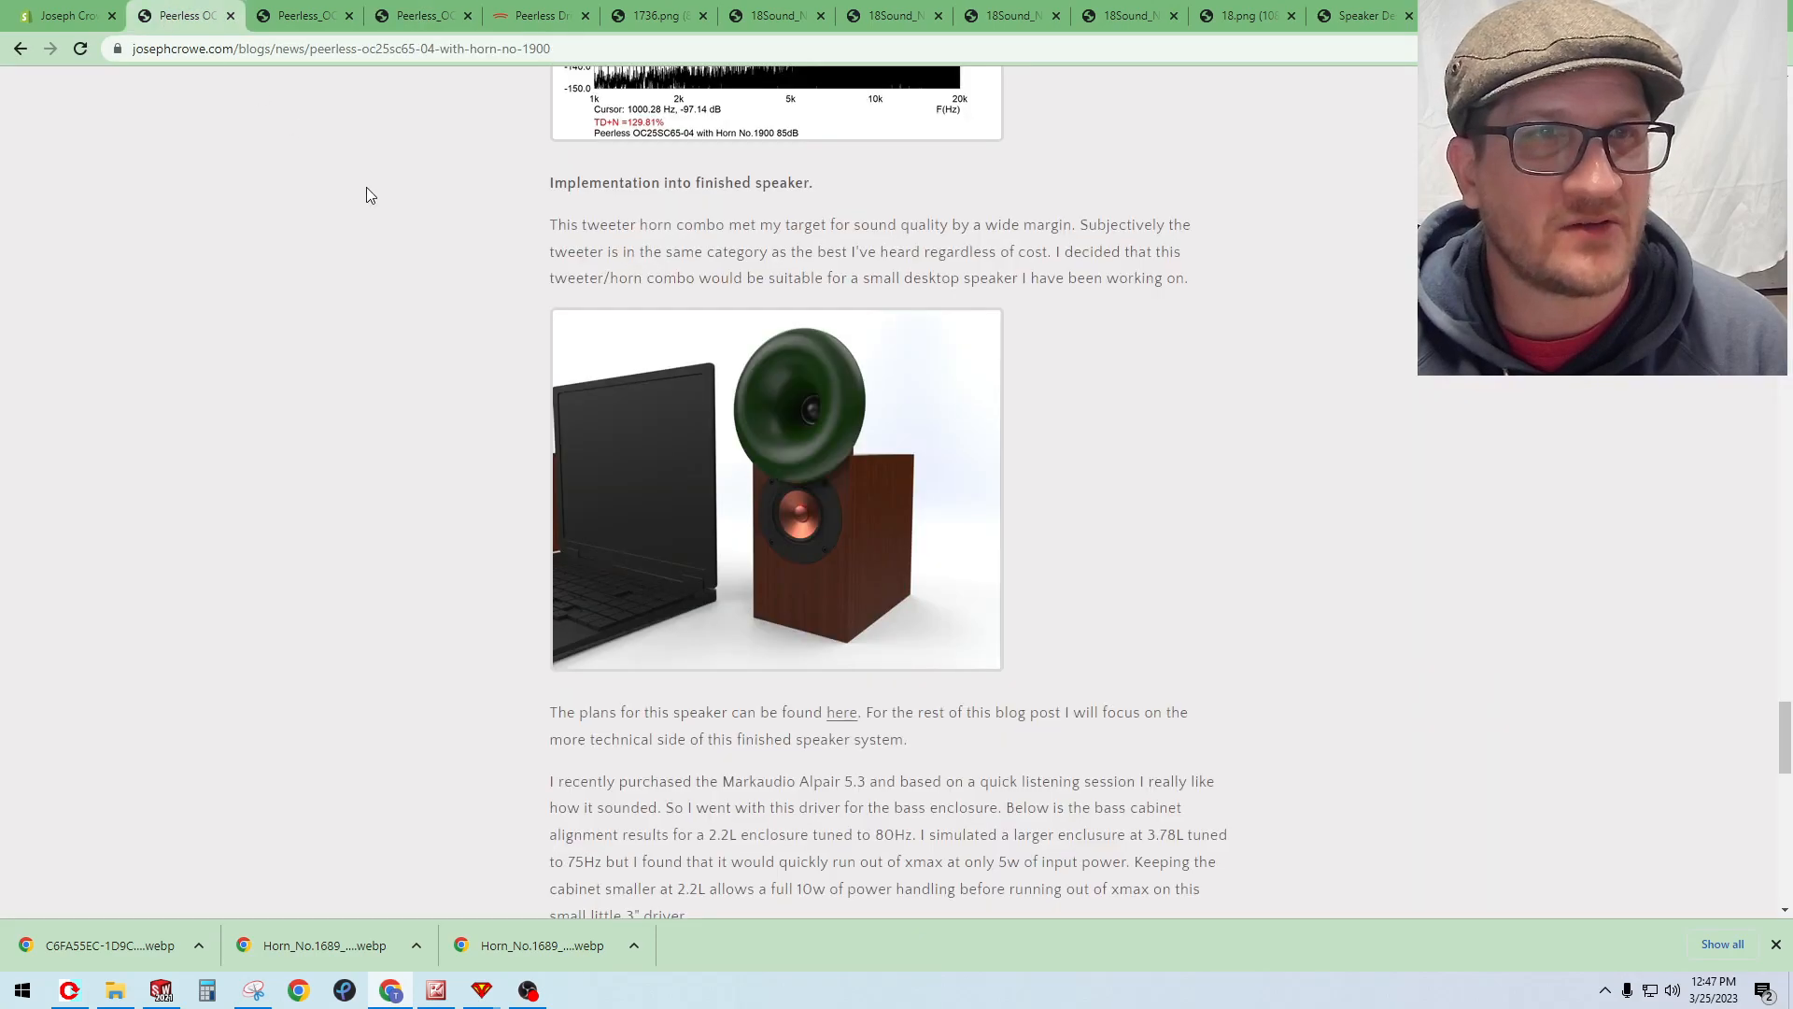
# Step: Go back to the News listing, scrolled to the top with the Eighteen Sound ND1TP post first
pyautogui.click(28, 49)
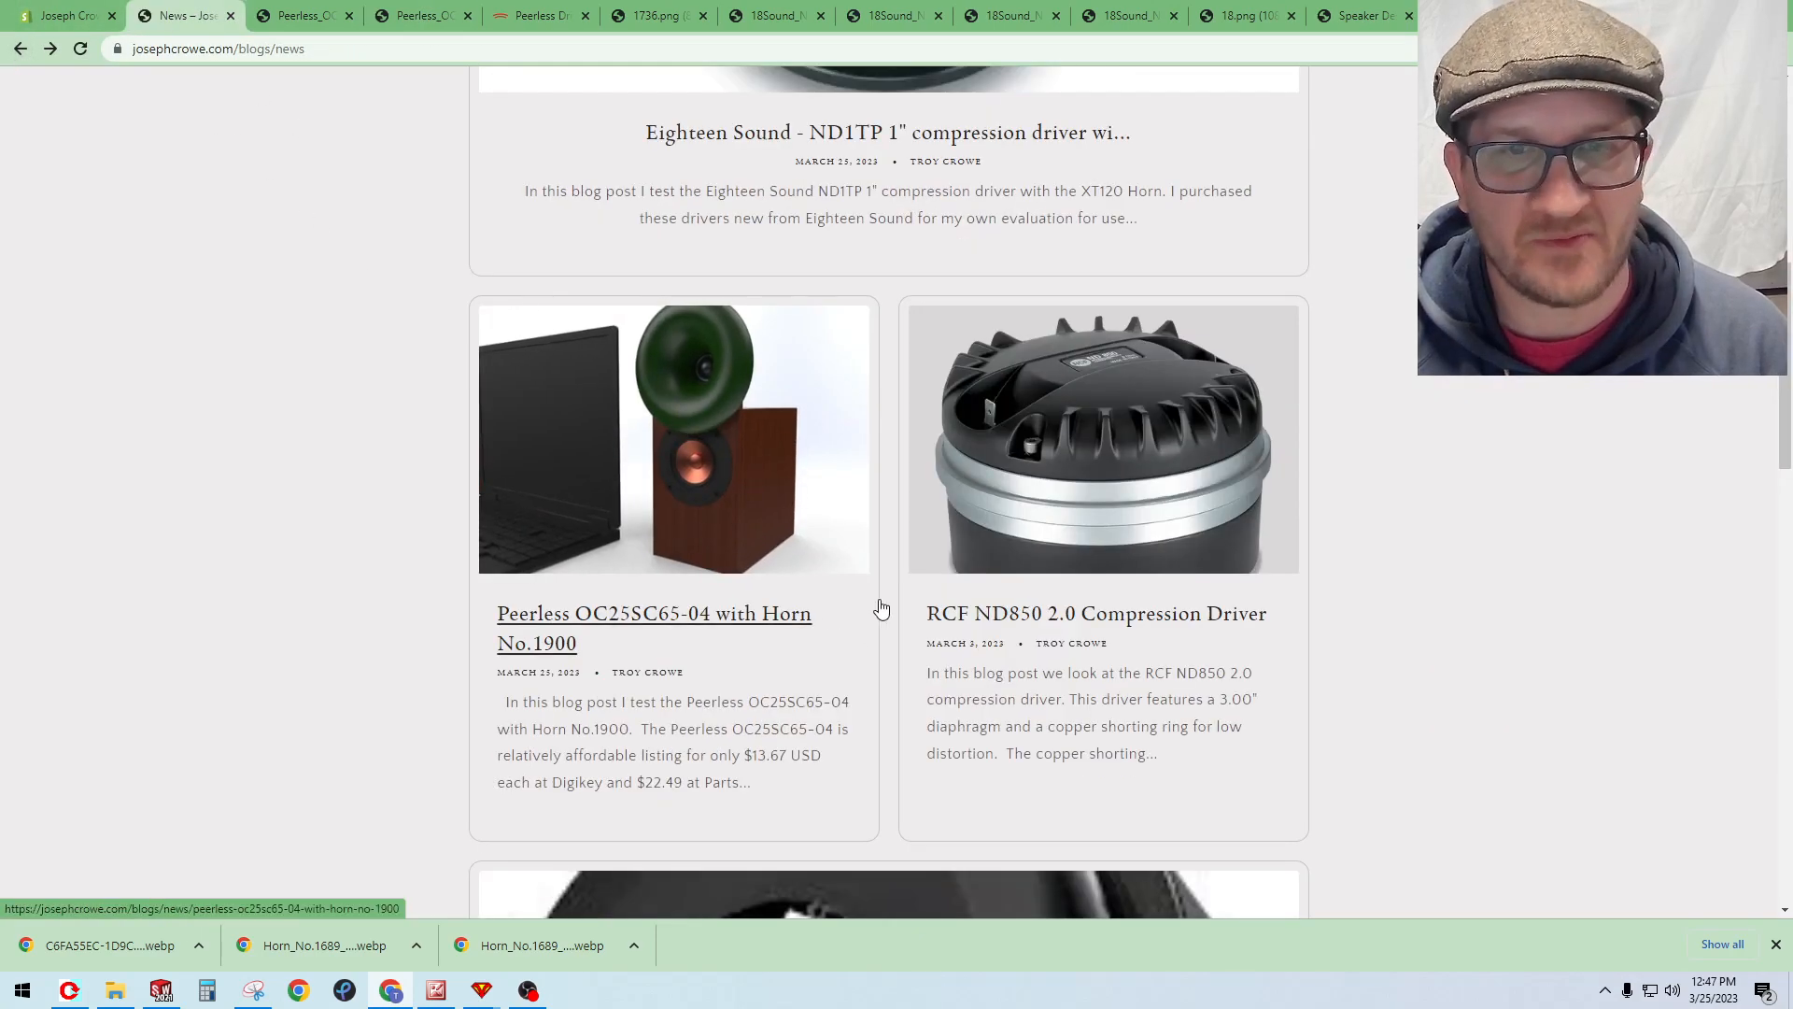
pyautogui.scroll(3)
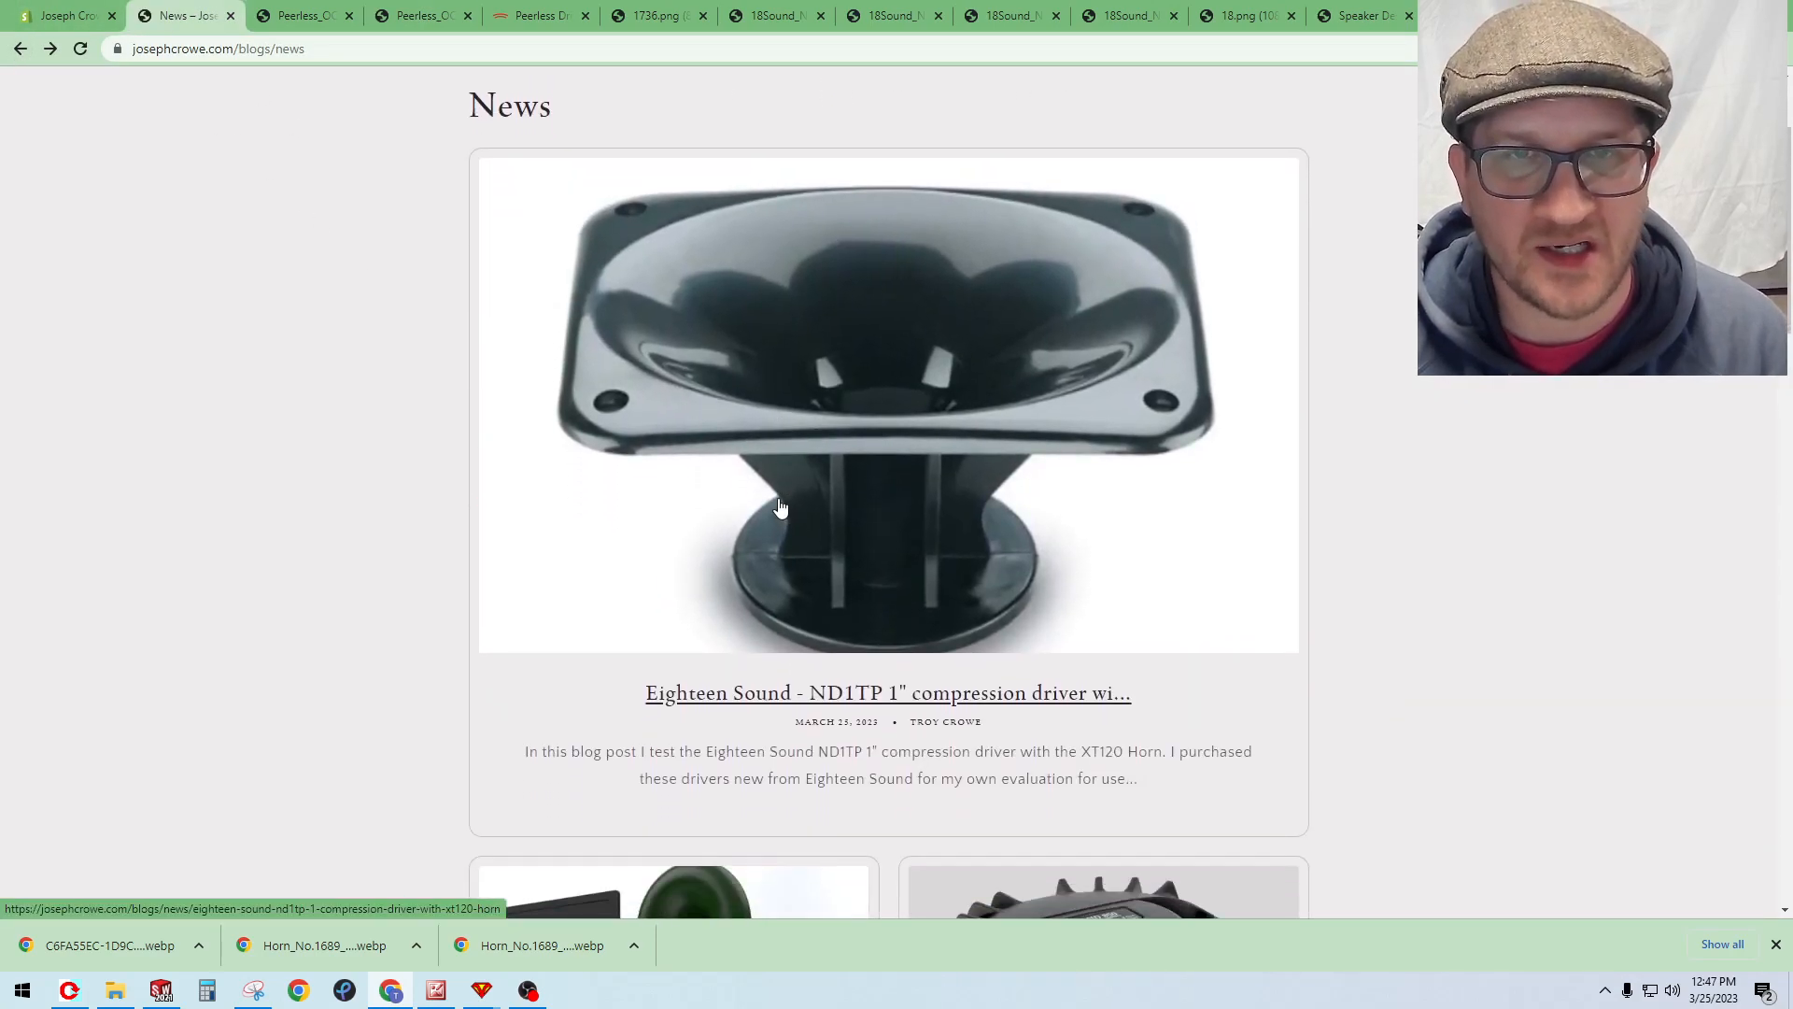
pyautogui.moveTo(757, 510)
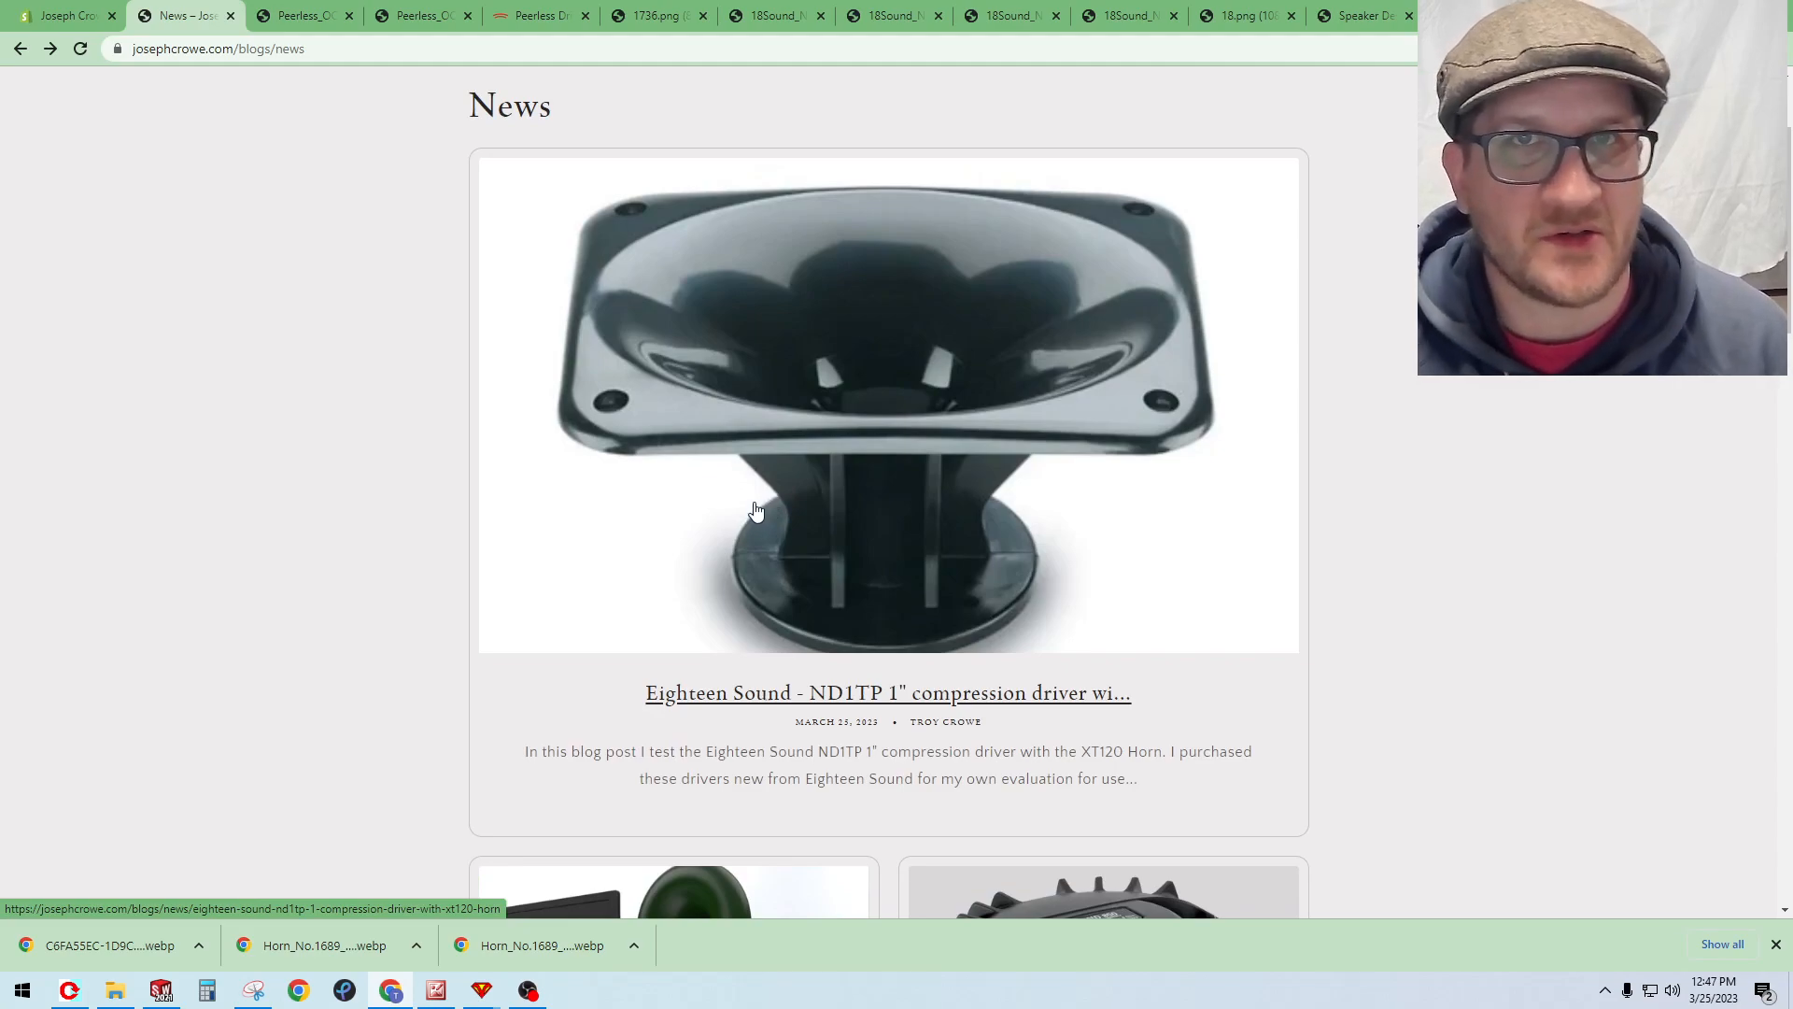
pyautogui.moveTo(765, 497)
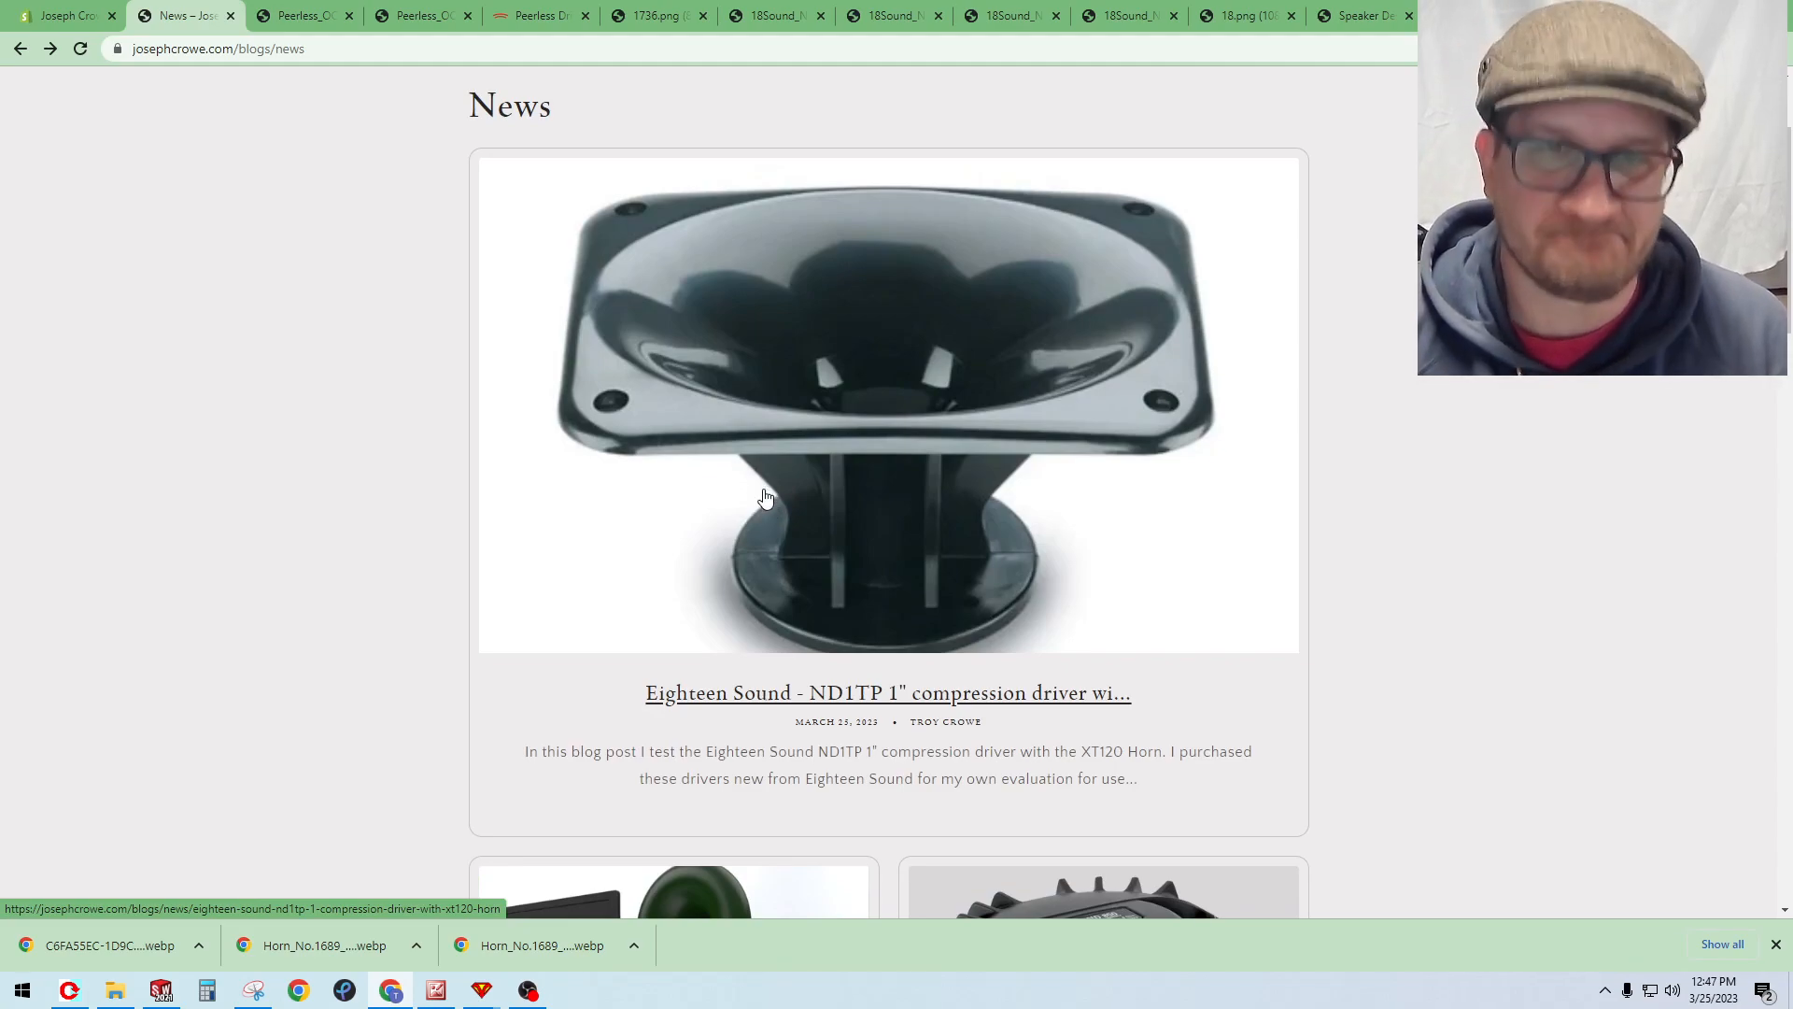